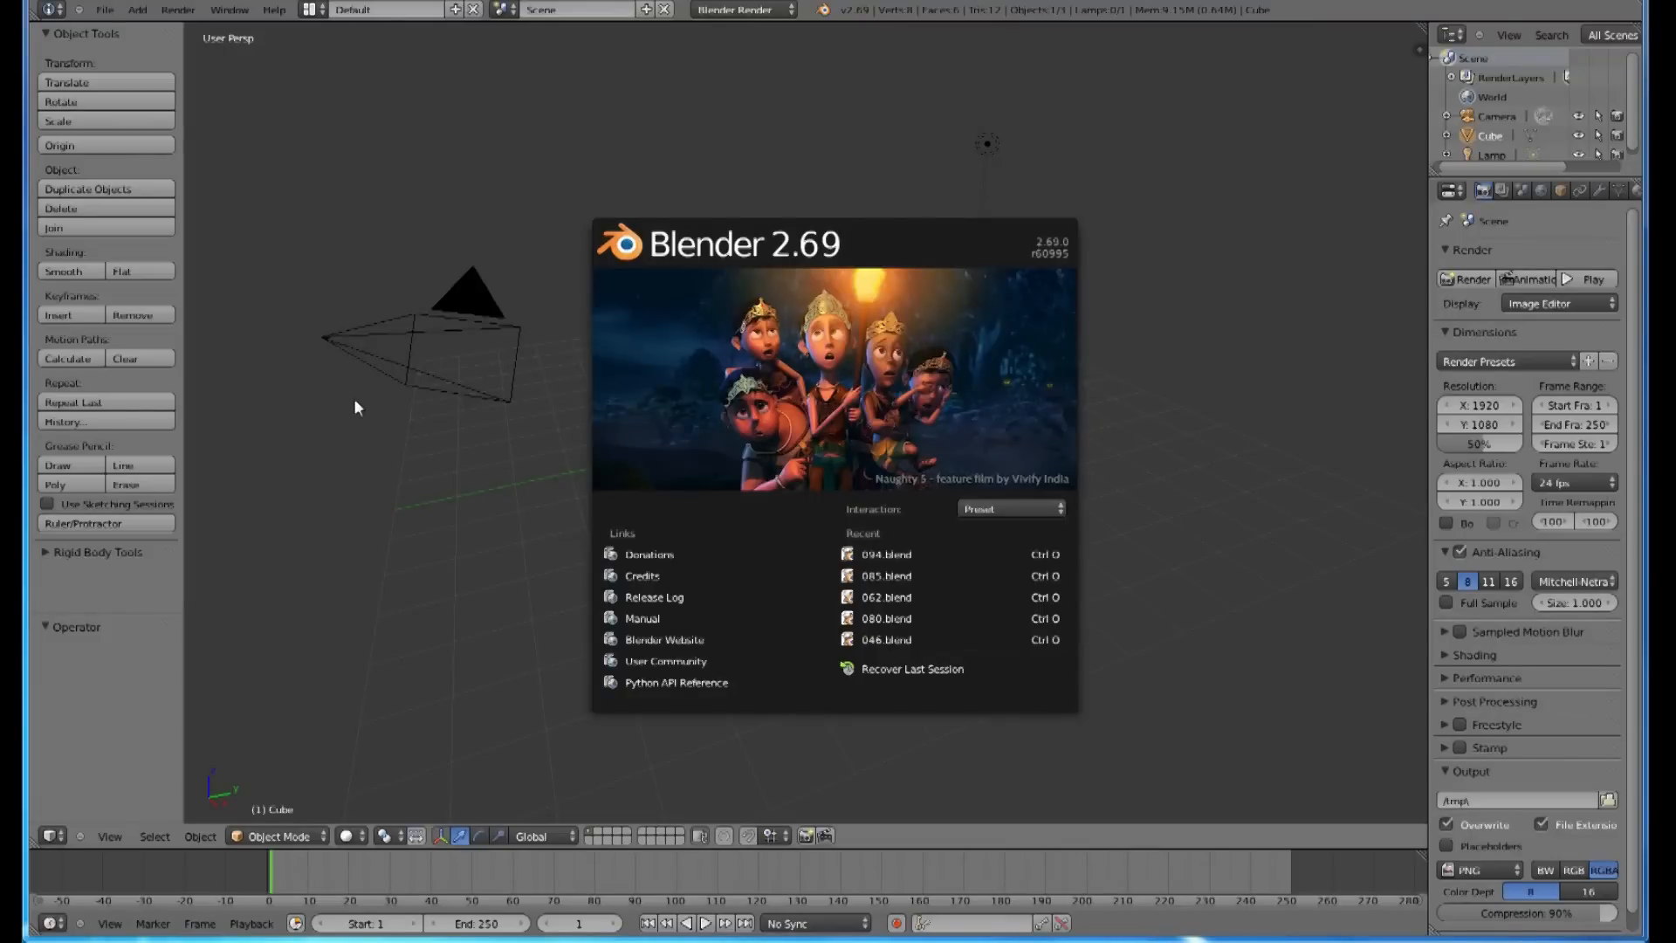
mouse_move(361, 411)
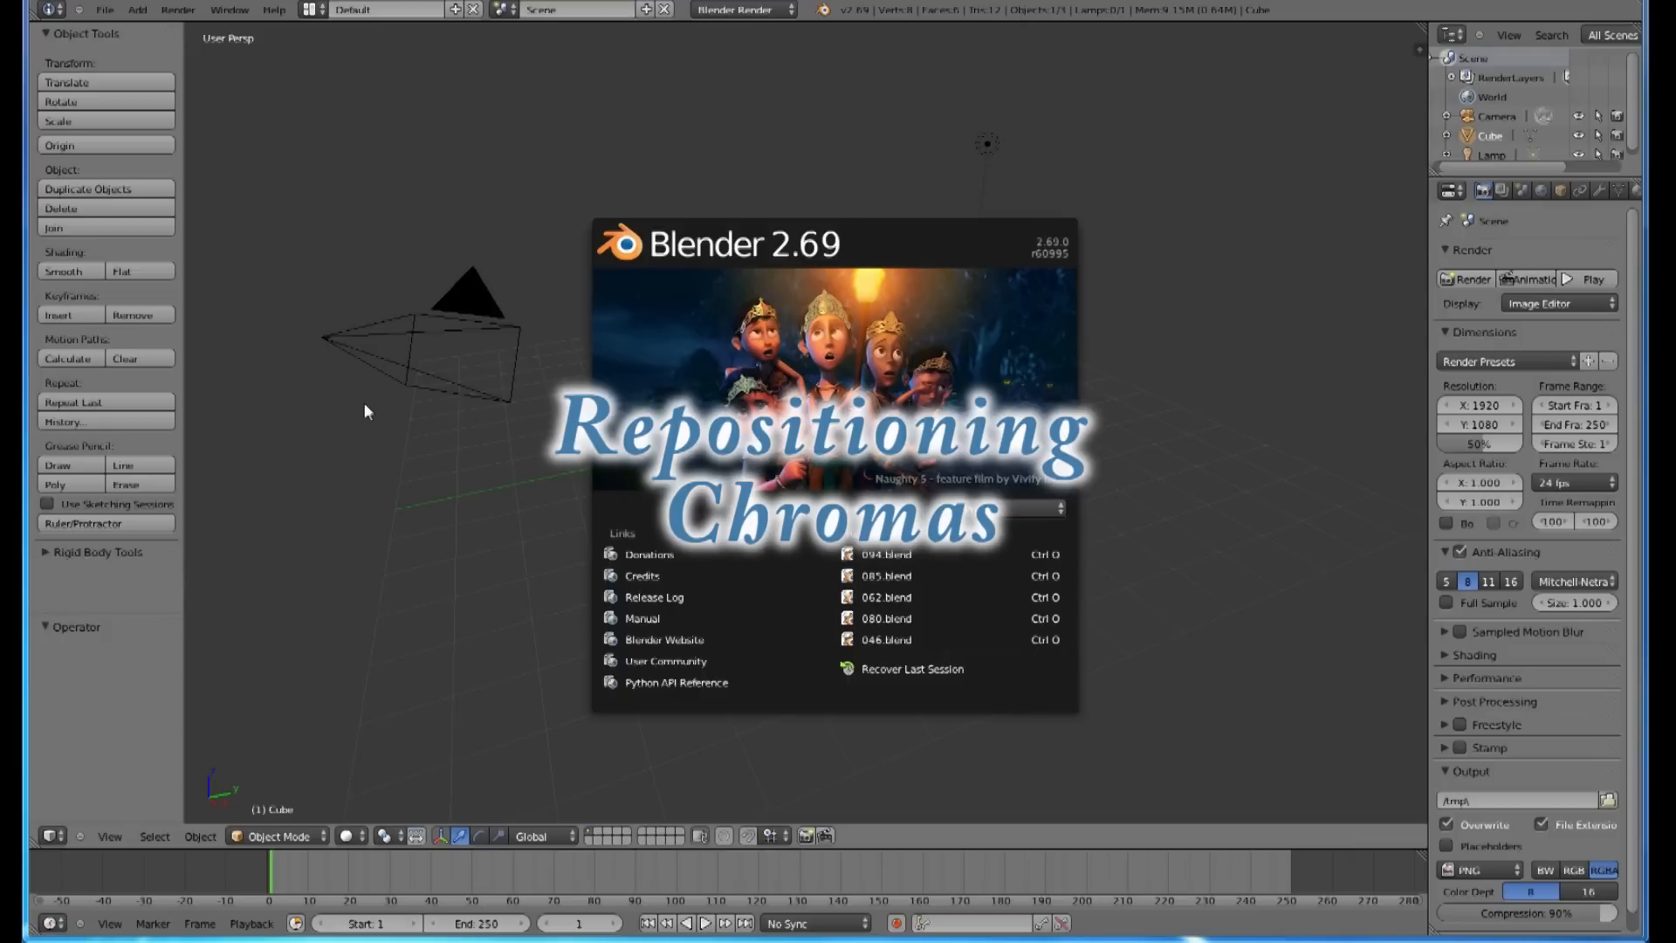
mouse_move(522, 437)
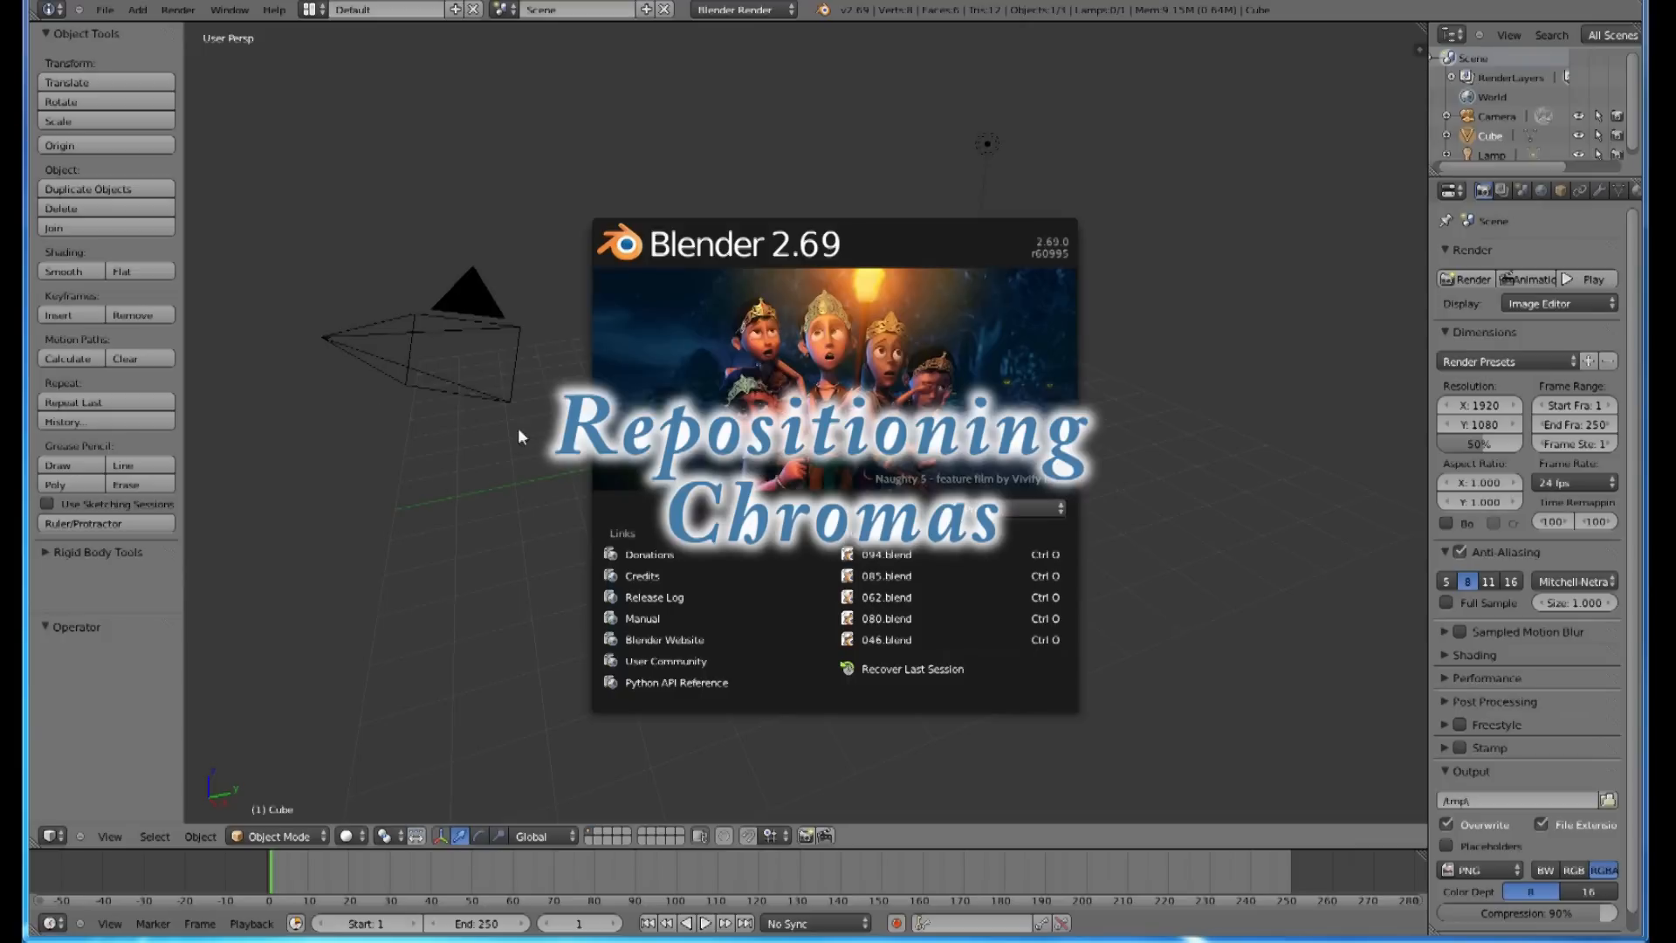
mouse_move(804, 260)
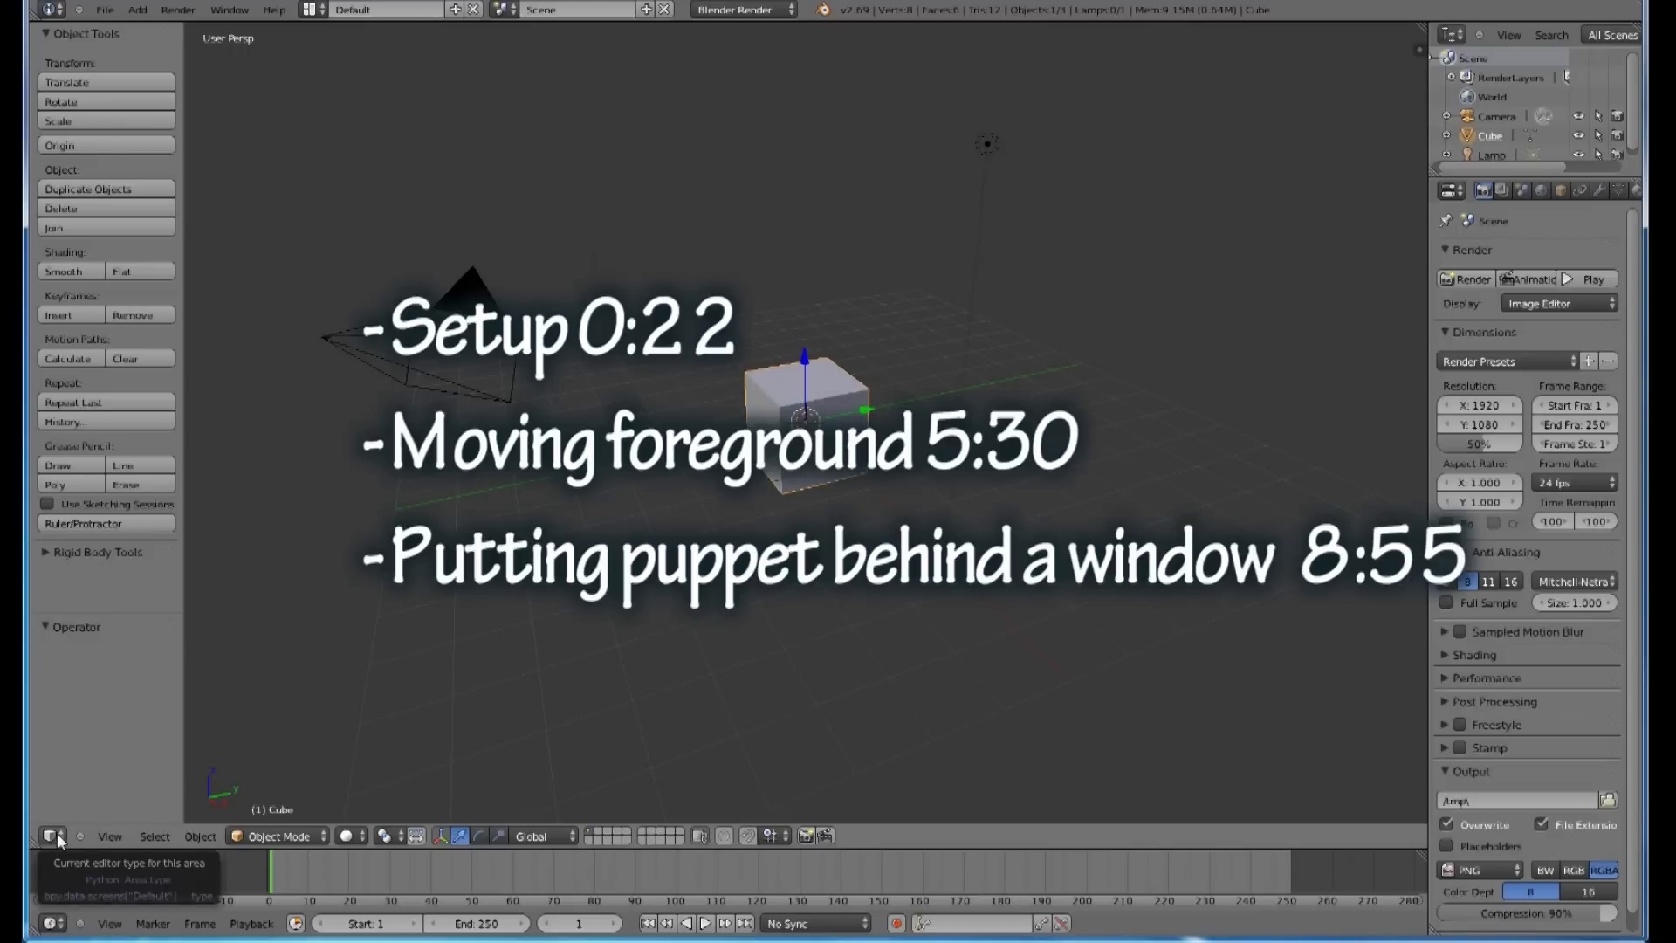
Step: Load the 1a puppet image sequence in the Movie Clip Editor and set the scene end to frame 92
left_click(54, 836)
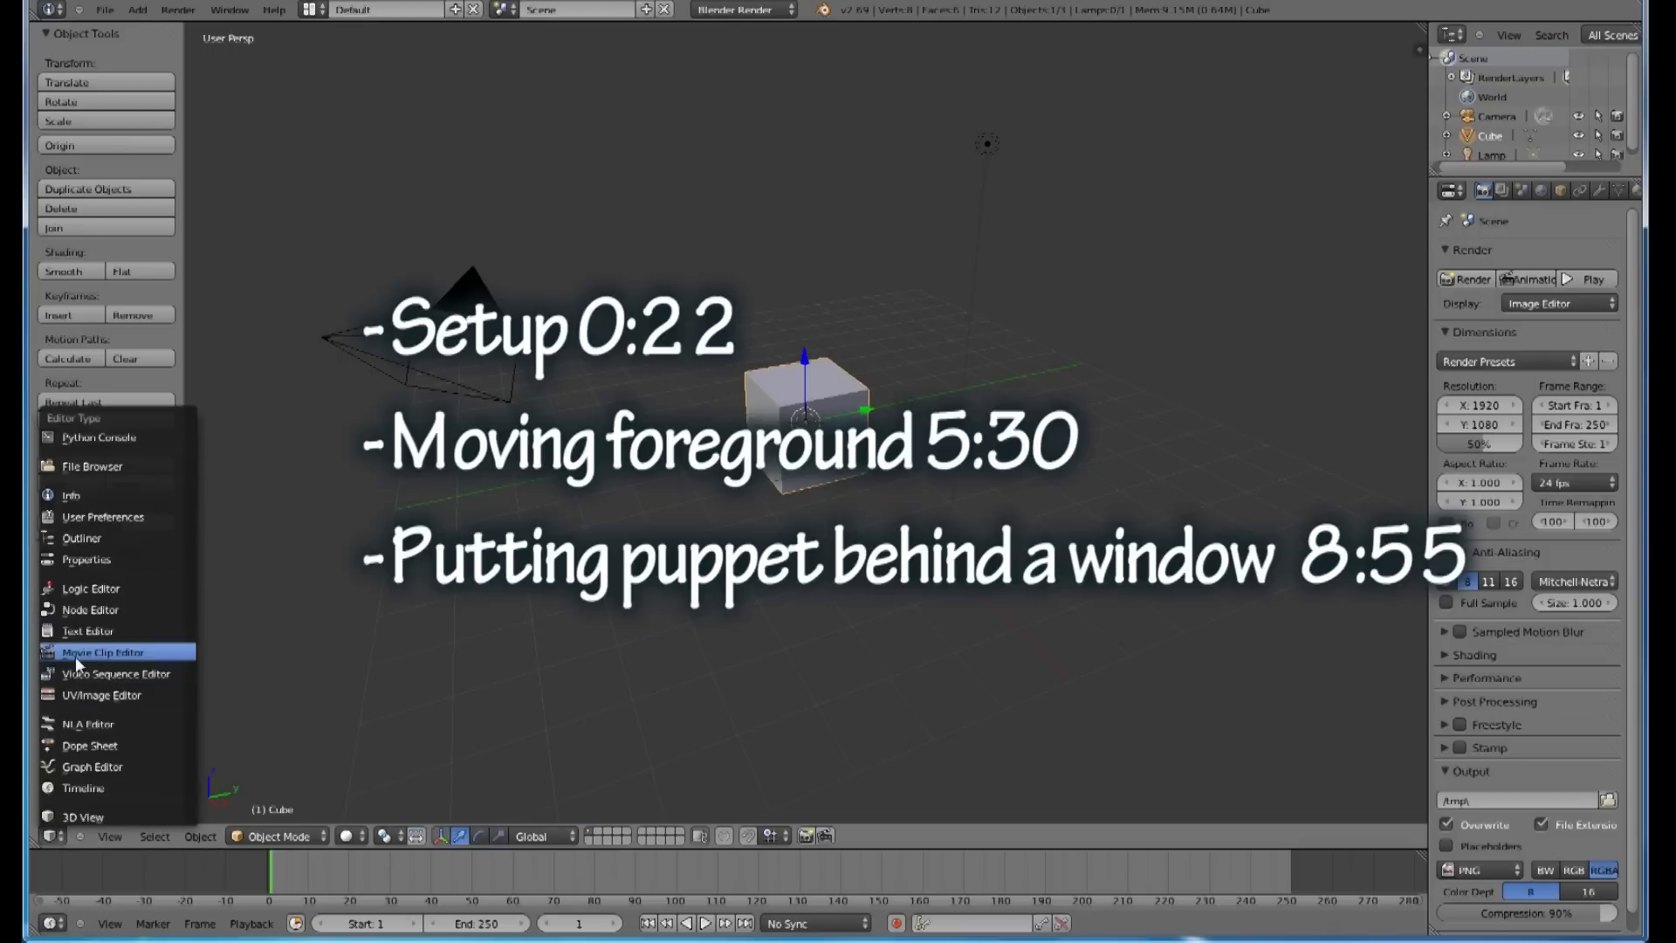
left_click(99, 653)
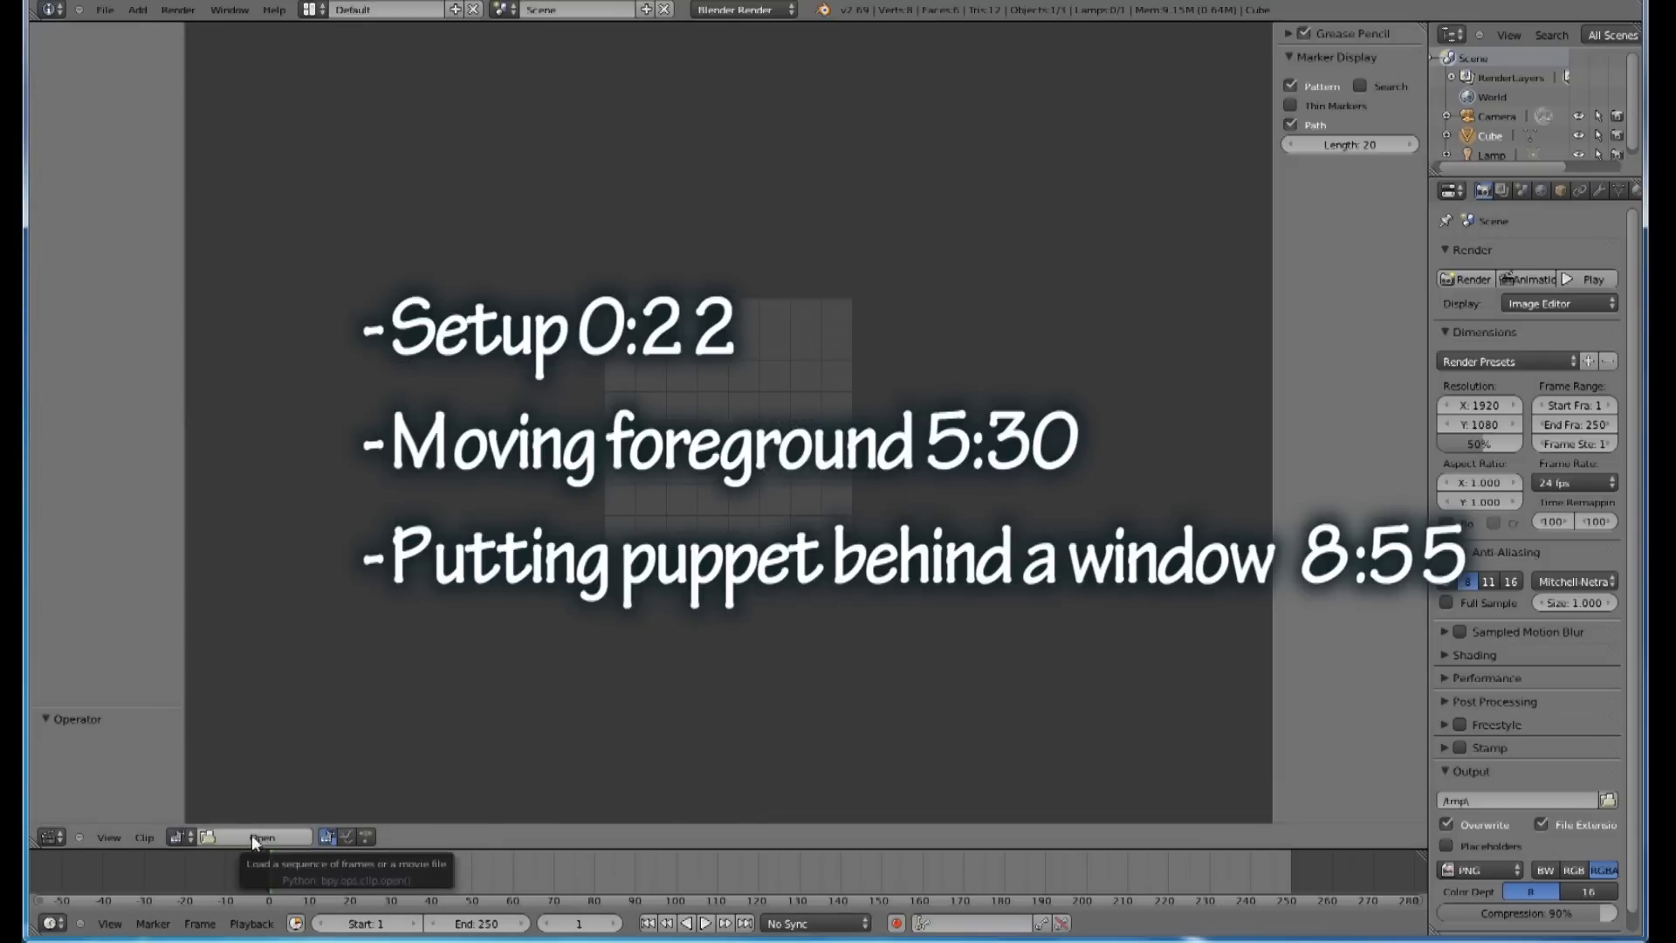
left_click(262, 837)
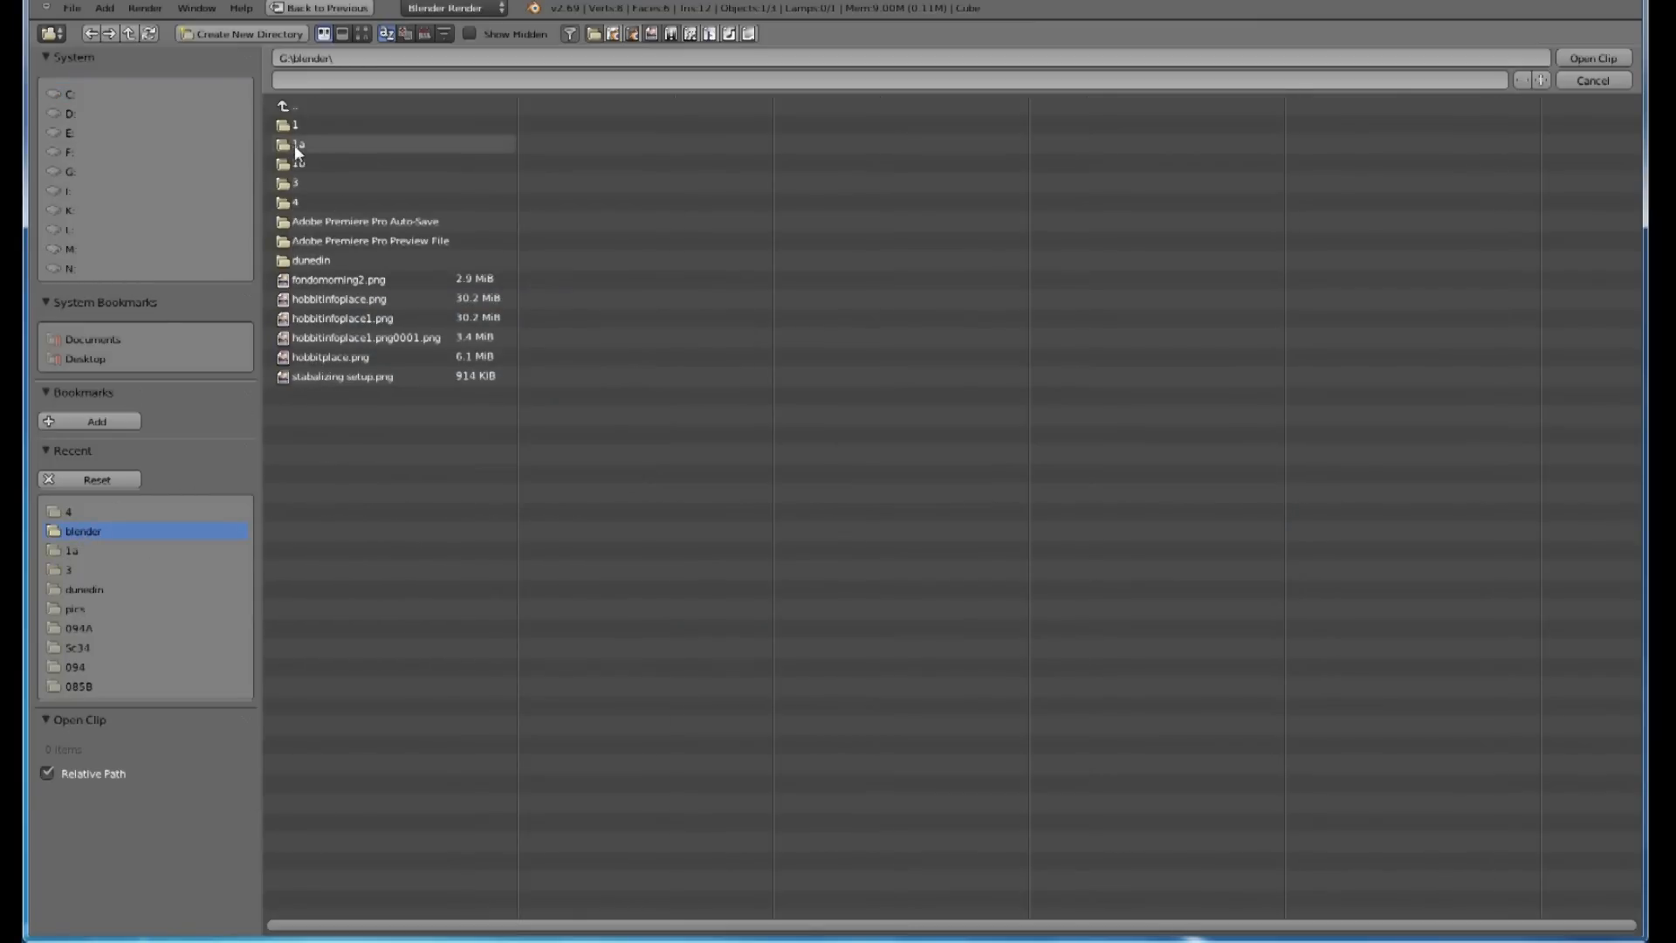
double_click(295, 144)
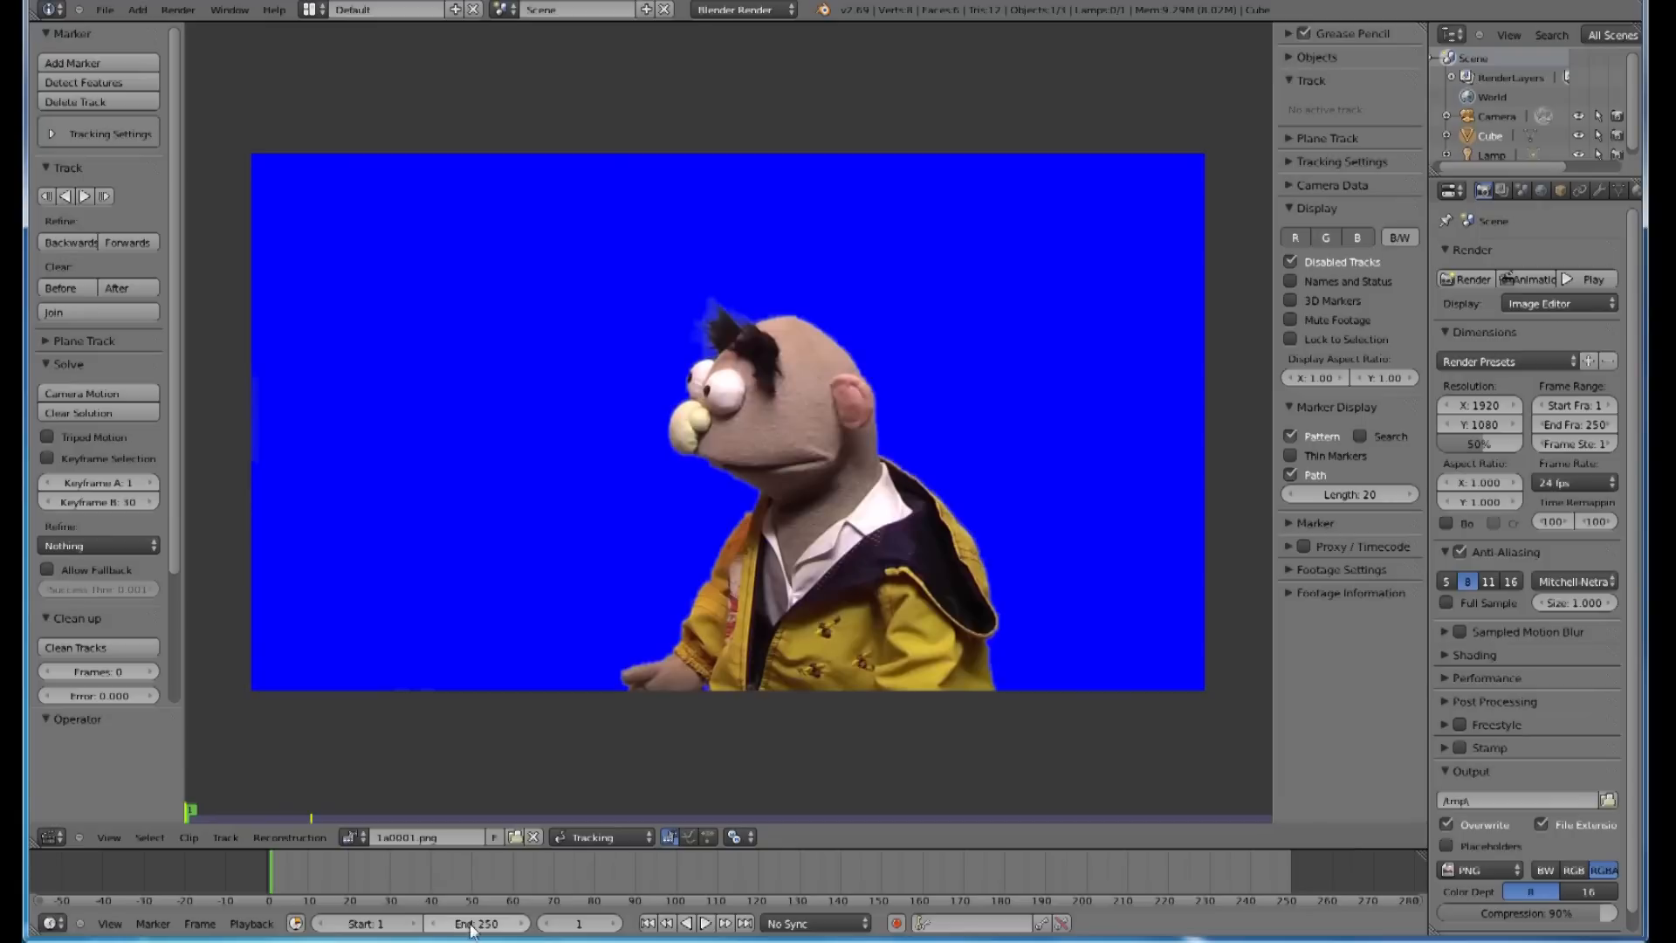
left_click(475, 924)
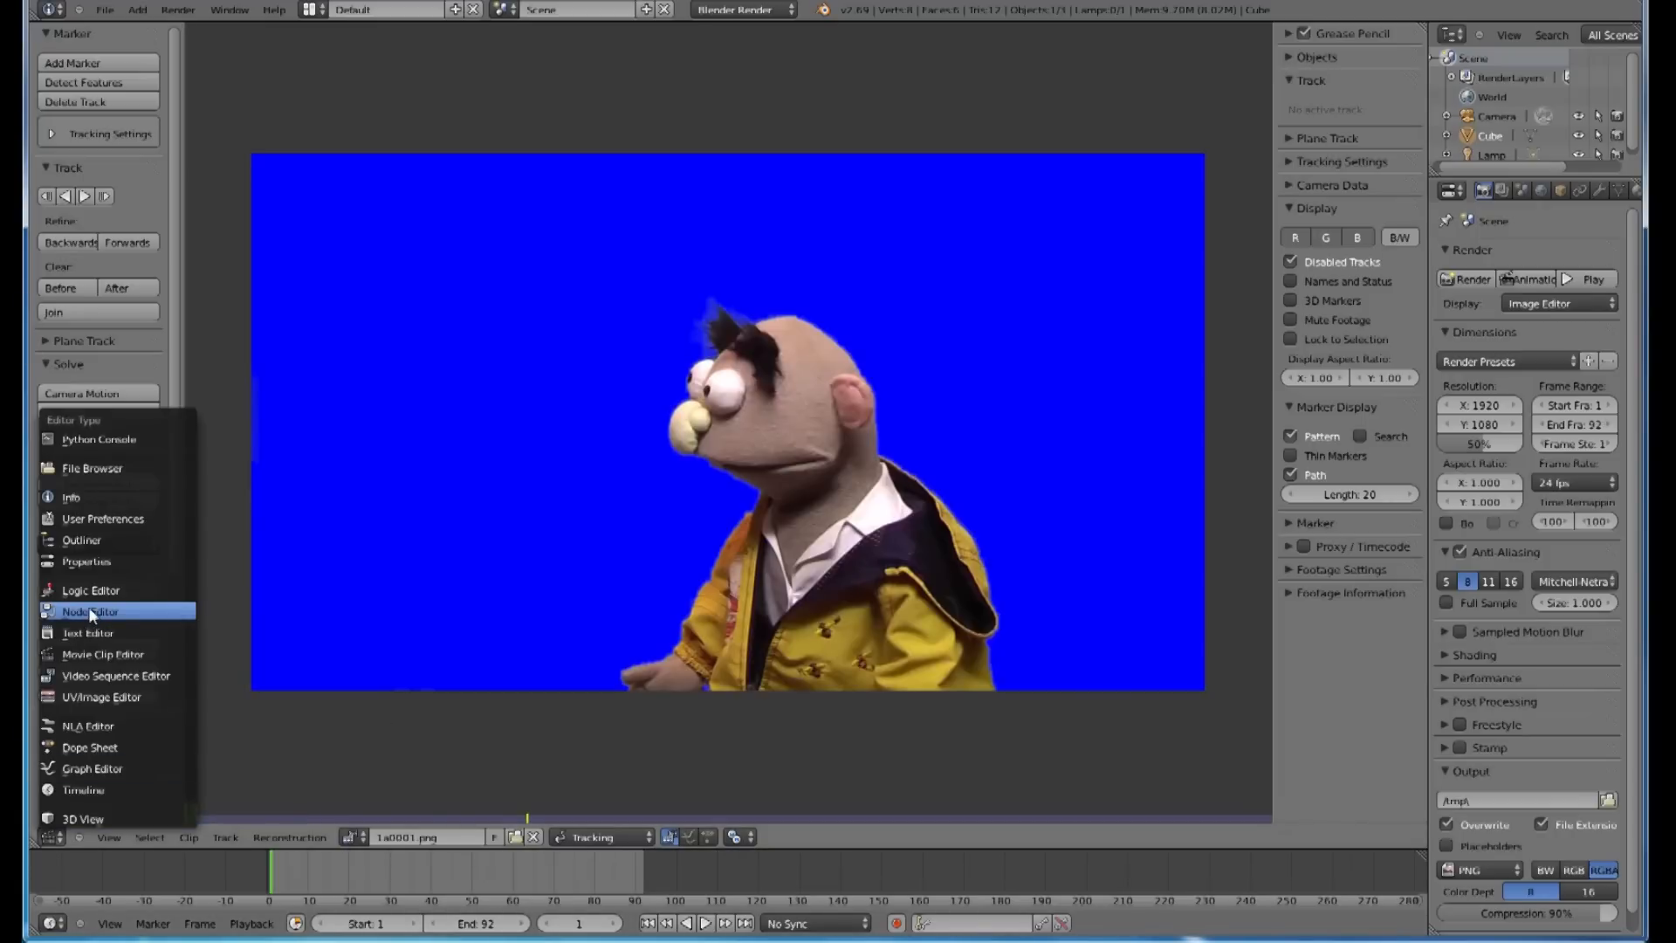
Step: Show the compositing node tree in the Node Editor with the backdrop enabled
left_click(90, 610)
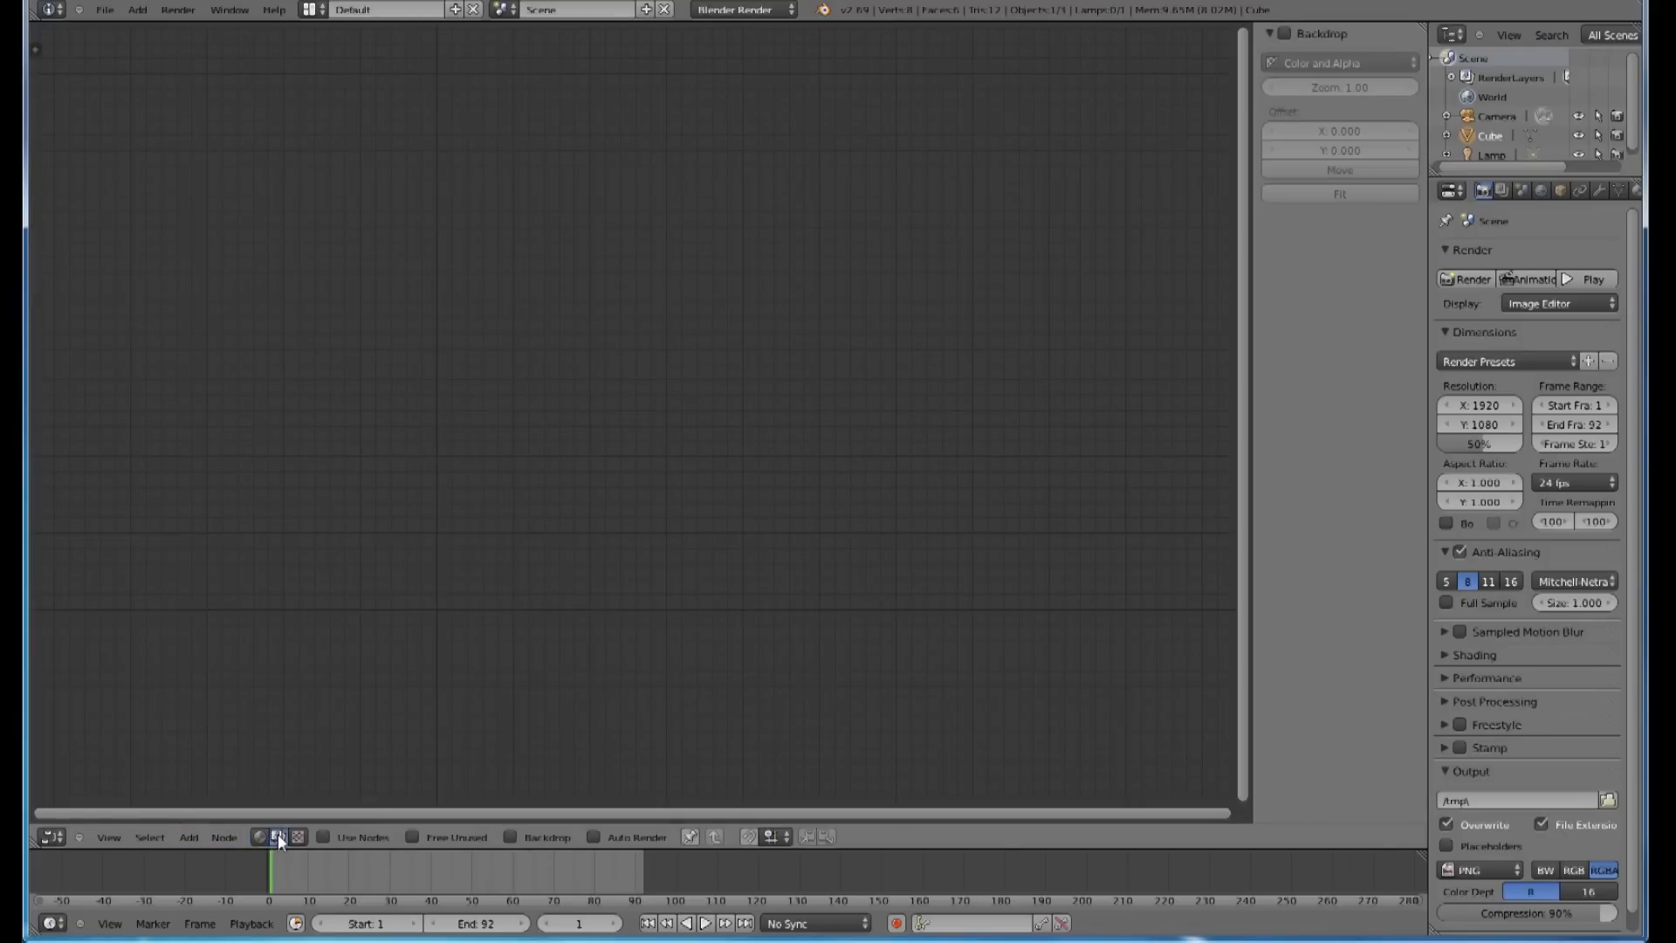
left_click(325, 837)
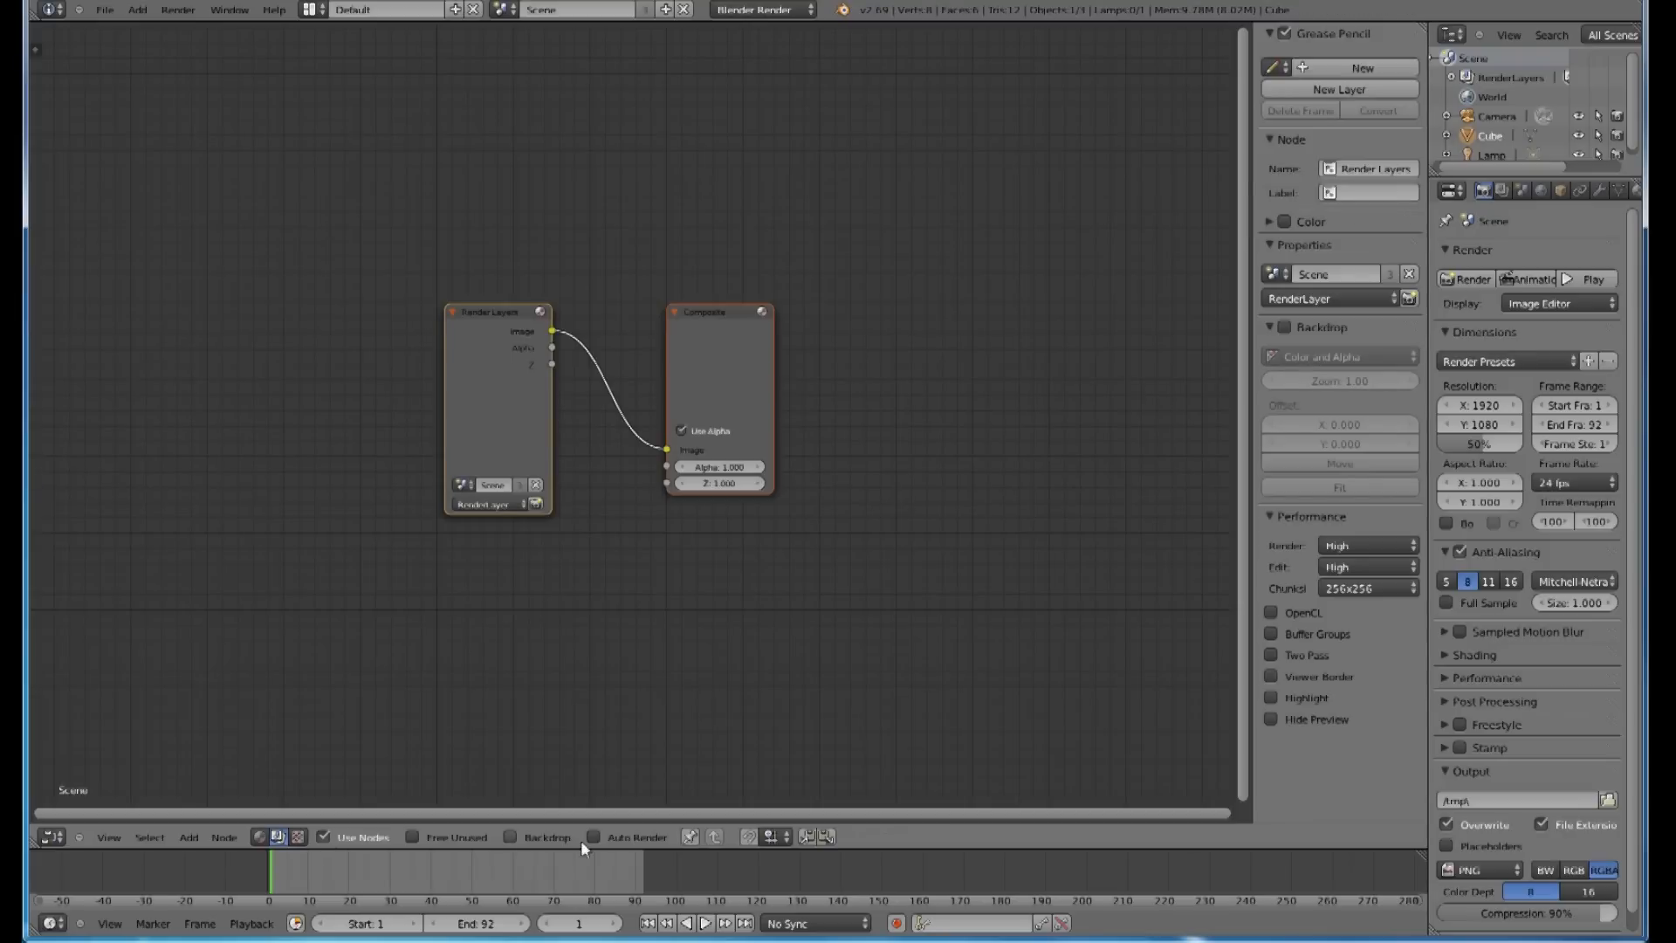
left_click(516, 838)
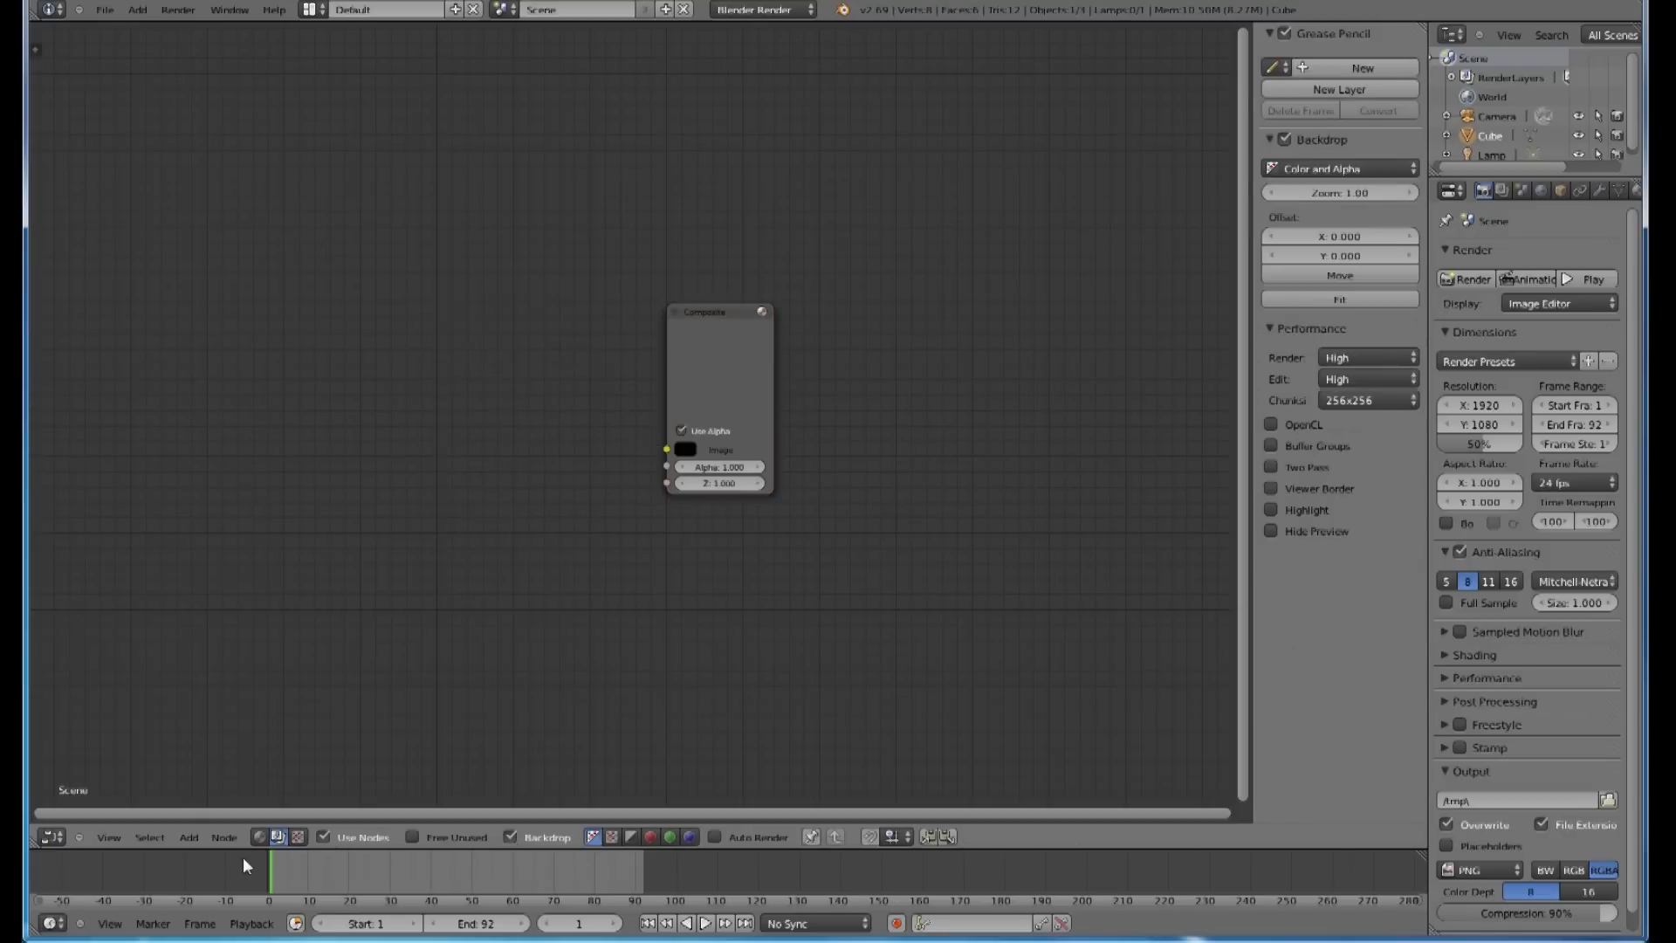
Step: Add a Movie Clip node with the puppet footage and wire its image into a new Viewer node
left_click(190, 837)
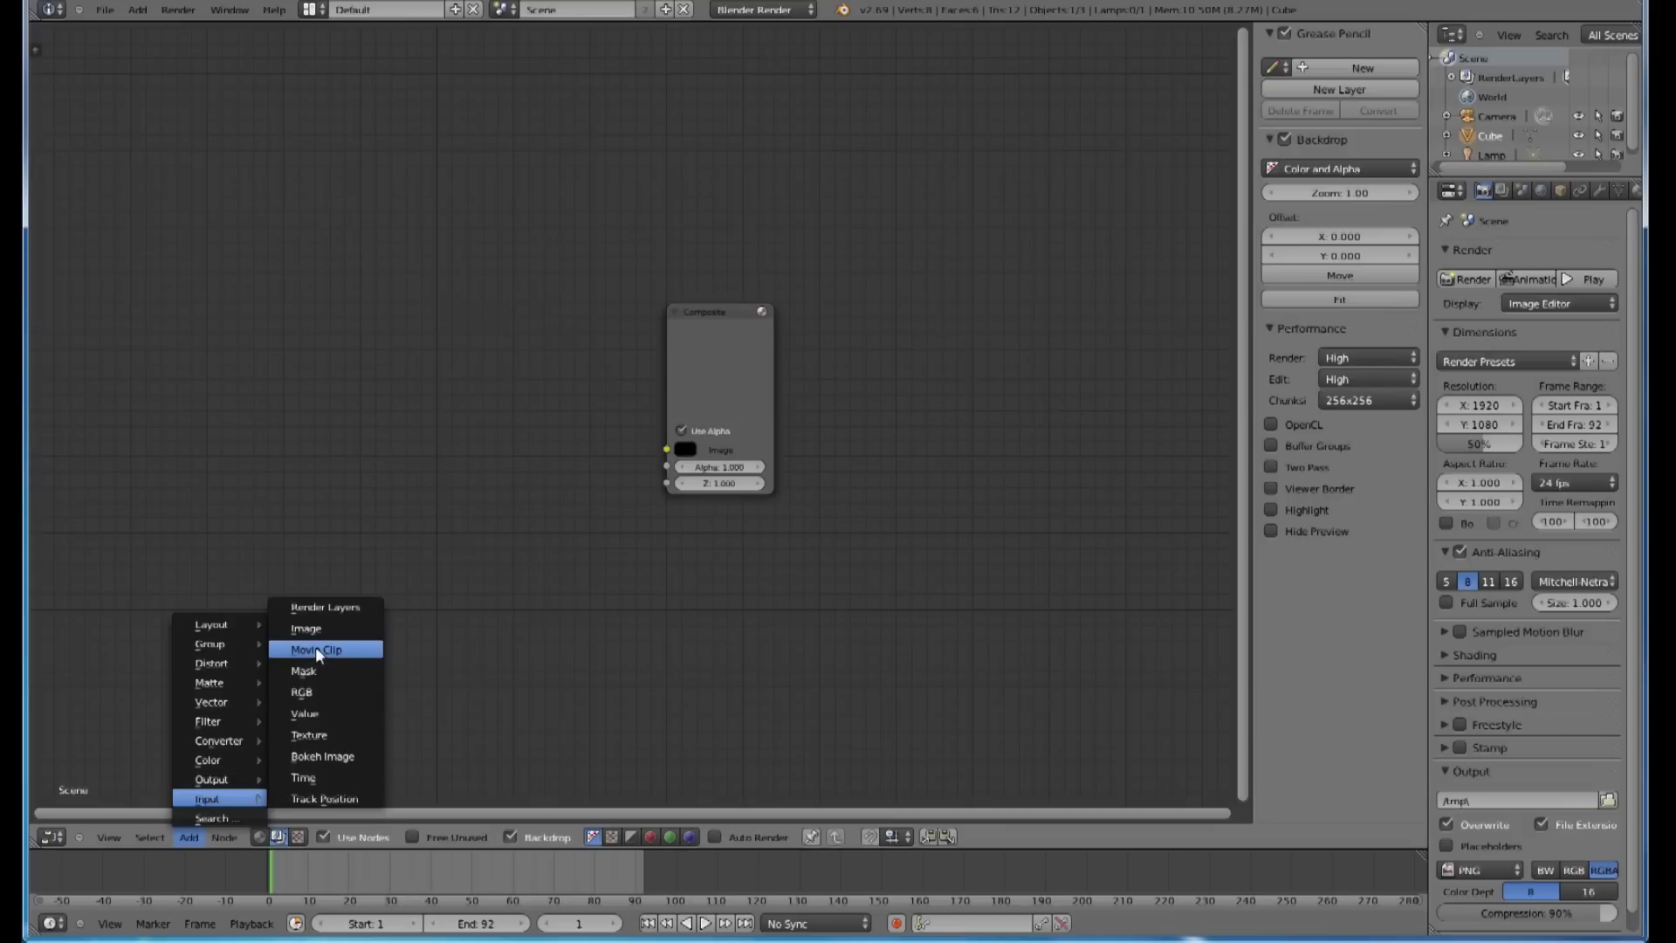
left_click(314, 649)
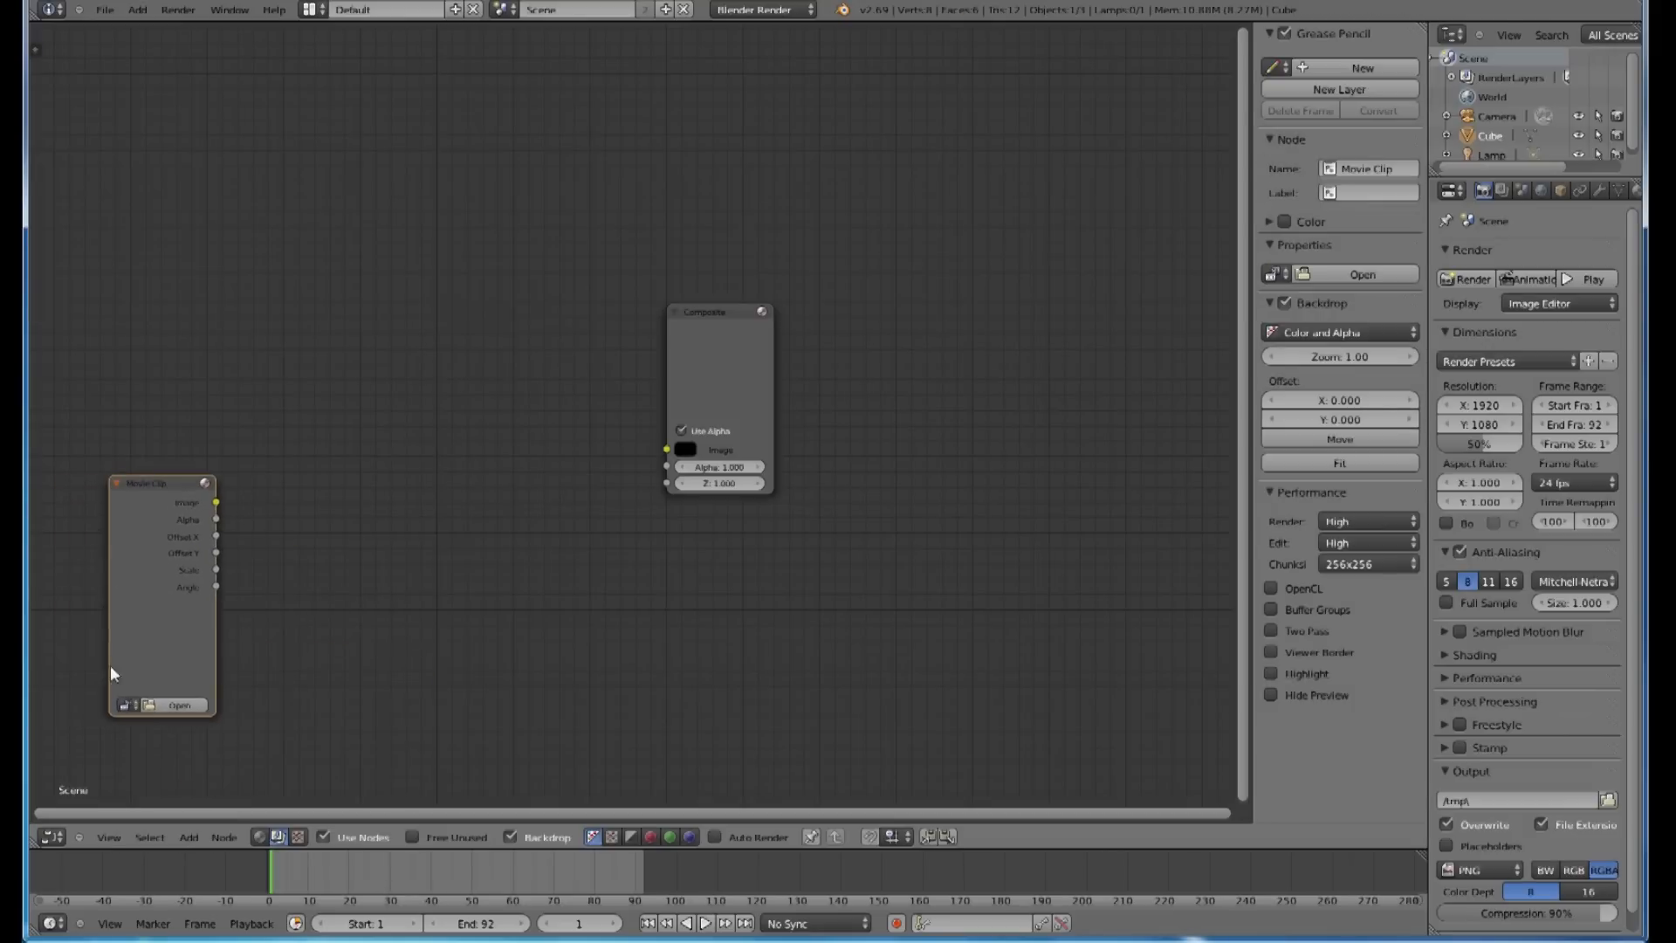
left_click(181, 704)
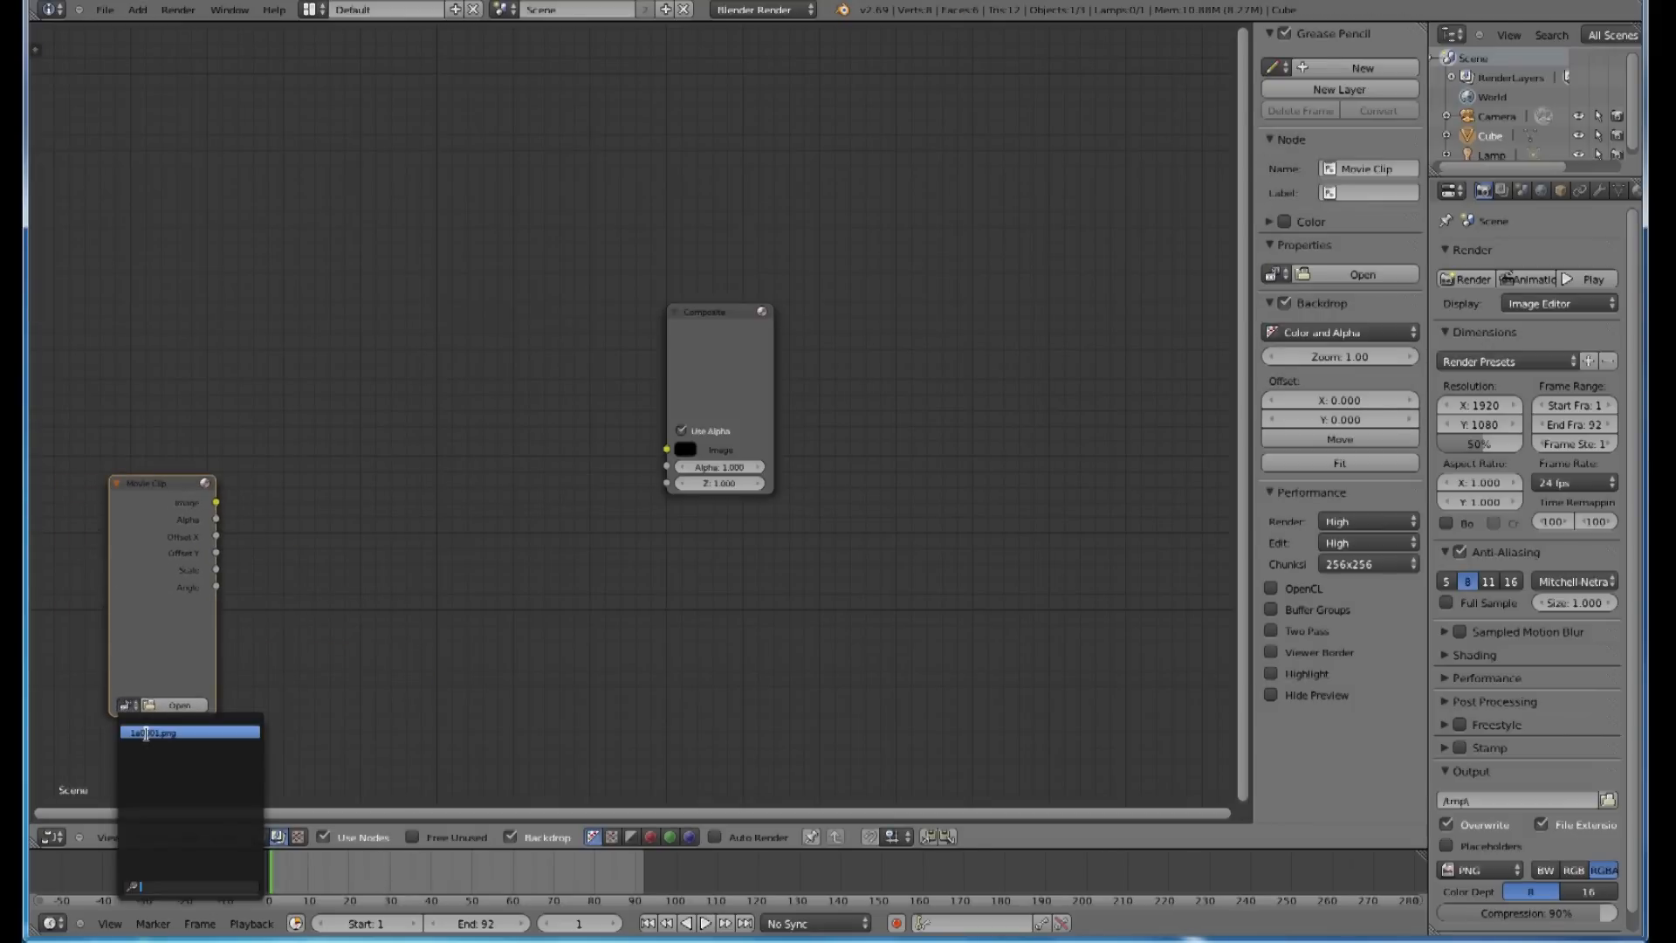
left_click(180, 705)
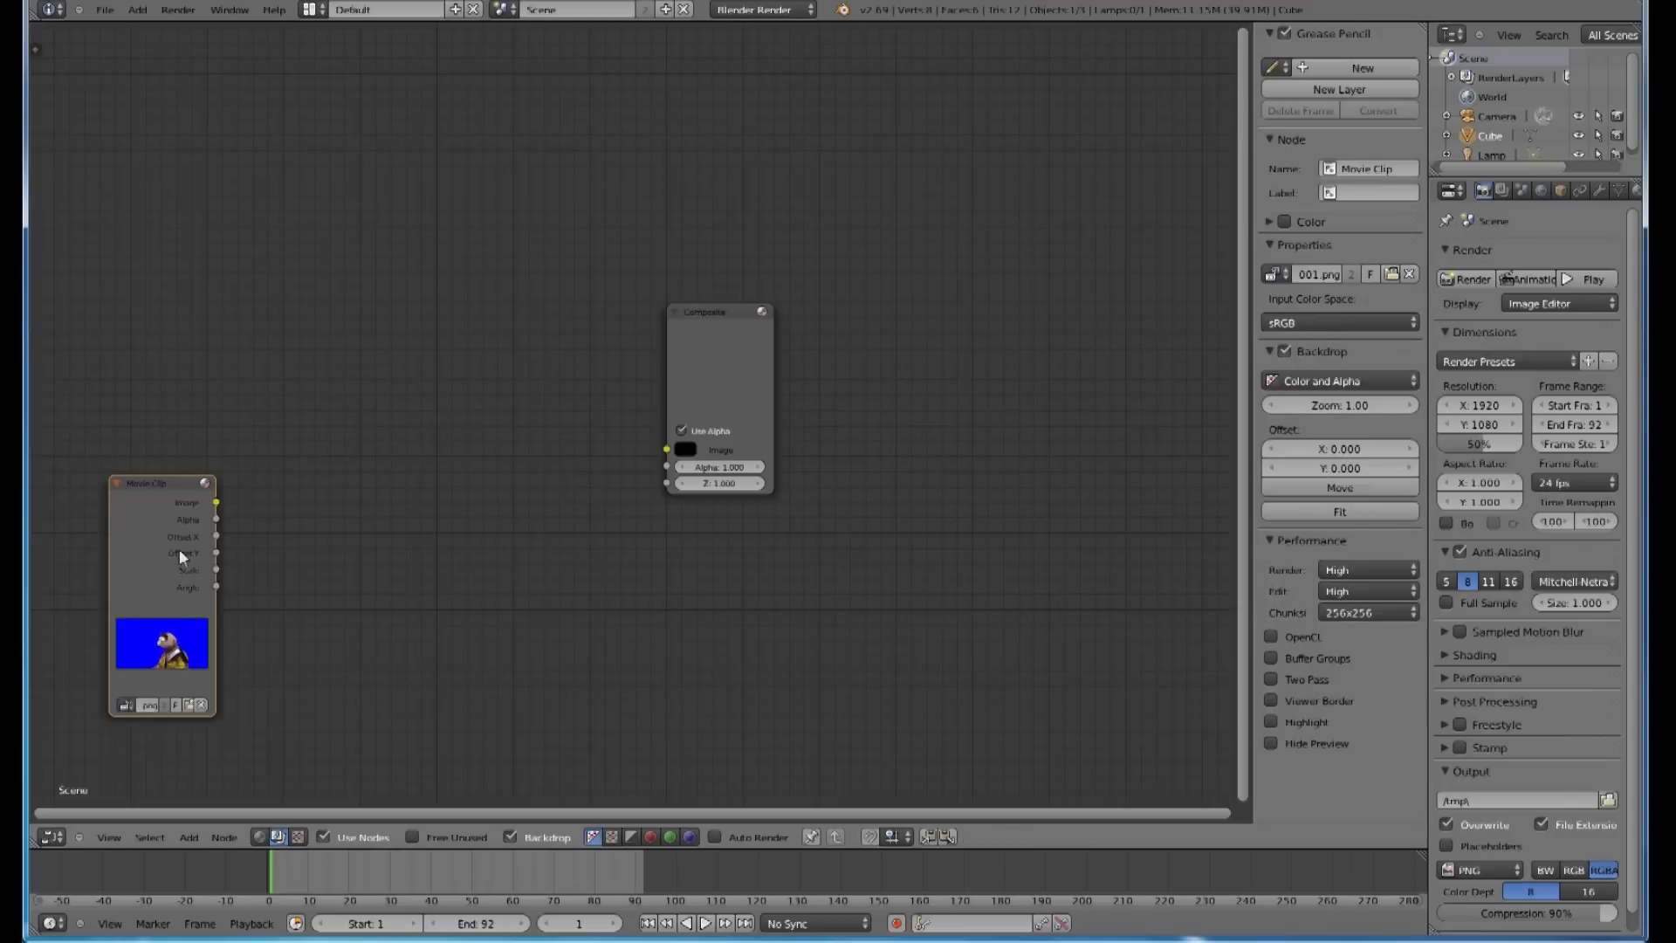
left_click(189, 837)
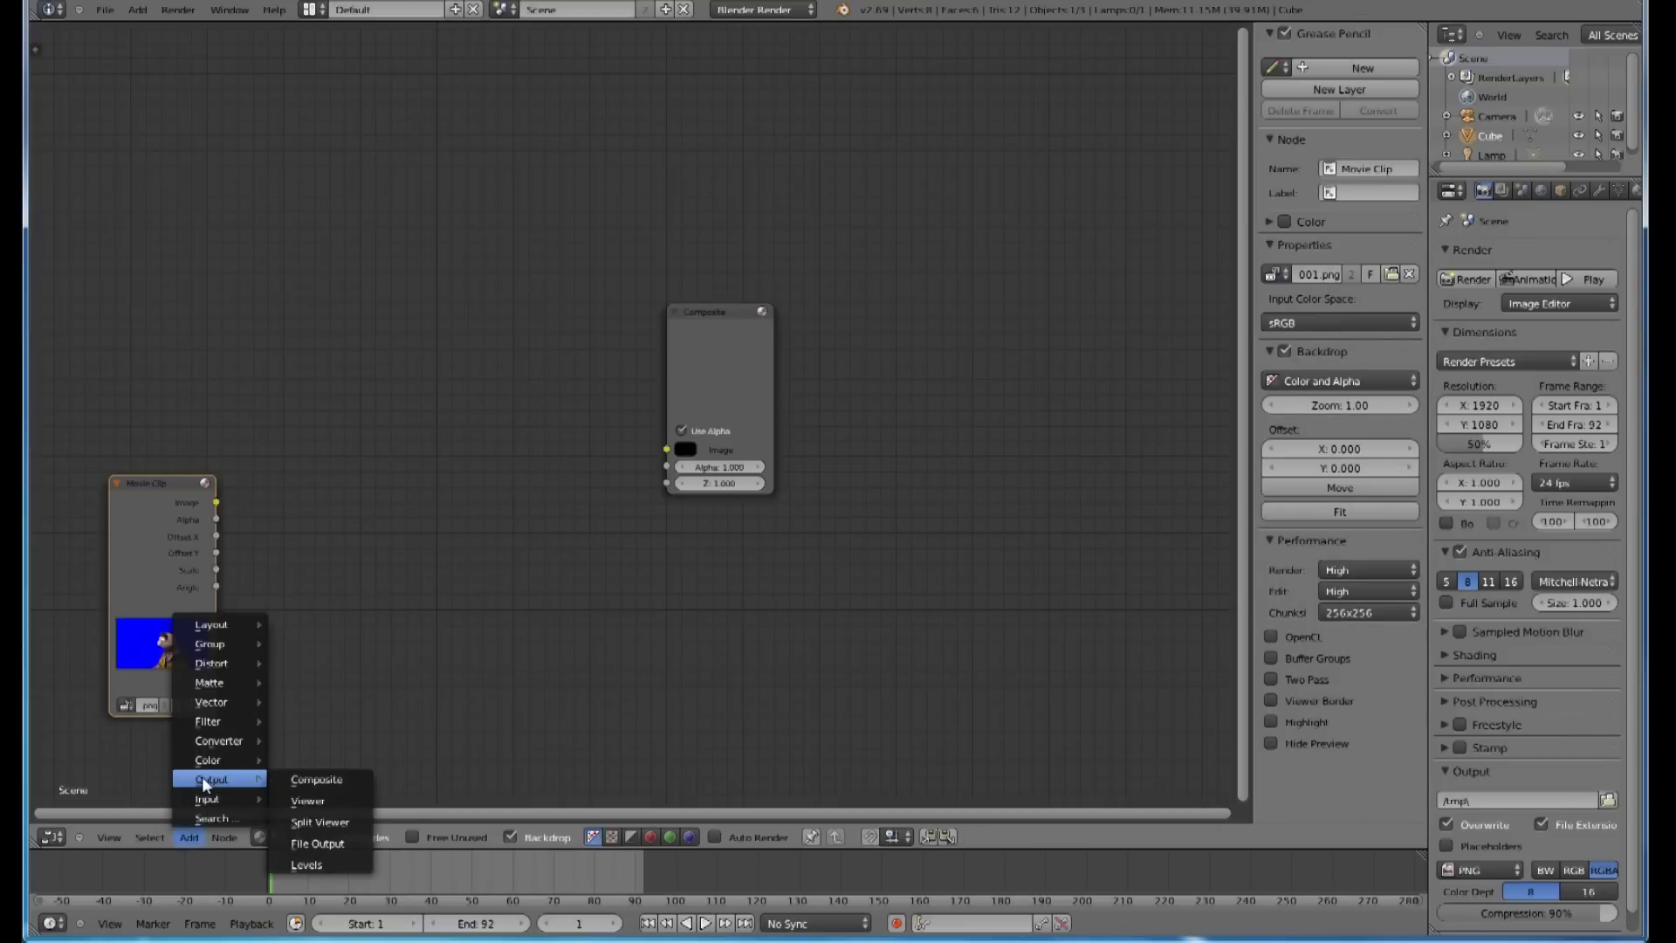
left_click(309, 800)
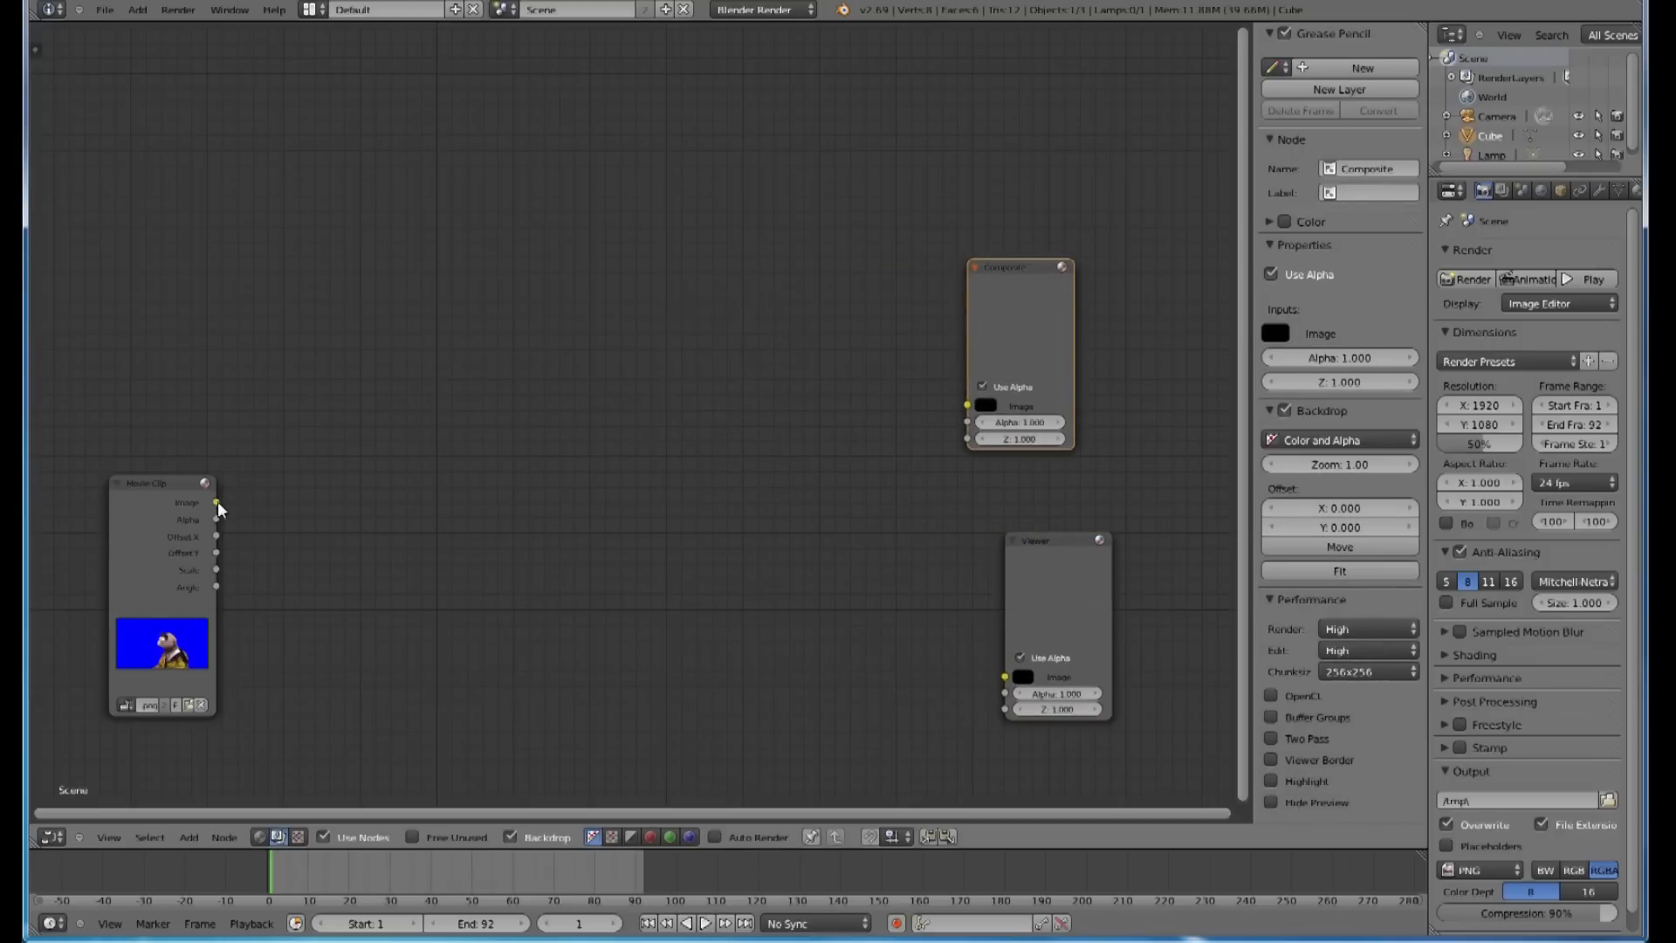
left_click_drag(216, 503, 1005, 676)
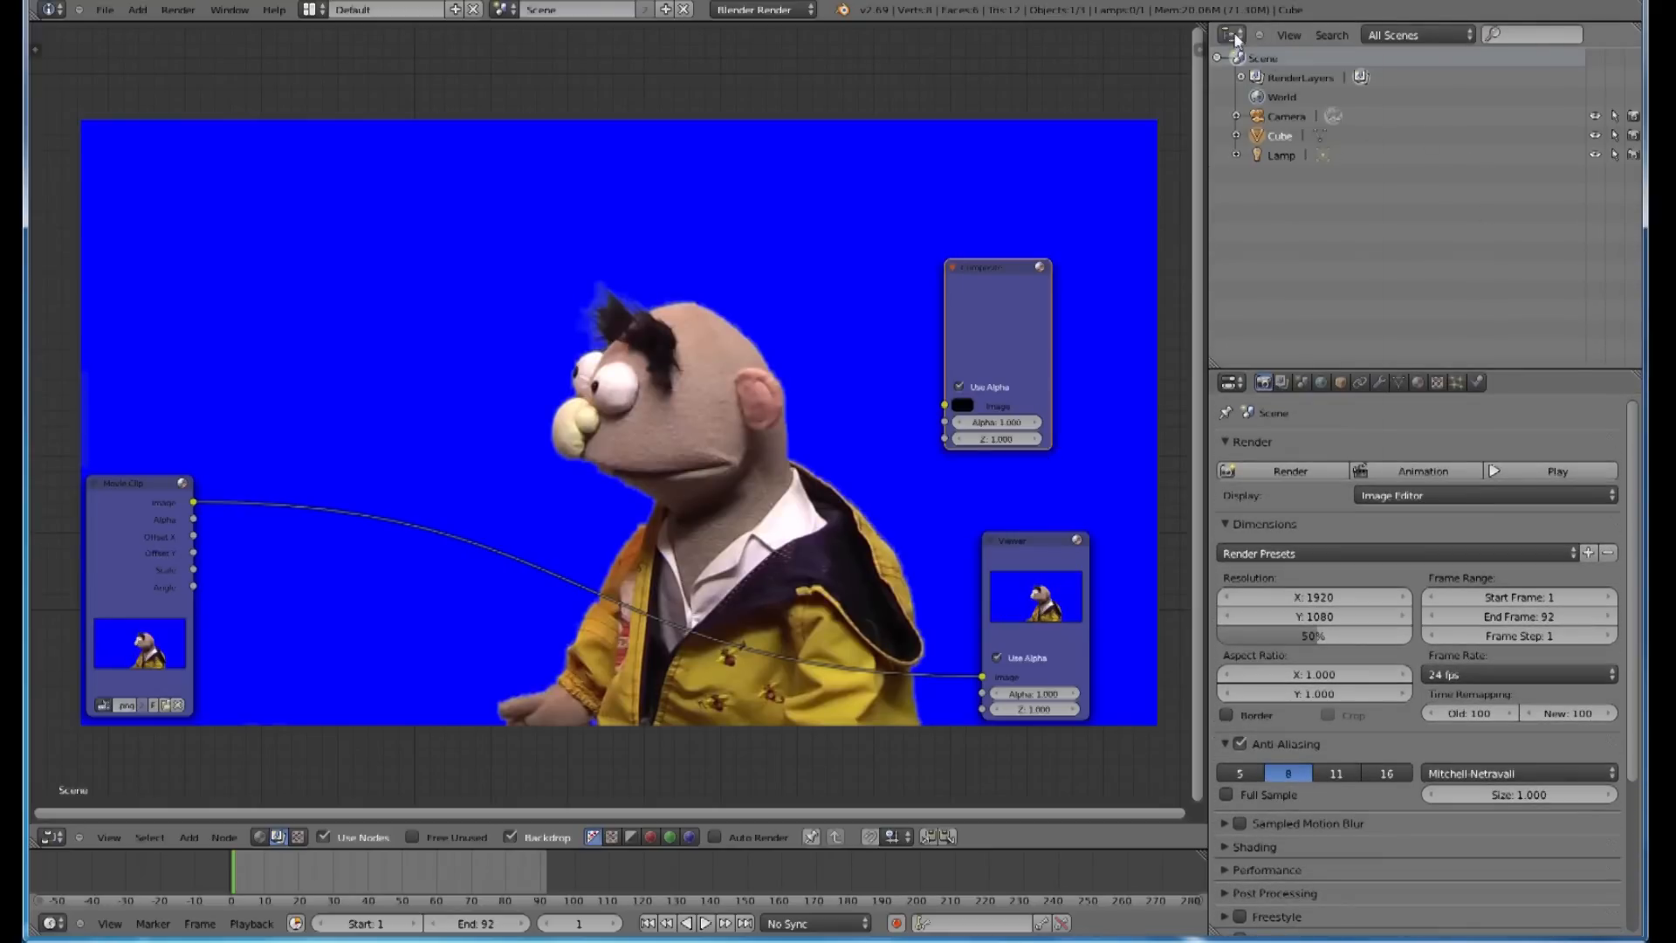
Step: Turn the outliner into an image viewer, set 29.97 fps, and render a test frame
left_click(1232, 35)
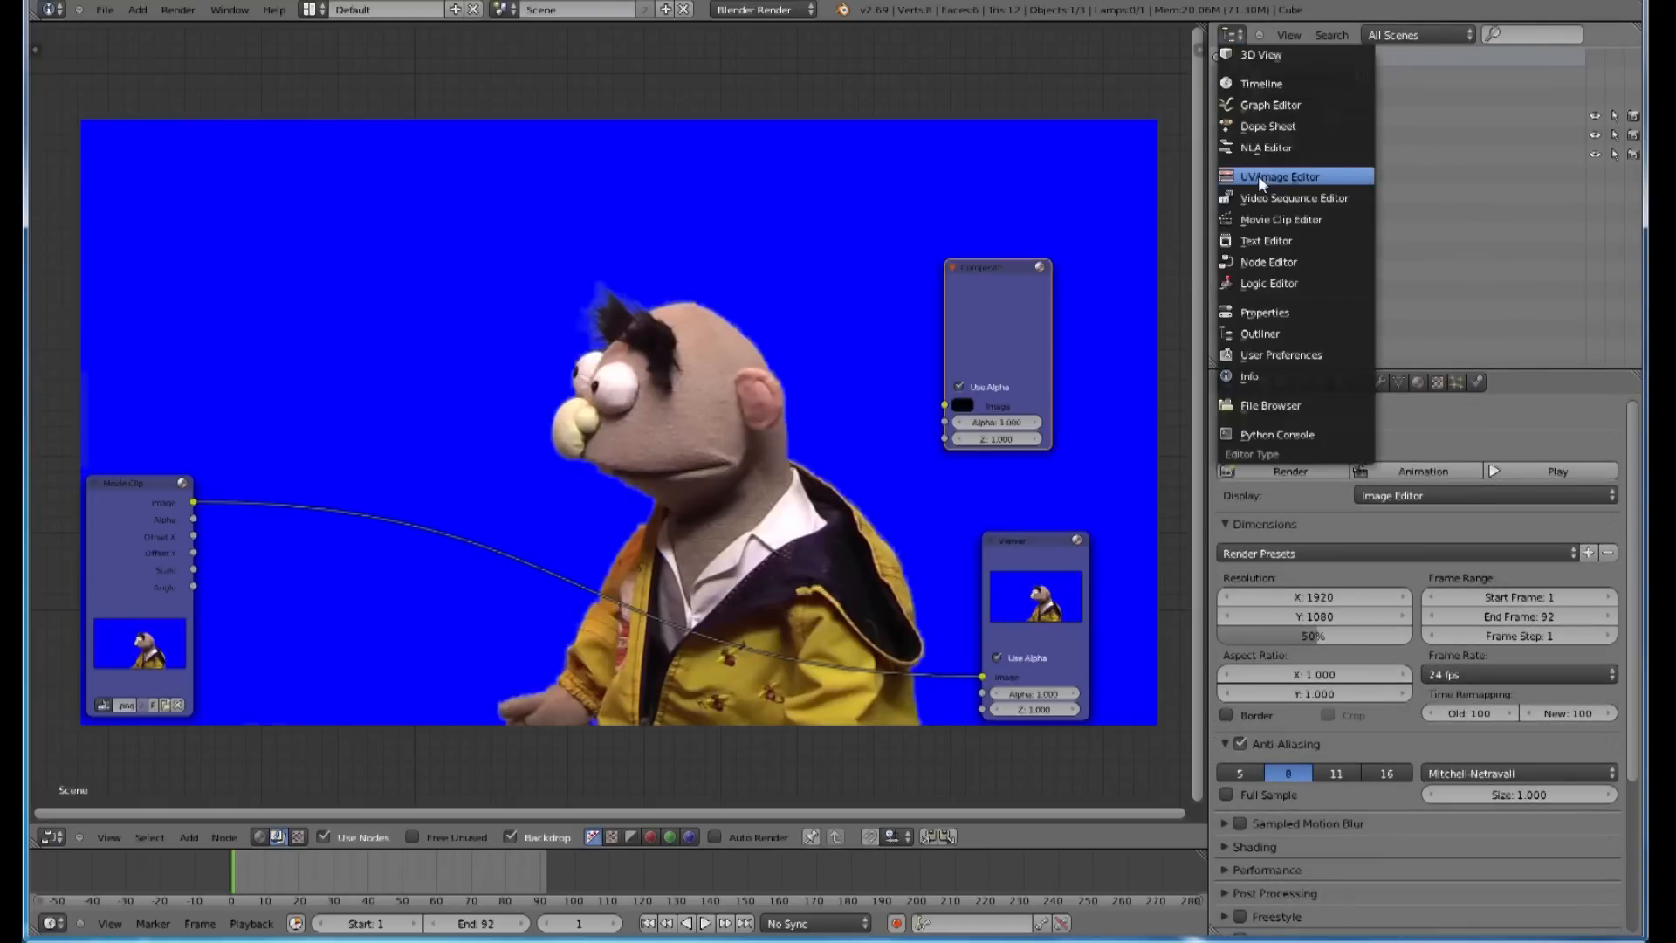
left_click(1279, 176)
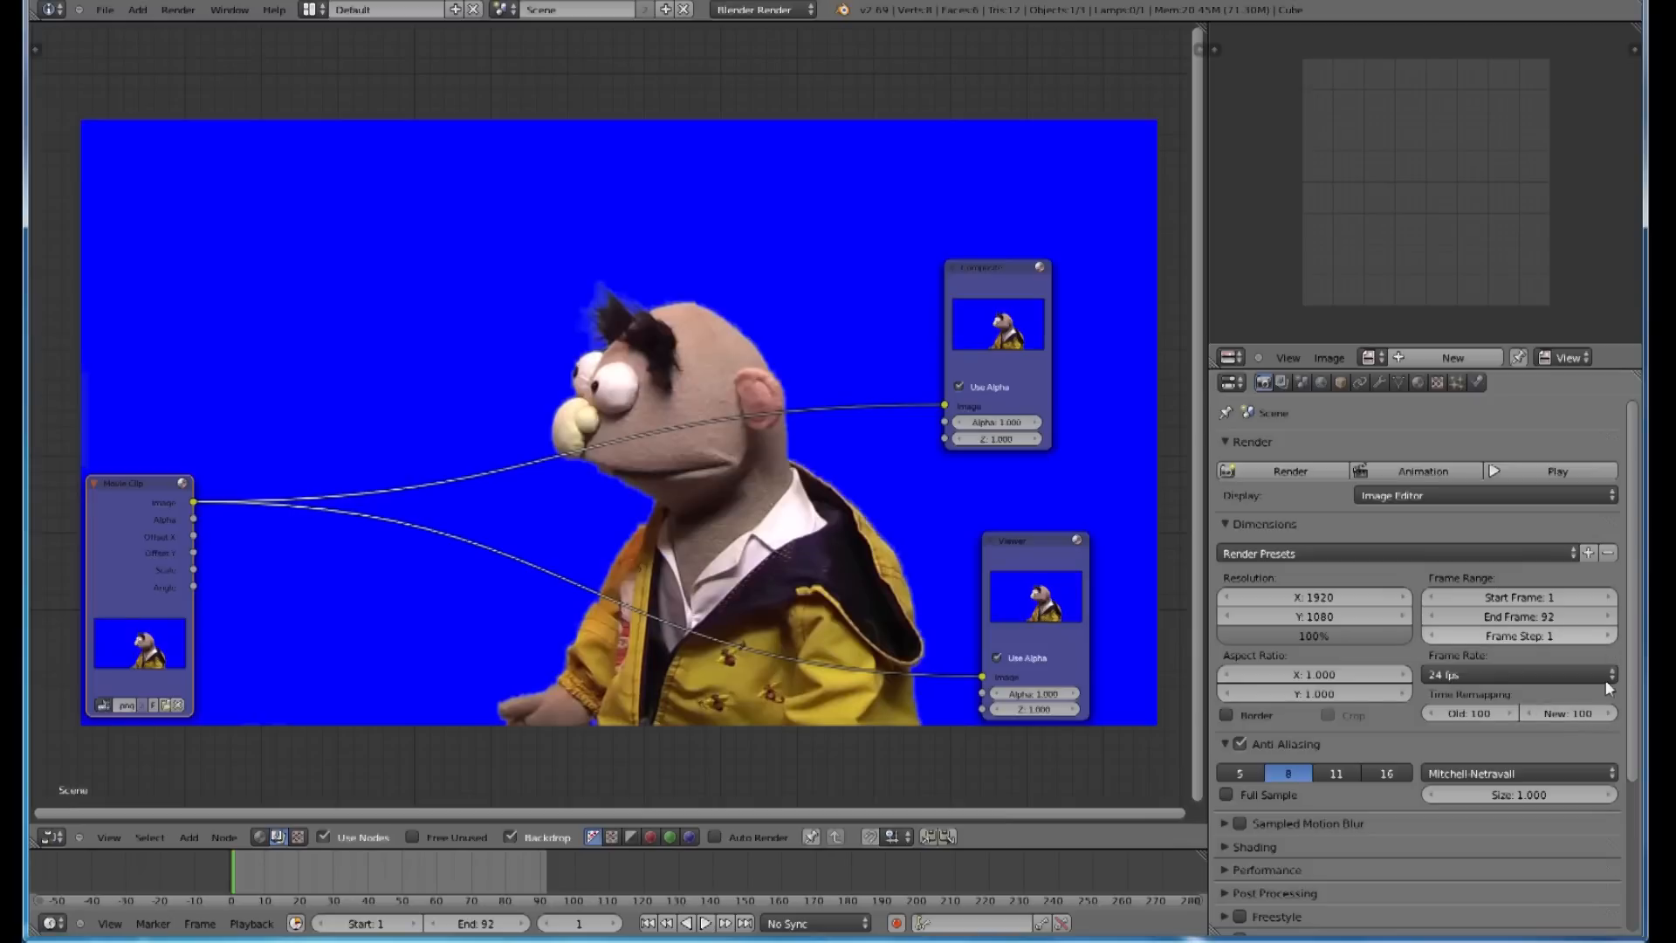
left_click(1517, 673)
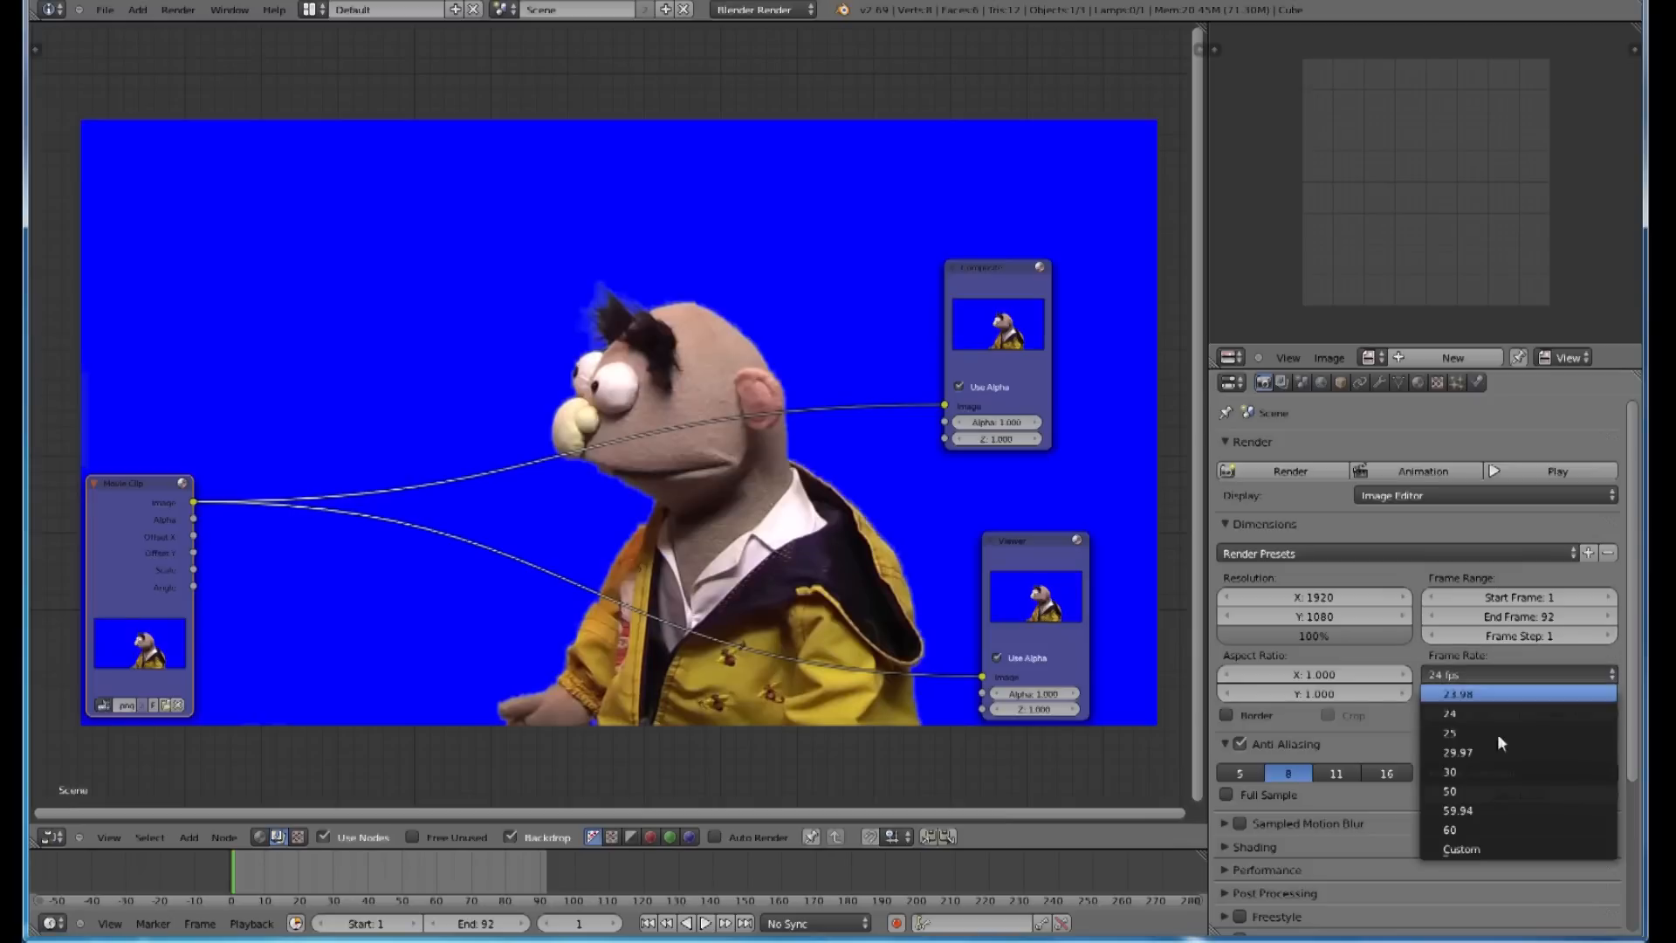
left_click(1458, 751)
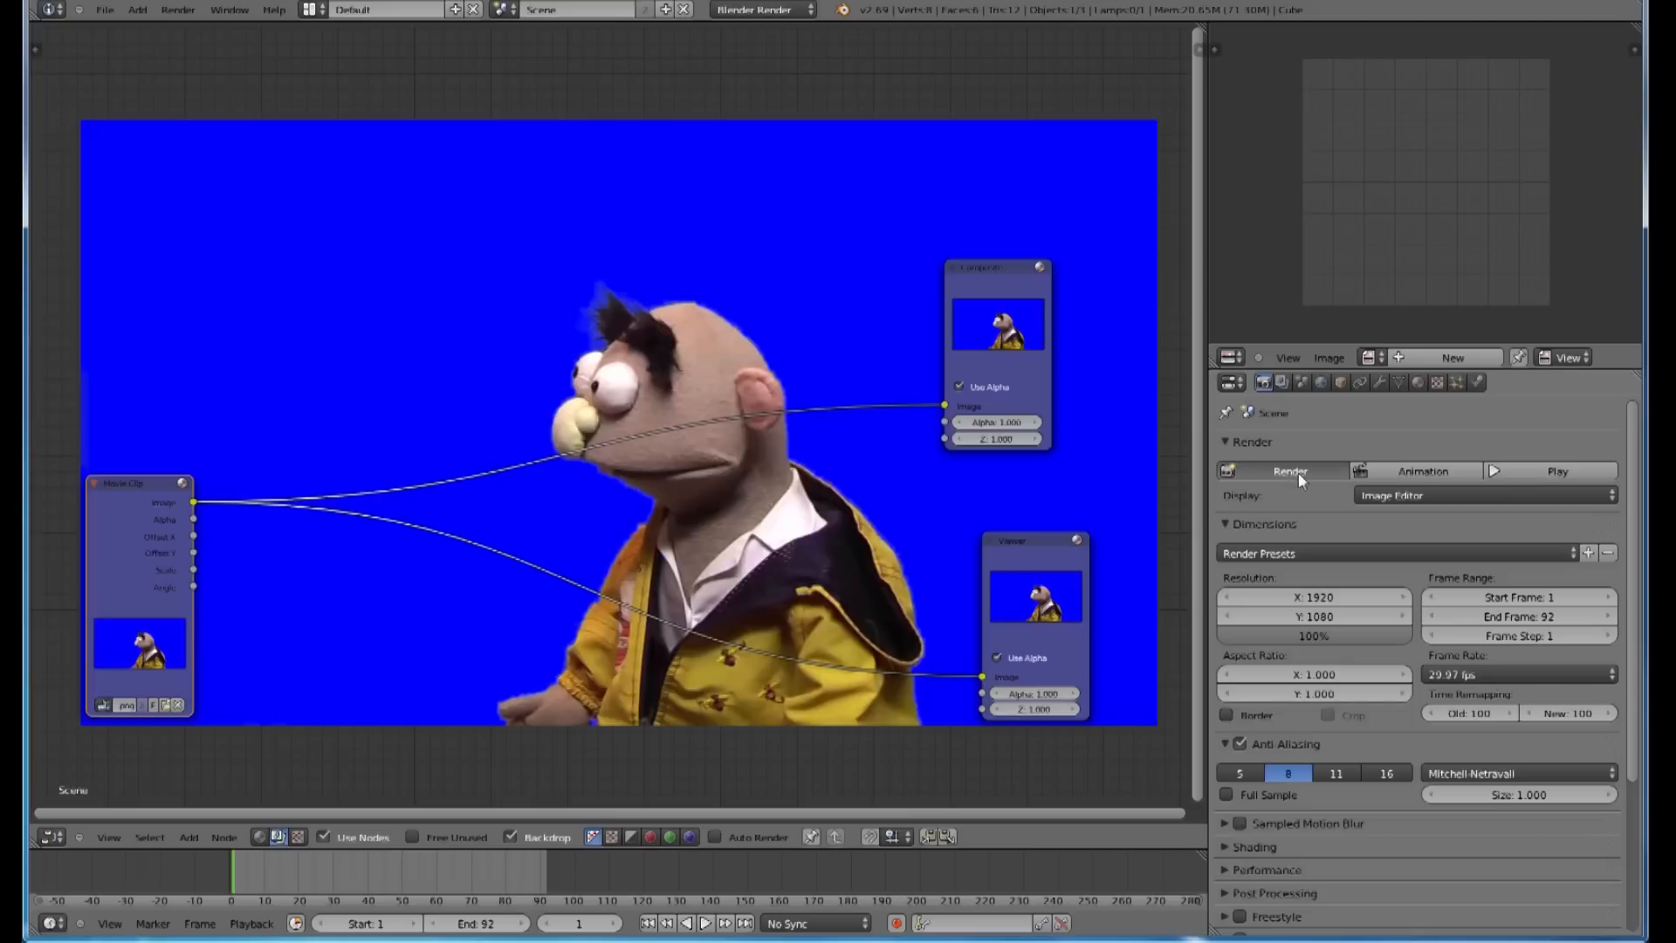
left_click(1287, 471)
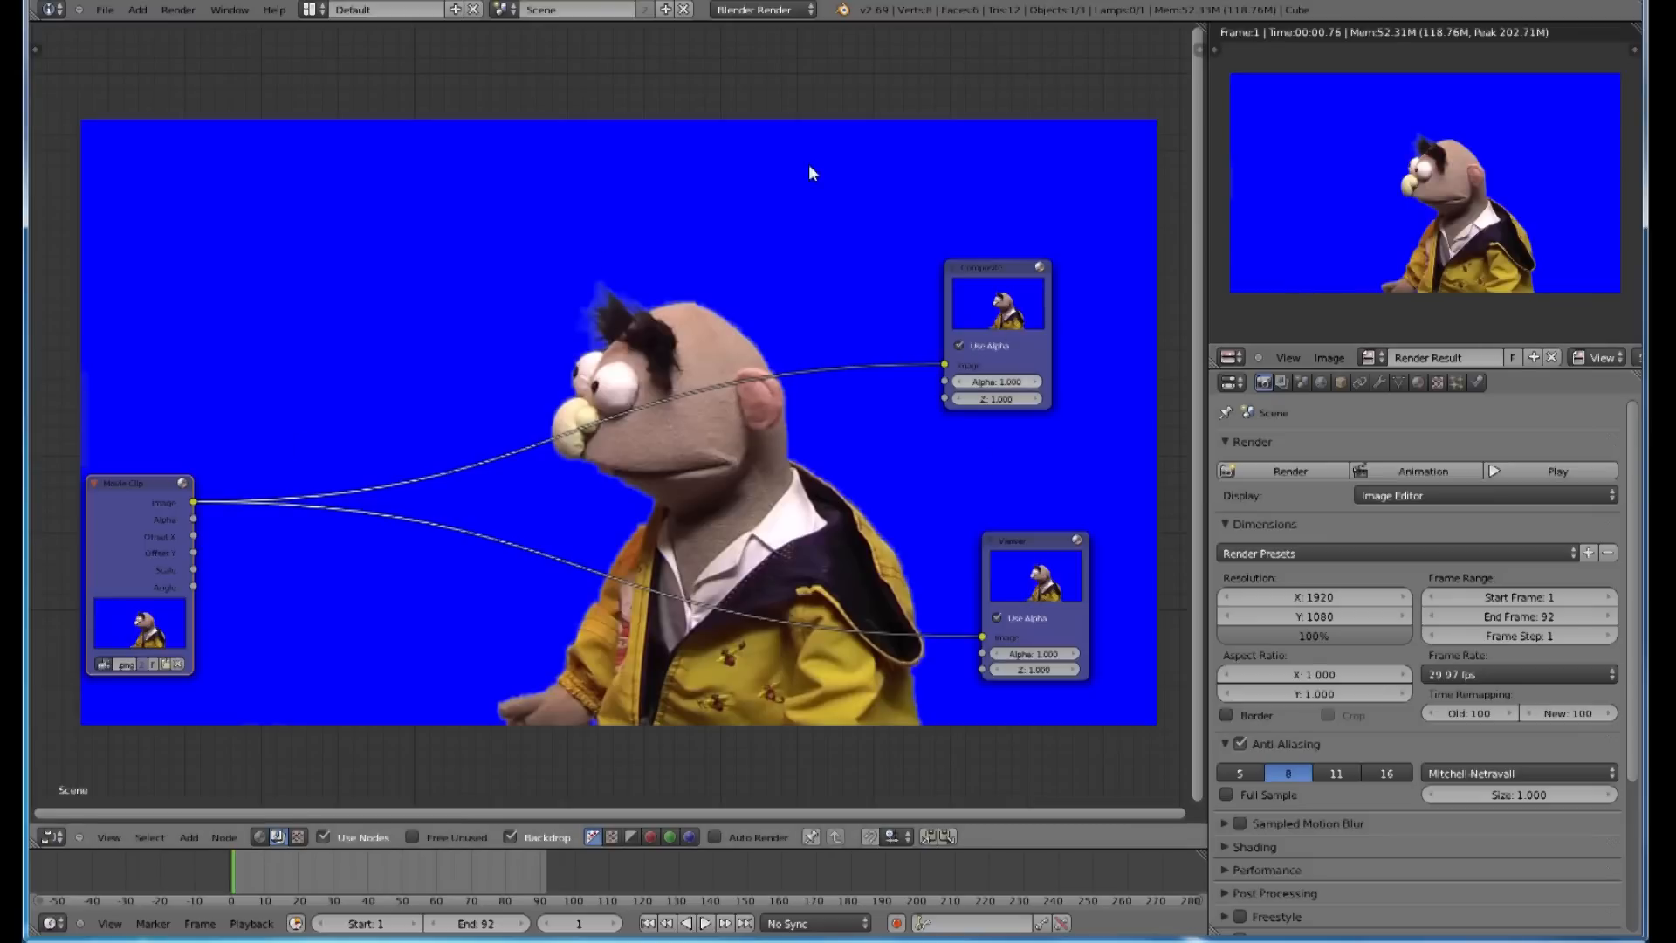
mouse_move(1109, 320)
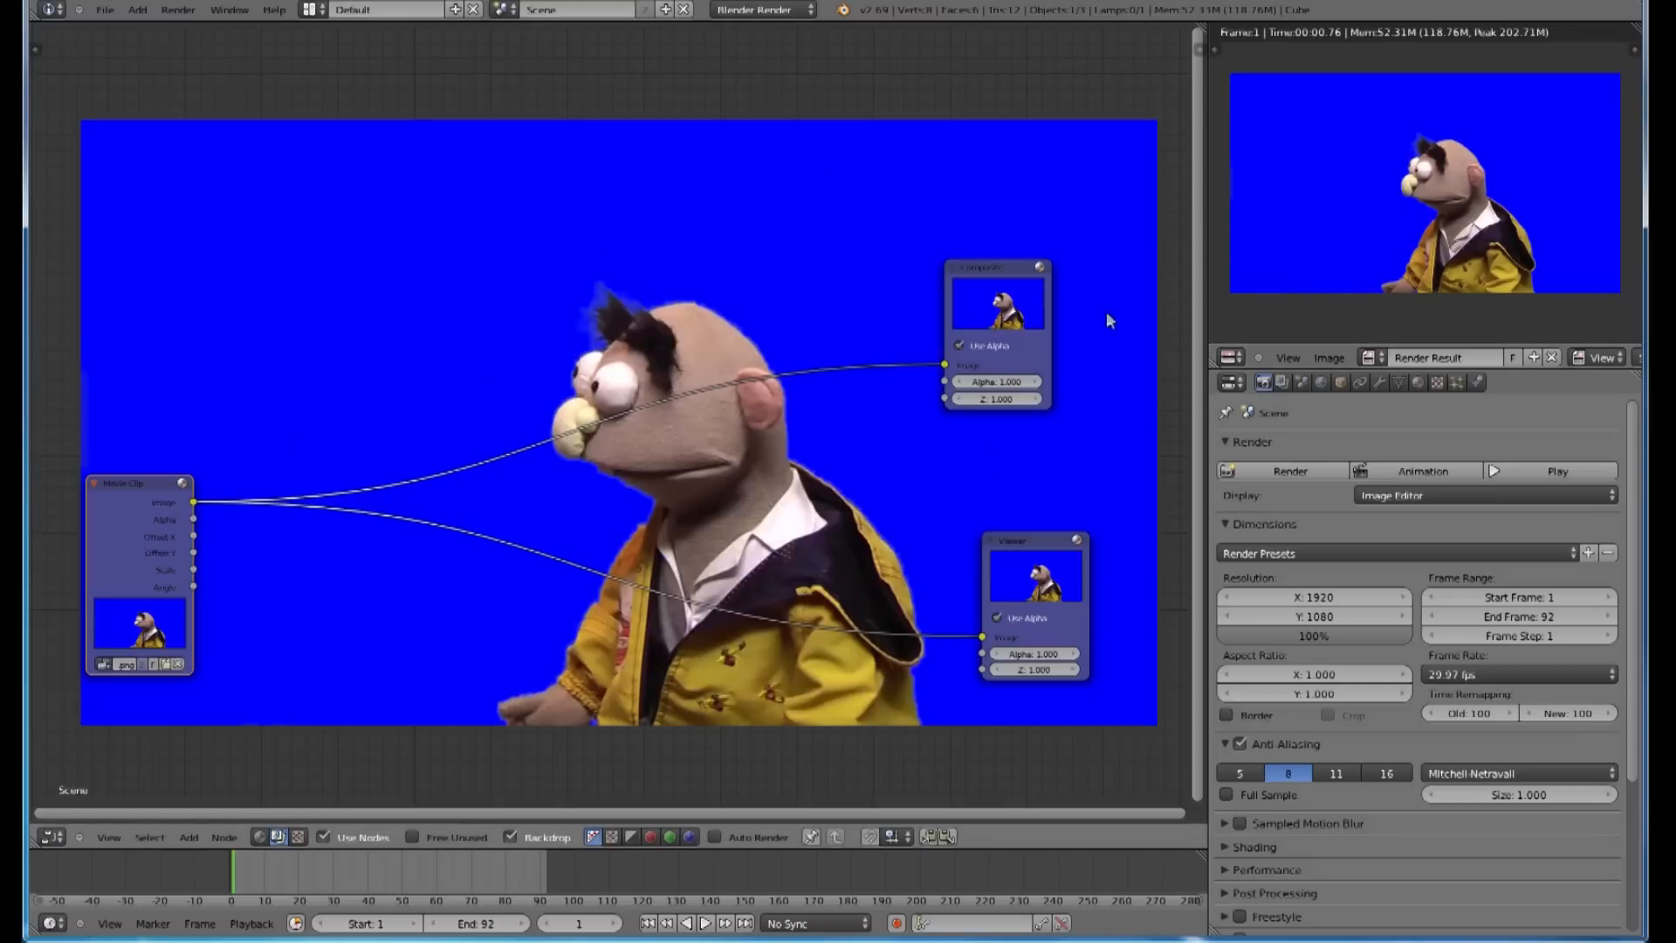
mouse_move(1394, 210)
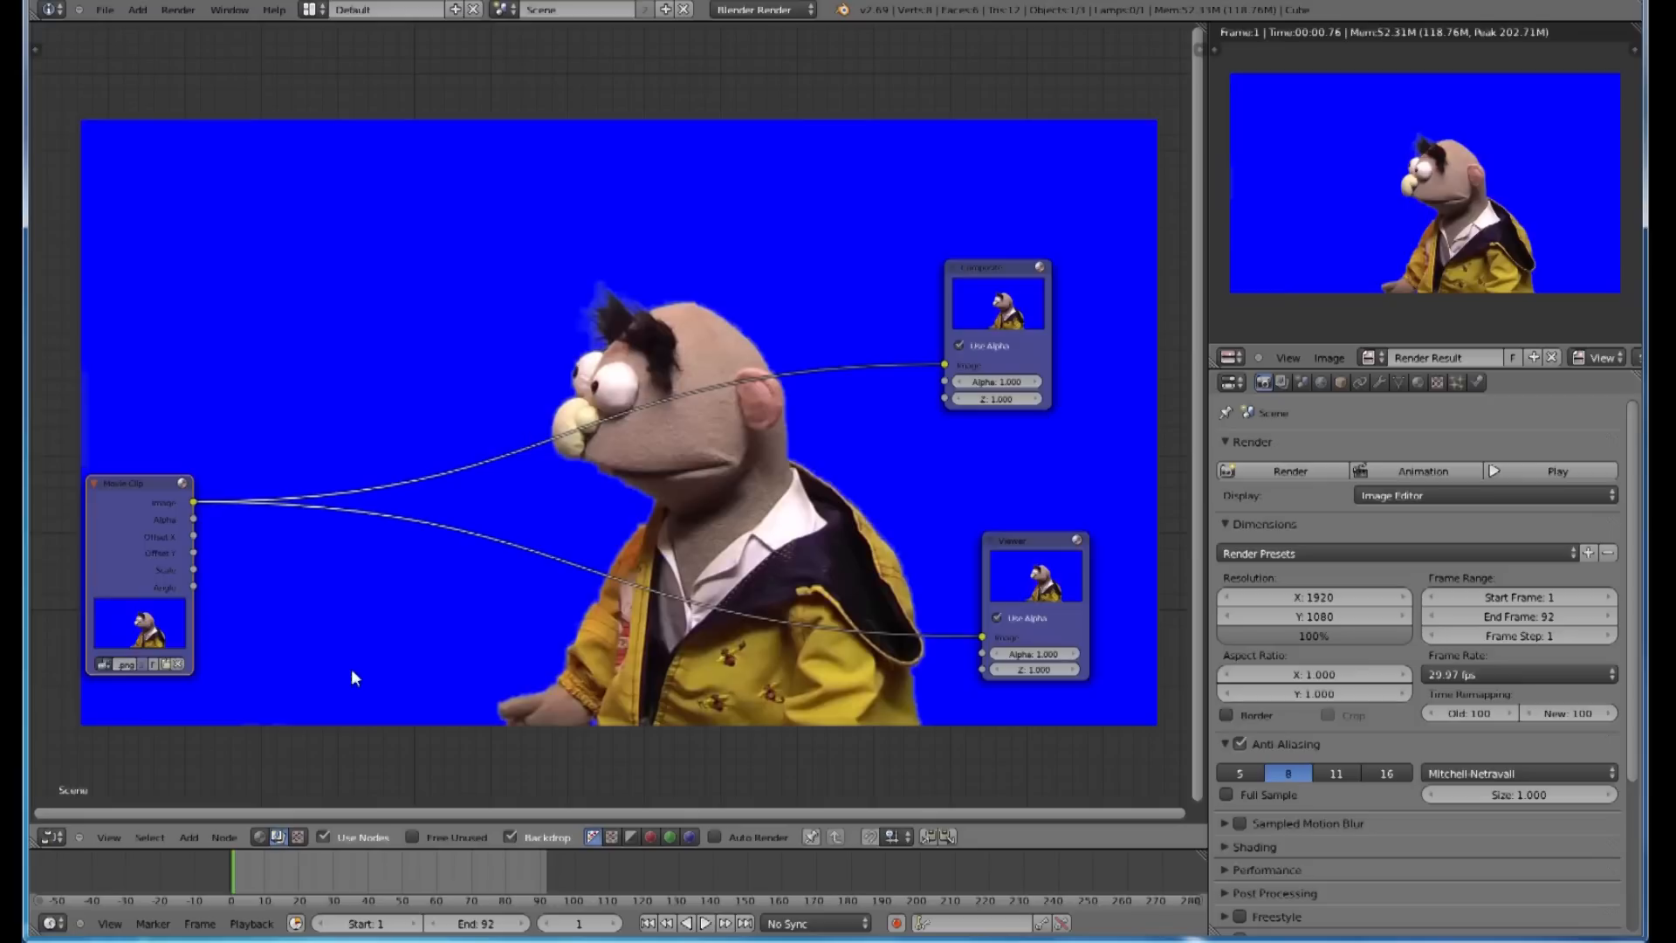
Step: Add a Keying node to the compositing tree
left_click(189, 837)
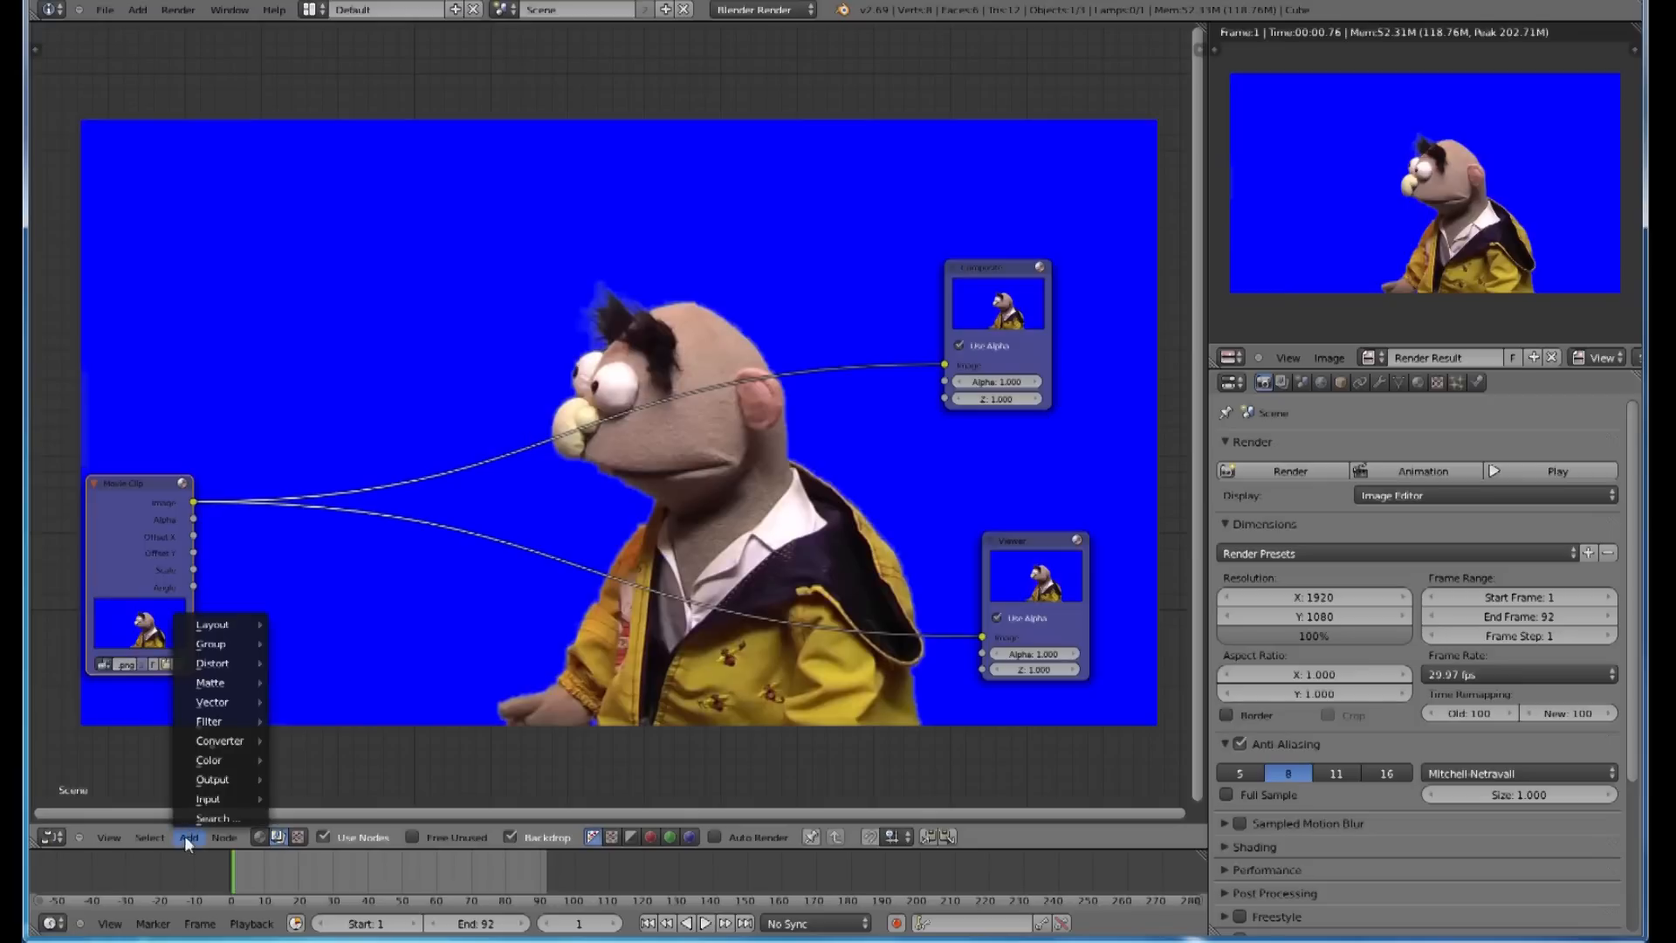
mouse_move(209, 721)
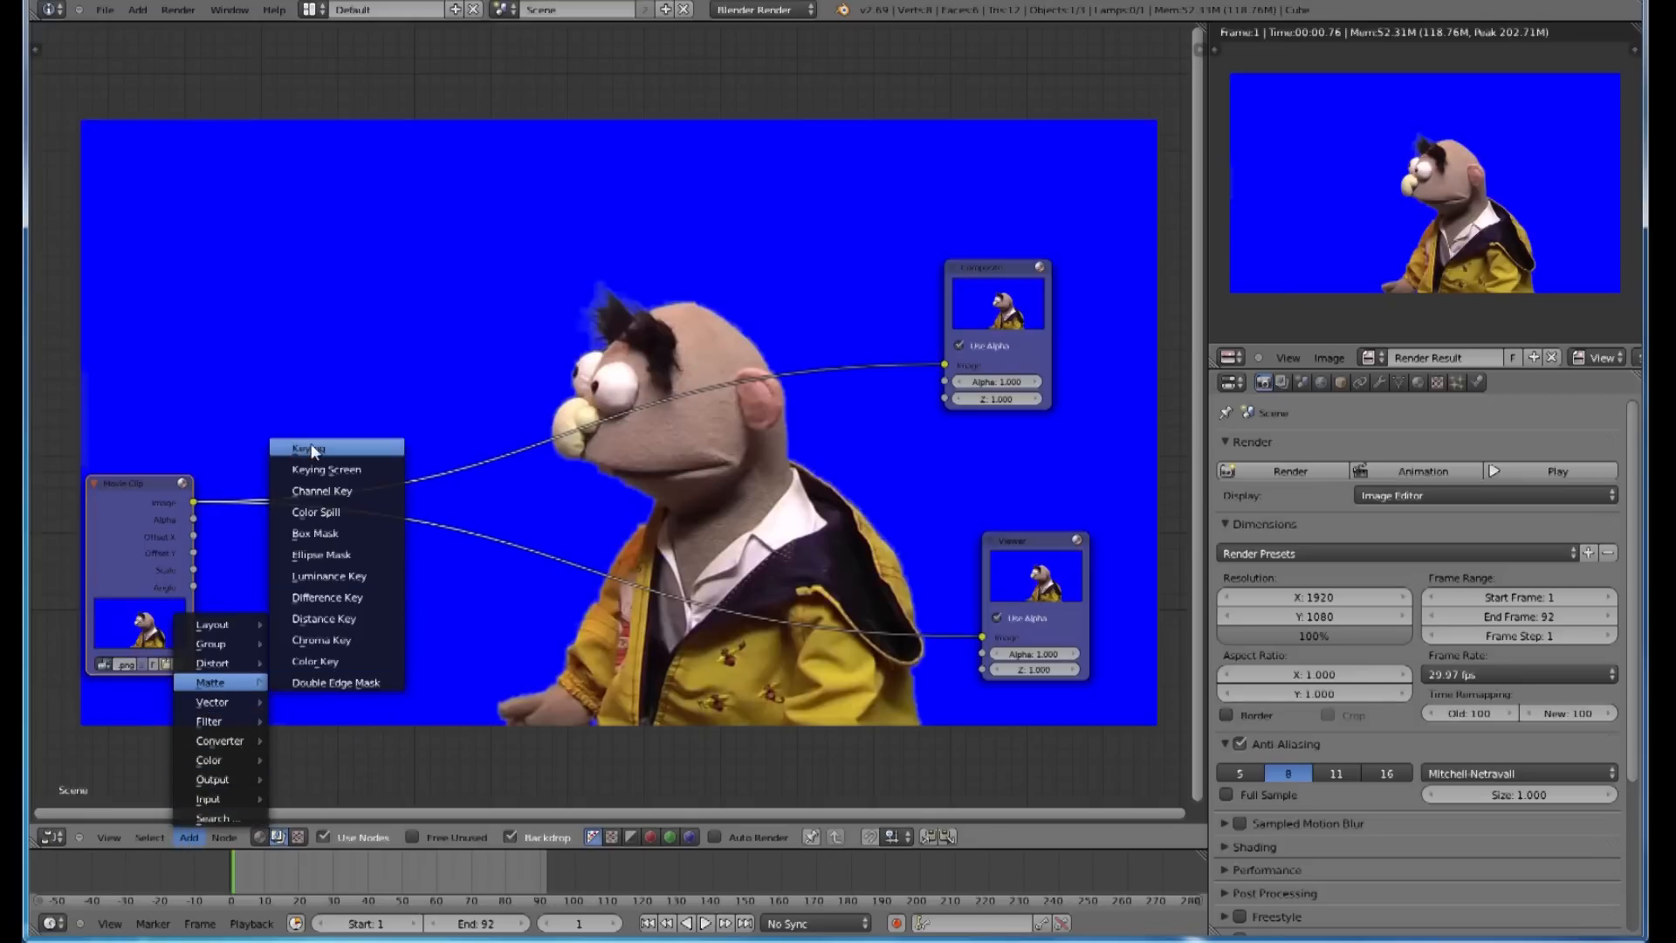
left_click(309, 447)
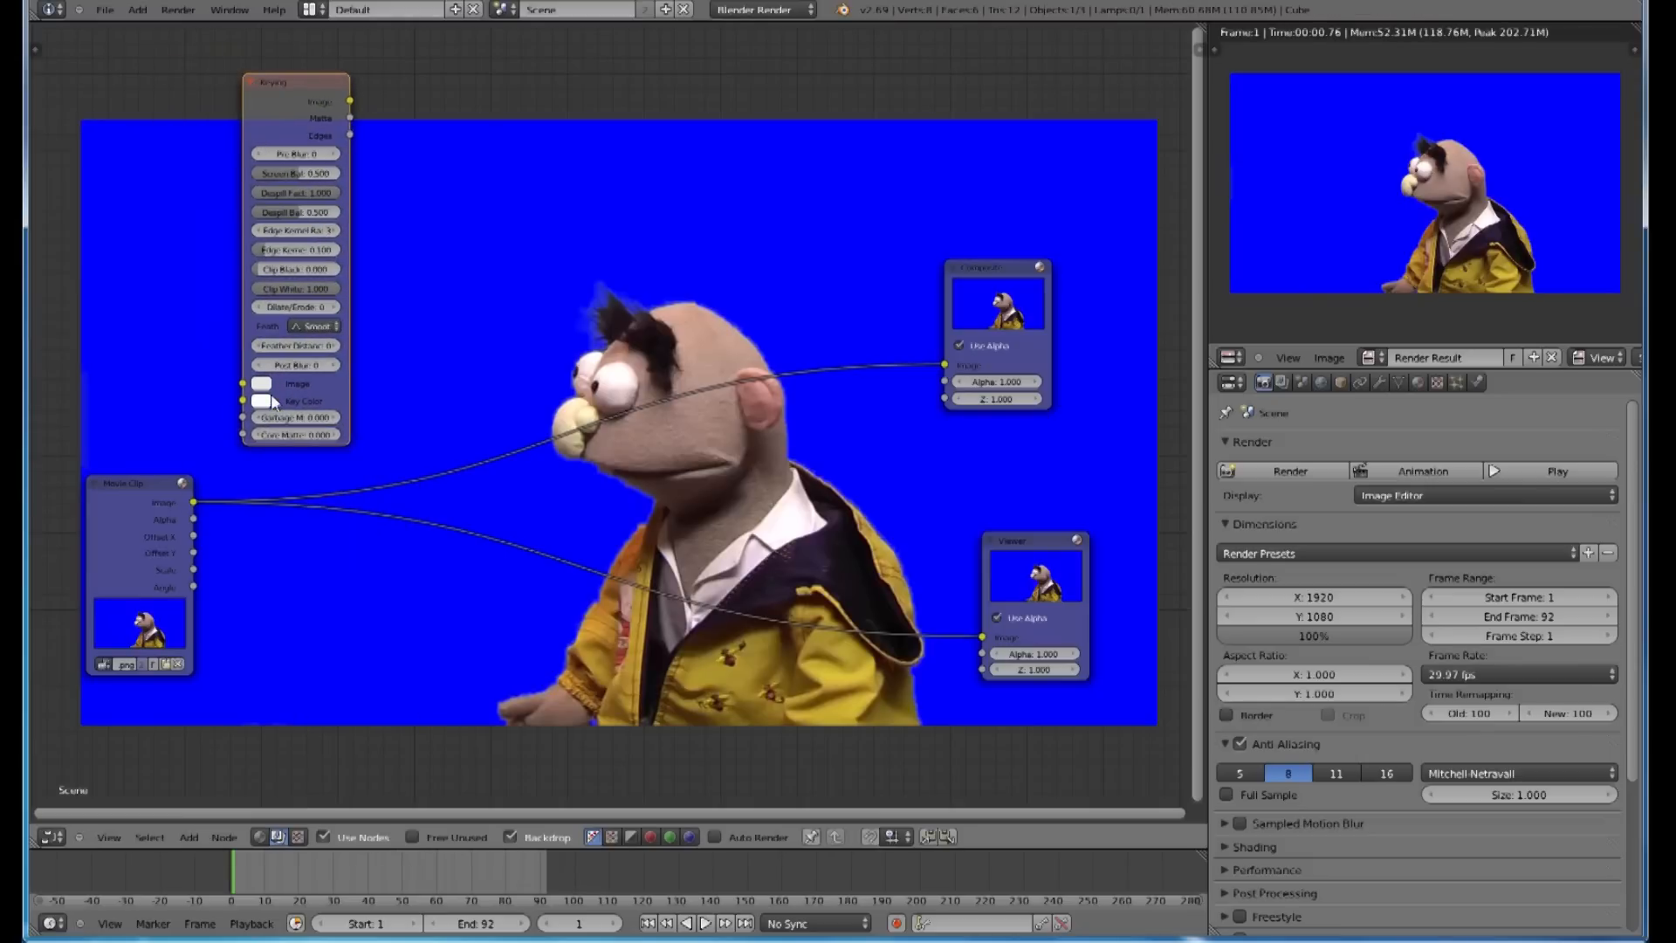
left_click(261, 400)
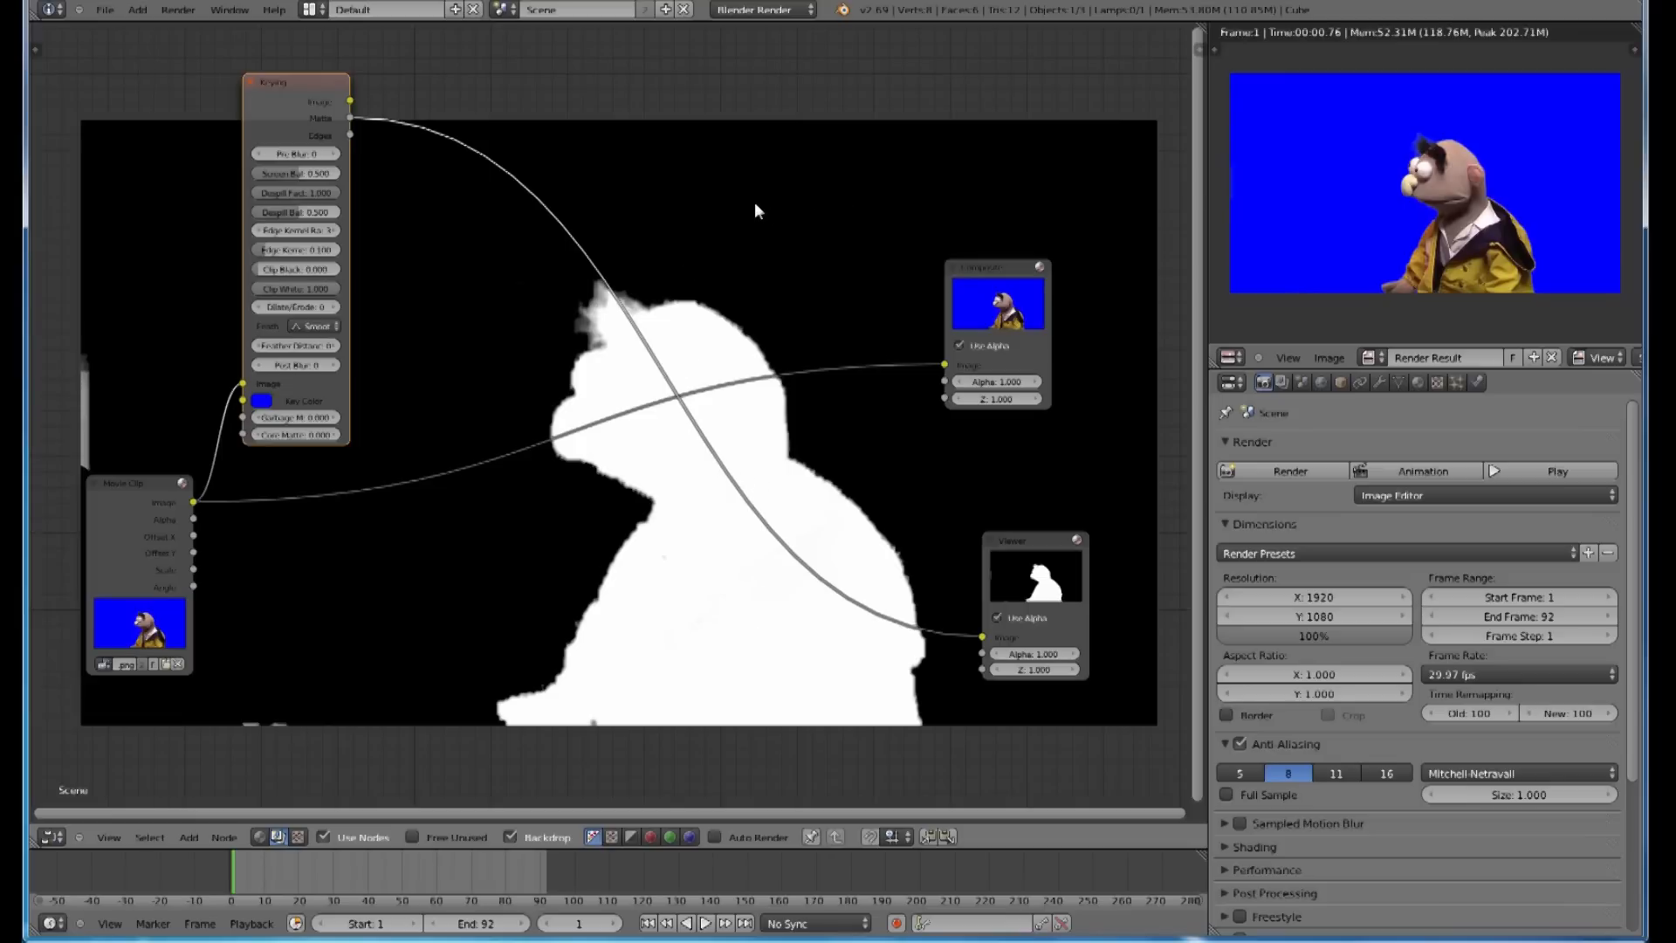
mouse_move(300, 728)
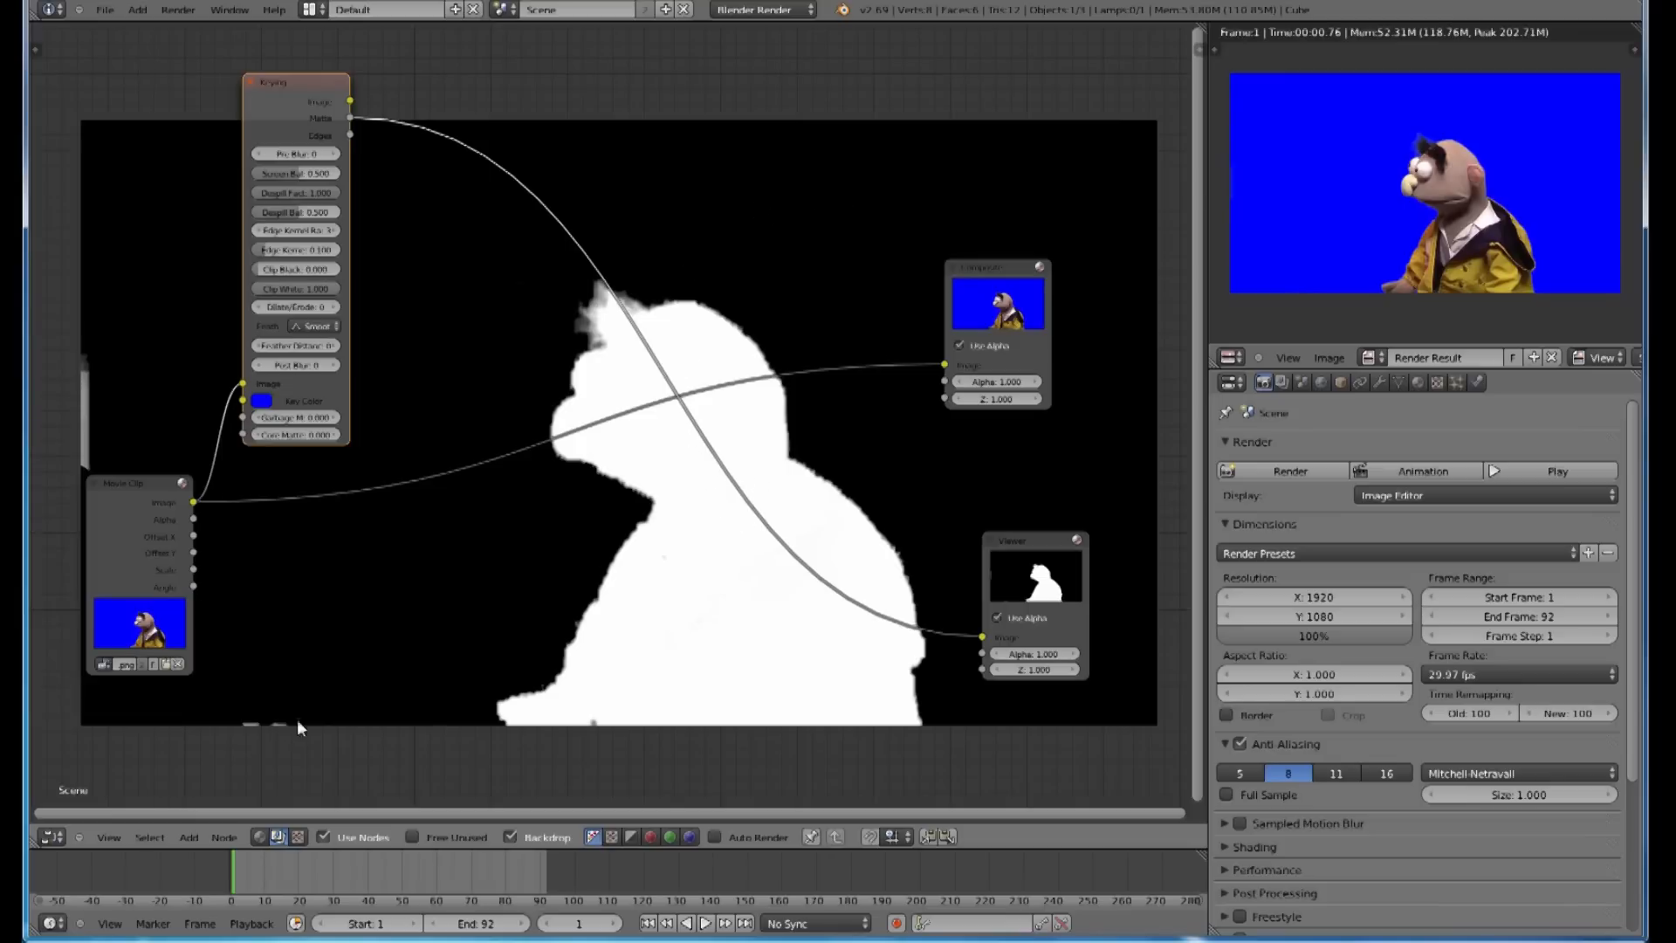
mouse_move(96, 461)
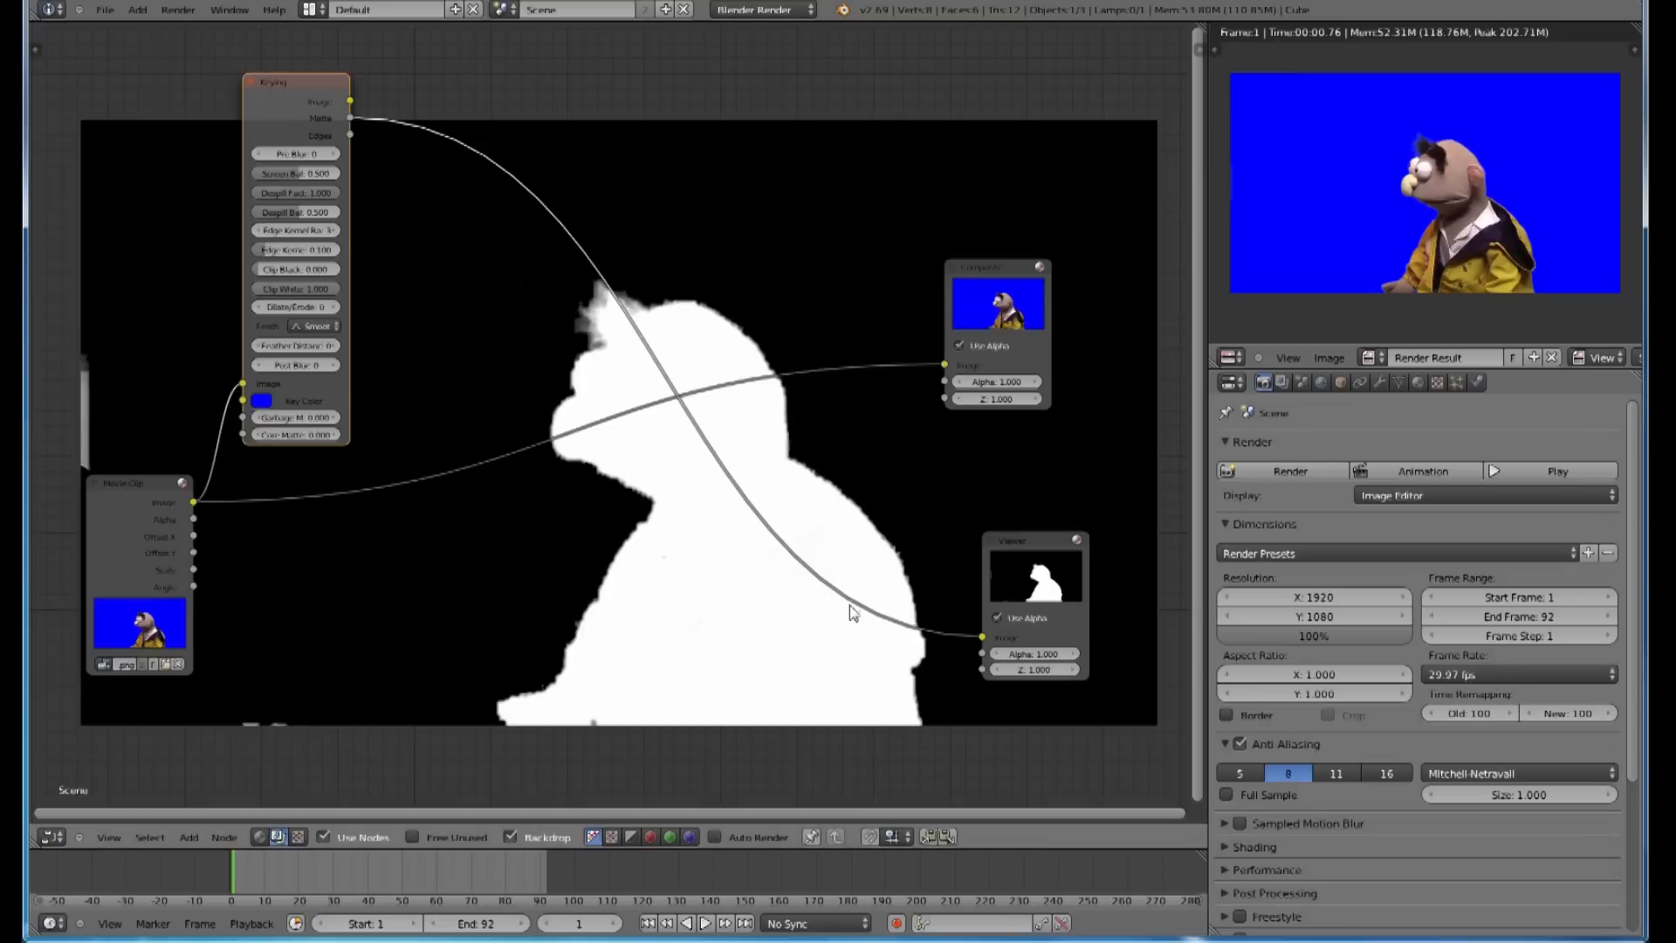
mouse_move(795, 599)
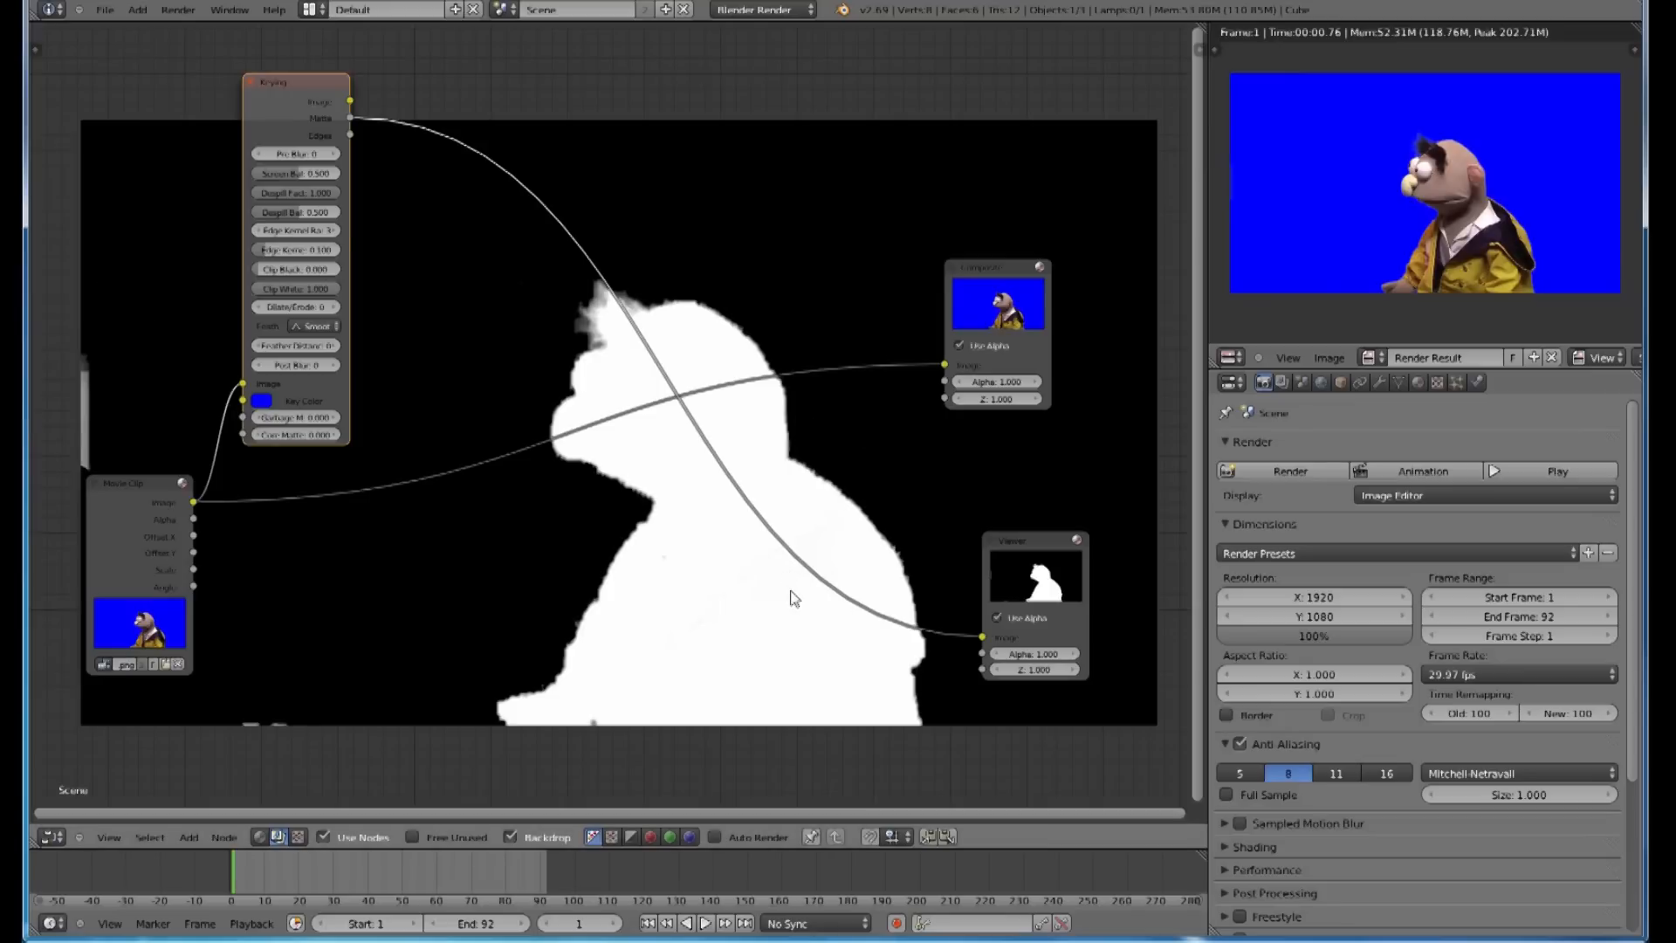
mouse_move(329, 121)
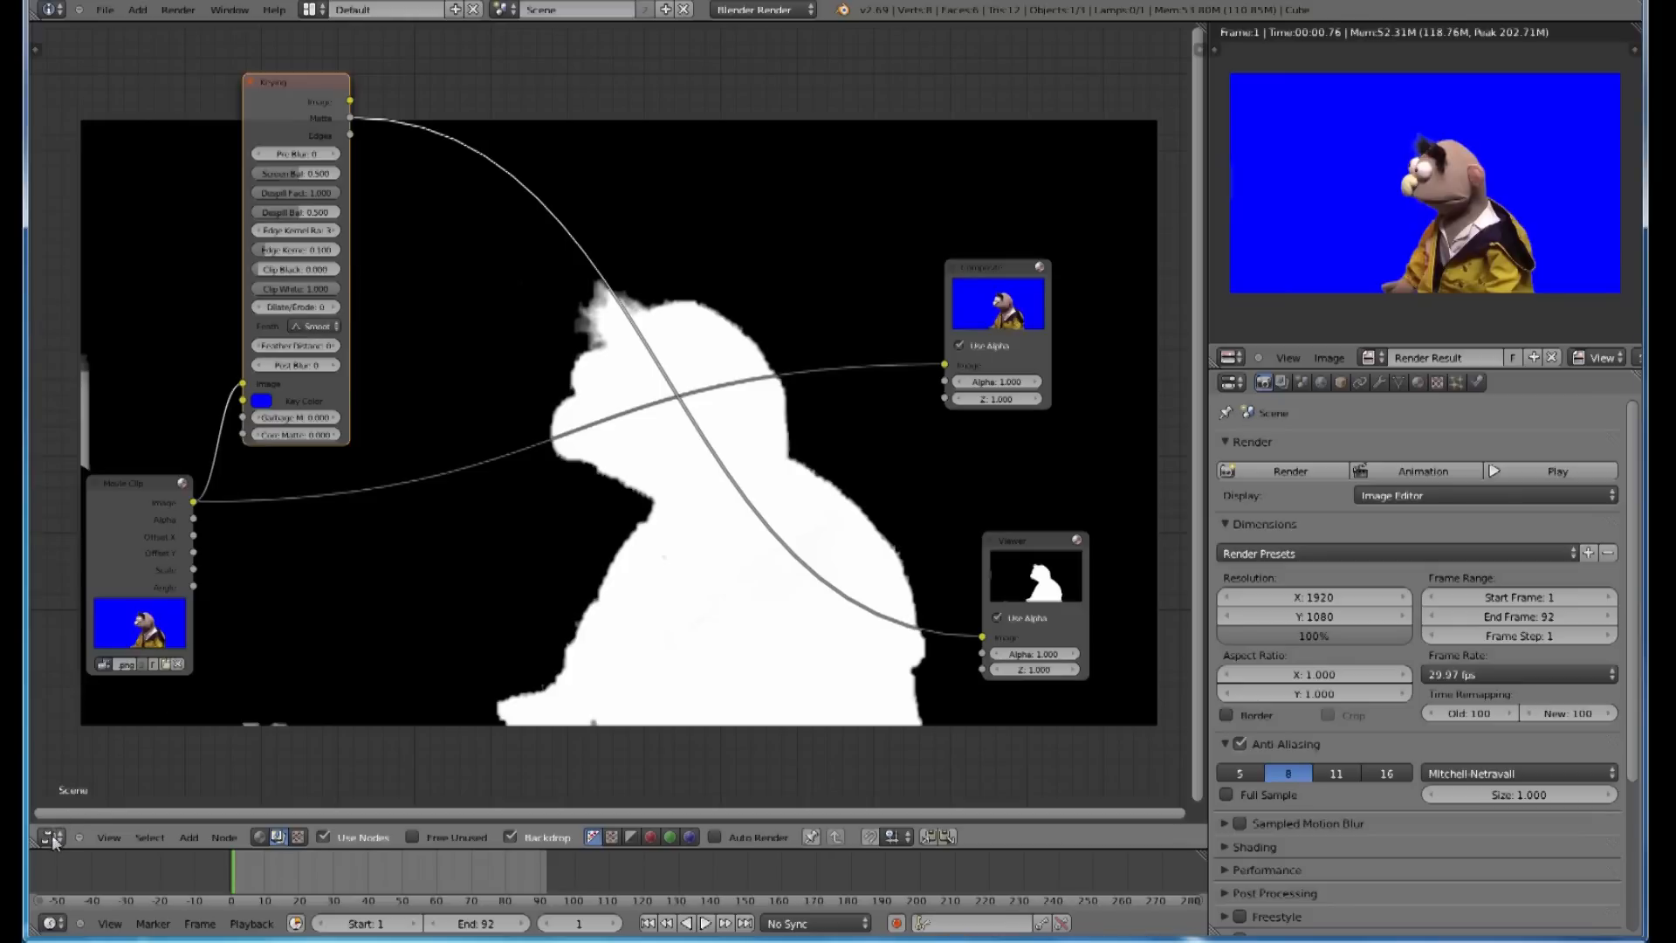
Step: Switch the main area to the Movie Clip Editor in Mask mode and create a new mask
left_click(52, 838)
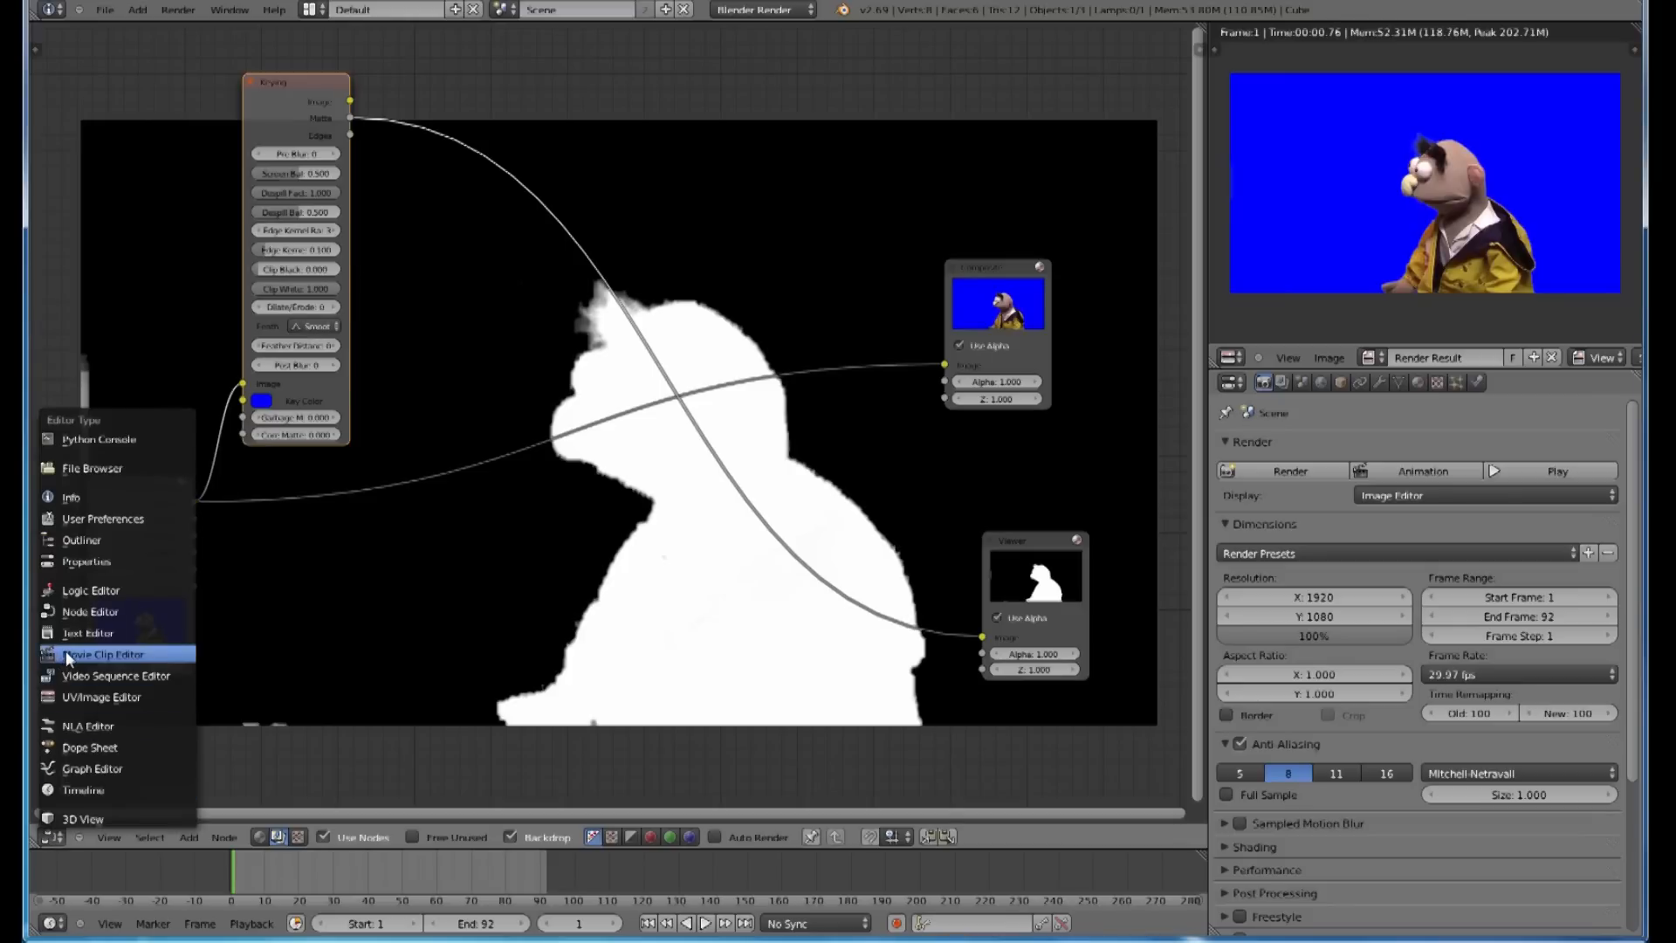
left_click(103, 653)
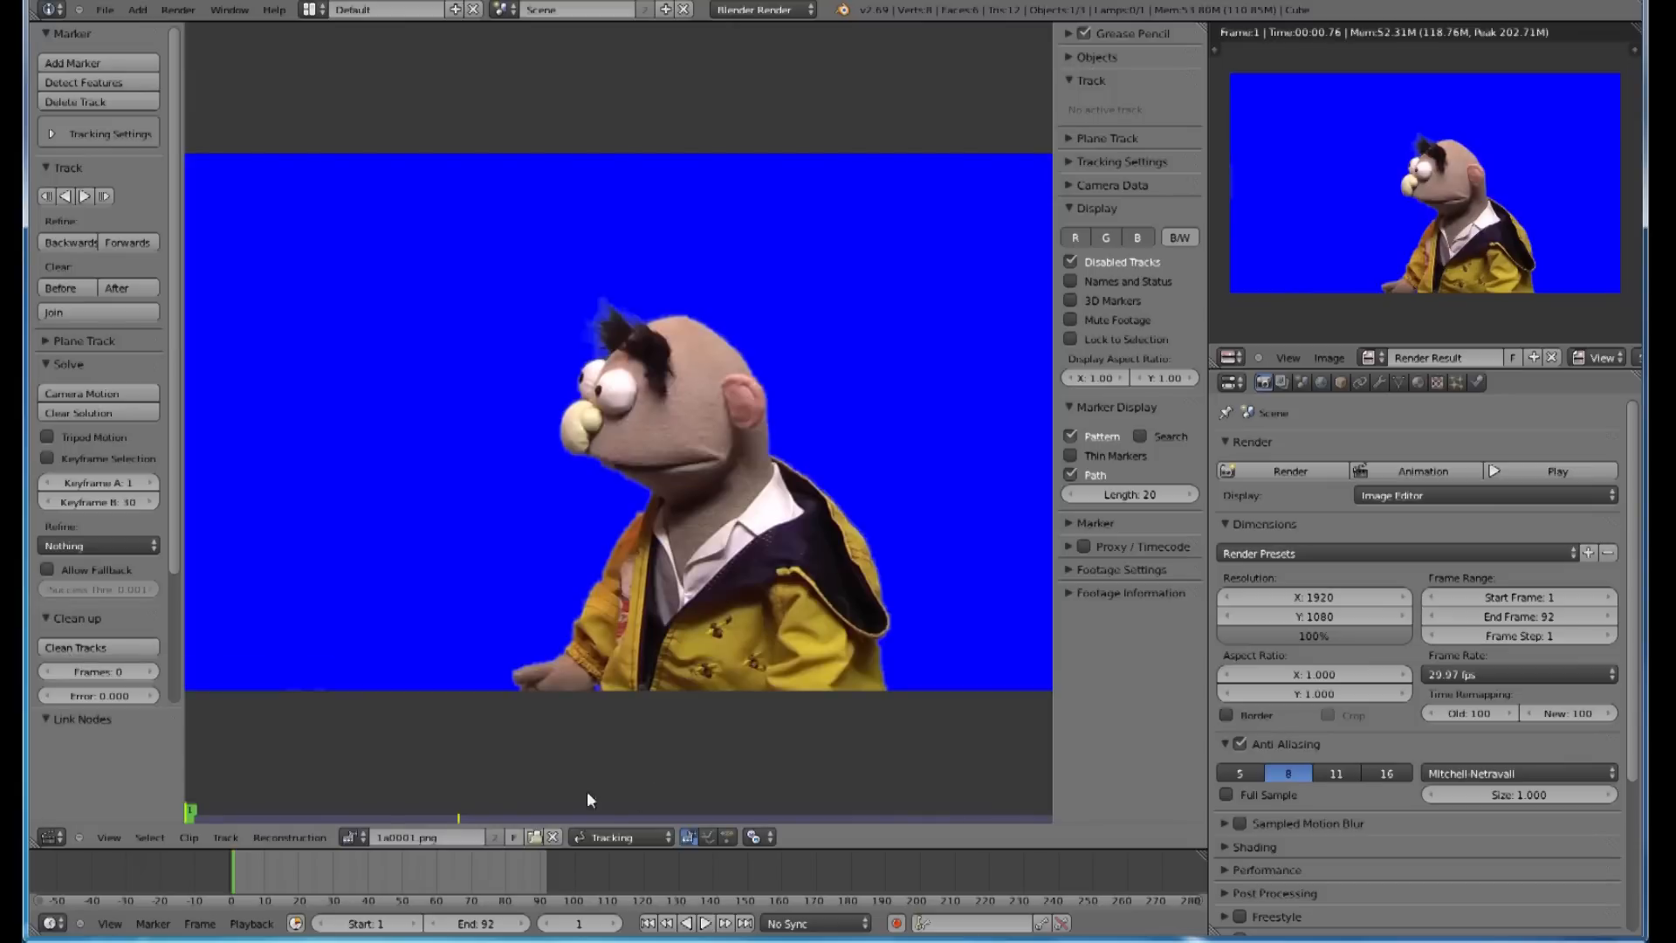
mouse_move(633, 804)
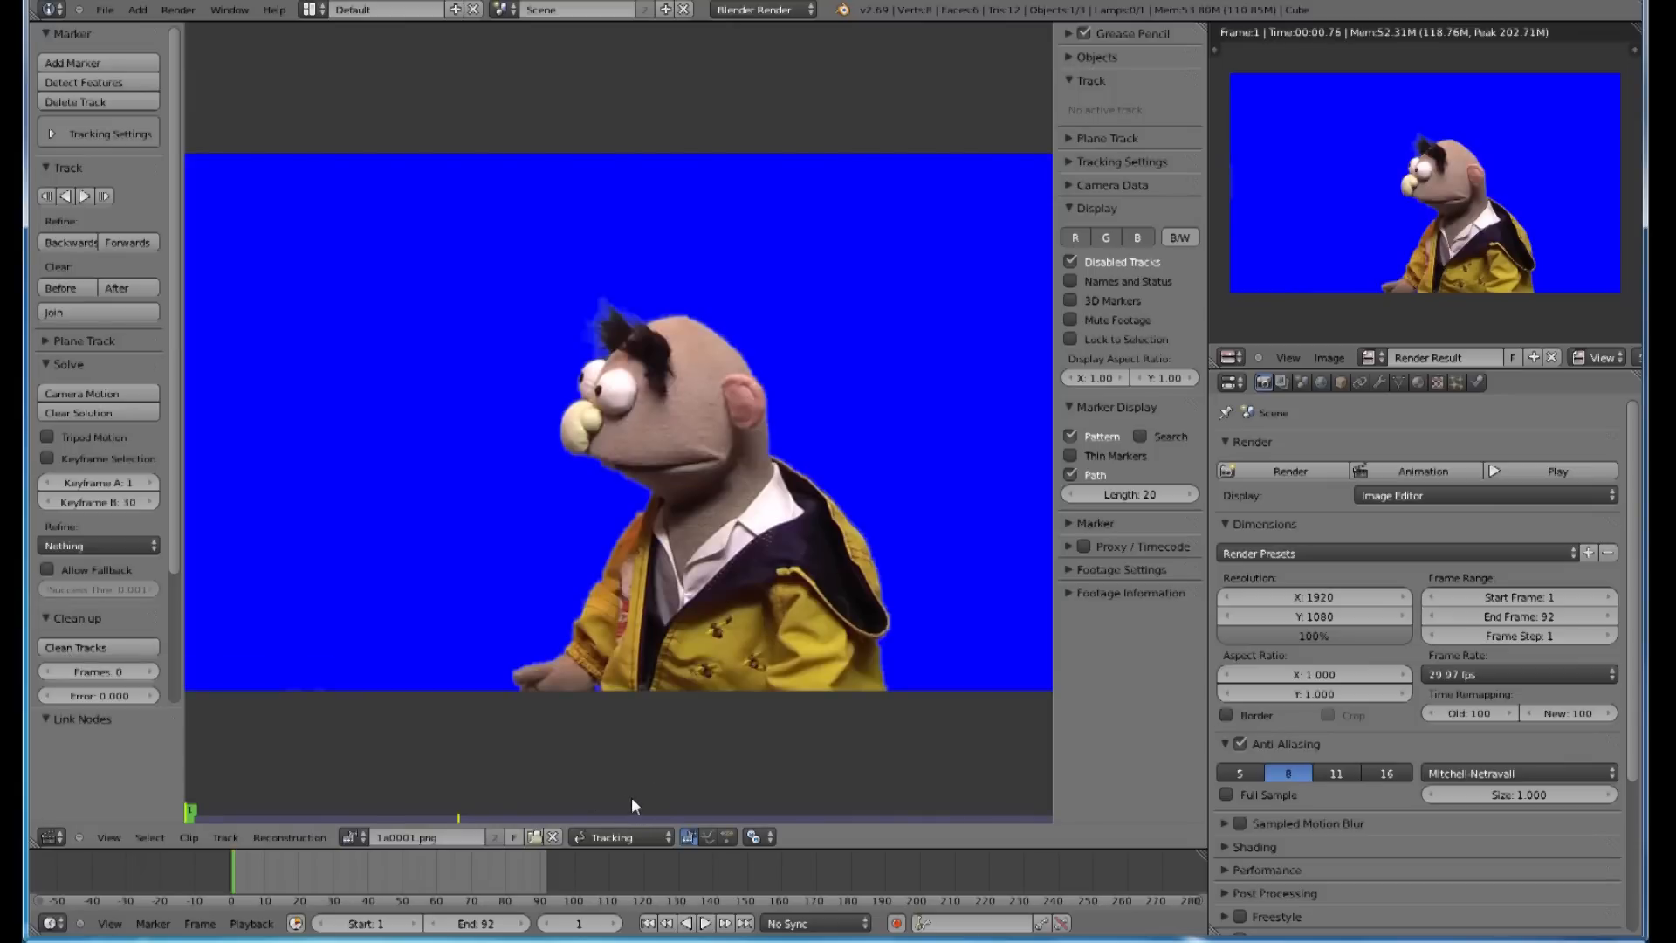
left_click(613, 837)
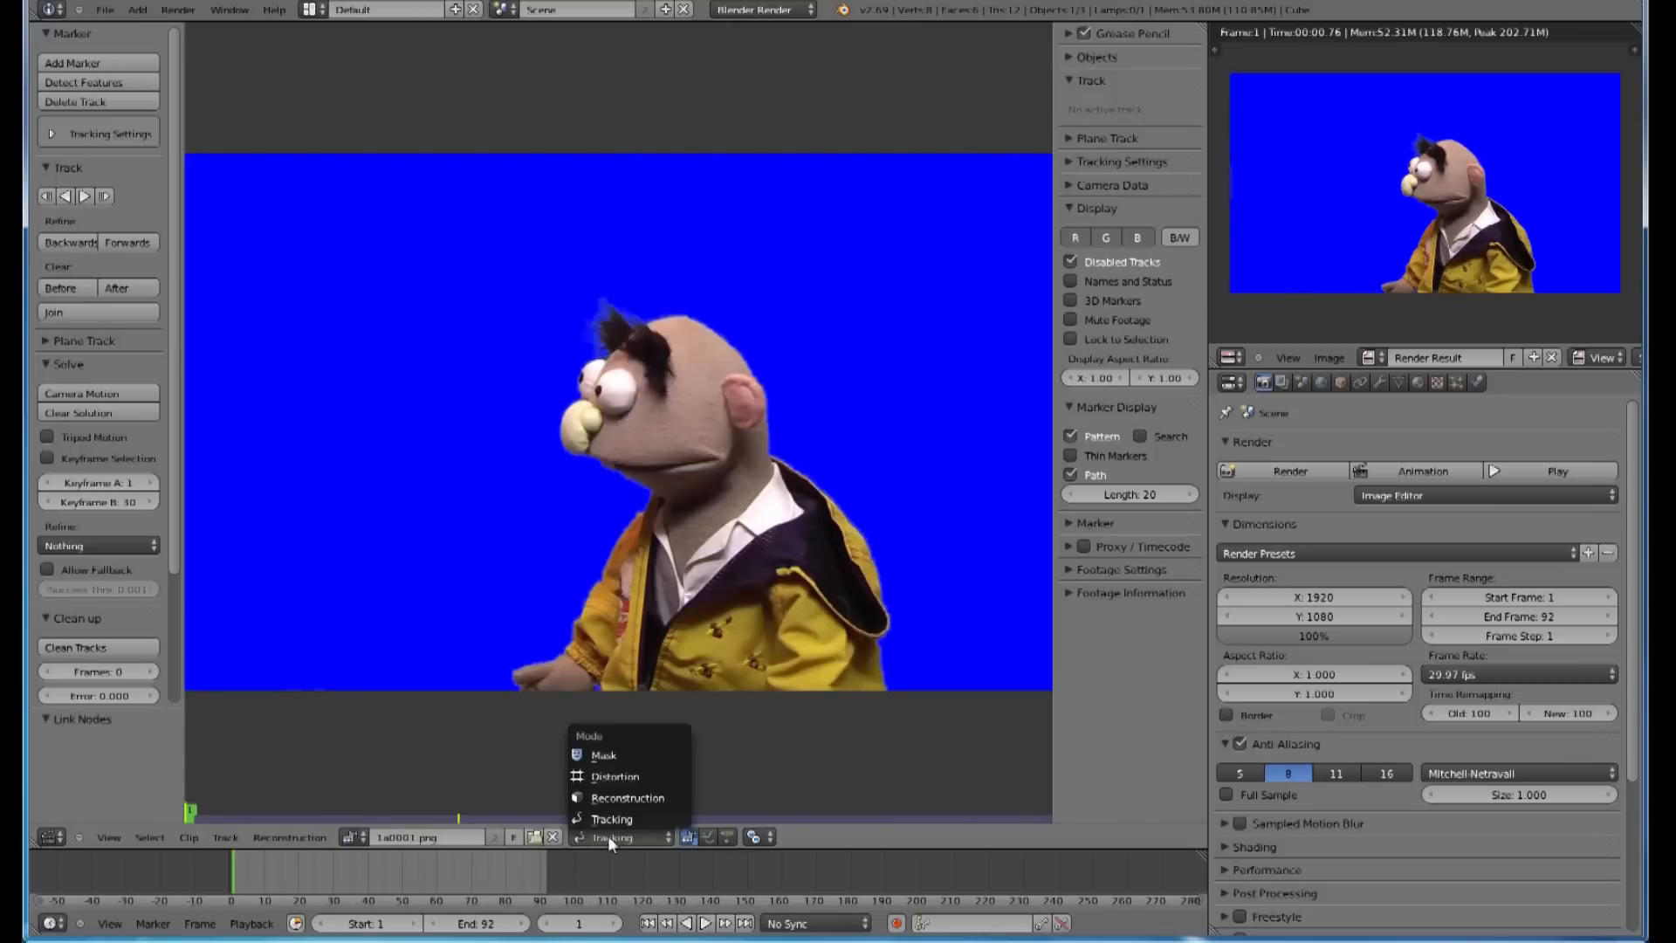
left_click(604, 756)
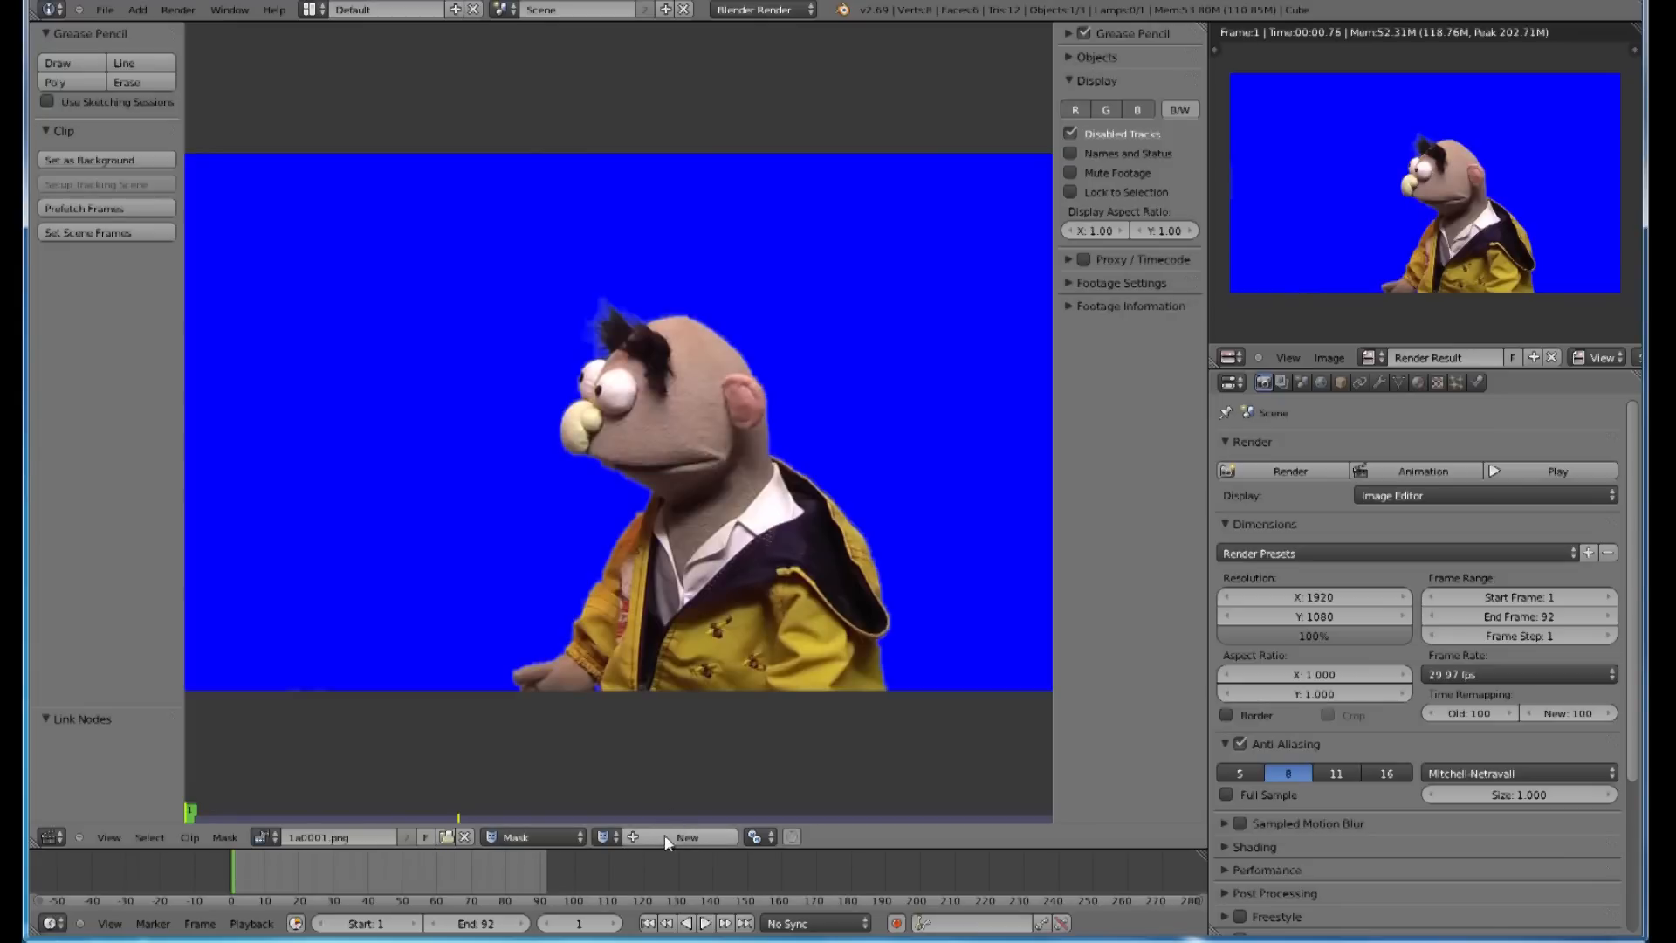
left_click(686, 838)
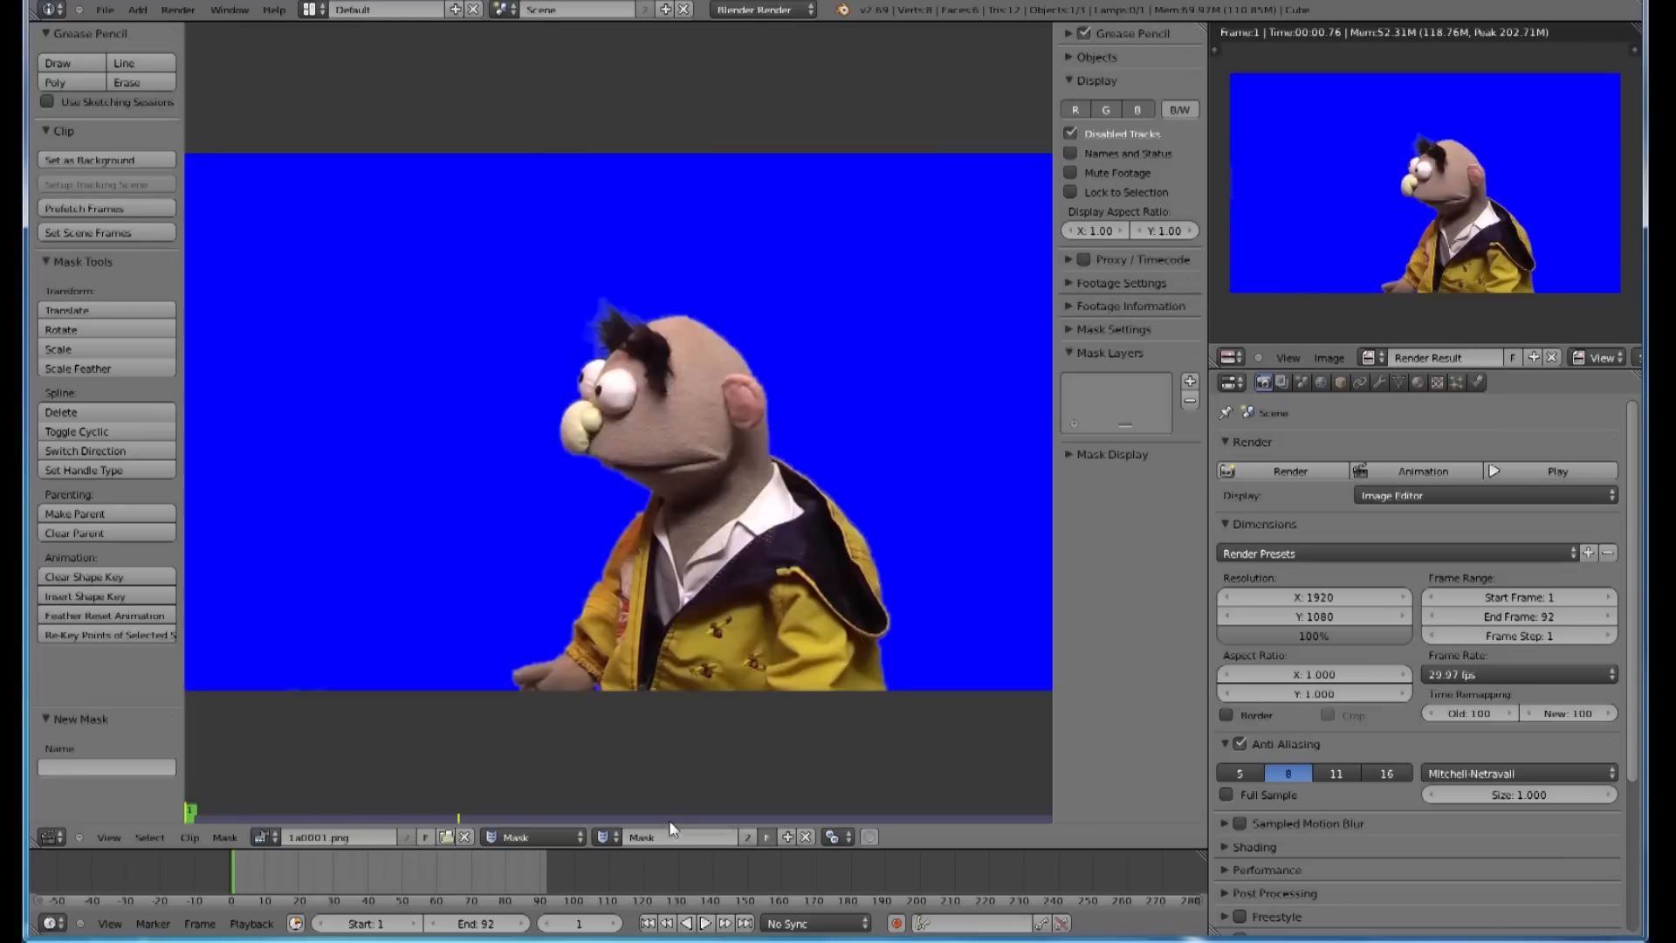
mouse_move(601, 470)
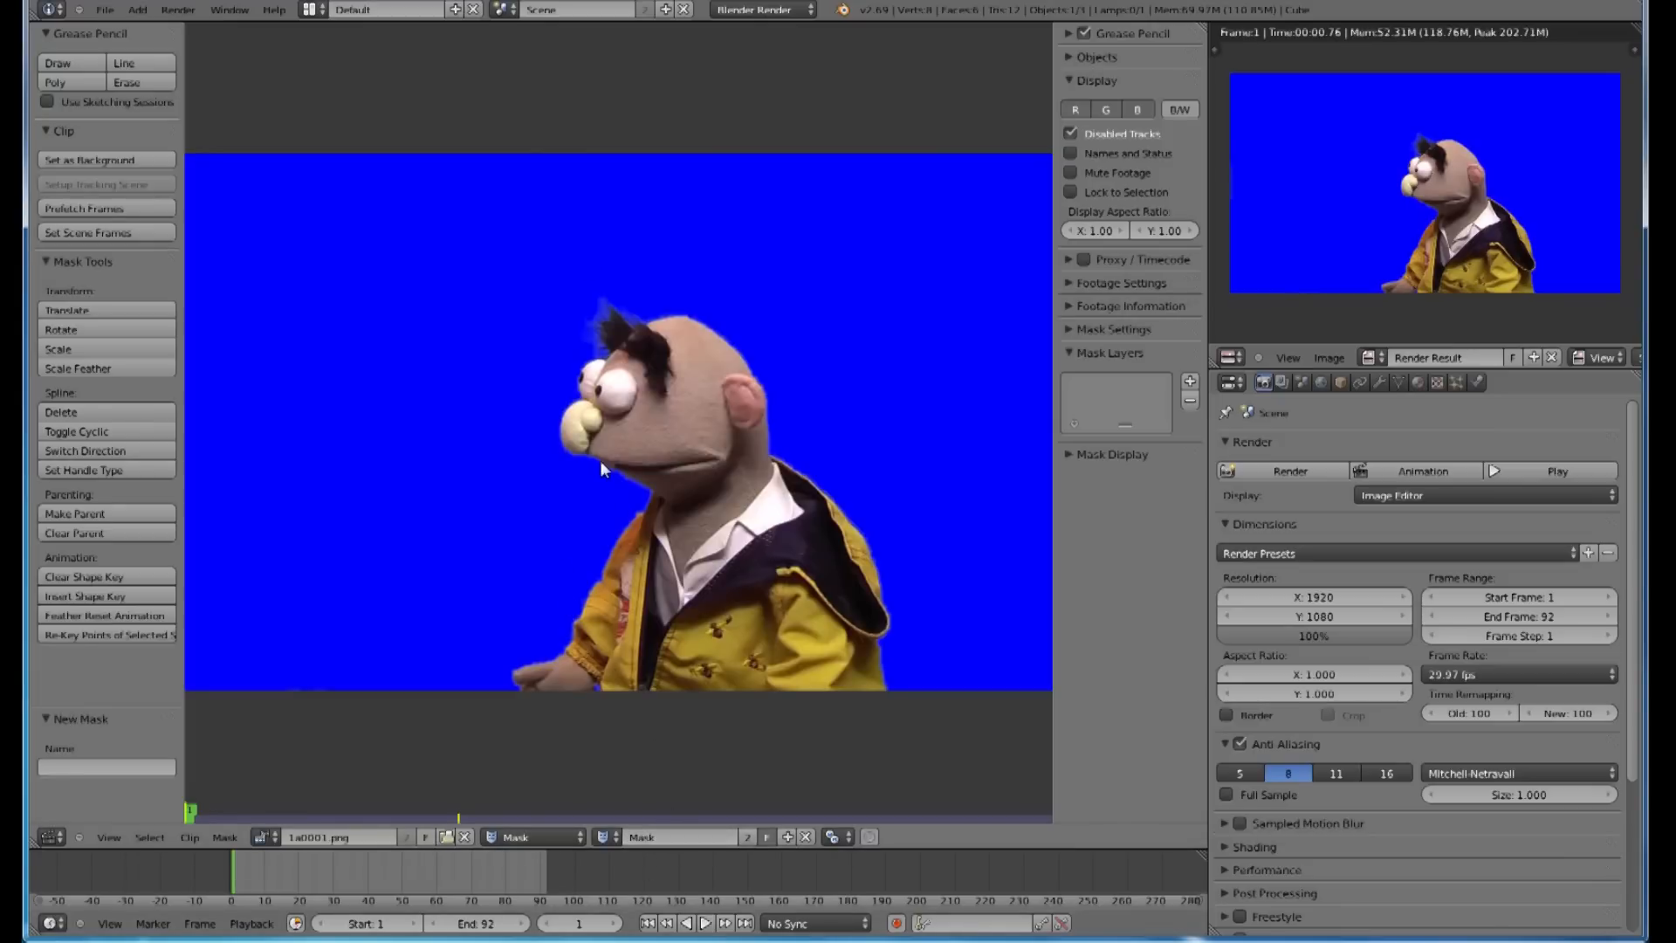
mouse_move(465, 443)
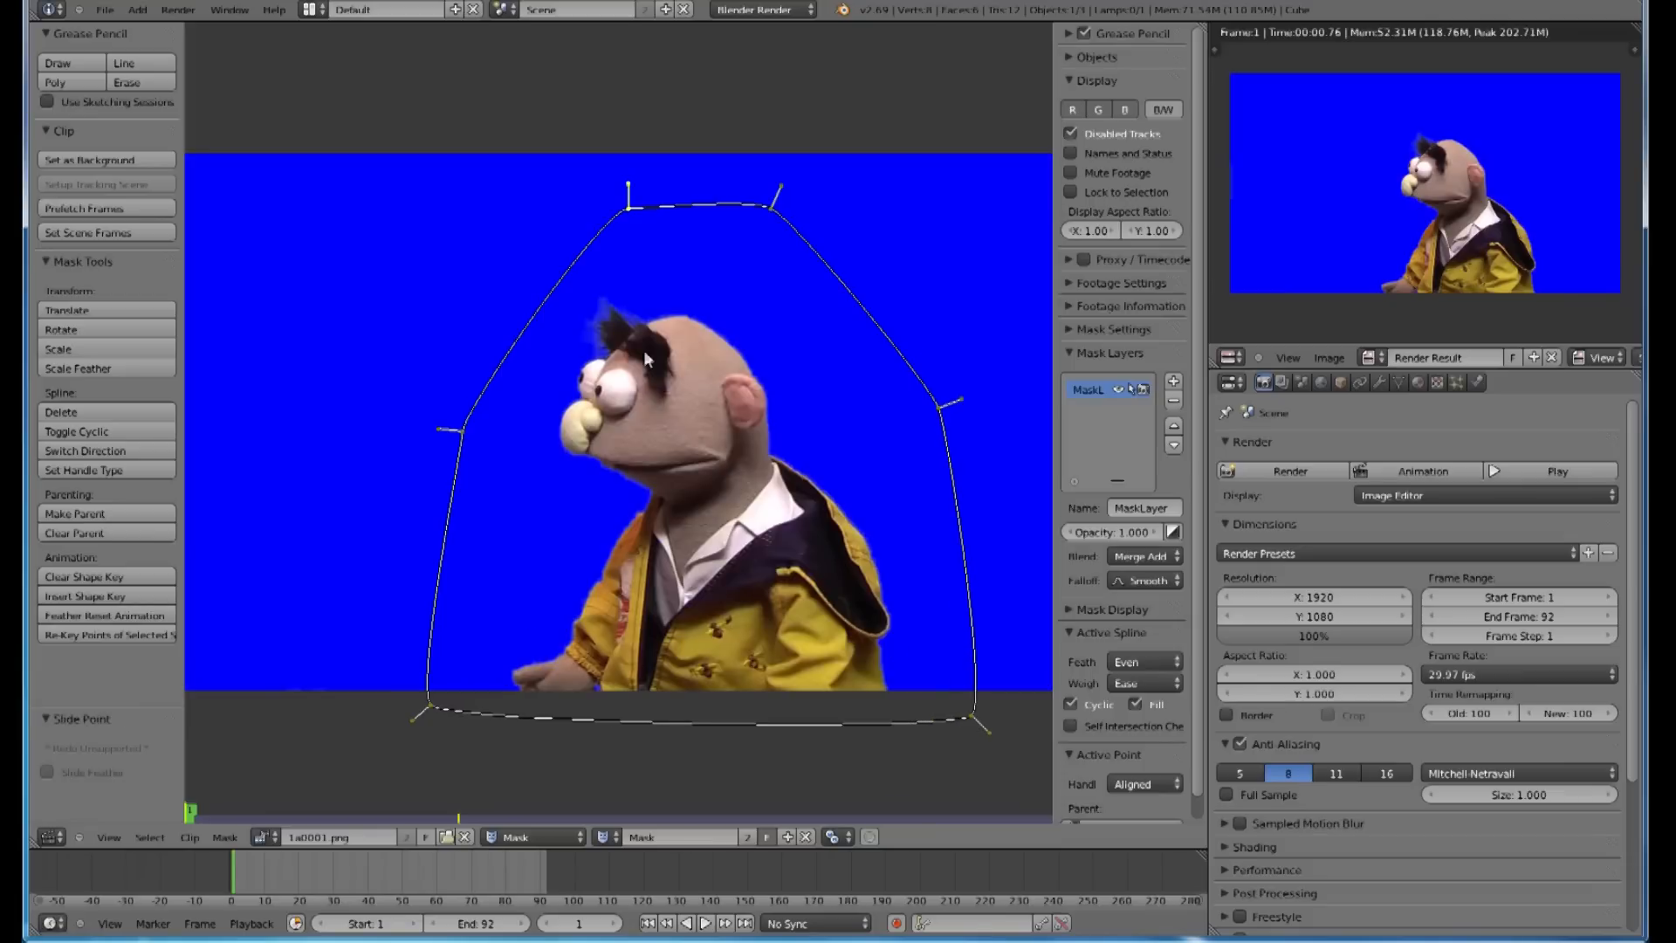
mouse_move(483, 439)
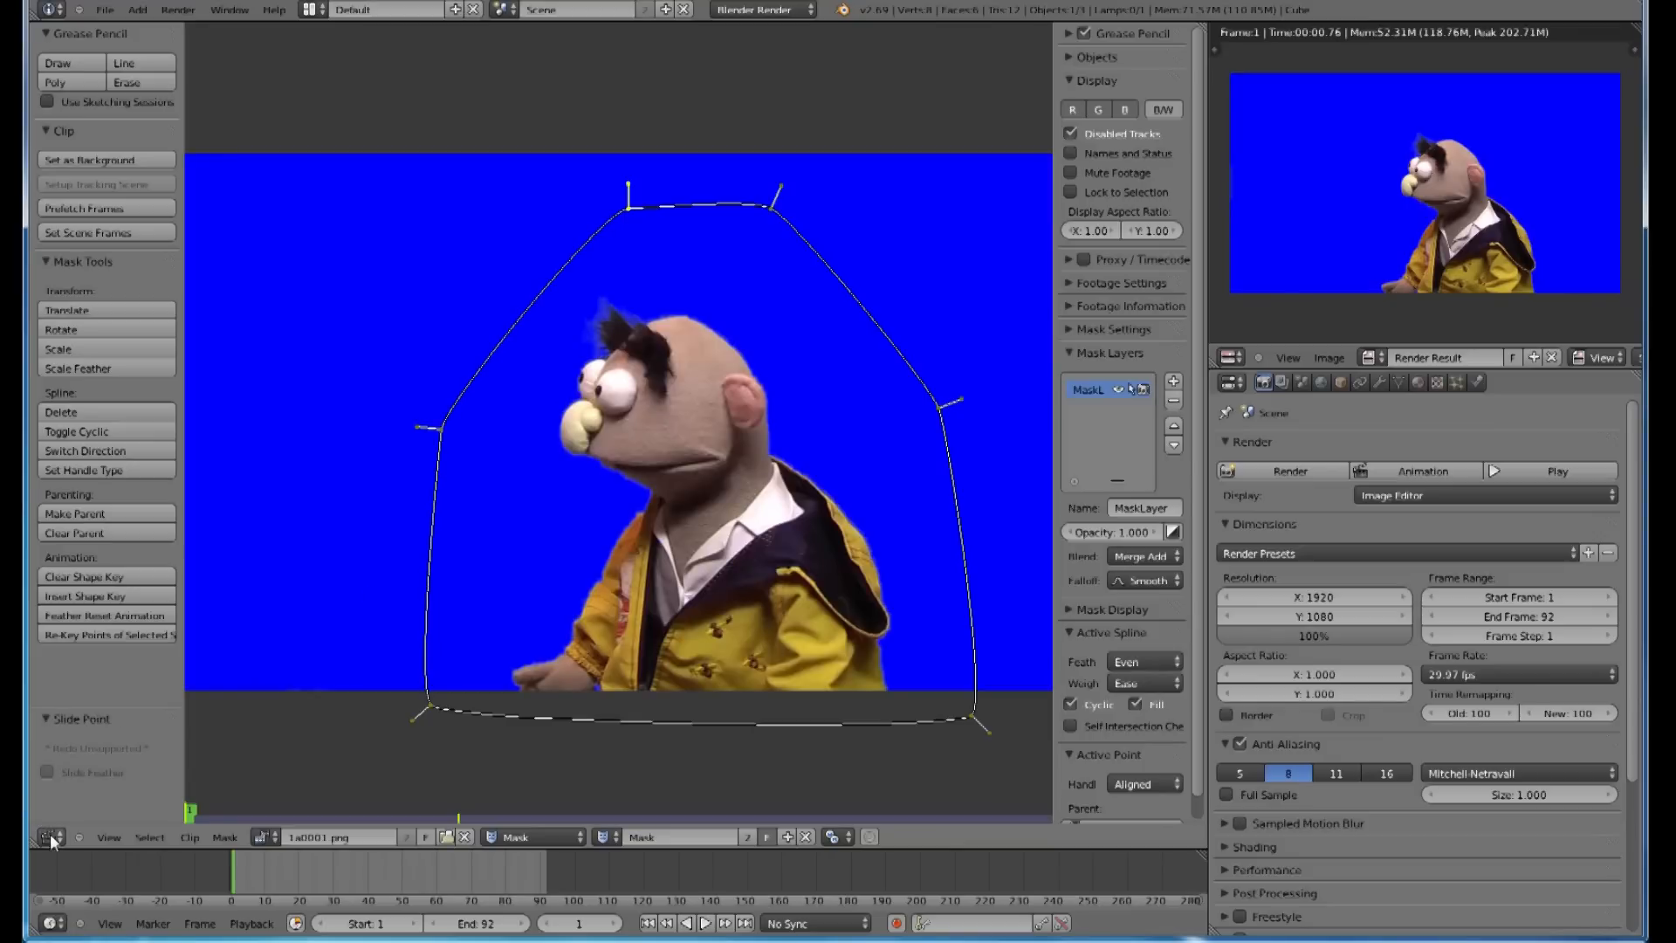
Step: Return to the node editor and add a Mask input node
left_click(46, 838)
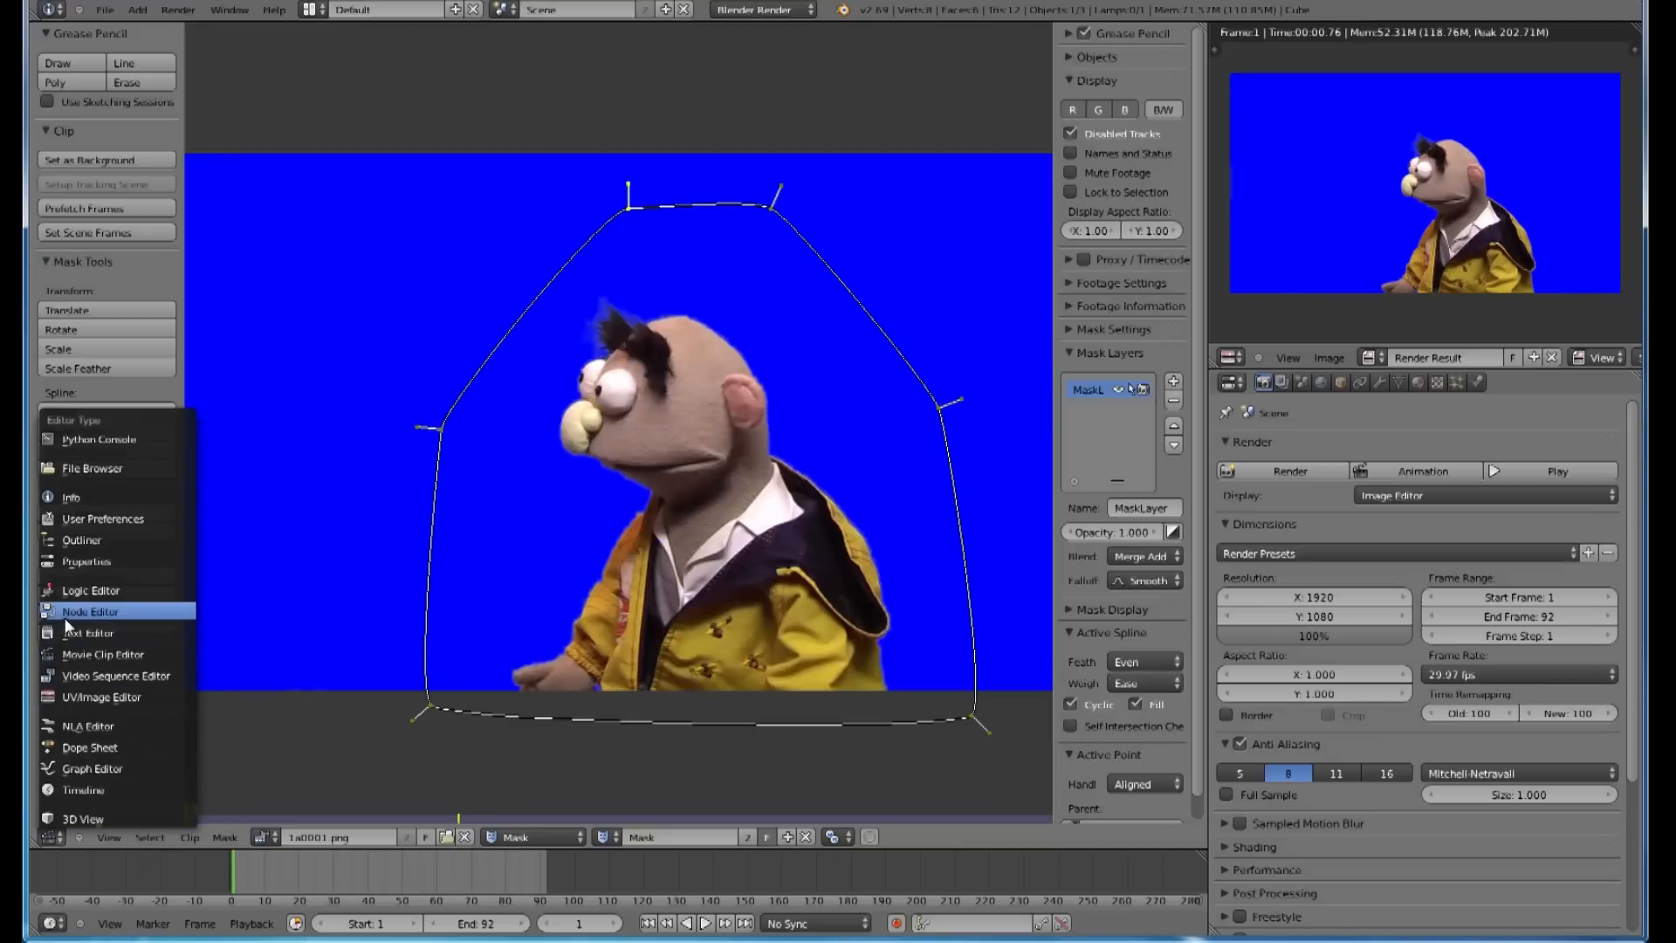
left_click(91, 610)
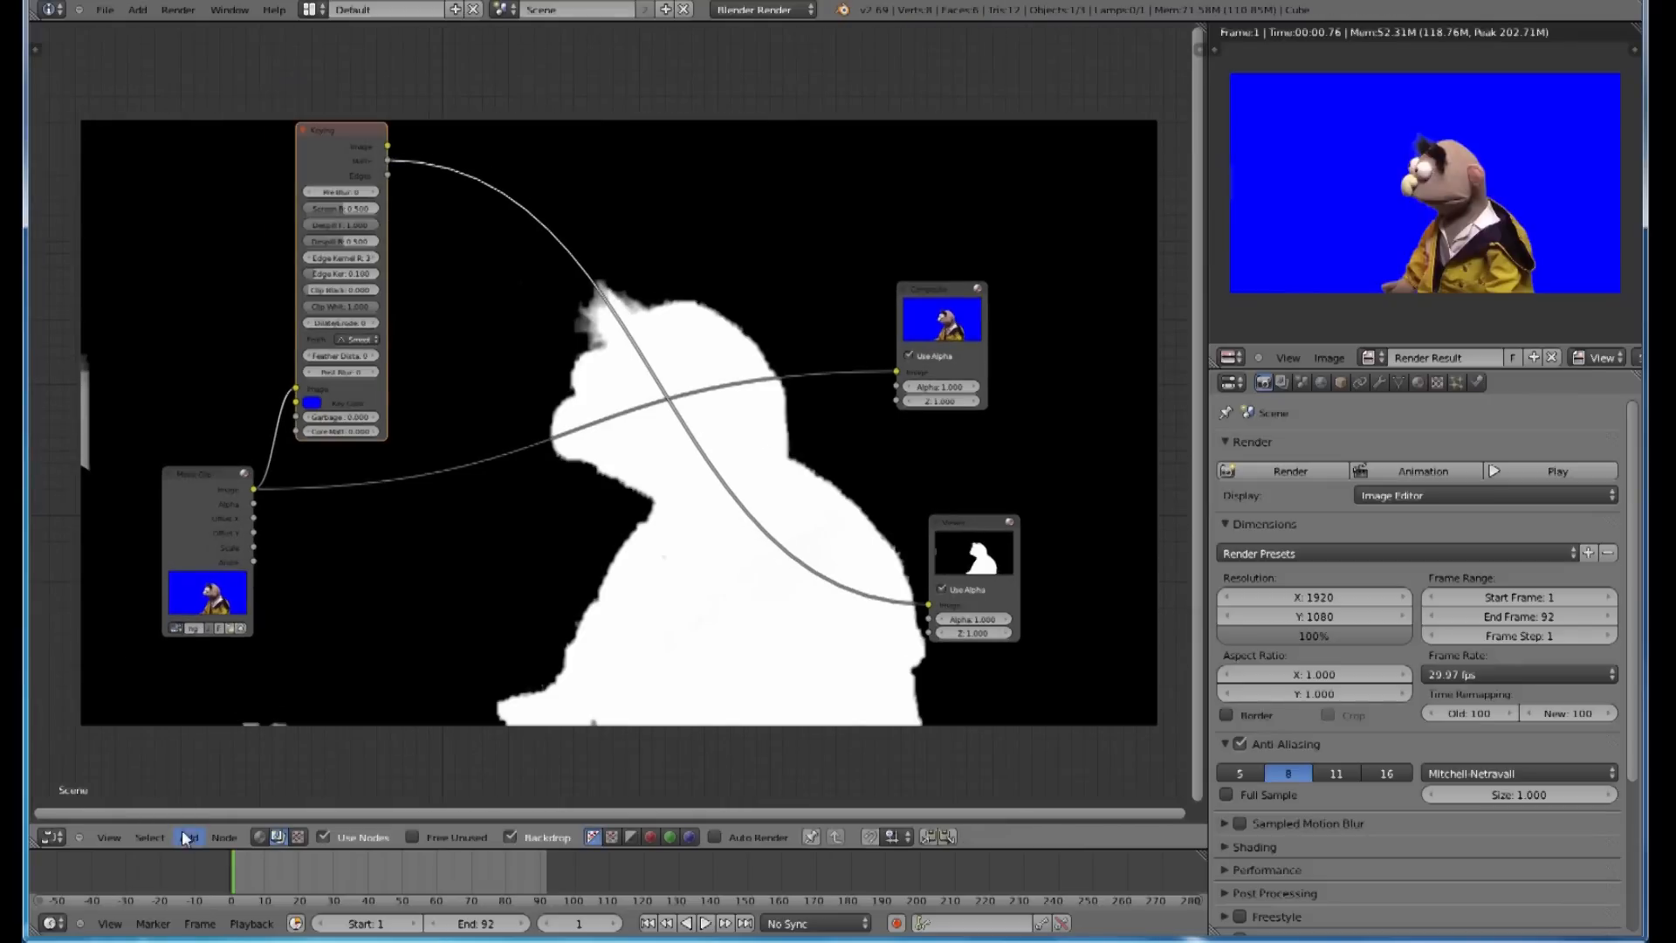
left_click(190, 837)
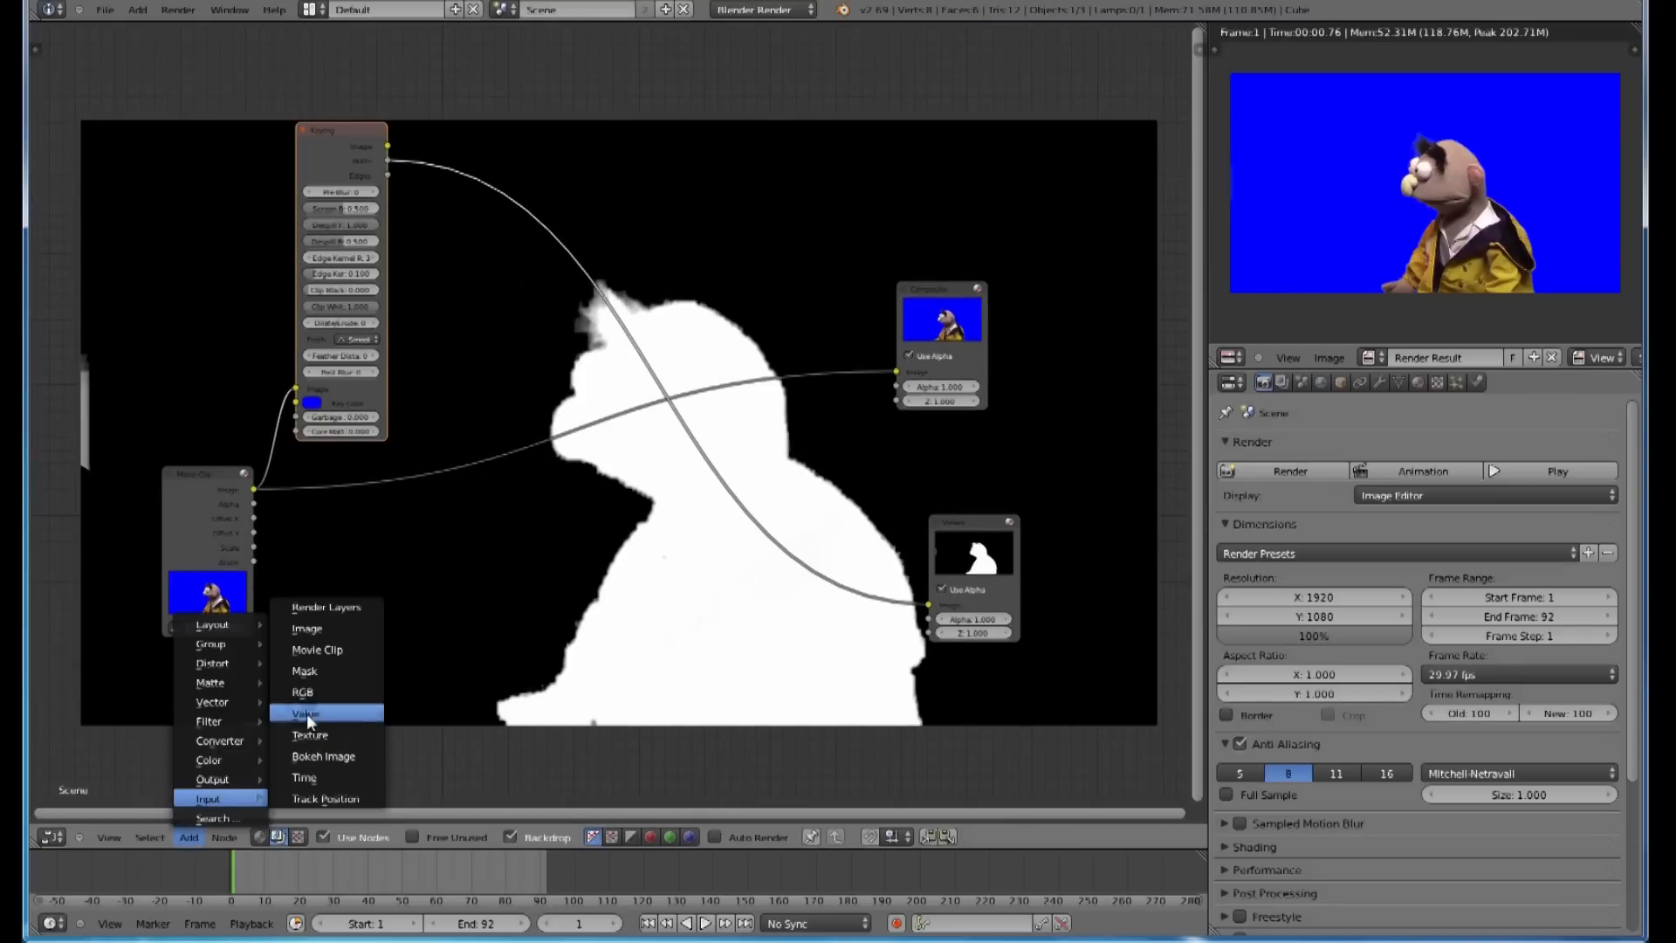
left_click(304, 671)
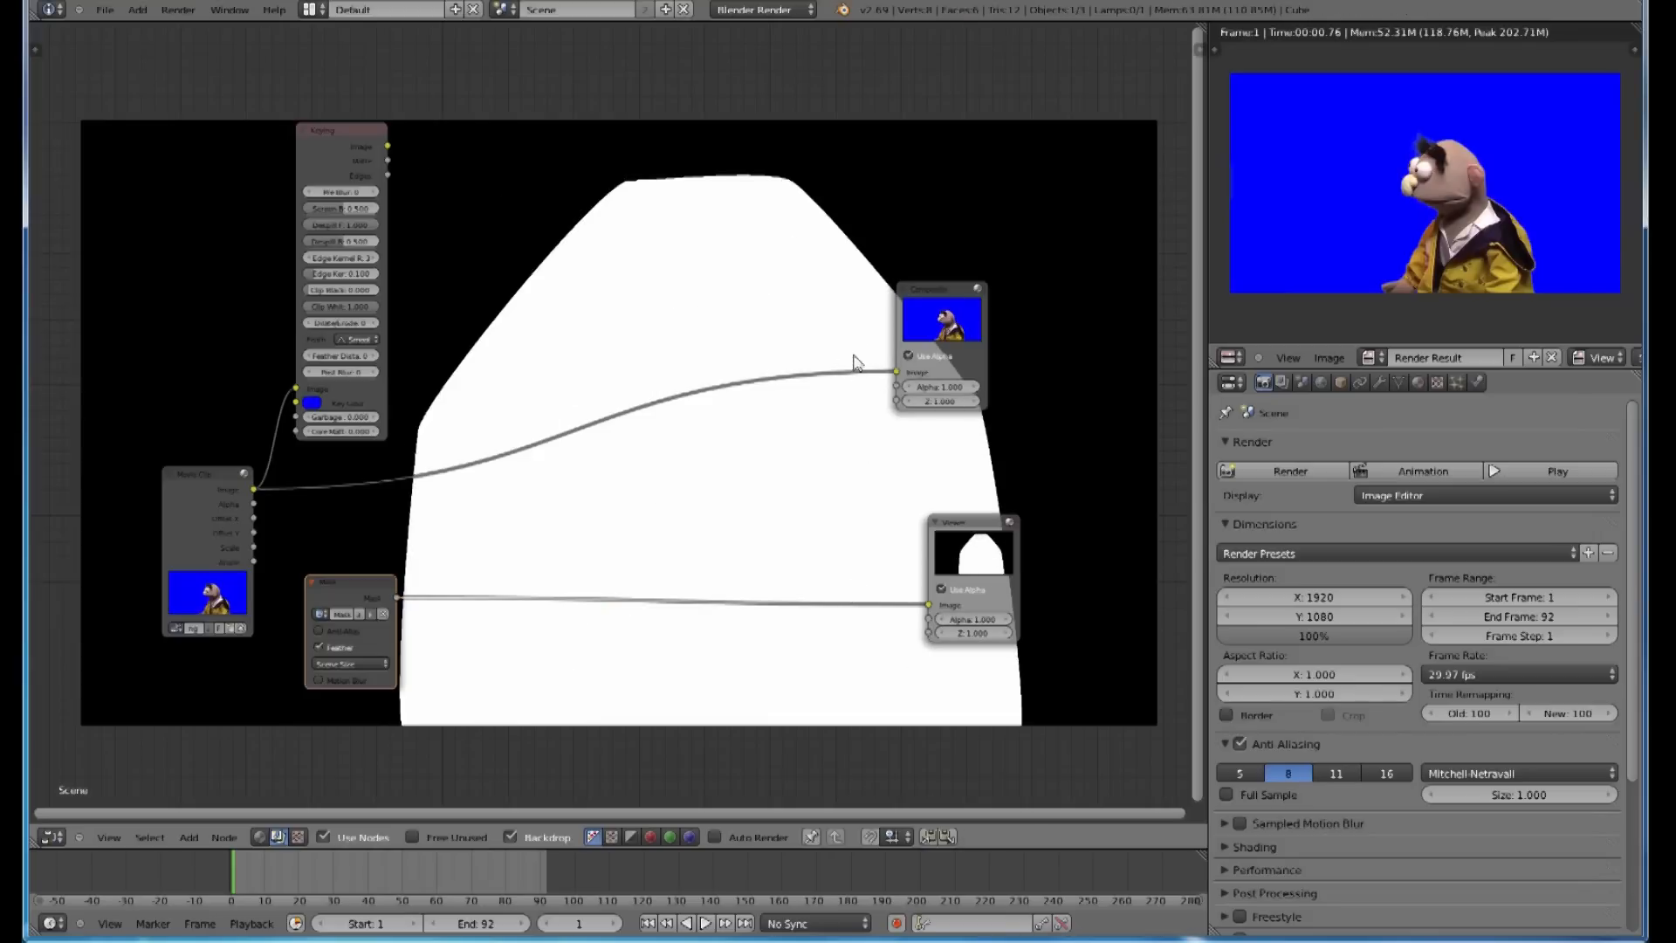
mouse_move(367, 602)
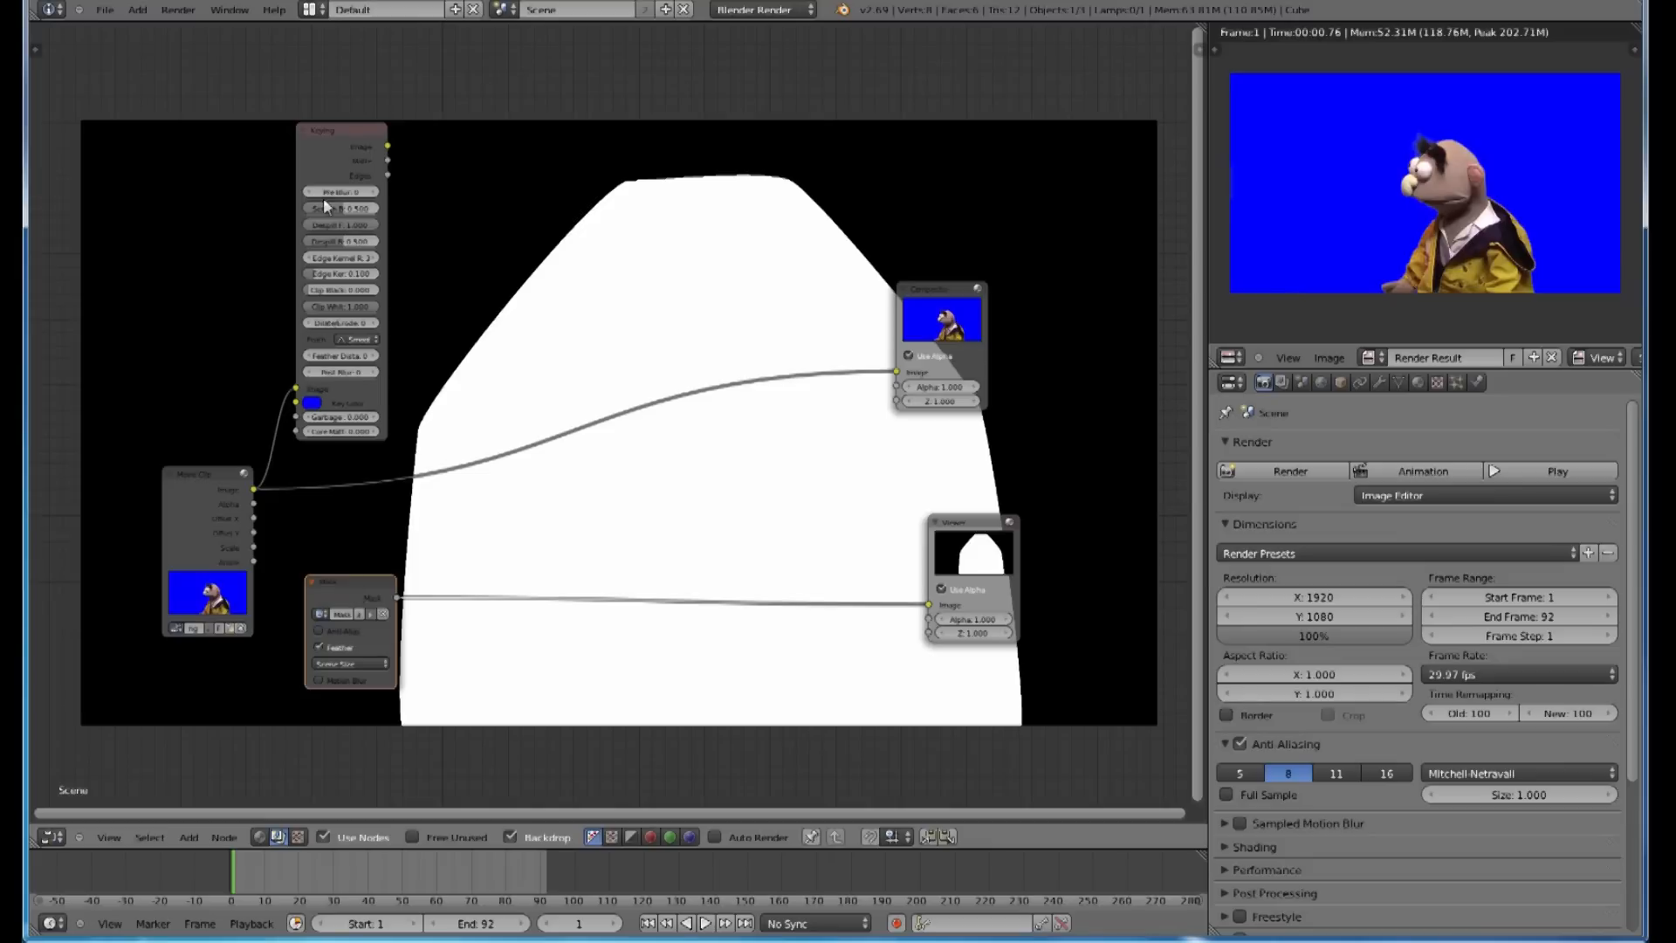
Step: Add a Mix node and connect its result to the Viewer
left_click(190, 837)
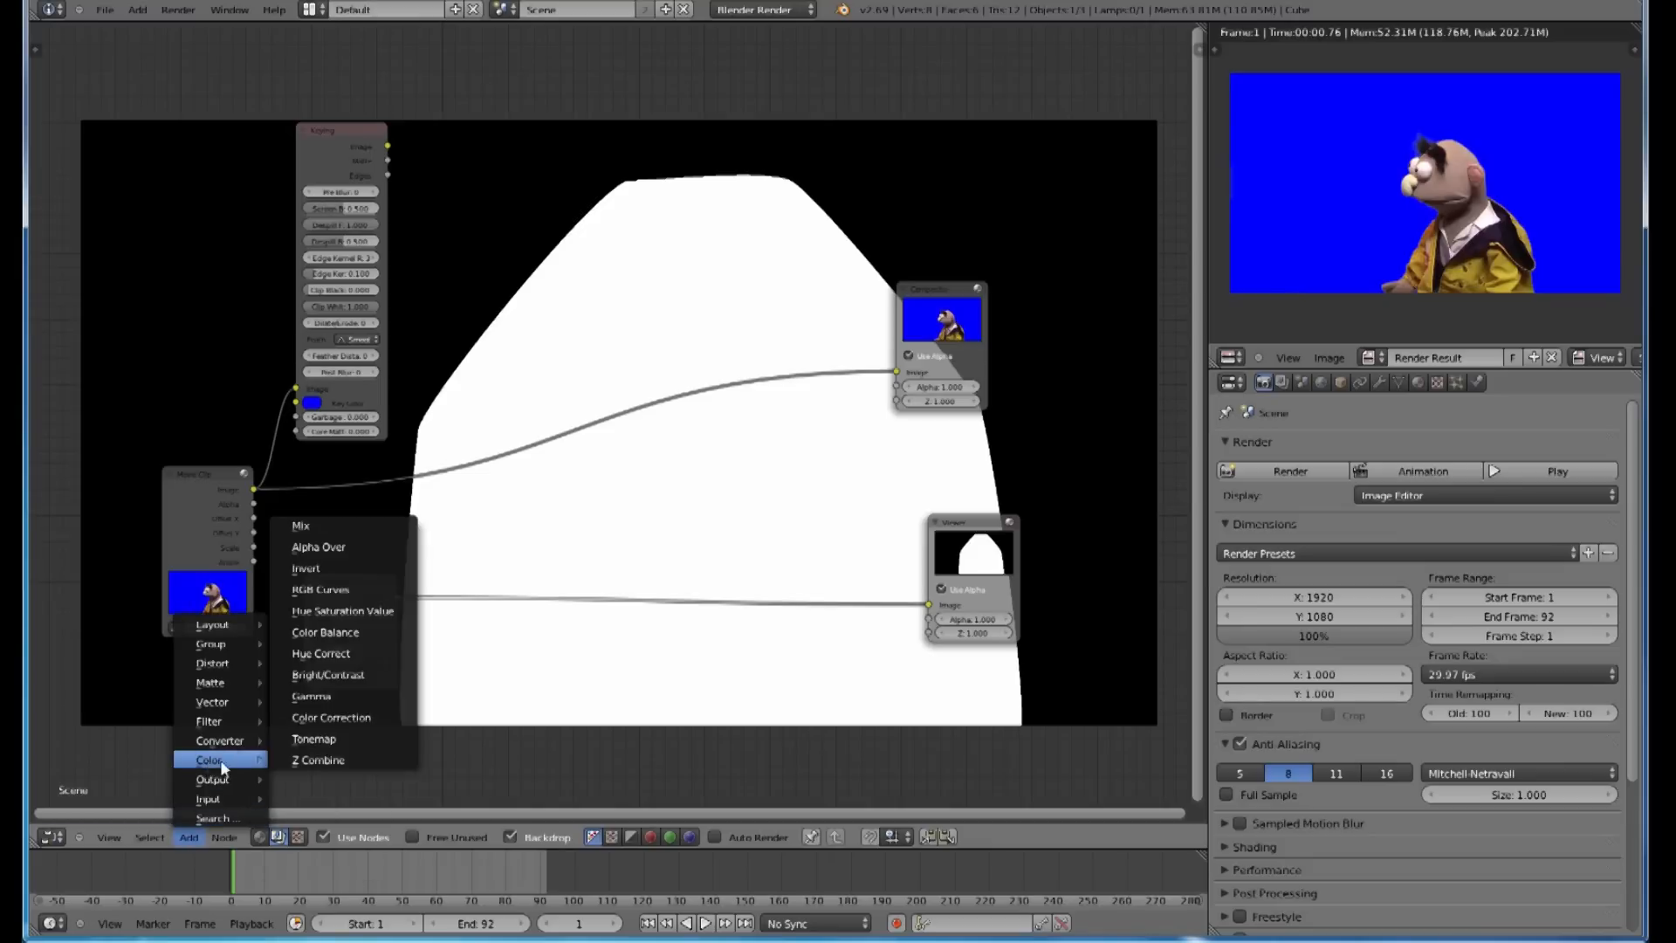
left_click(301, 525)
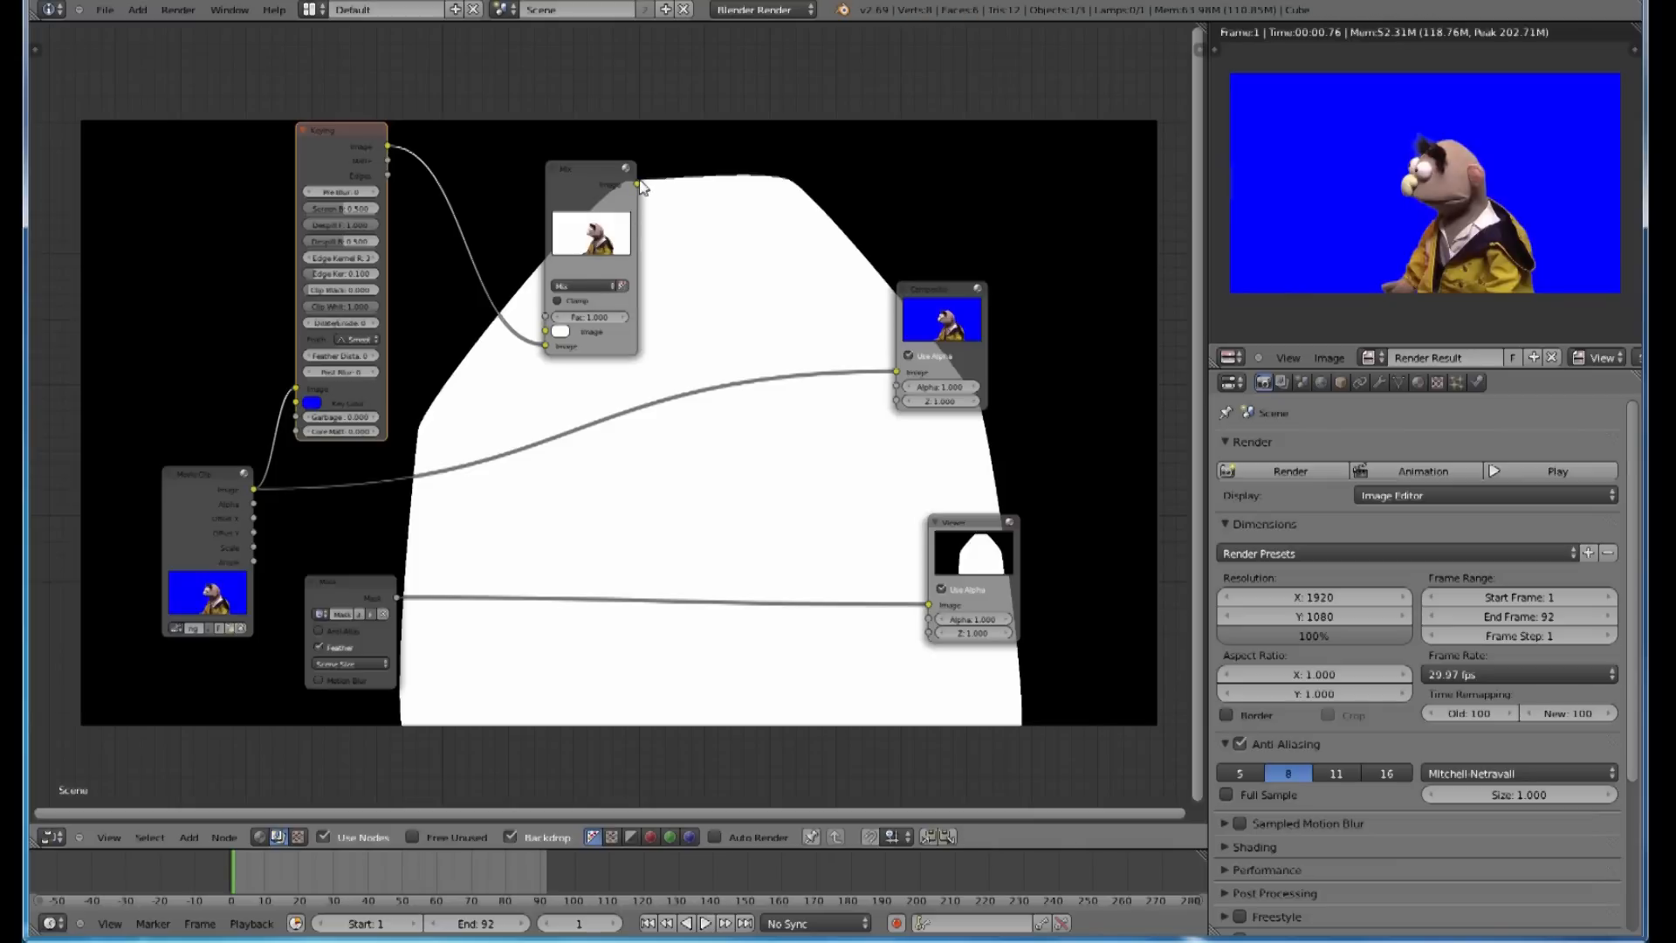
left_click_drag(633, 184, 930, 605)
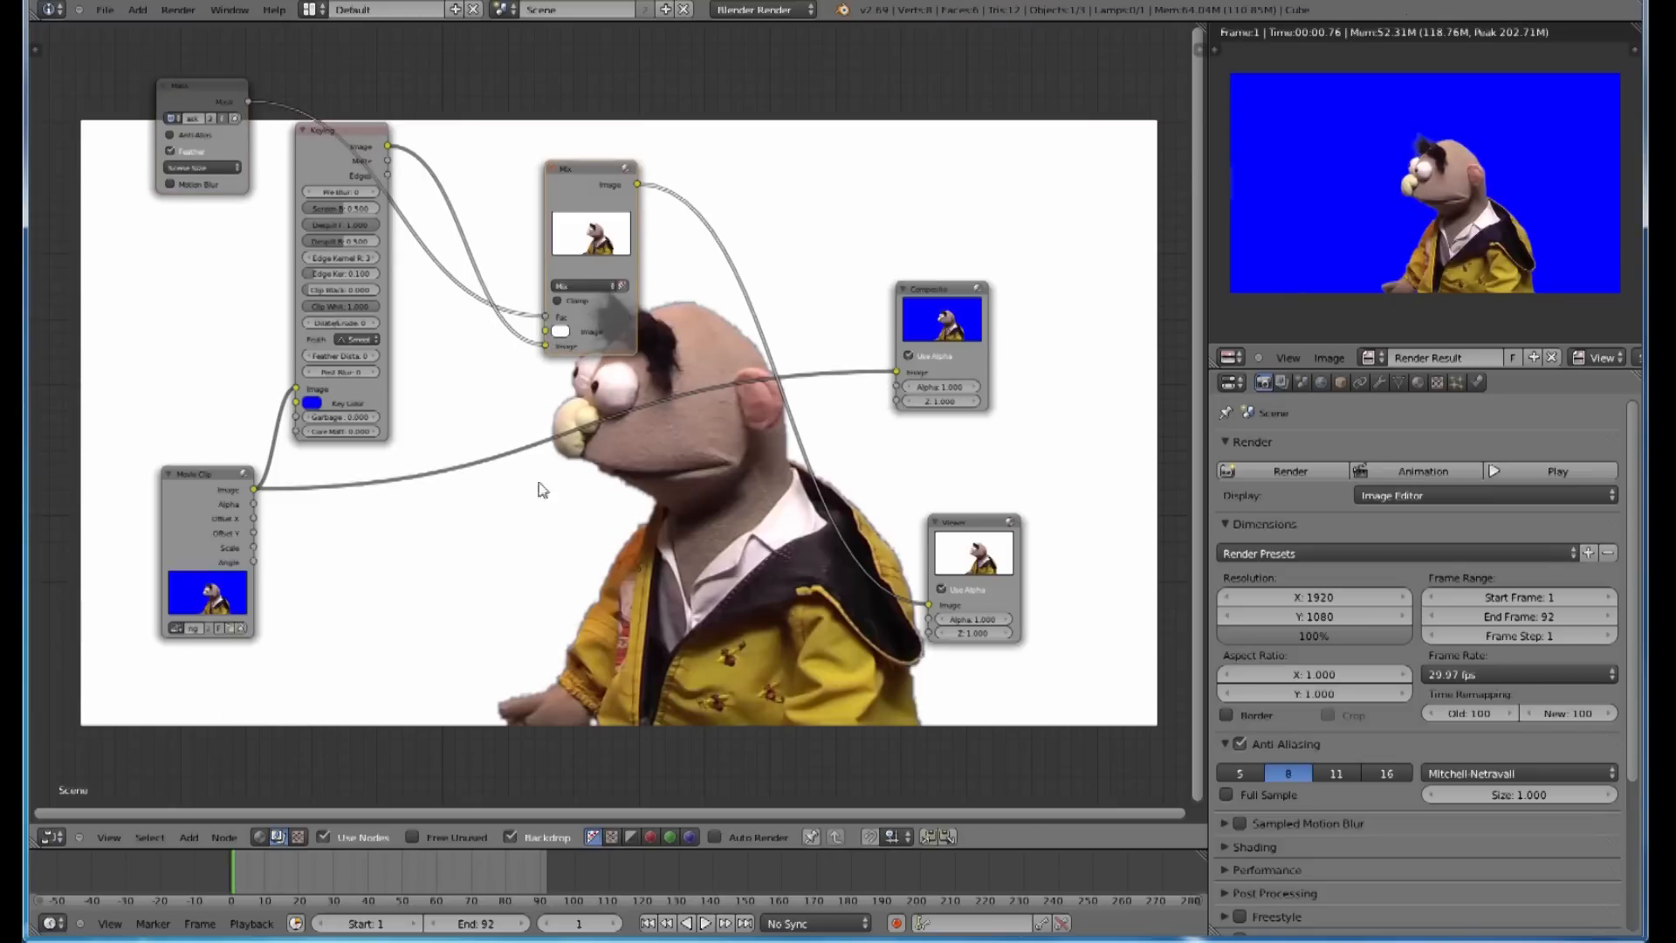
mouse_move(465, 494)
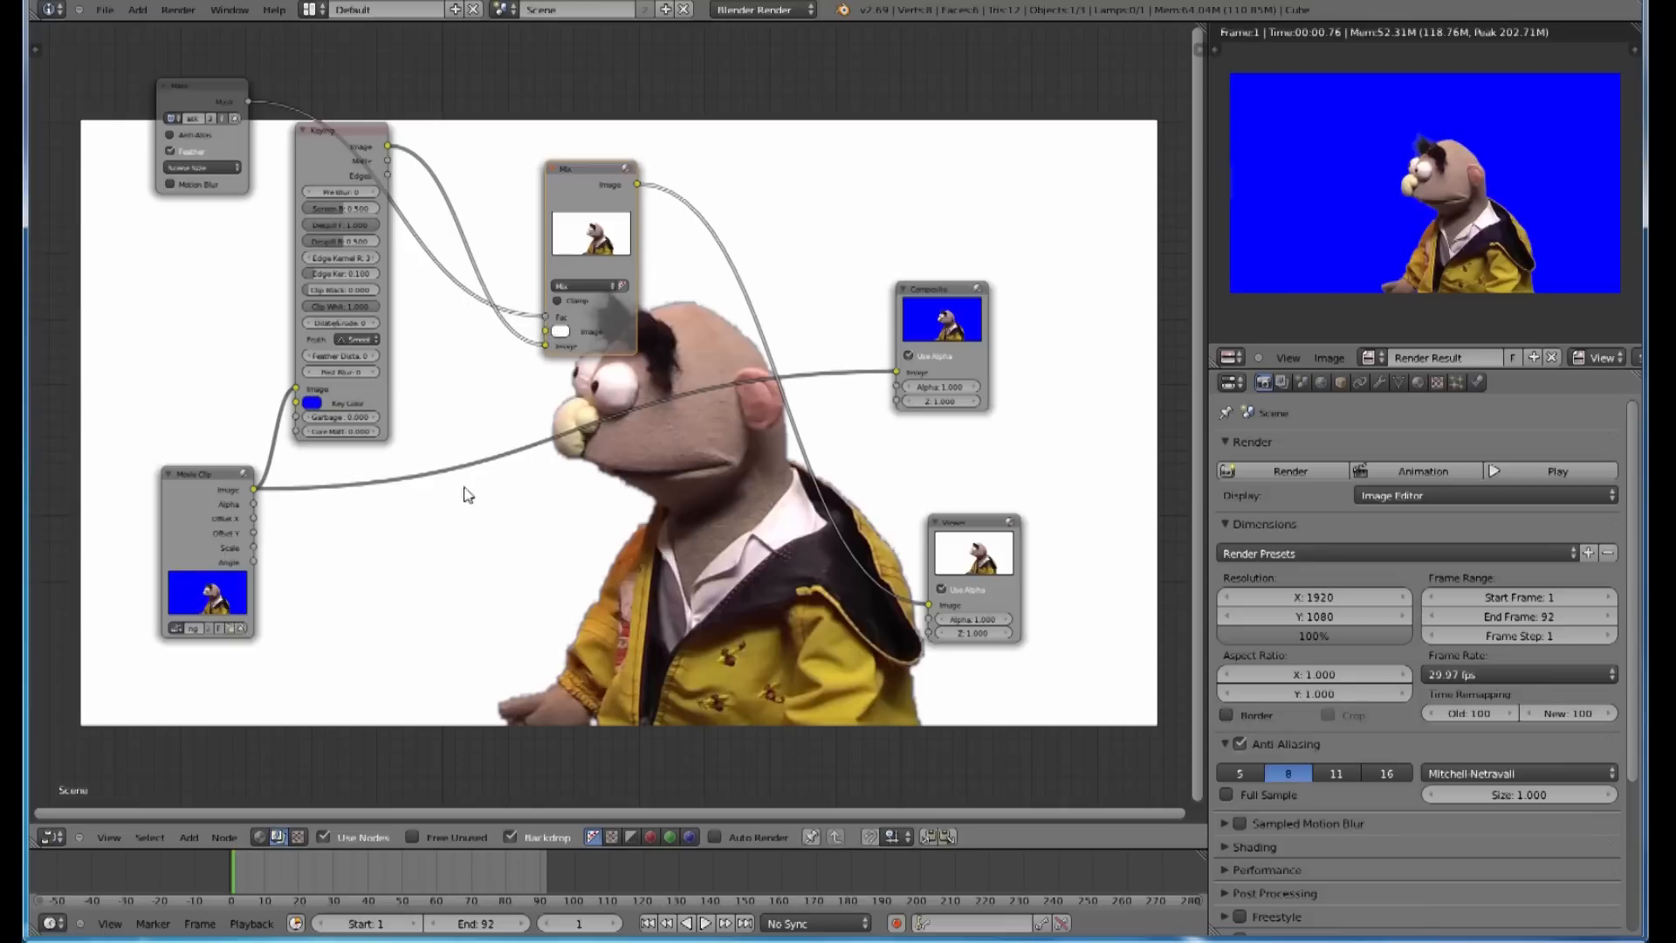
mouse_move(863, 351)
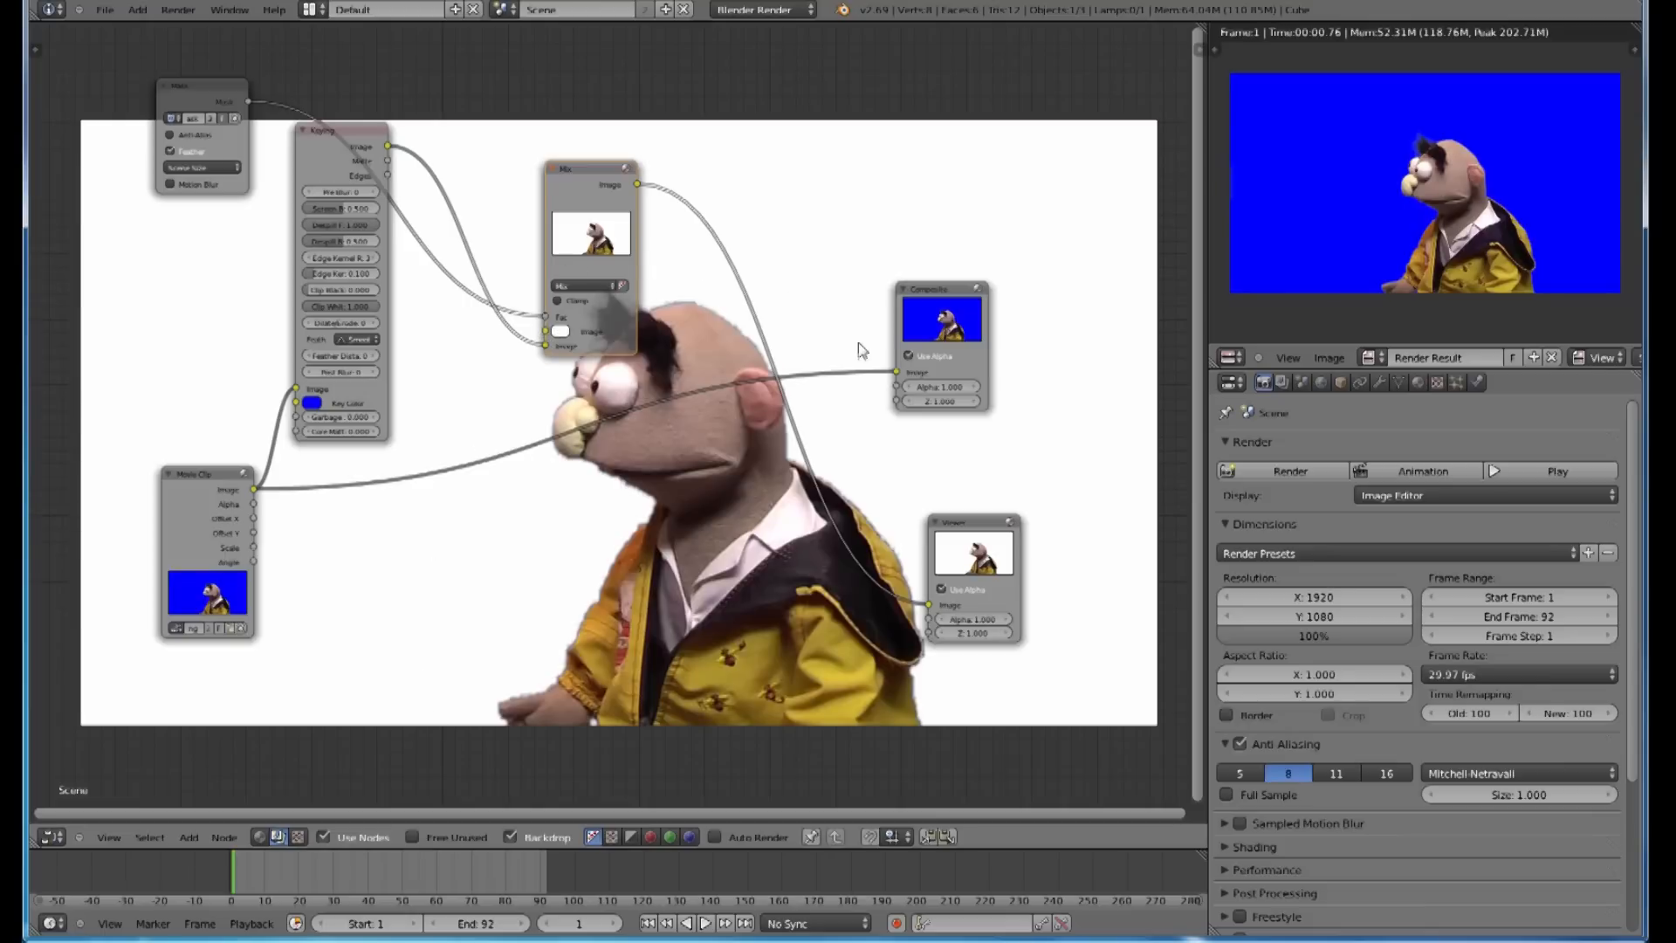
mouse_move(83, 377)
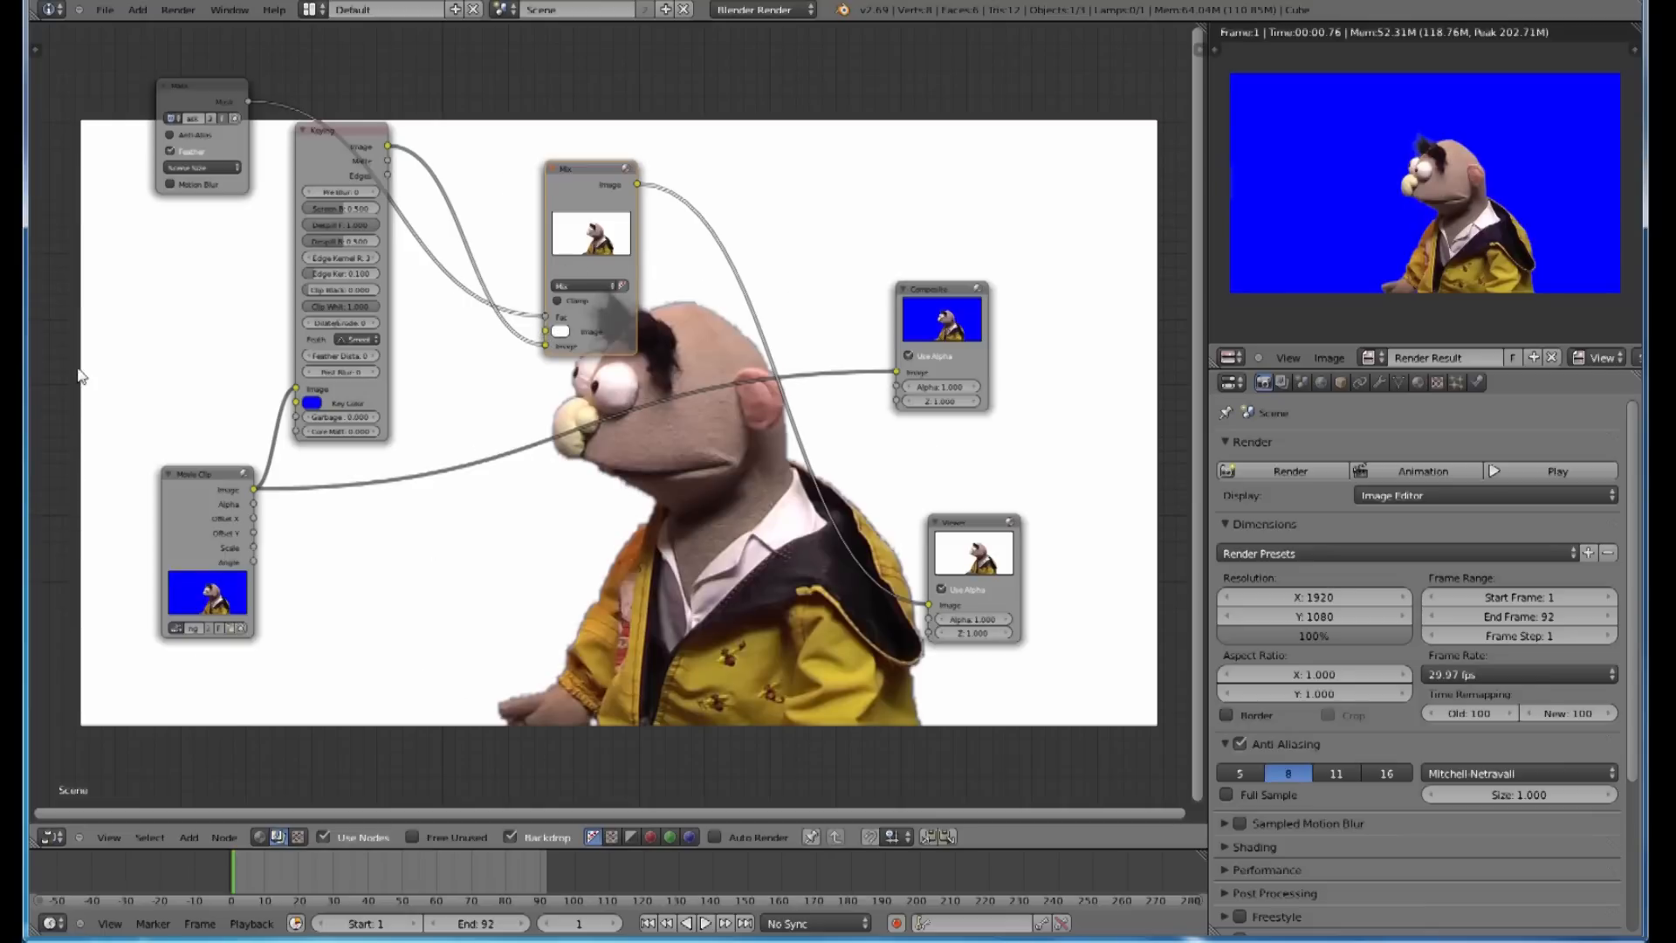
mouse_move(457, 604)
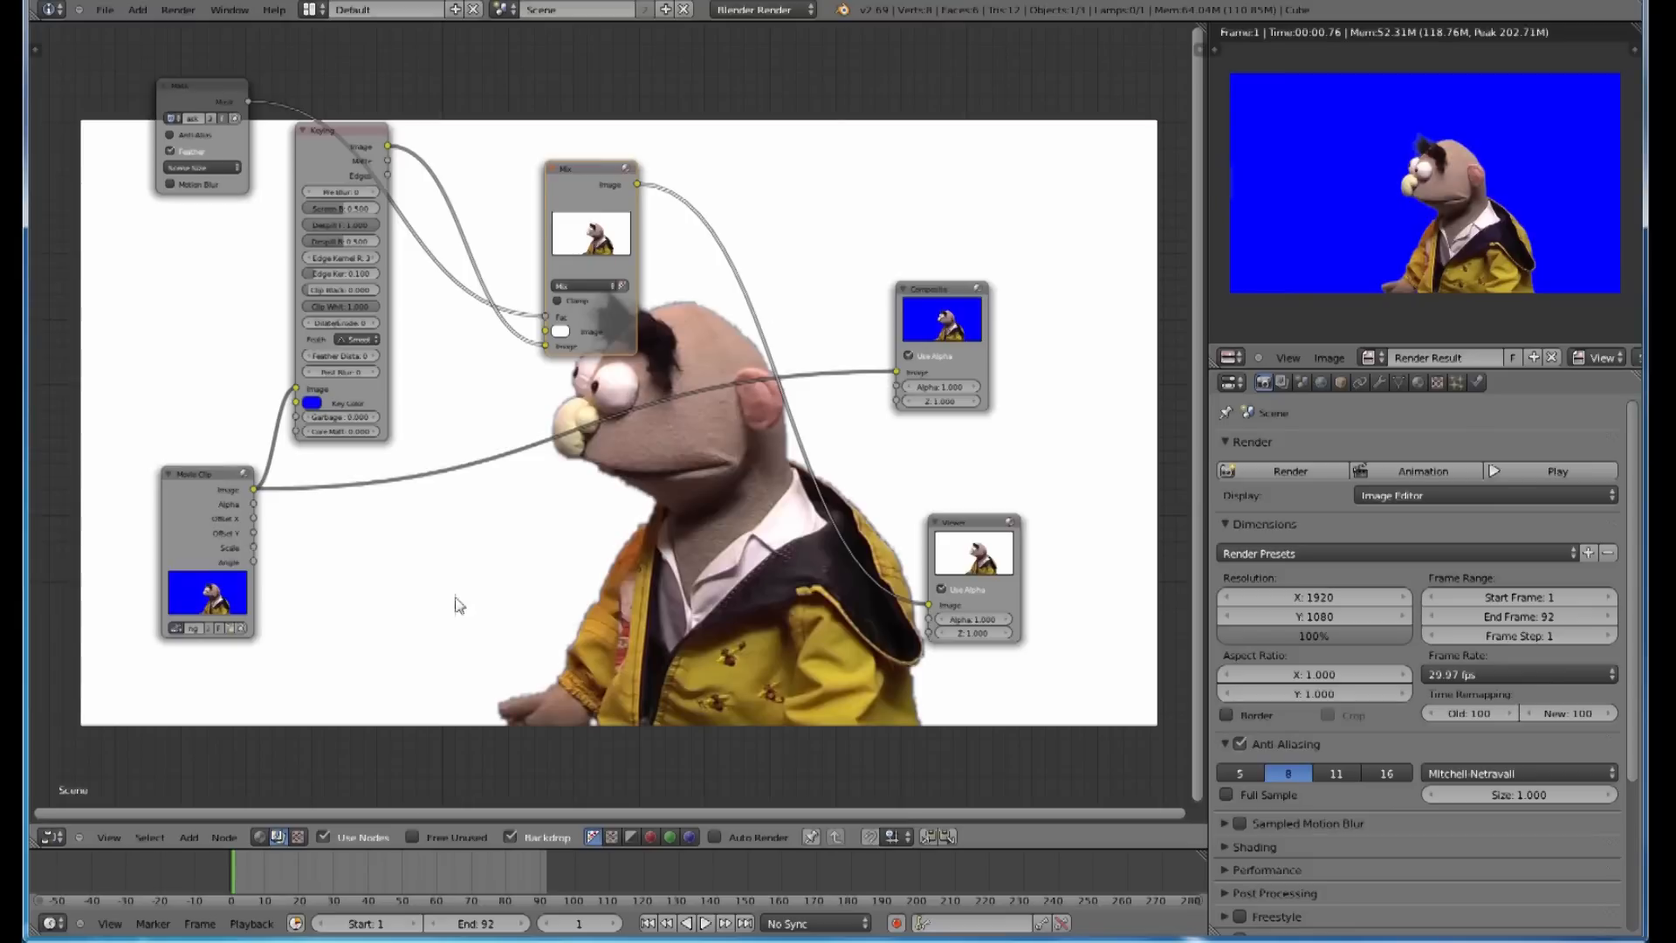
left_click(188, 837)
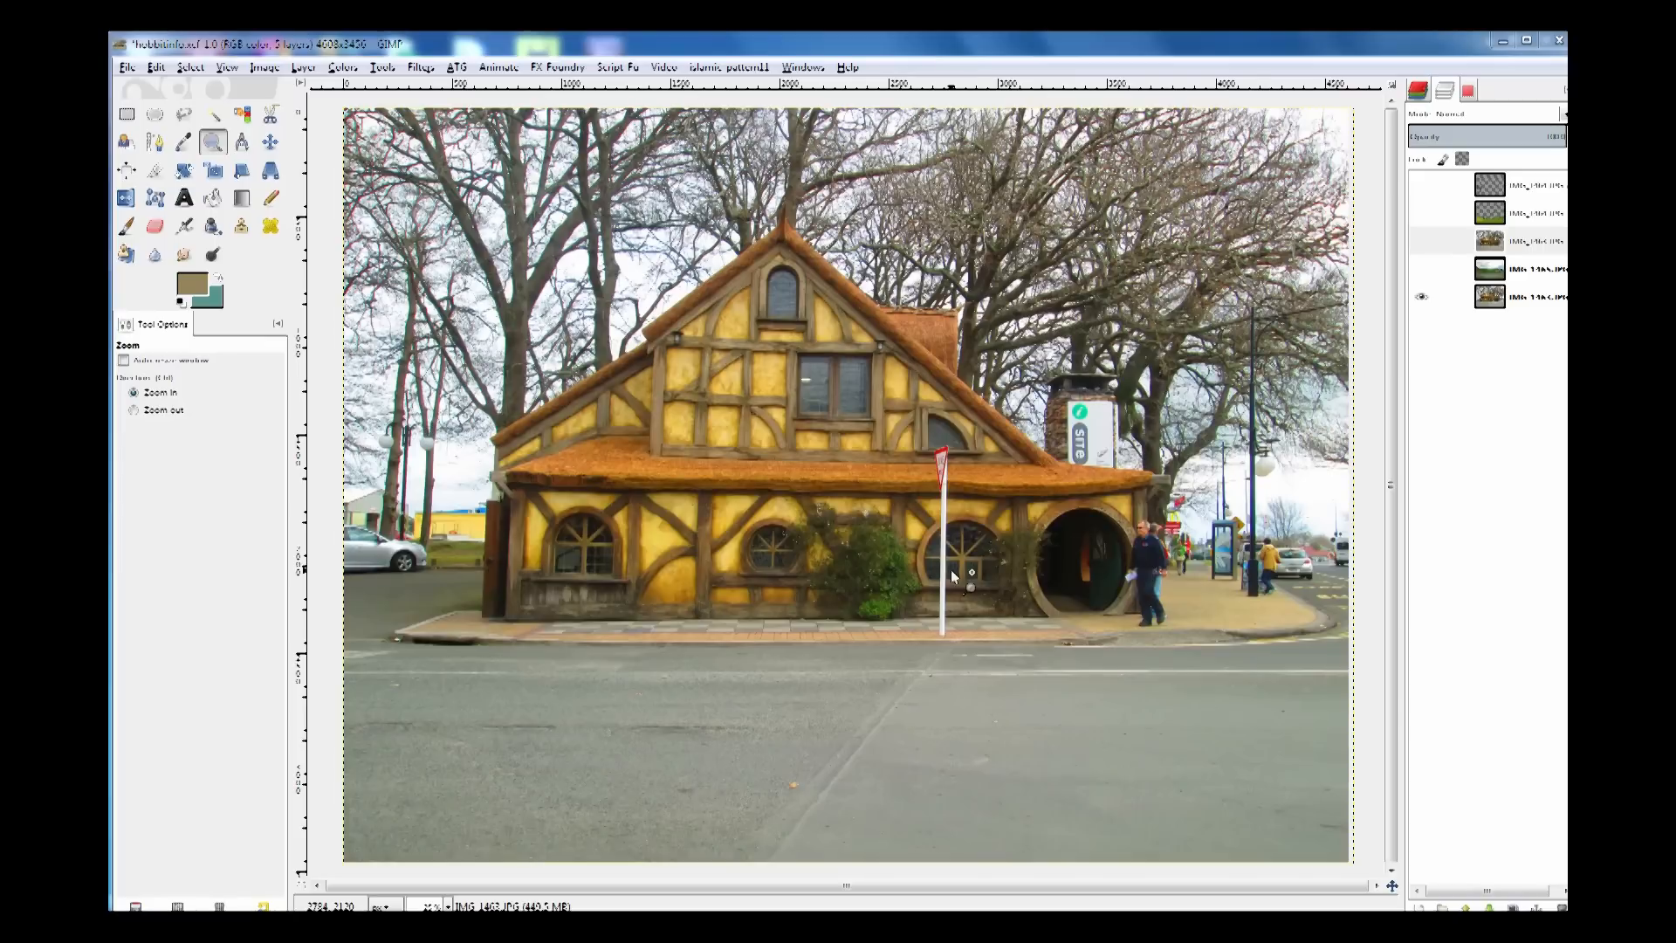
mouse_move(642, 401)
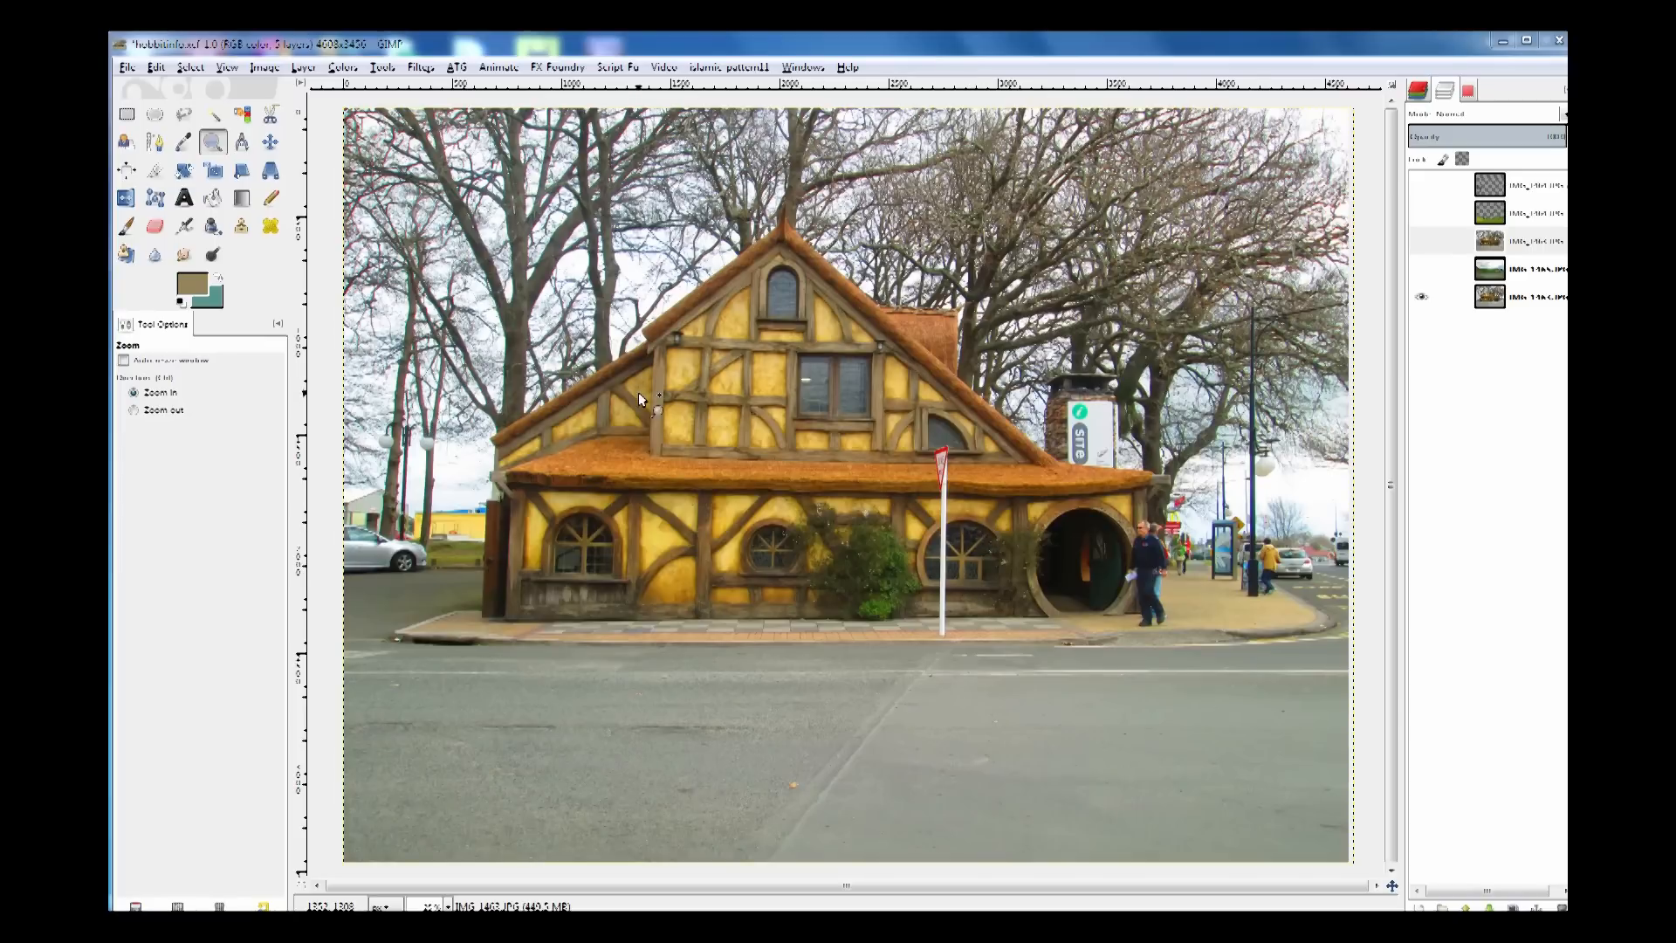
mouse_move(995, 390)
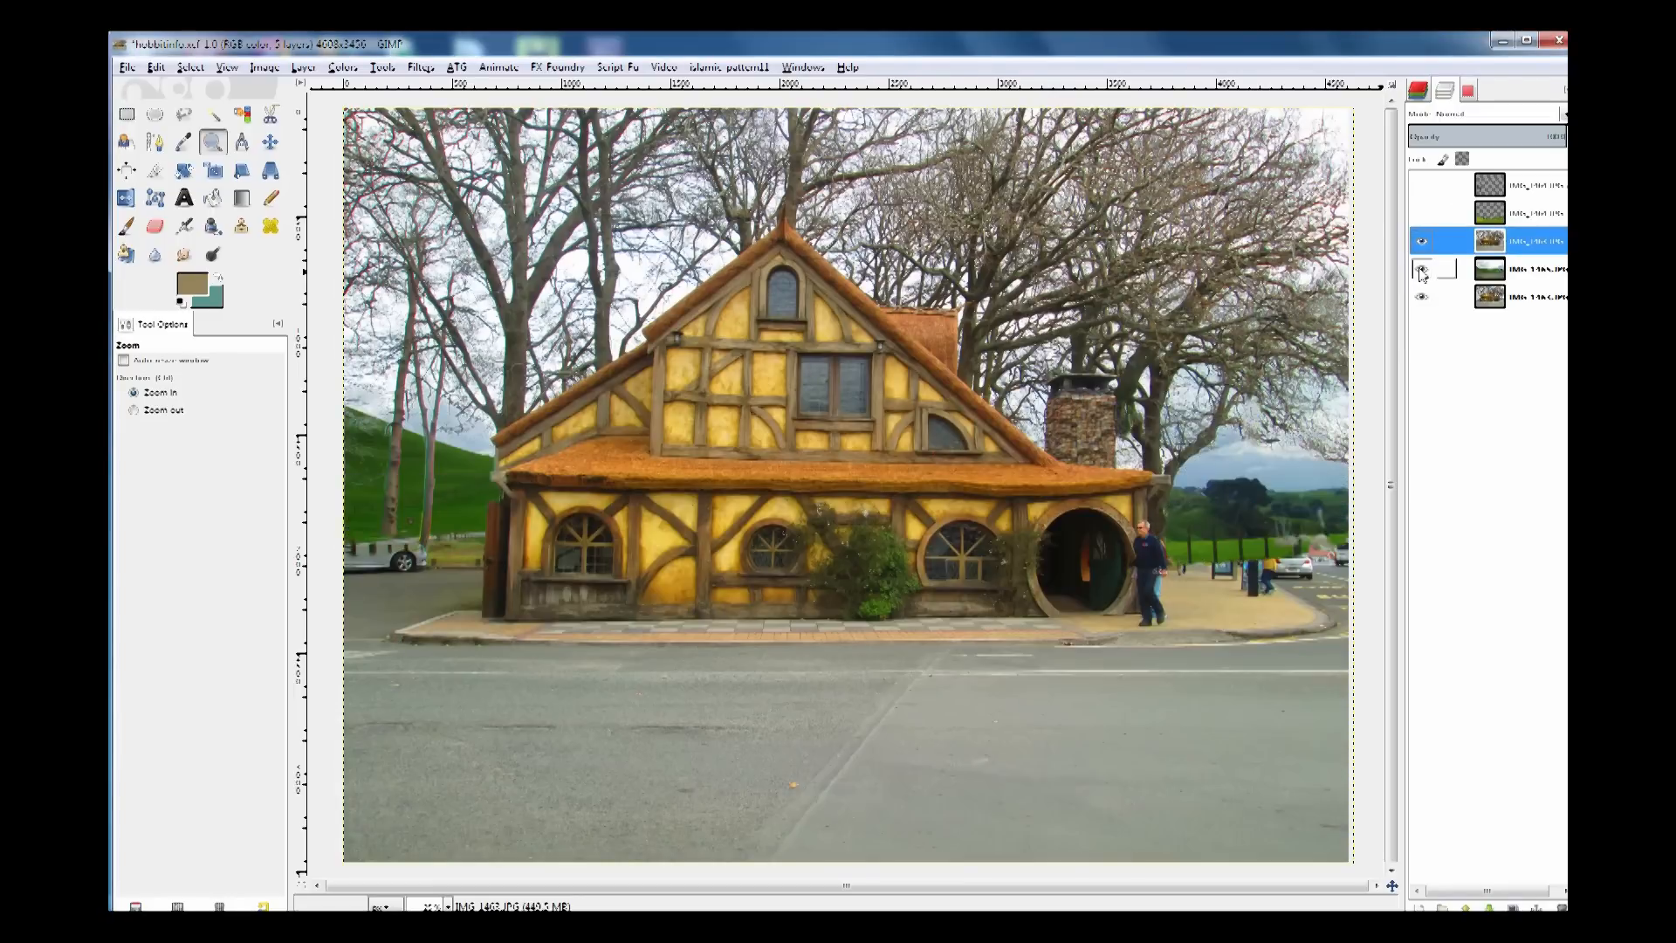
Step: Show the shrubs-and-flowers and picket-fence-and-lawn layers, then export the composite as a PNG
left_click(1423, 186)
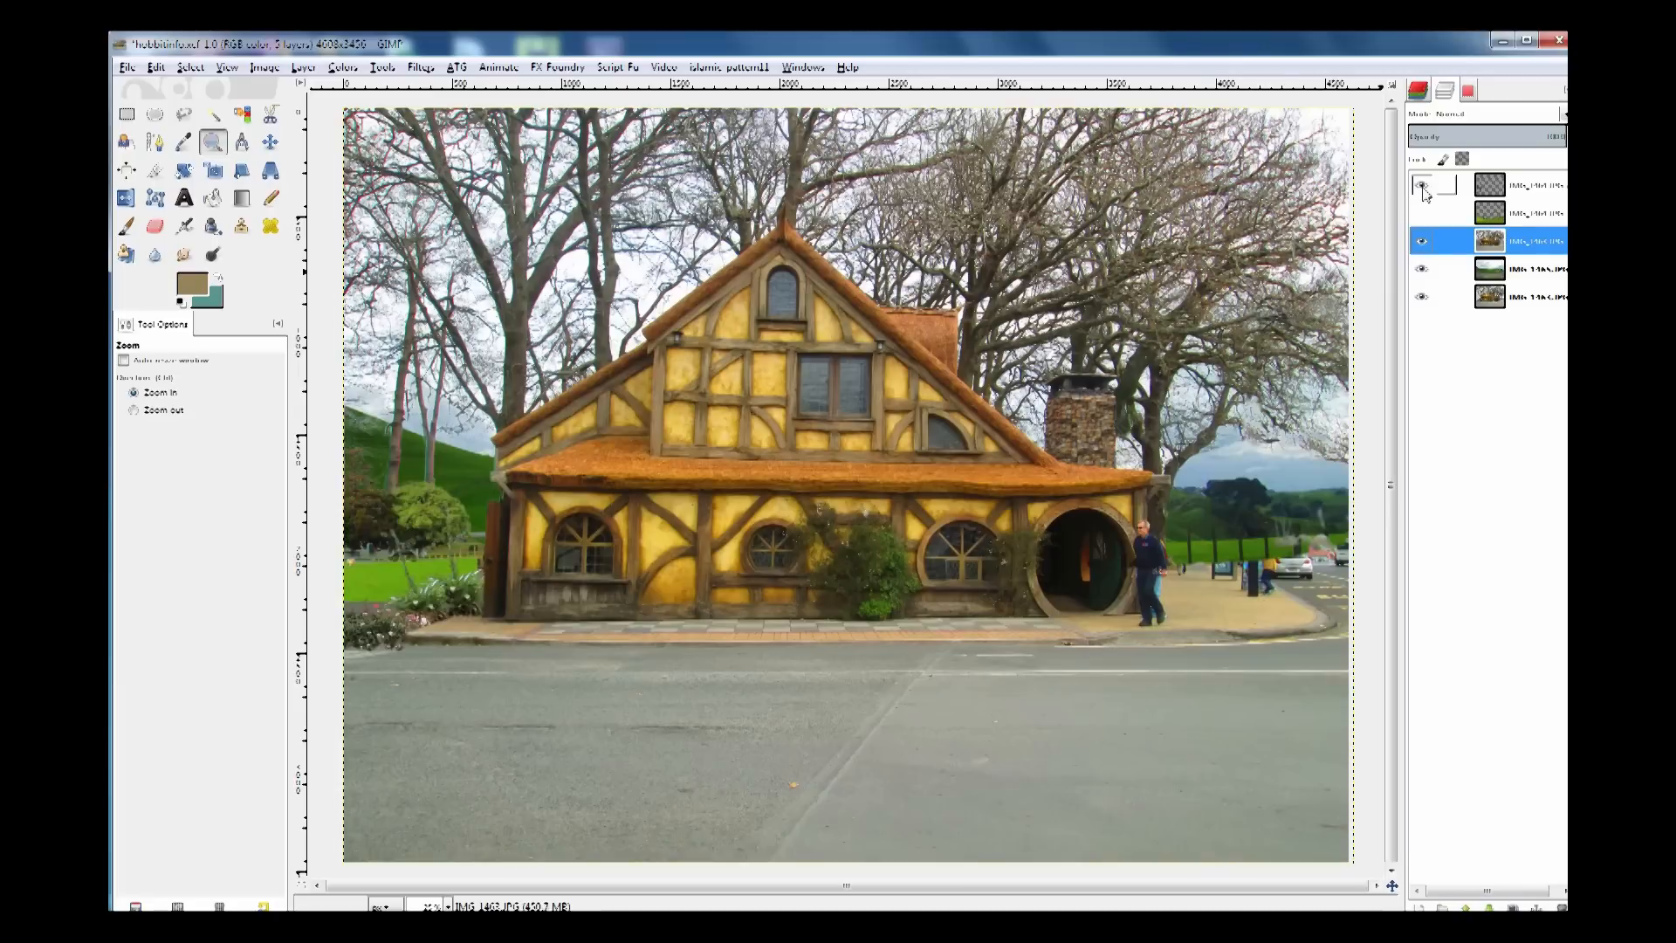
left_click(1422, 213)
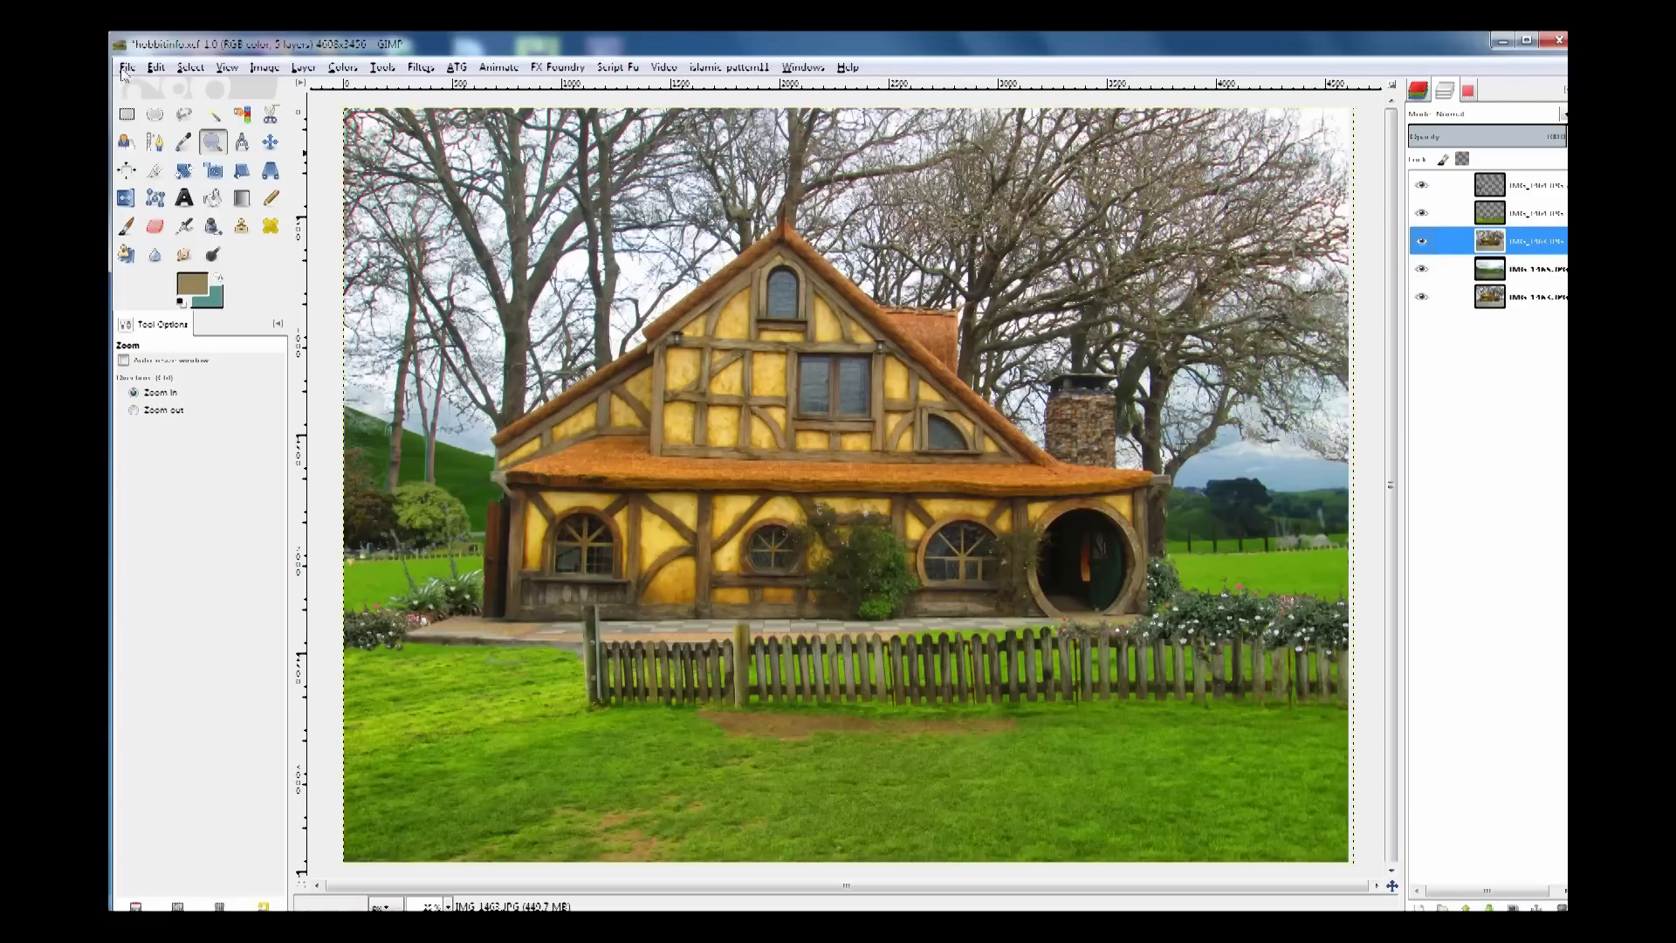
left_click(126, 67)
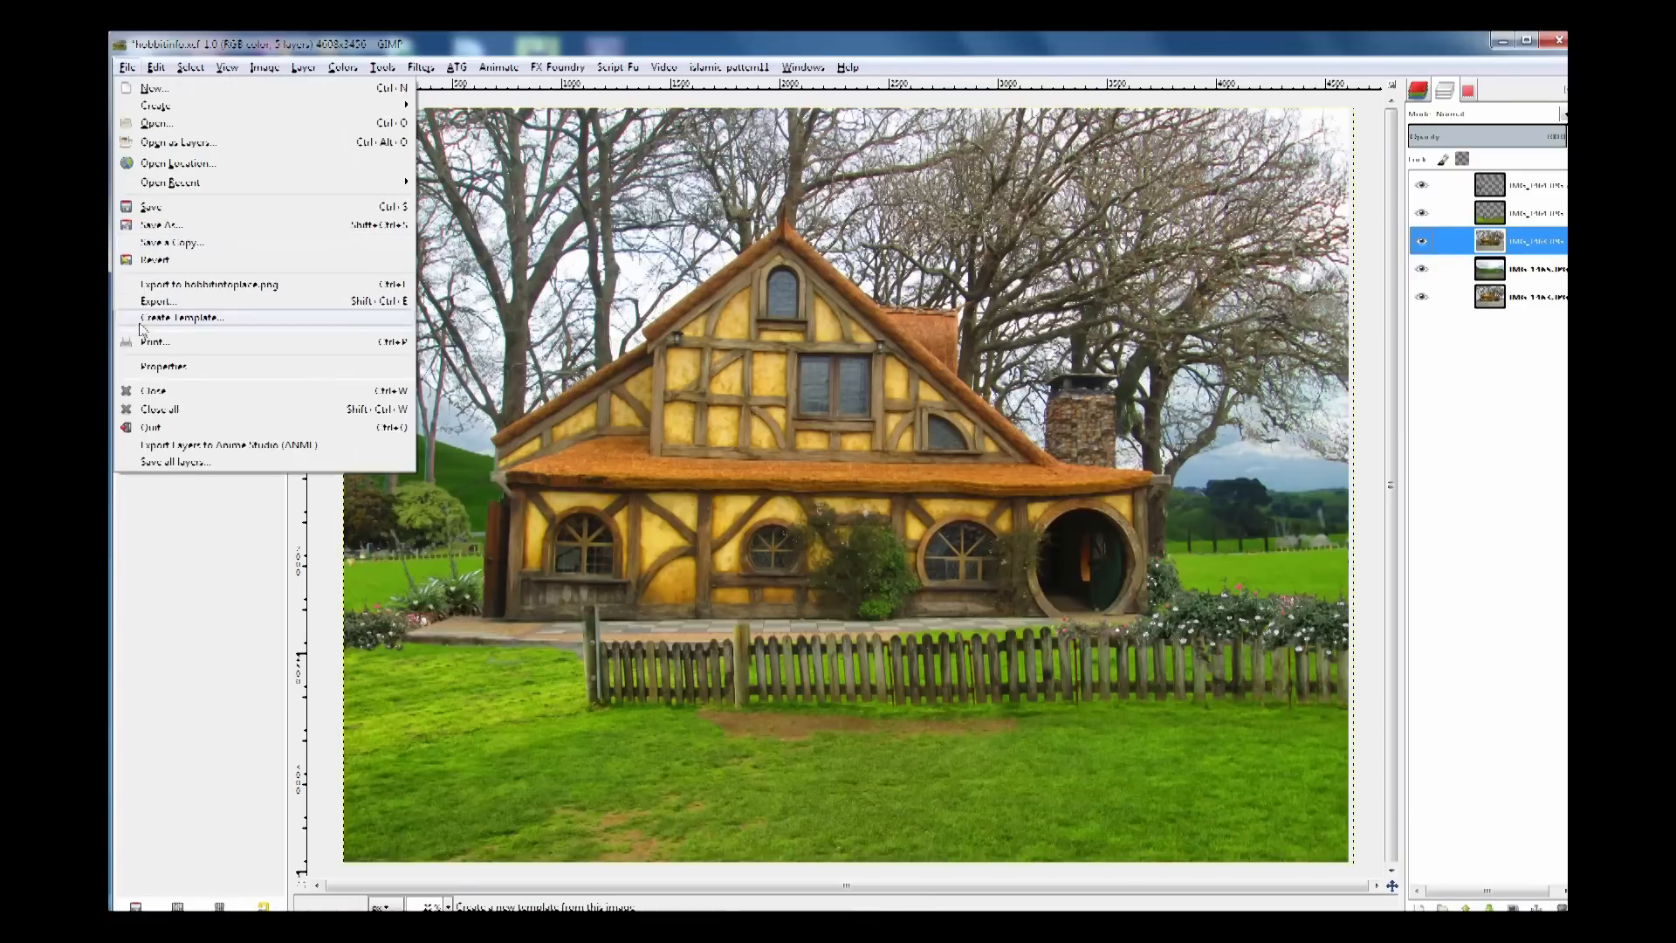
left_click(157, 300)
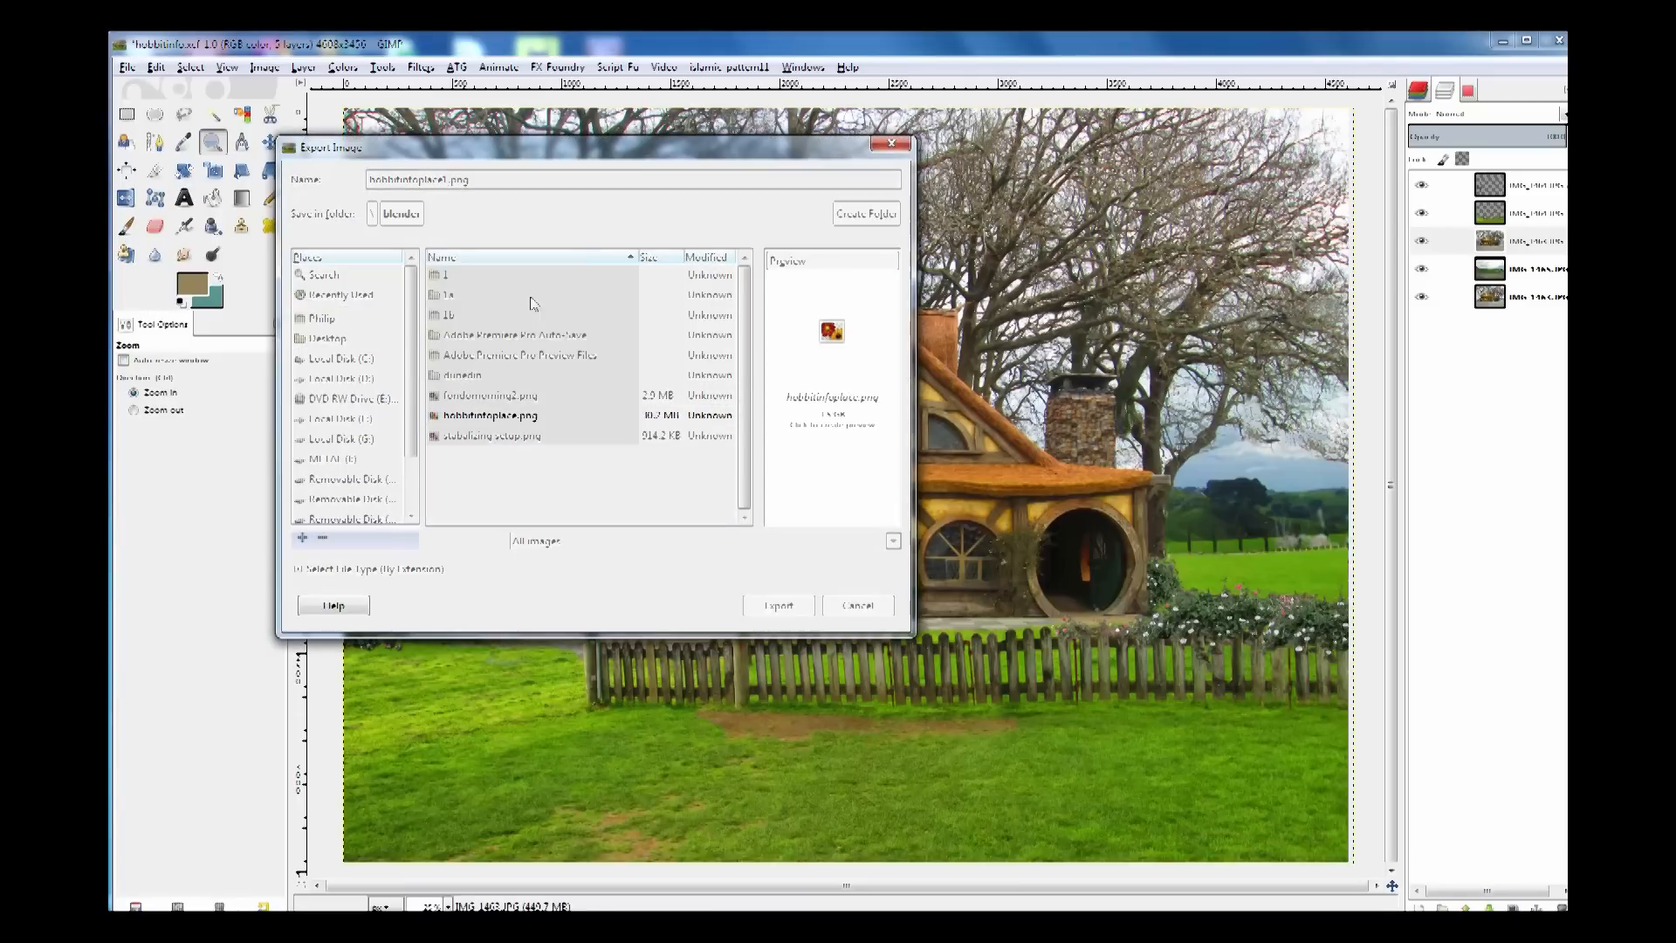
left_click(778, 606)
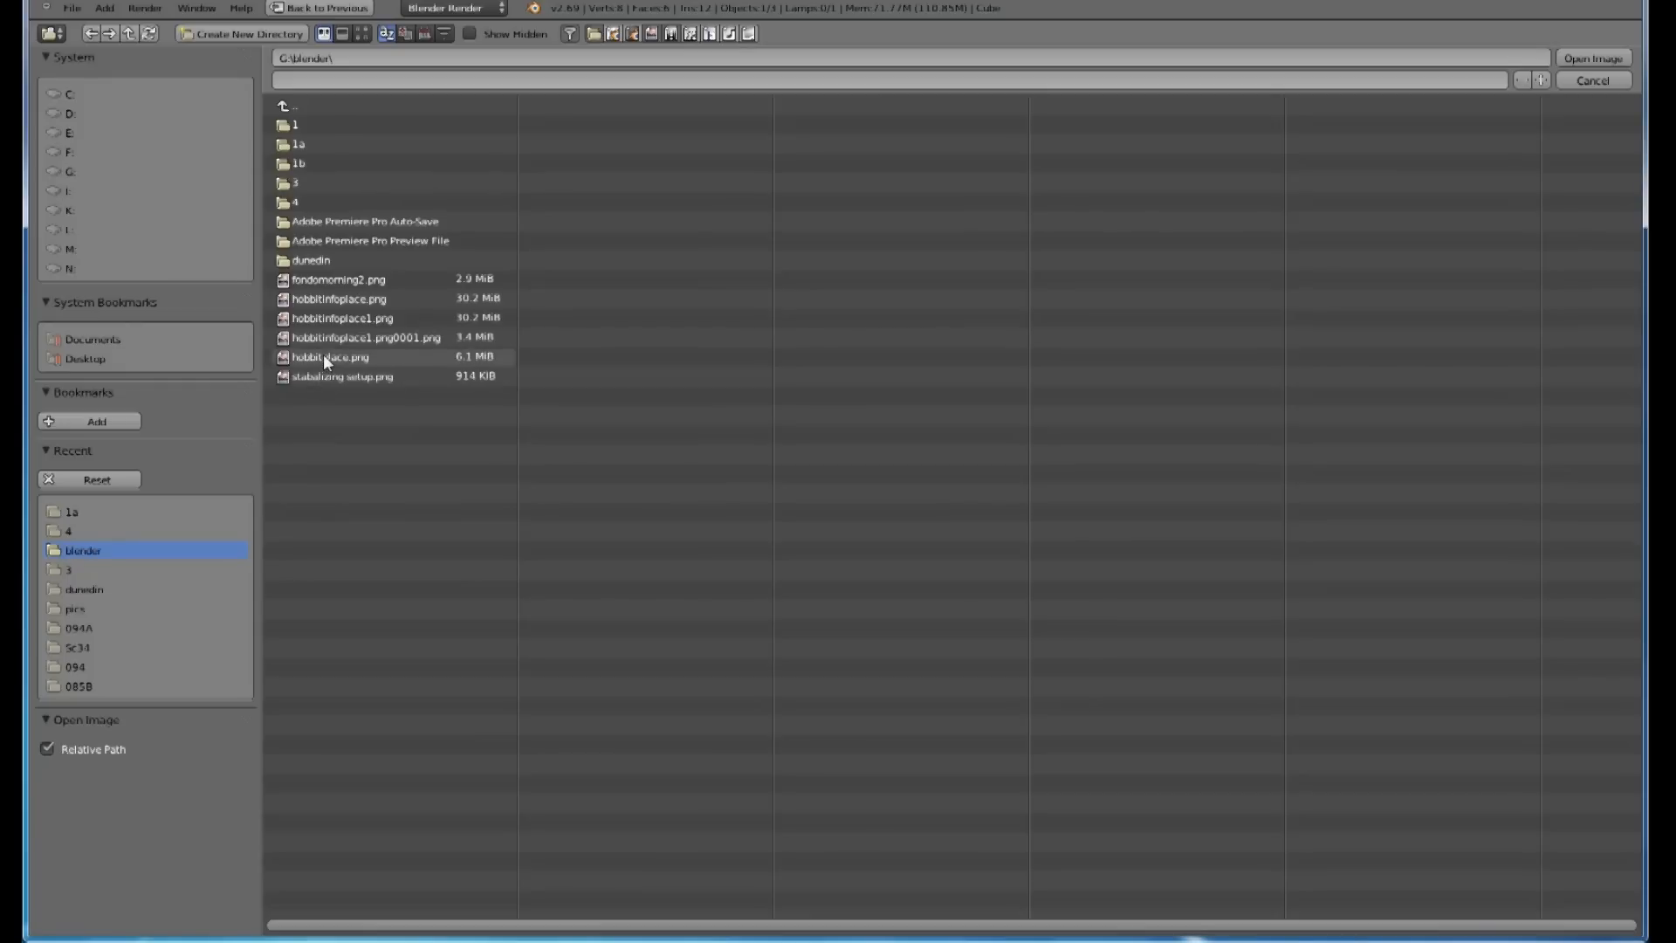
Step: Load hobbitplace.png as the background image and reposition an output node in the graph
left_click(330, 356)
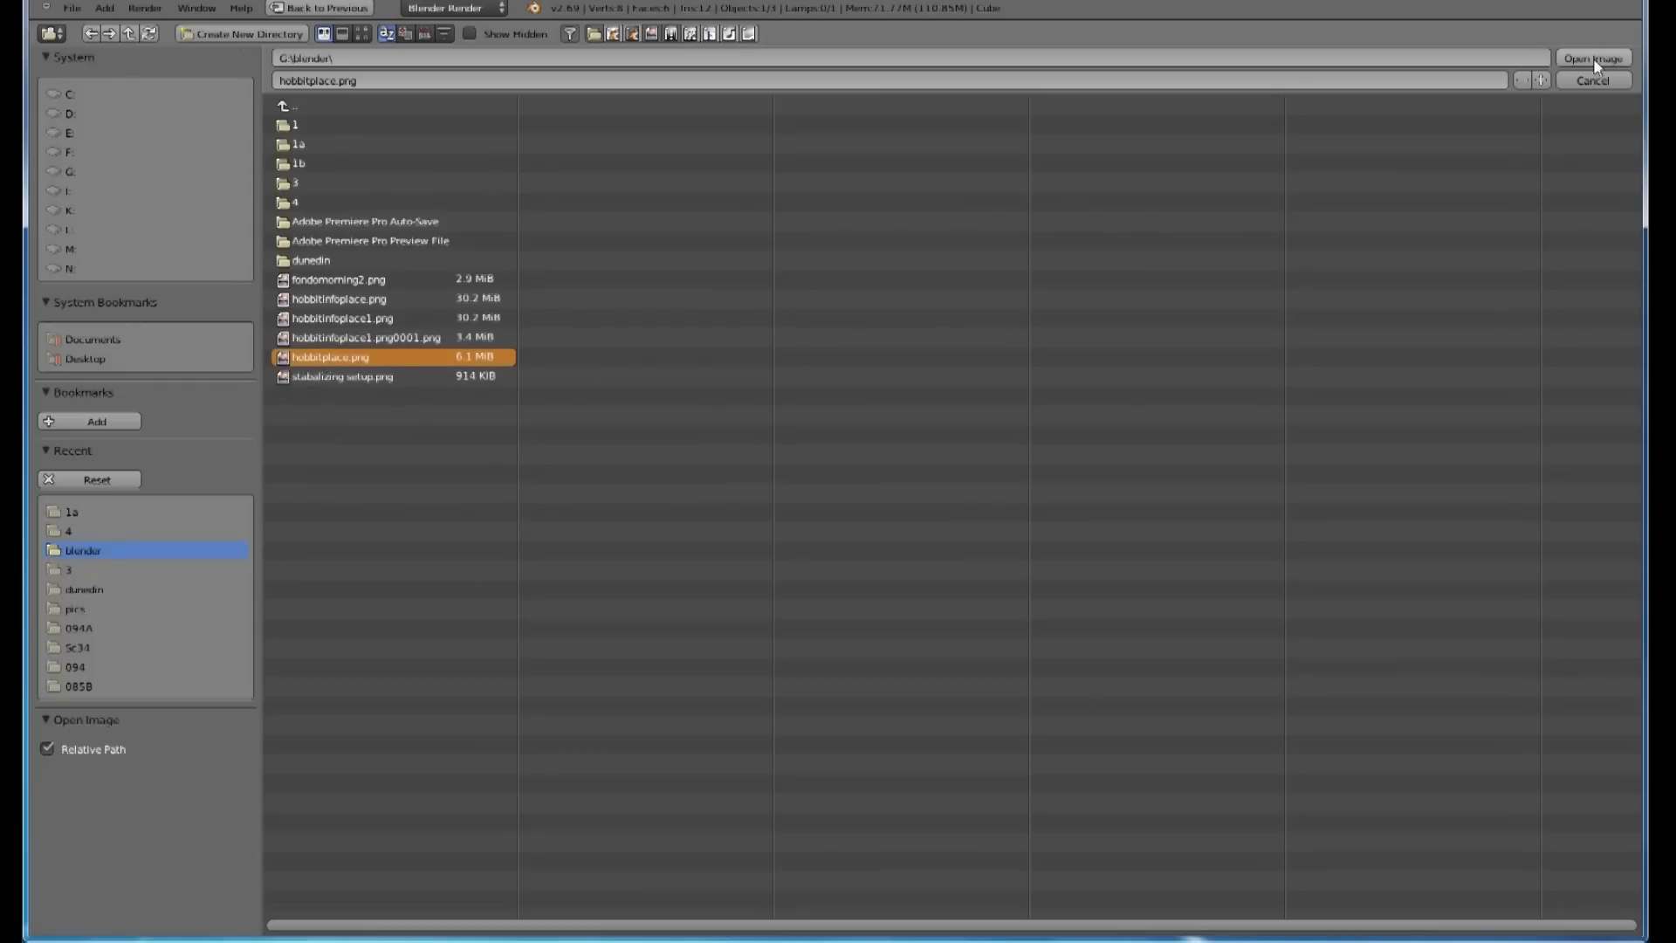
mouse_move(777, 325)
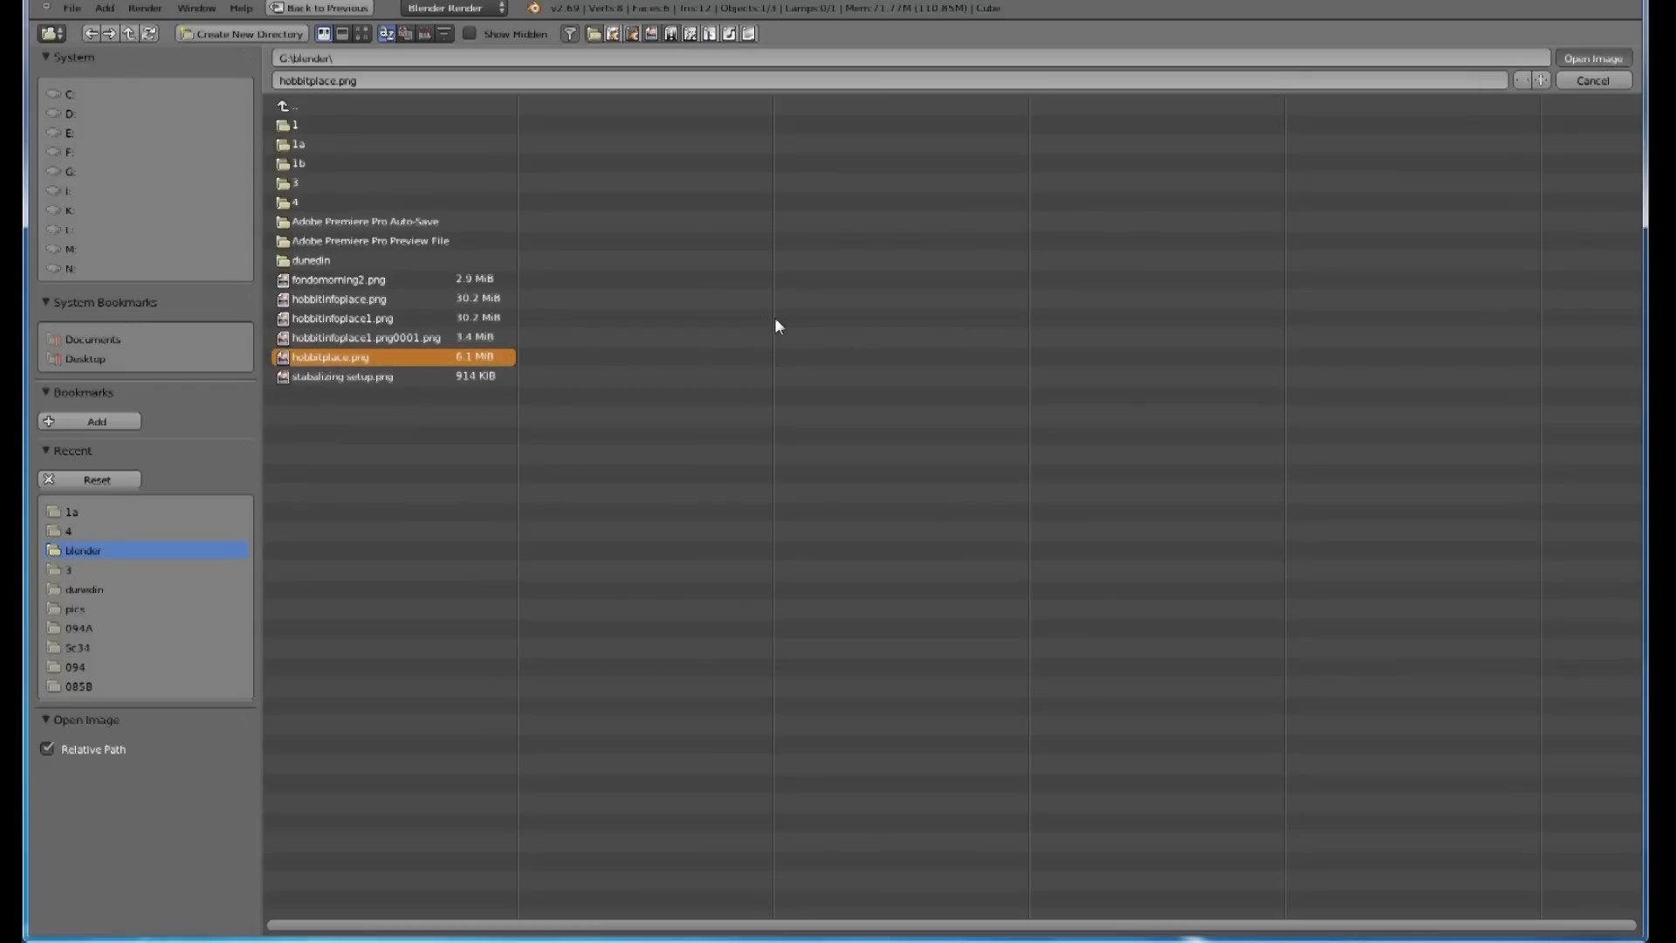
left_click(1591, 58)
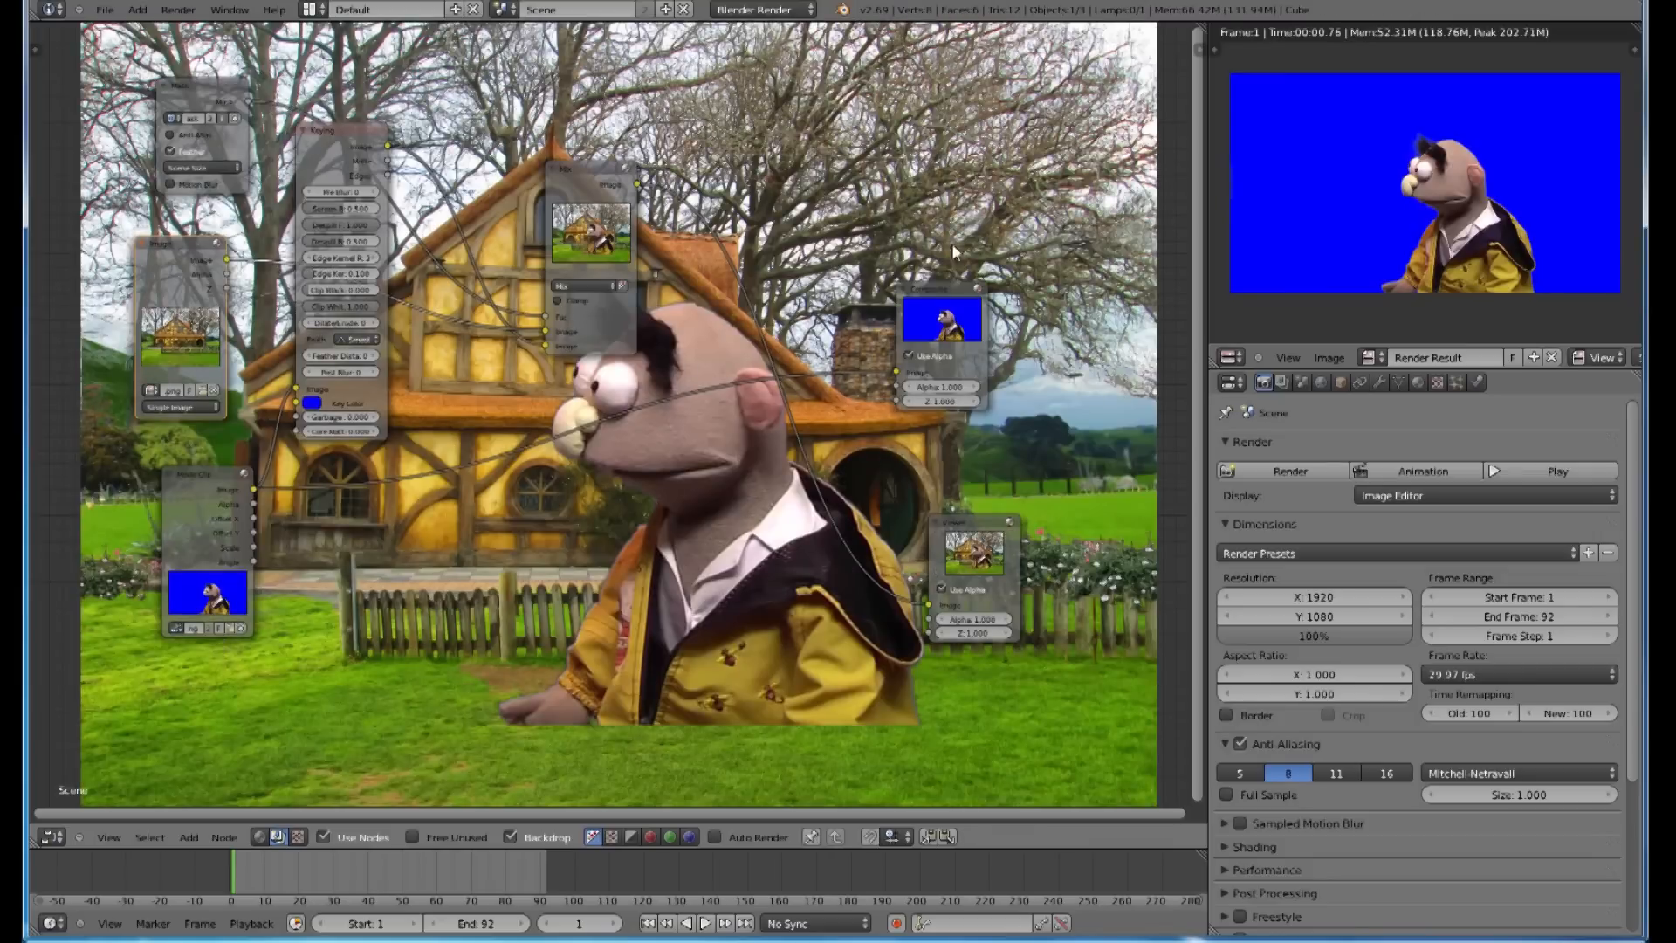
left_click_drag(941, 353, 1021, 289)
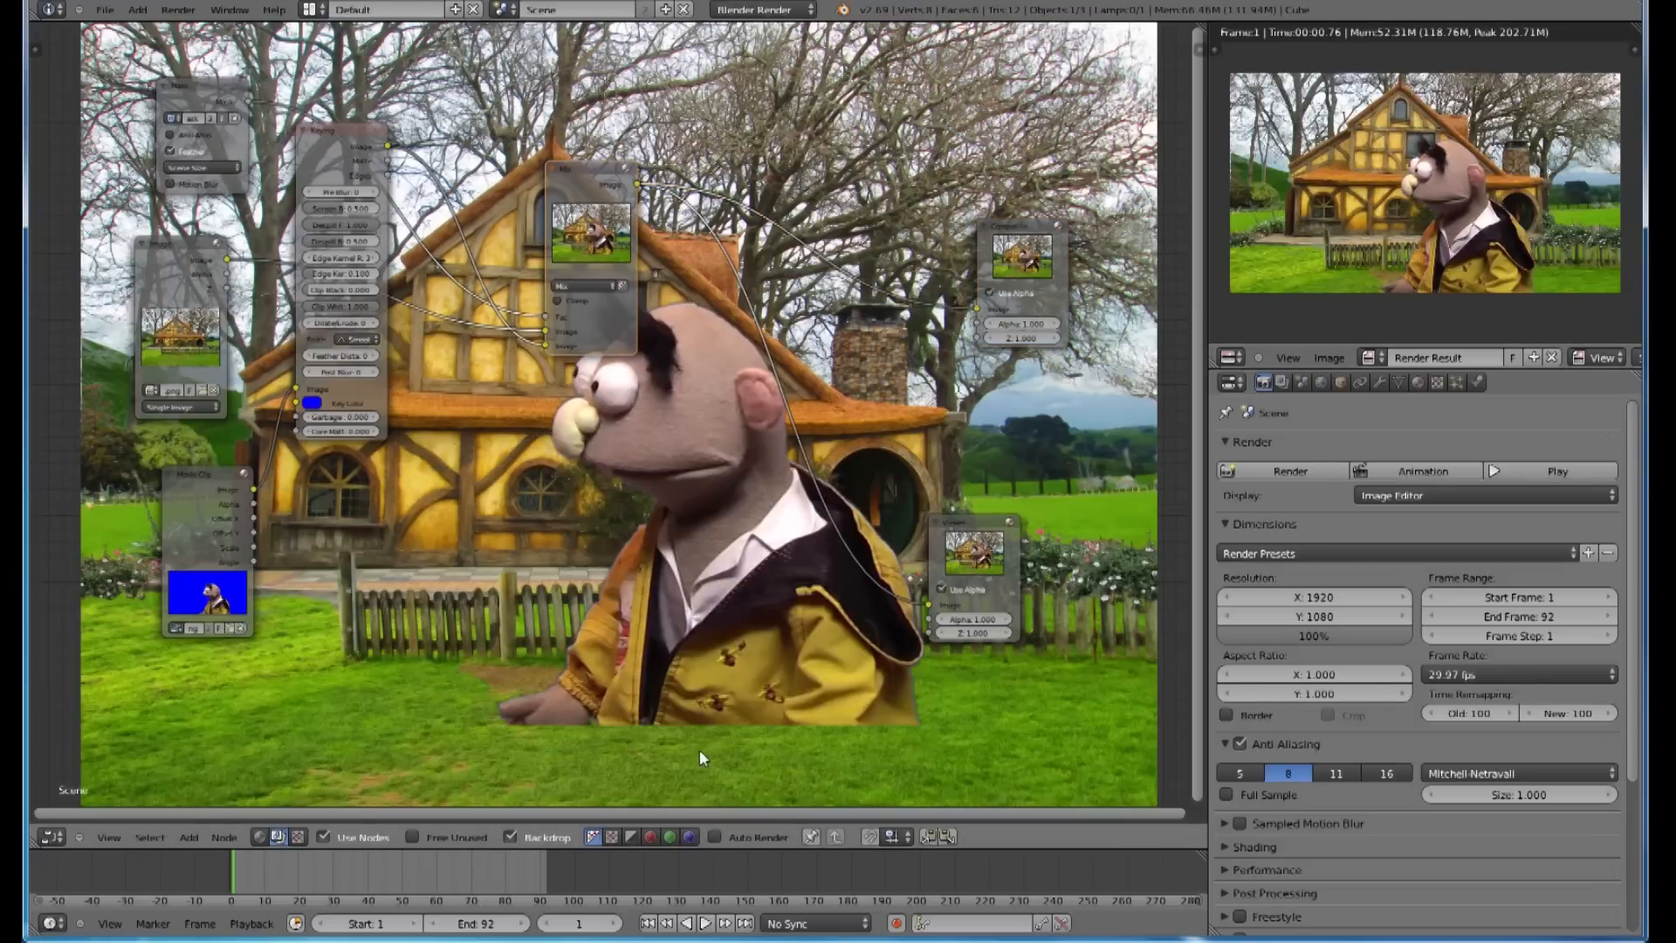
mouse_move(752, 800)
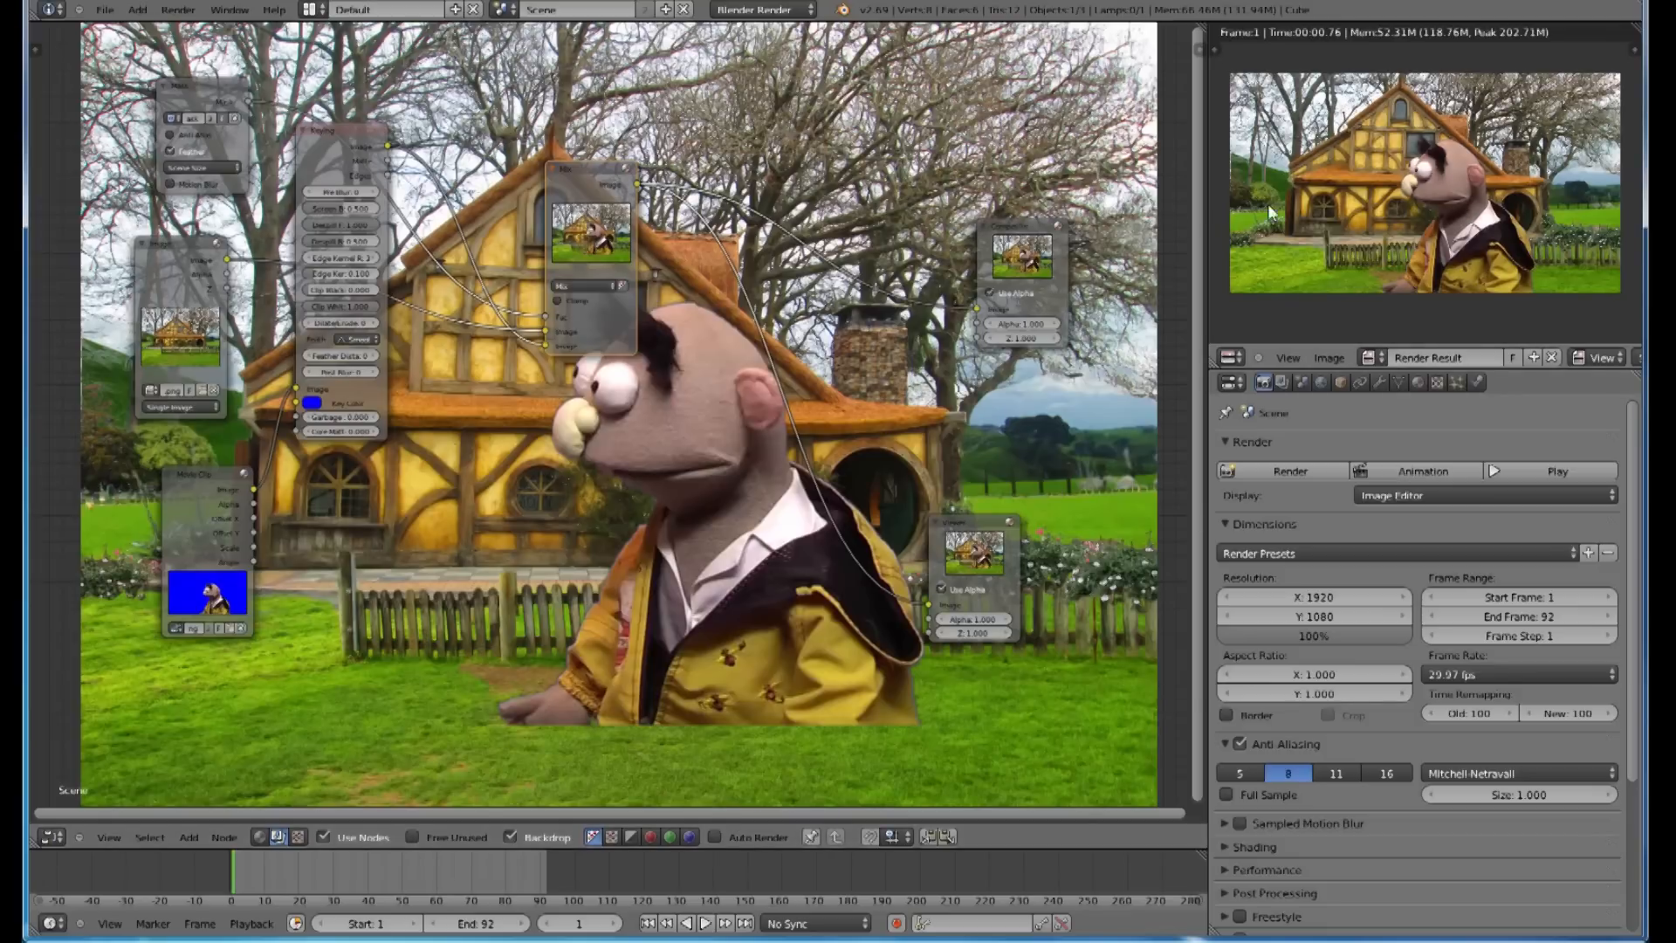
mouse_move(705, 468)
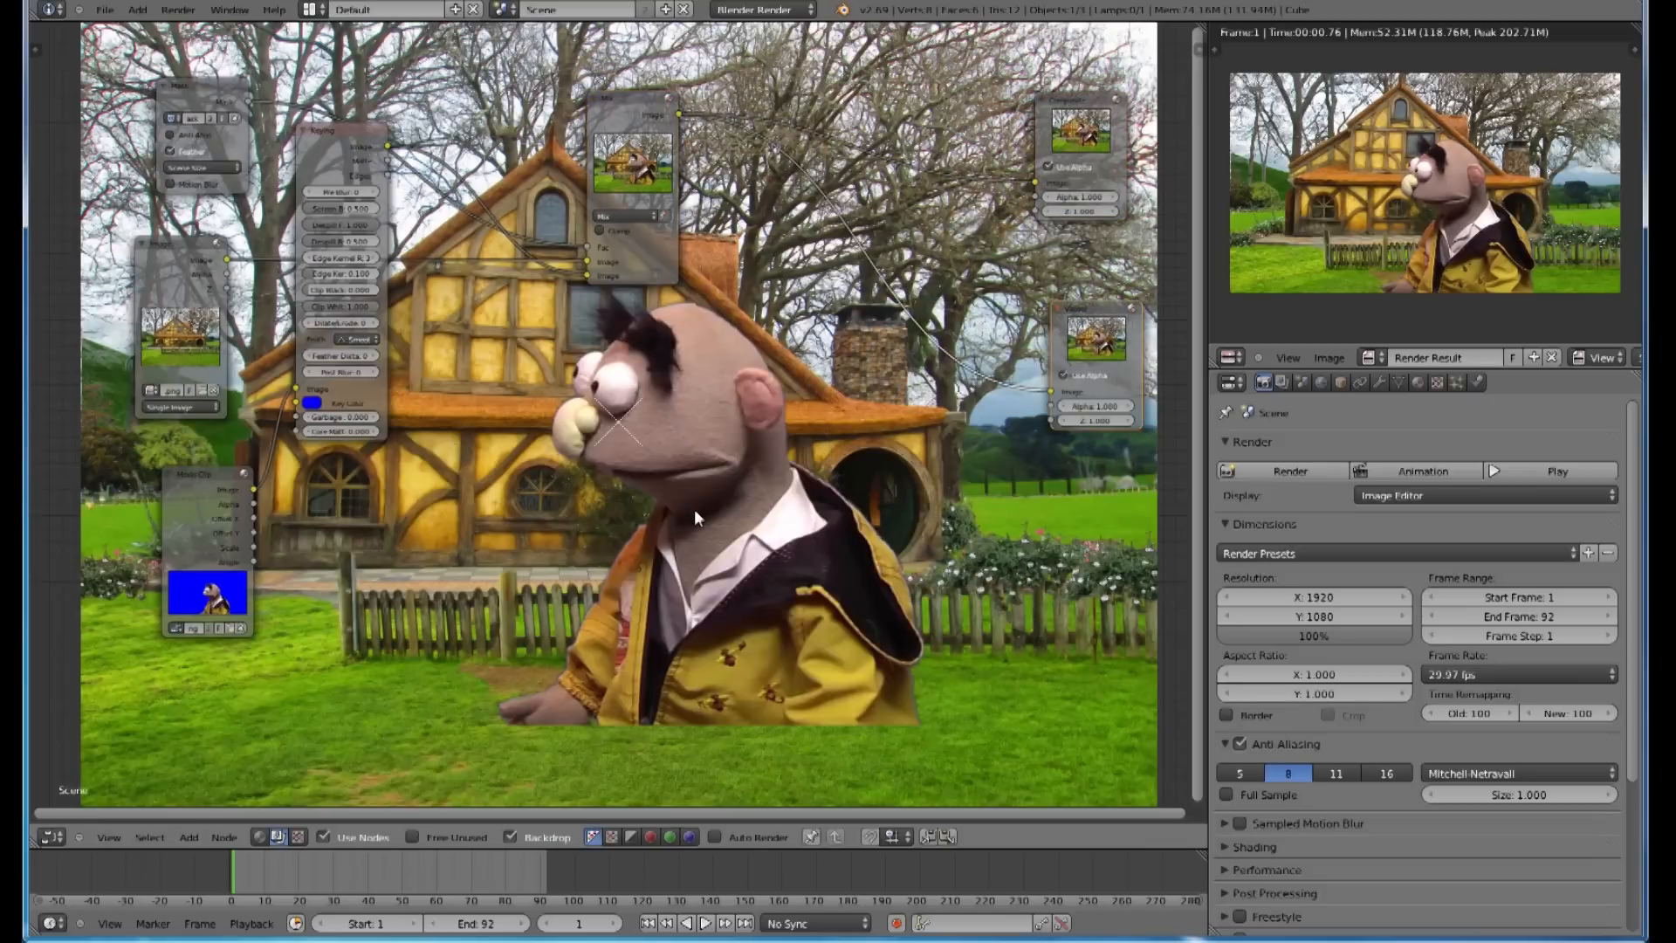
mouse_move(1430, 209)
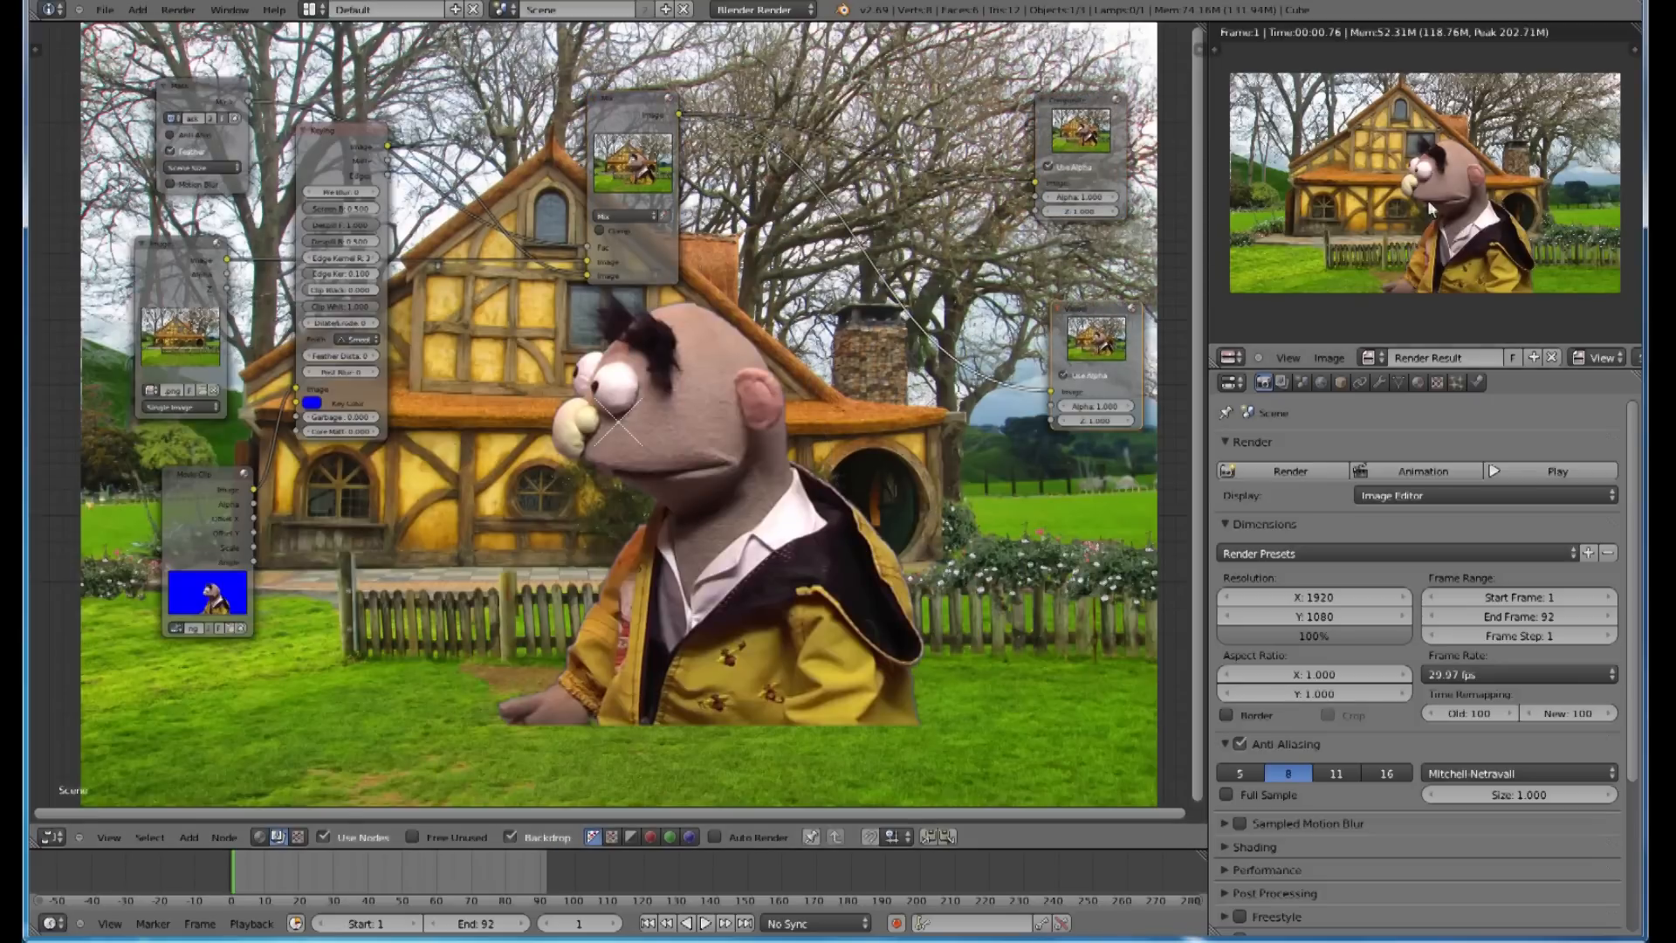
mouse_move(1465, 219)
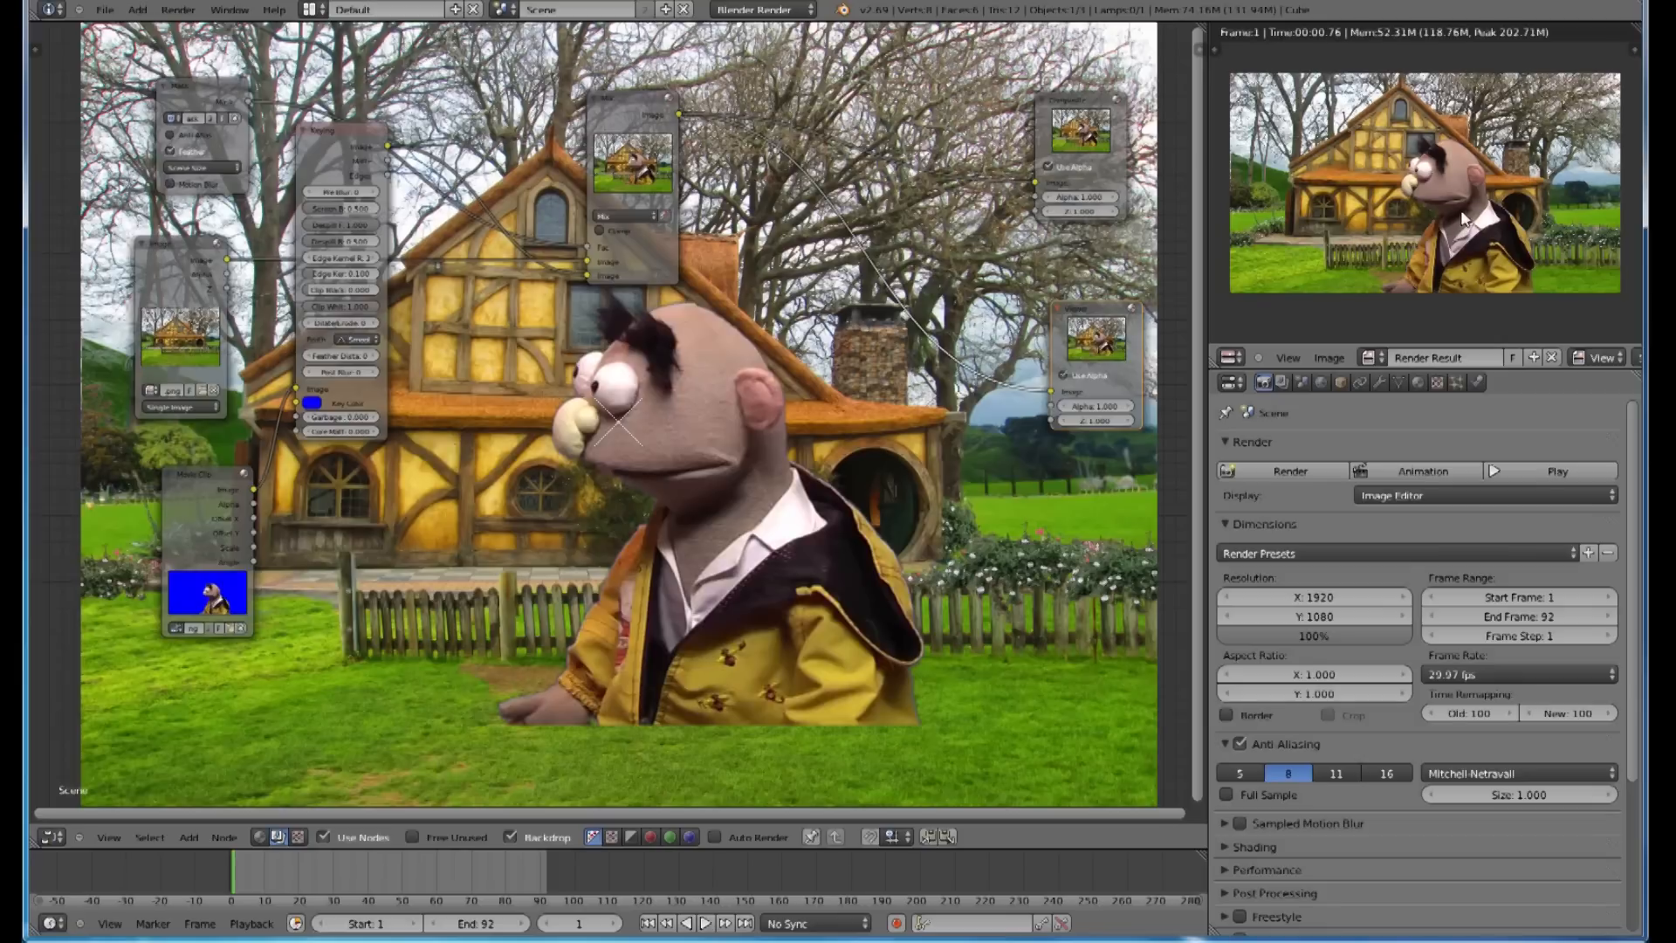
mouse_move(690, 396)
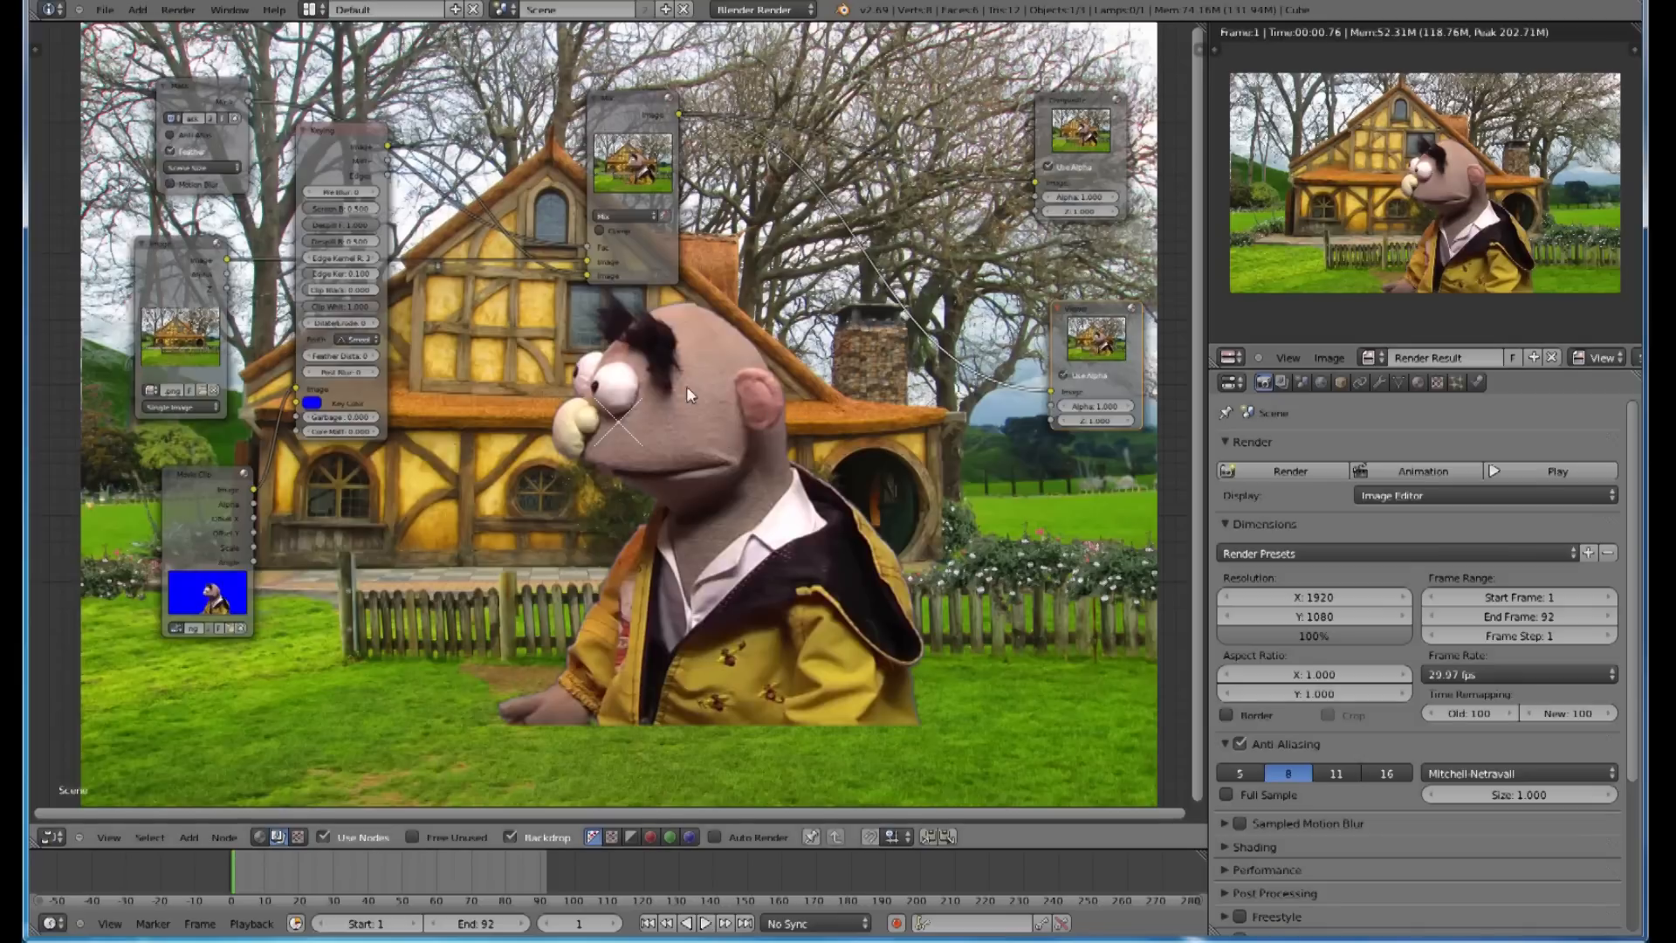
mouse_move(545, 594)
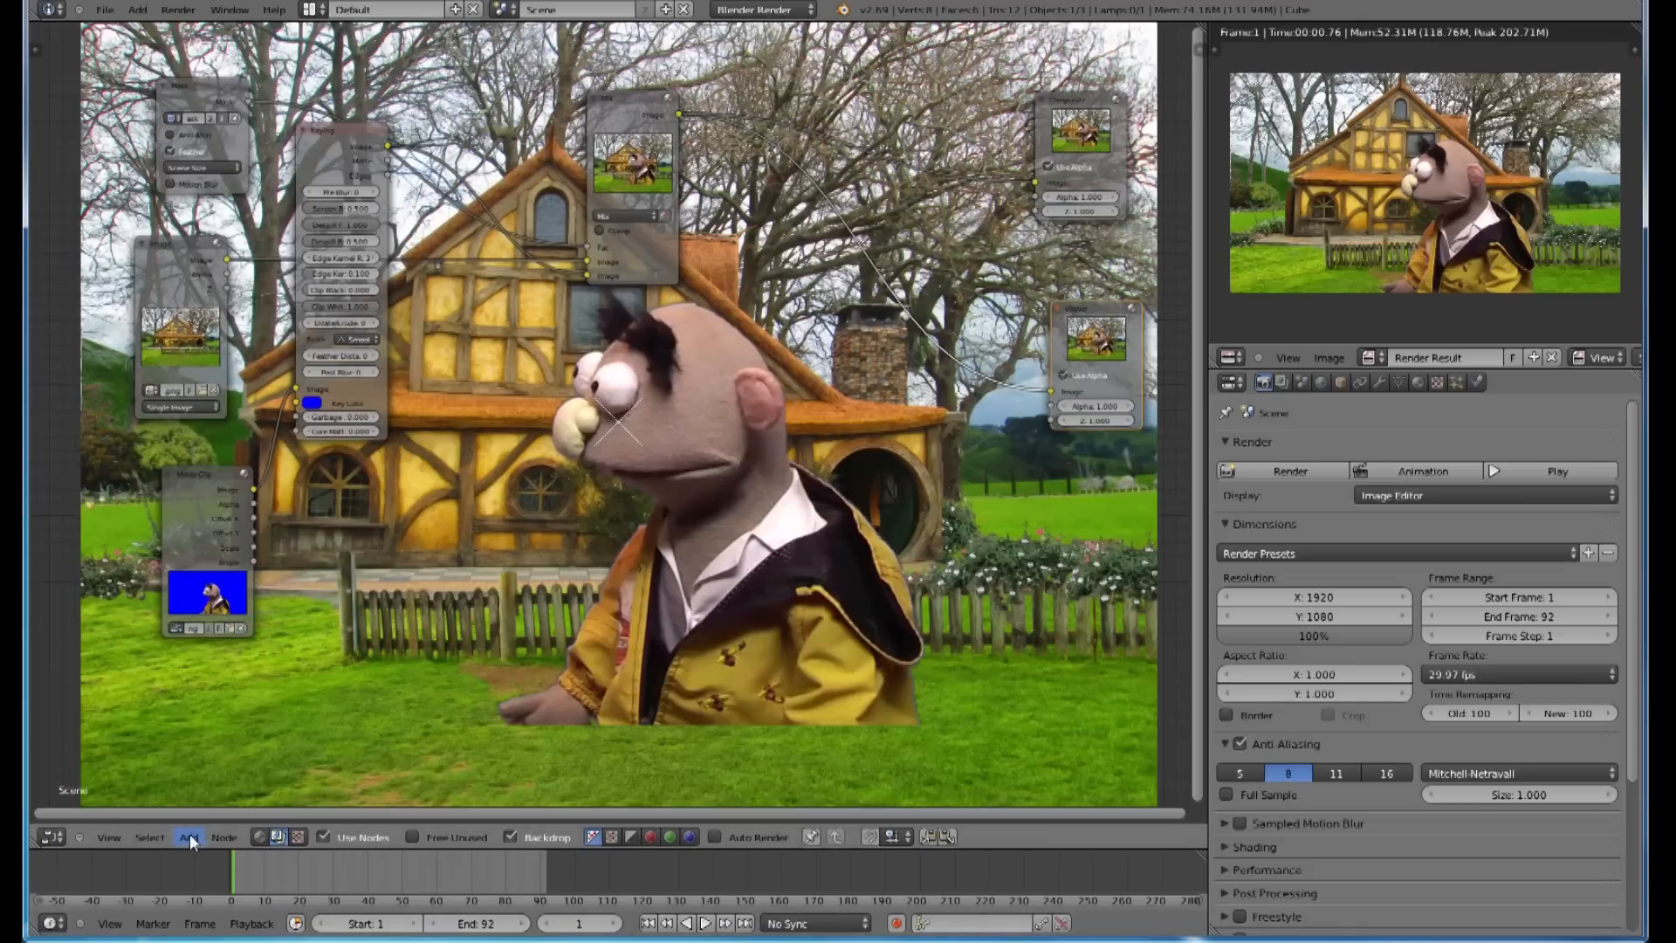
Step: Add a Transform node with bicubic filtering and set the puppet's X and Y offsets
left_click(189, 838)
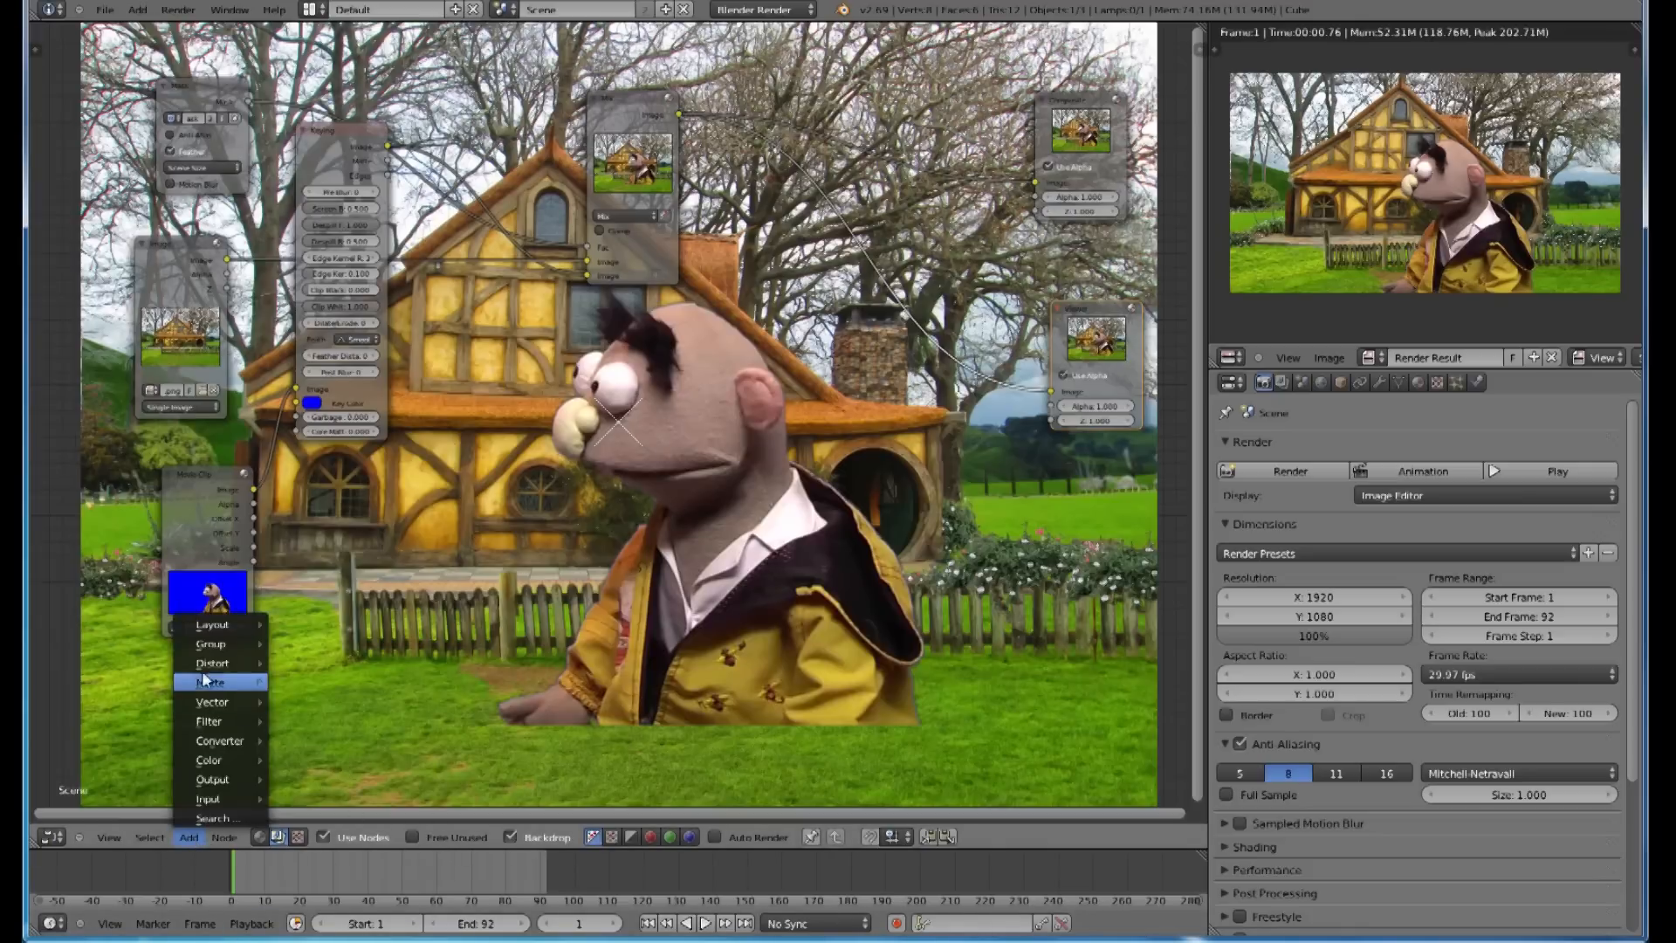
mouse_move(211, 663)
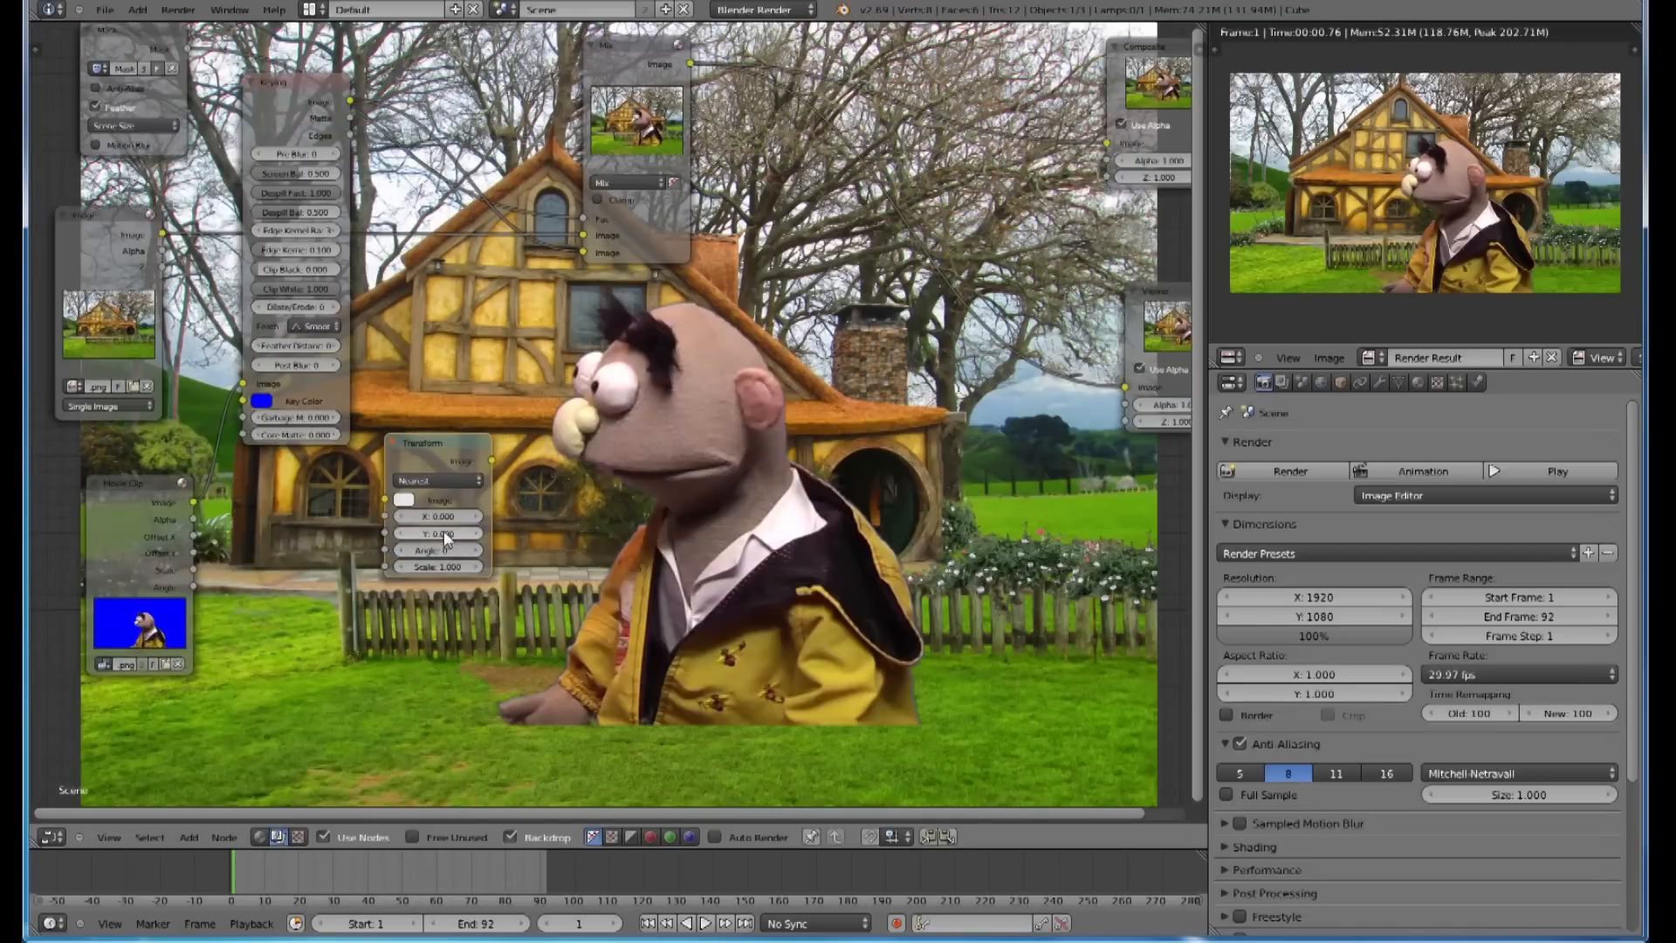
left_click(438, 500)
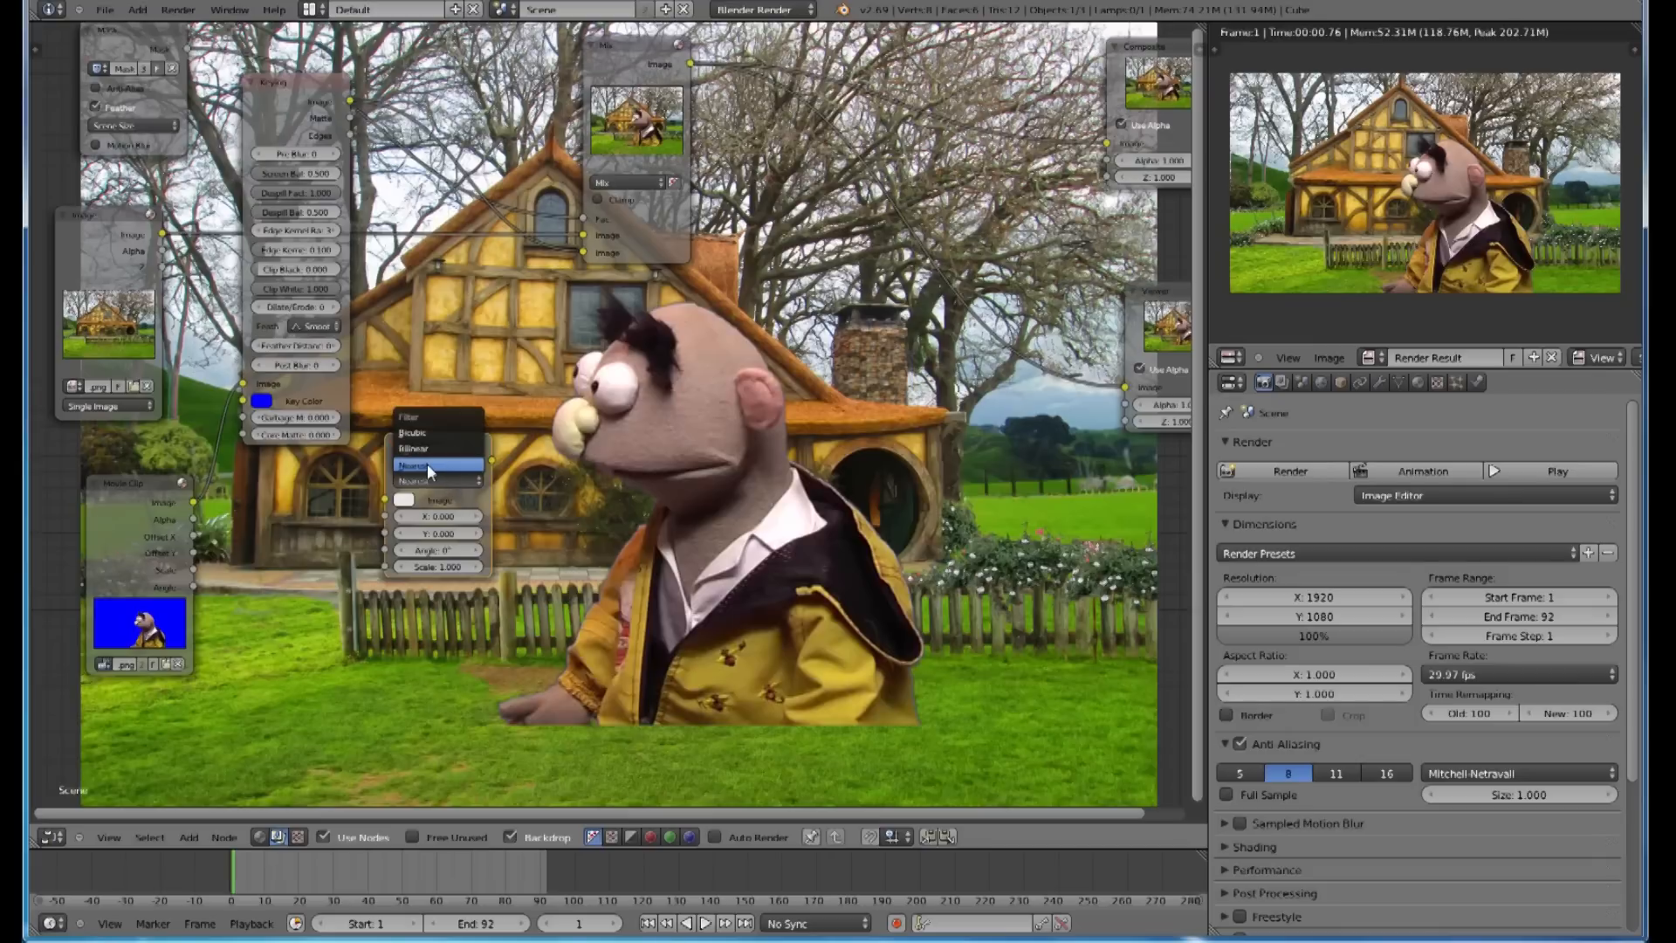
left_click(436, 466)
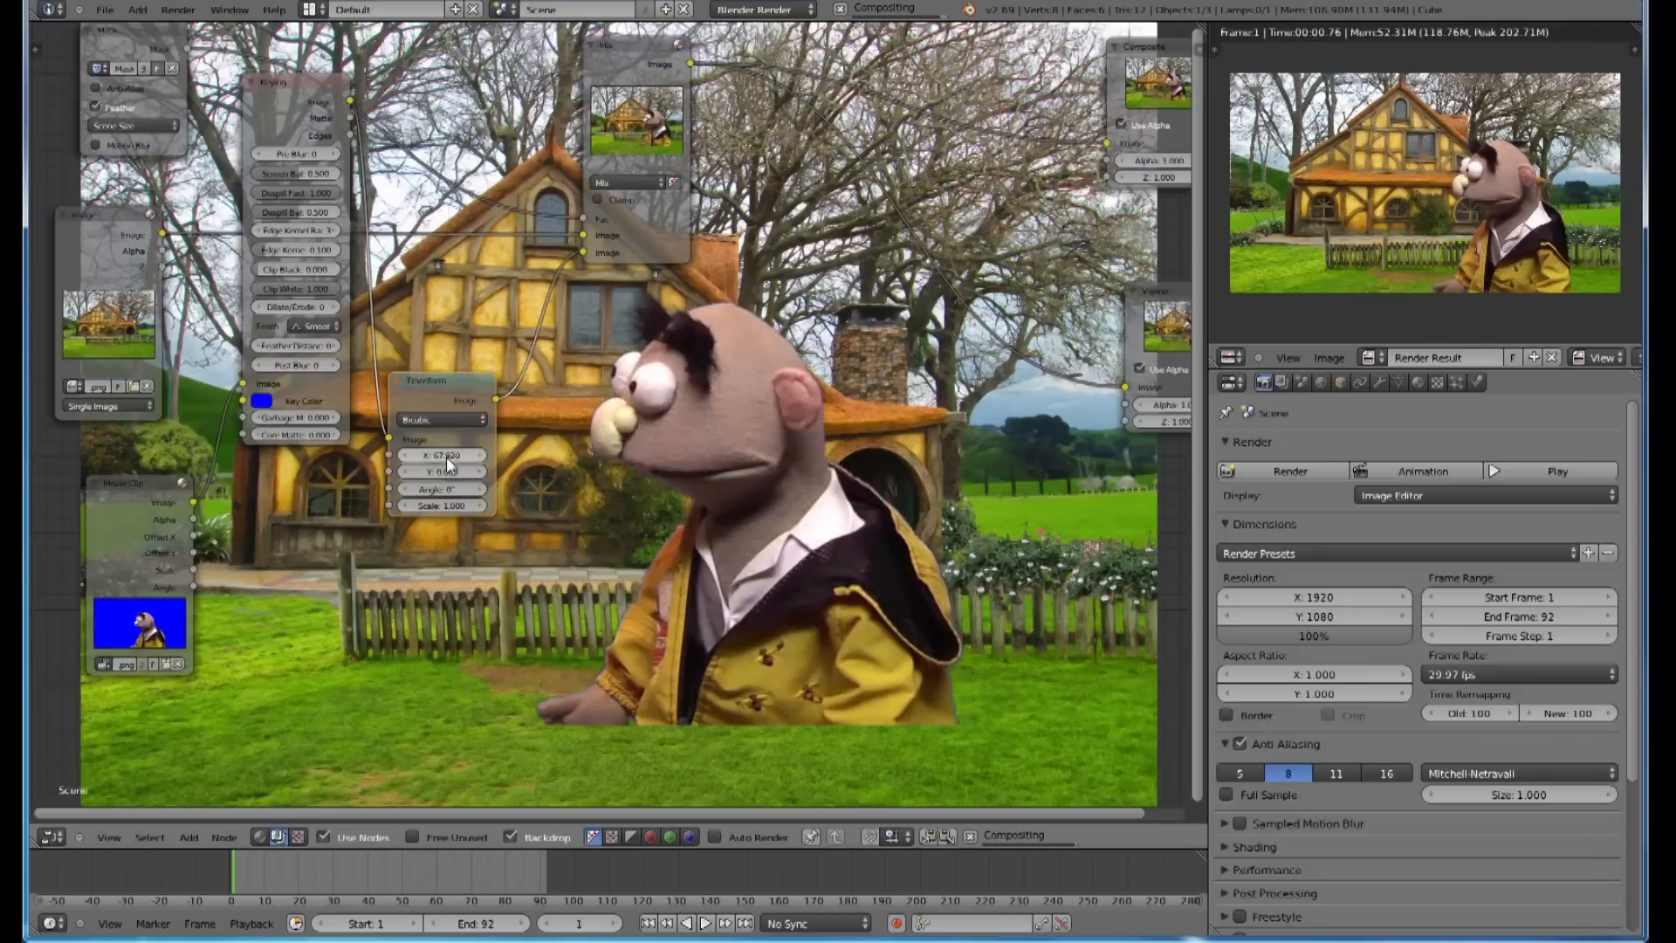
left_click(440, 454)
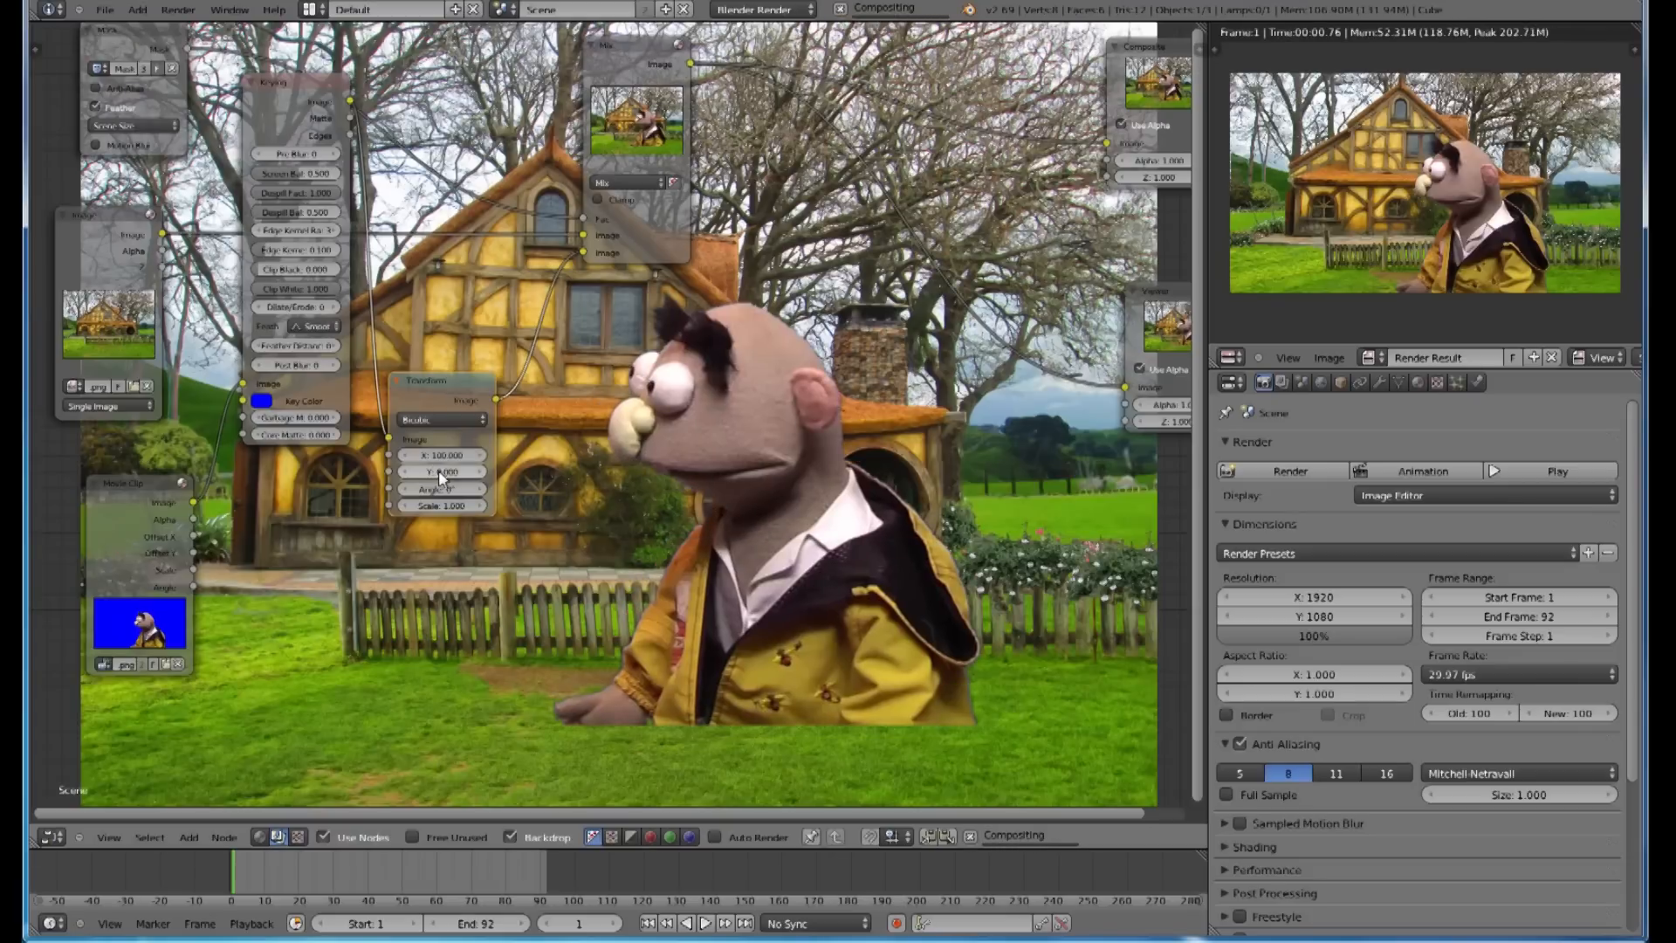
left_click(442, 472)
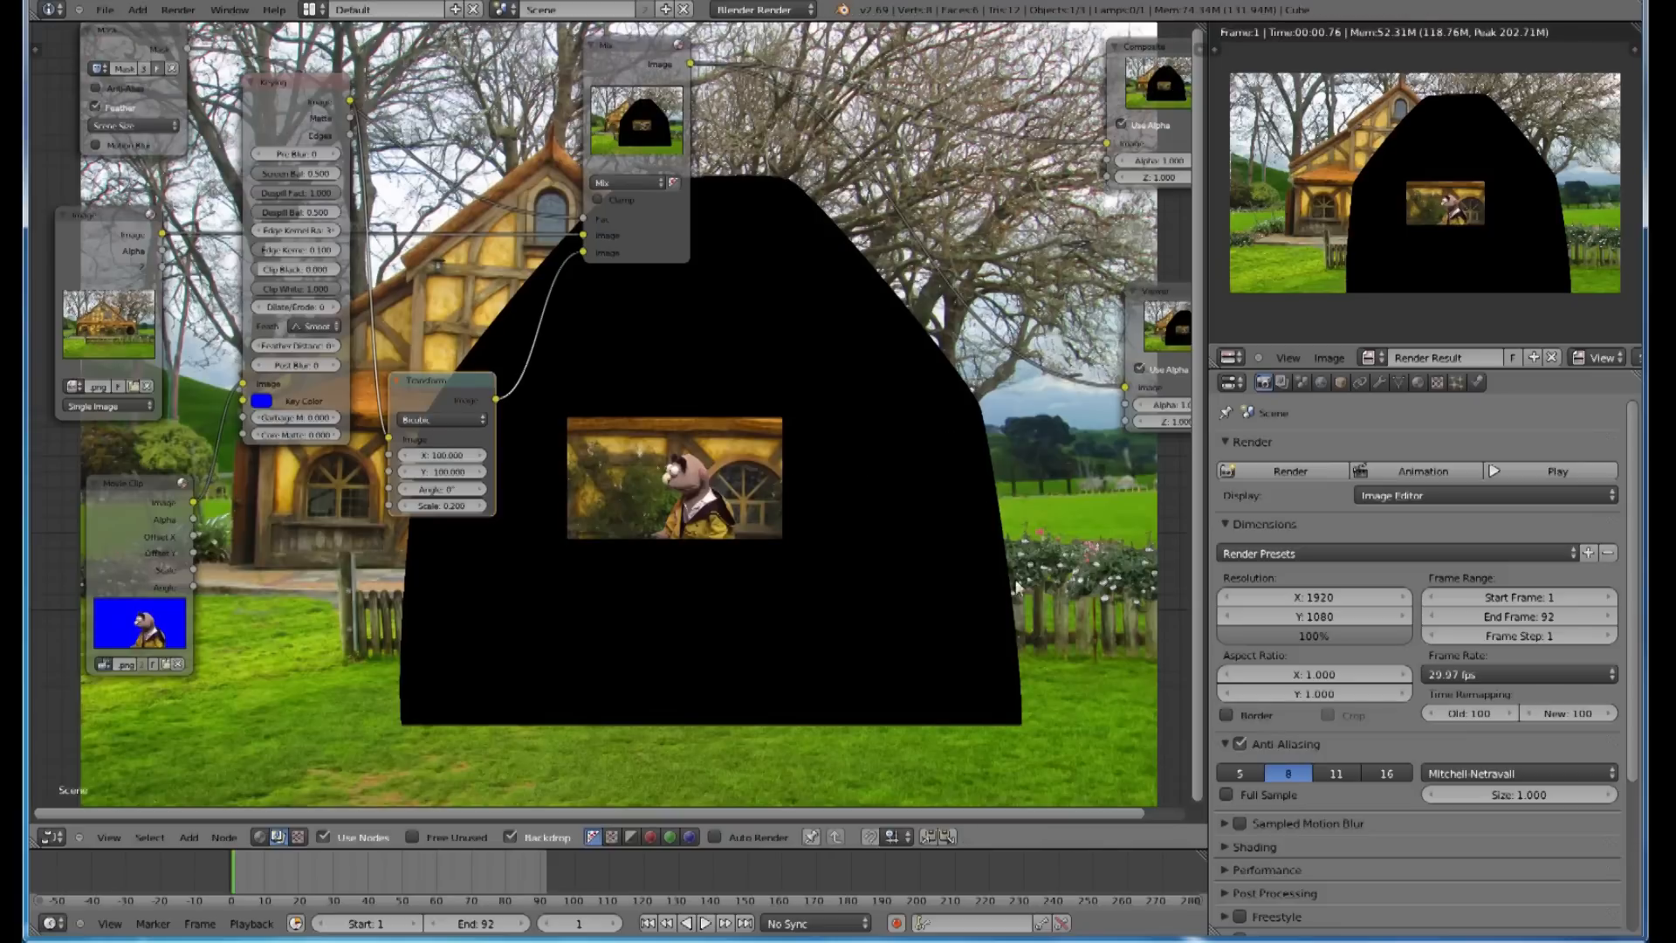
mouse_move(1137, 576)
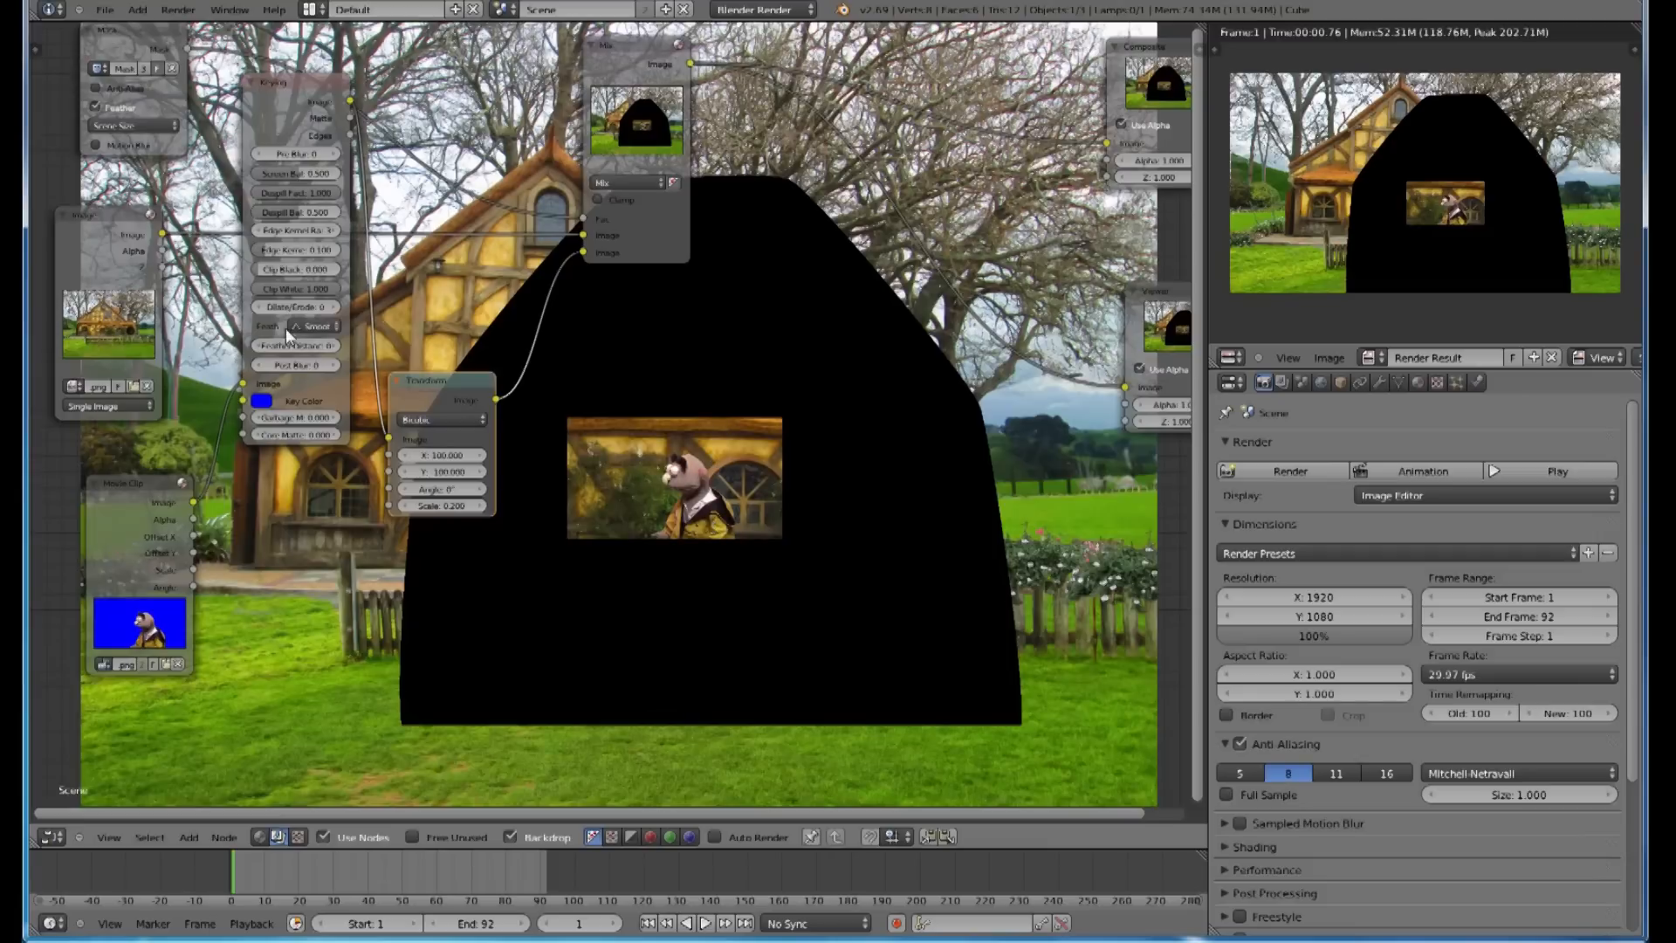
mouse_move(118, 278)
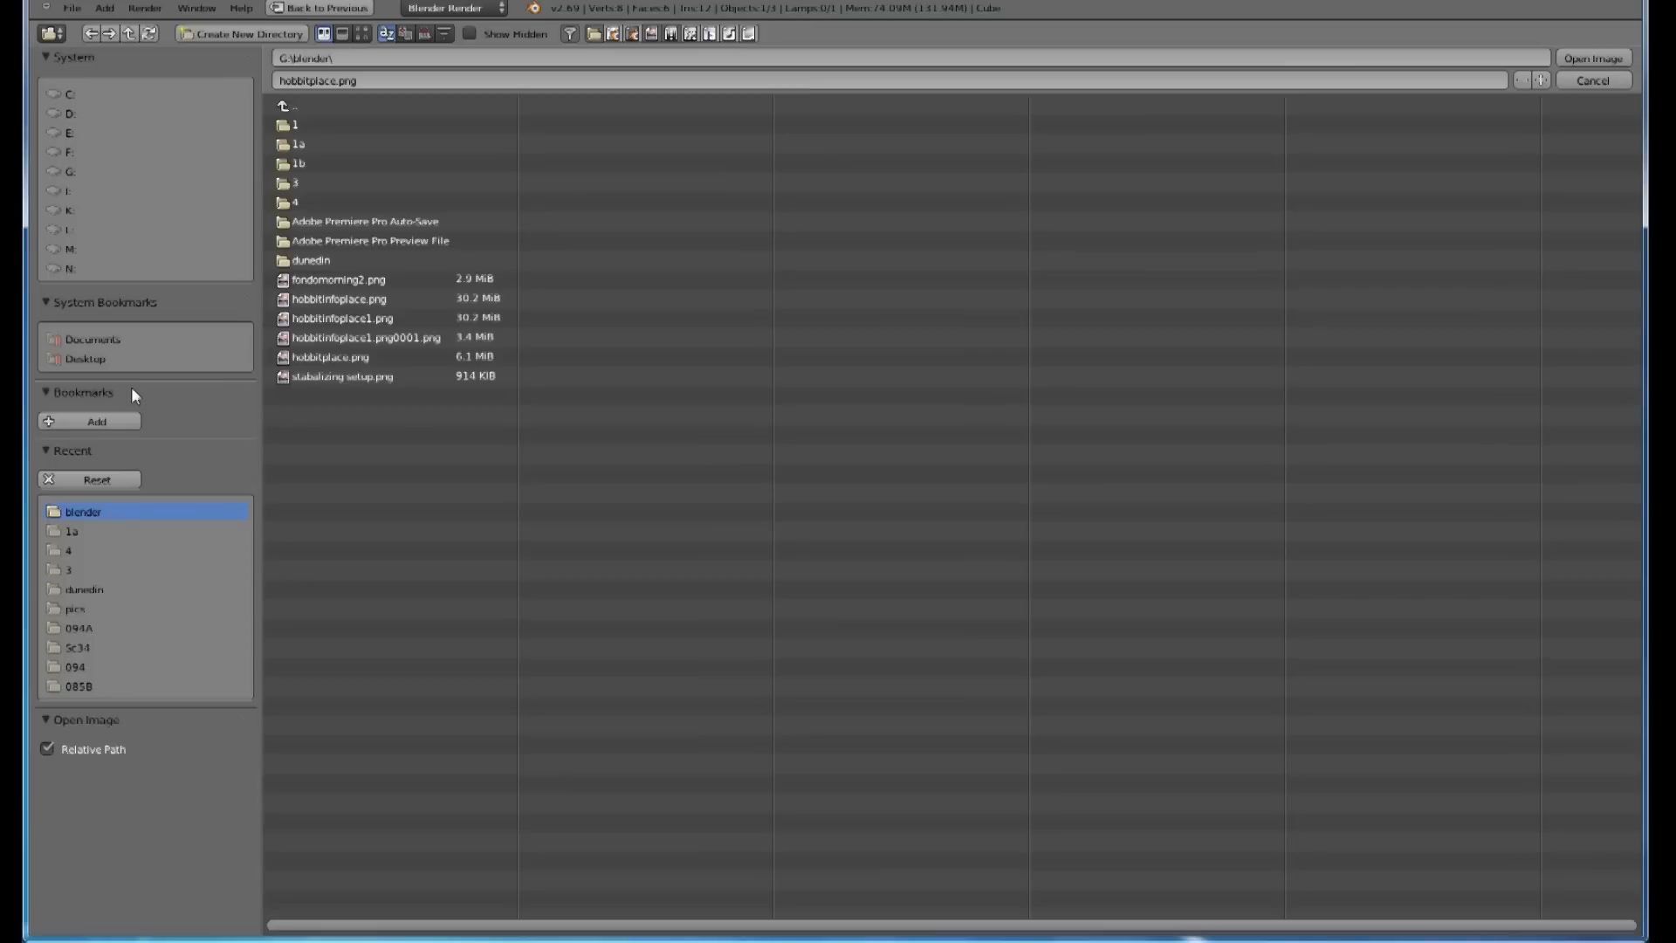
Step: Load hobbitinfoplace1.png0001.png into the Image node as the new background
left_click(367, 337)
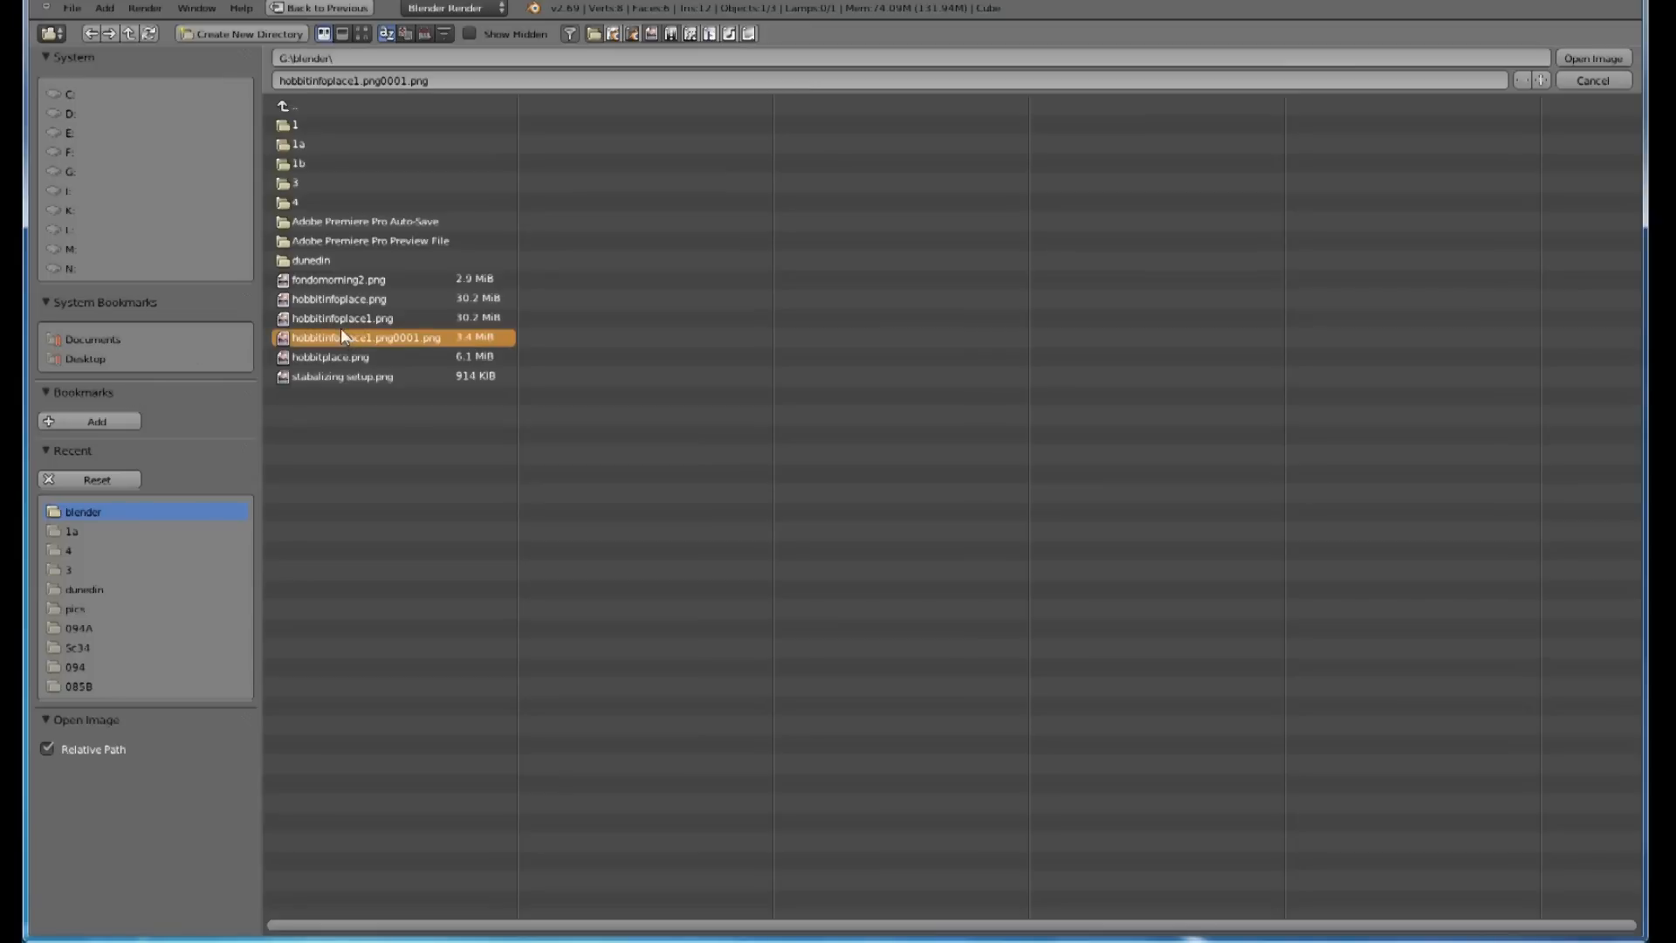
mouse_move(1591, 58)
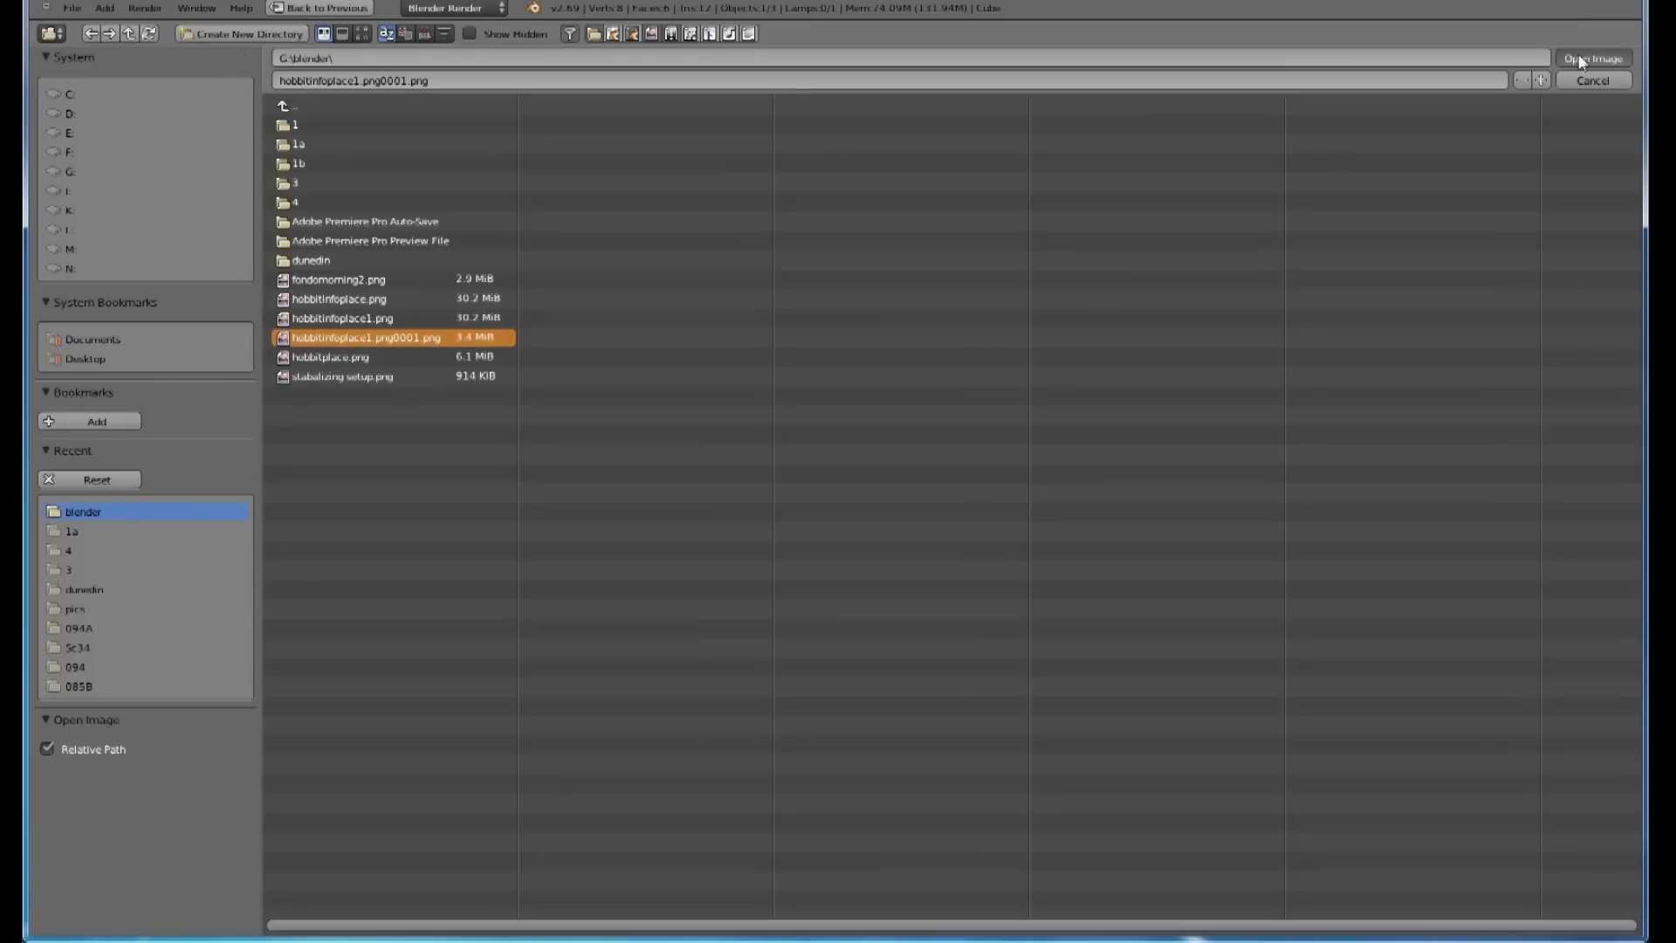
left_click(1592, 59)
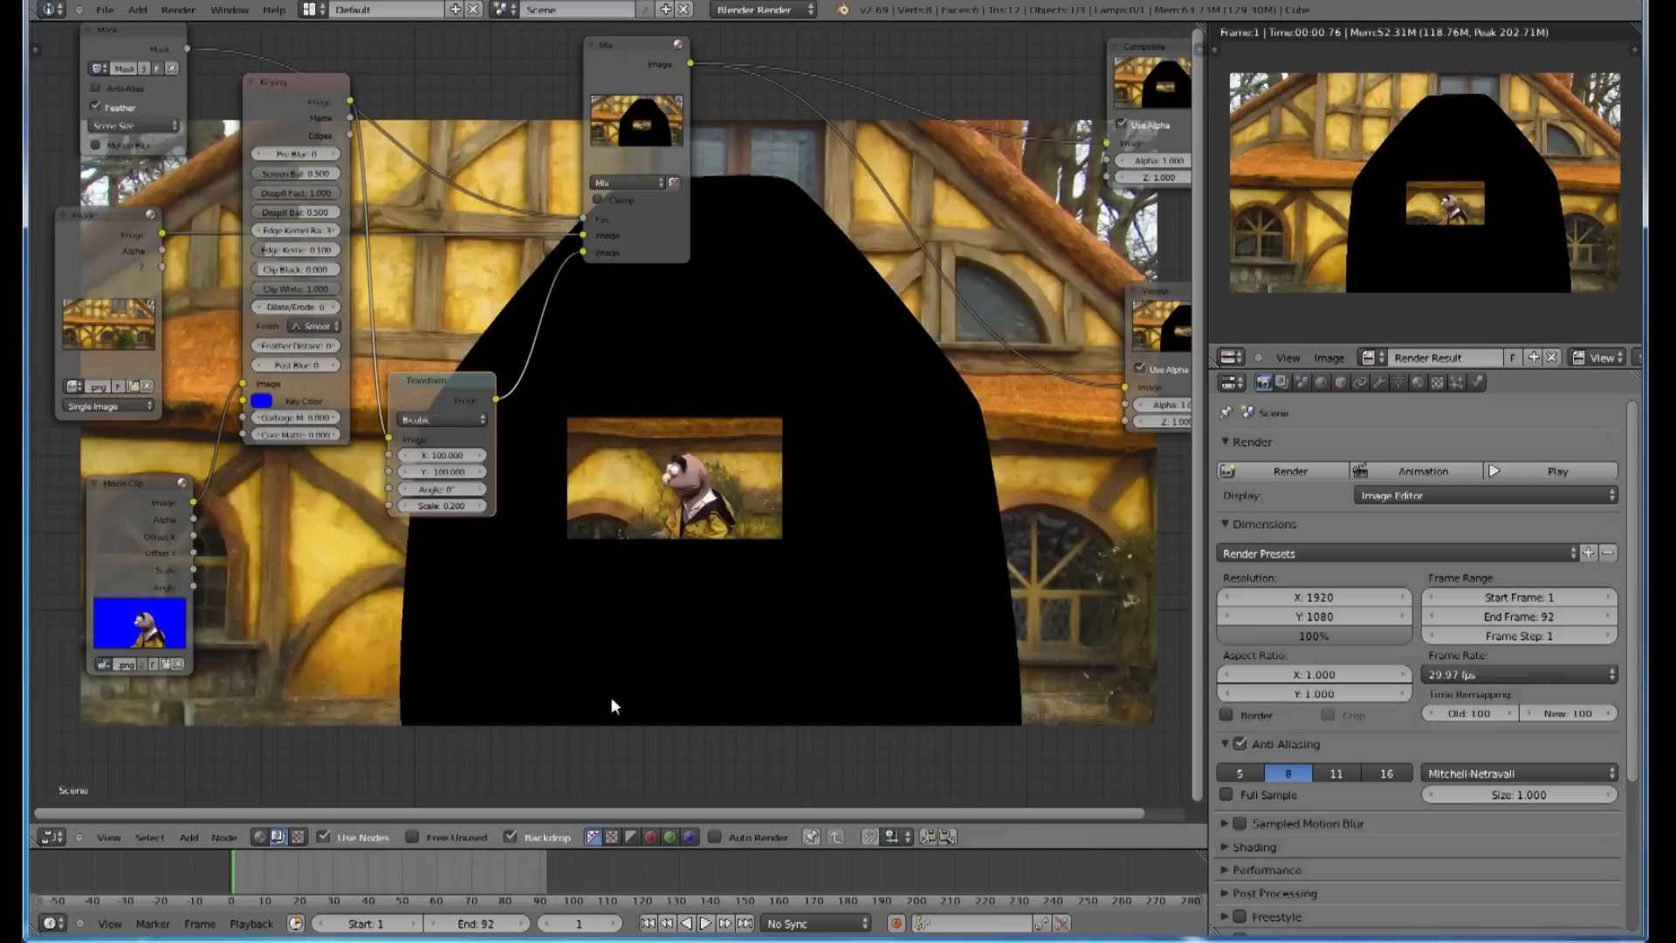
mouse_move(555, 585)
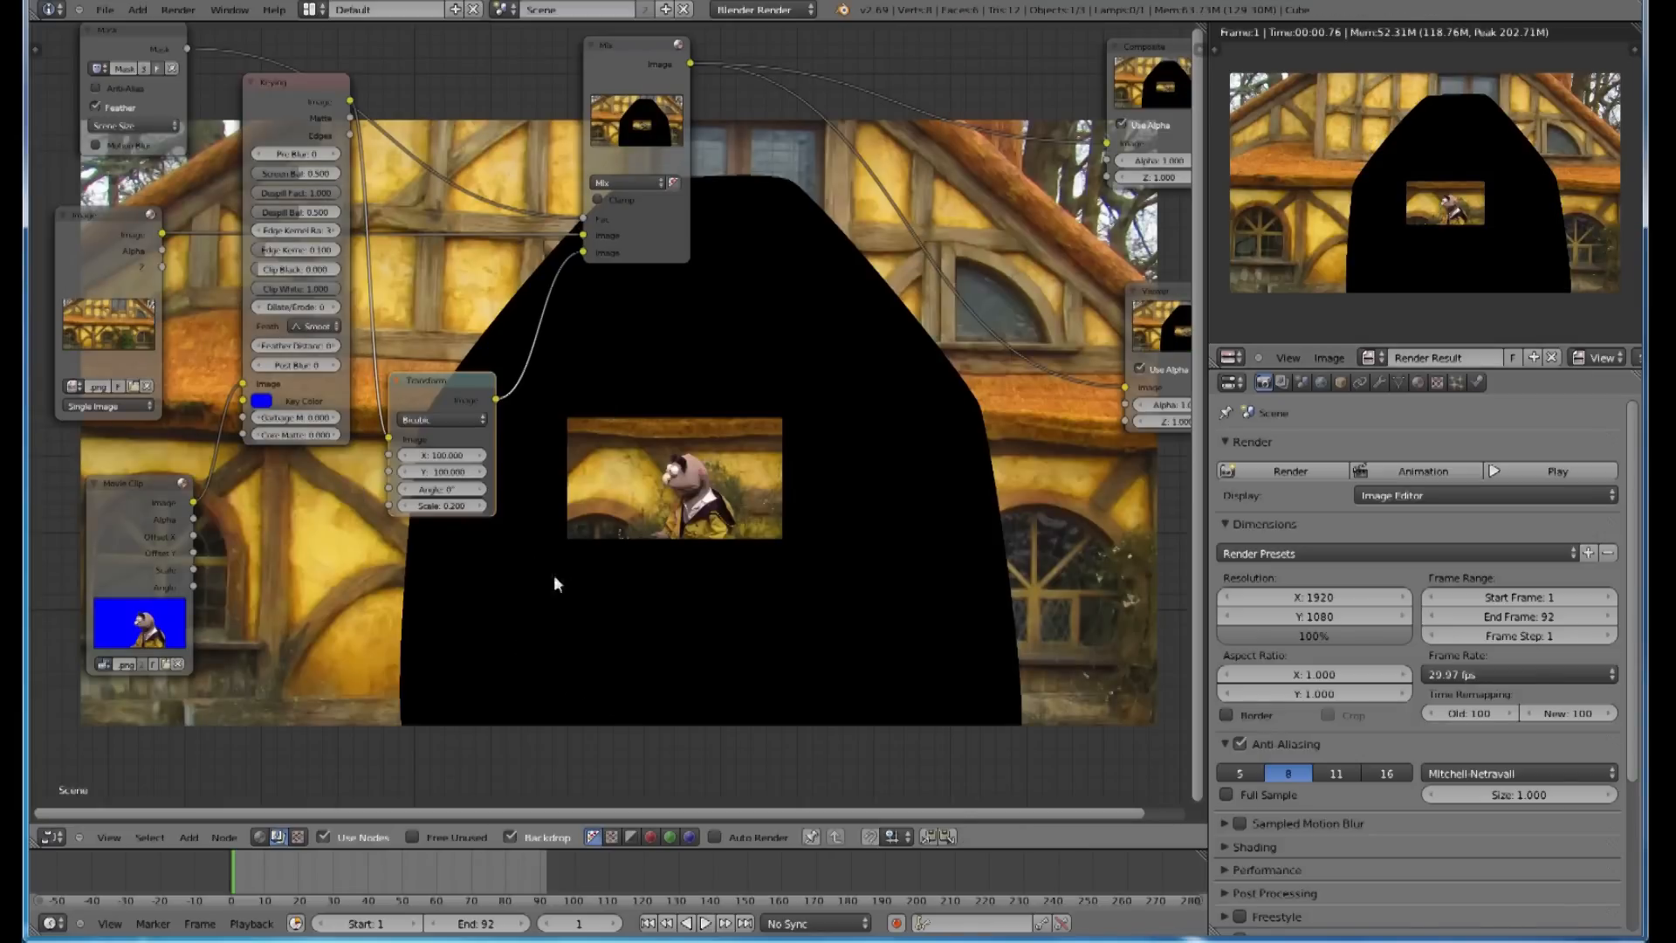
mouse_move(708, 232)
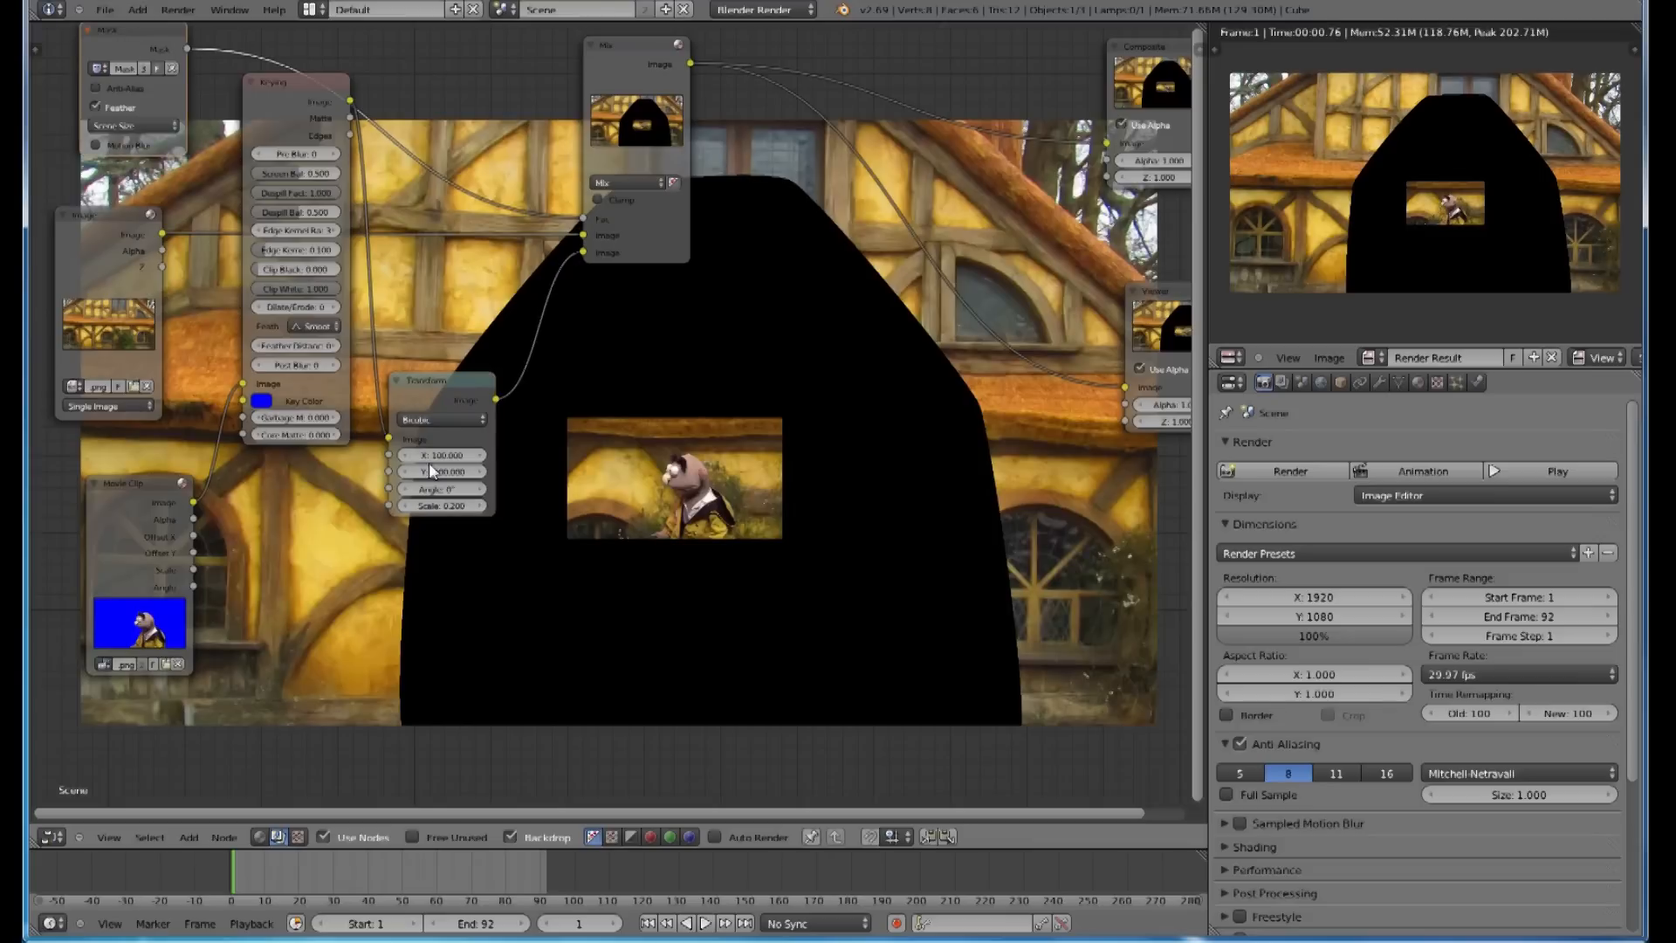
mouse_move(227, 494)
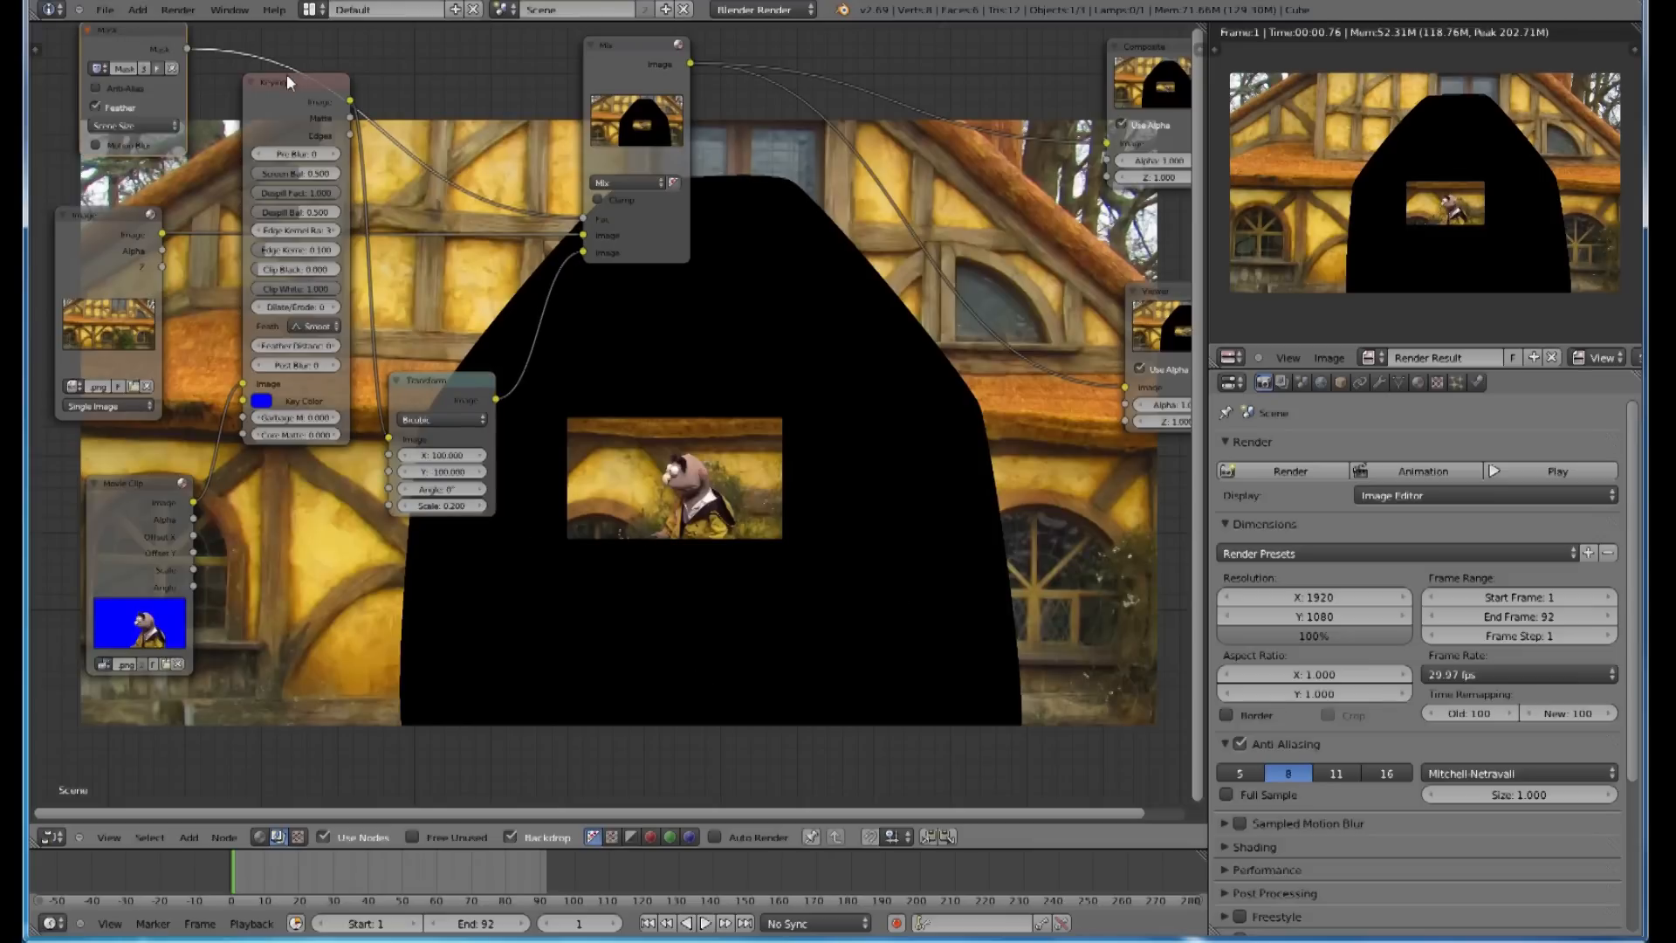
Step: Rearrange the keying and transform nodes, then tune the puppet's and mask's horizontal offsets
left_click_drag(289, 82, 254, 376)
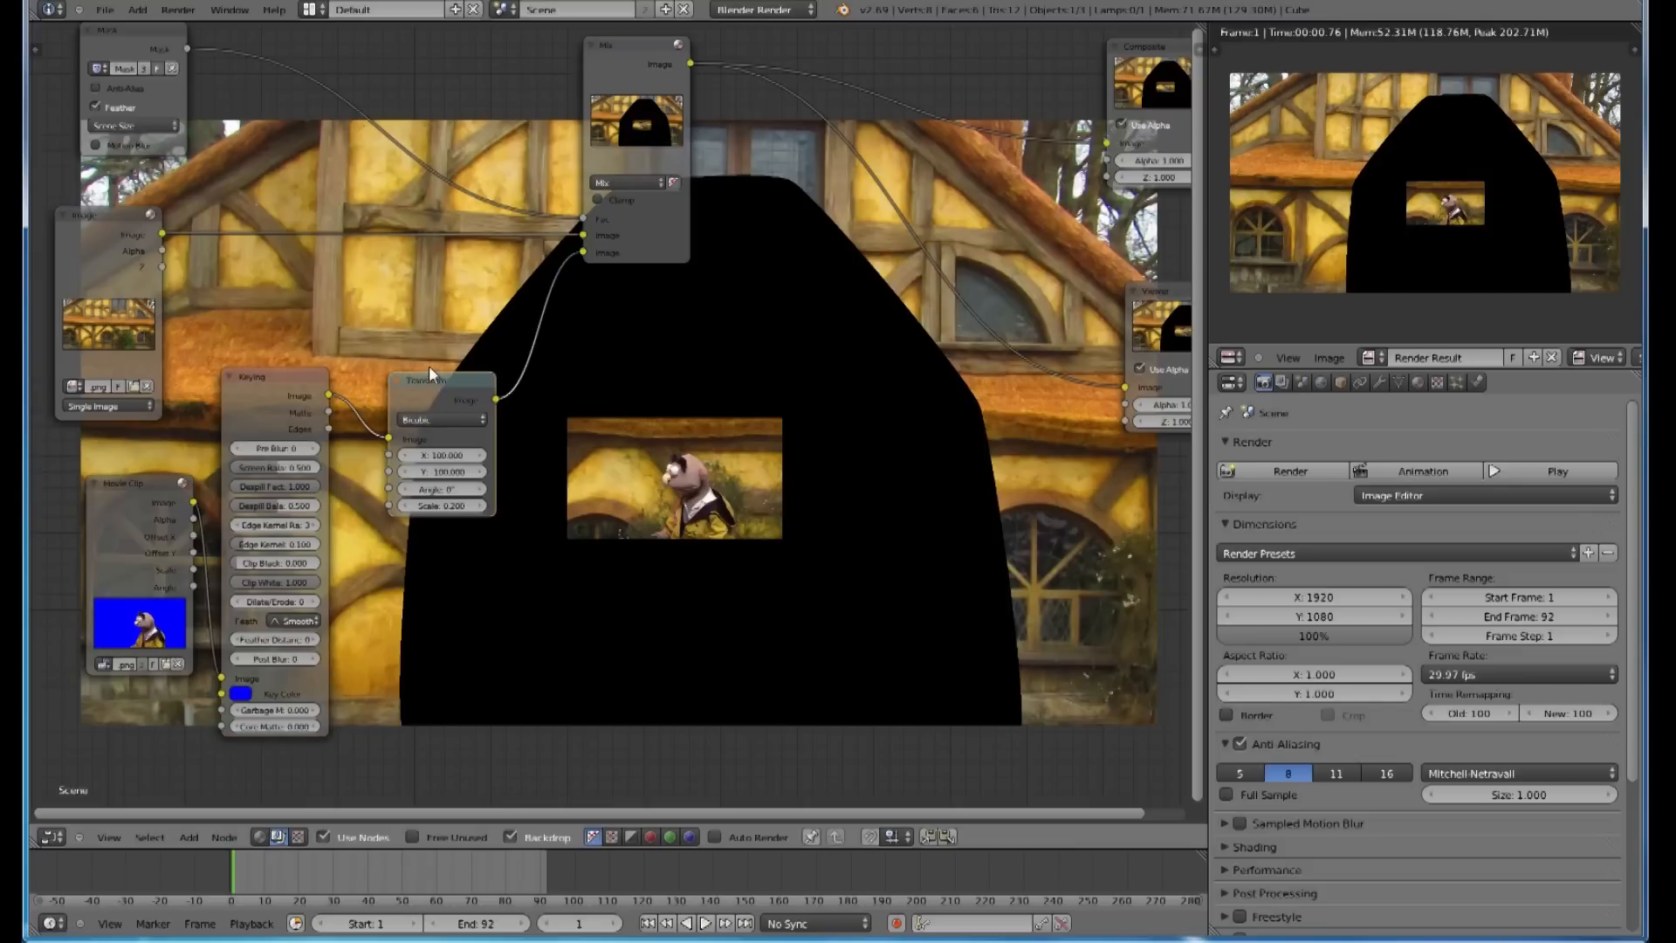
mouse_move(373, 180)
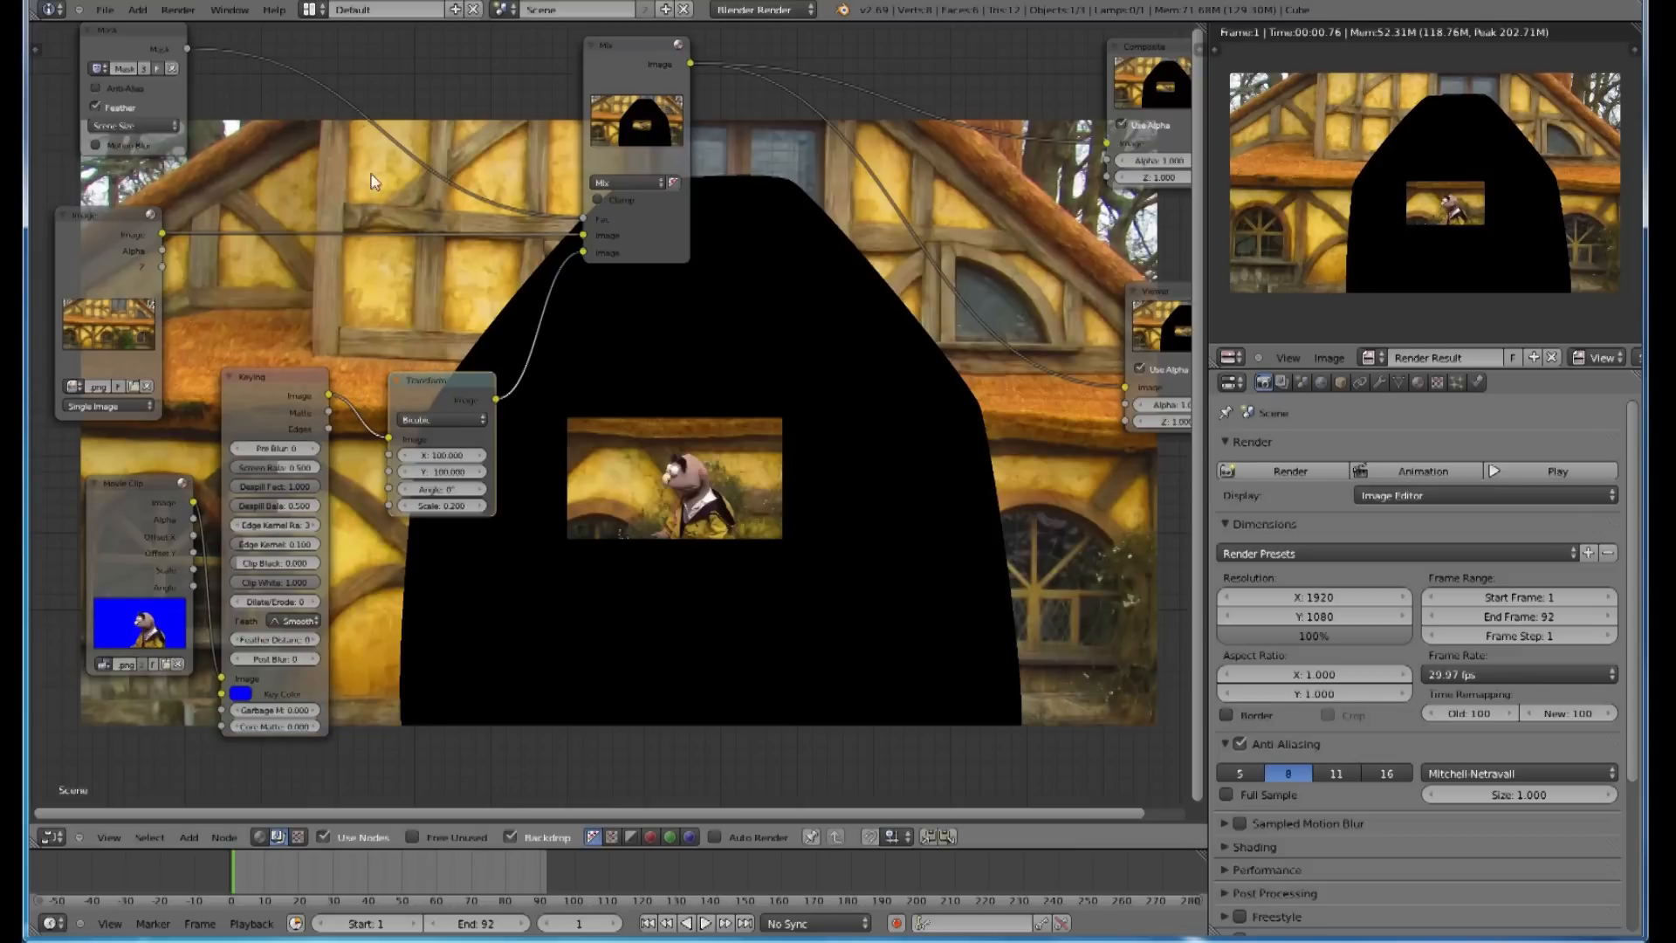
mouse_move(335, 101)
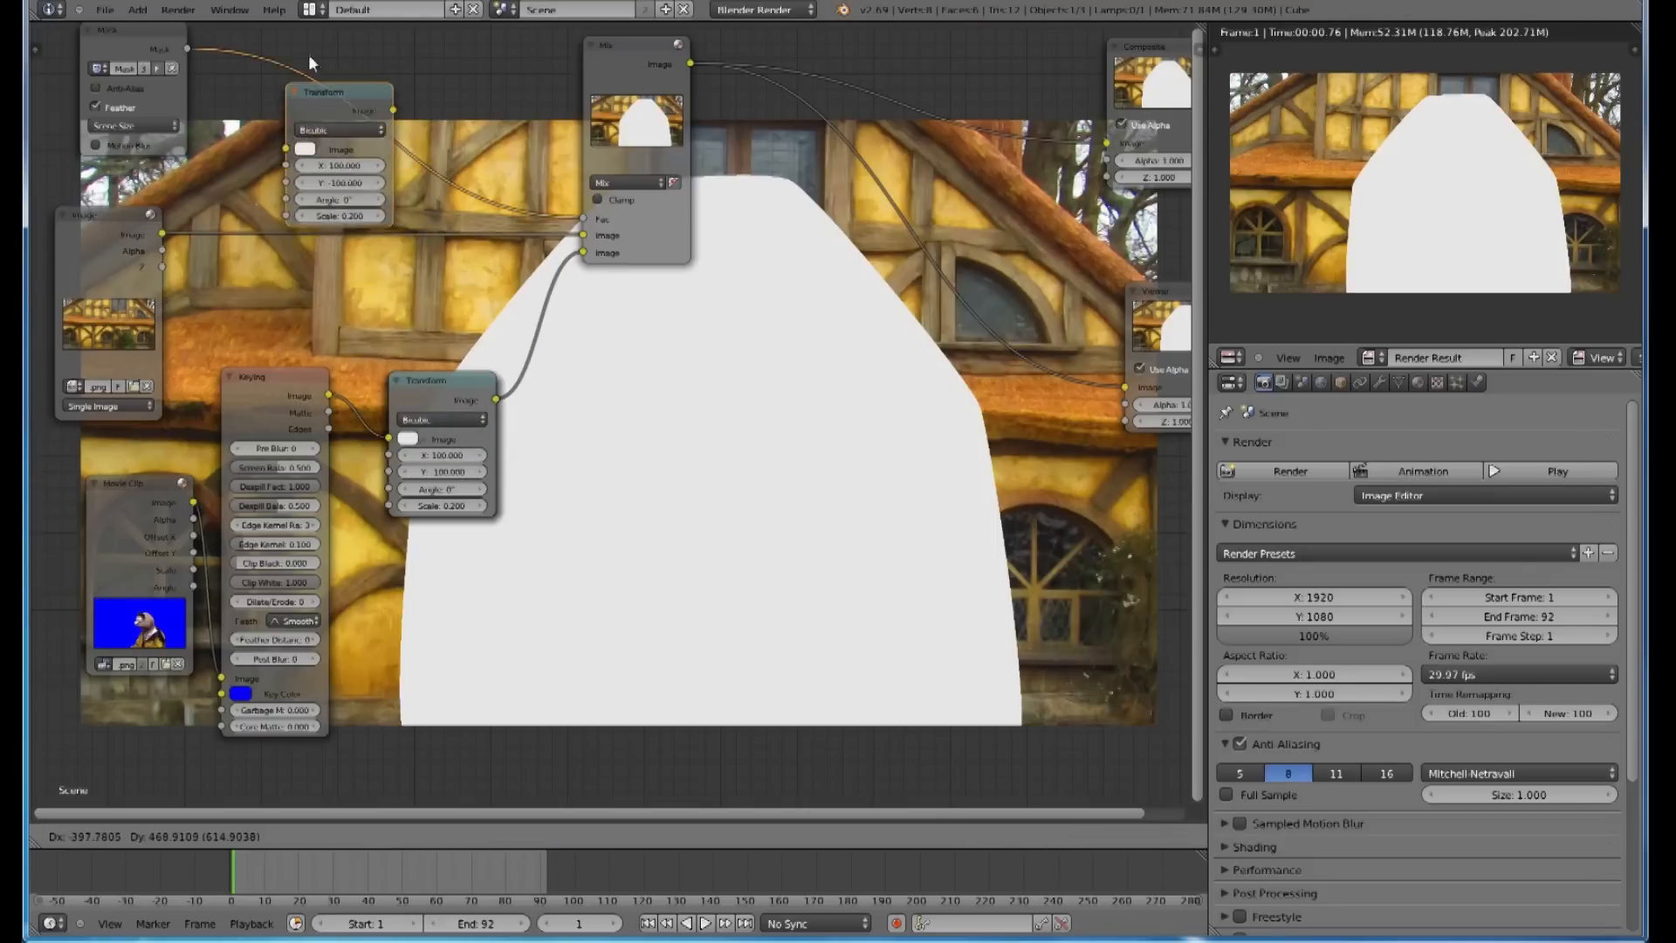
left_click_drag(339, 90, 339, 46)
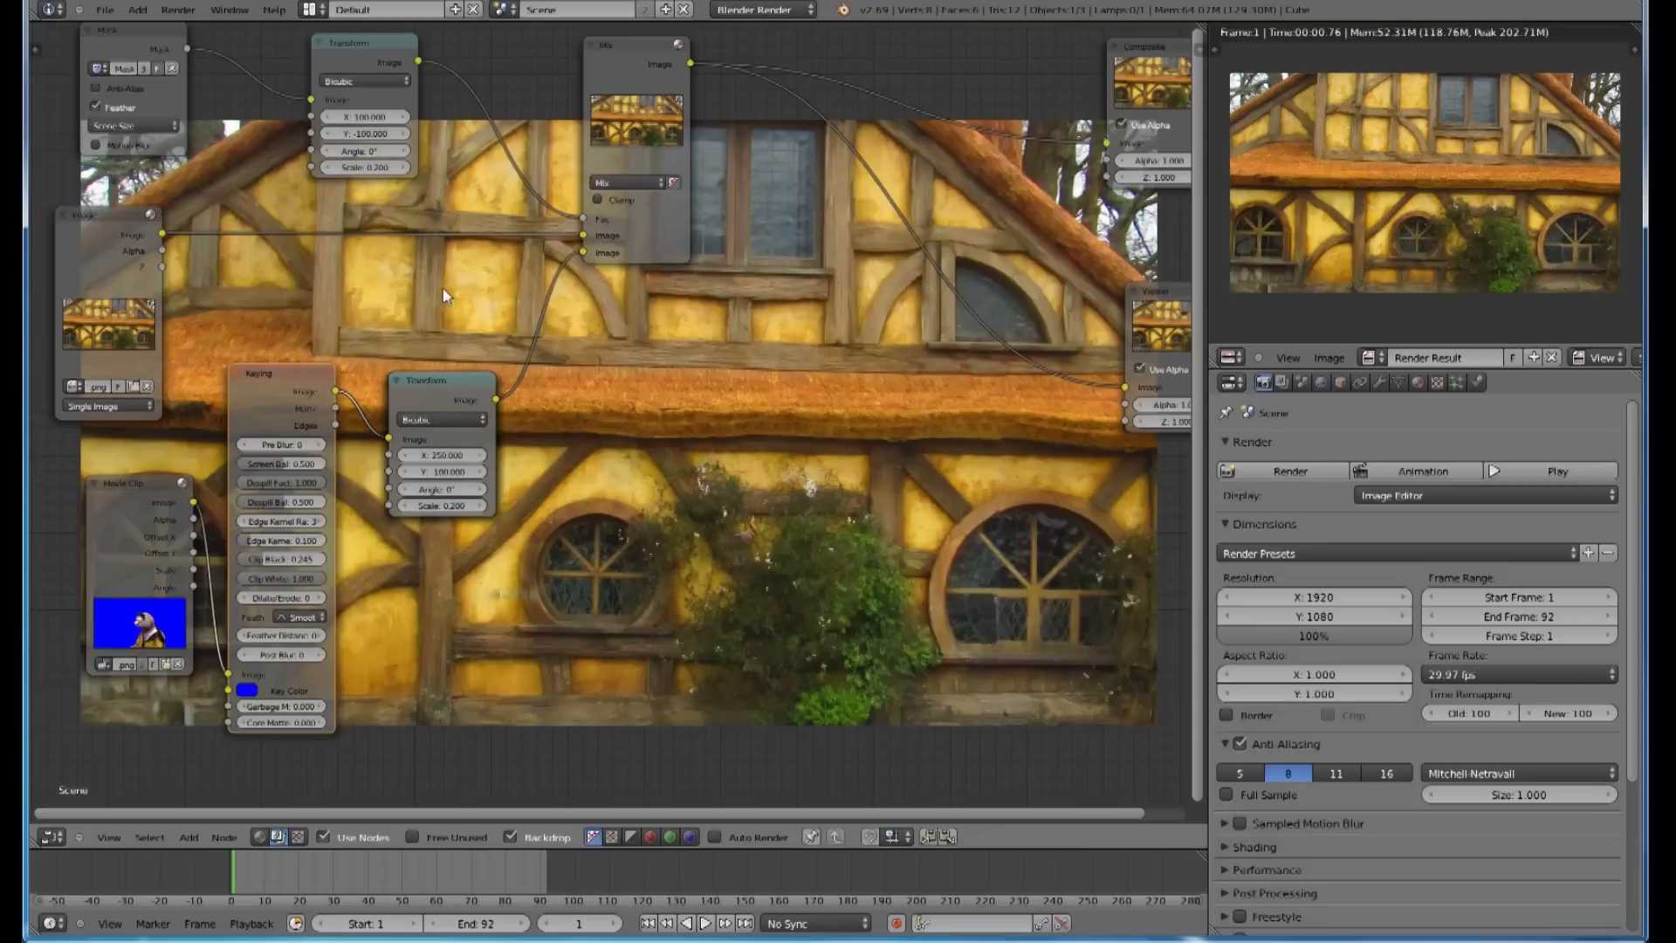
mouse_move(233, 198)
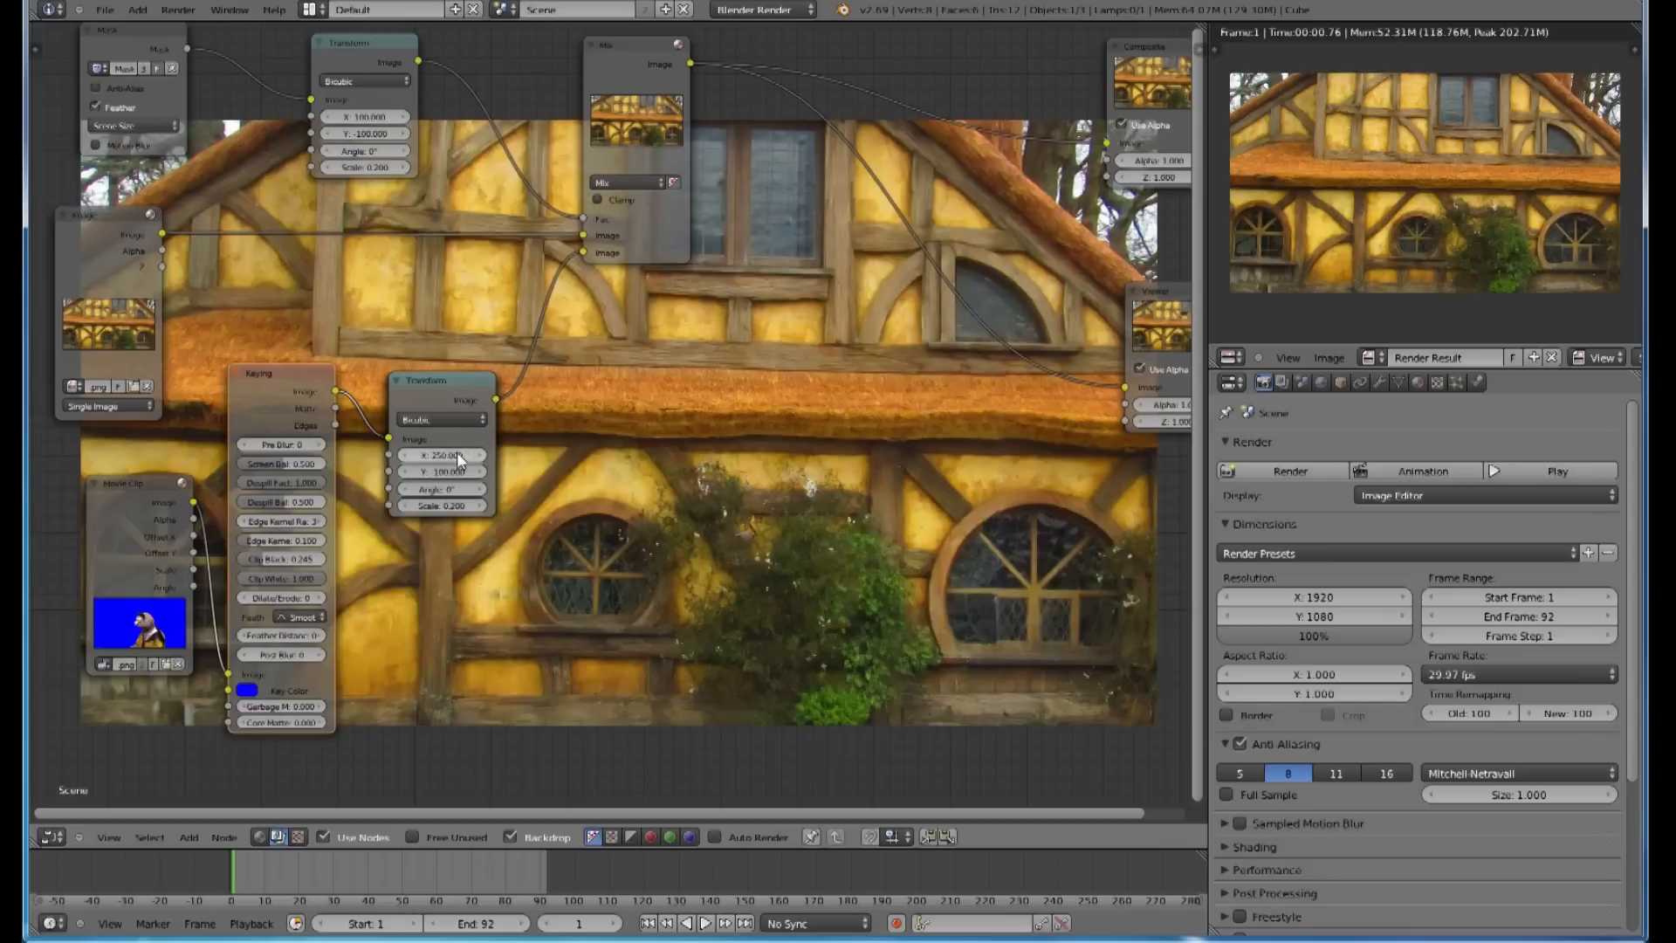
left_click(441, 454)
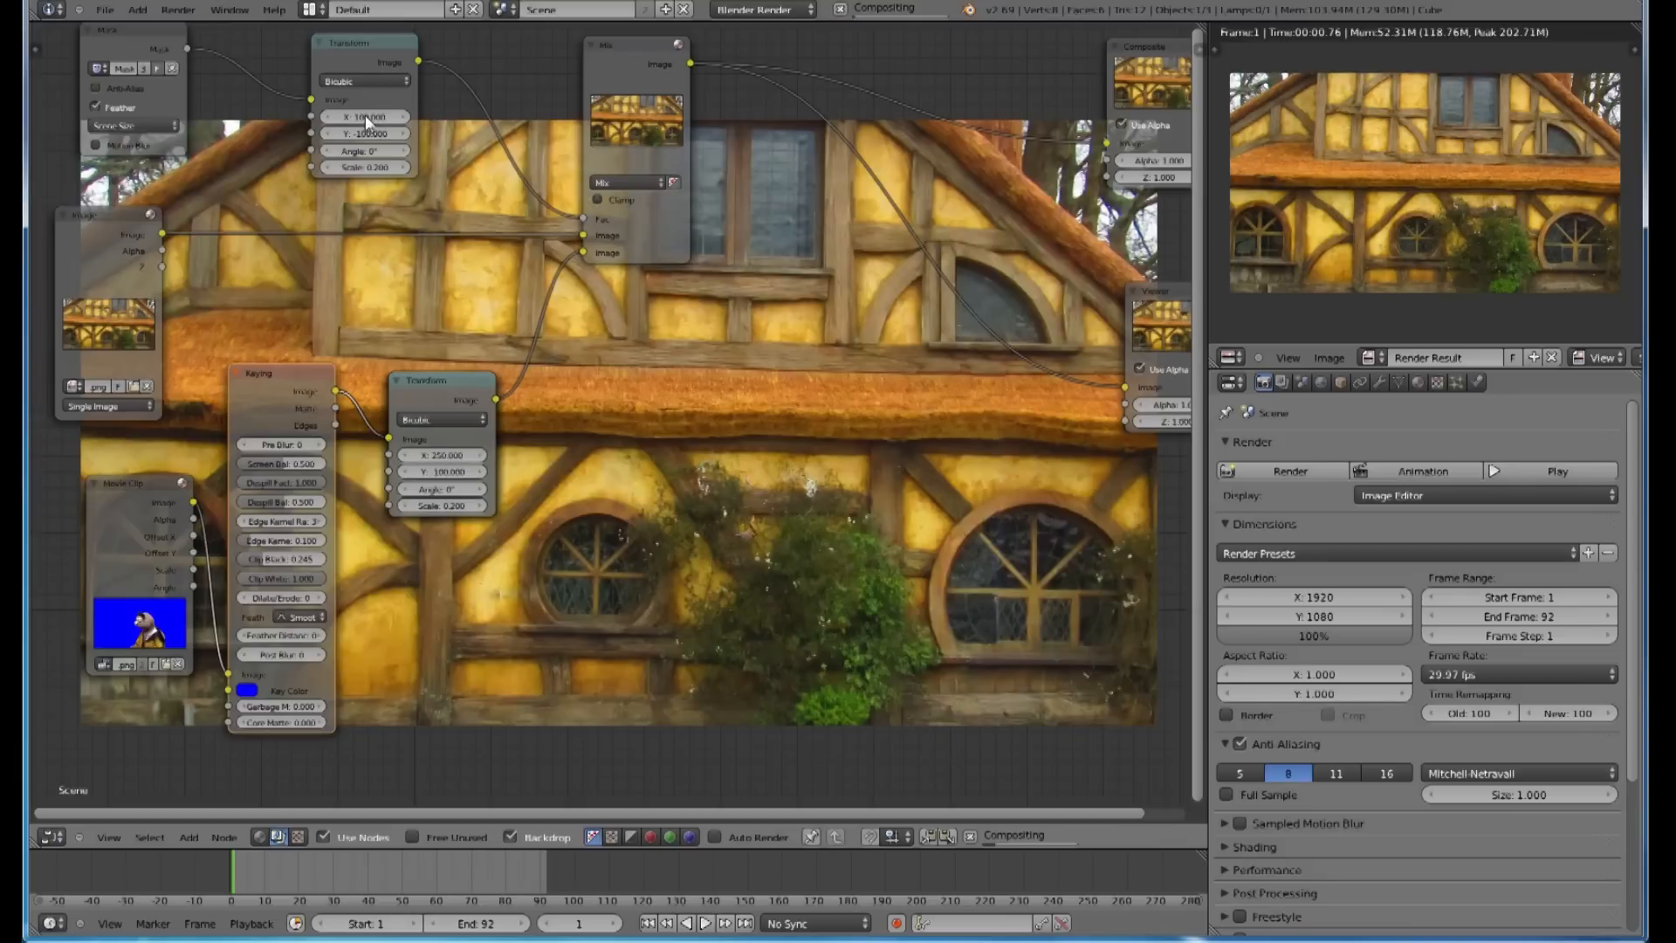
left_click(367, 116)
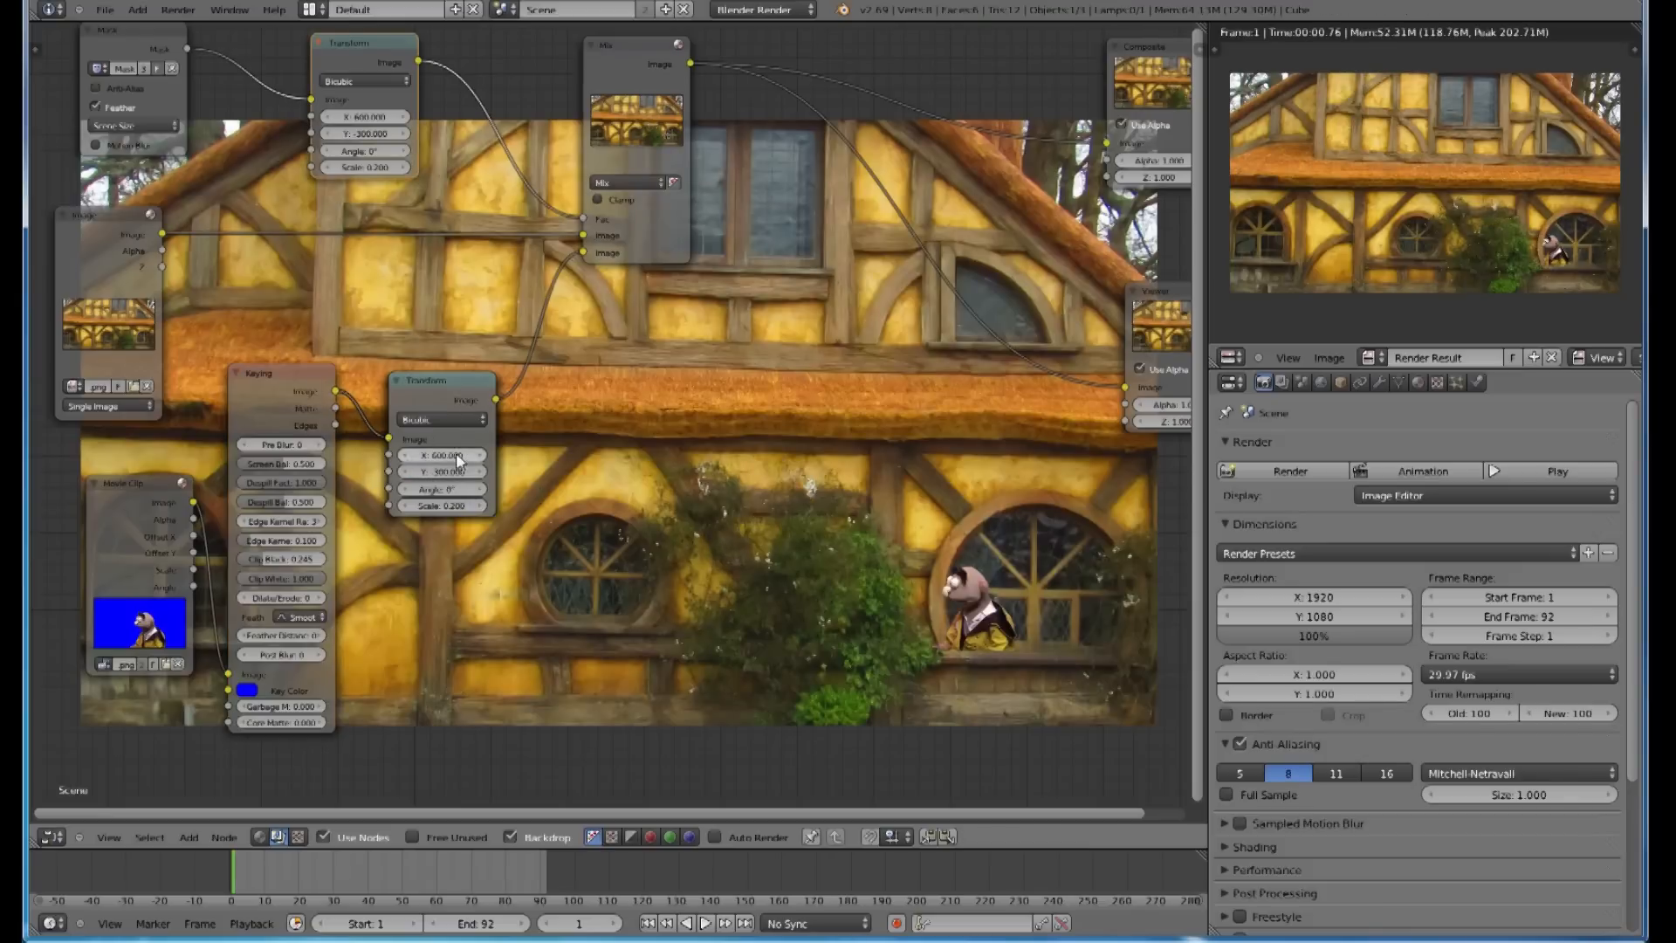
left_click(442, 455)
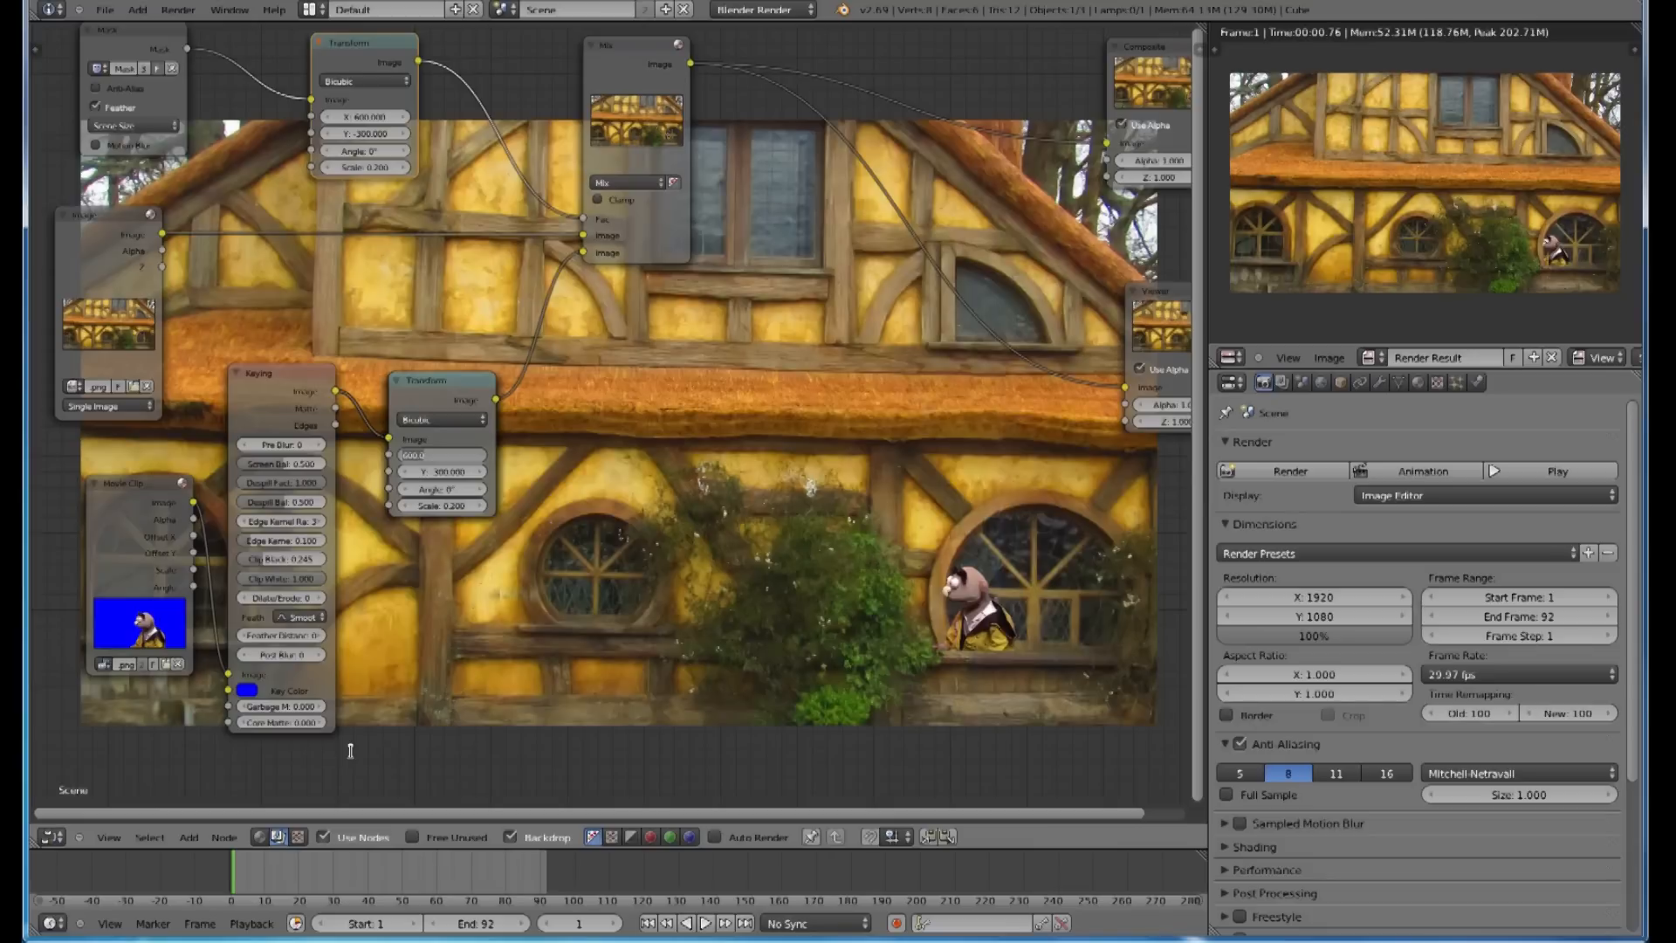
left_click(442, 454)
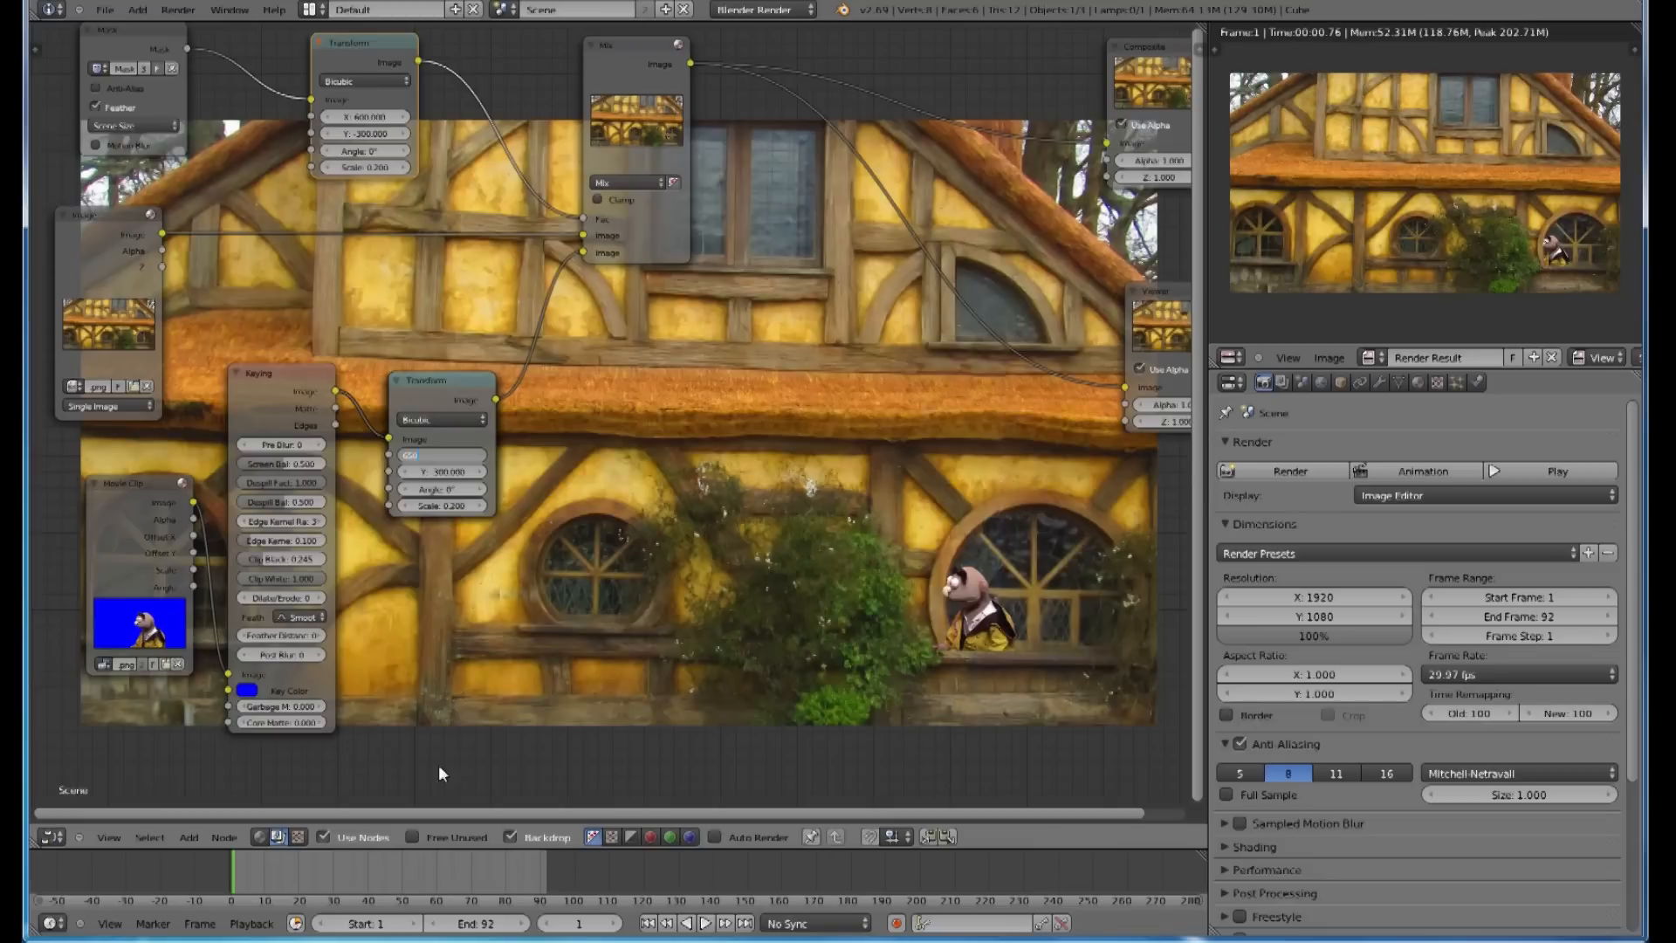
left_click(363, 115)
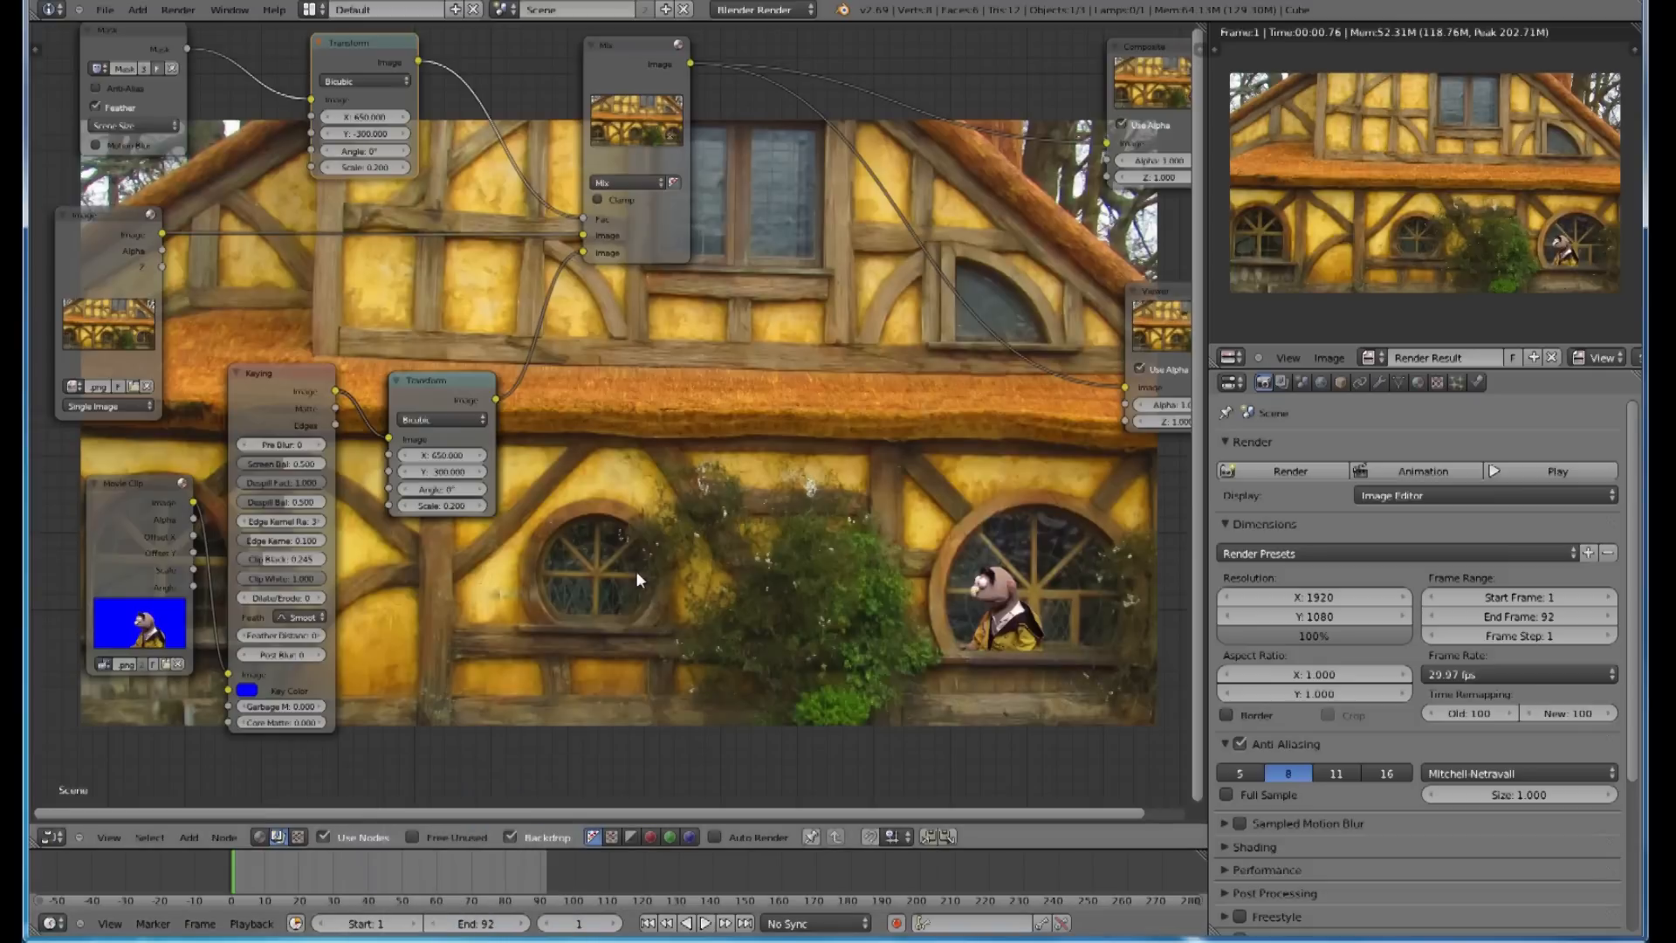
mouse_move(869, 656)
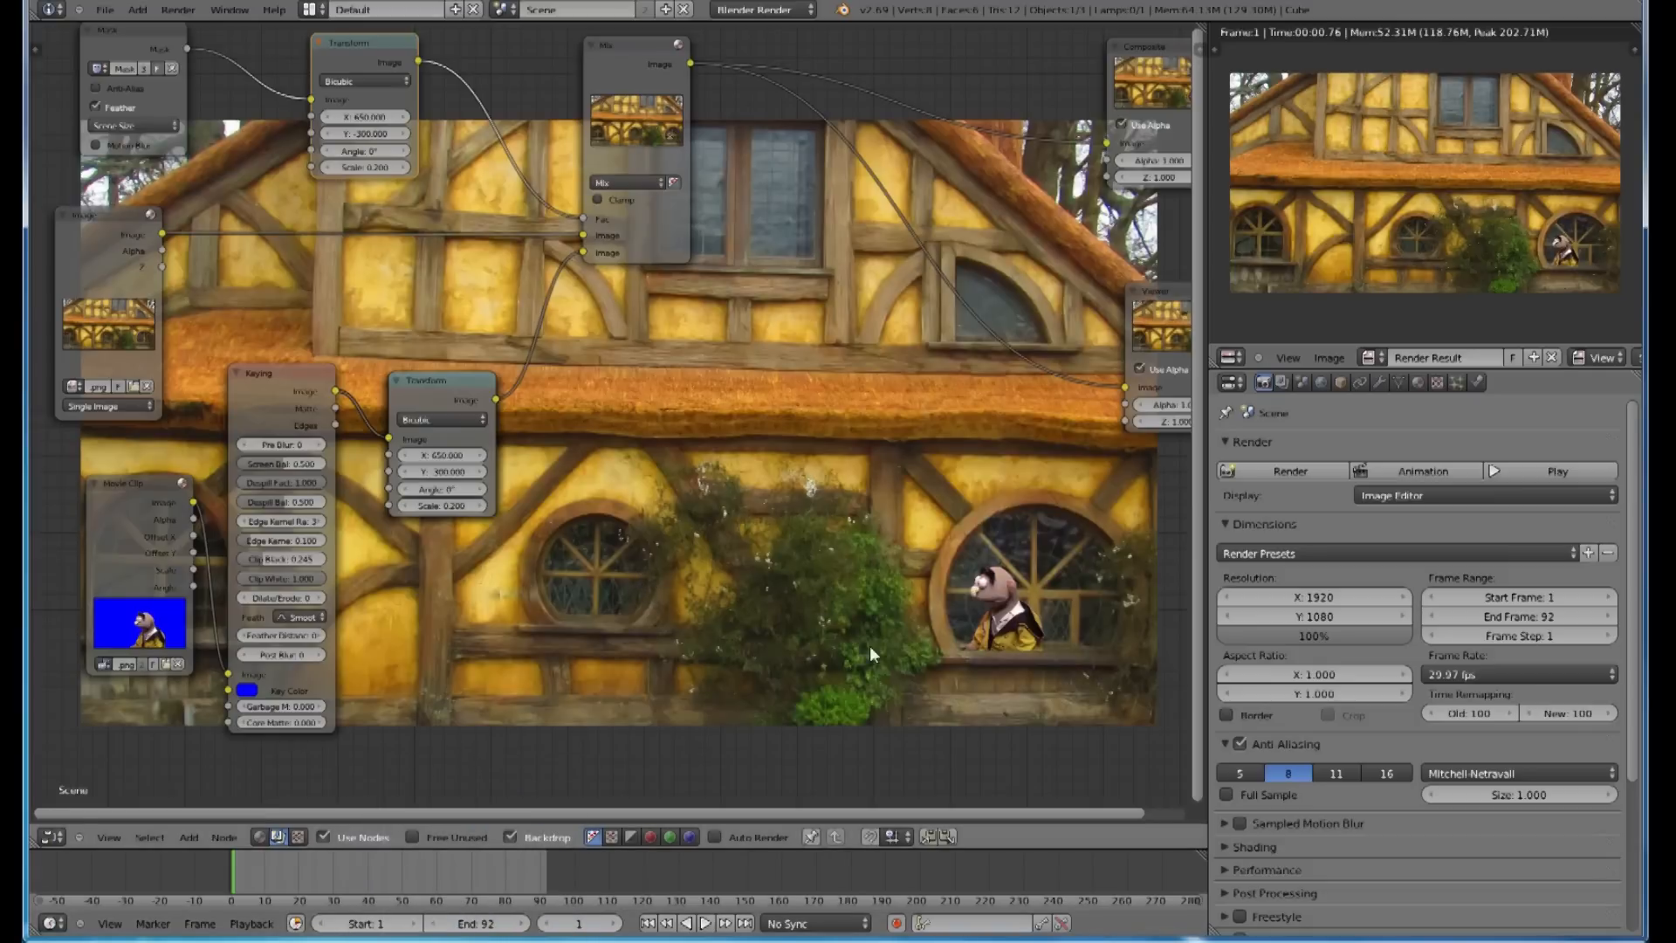
mouse_move(1018, 657)
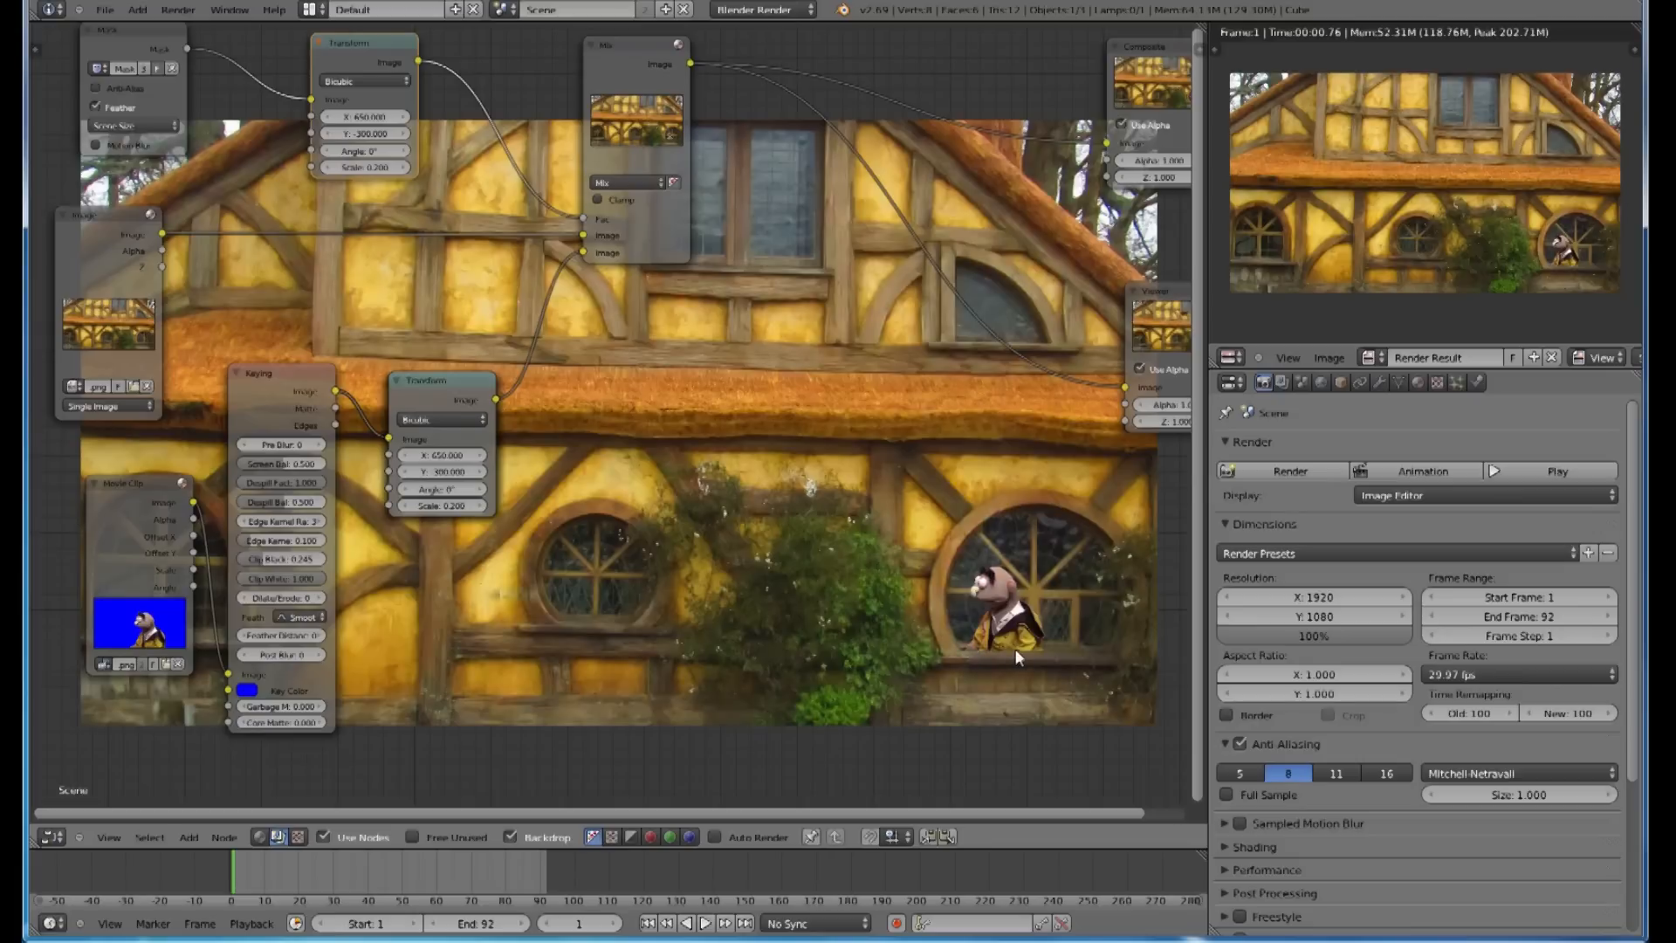
mouse_move(633, 618)
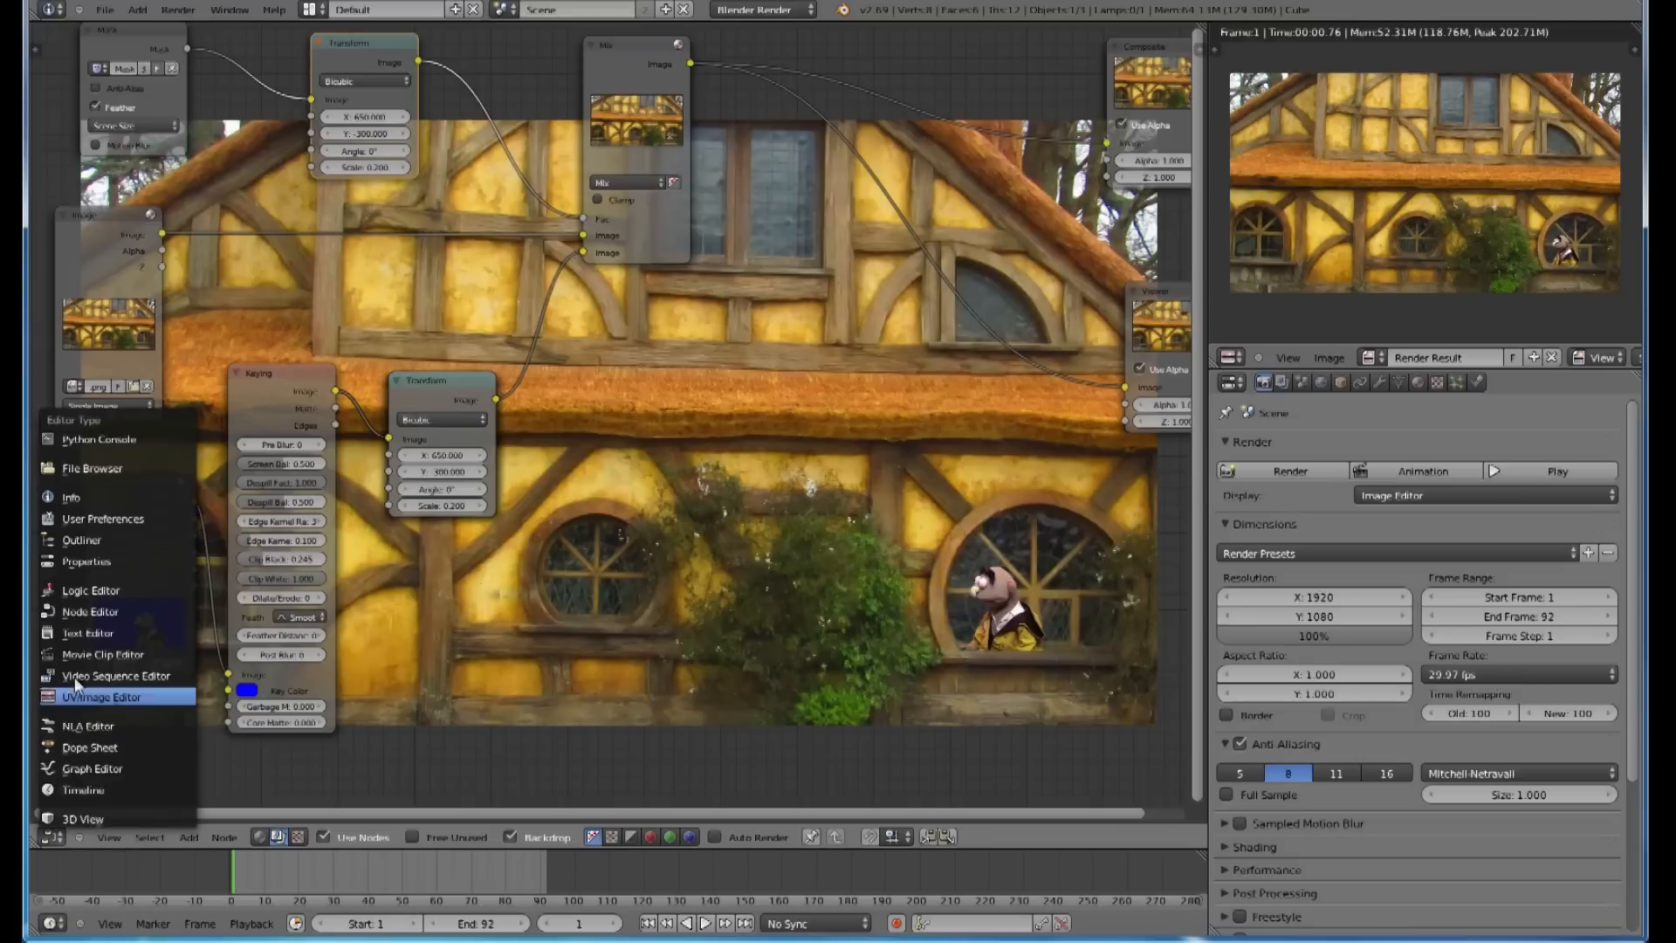
Step: Switch to the Movie Clip Editor, add a mask named 'window', and start Open Clip
left_click(103, 654)
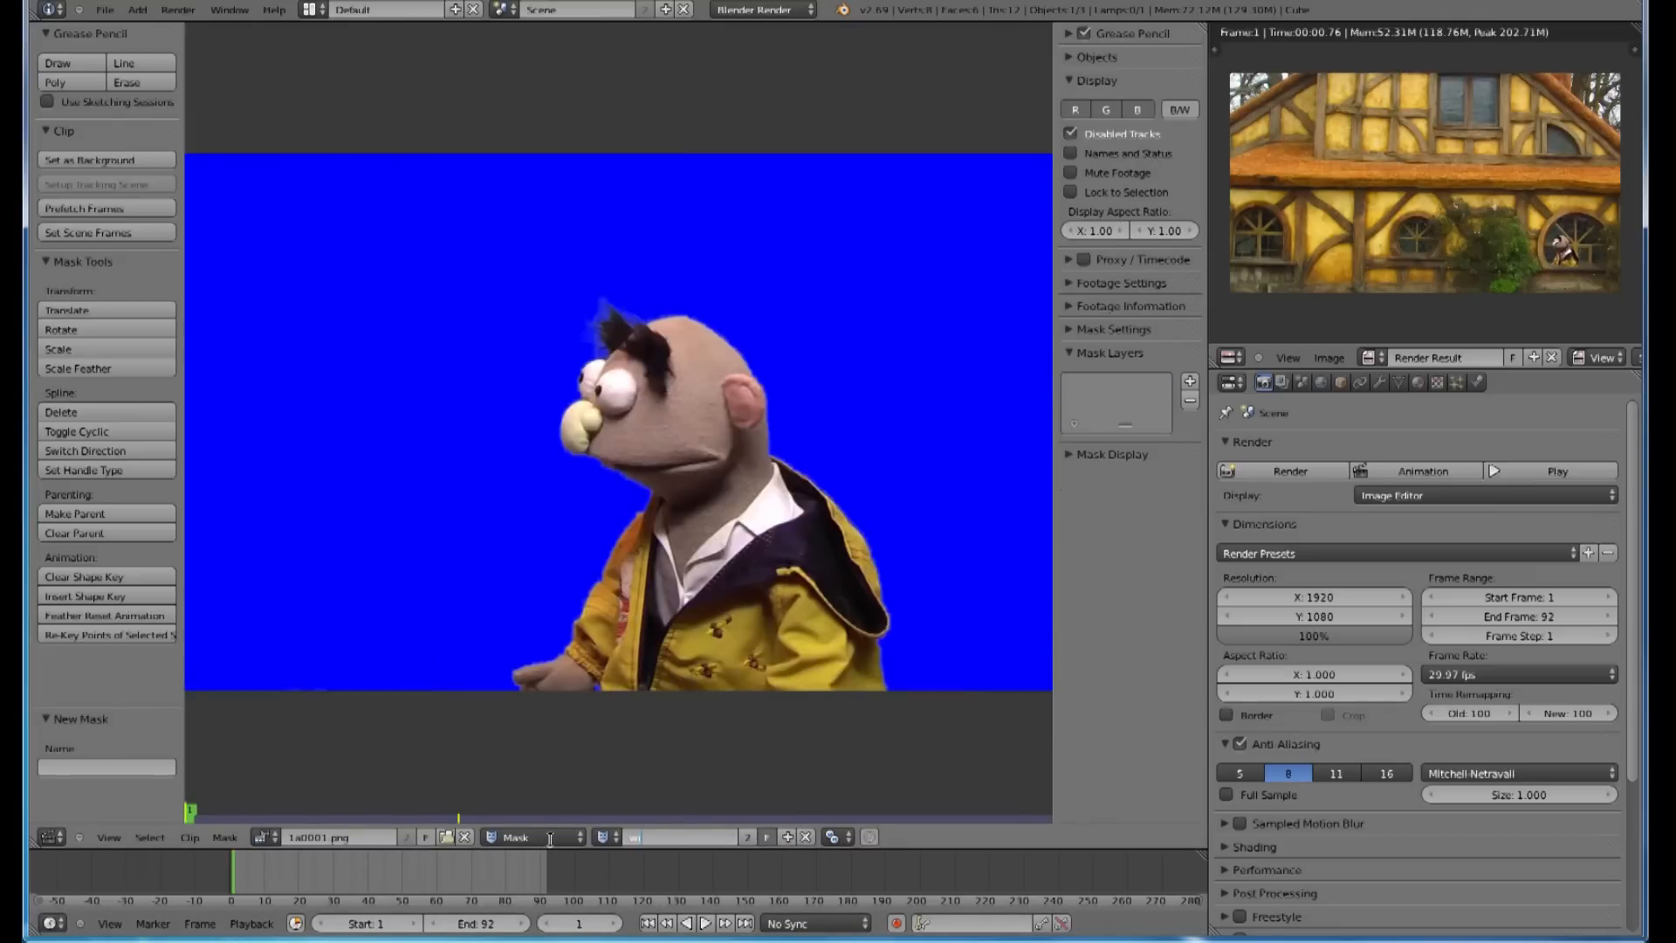
type("window")
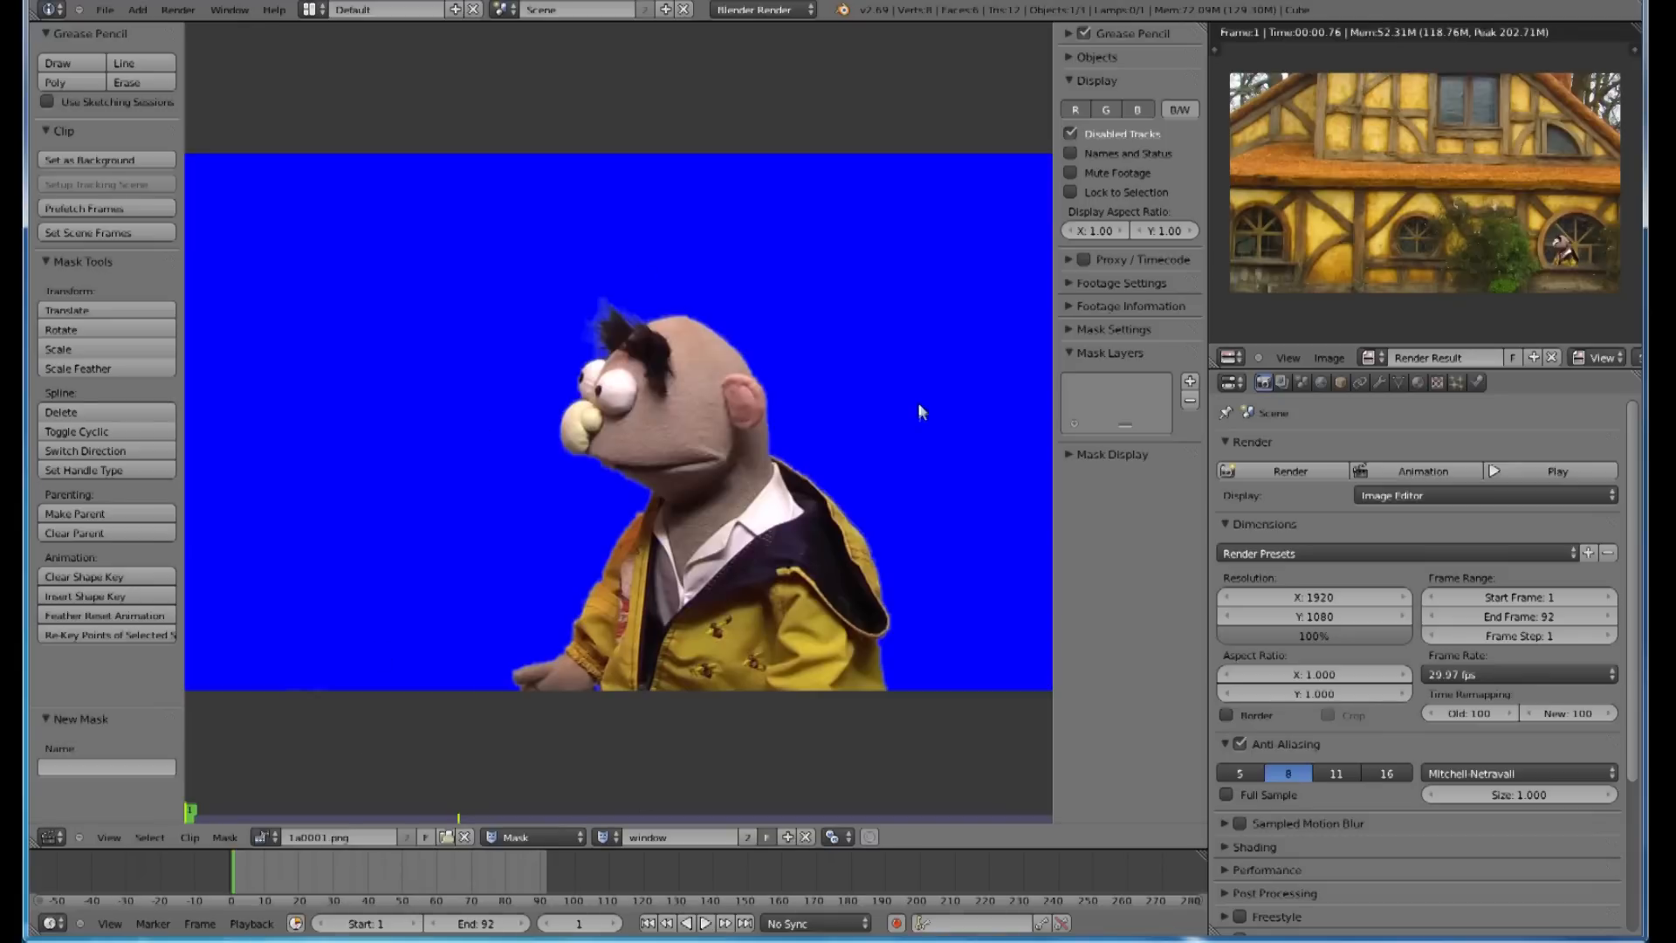
mouse_move(1349, 267)
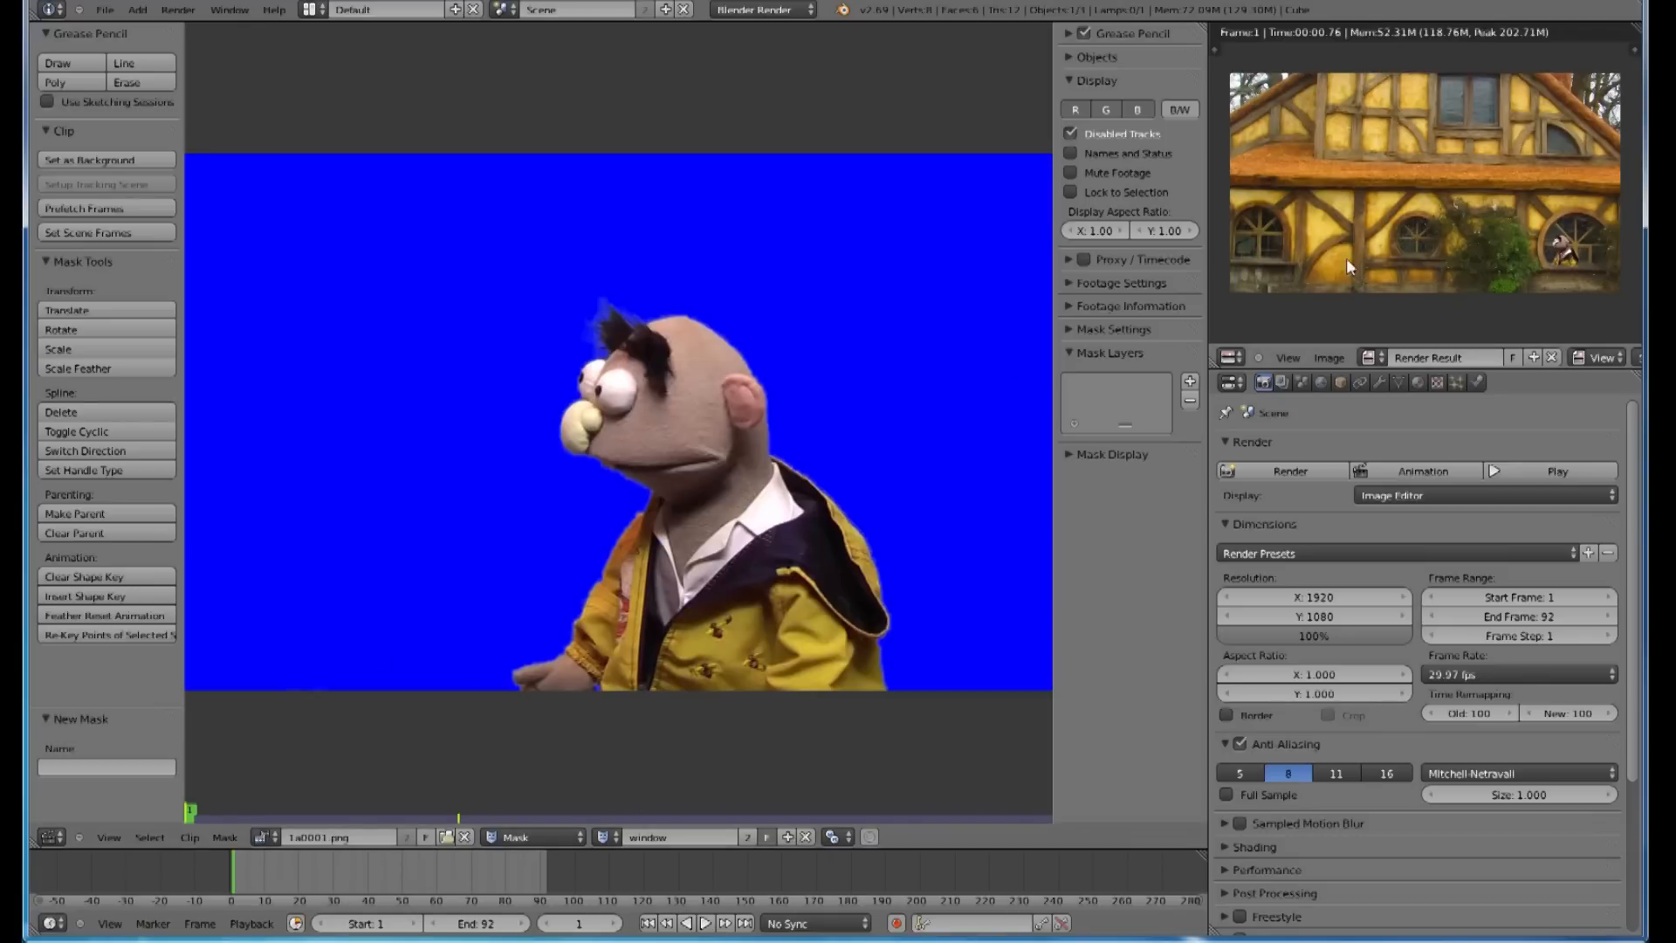
left_click(190, 837)
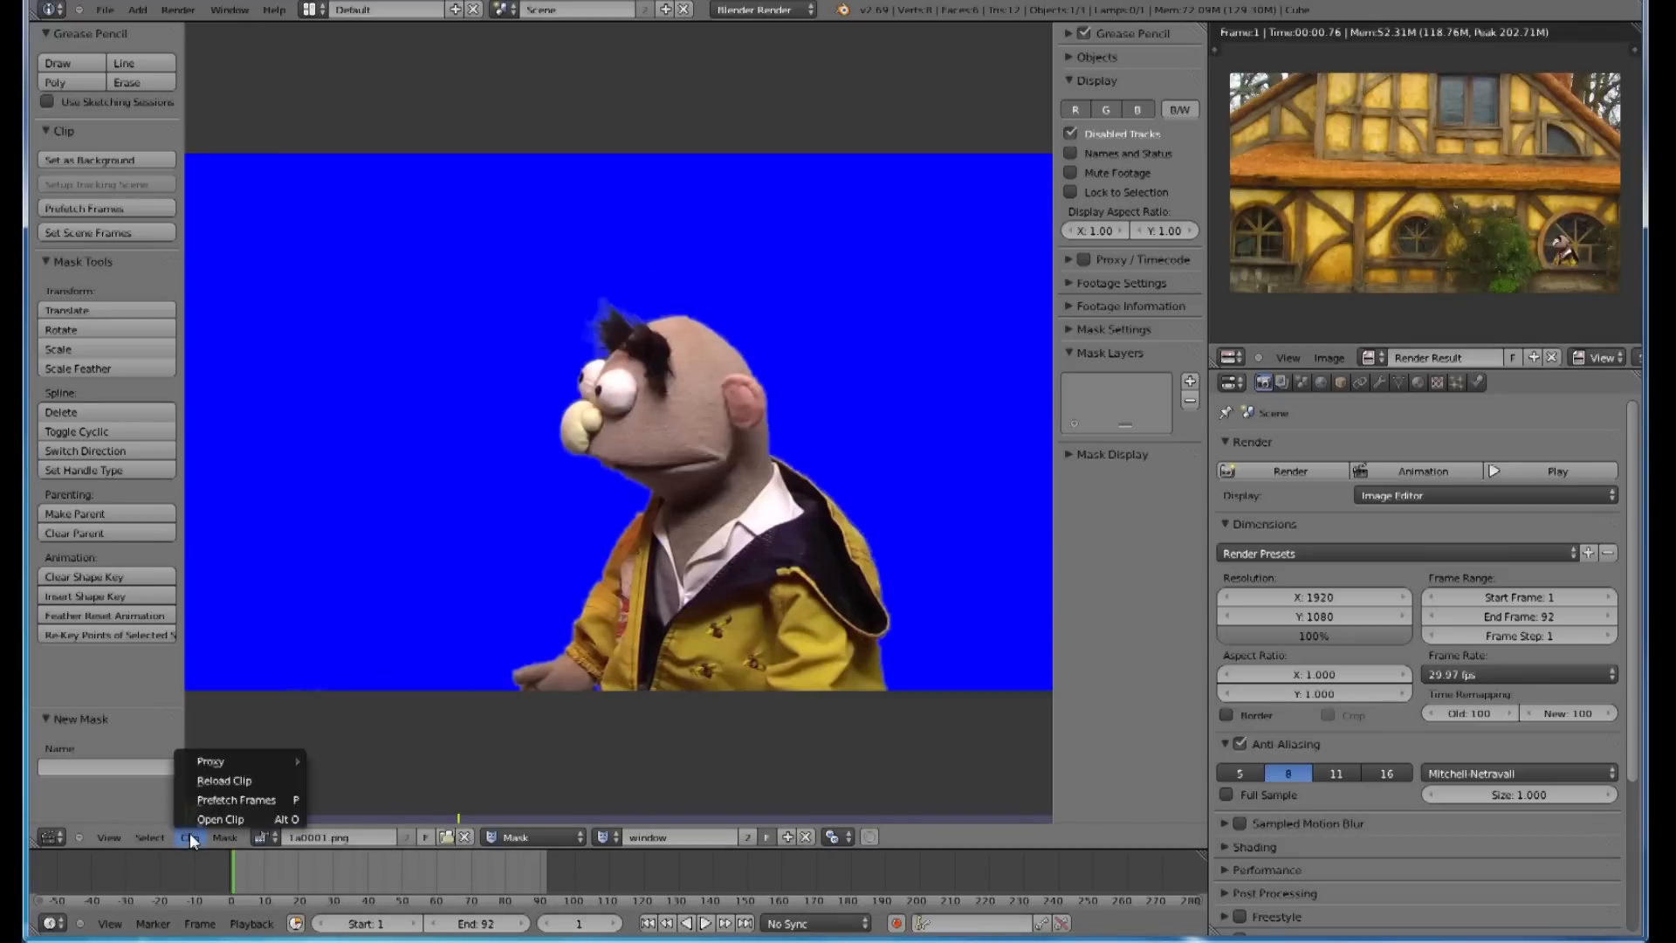
left_click(220, 819)
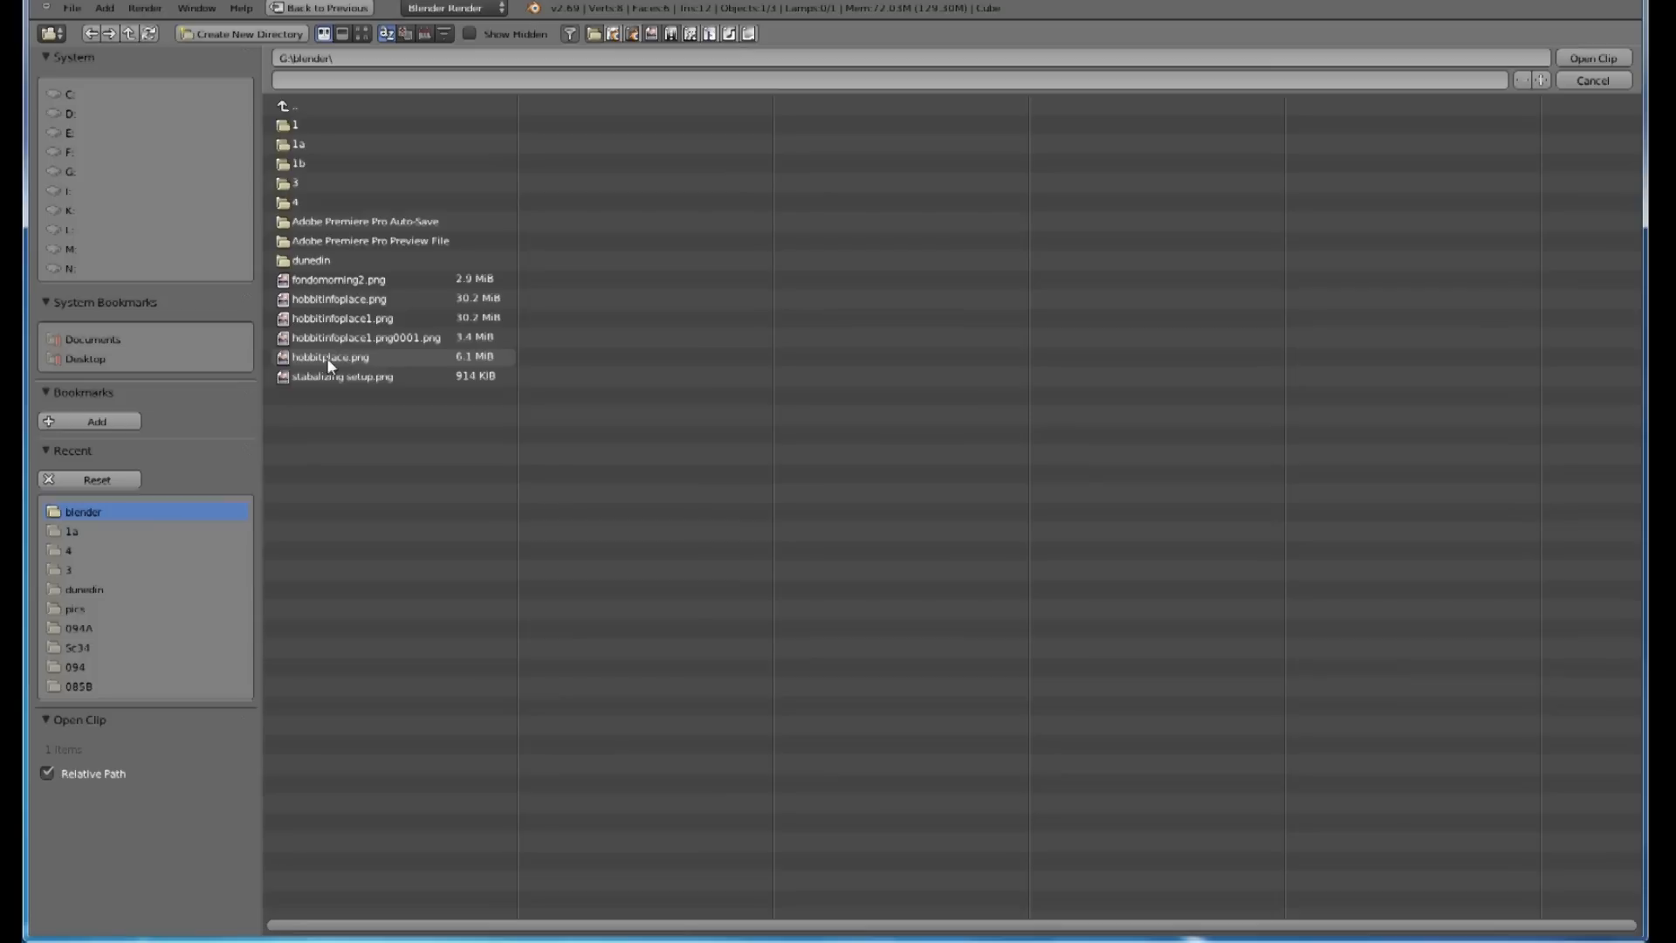
Step: Load hobbitinfoplace1.png0001.png as the clip behind the window mask
left_click(367, 337)
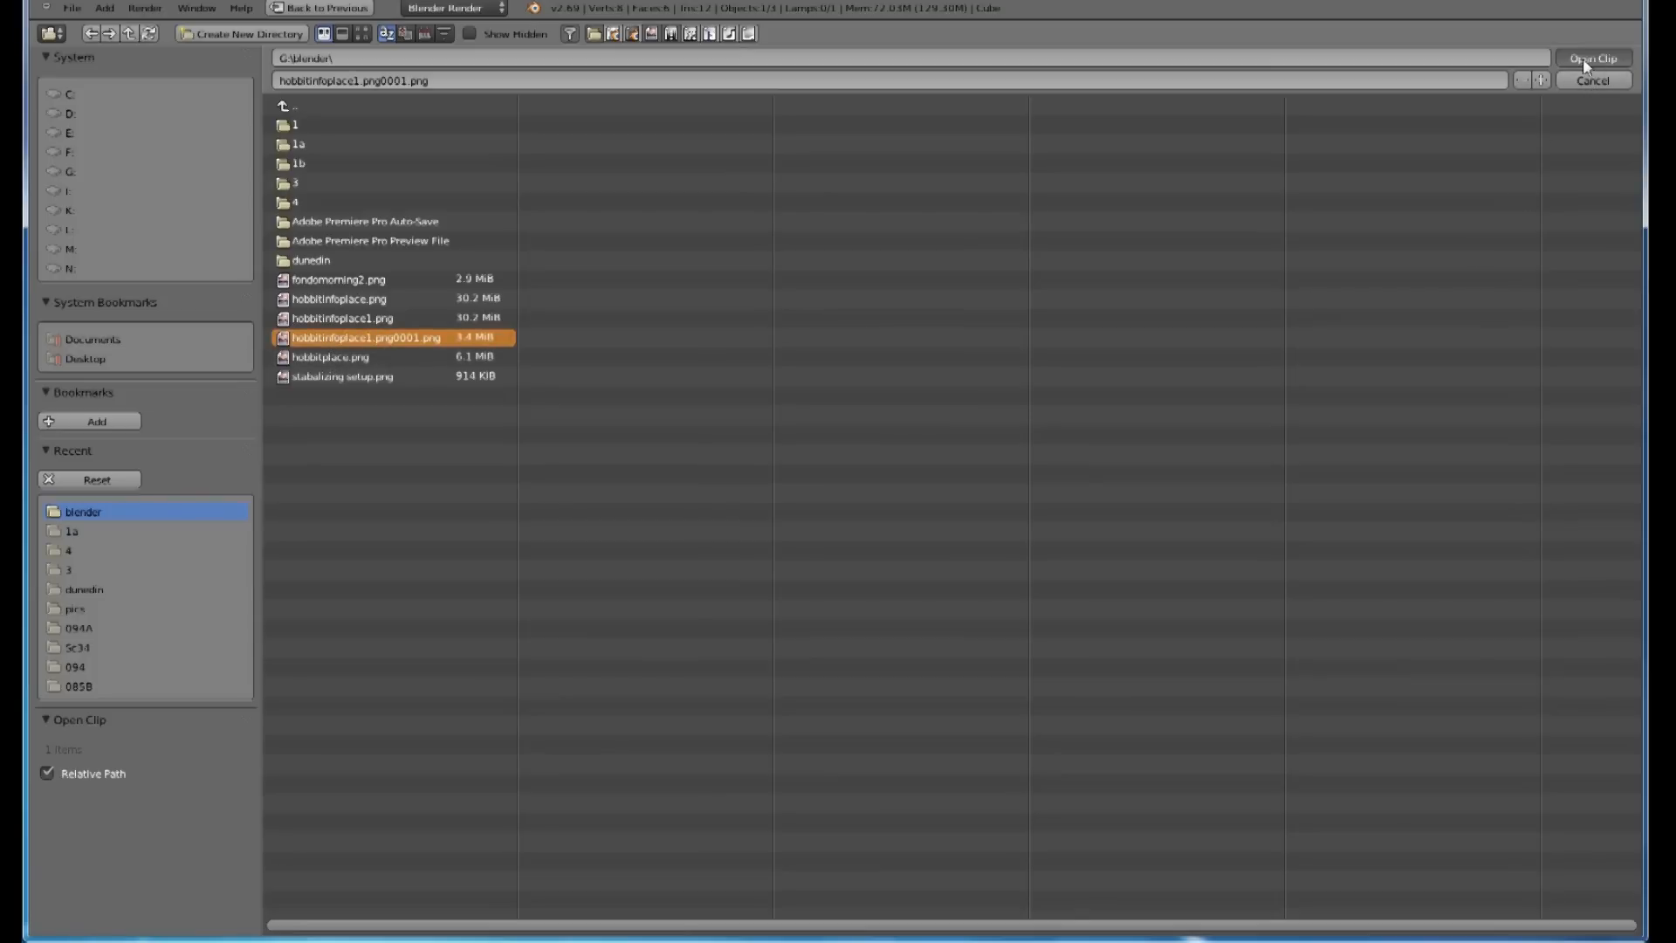
left_click(1592, 58)
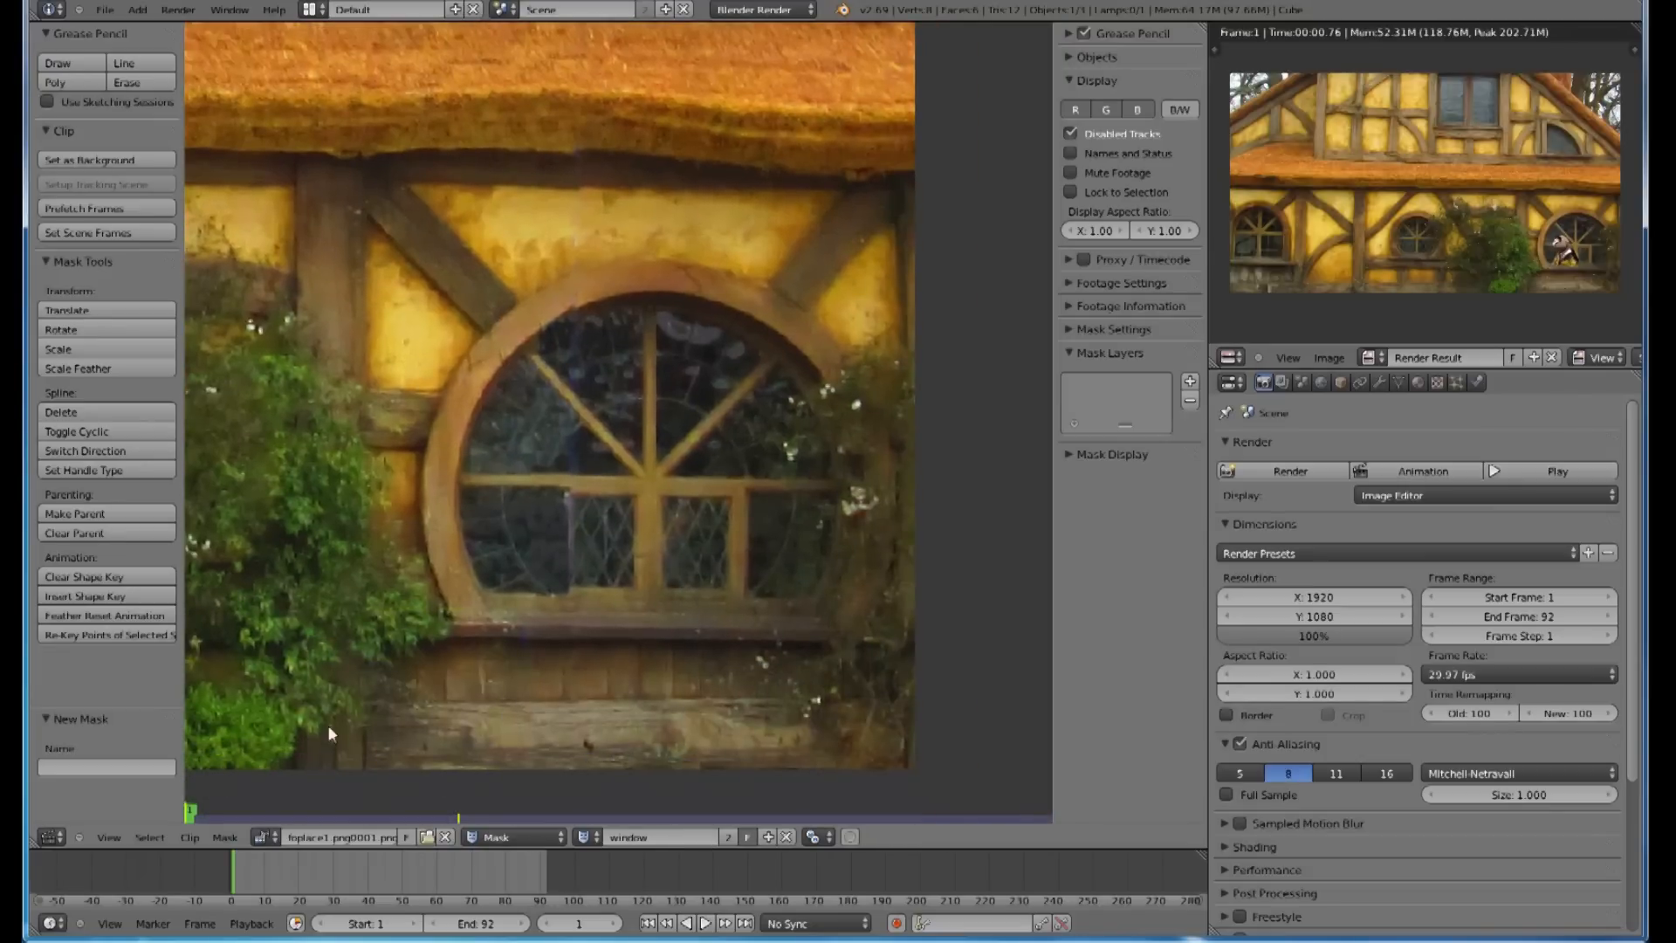
mouse_move(505, 599)
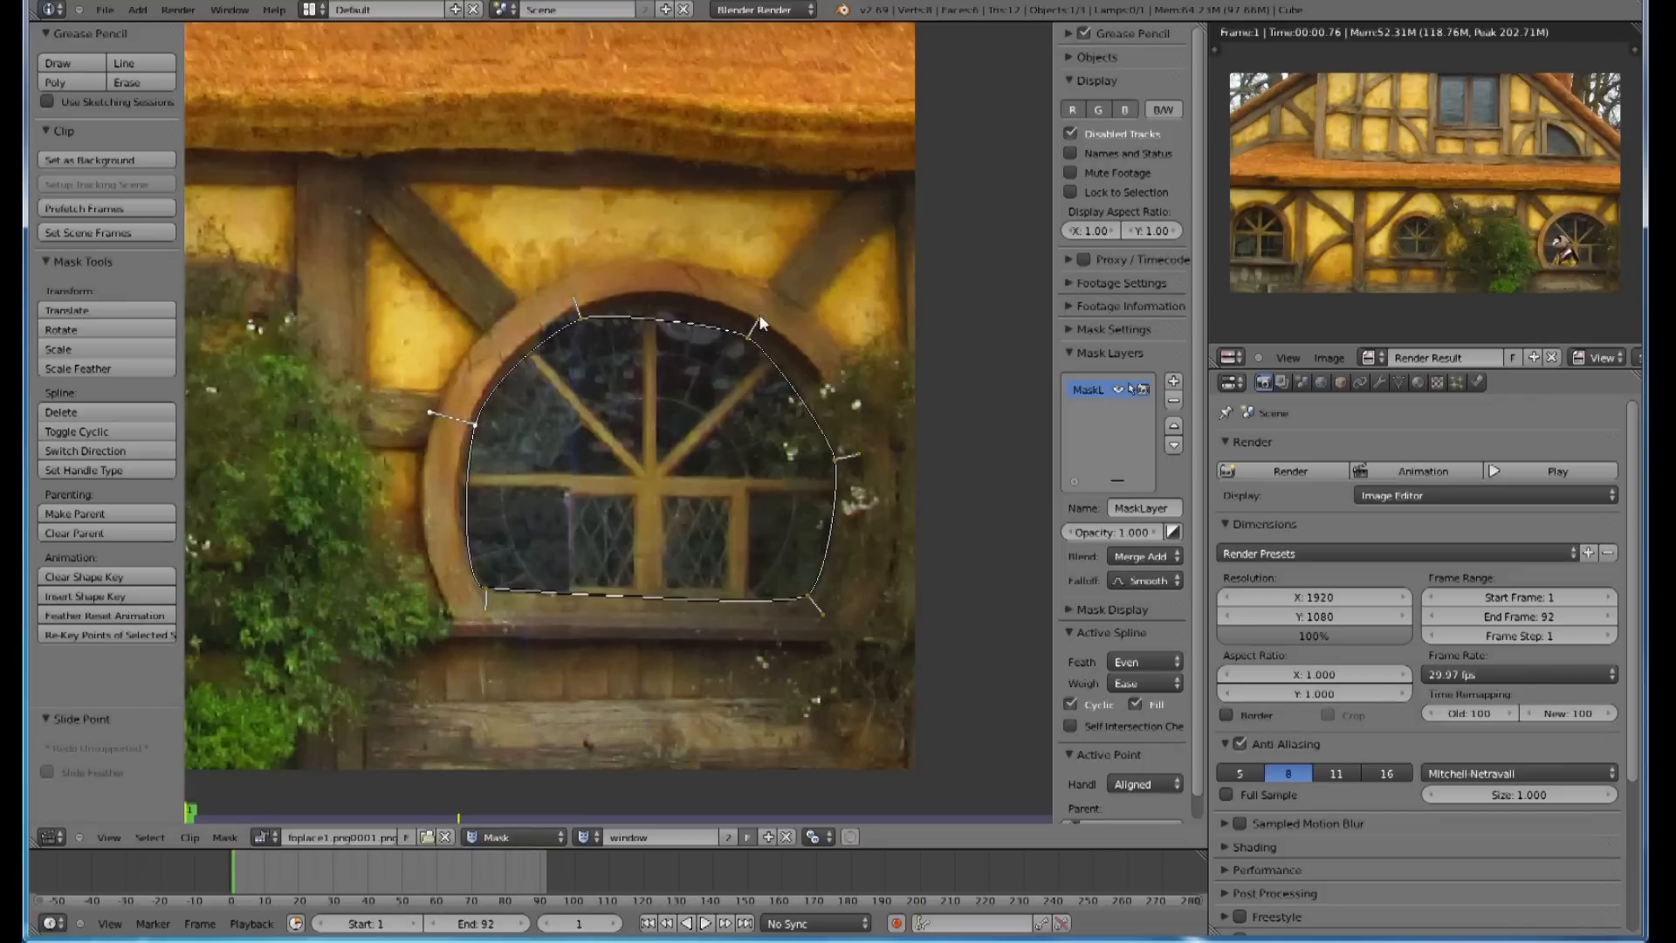
Step: Feather the window mask's edge and return to the compositor view
left_click_drag(763, 323, 866, 460)
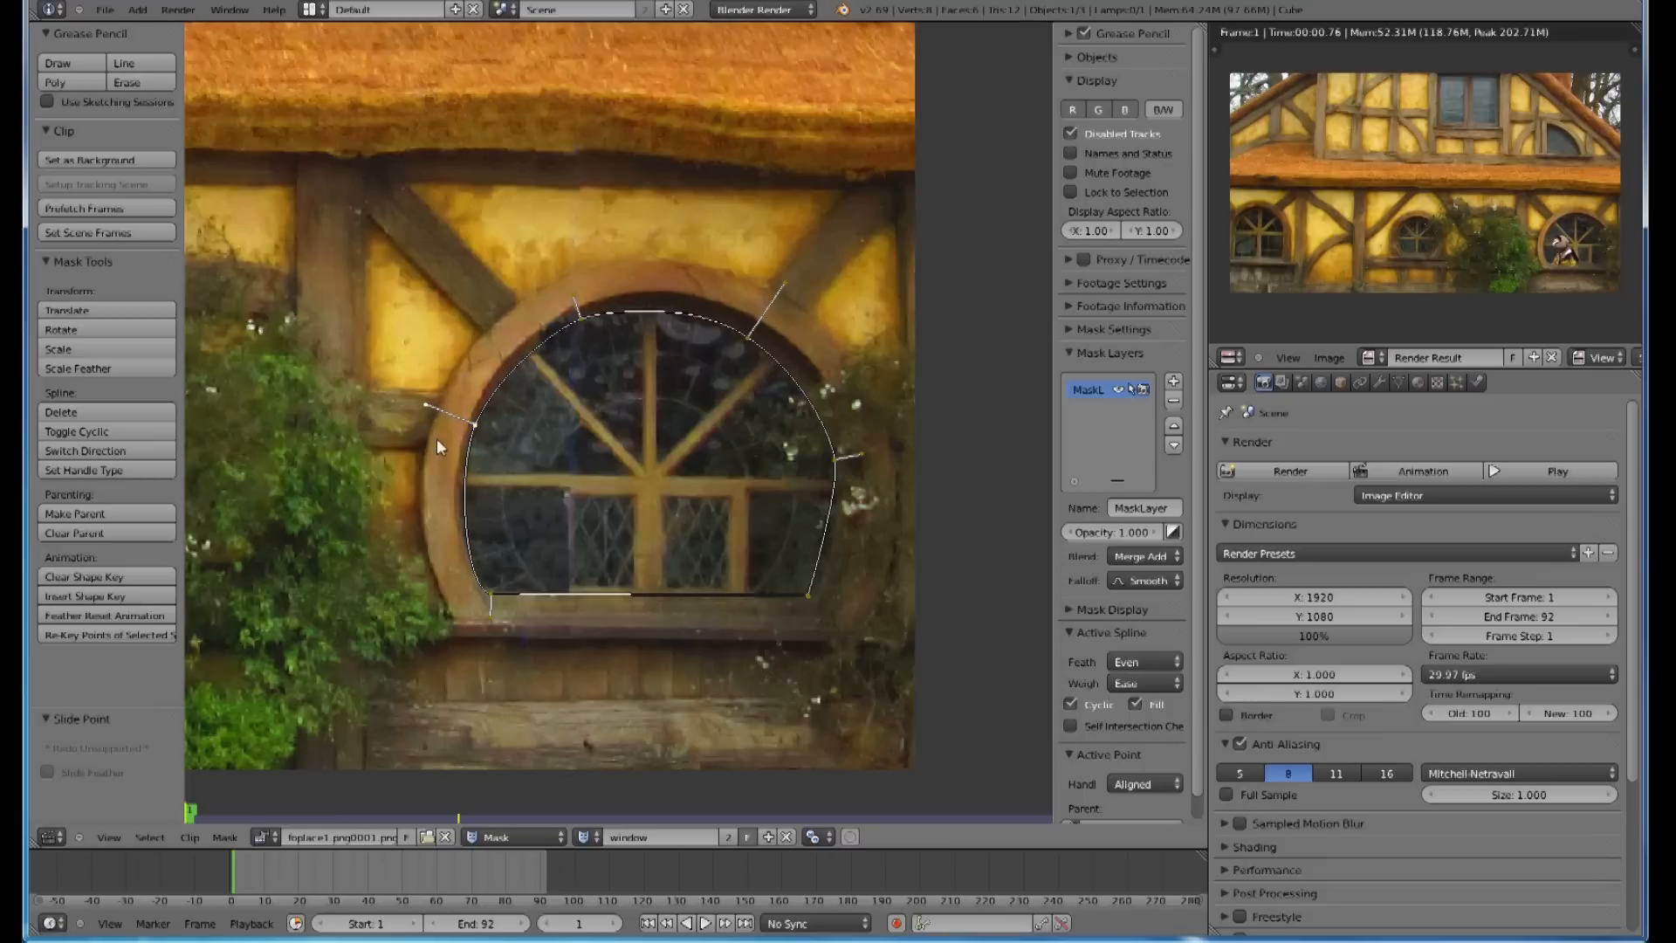
mouse_move(476, 431)
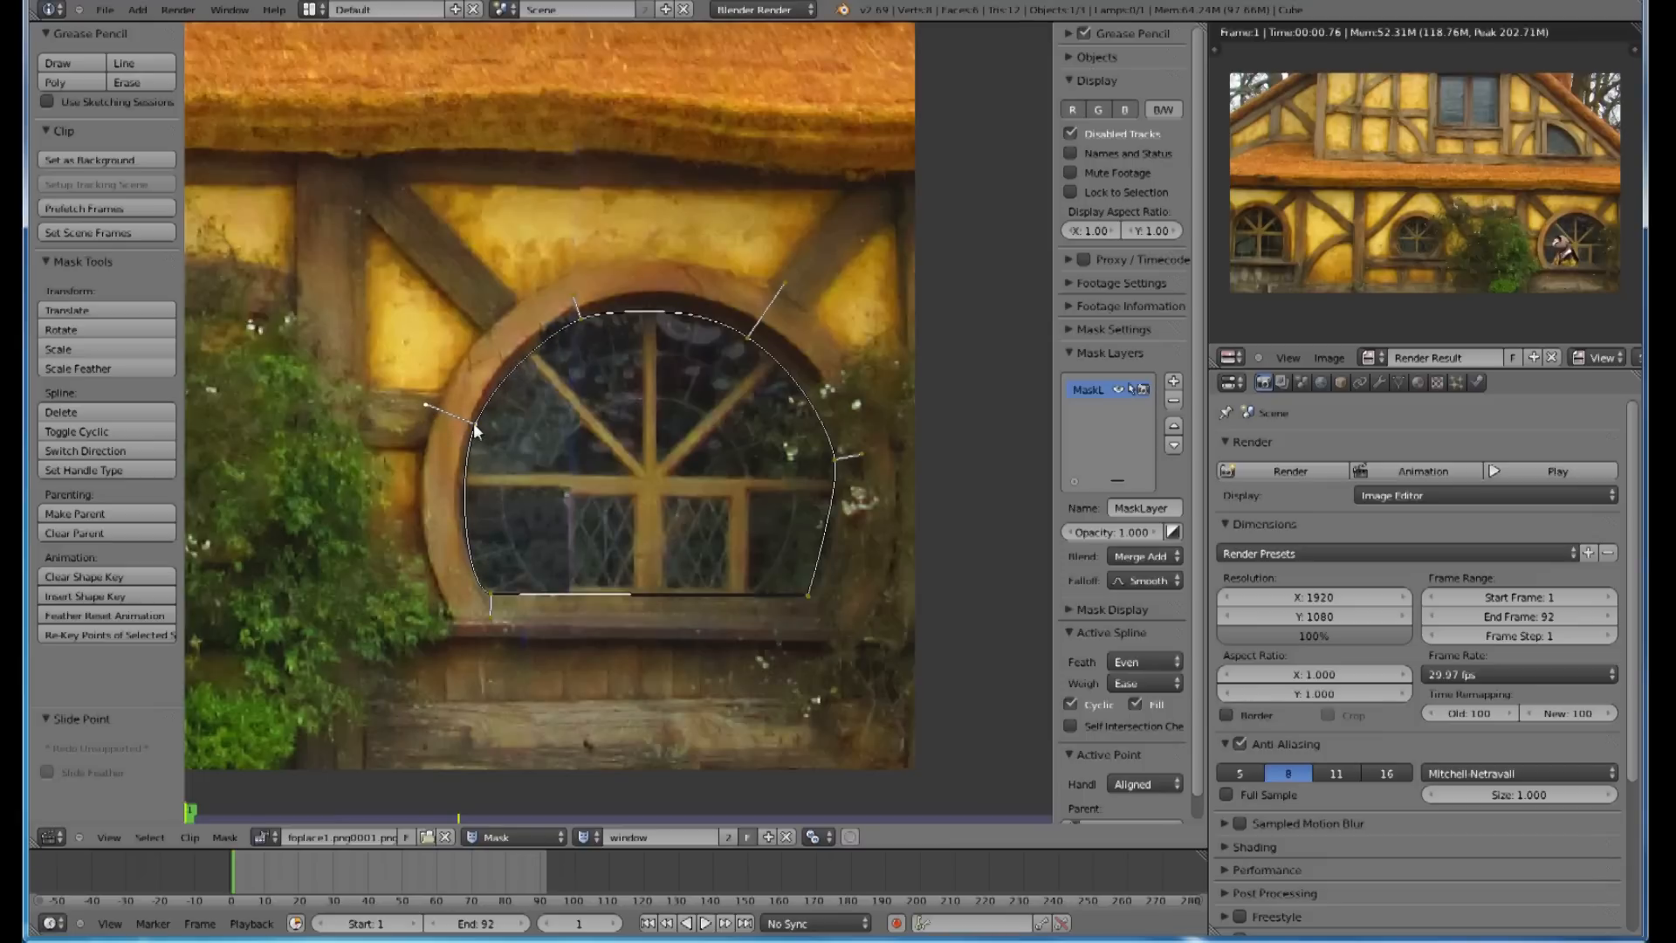
left_click(478, 439)
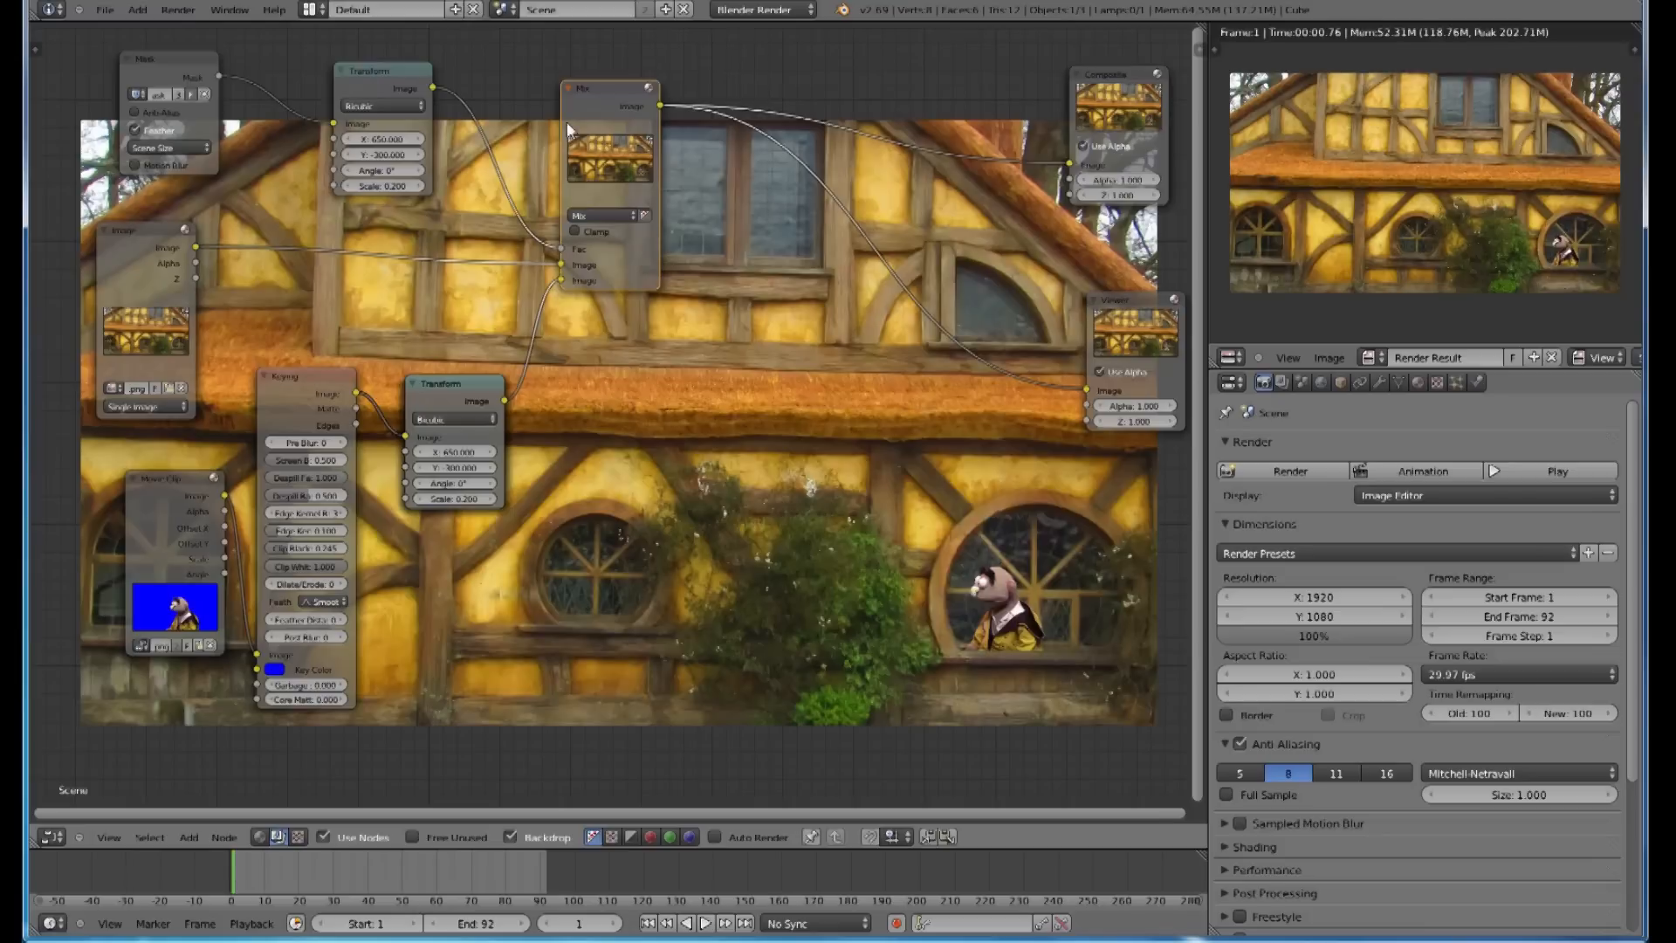
mouse_move(454, 354)
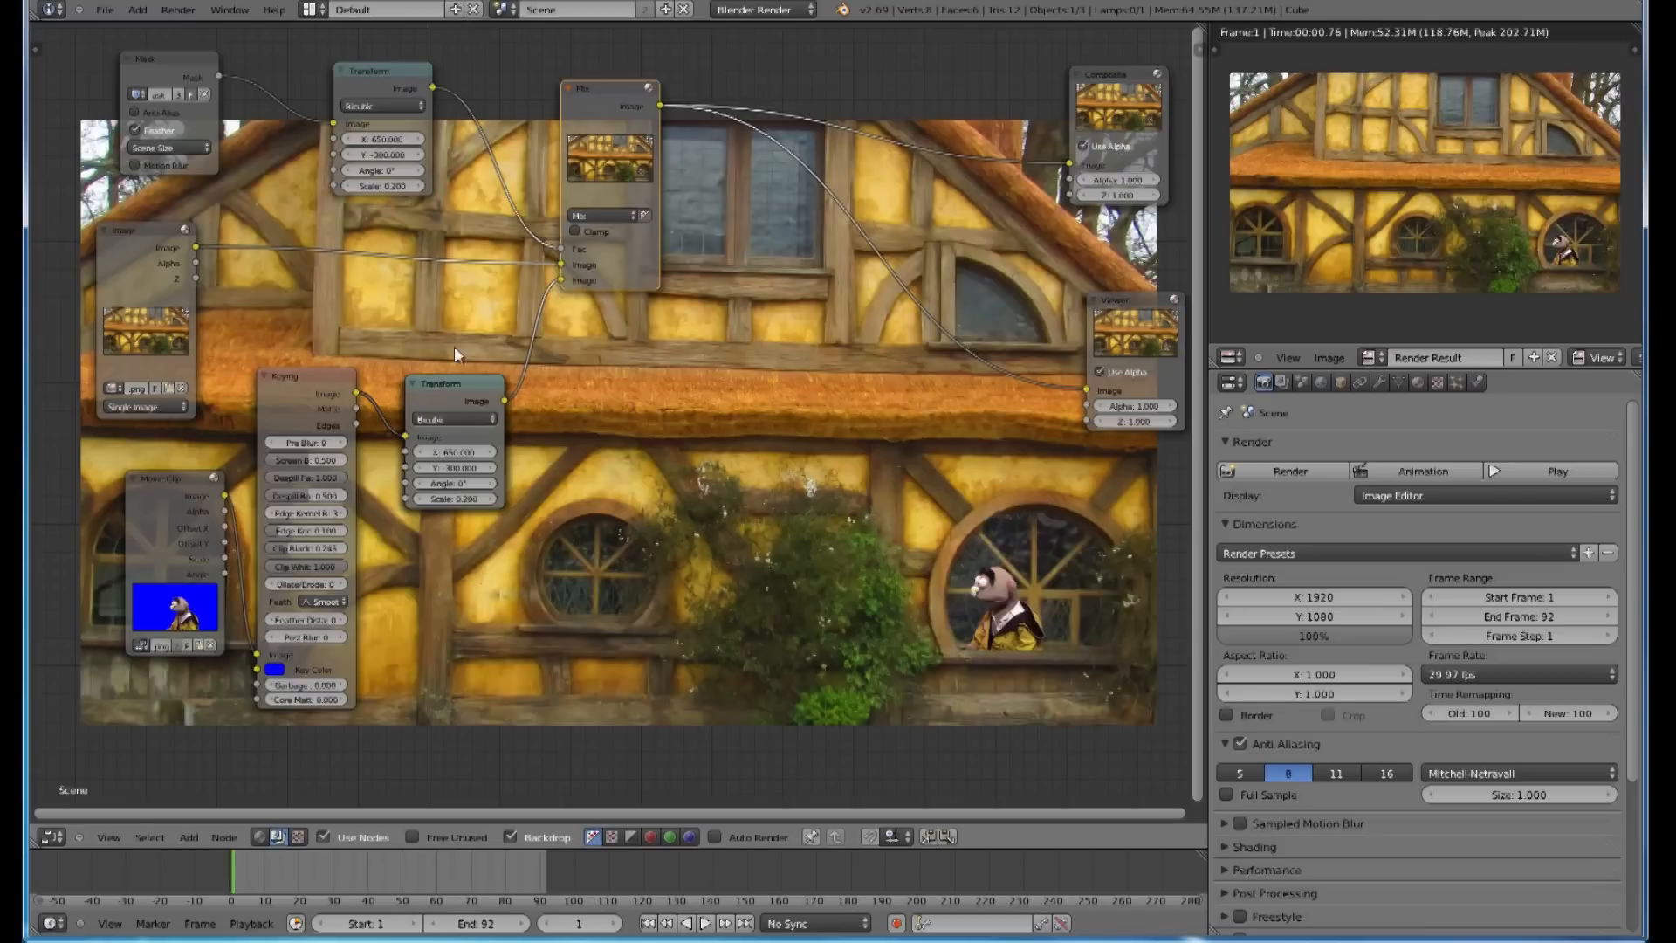
Step: Duplicate the Mix node and drop it onto the links to the Composite and Viewer outputs
left_click(189, 837)
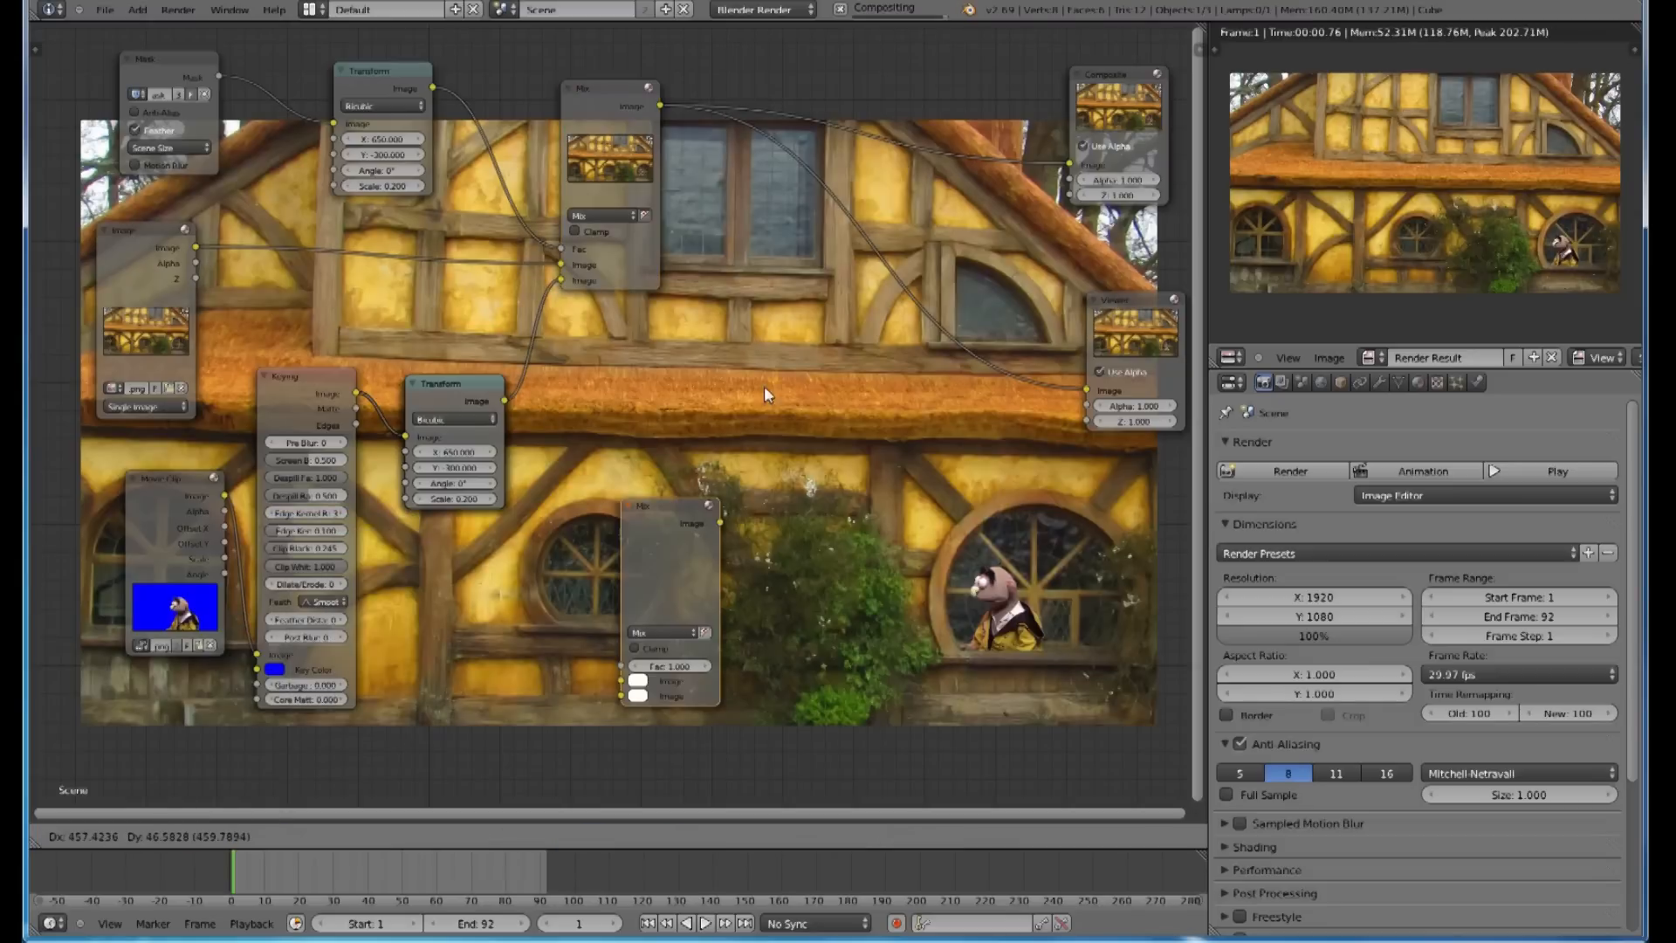
left_click_drag(668, 506, 892, 210)
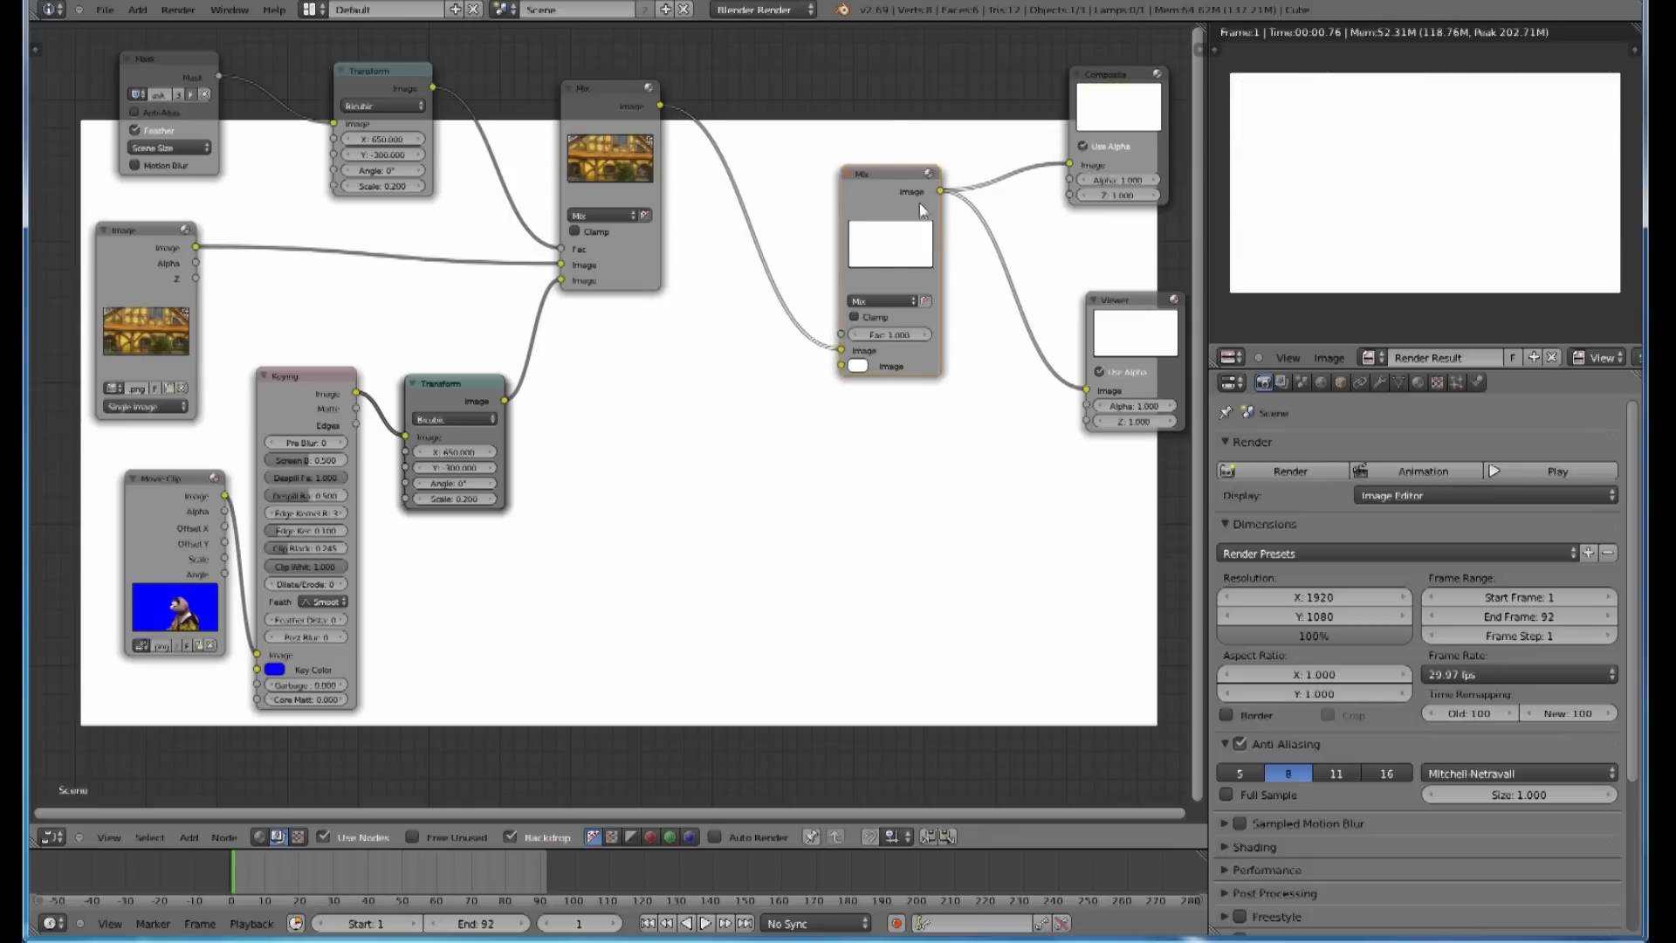
mouse_move(924, 301)
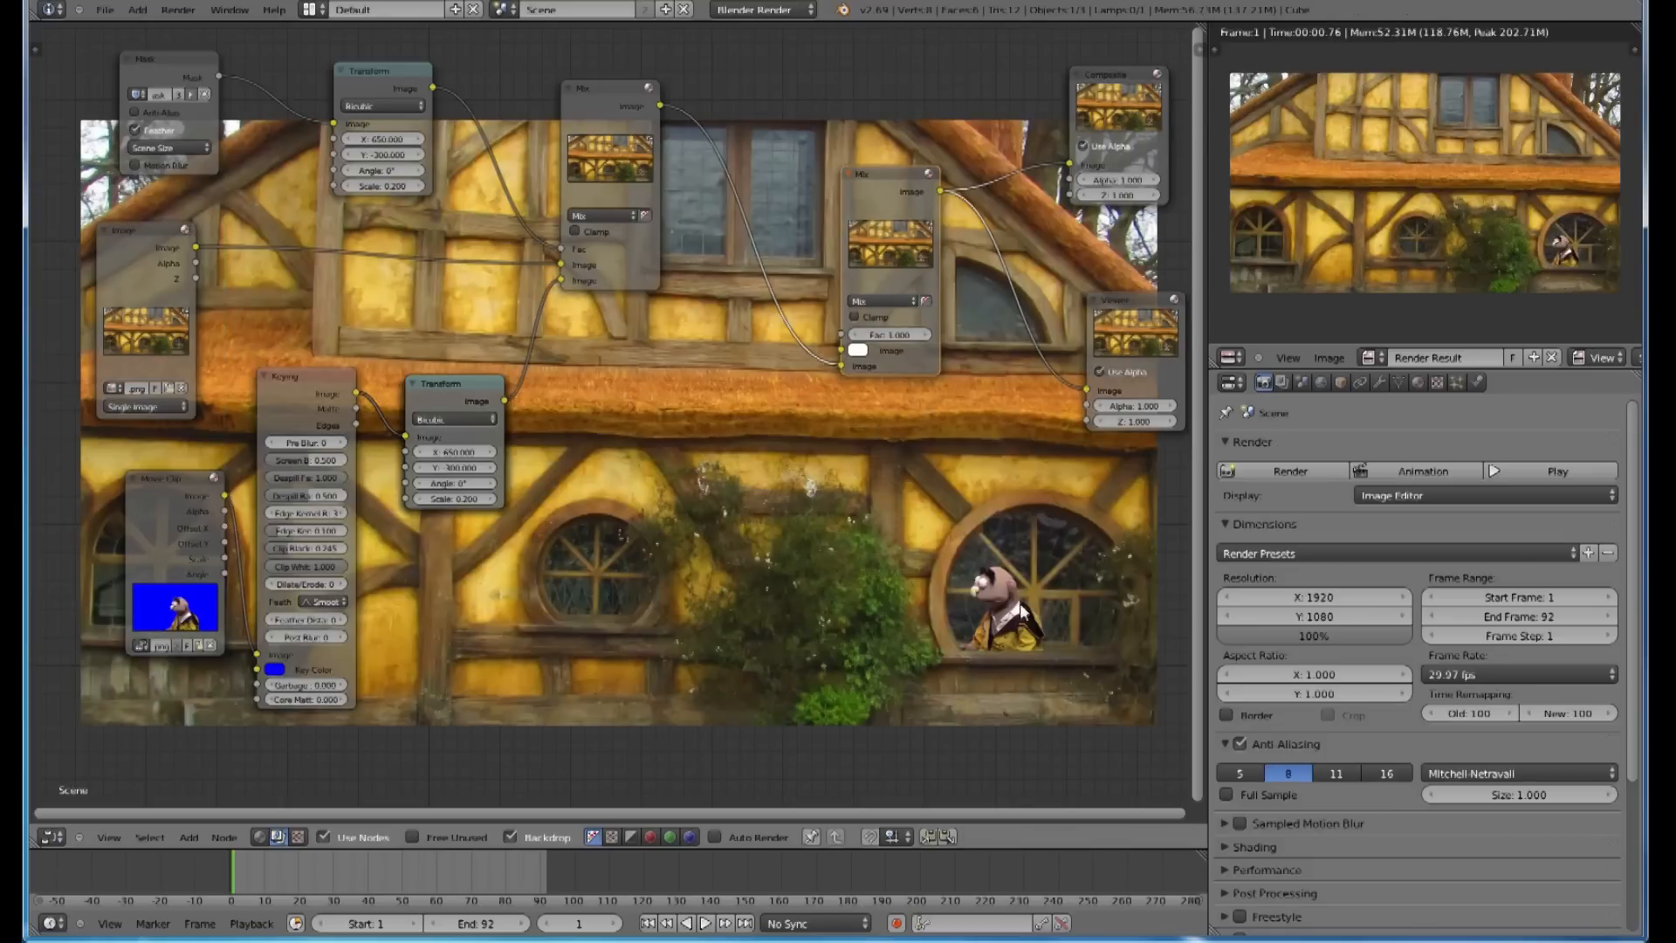
mouse_move(827, 346)
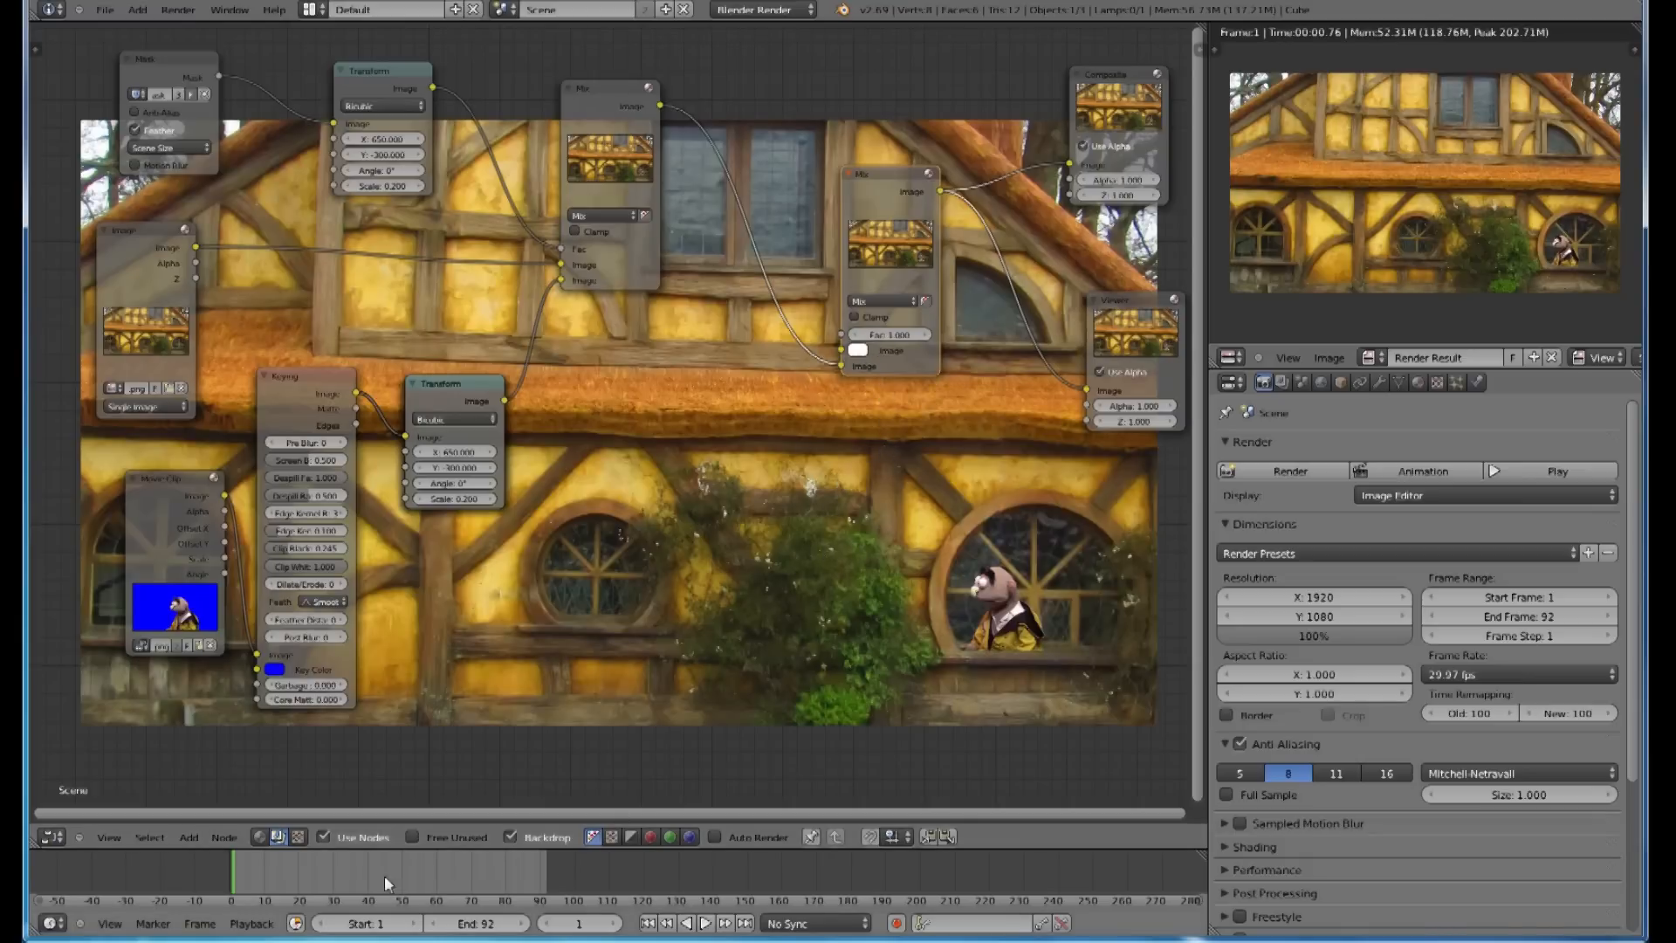
Step: Add a Mask input node using the window mask to drive the second Mix's Fac
left_click(188, 837)
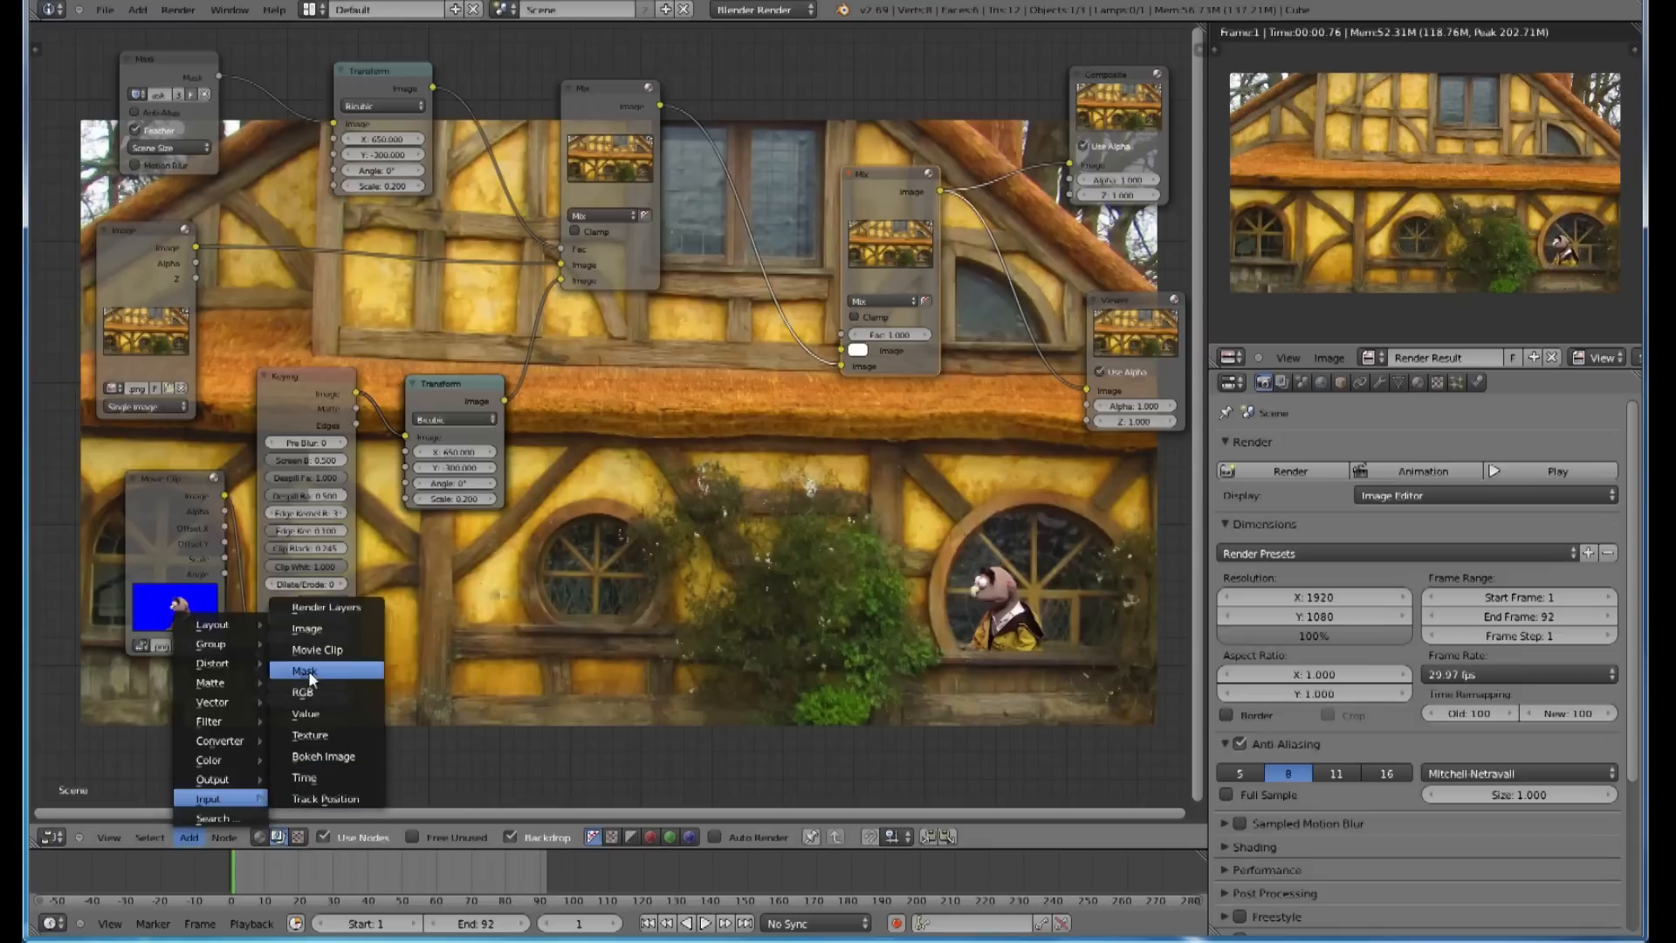
left_click(305, 671)
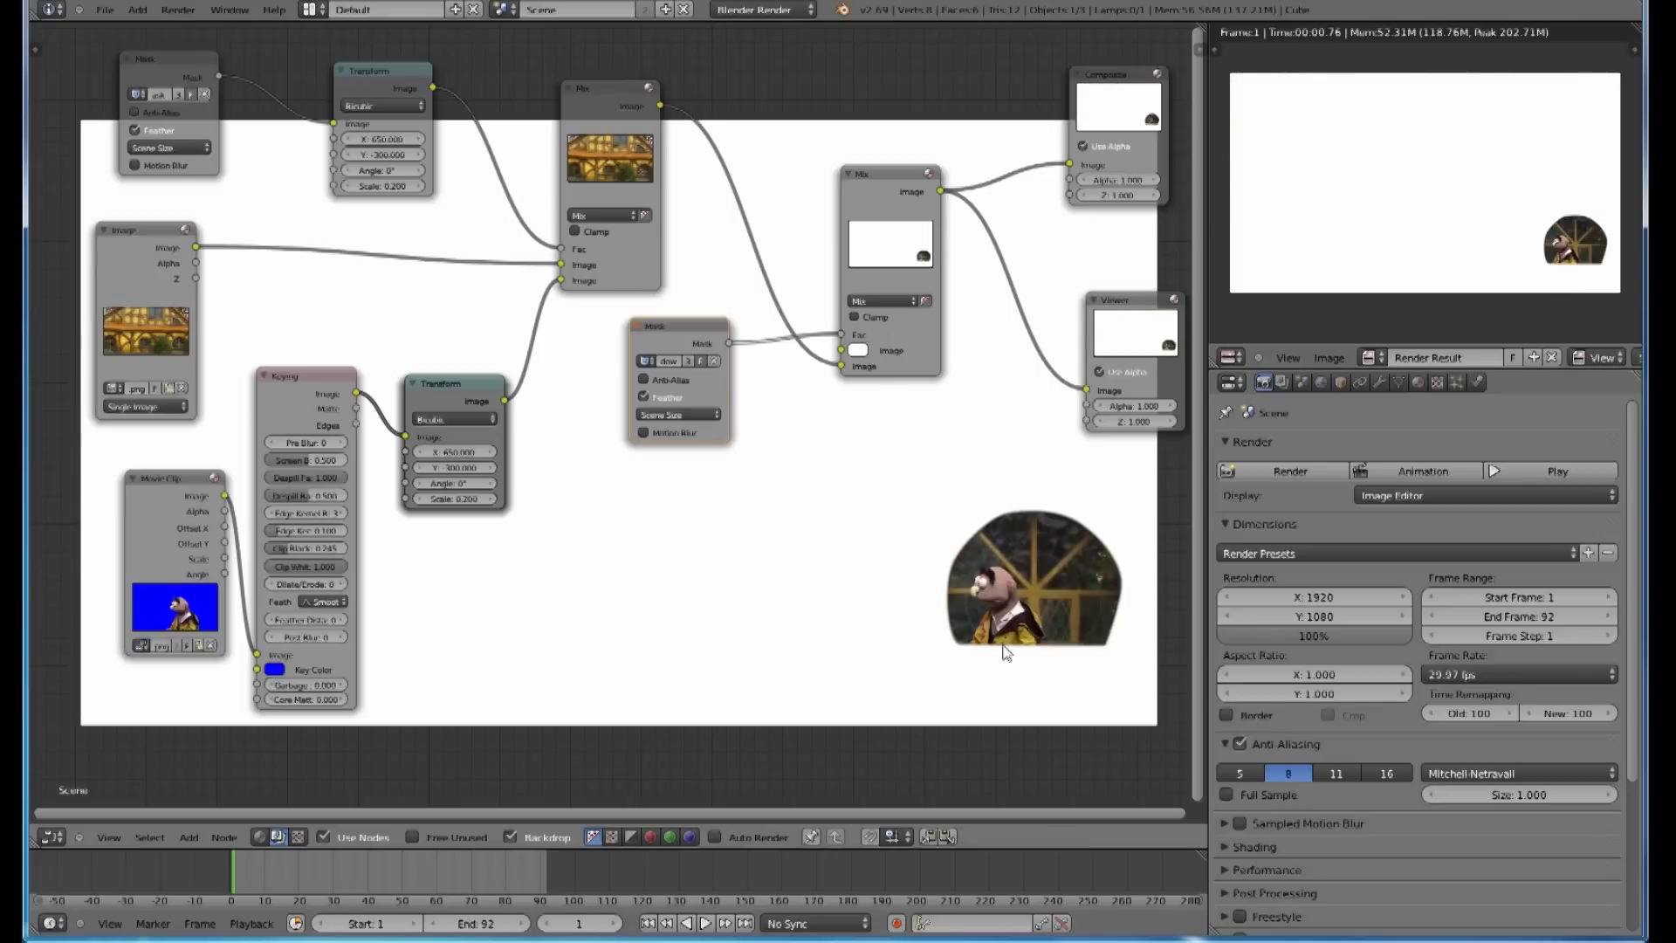
mouse_move(833, 355)
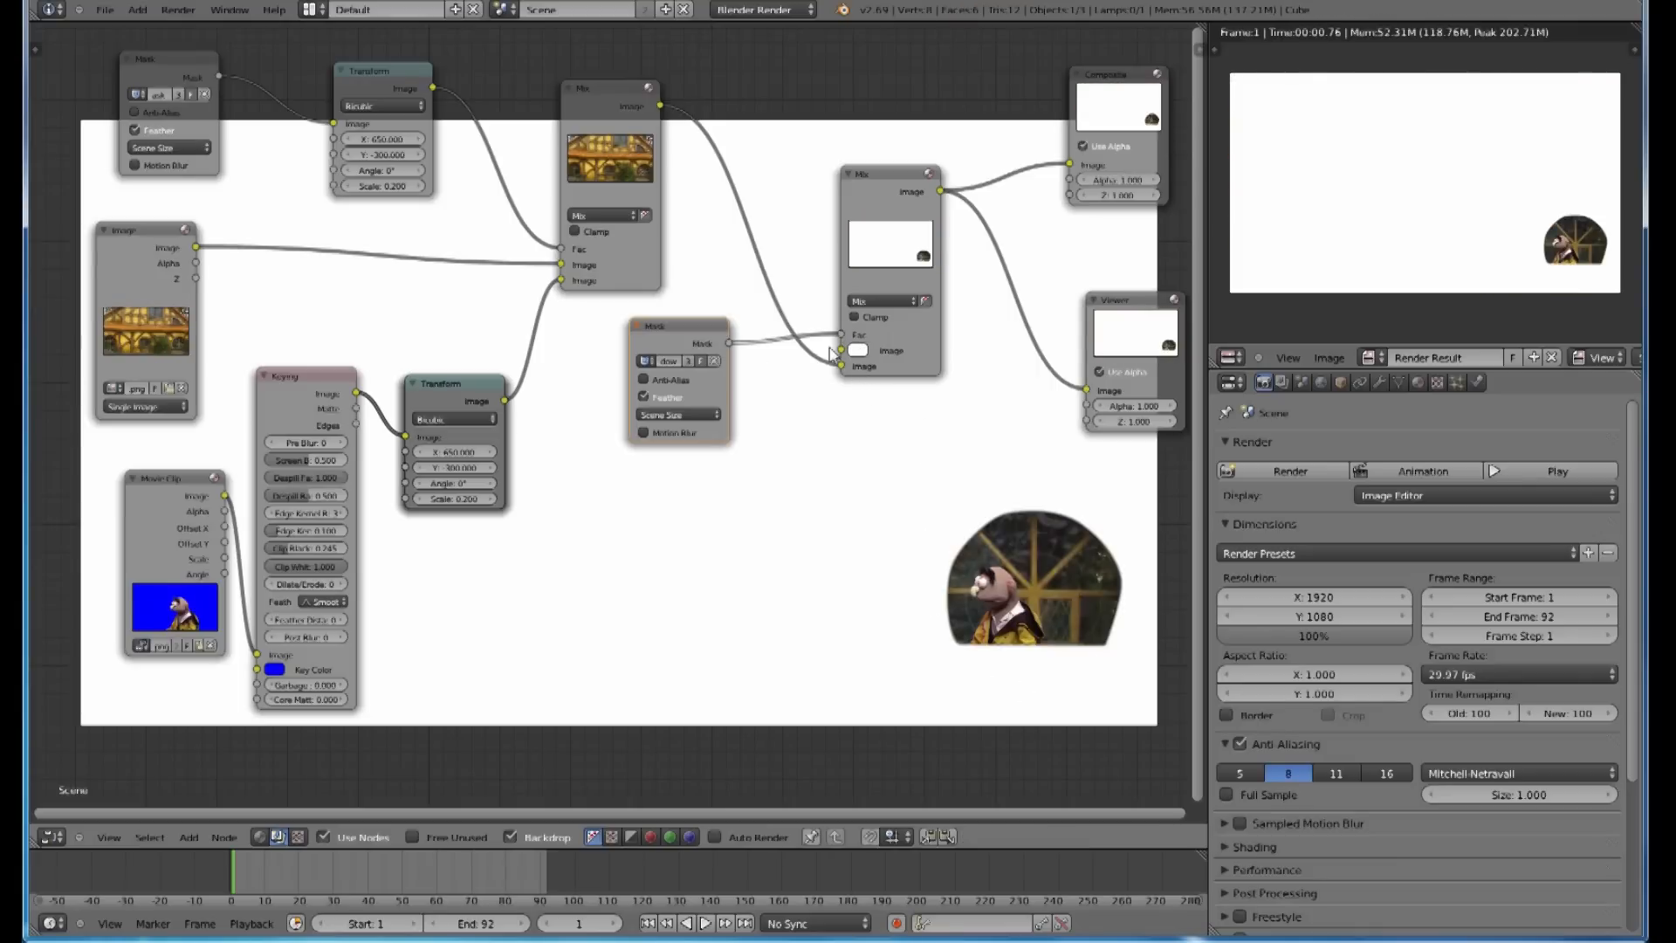
mouse_move(875, 392)
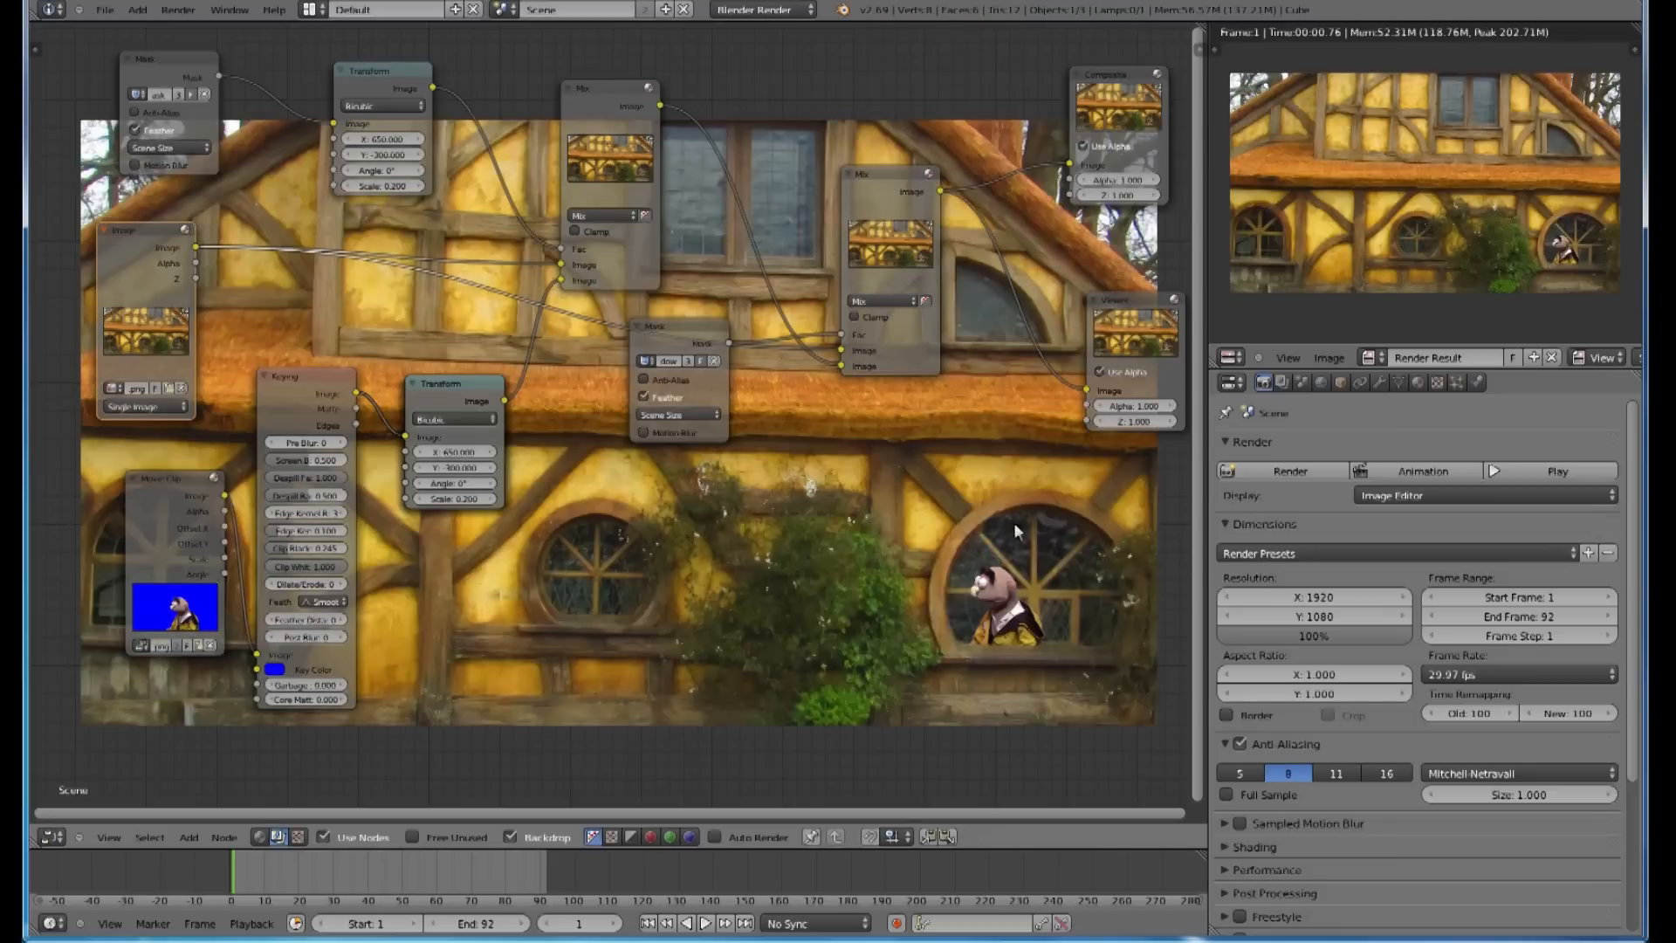
mouse_move(1074, 584)
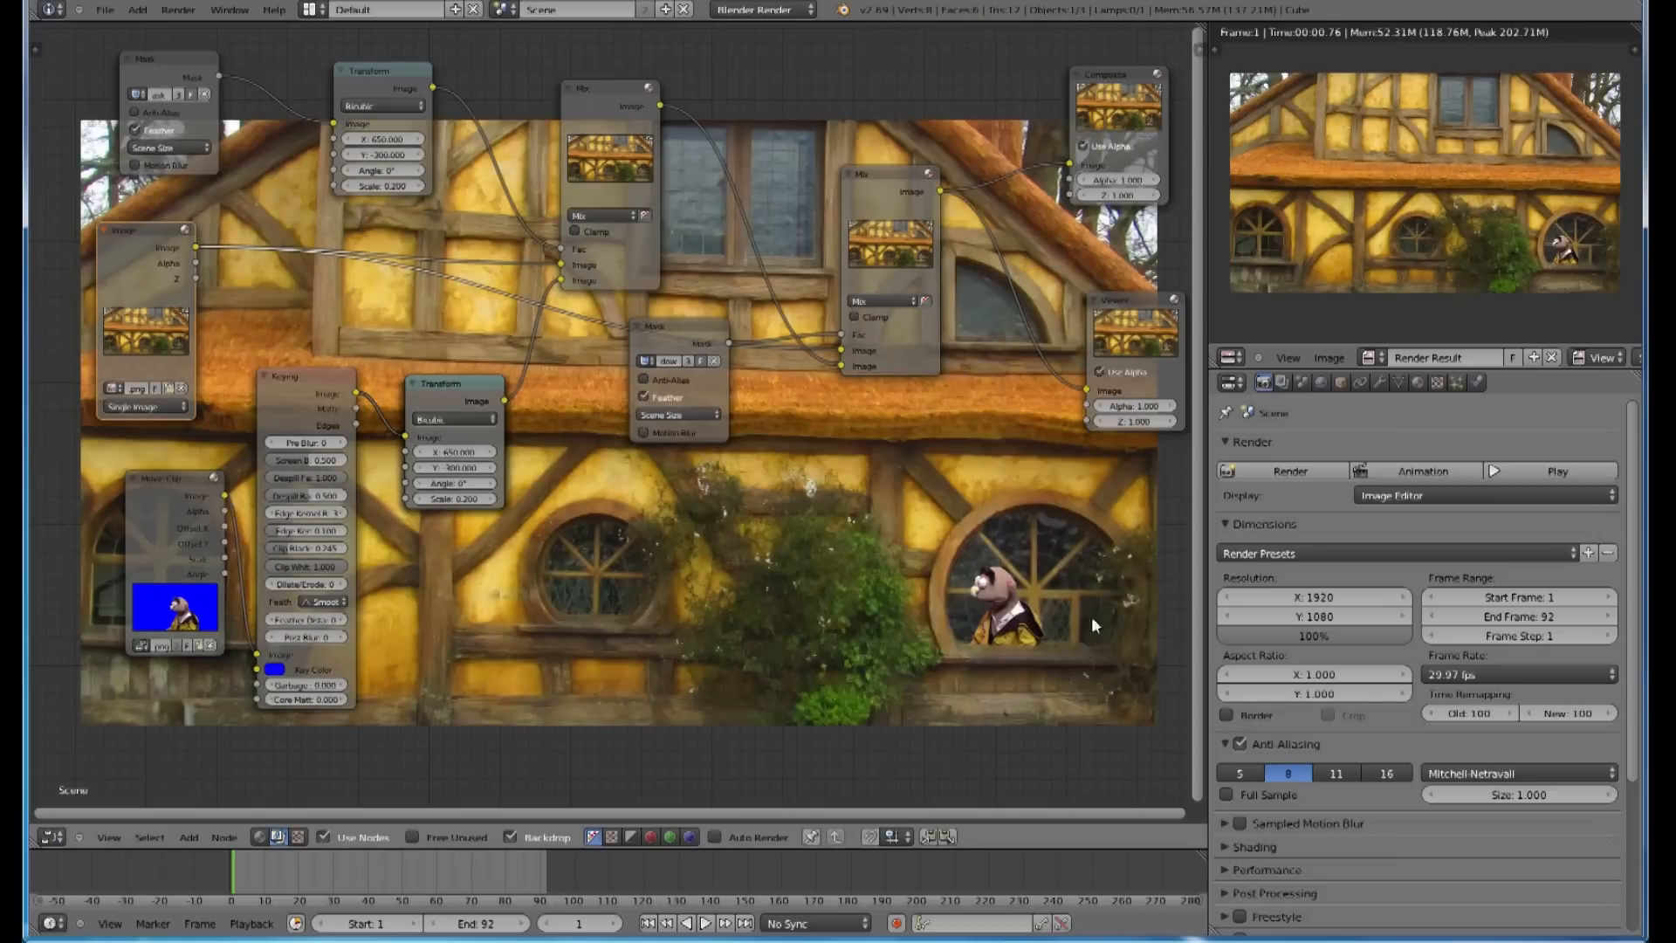
mouse_move(1056, 585)
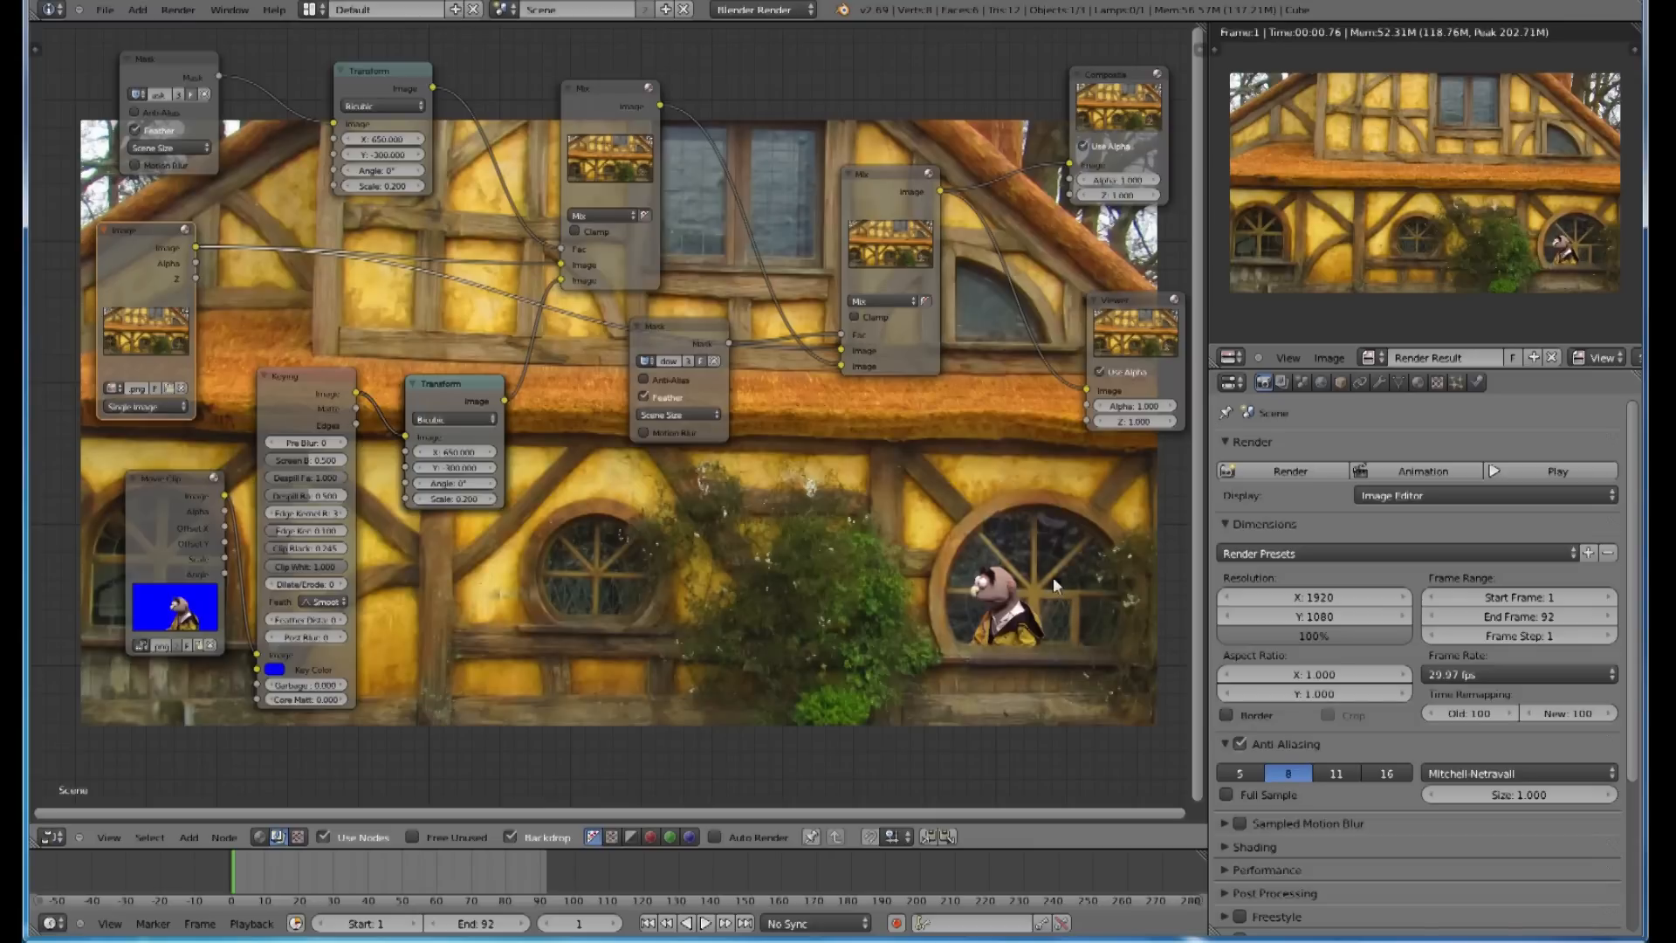
mouse_move(985, 669)
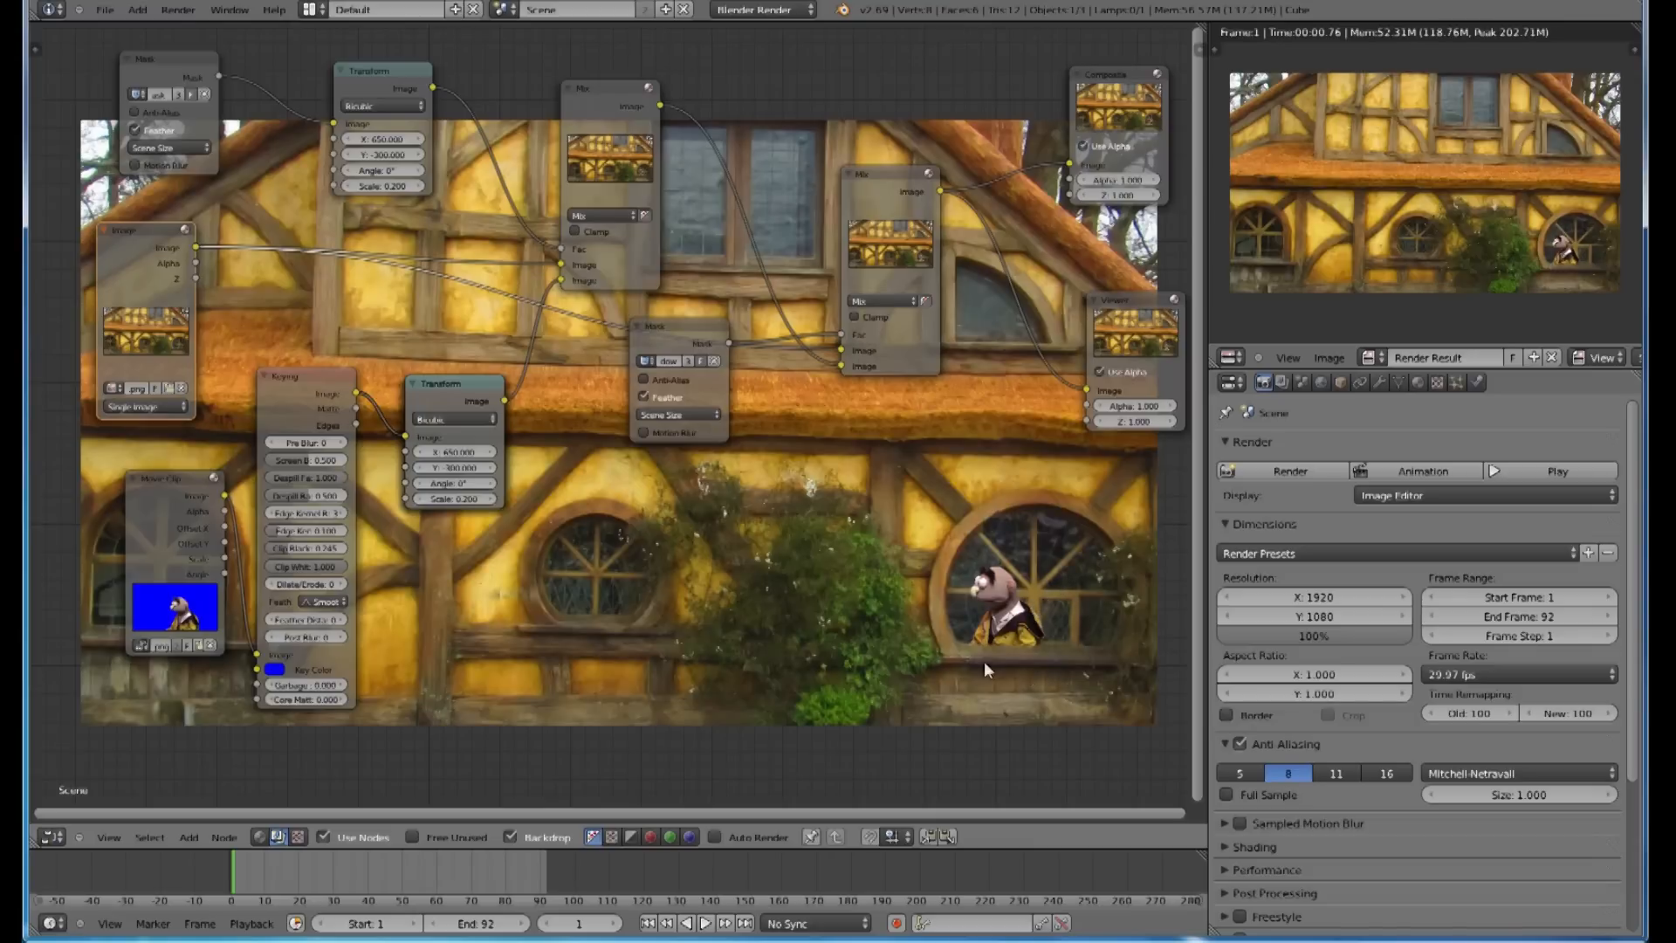
mouse_move(957, 647)
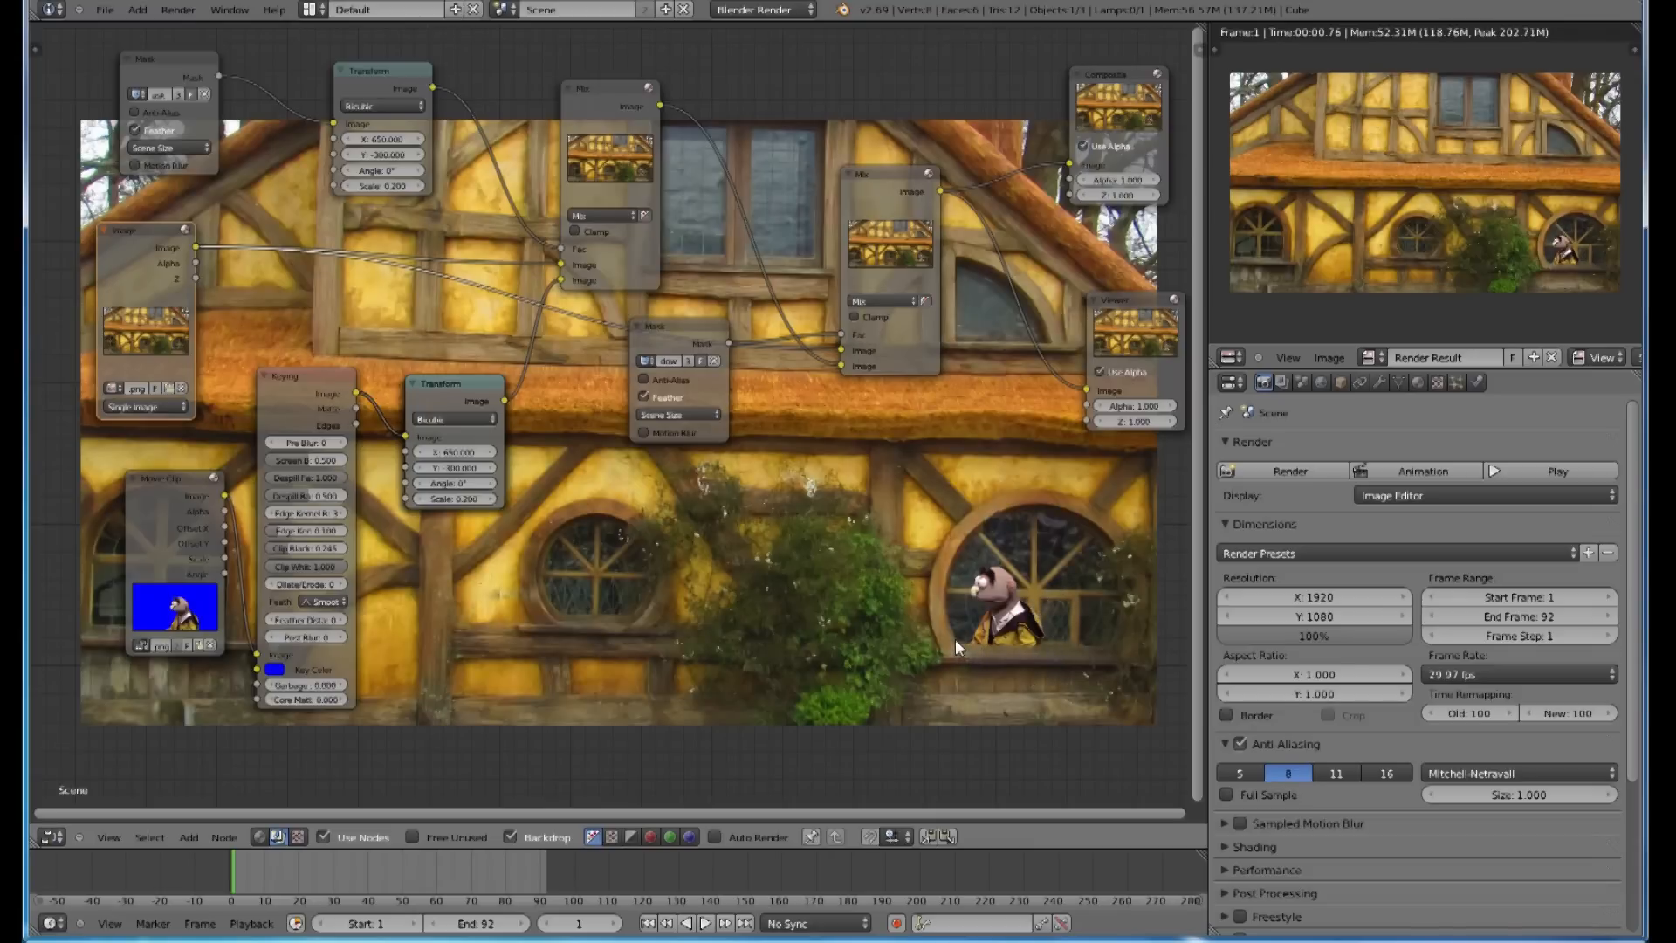
mouse_move(695, 385)
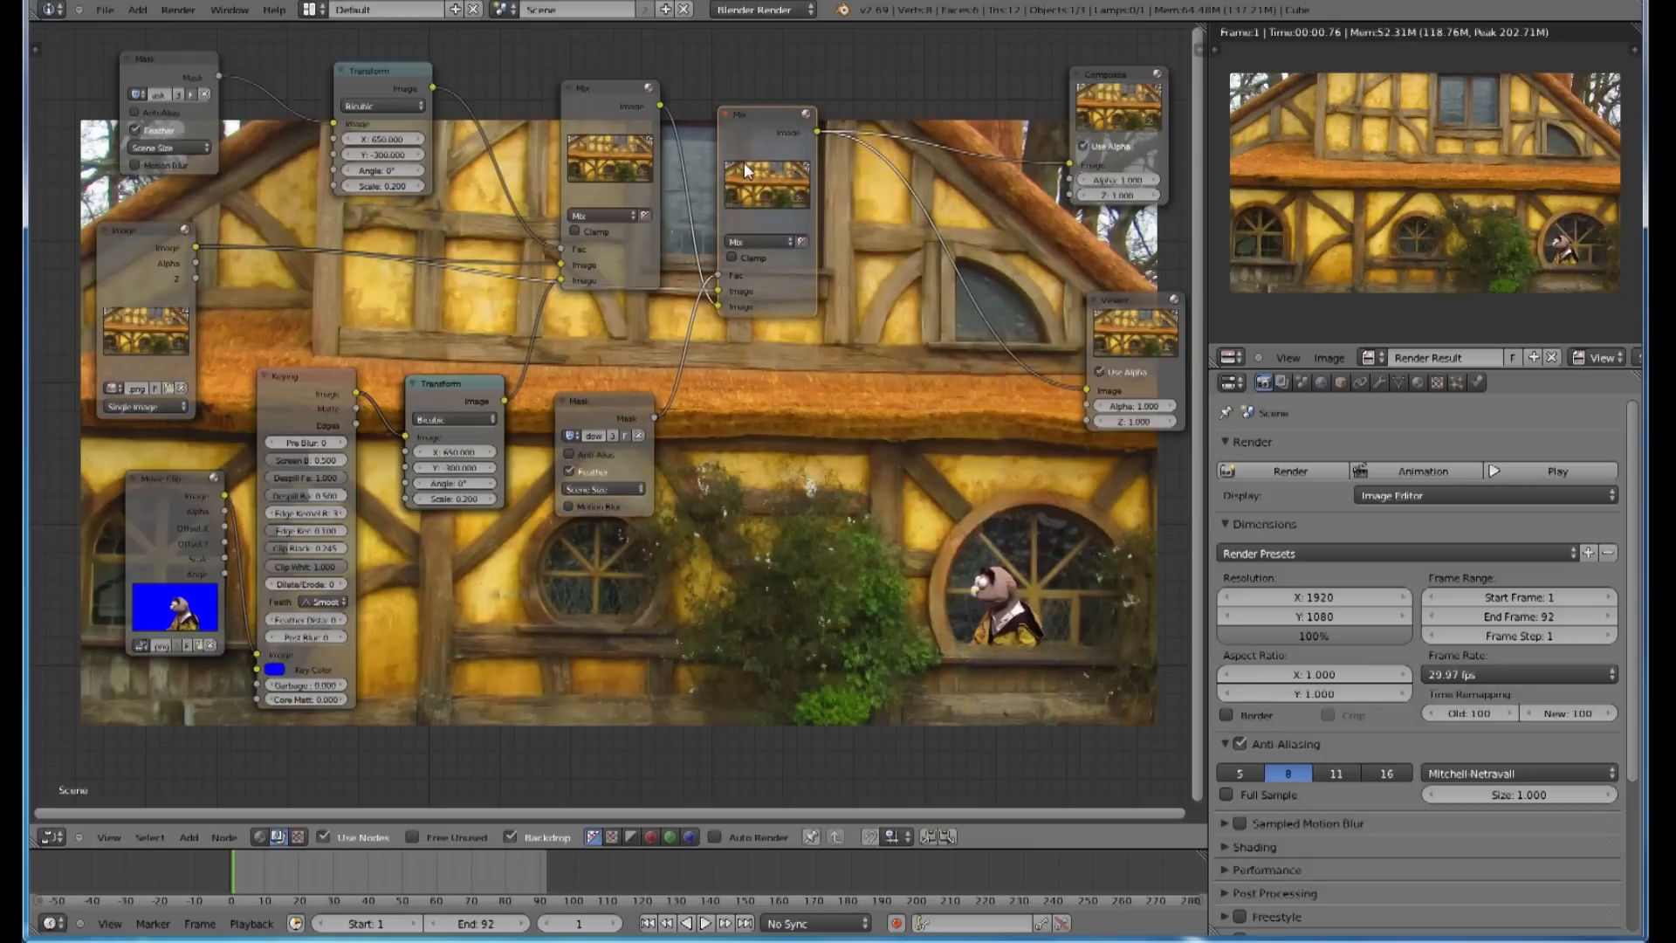
mouse_move(855, 615)
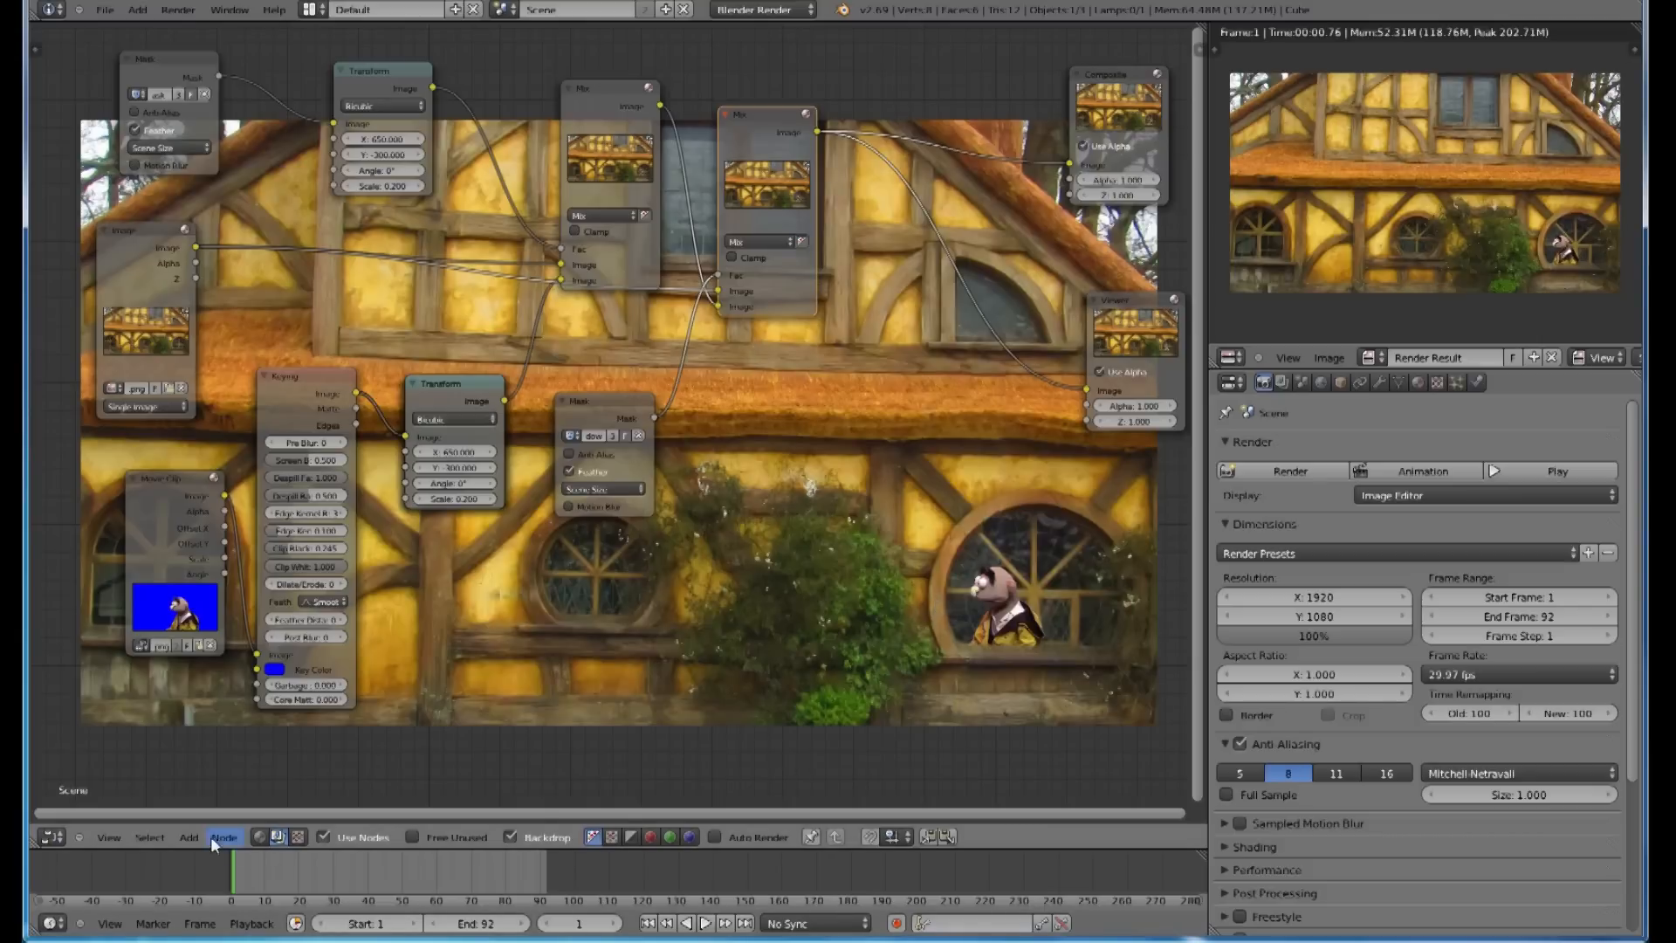
Step: Add a third Color Mix node with its factor at 0.6
left_click(189, 837)
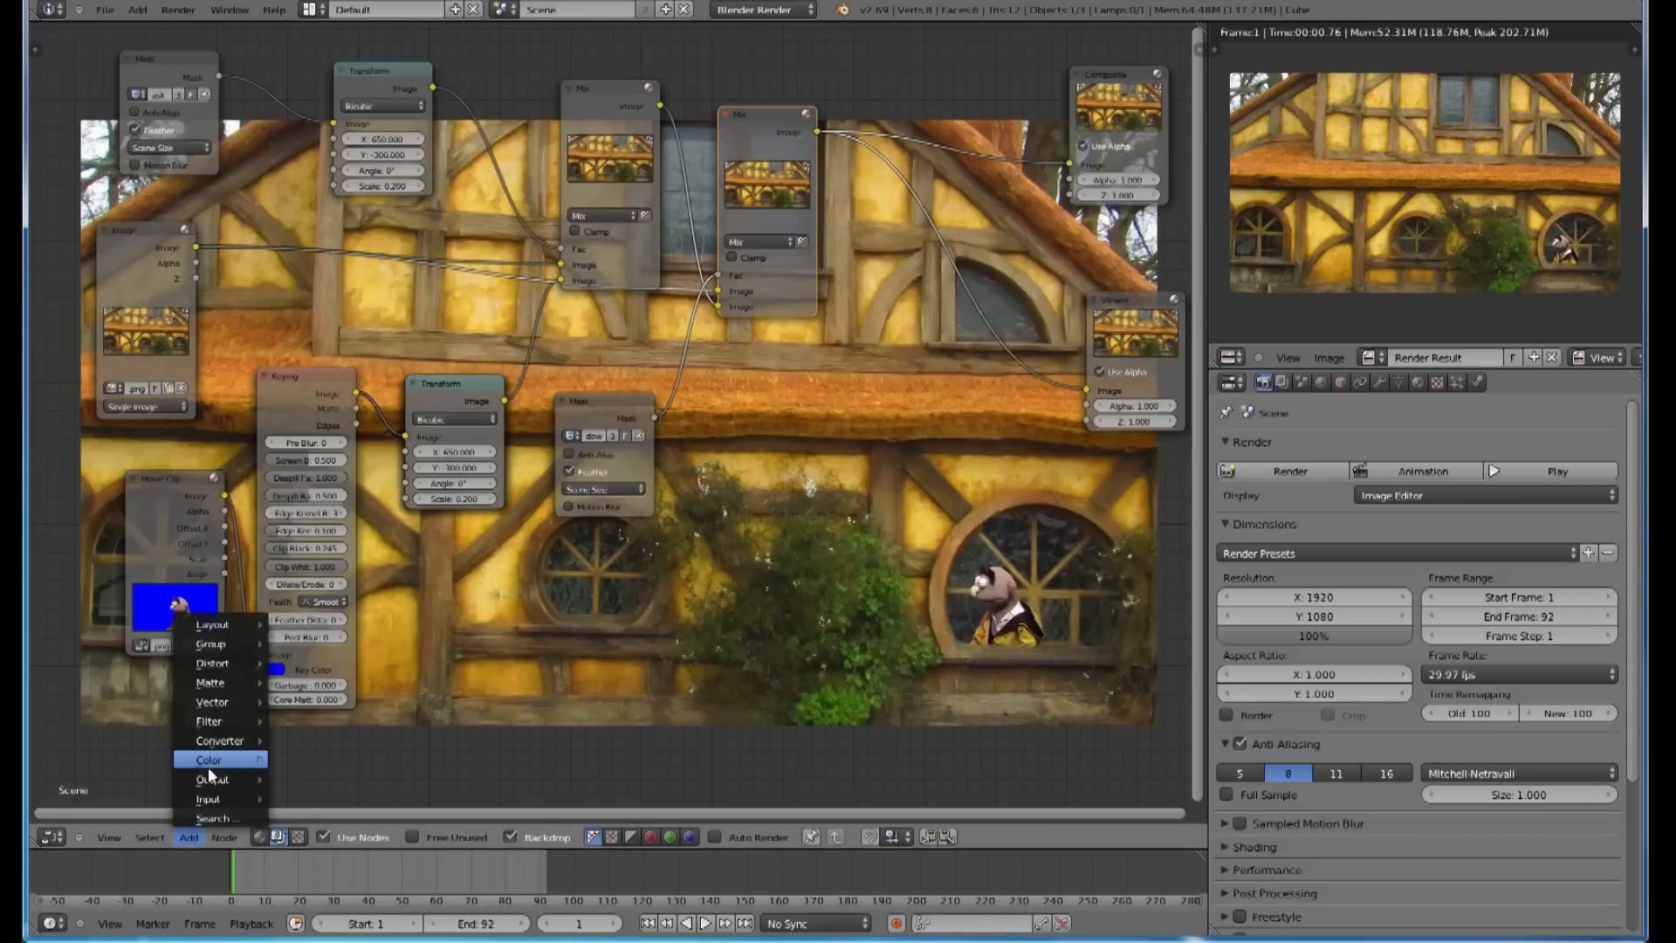
mouse_move(209, 759)
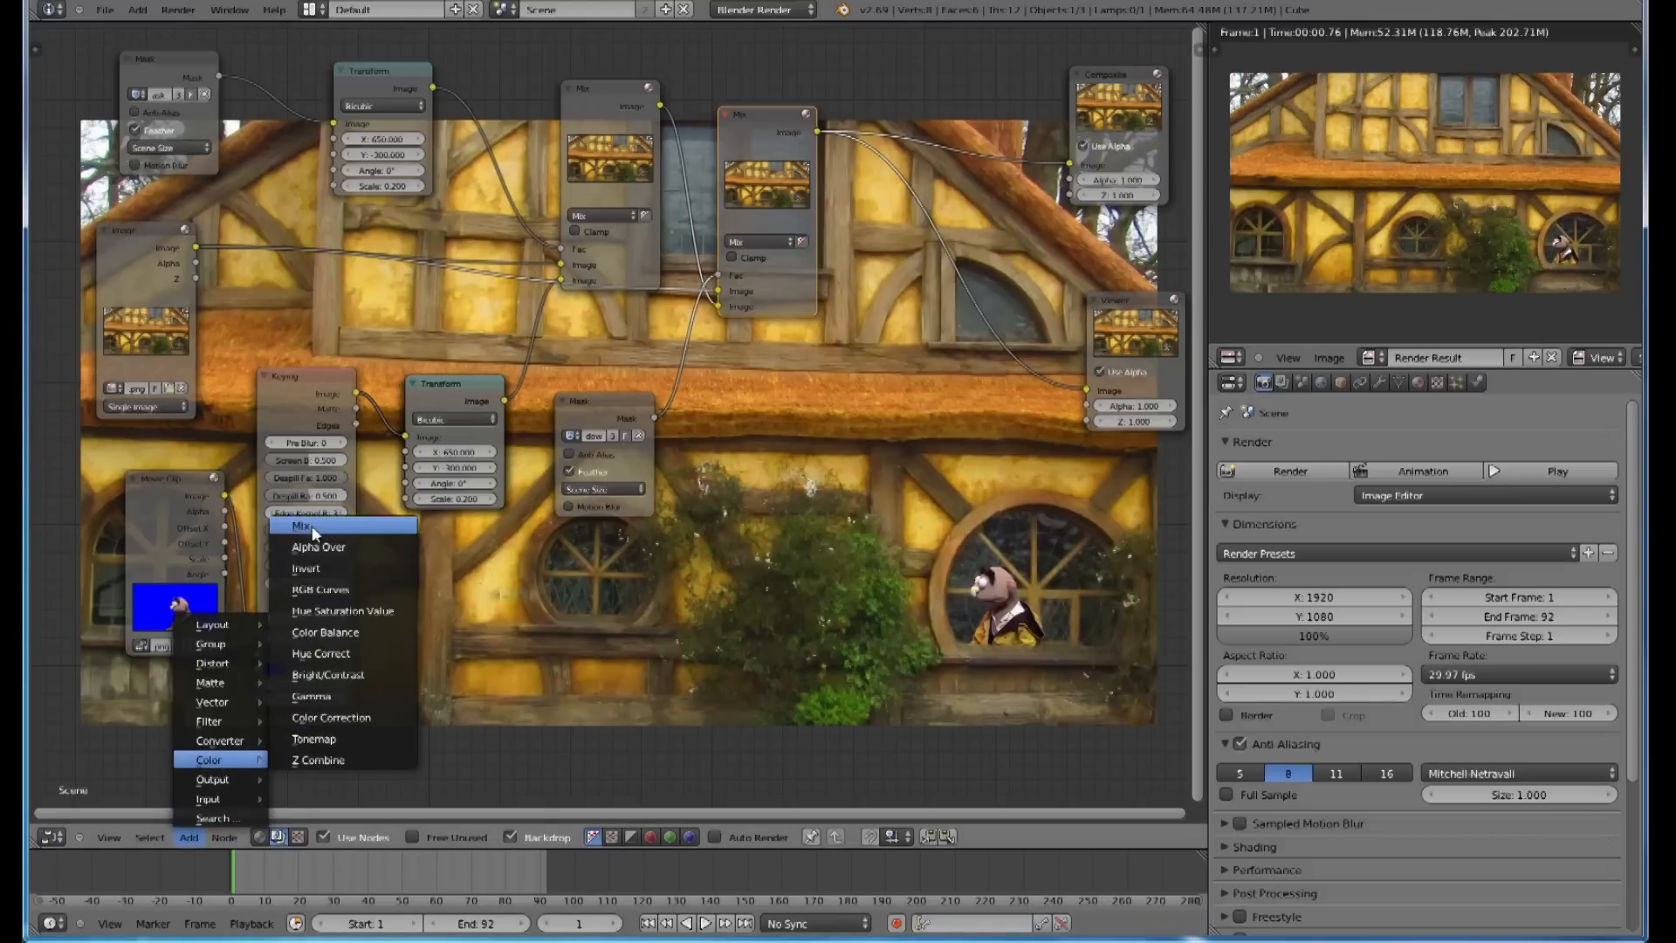
left_click(303, 526)
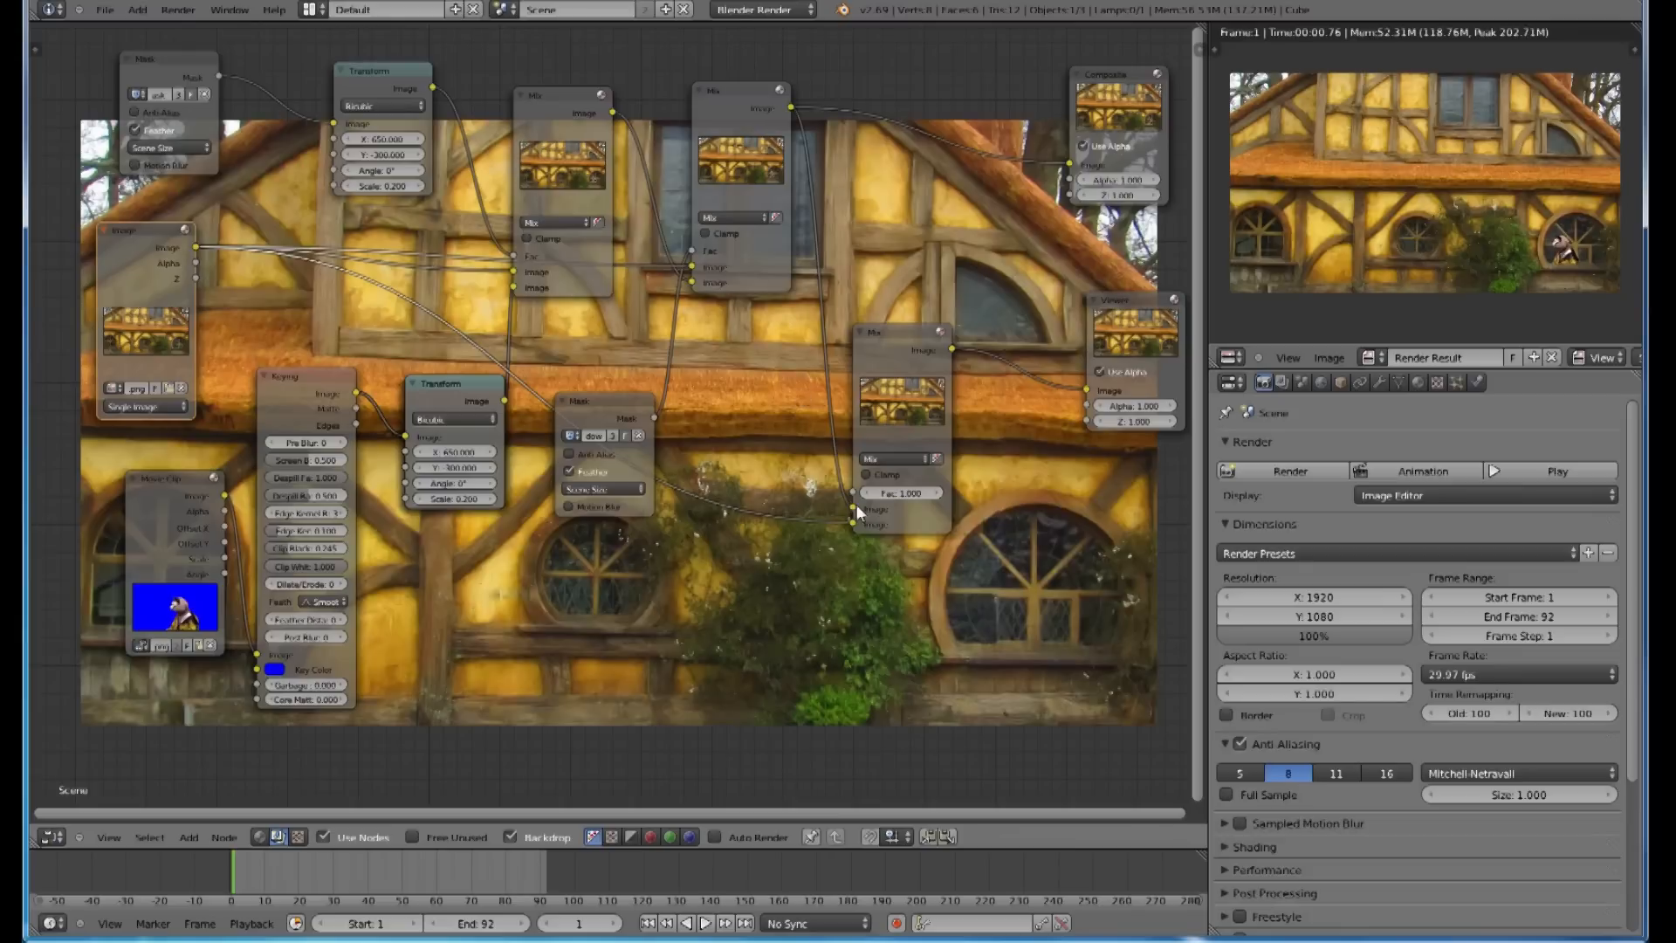
mouse_move(942, 294)
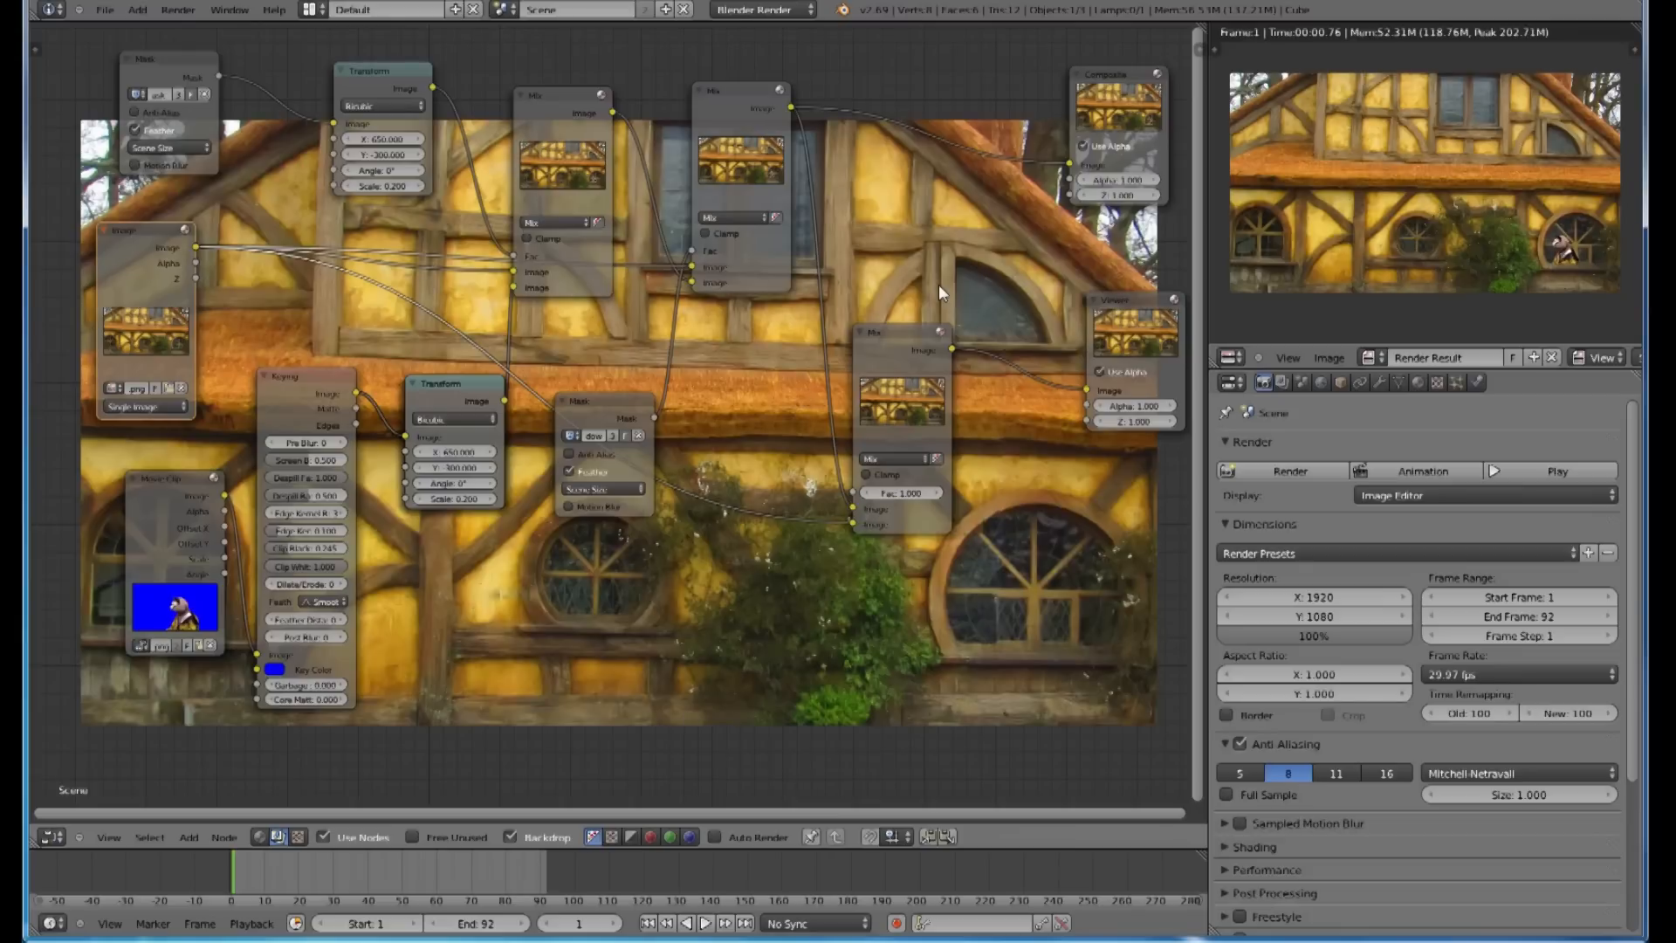
mouse_move(704, 287)
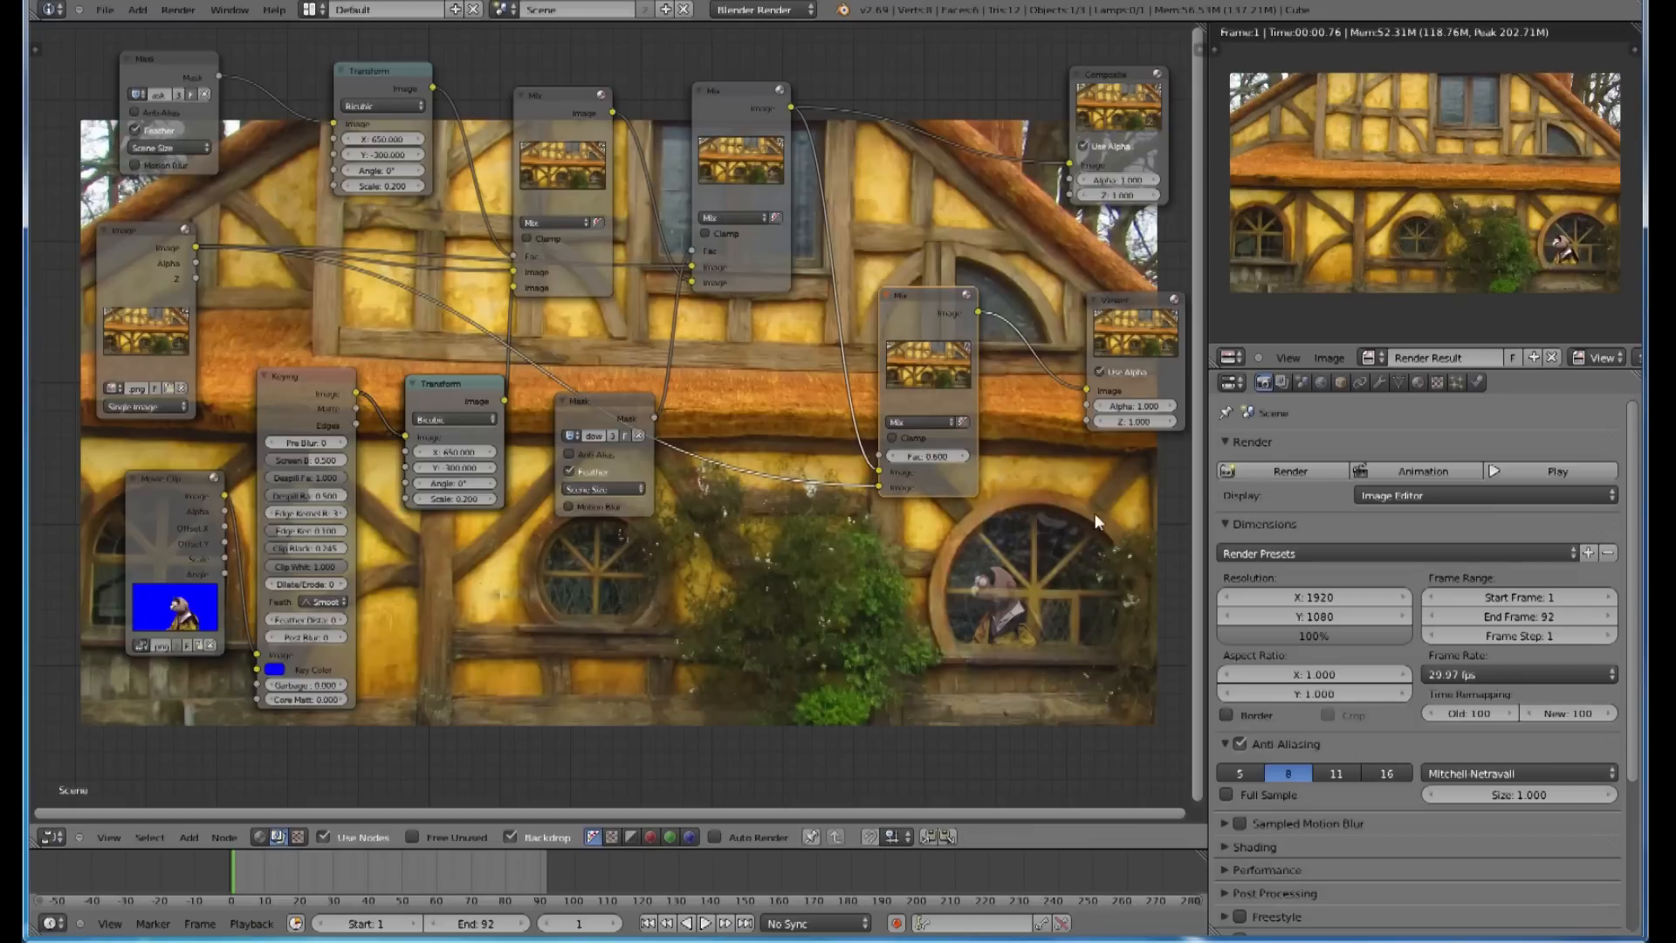
mouse_move(935, 306)
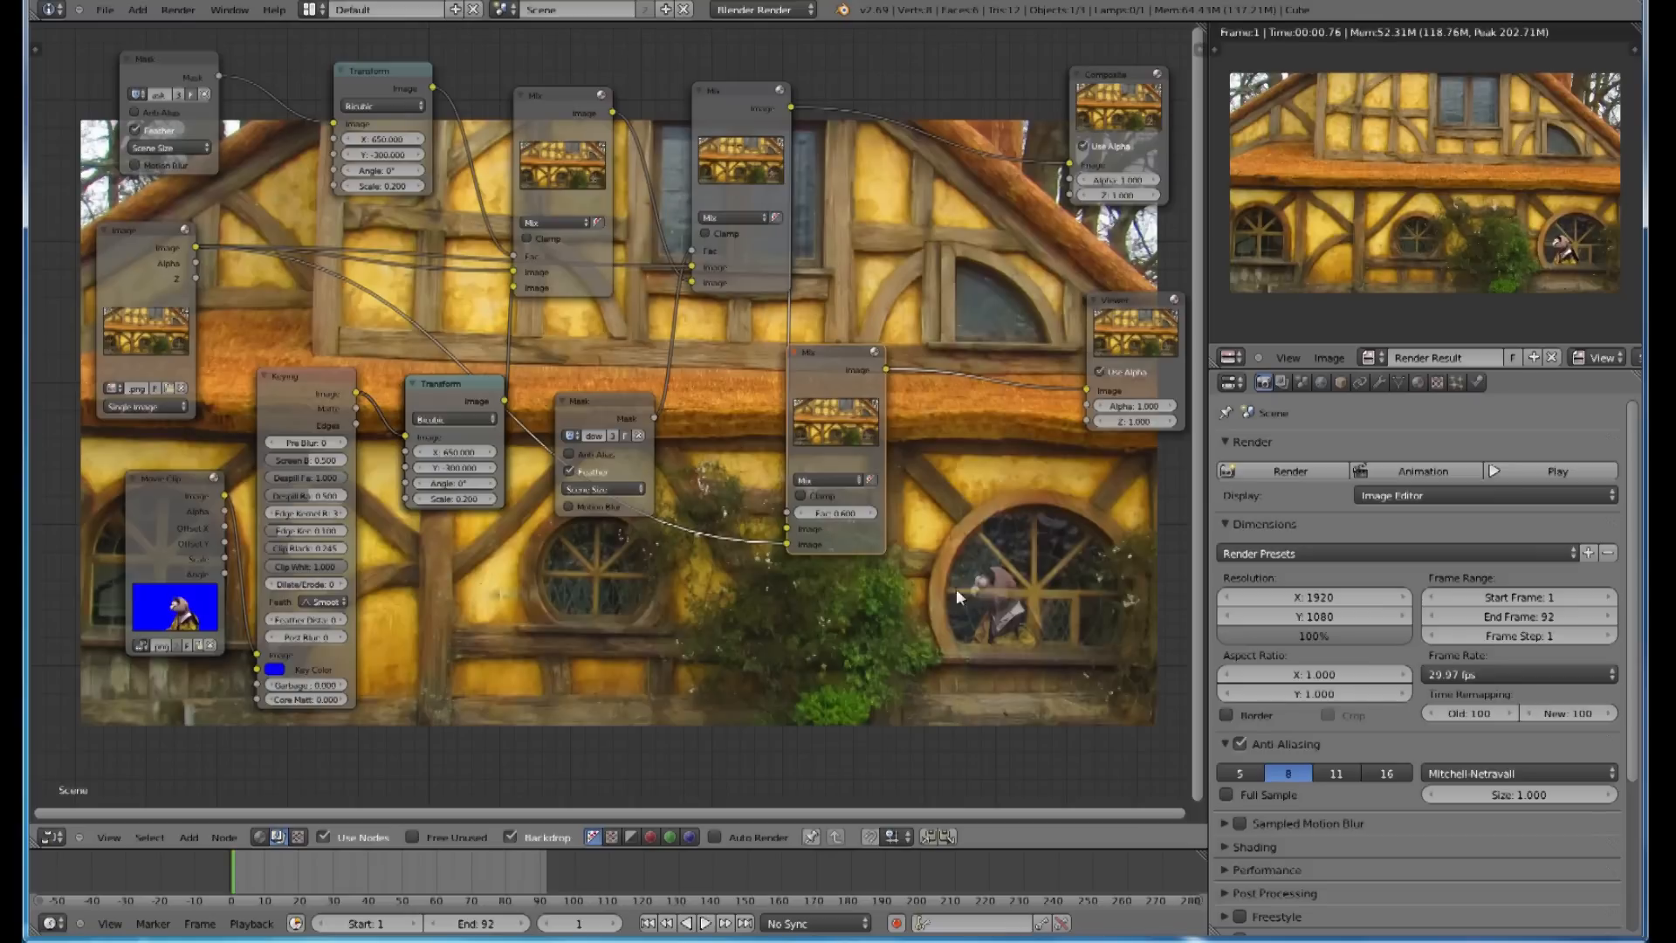
mouse_move(848, 482)
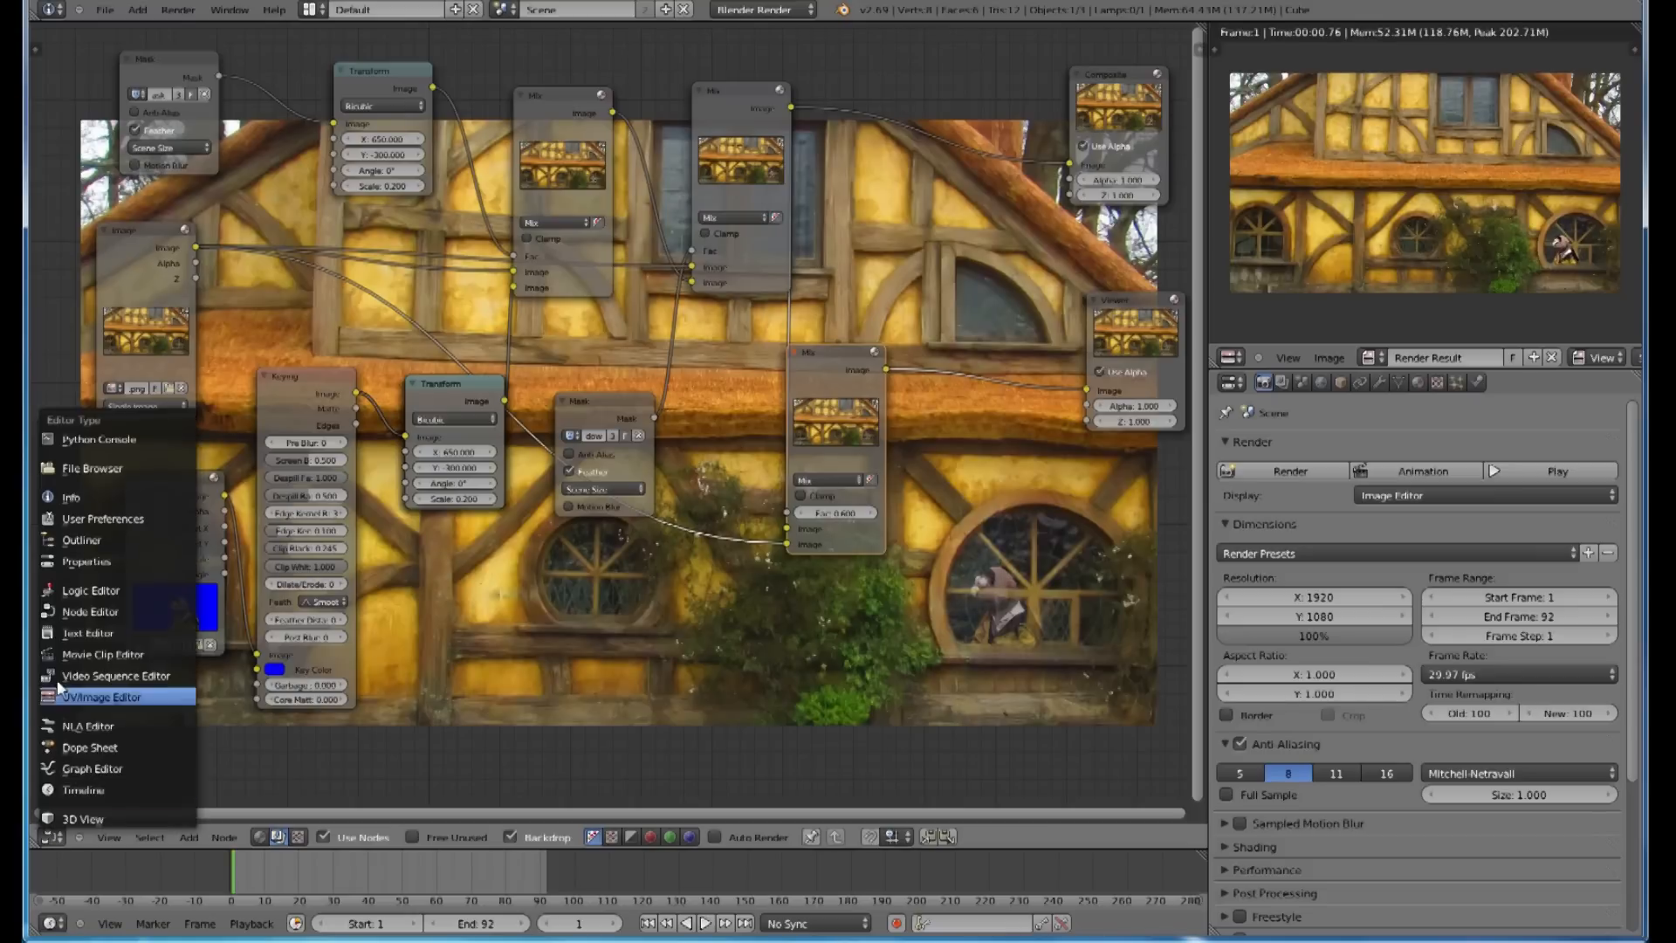
Step: In the Movie Clip Editor, trace the upper-left window pane with mask points
left_click(101, 697)
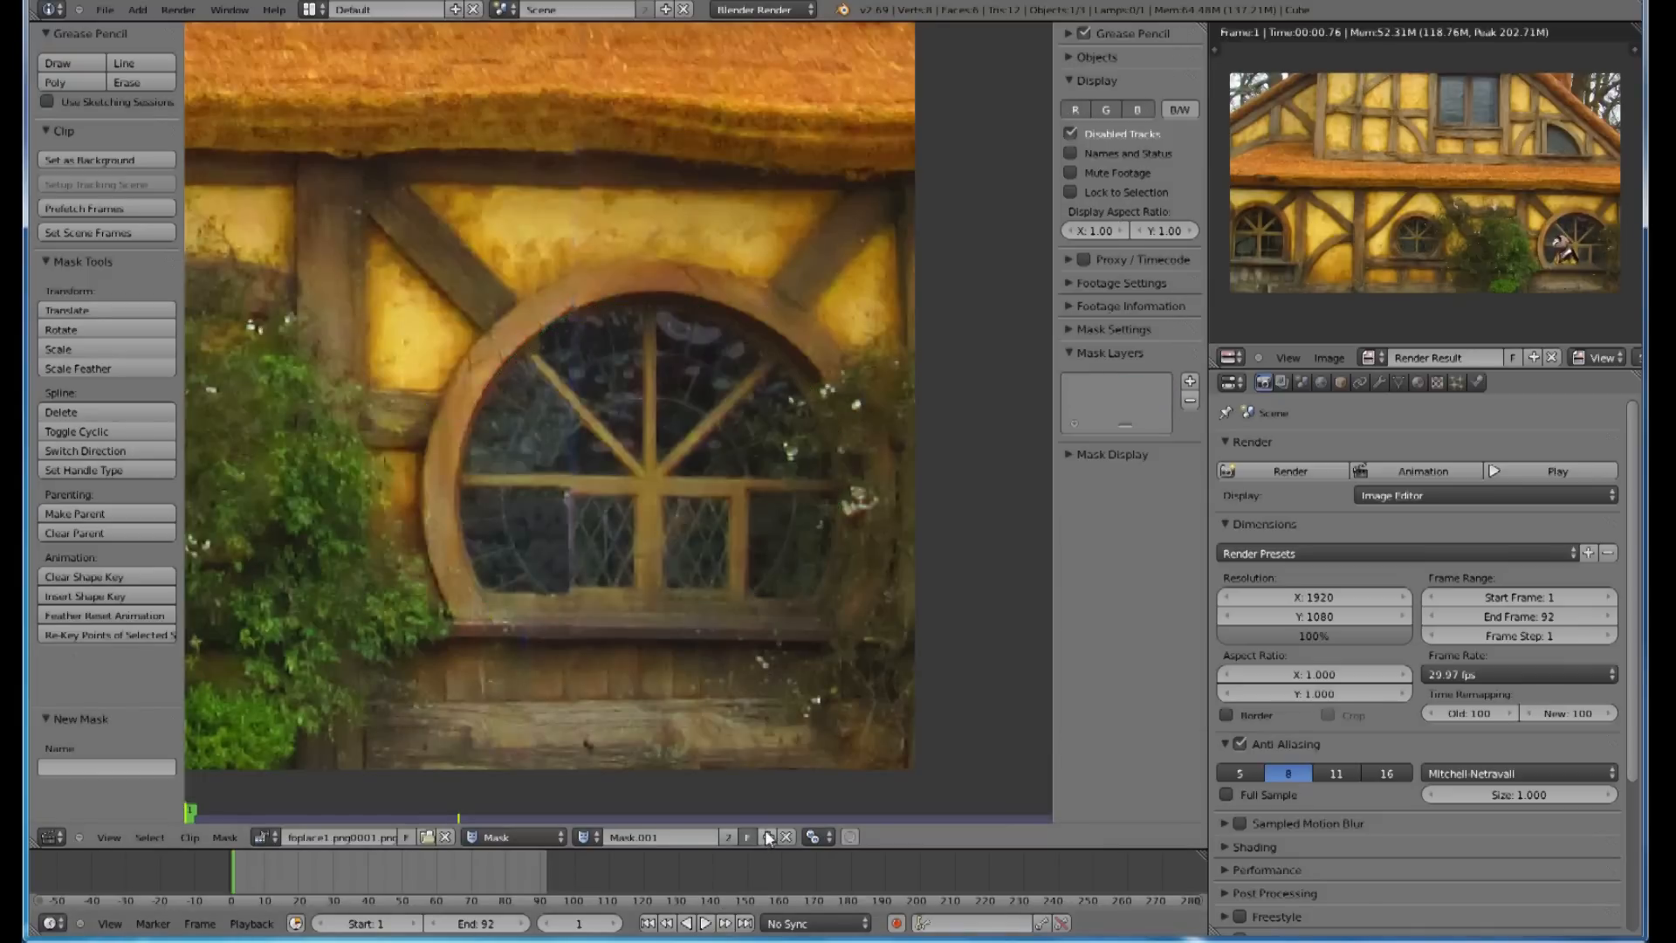
mouse_move(673, 671)
type("windowbars")
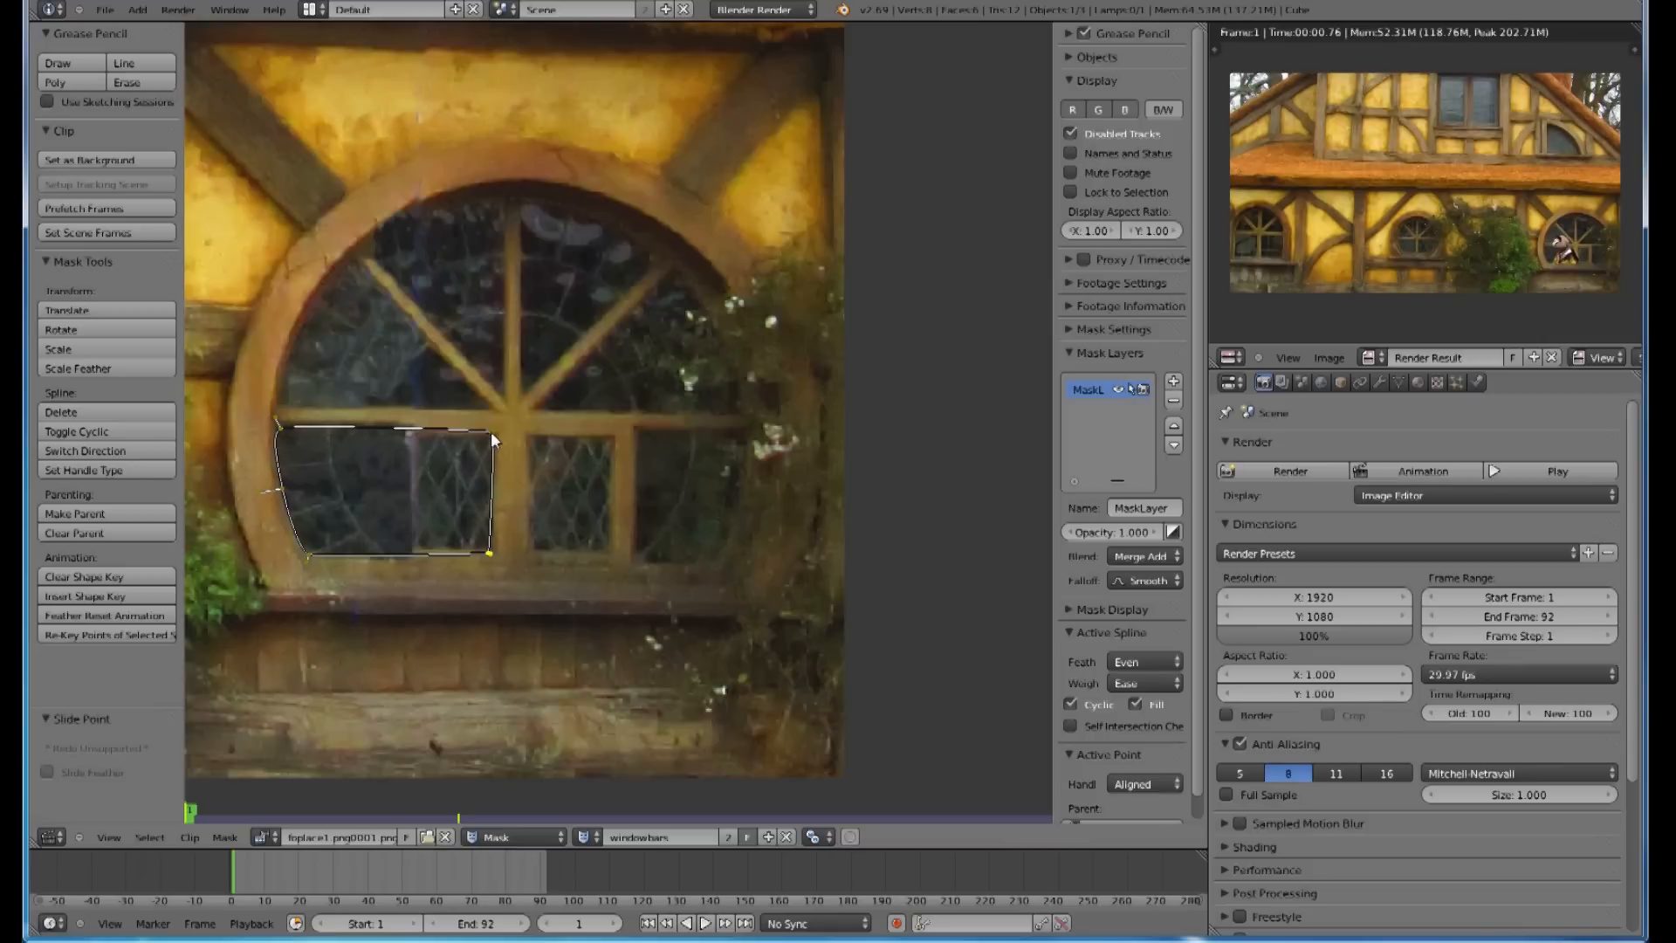
mouse_move(440, 432)
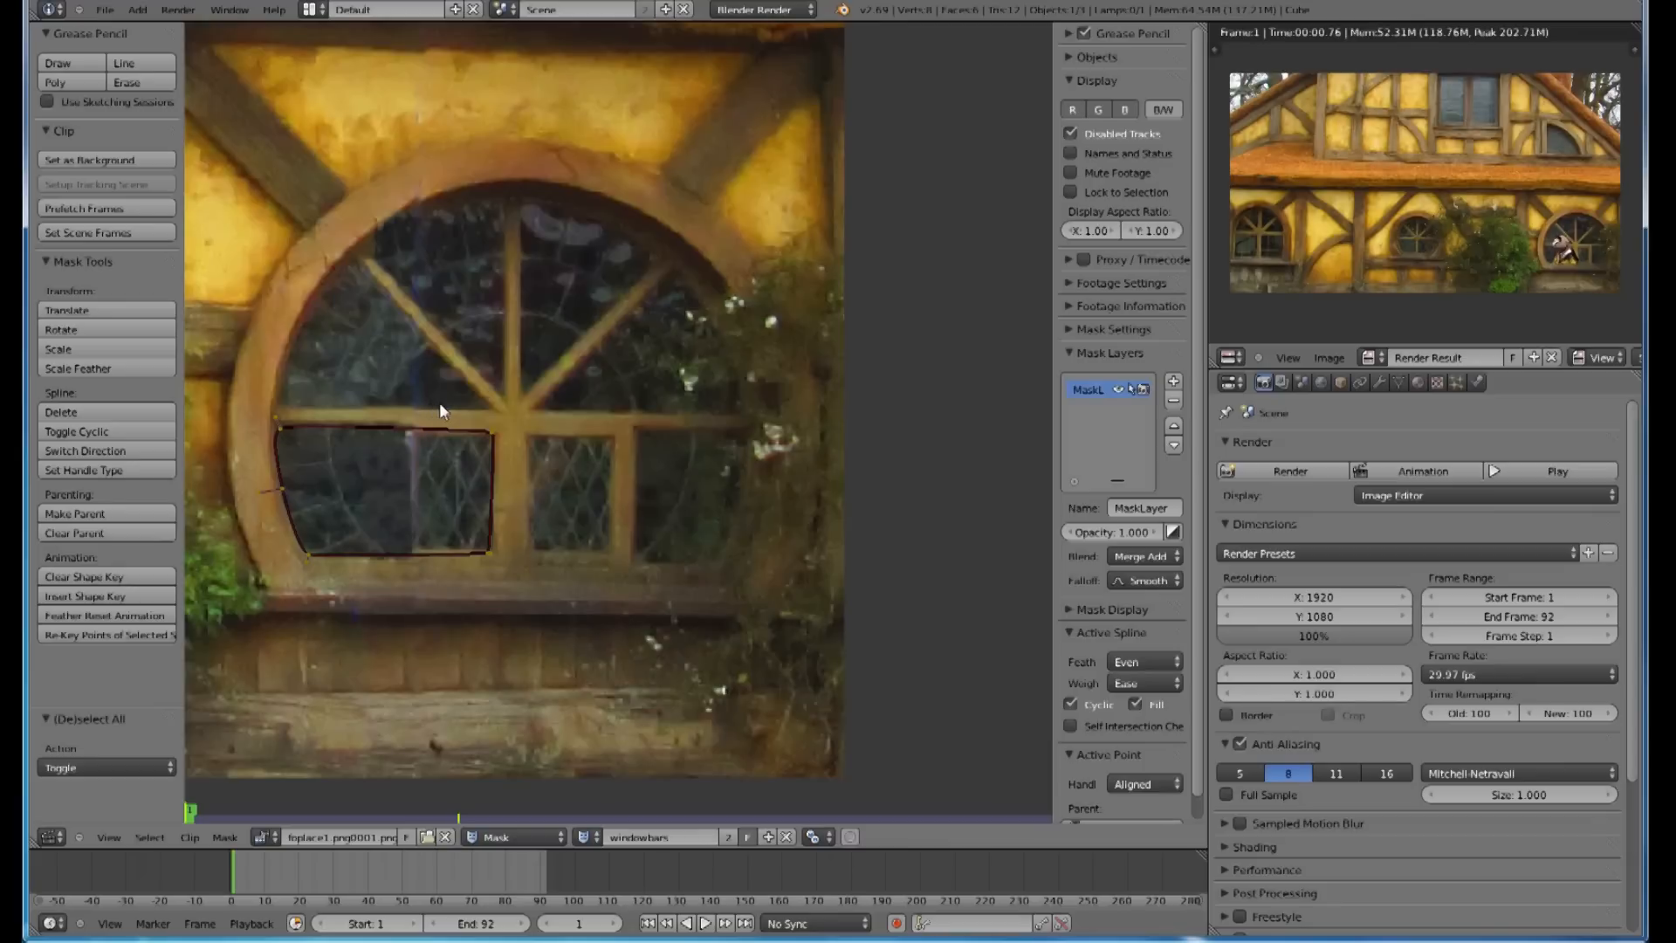
left_click(488, 401)
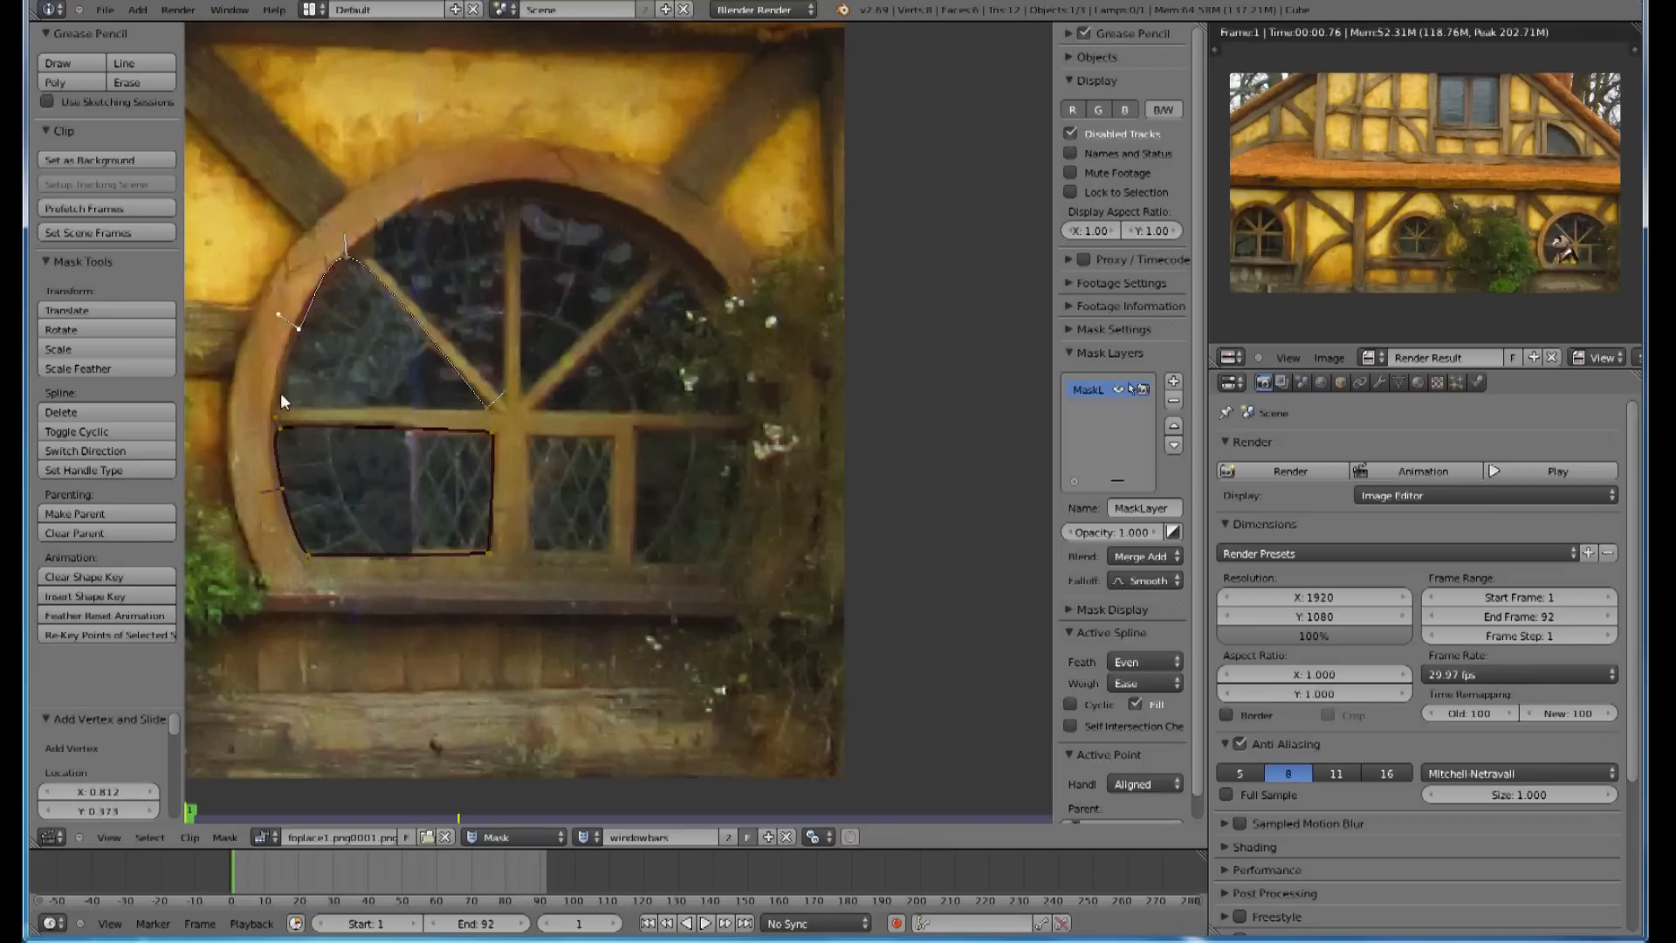
left_click(76, 430)
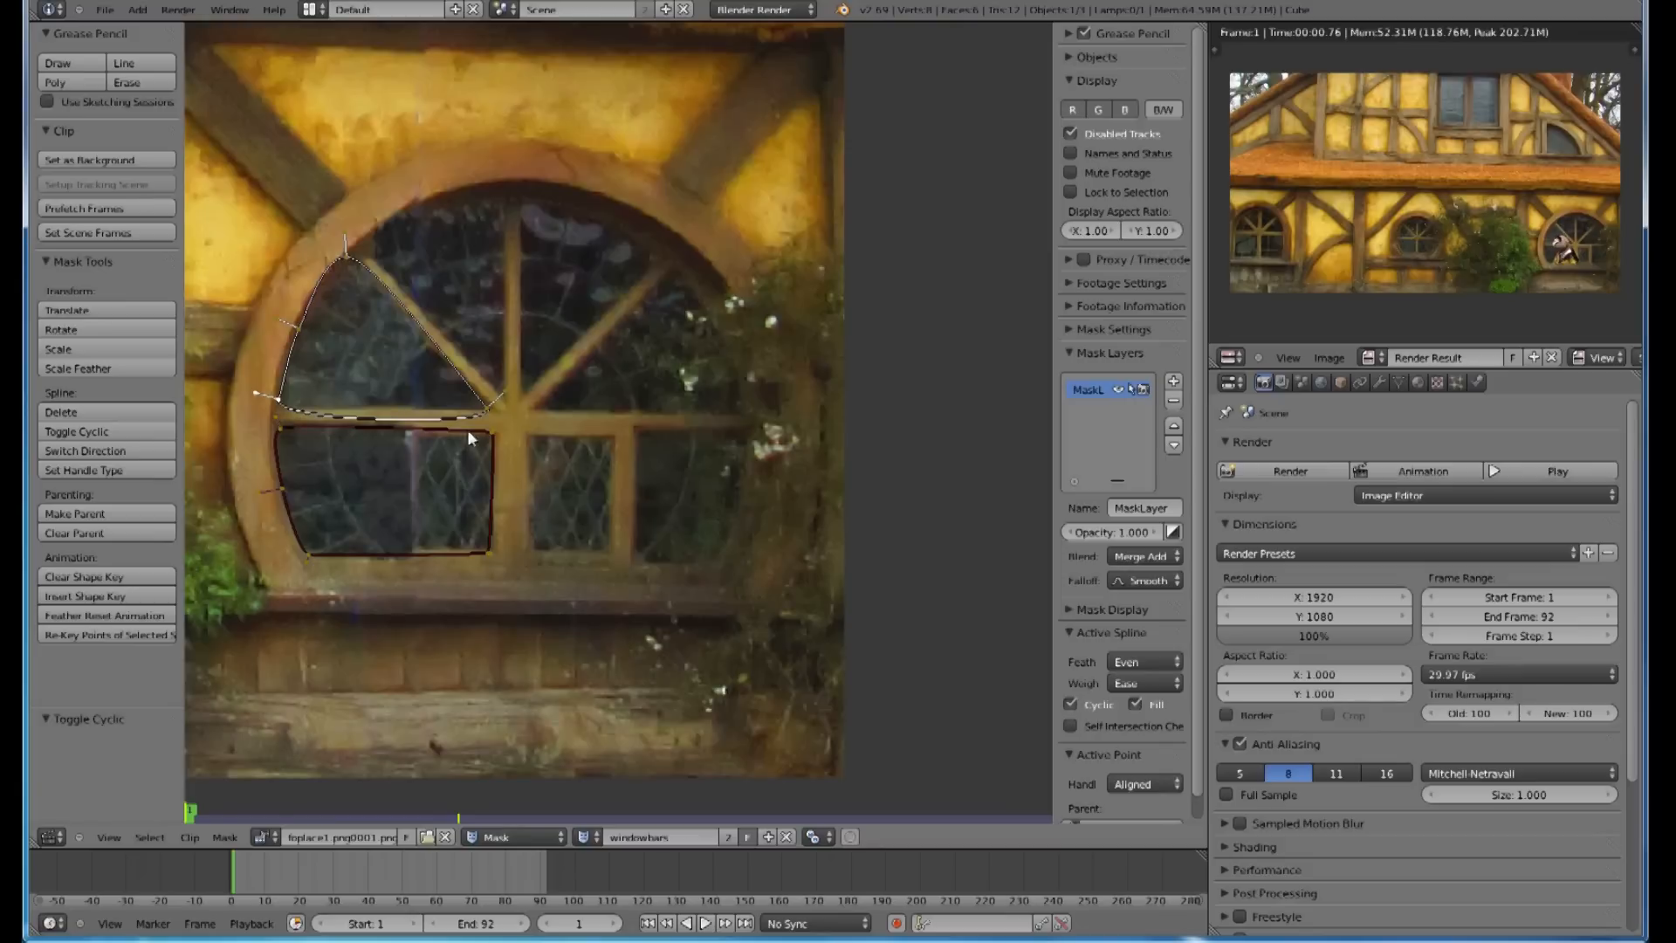
left_click_drag(468, 439, 330, 399)
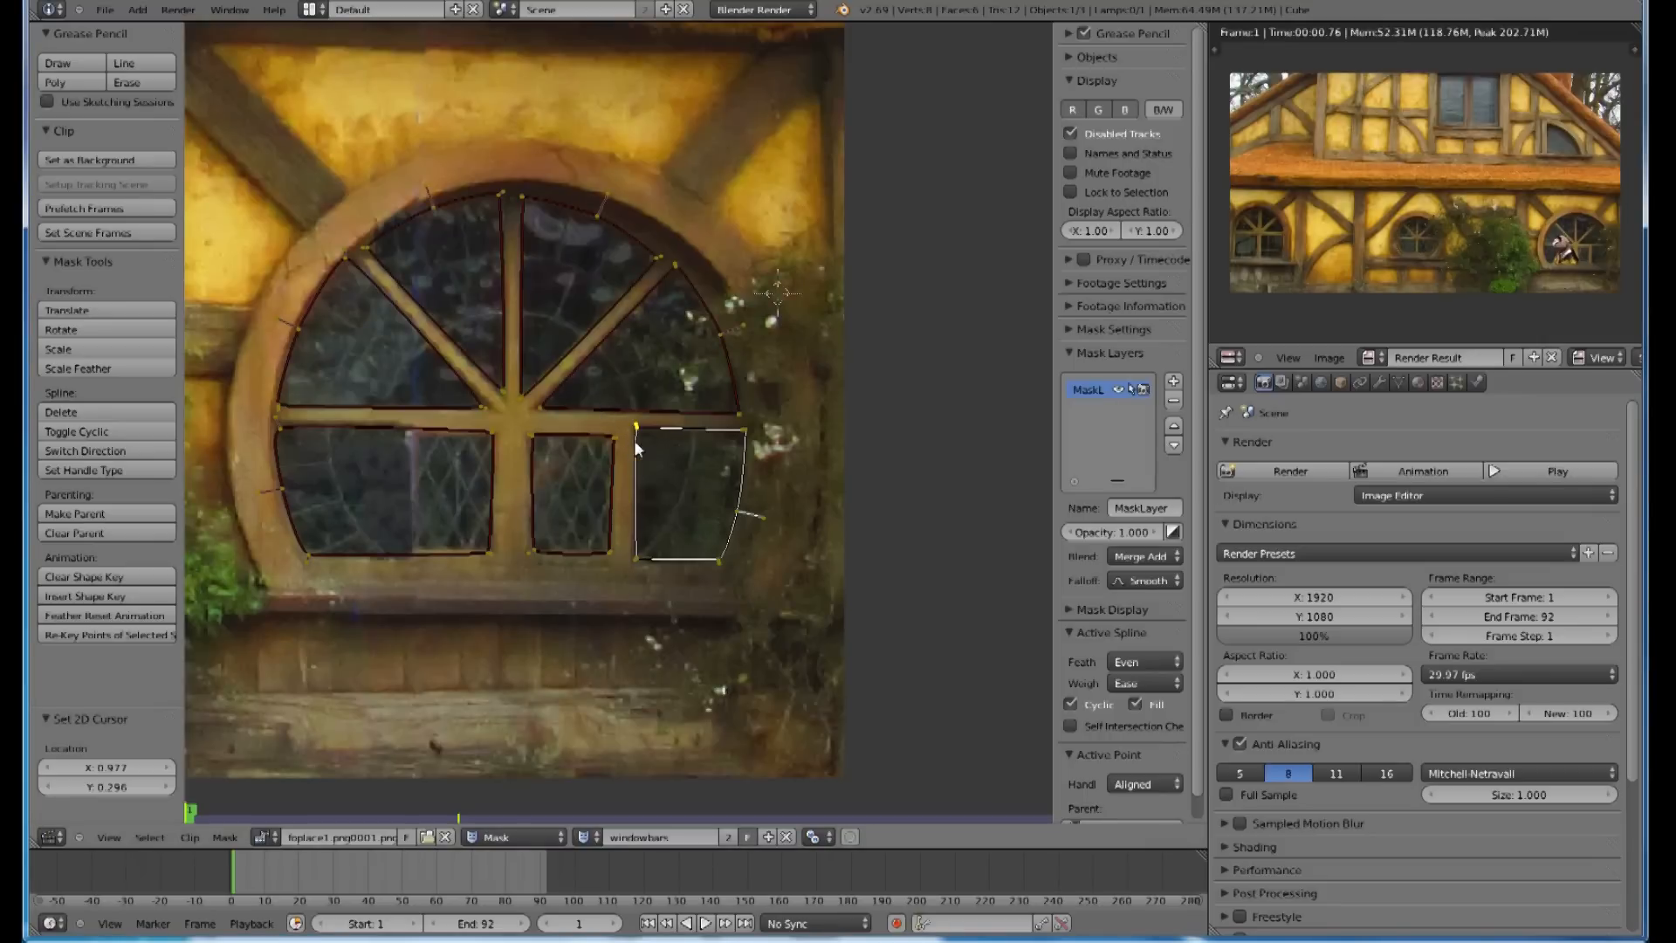
mouse_move(660, 473)
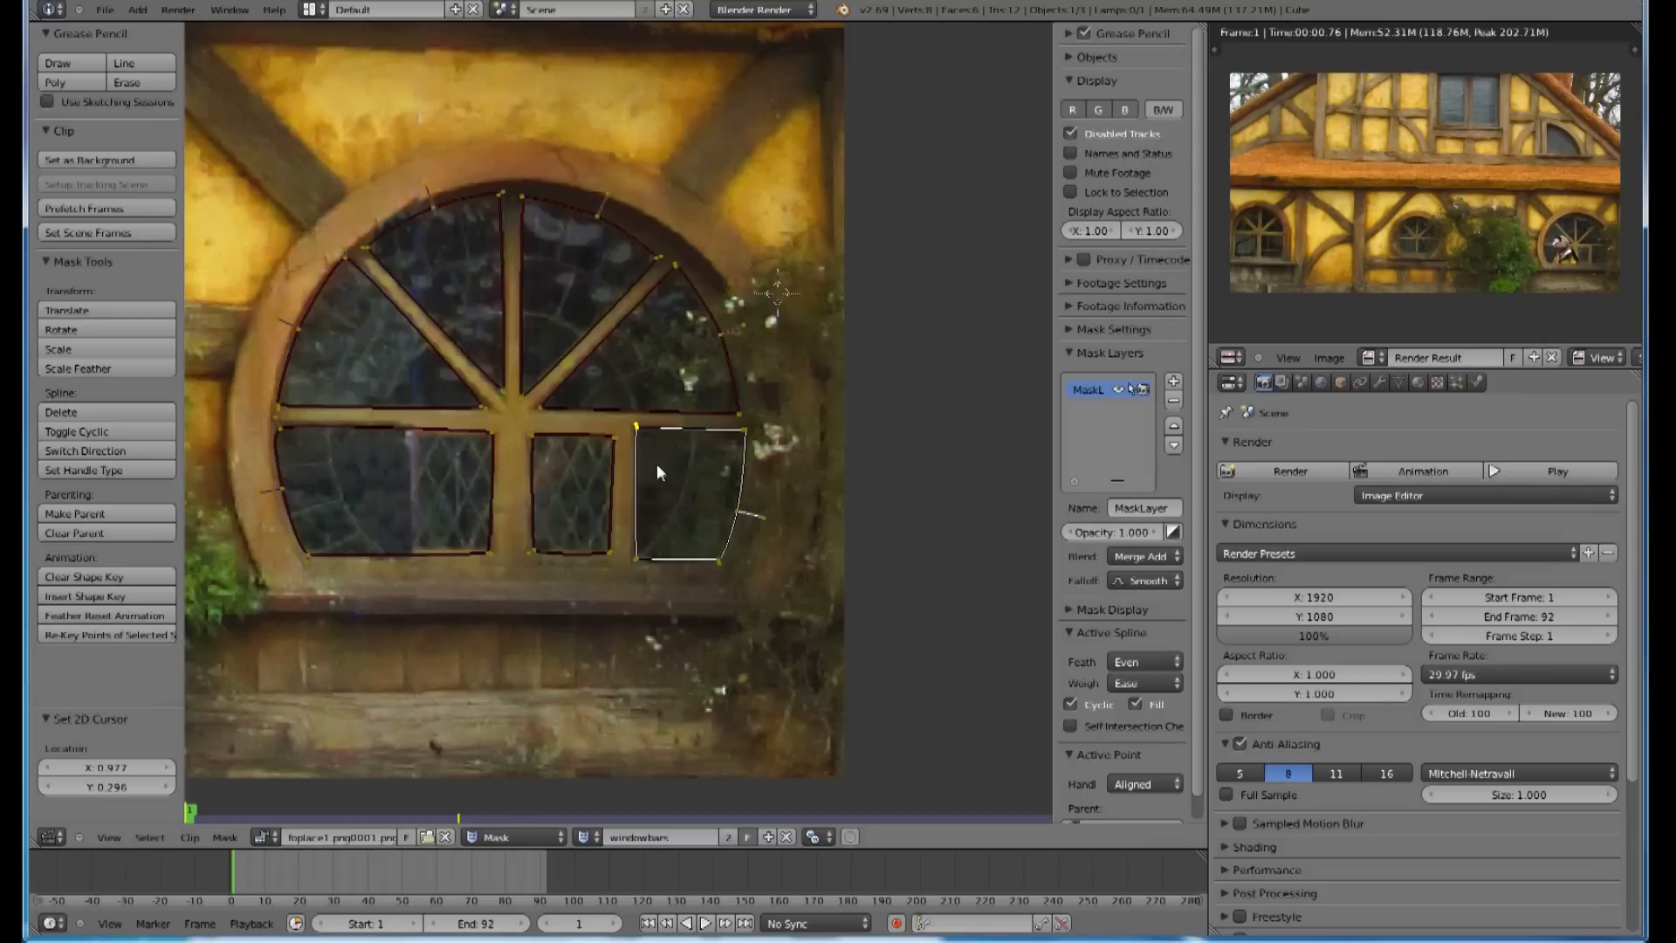
Step: Select all mask points and drag out feather edges along the top and left arches
key("a")
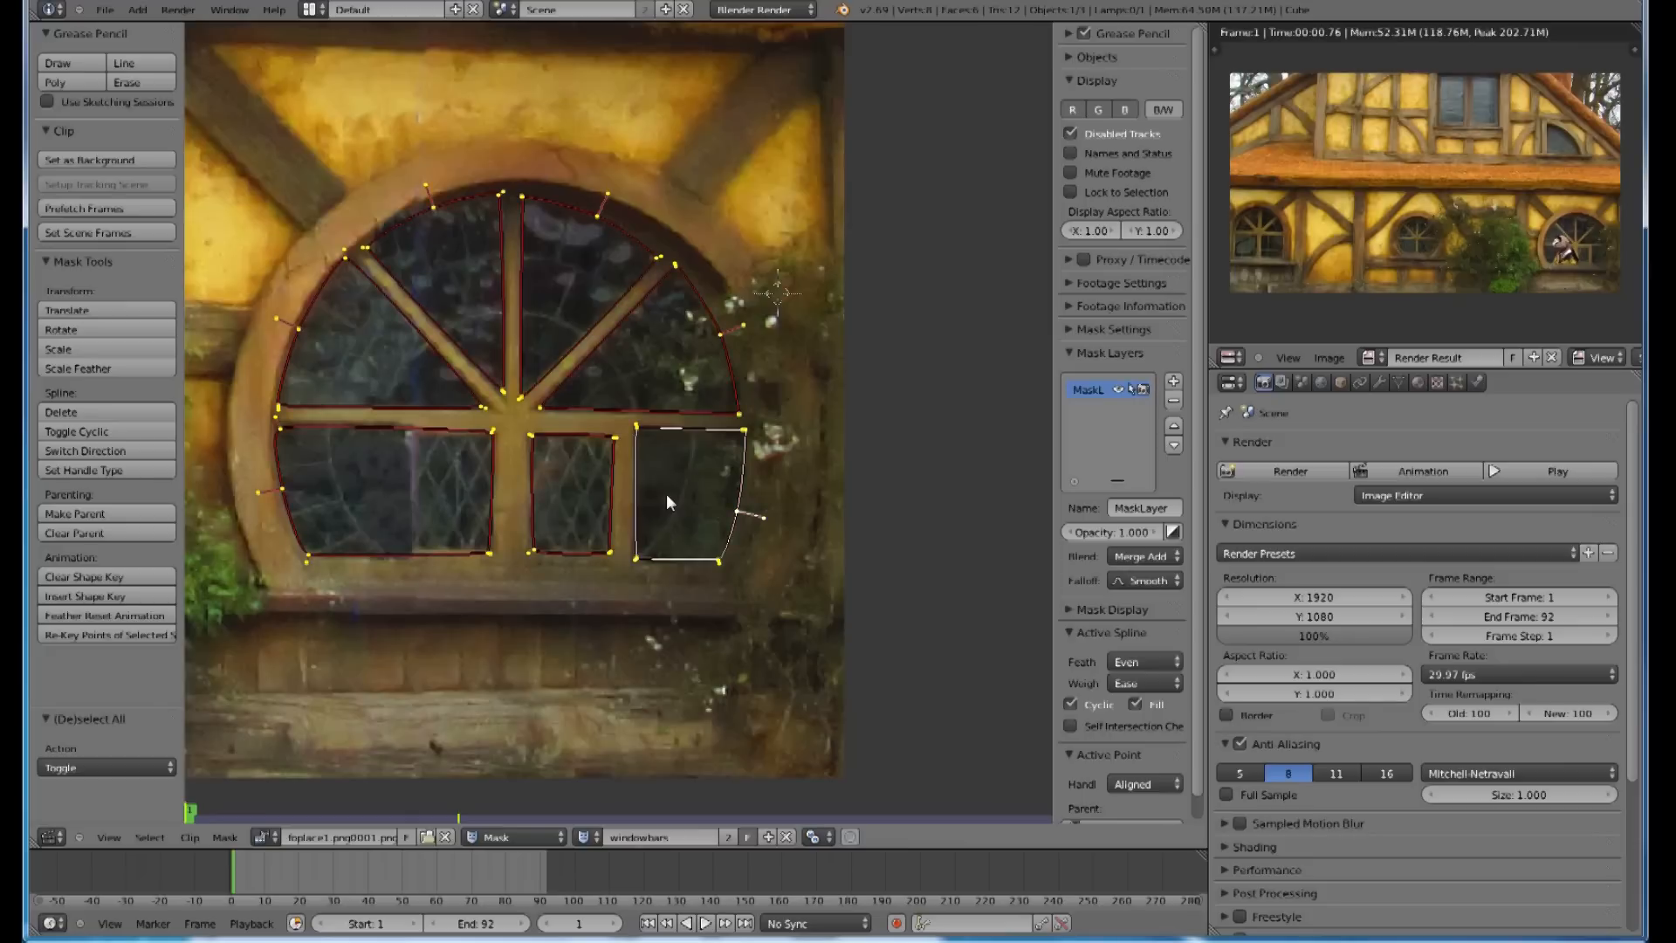
mouse_move(770, 472)
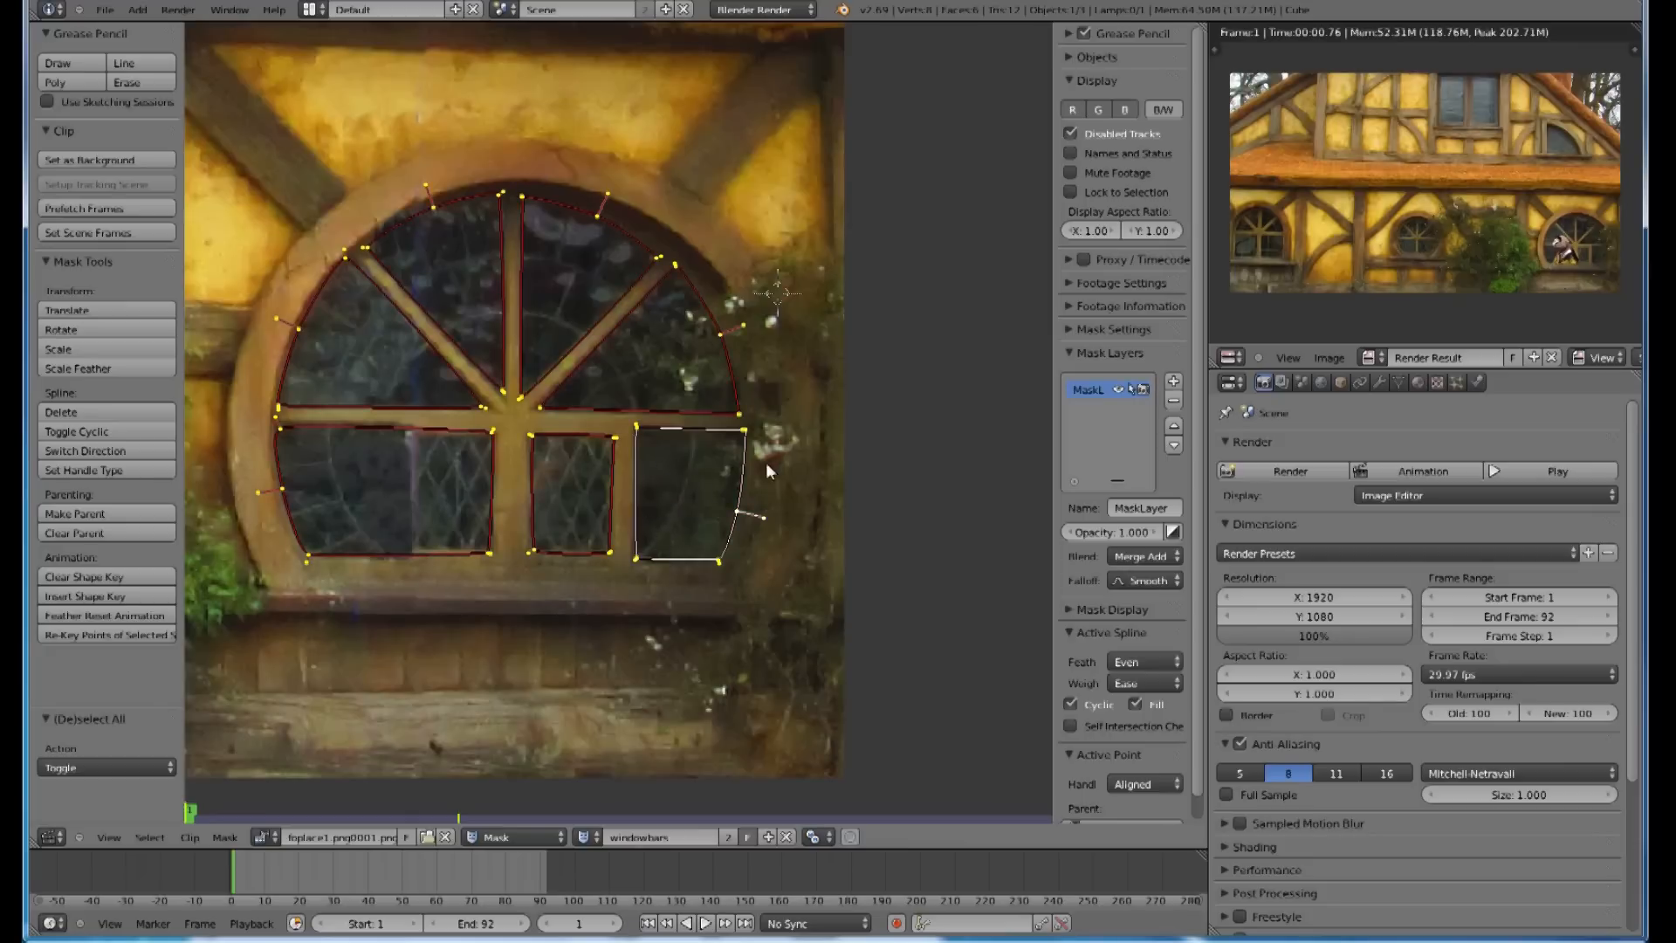
mouse_move(757, 425)
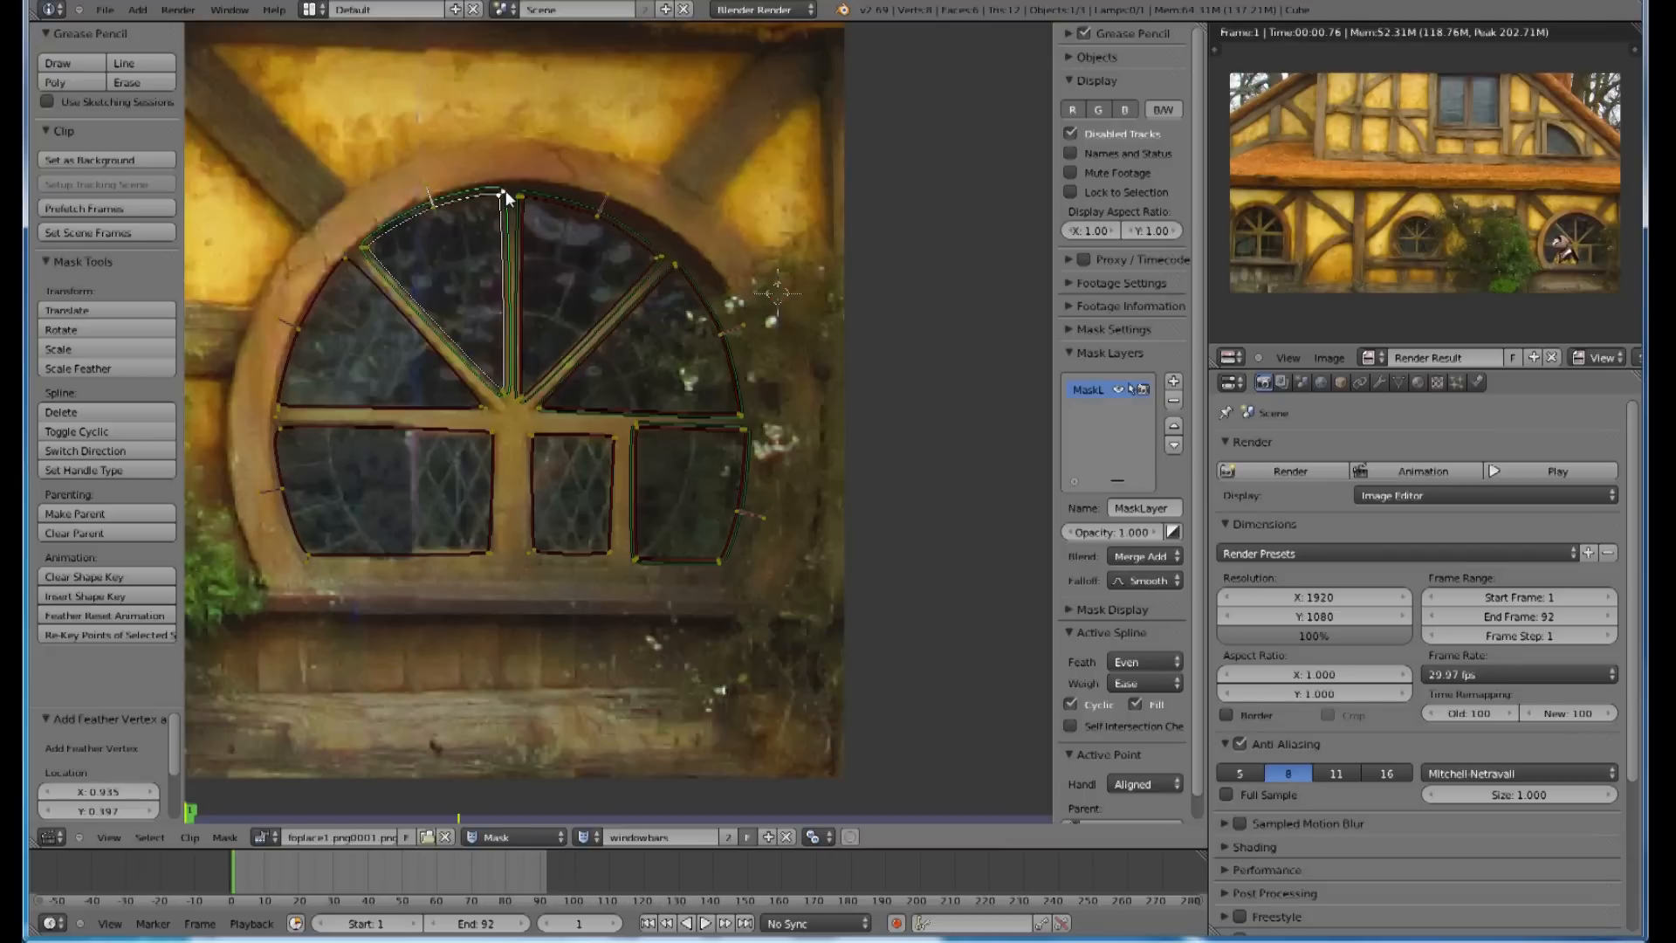
left_click_drag(503, 198, 347, 257)
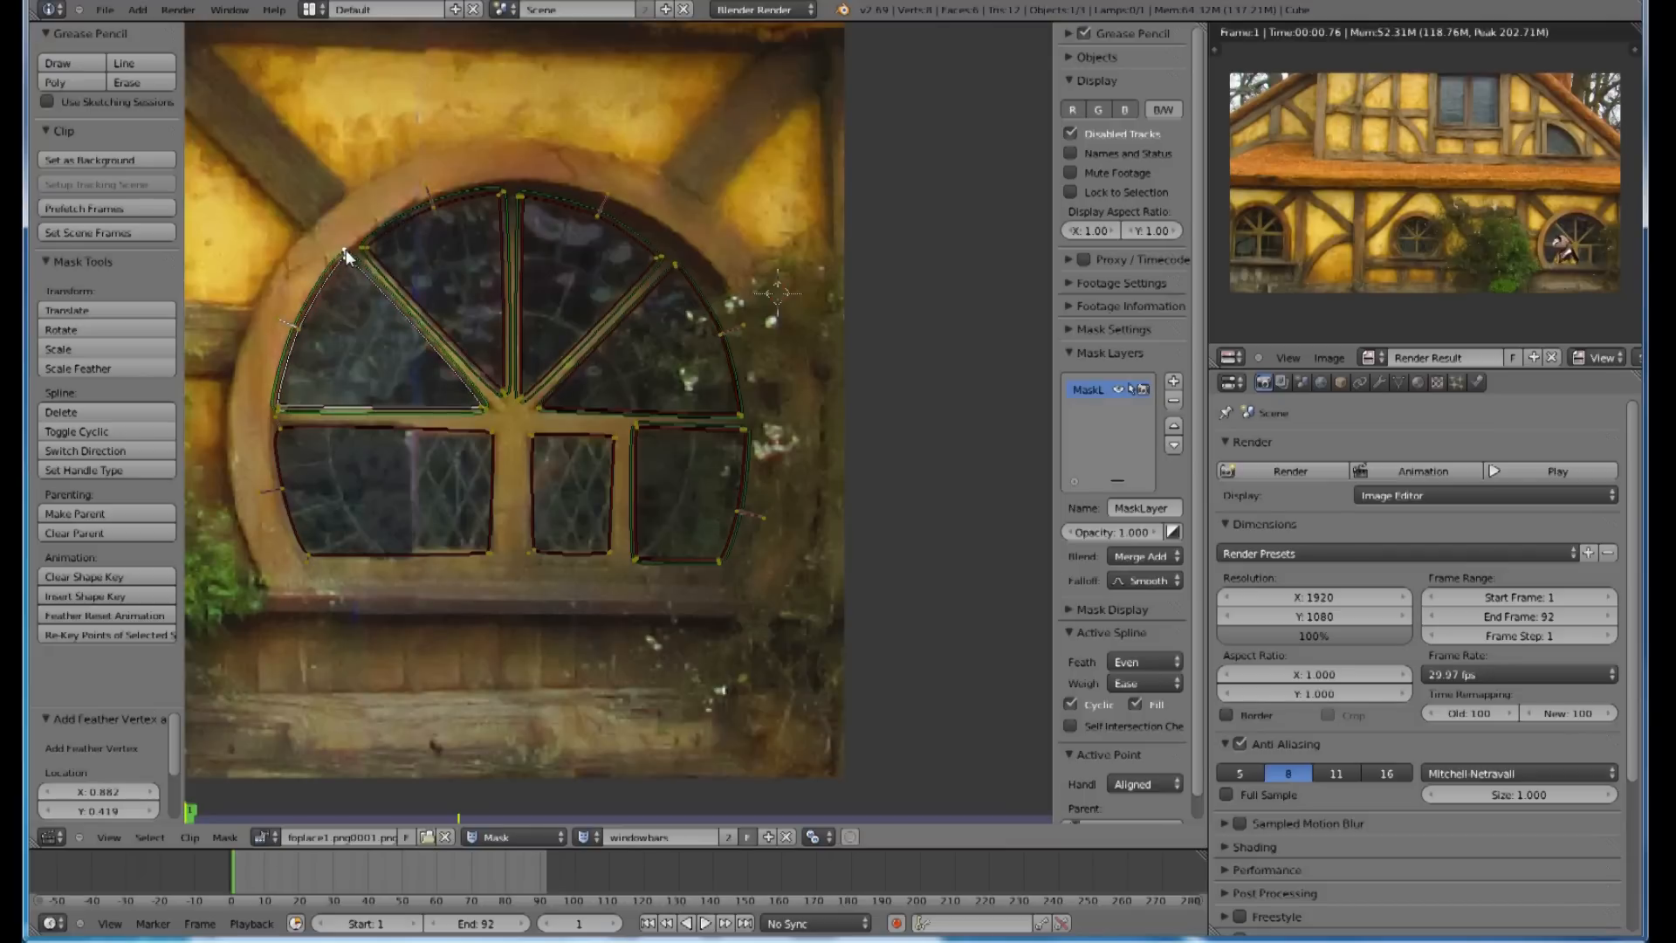
left_click_drag(347, 256, 492, 438)
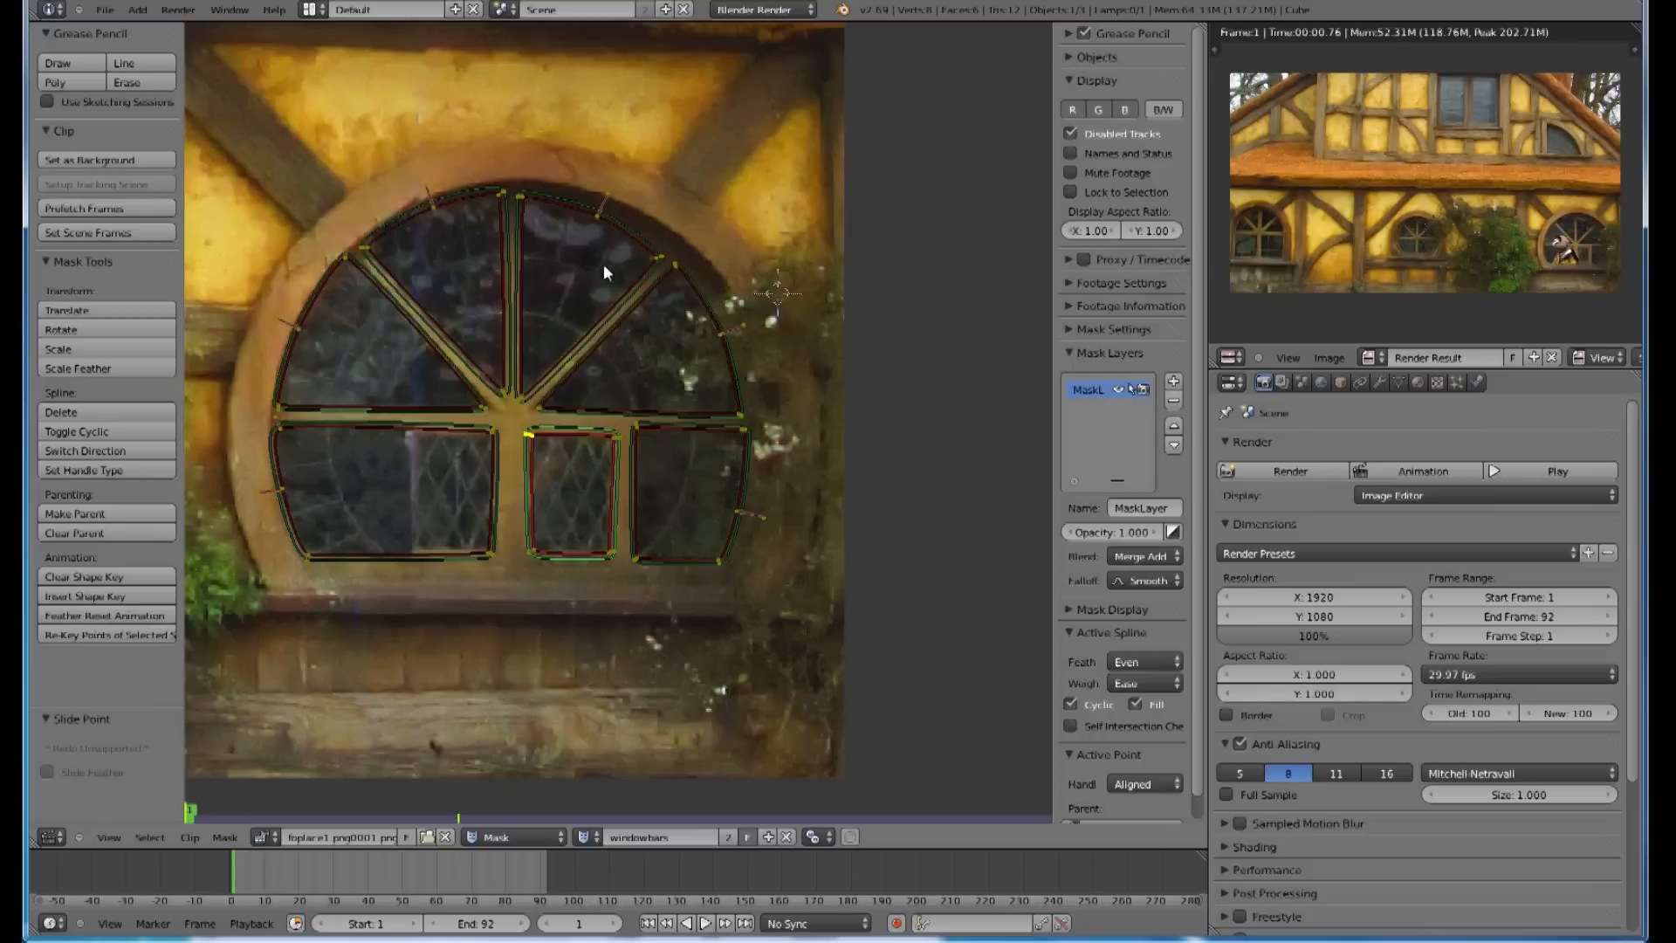
mouse_move(70, 840)
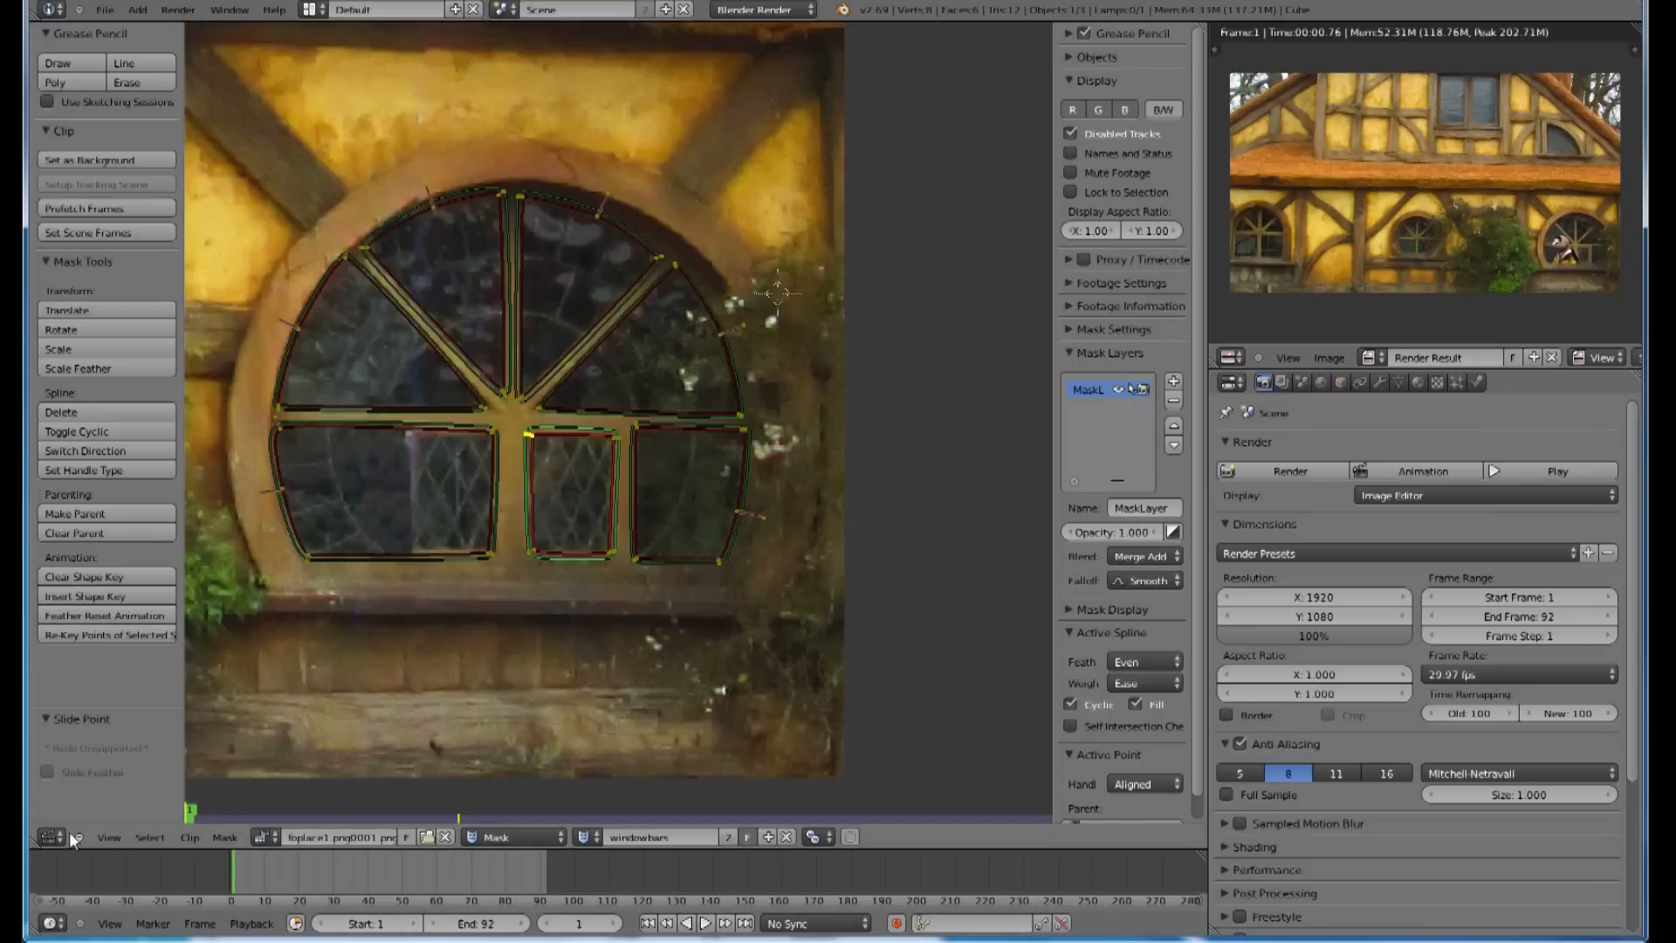
left_click(51, 838)
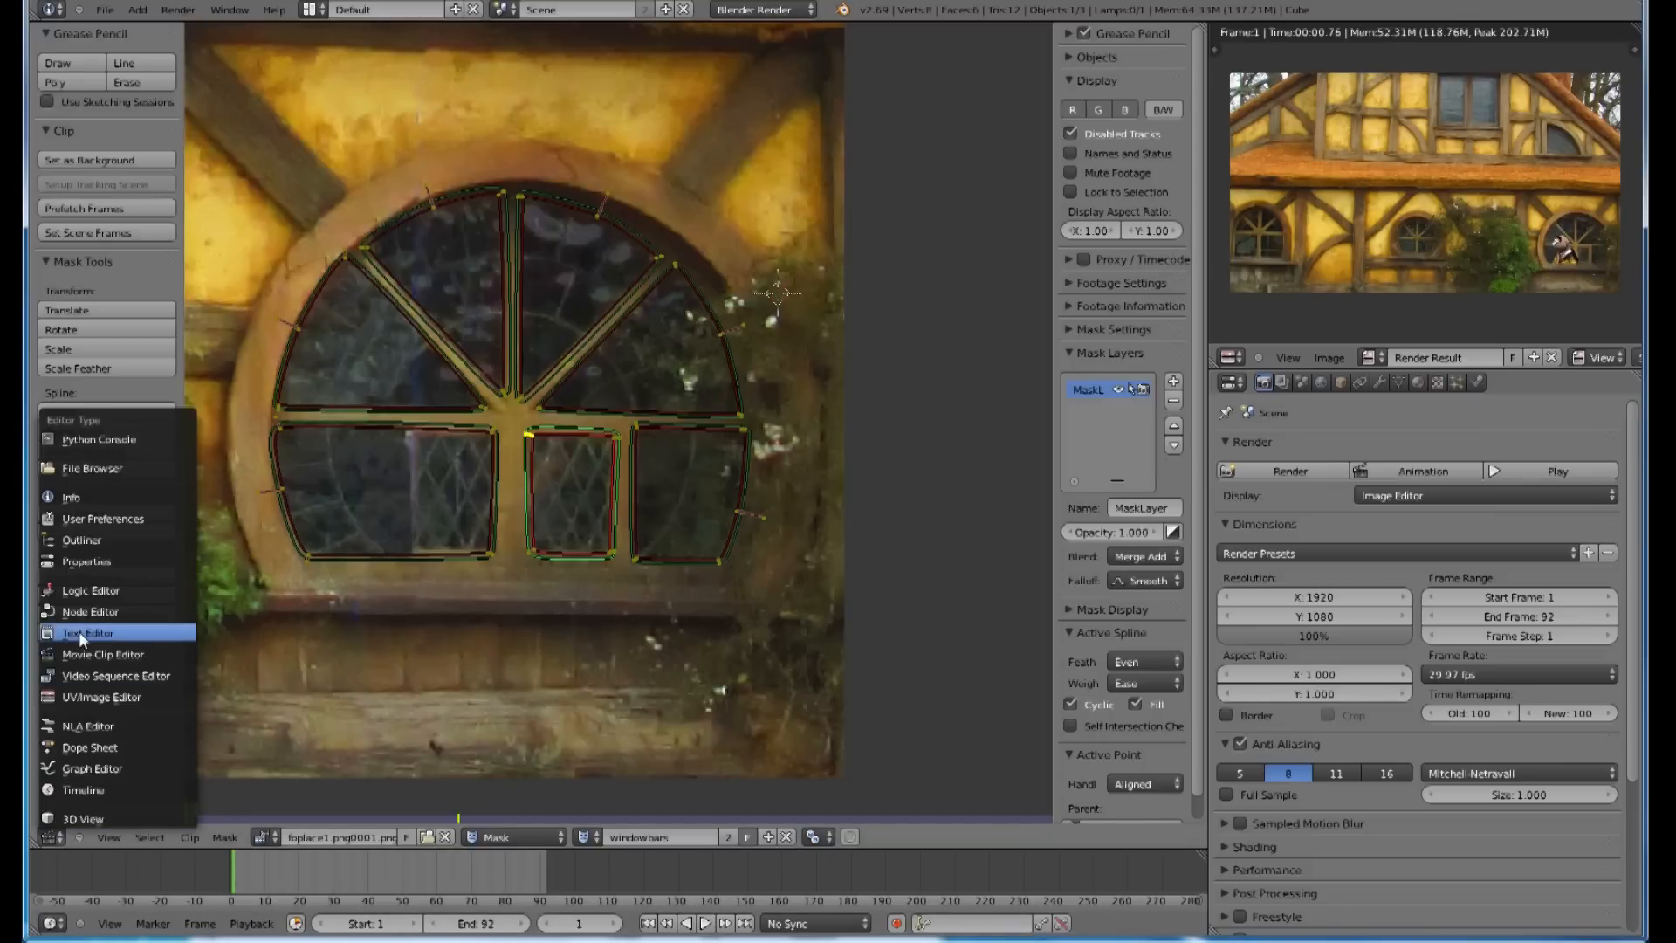
mouse_move(91, 610)
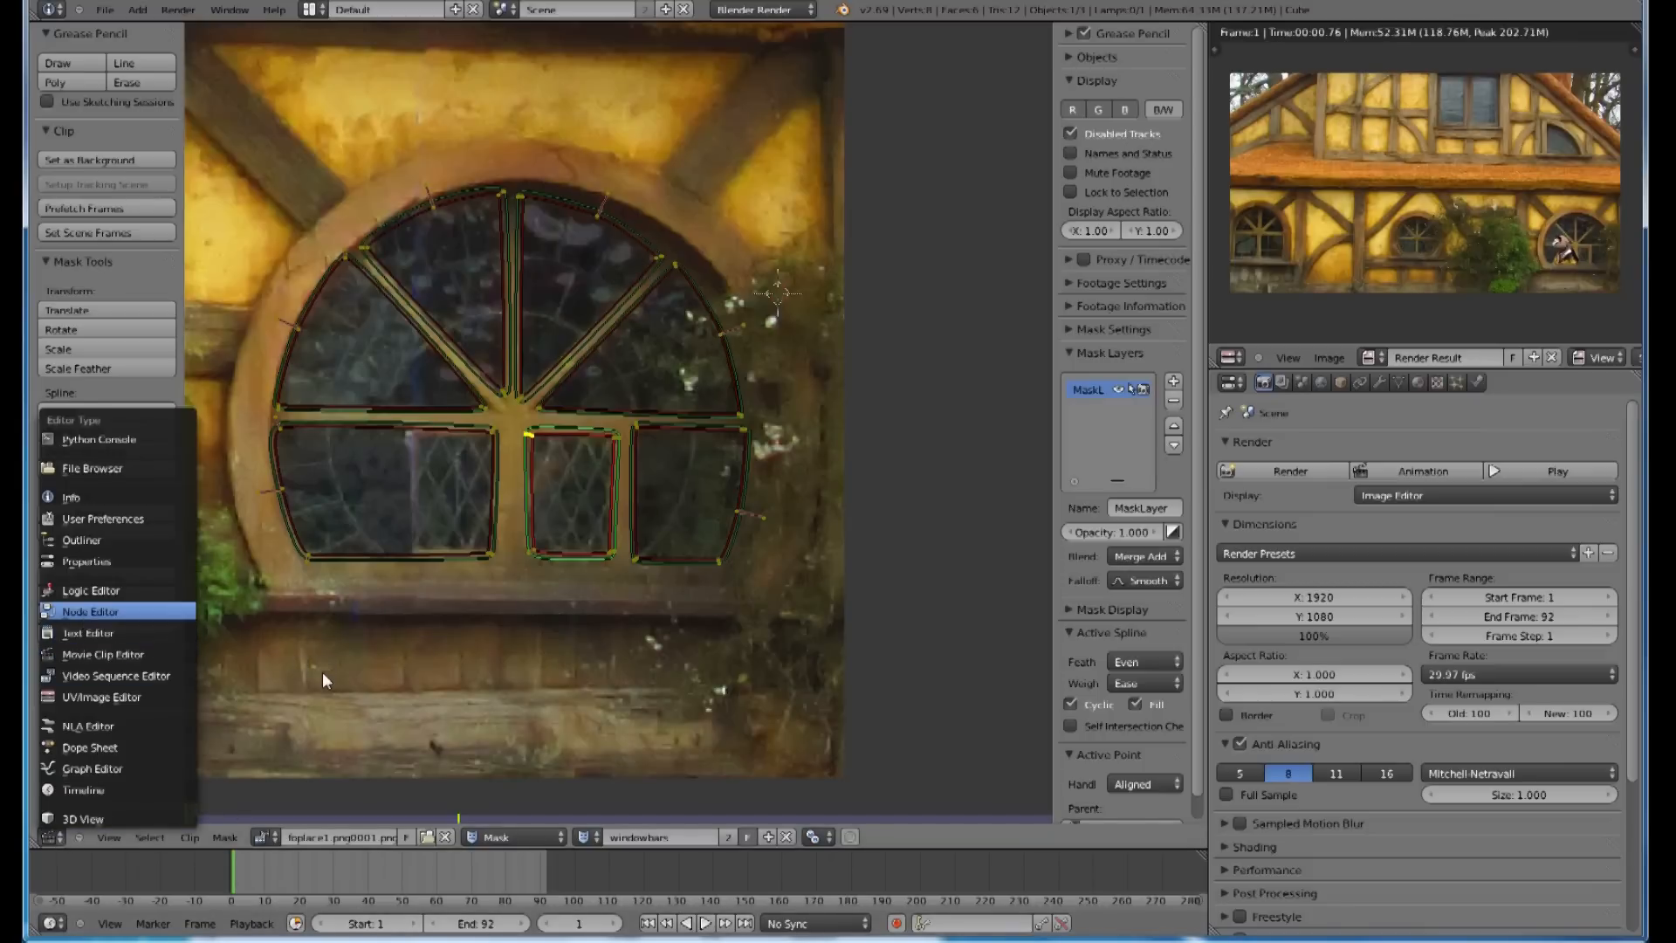
Step: Back in the Node Editor, add a new Color Mix node and position it
left_click(90, 611)
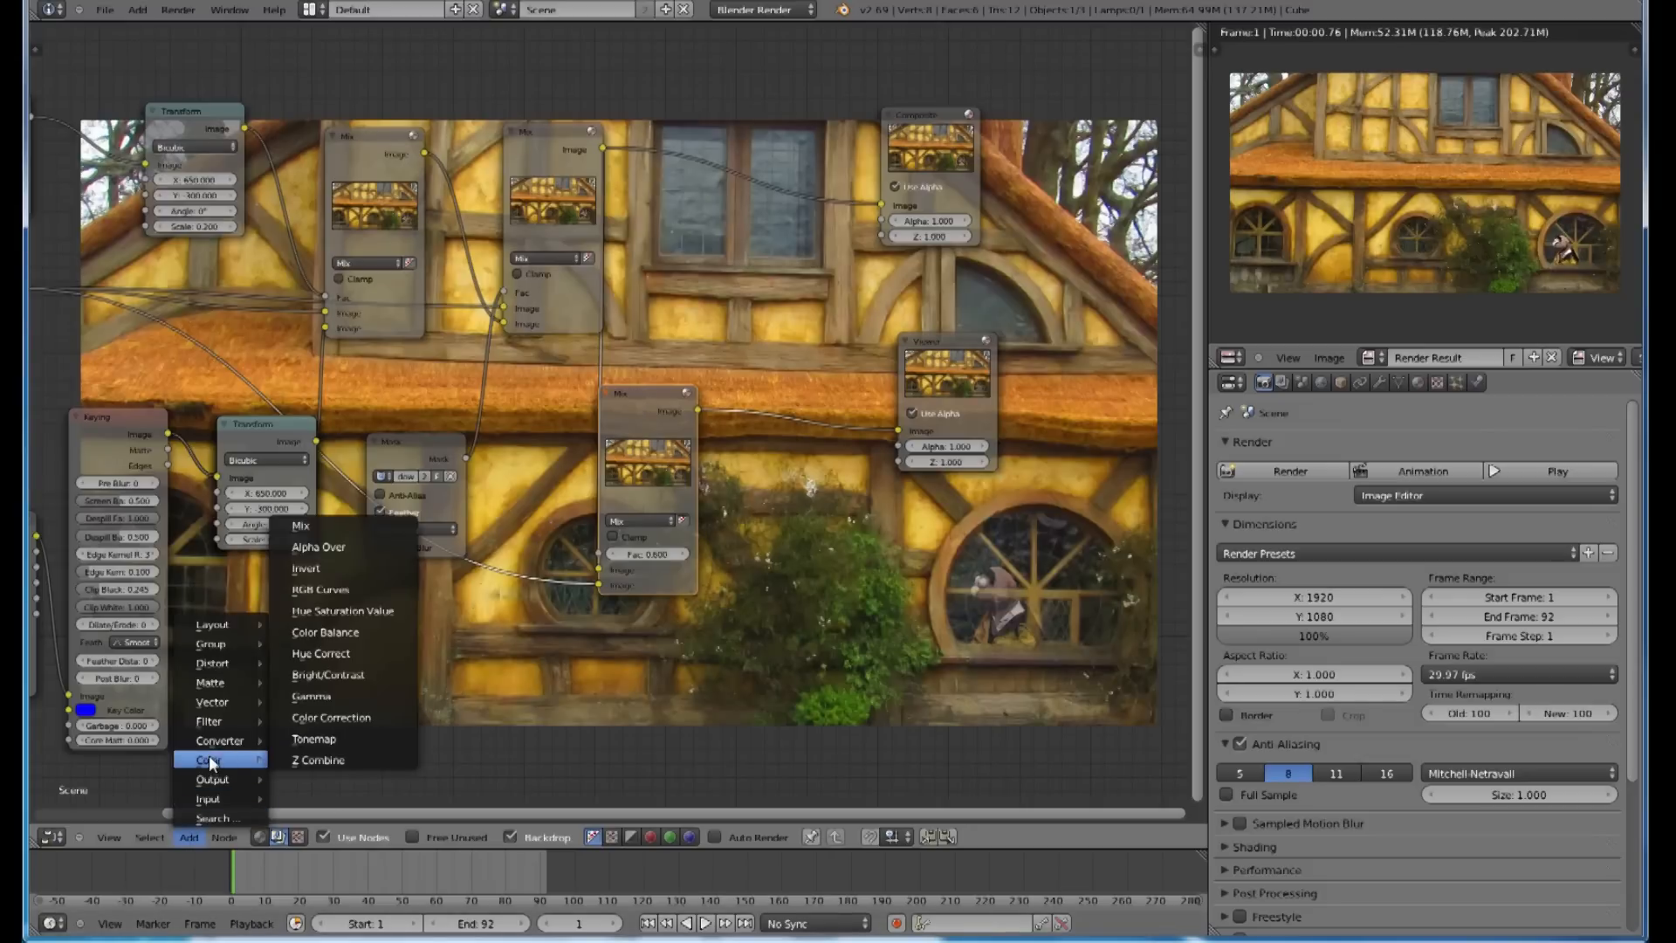
mouse_move(310, 524)
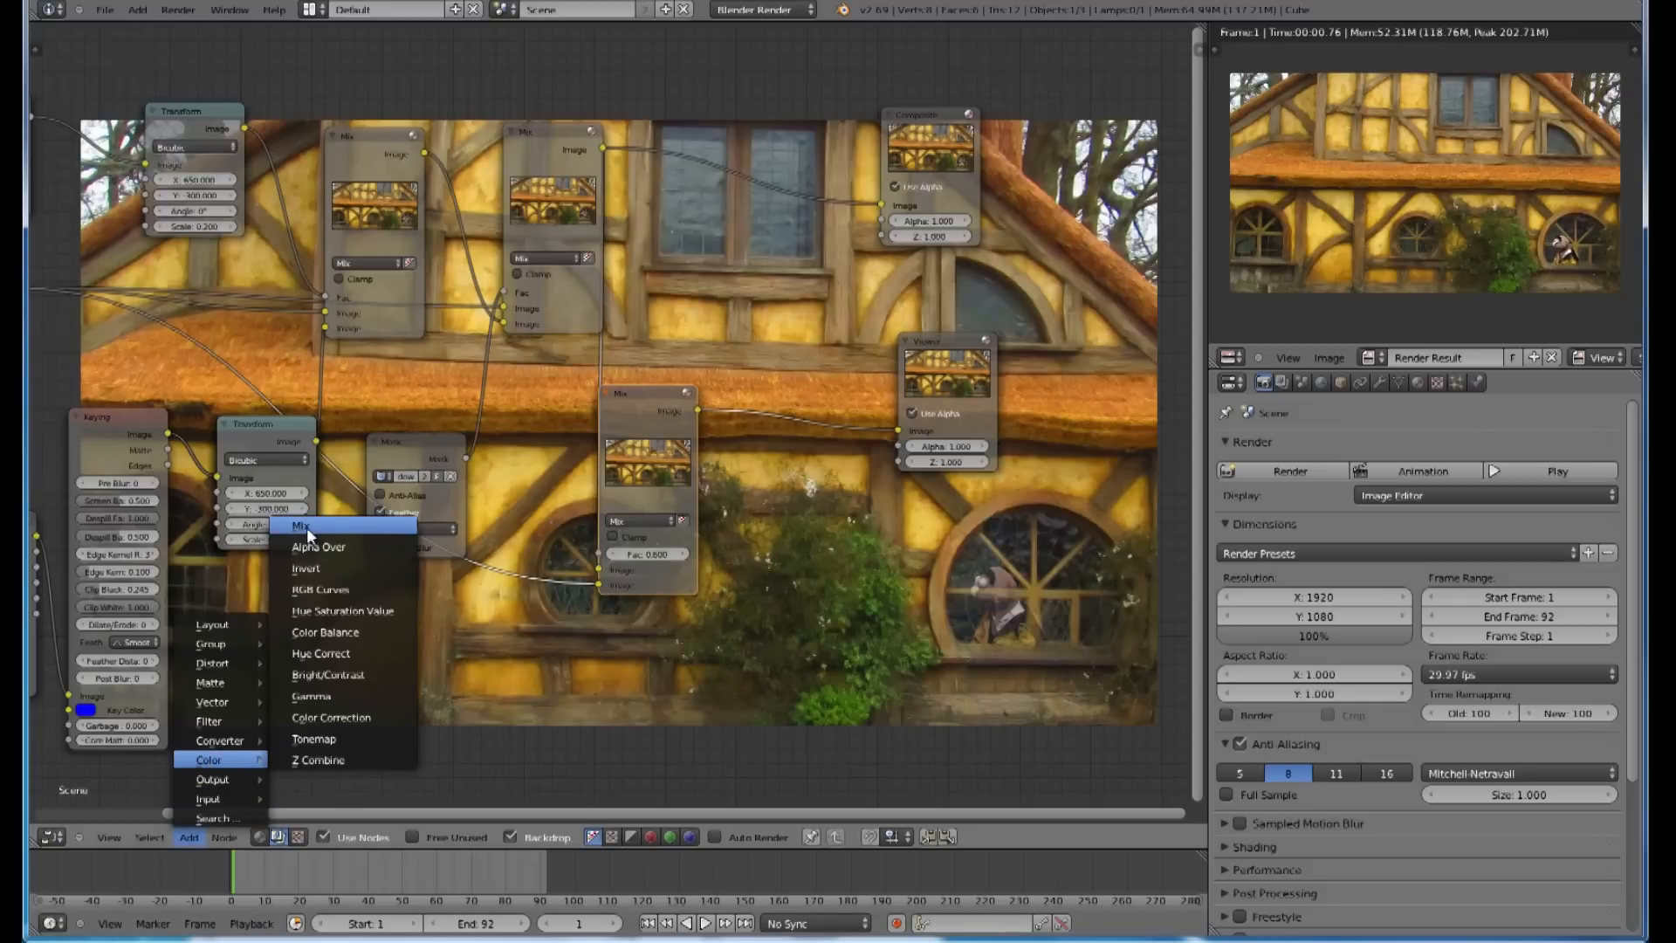
left_click(301, 524)
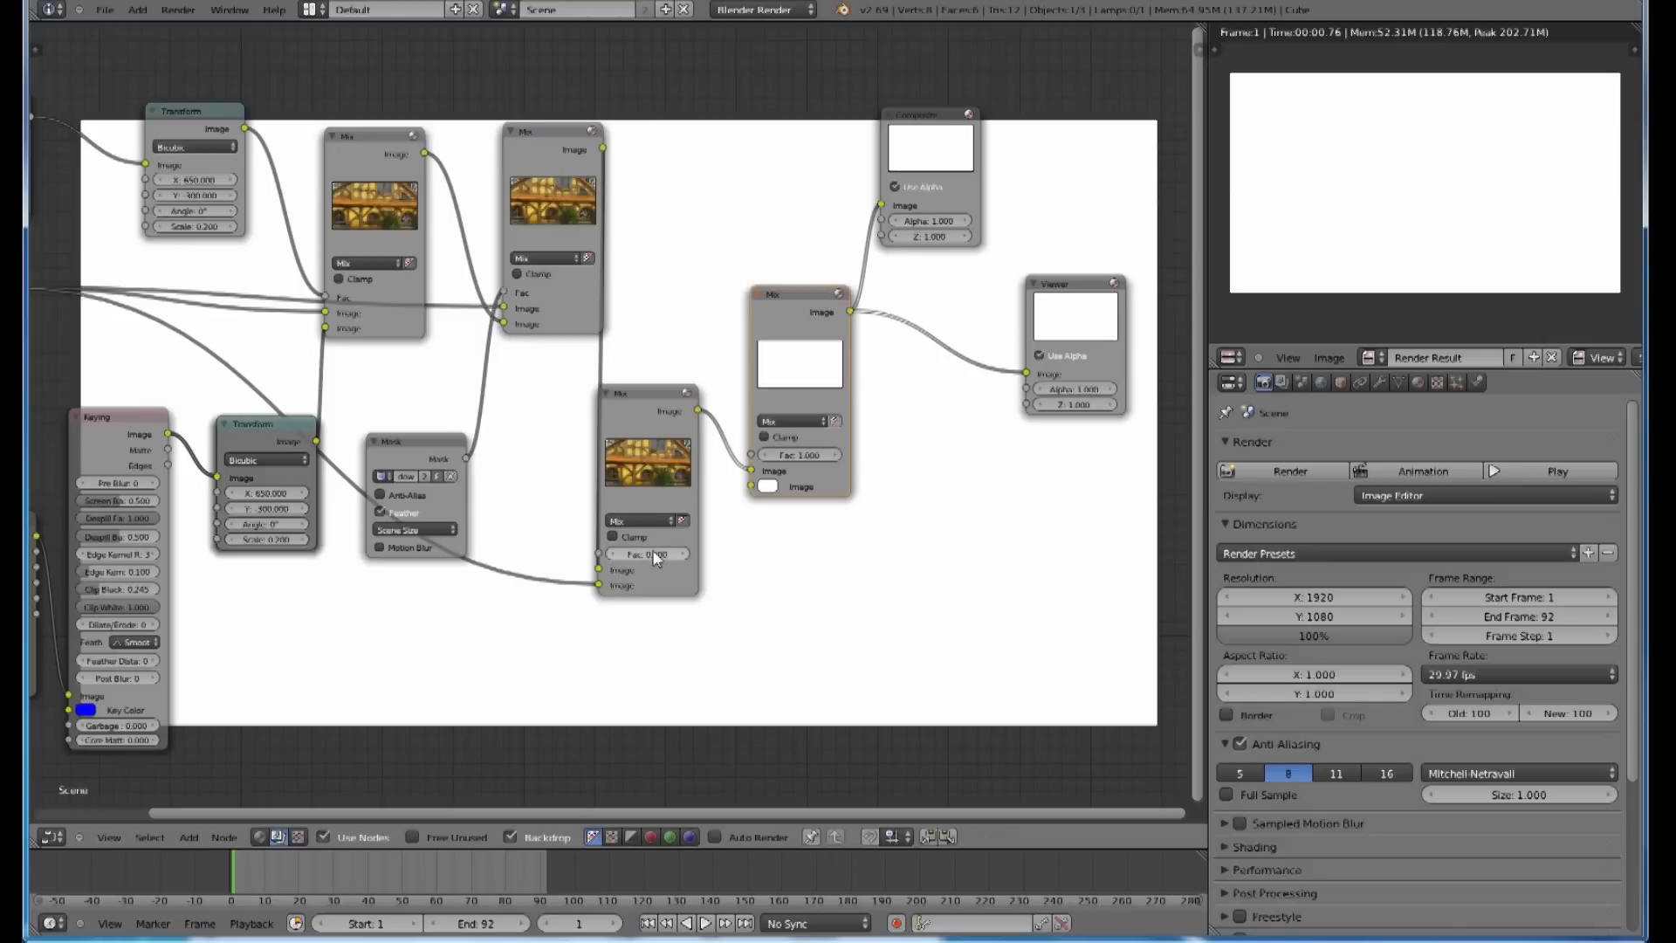
left_click_drag(609, 553, 684, 553)
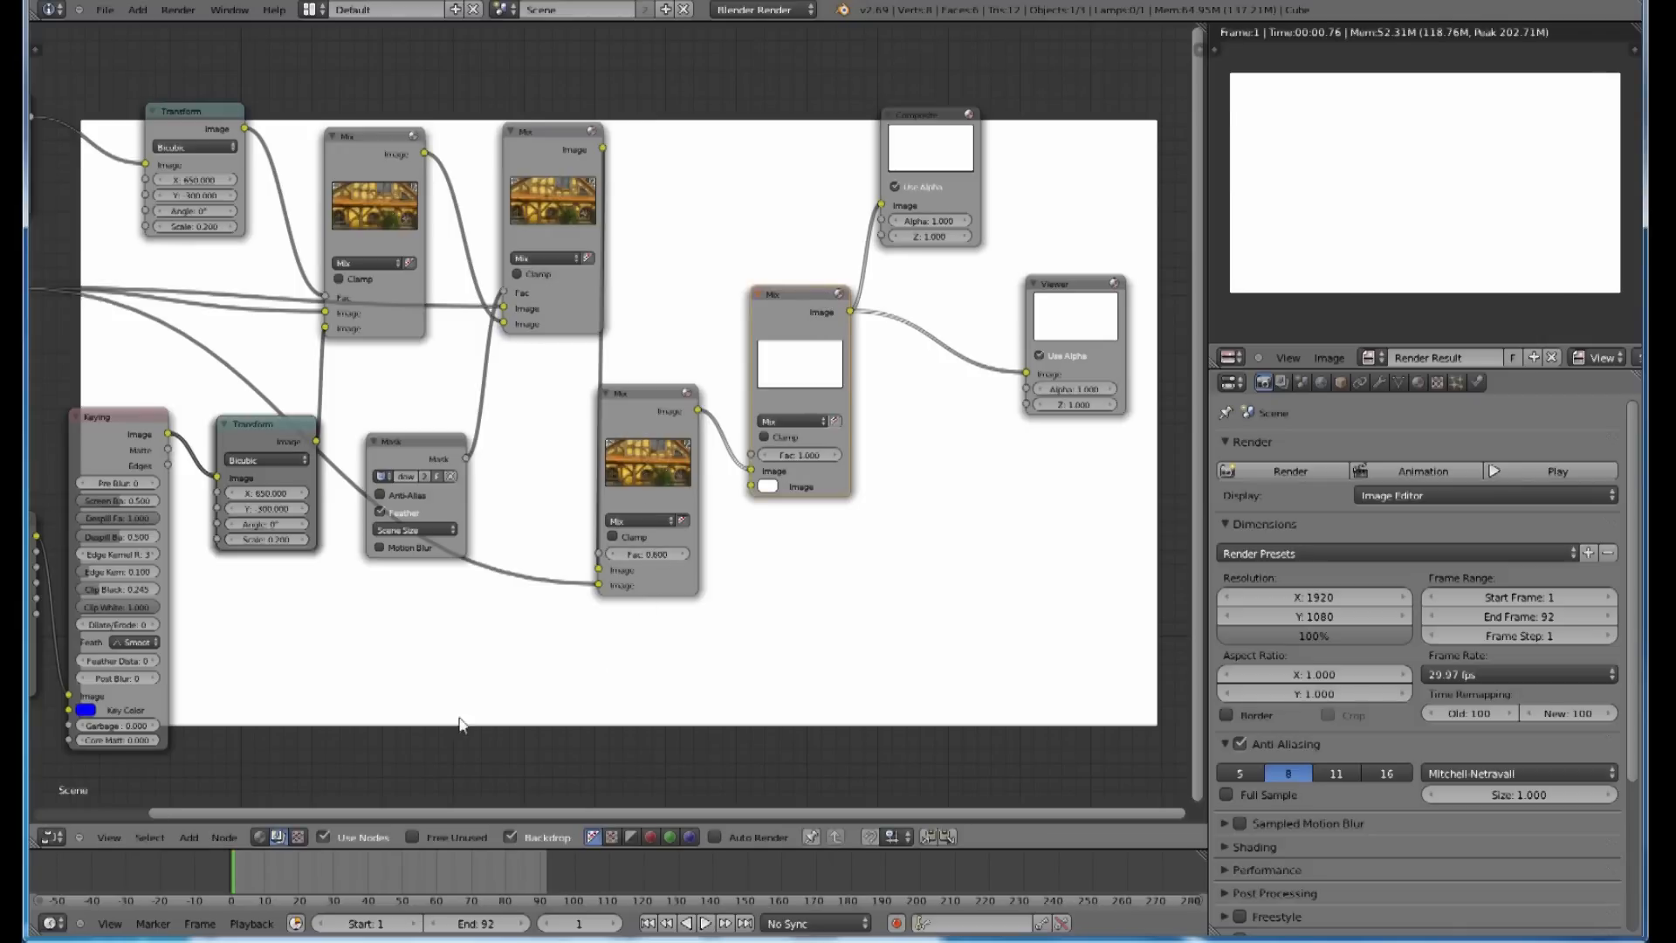
Step: Add a Mask node below the mix nodes and assign it the windowbars mask
left_click(189, 837)
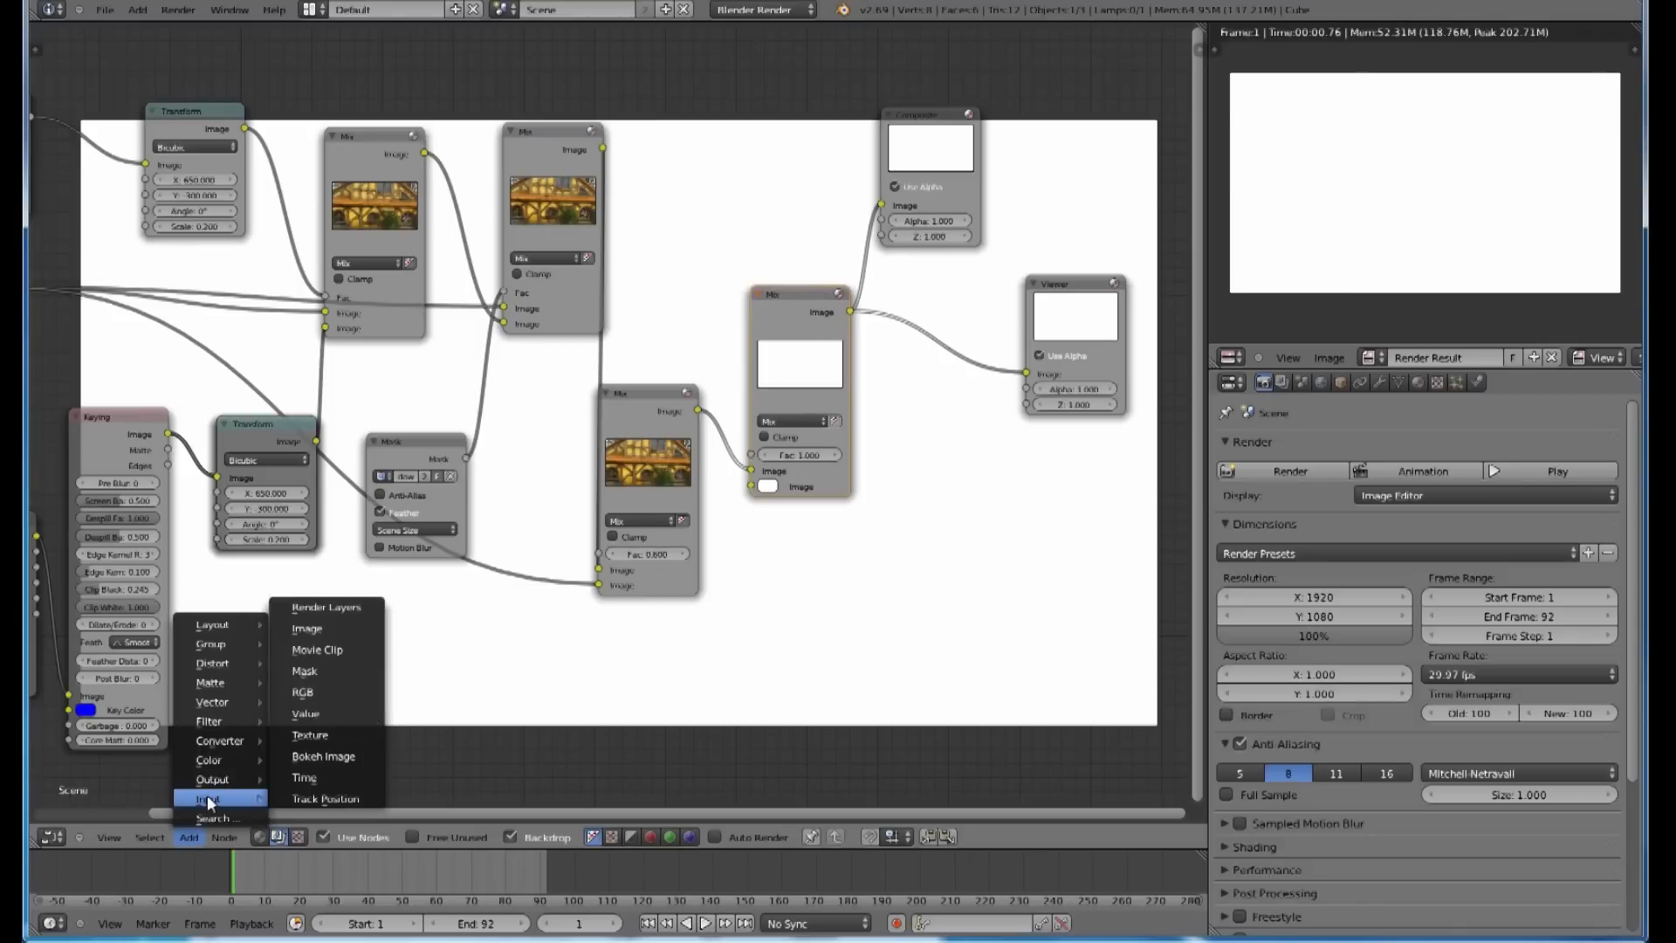
mouse_move(305, 670)
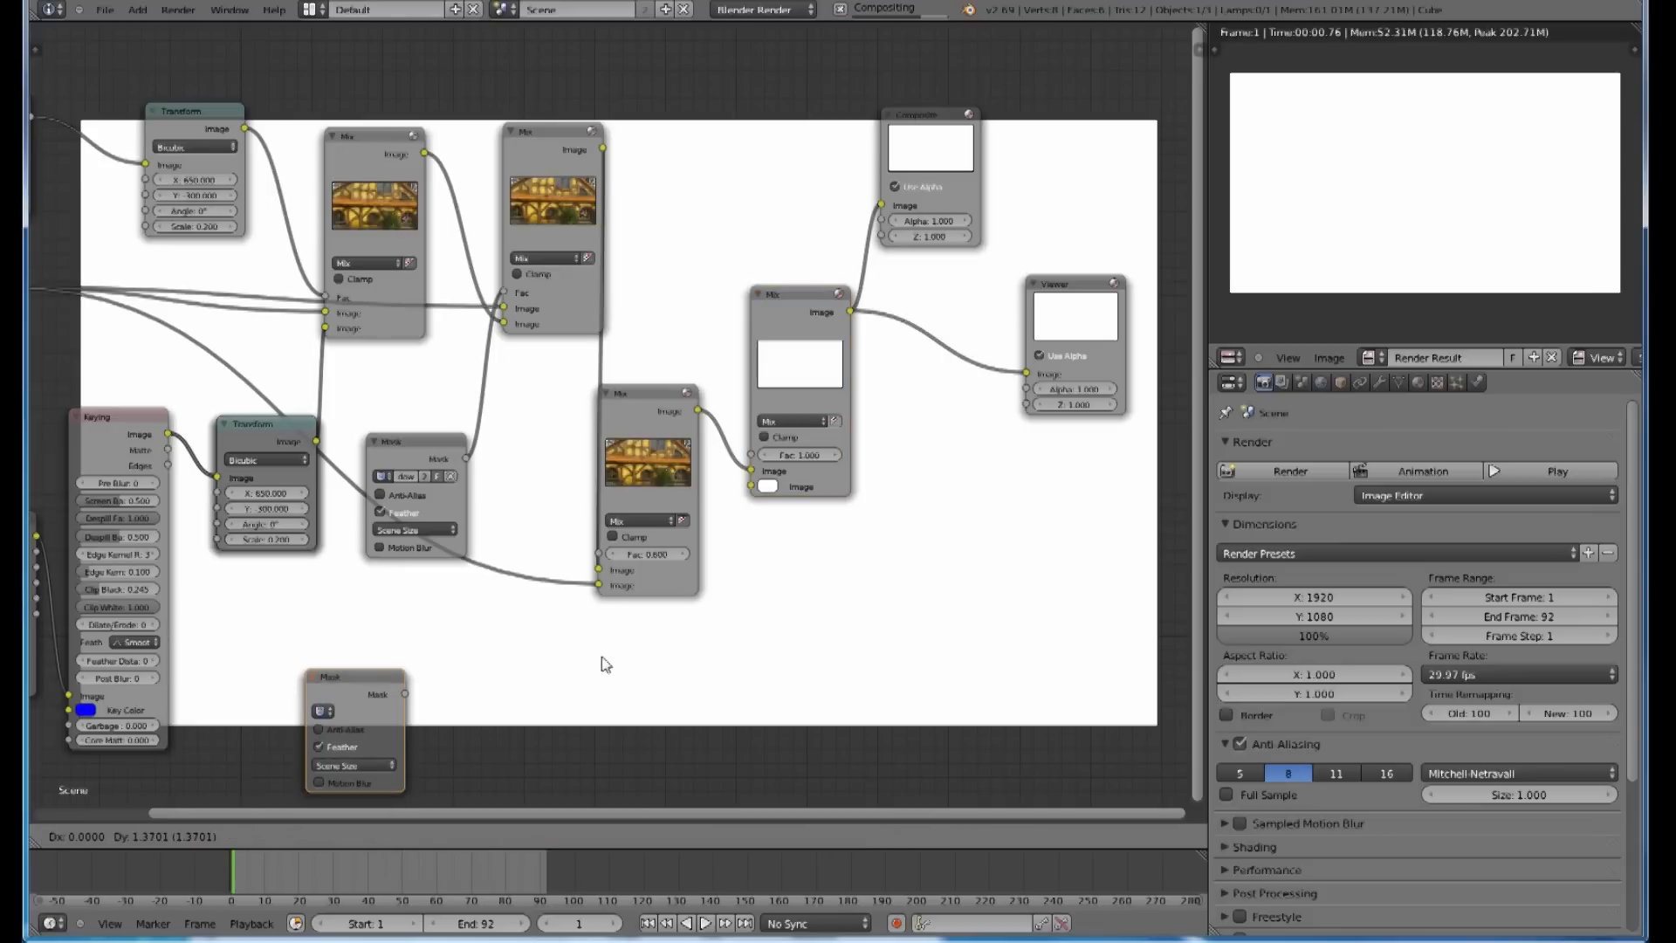
left_click_drag(353, 680, 663, 649)
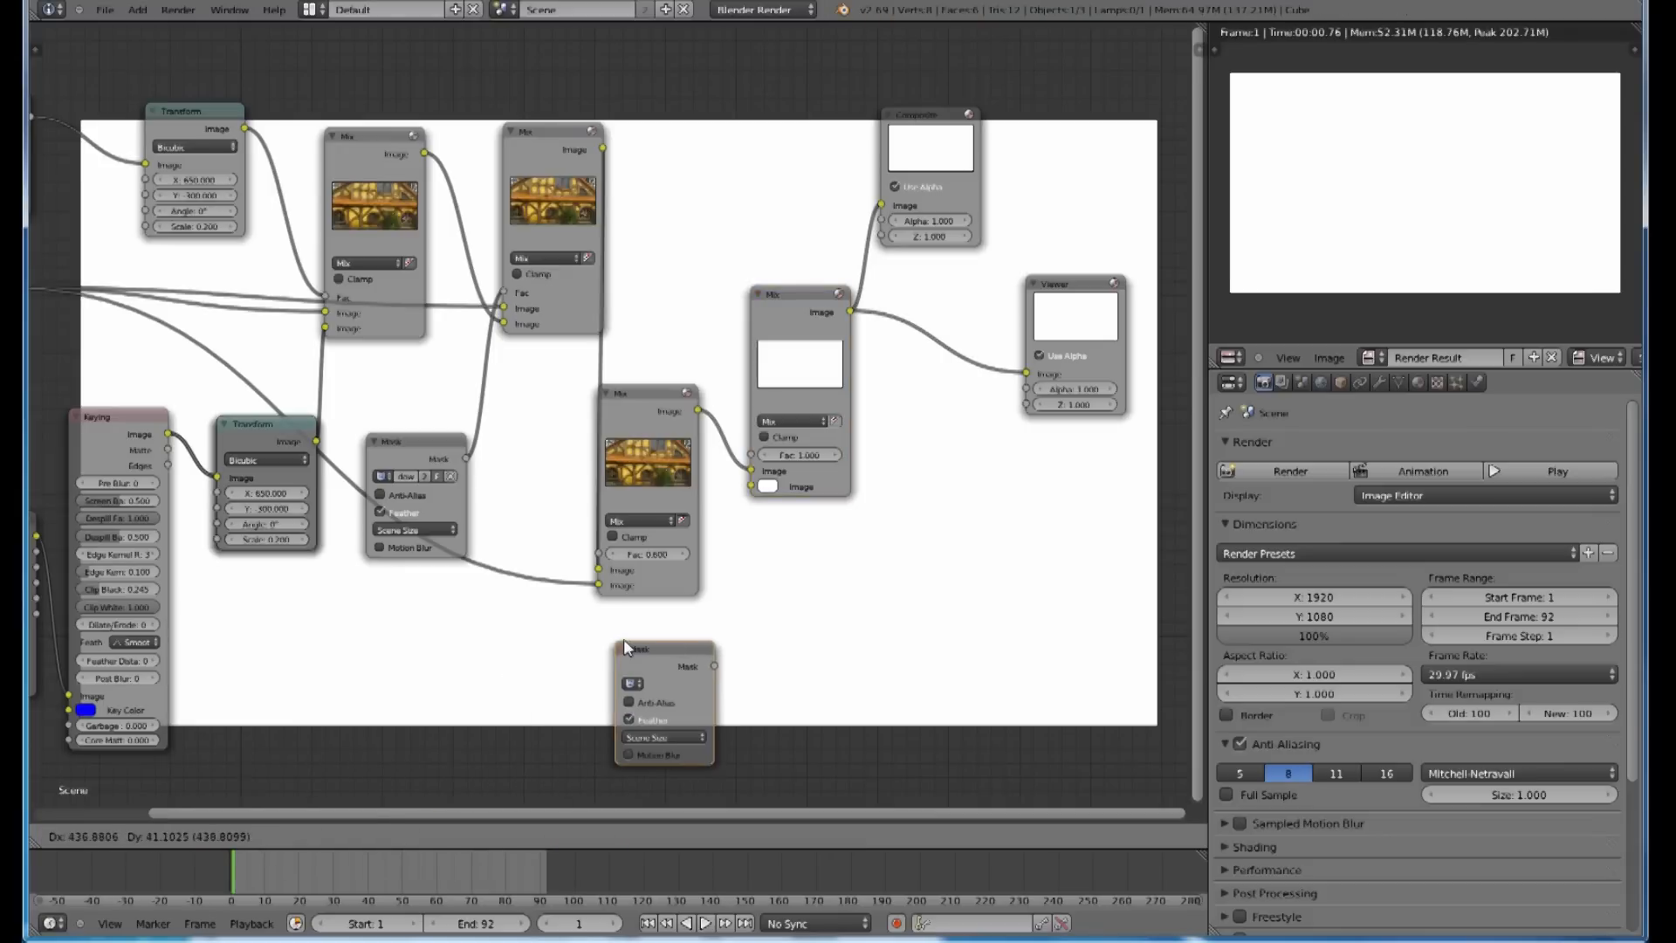
left_click(649, 675)
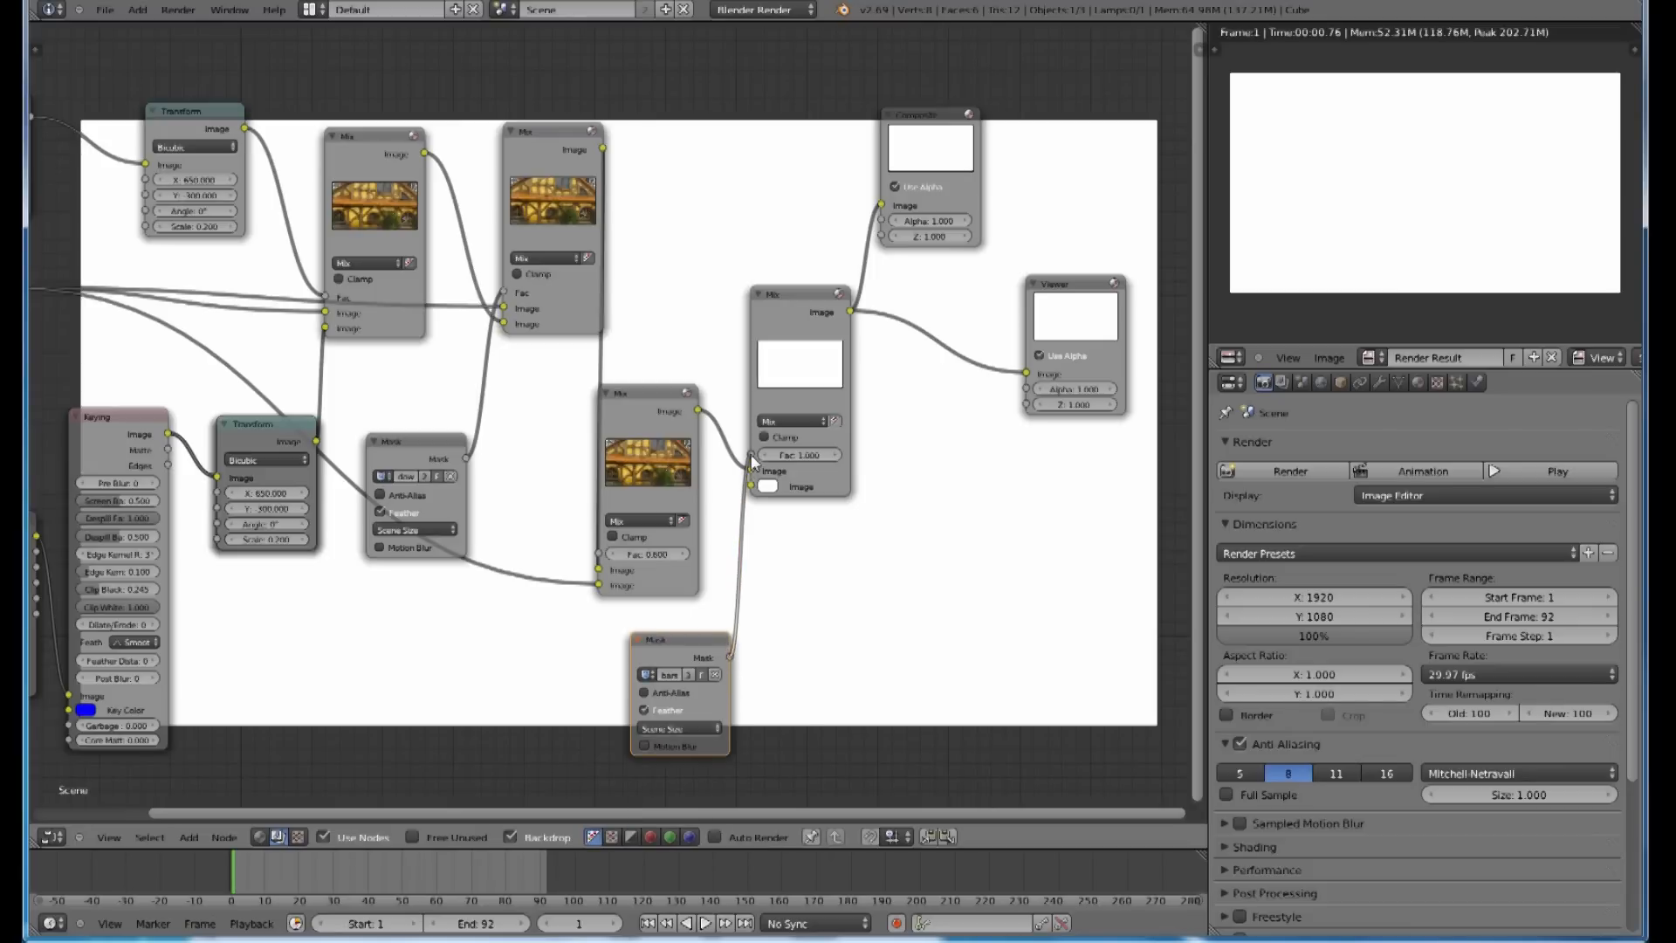
mouse_move(705, 633)
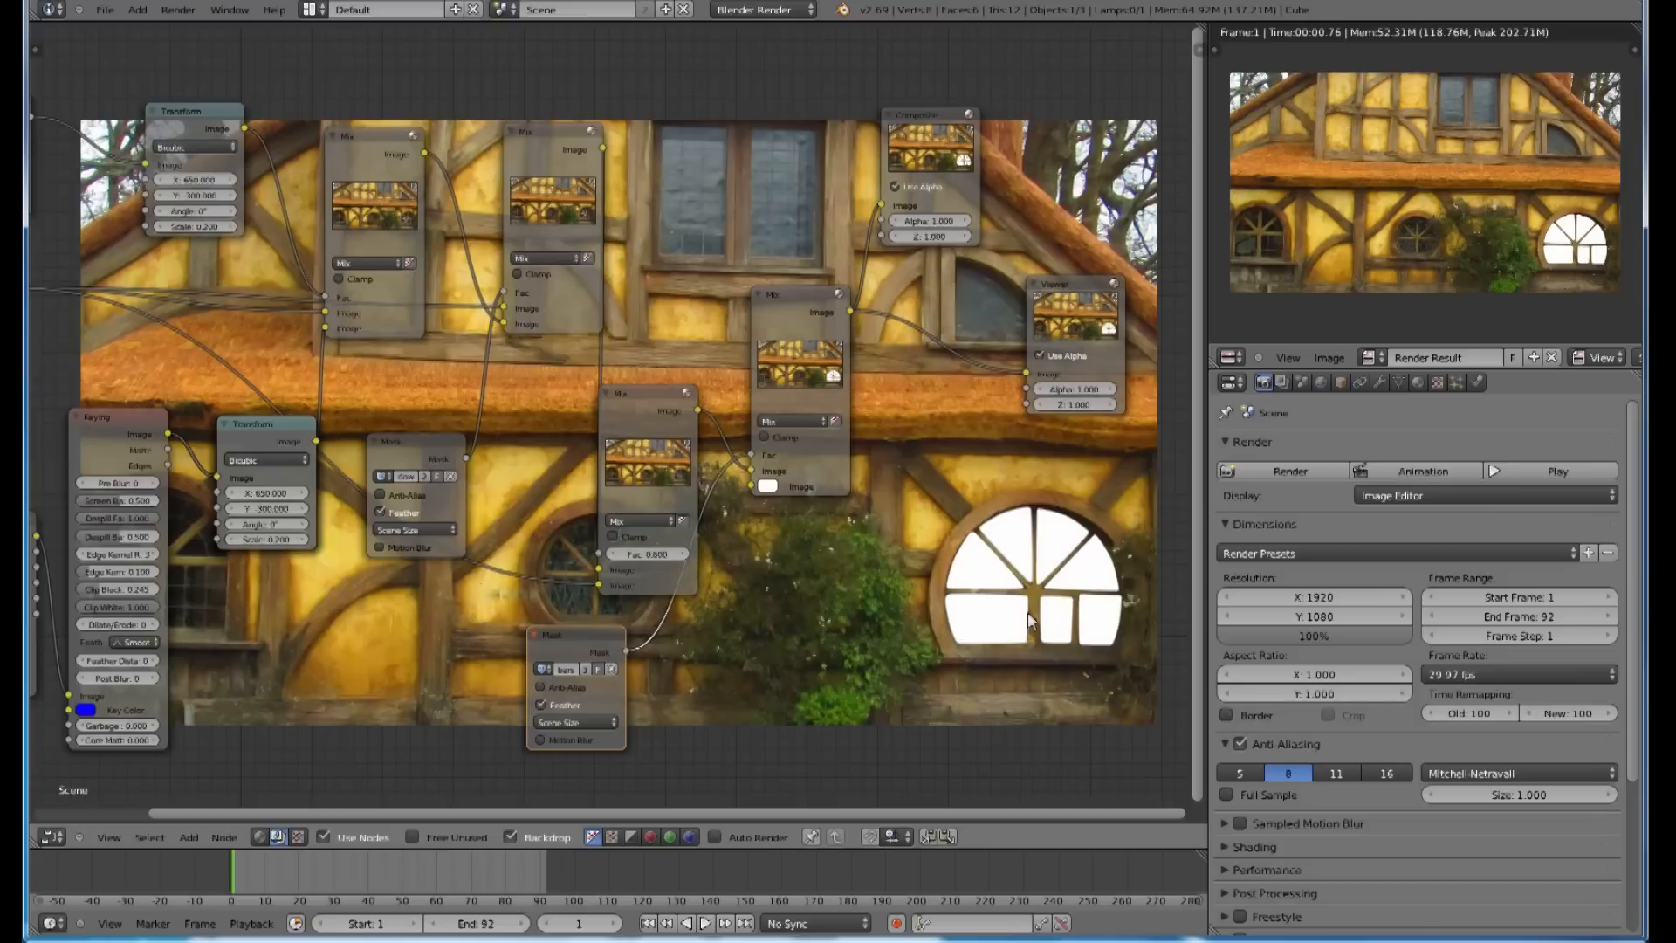
mouse_move(776, 305)
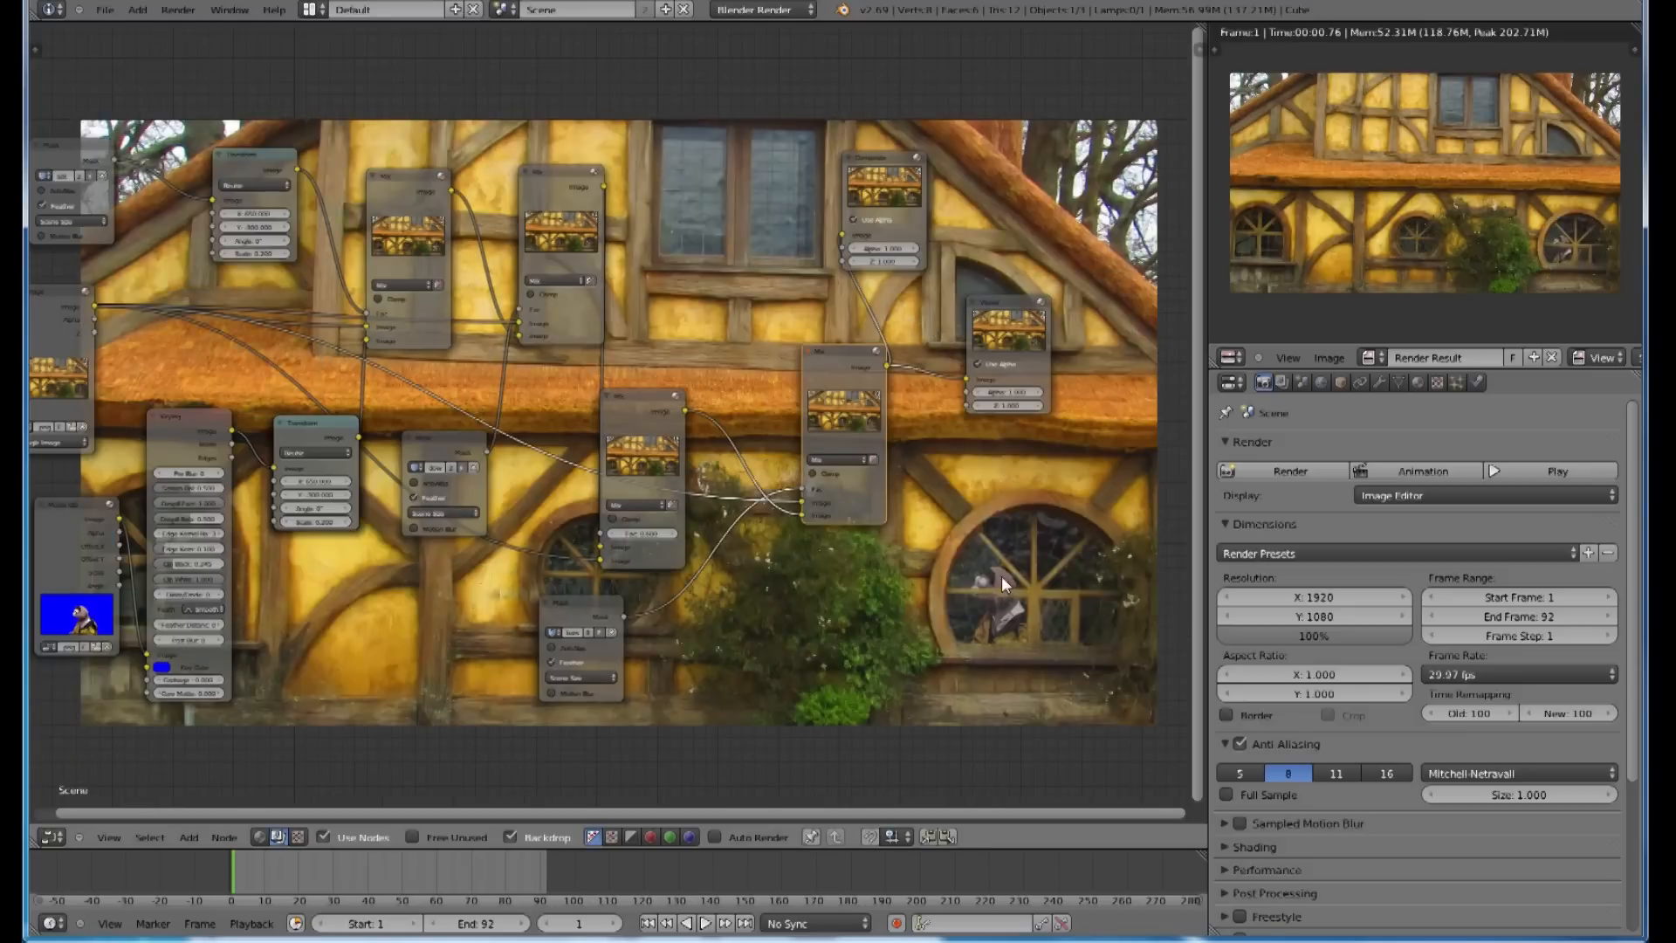
mouse_move(168, 185)
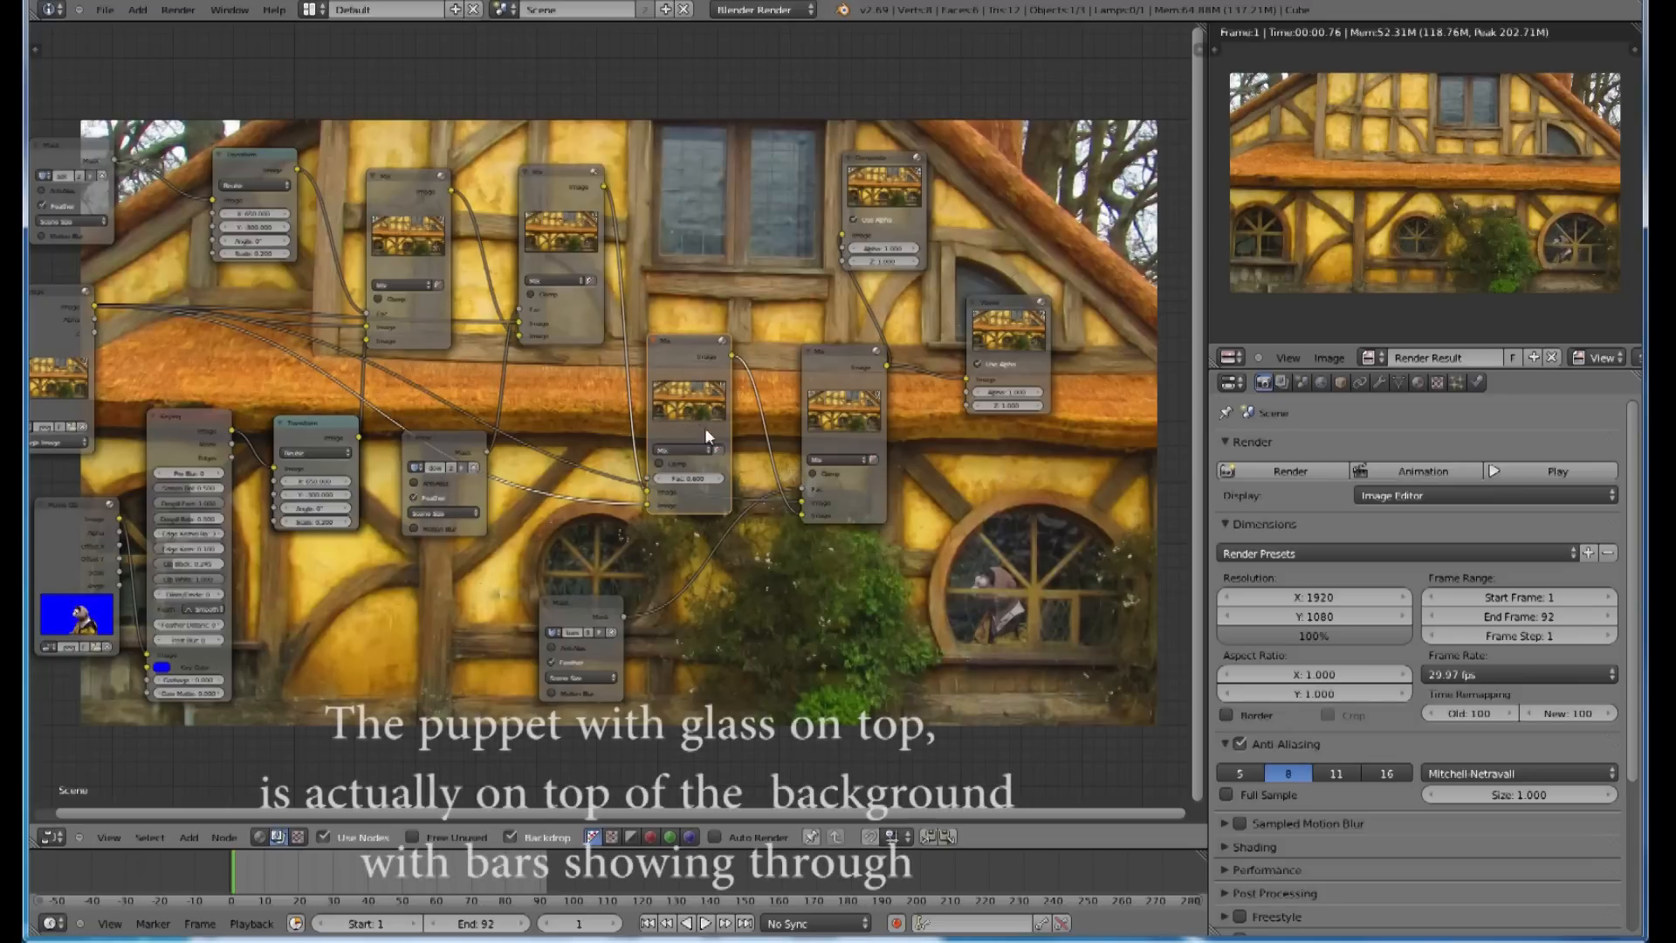
mouse_move(604, 500)
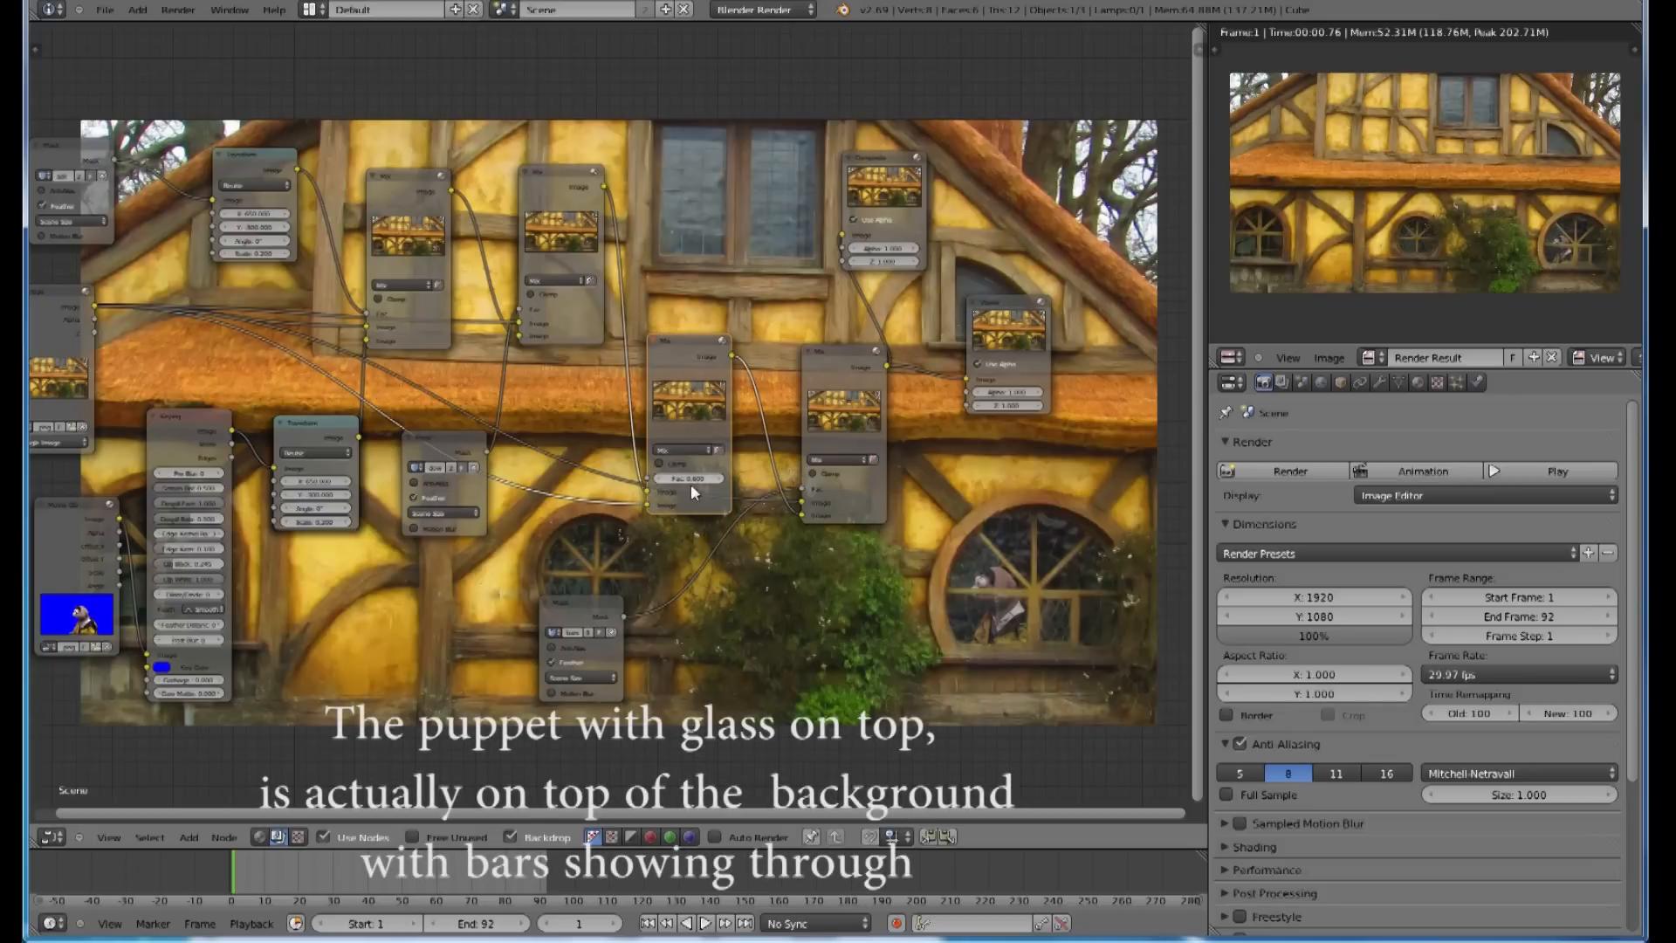
mouse_move(697, 485)
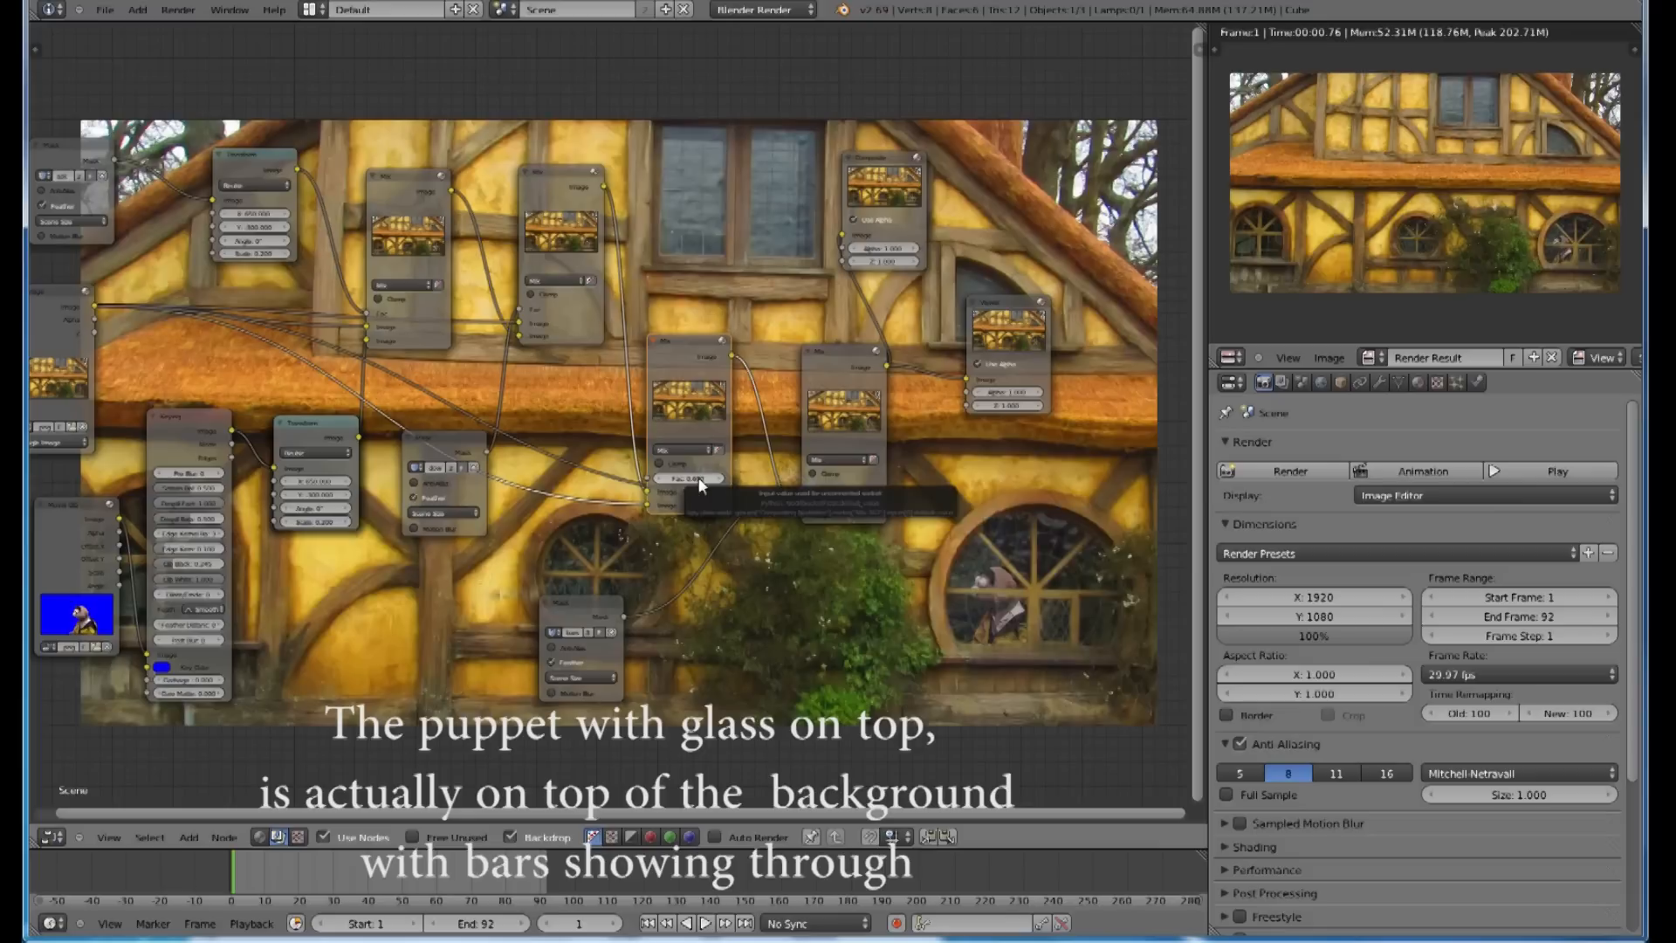
mouse_move(543, 680)
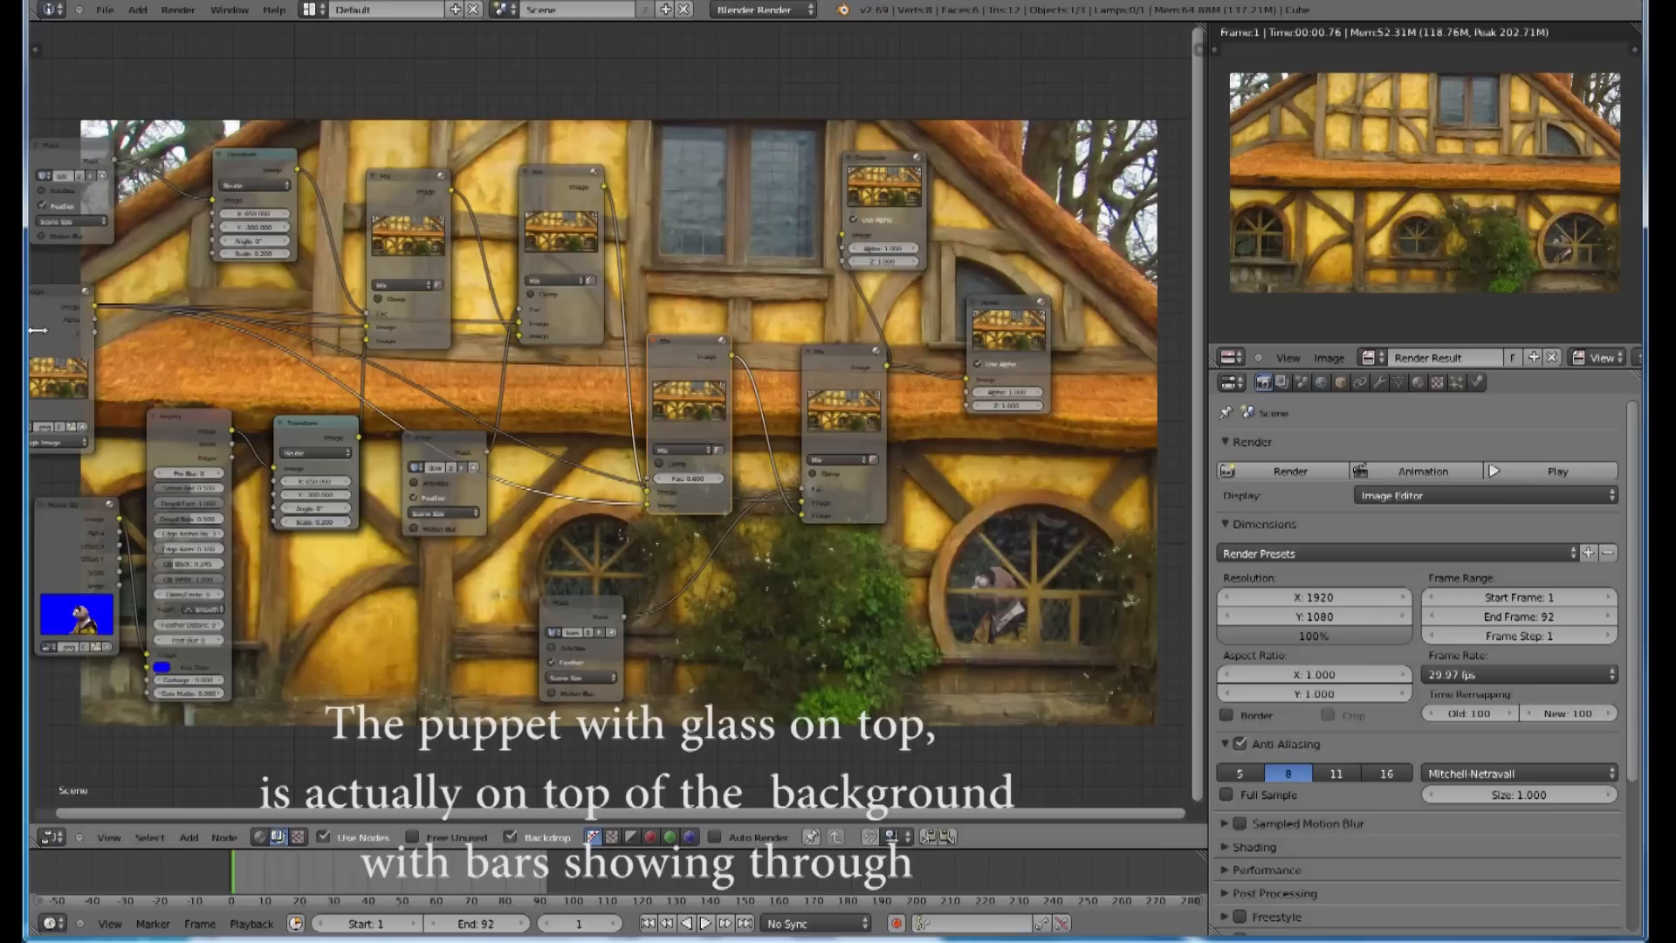
mouse_move(602, 615)
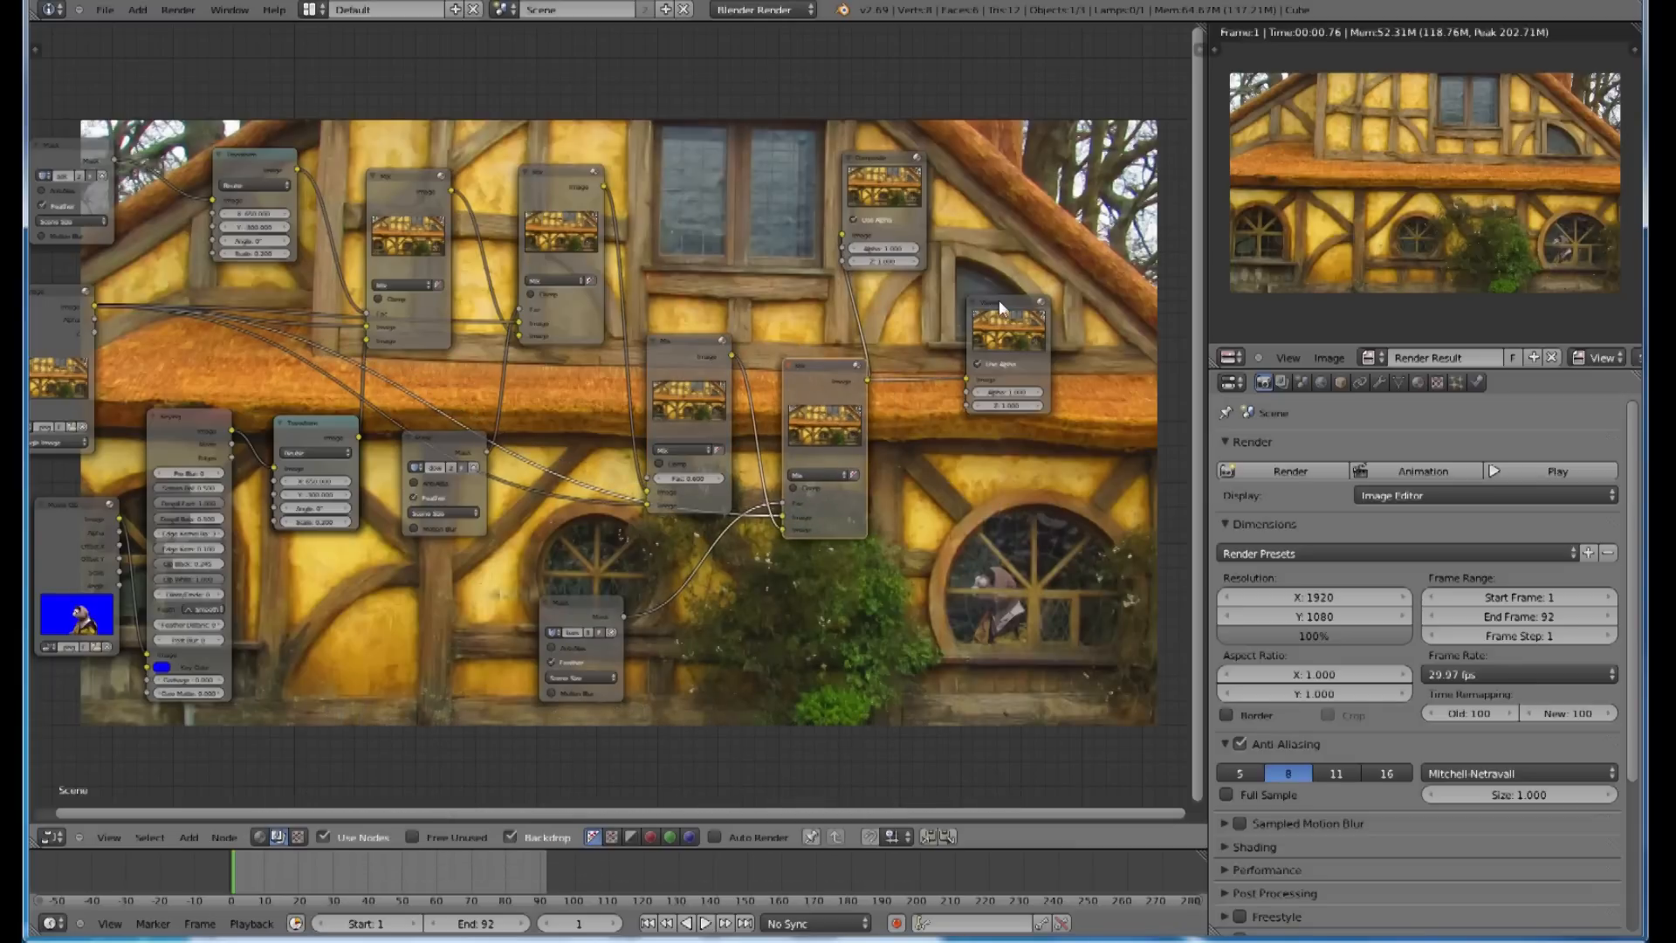
Step: Drag an output node higher up the tree, clear of the mix nodes
left_click_drag(1005, 353, 1058, 332)
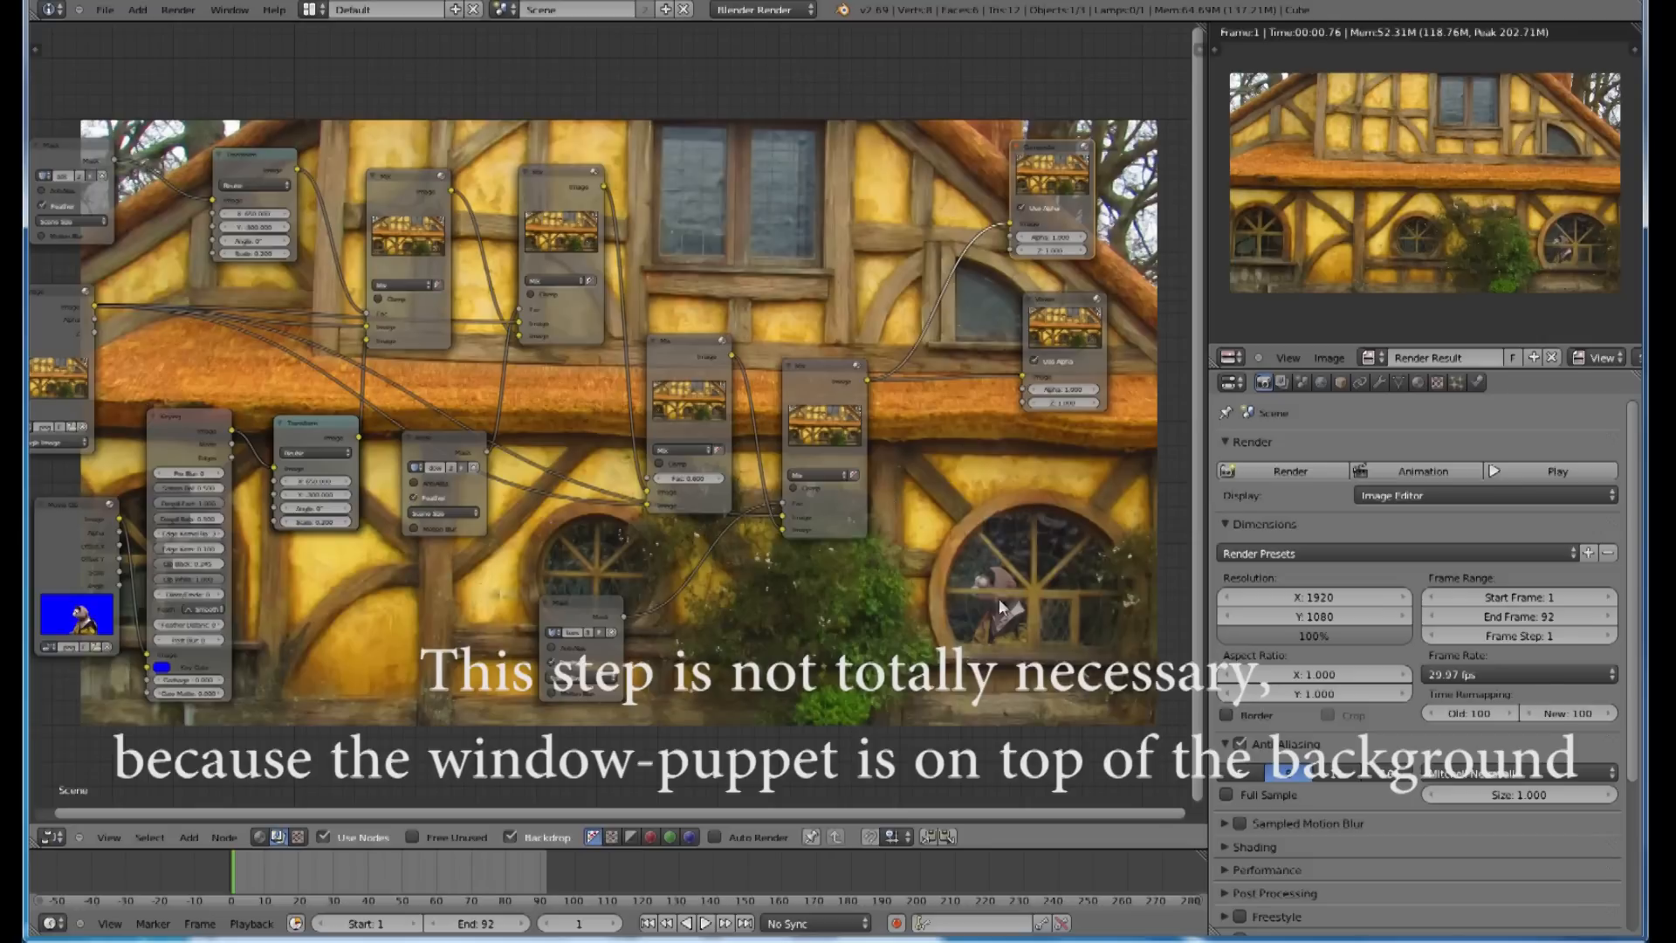
mouse_move(1098, 541)
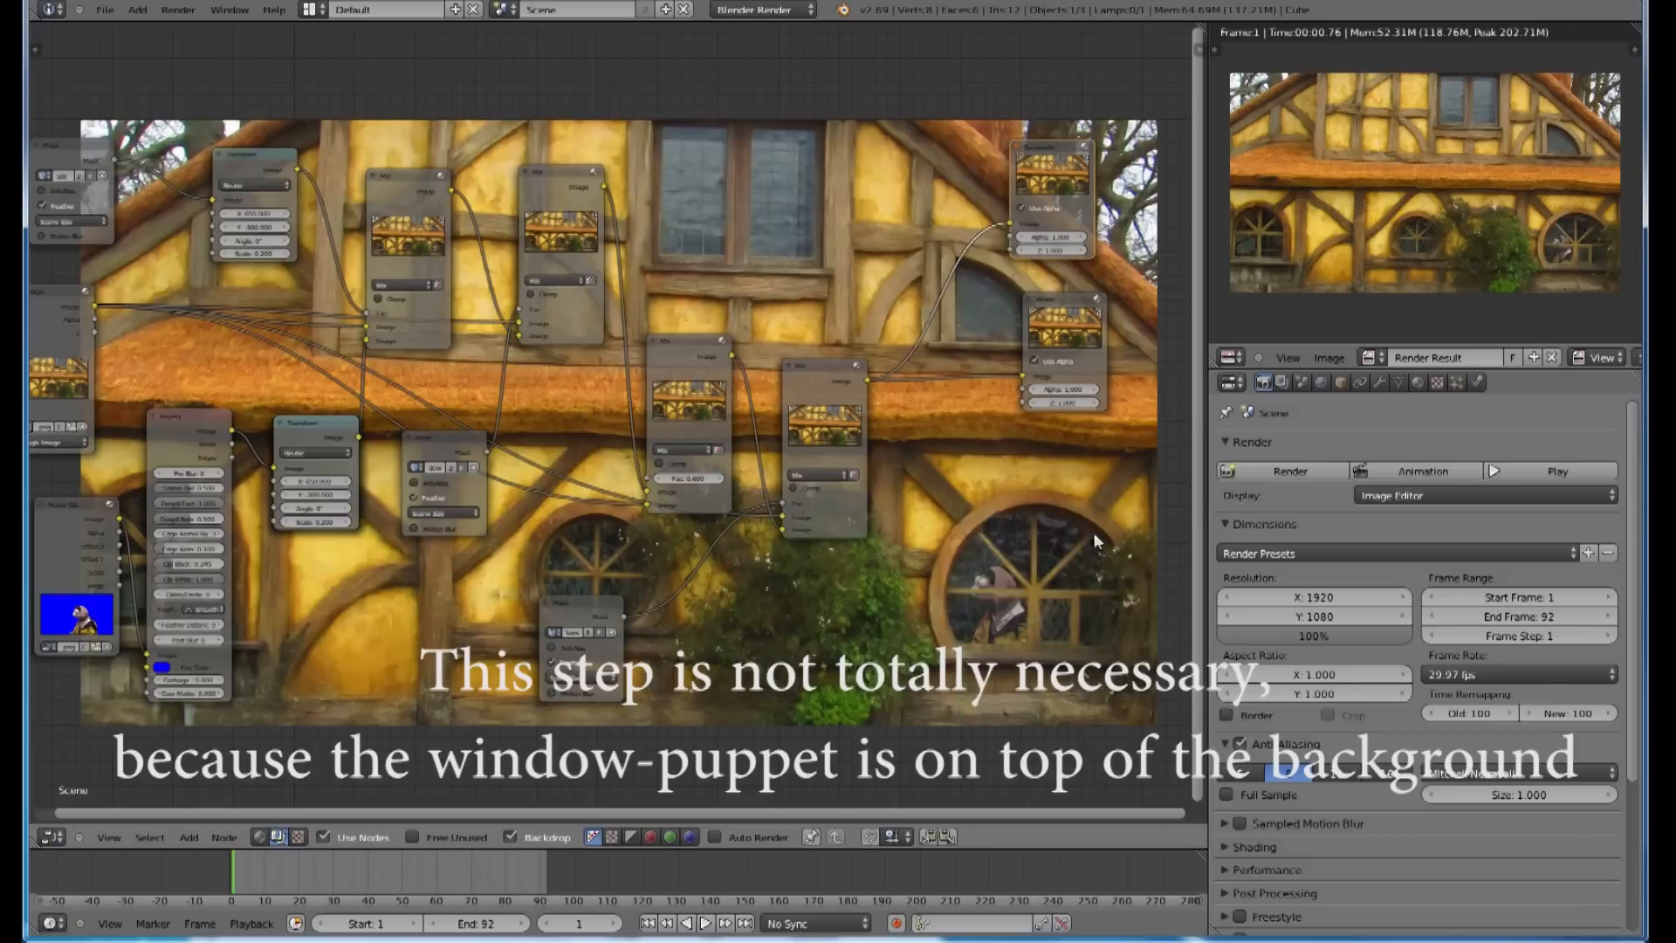
mouse_move(1162, 174)
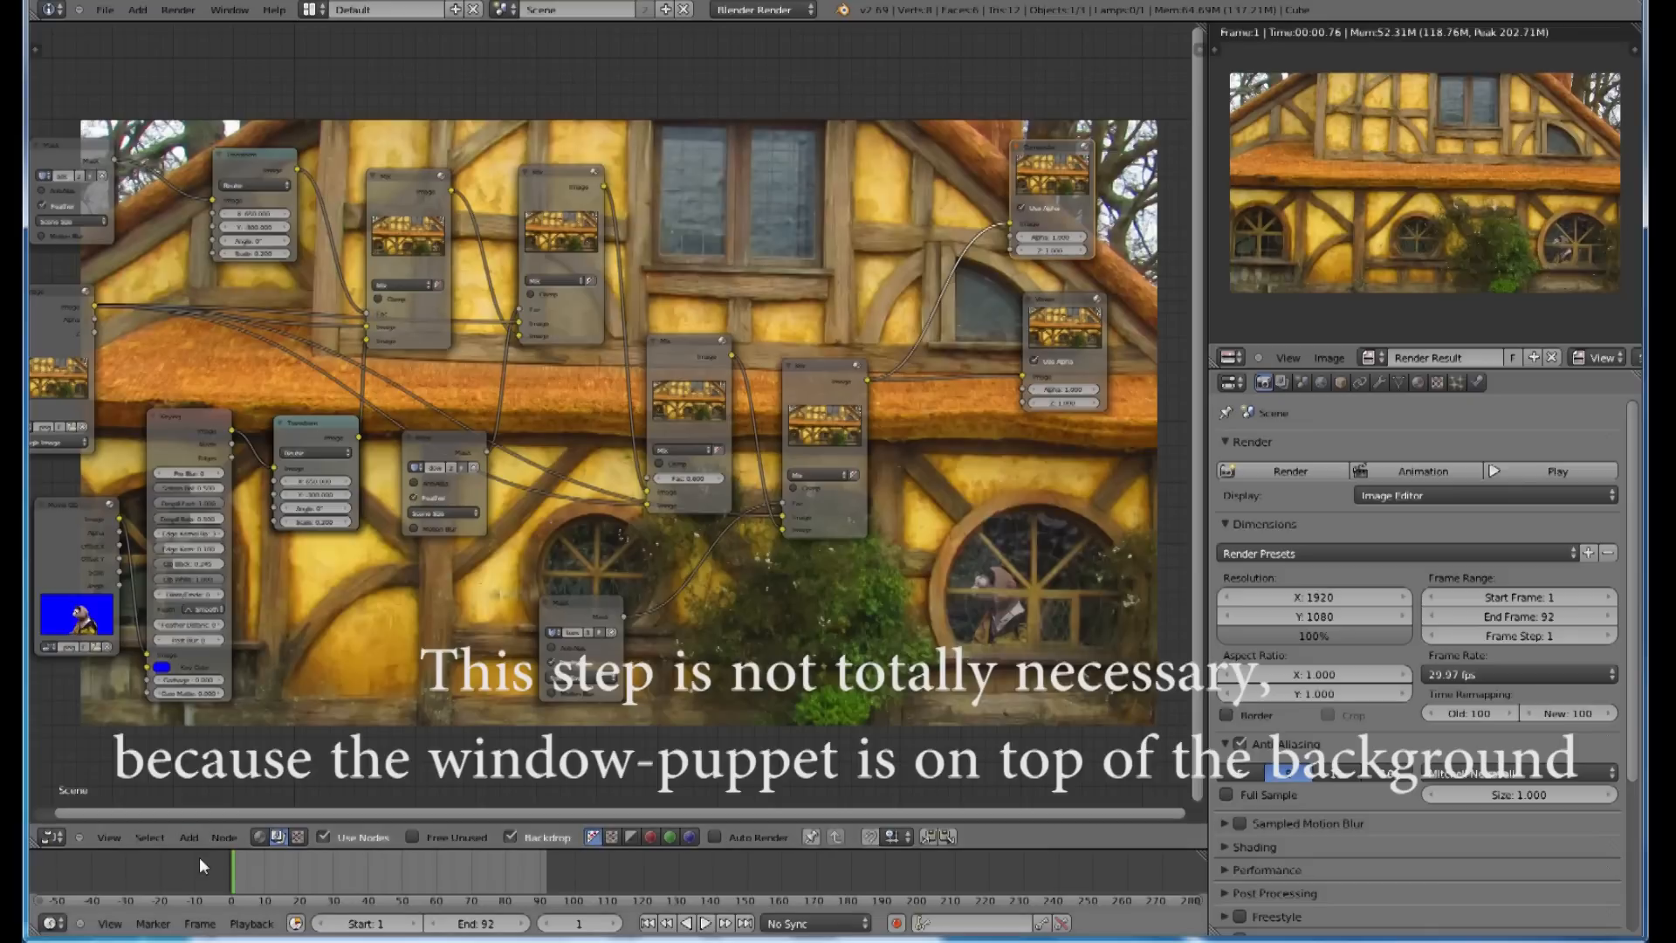
Step: Add a Color > Mix node to the compositor tree
left_click(189, 838)
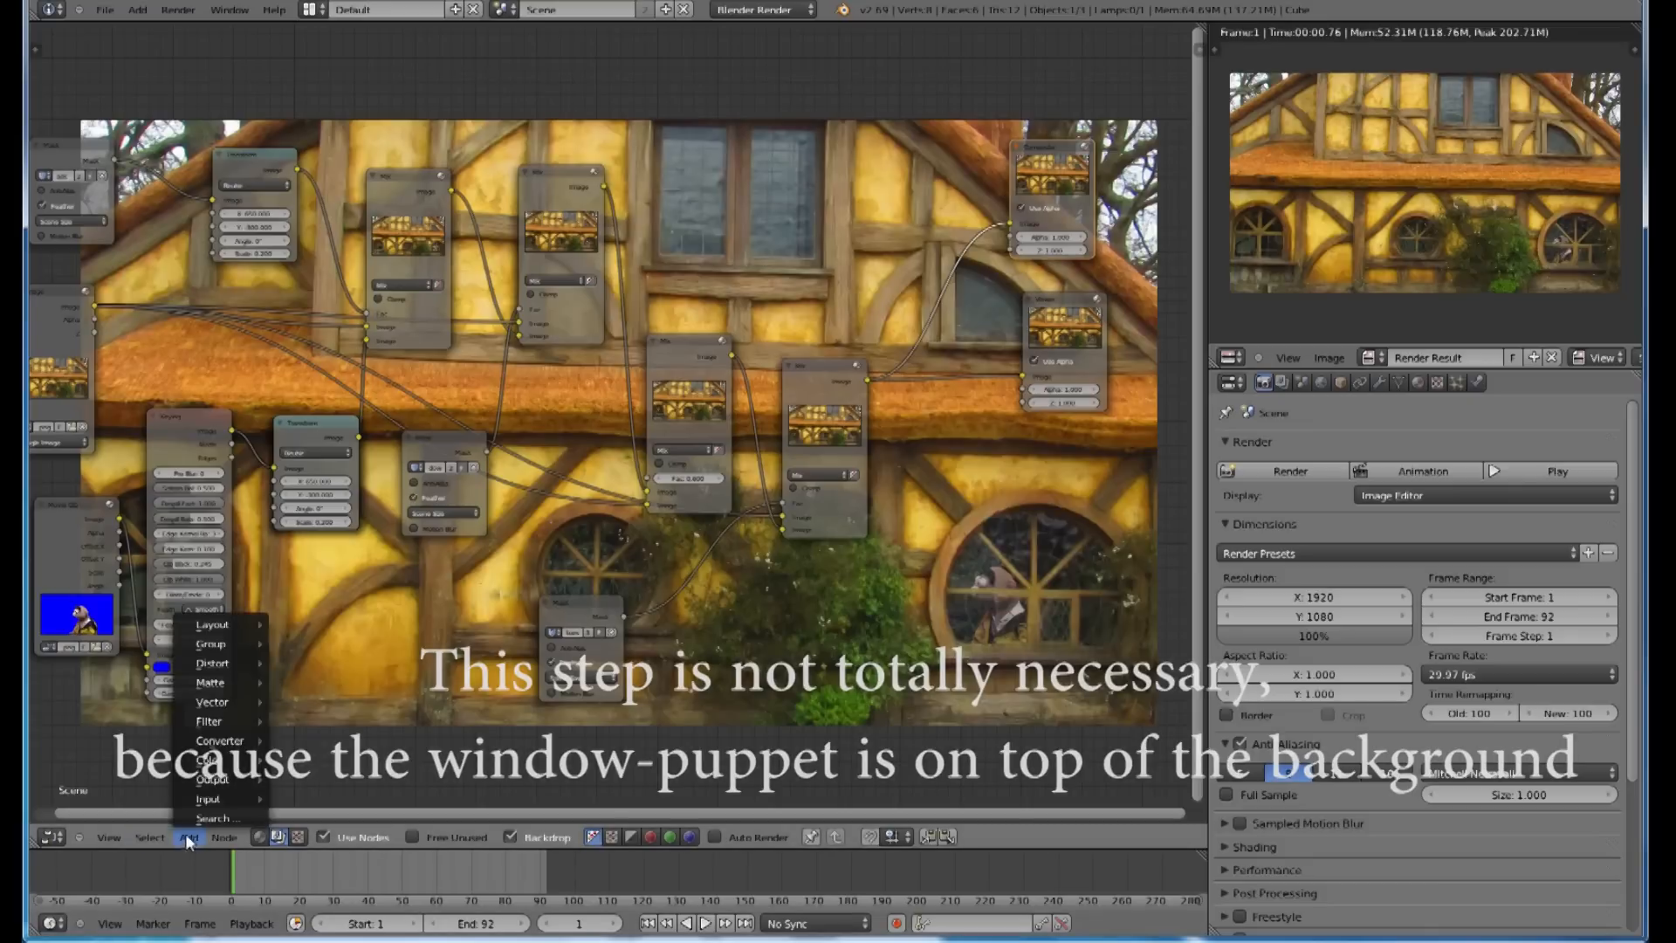
left_click(208, 759)
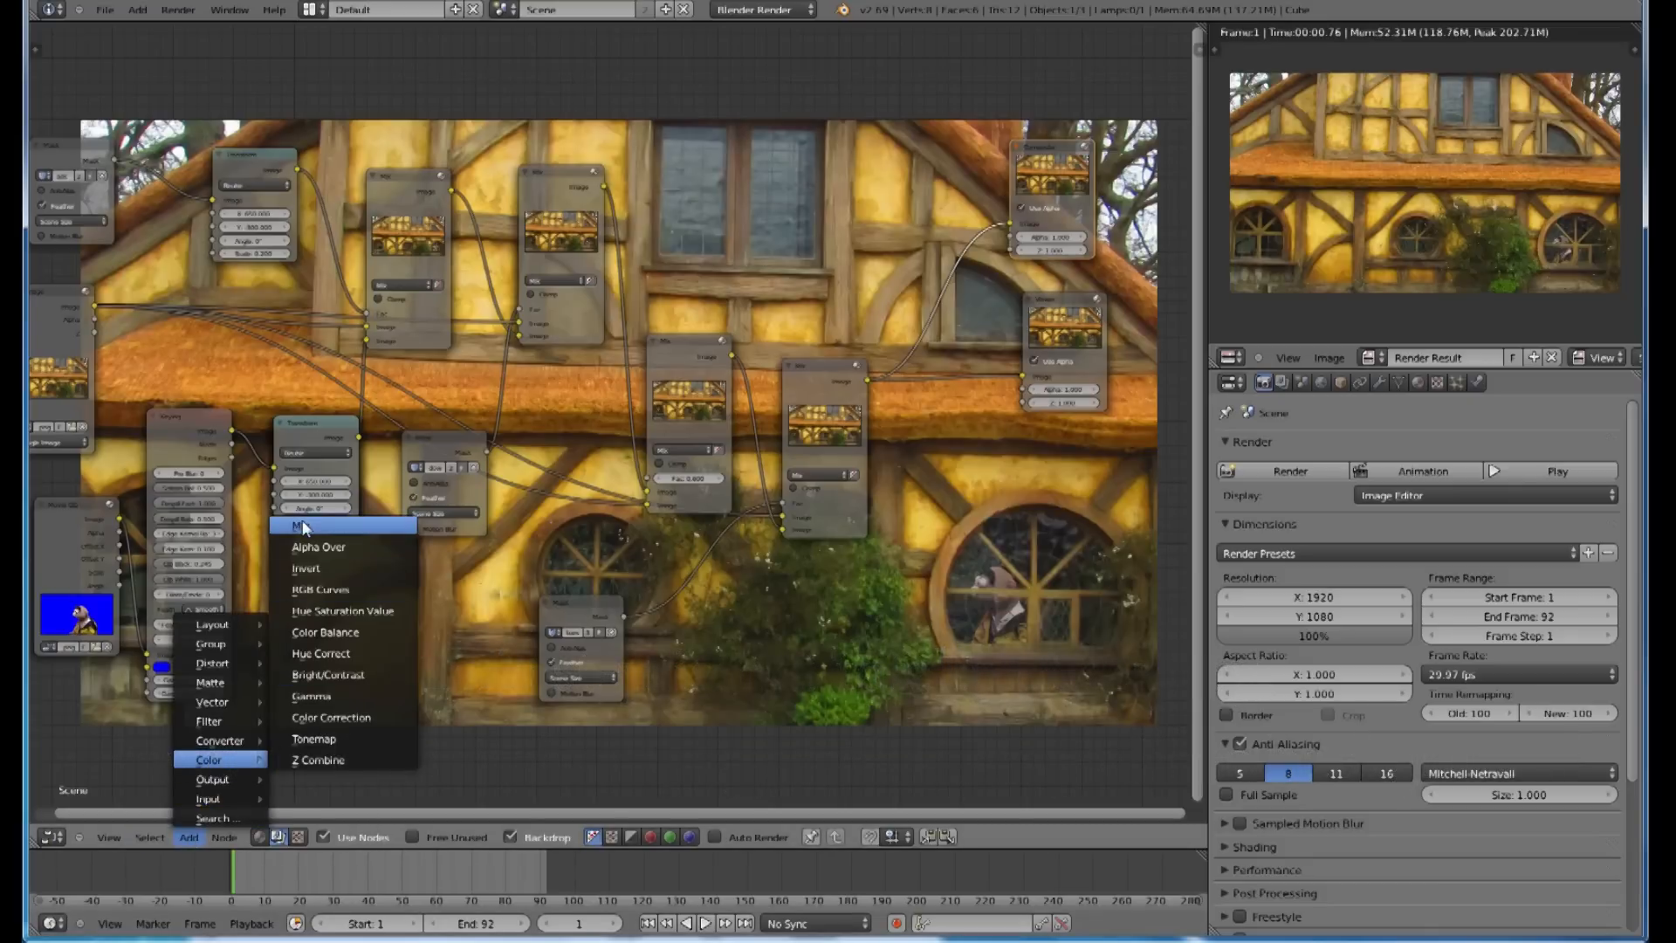
left_click(301, 525)
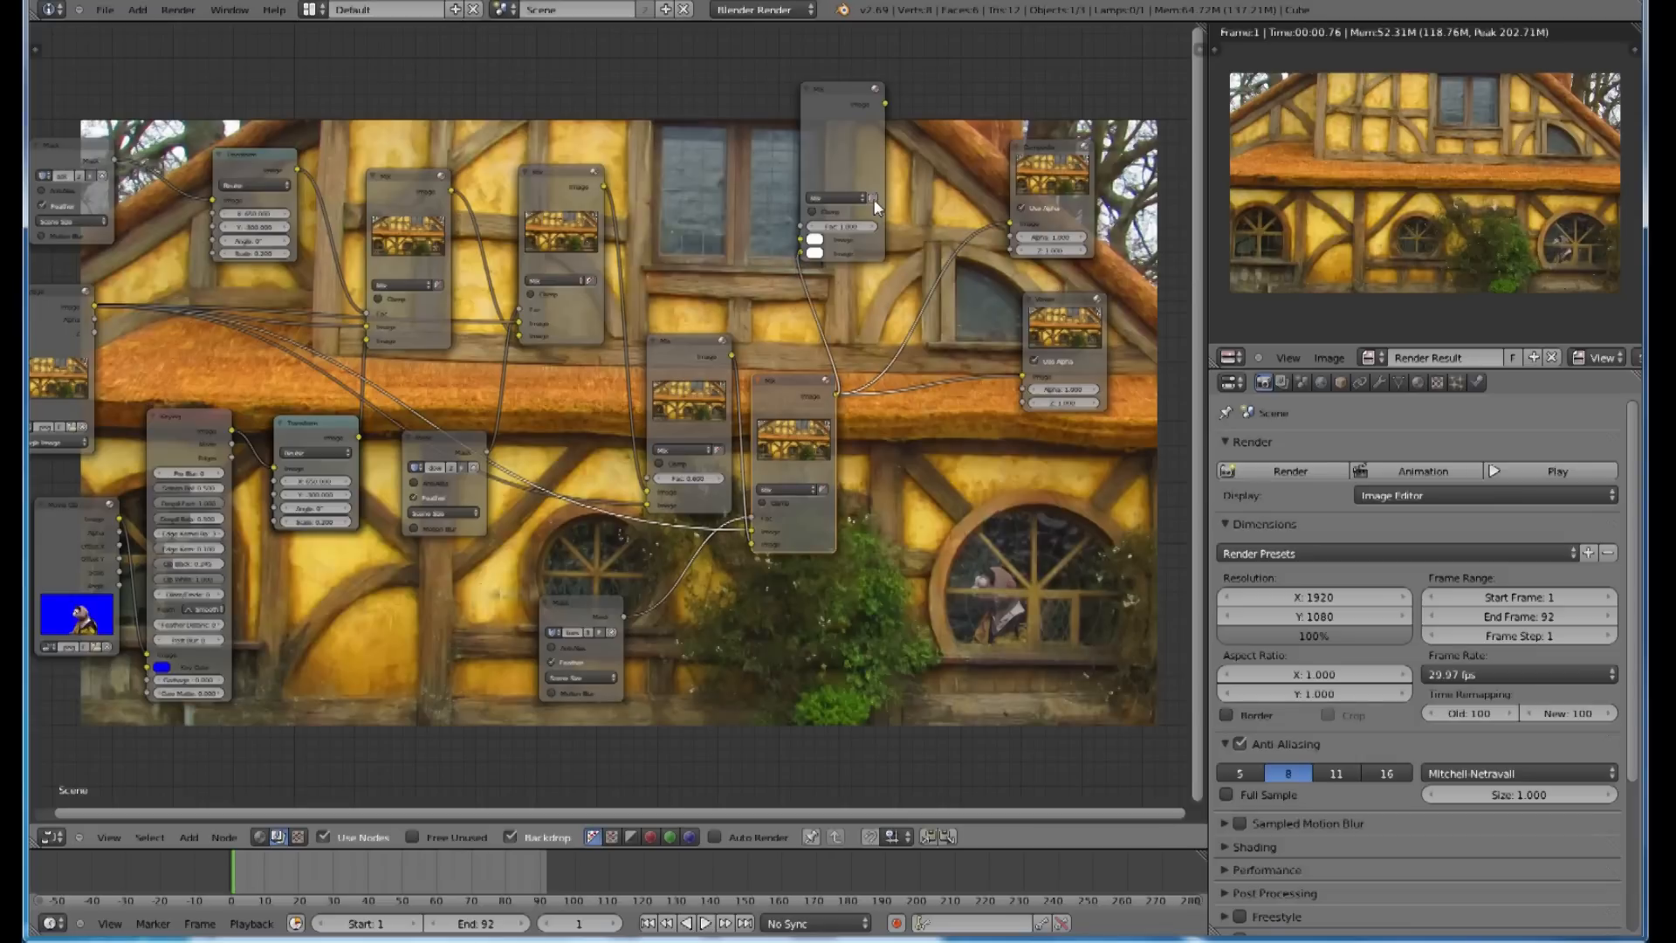
mouse_move(875, 209)
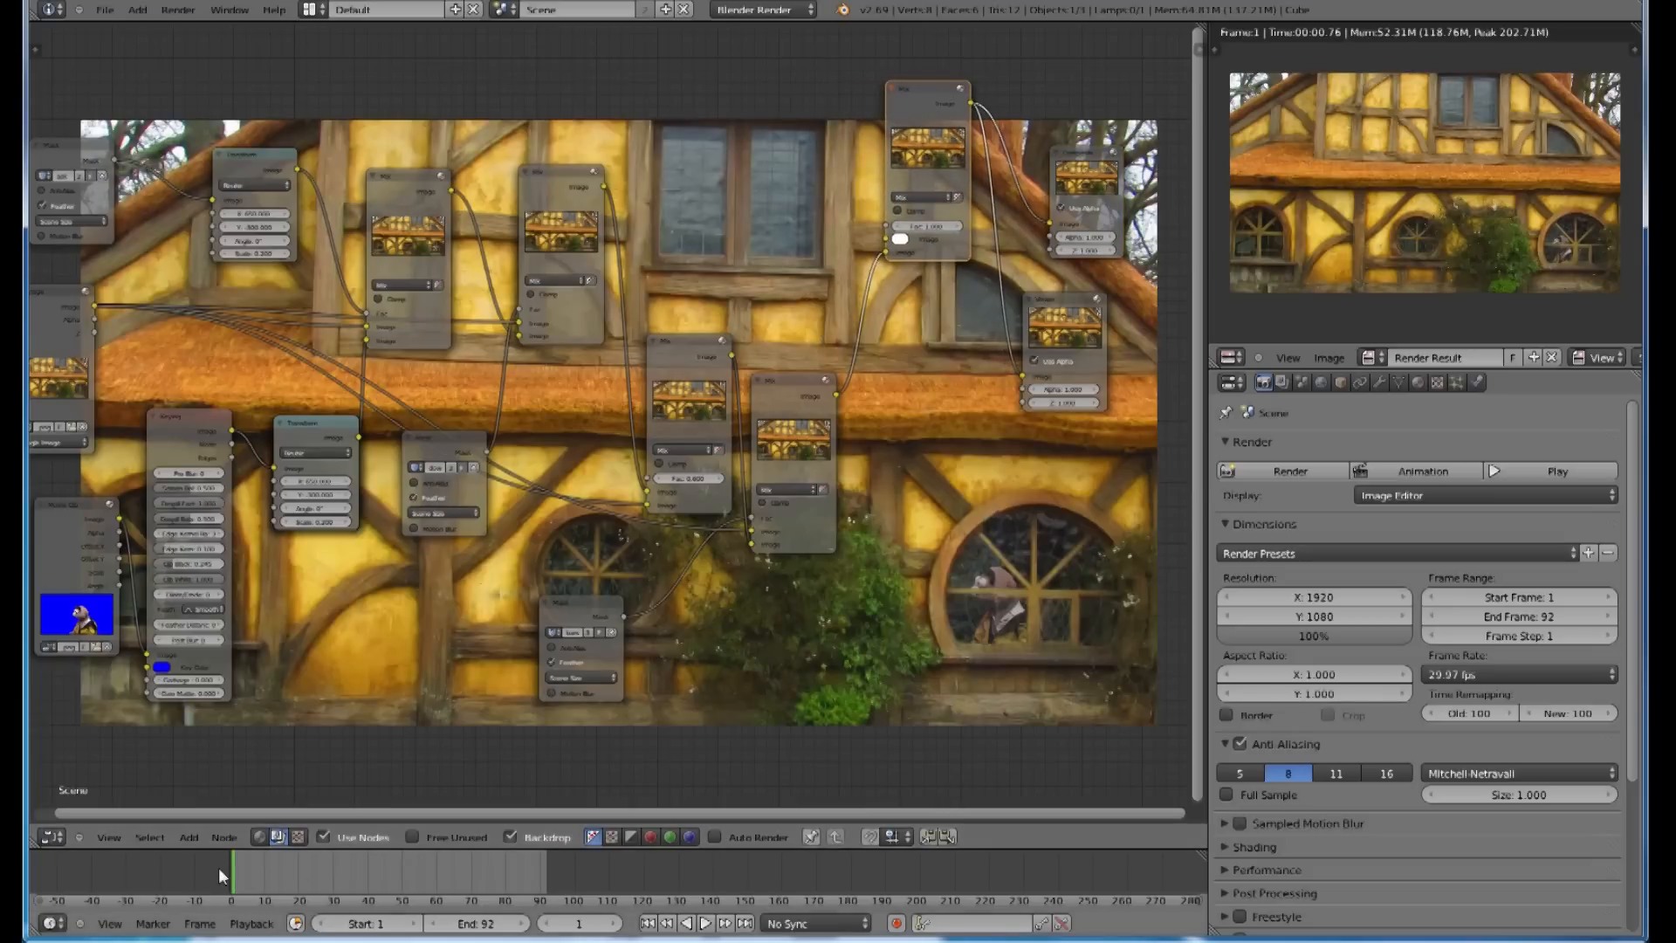
Step: Add an Input > Mask node to the compositor tree
left_click(189, 837)
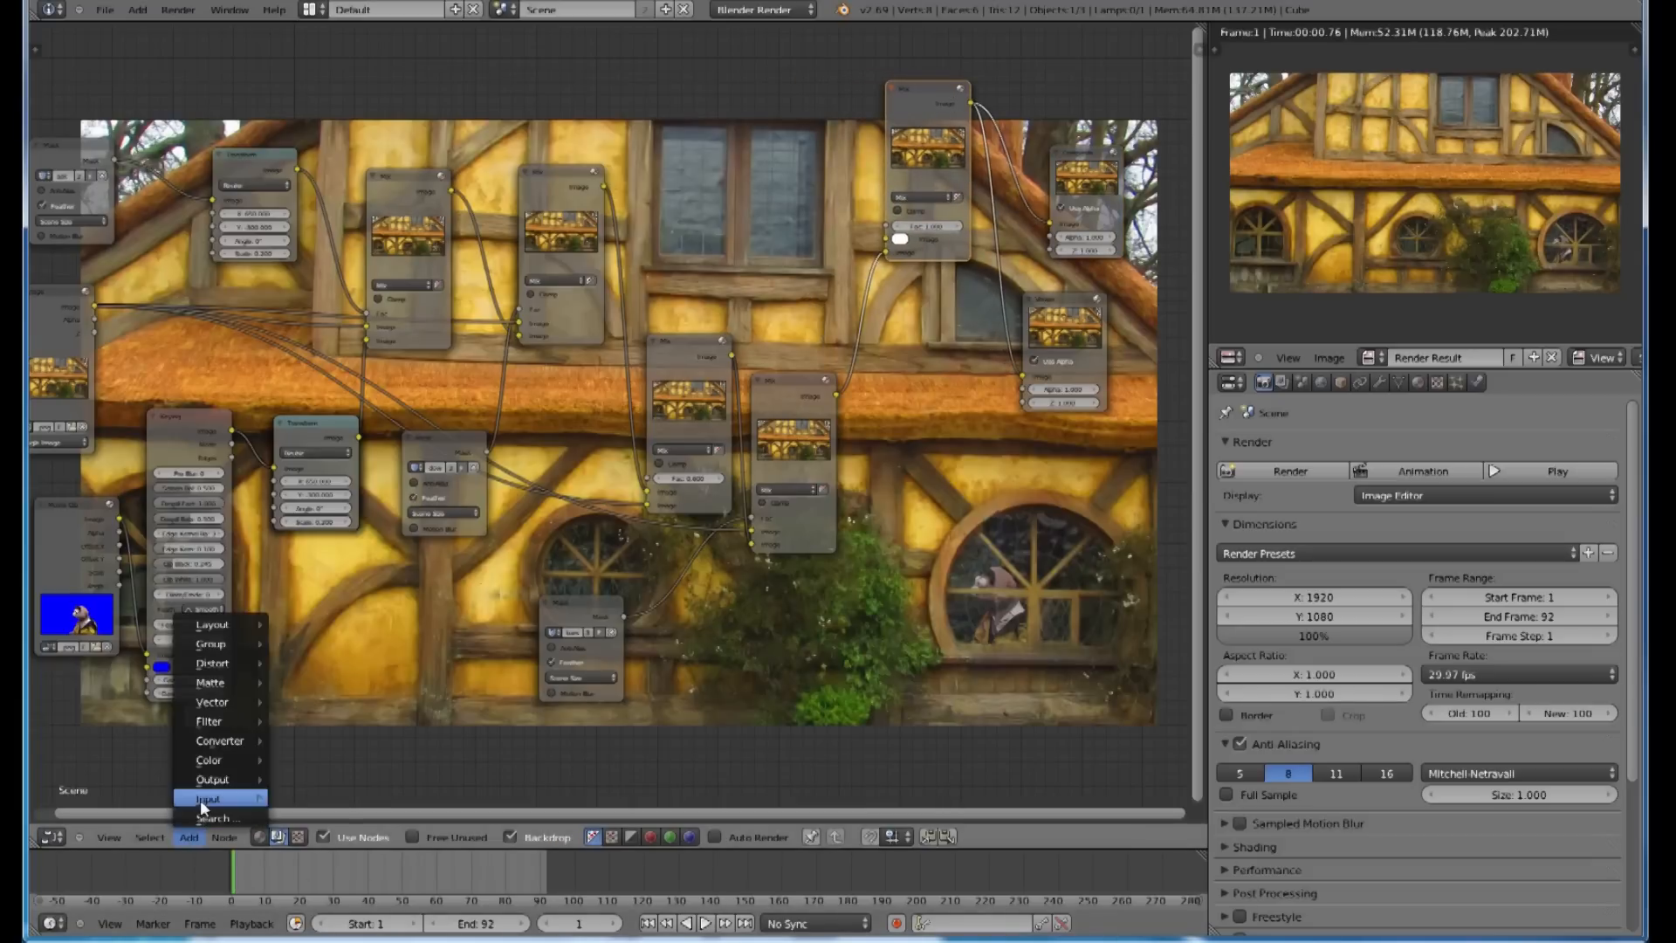
left_click(210, 797)
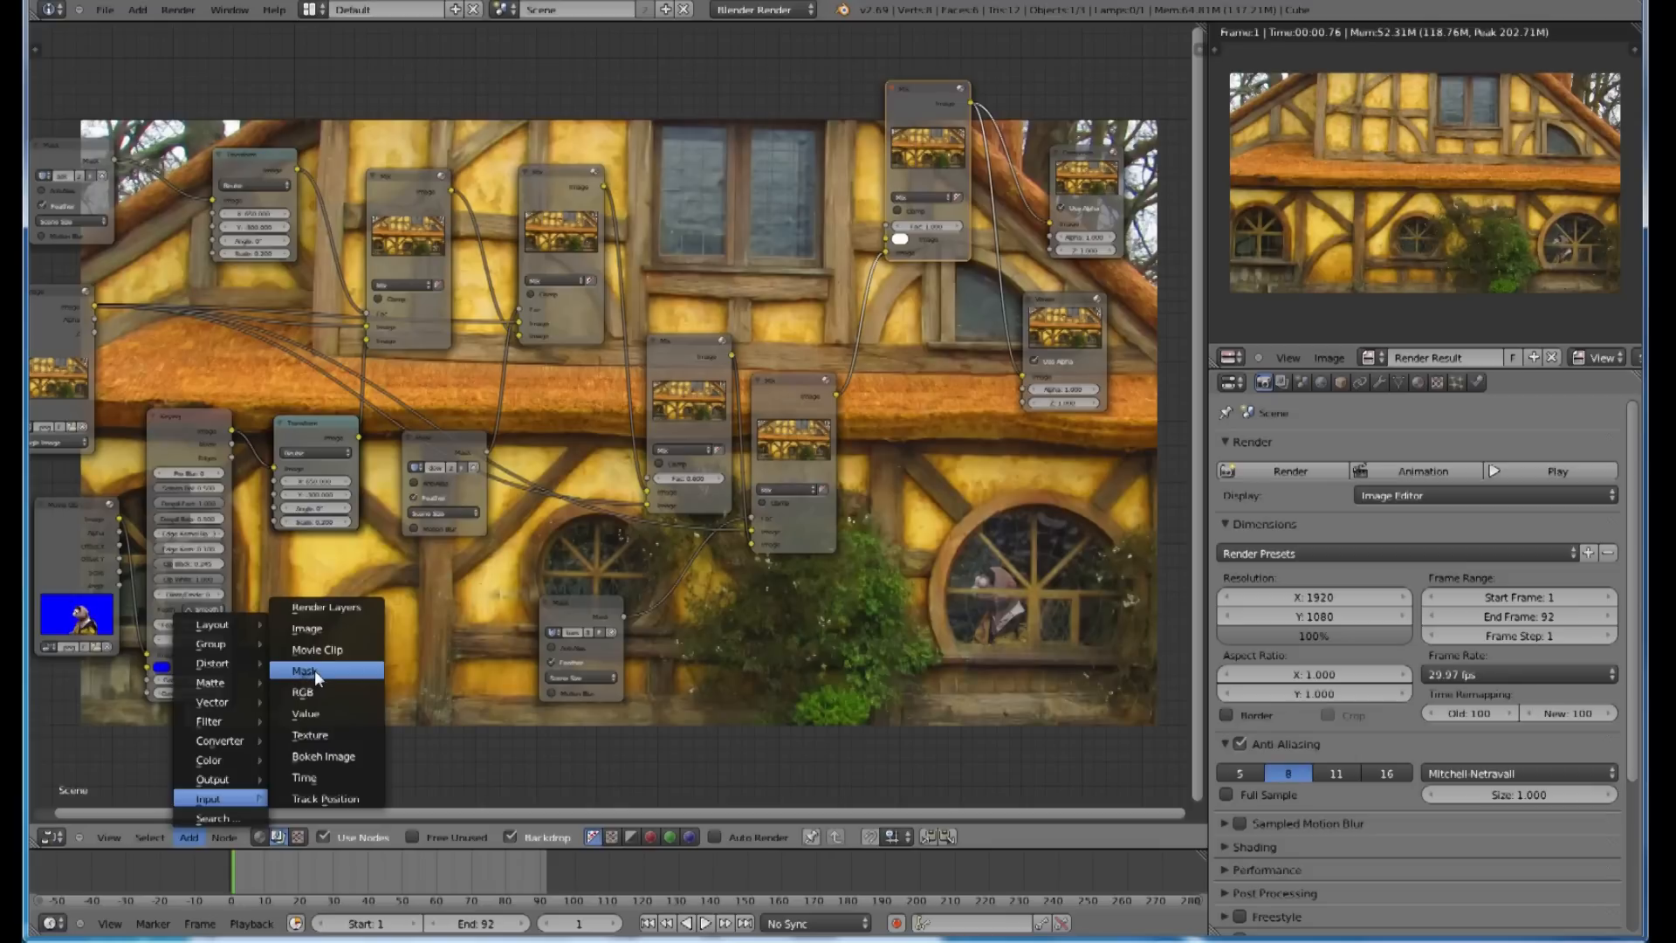
left_click(305, 670)
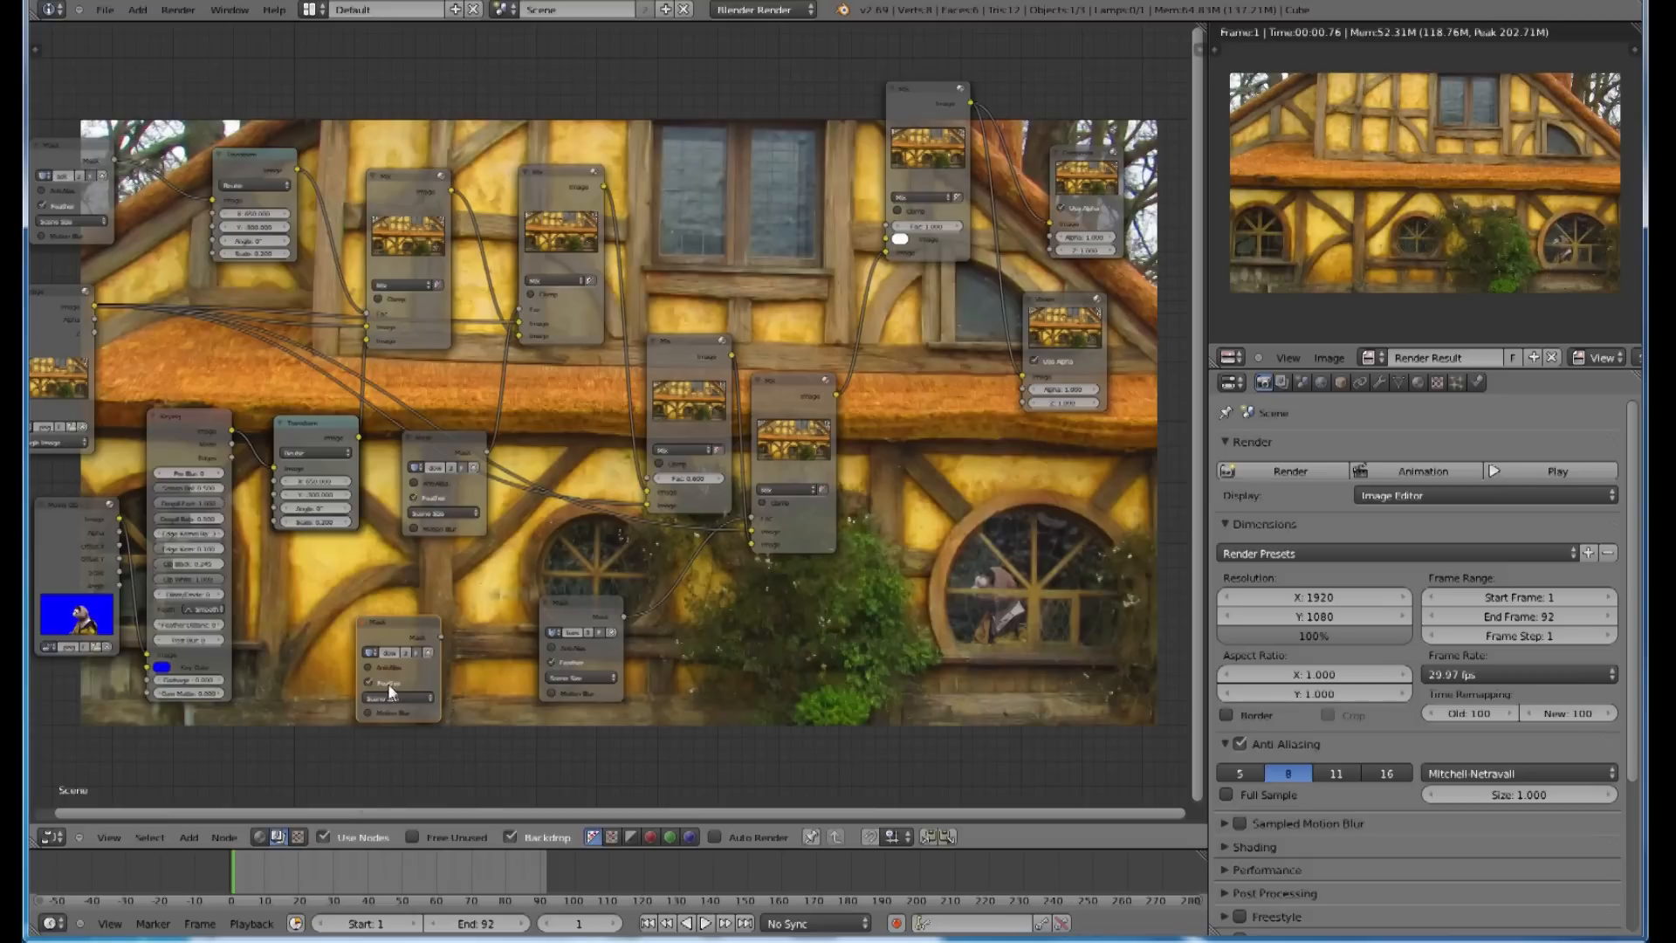
mouse_move(442, 644)
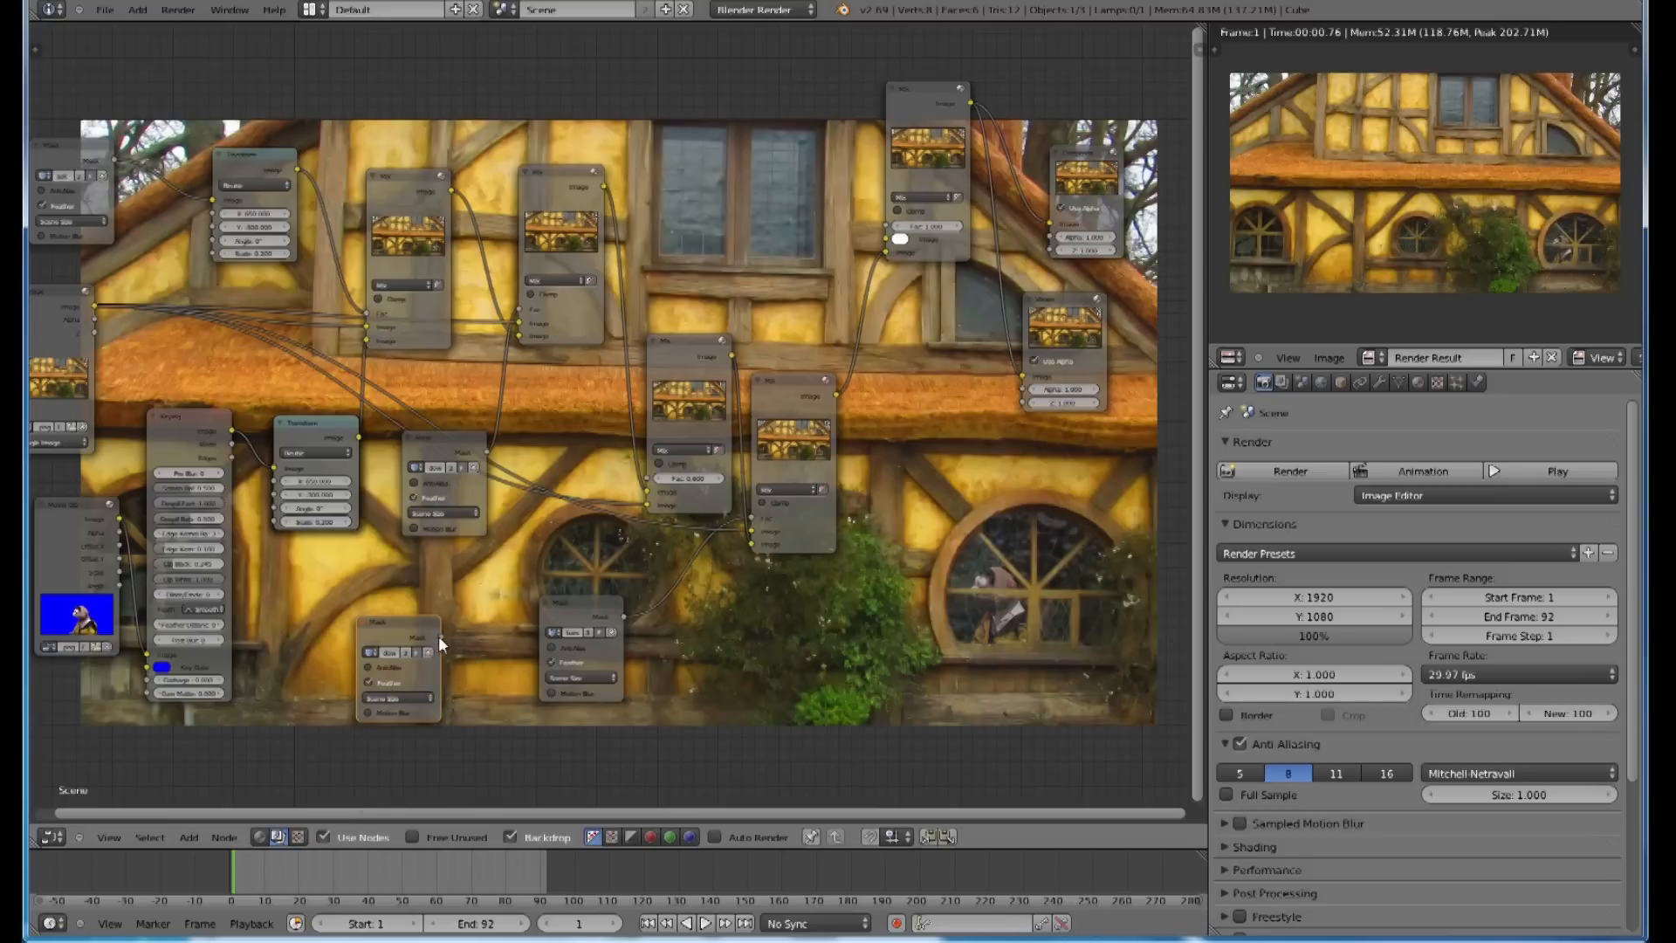
mouse_move(818, 289)
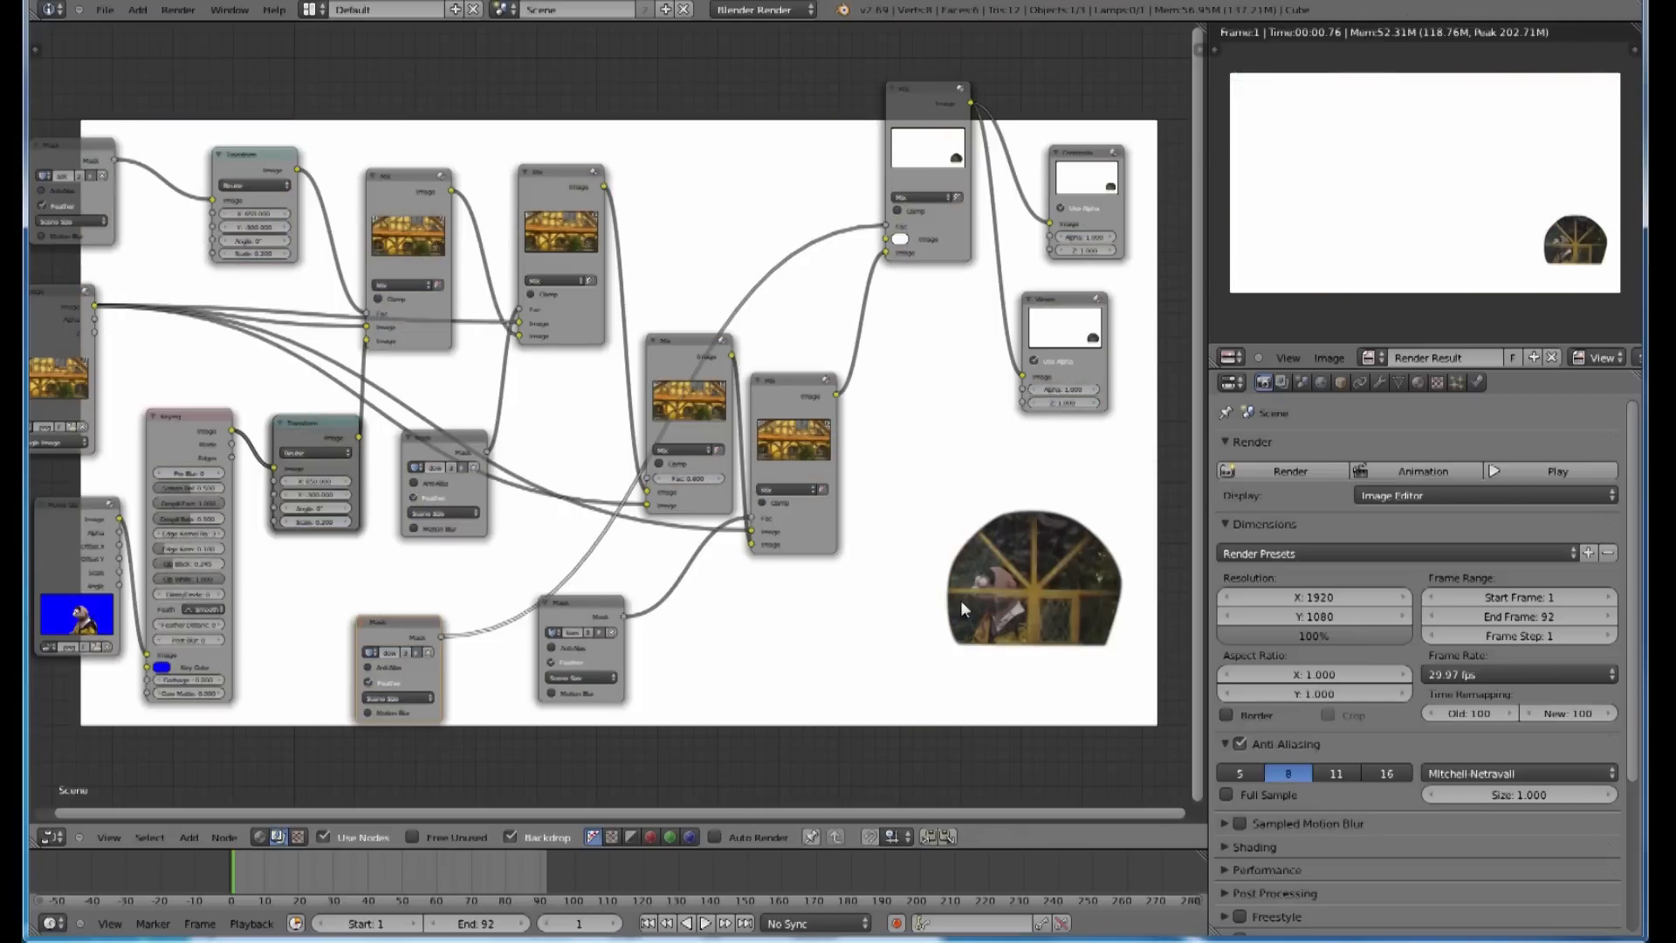
mouse_move(396, 634)
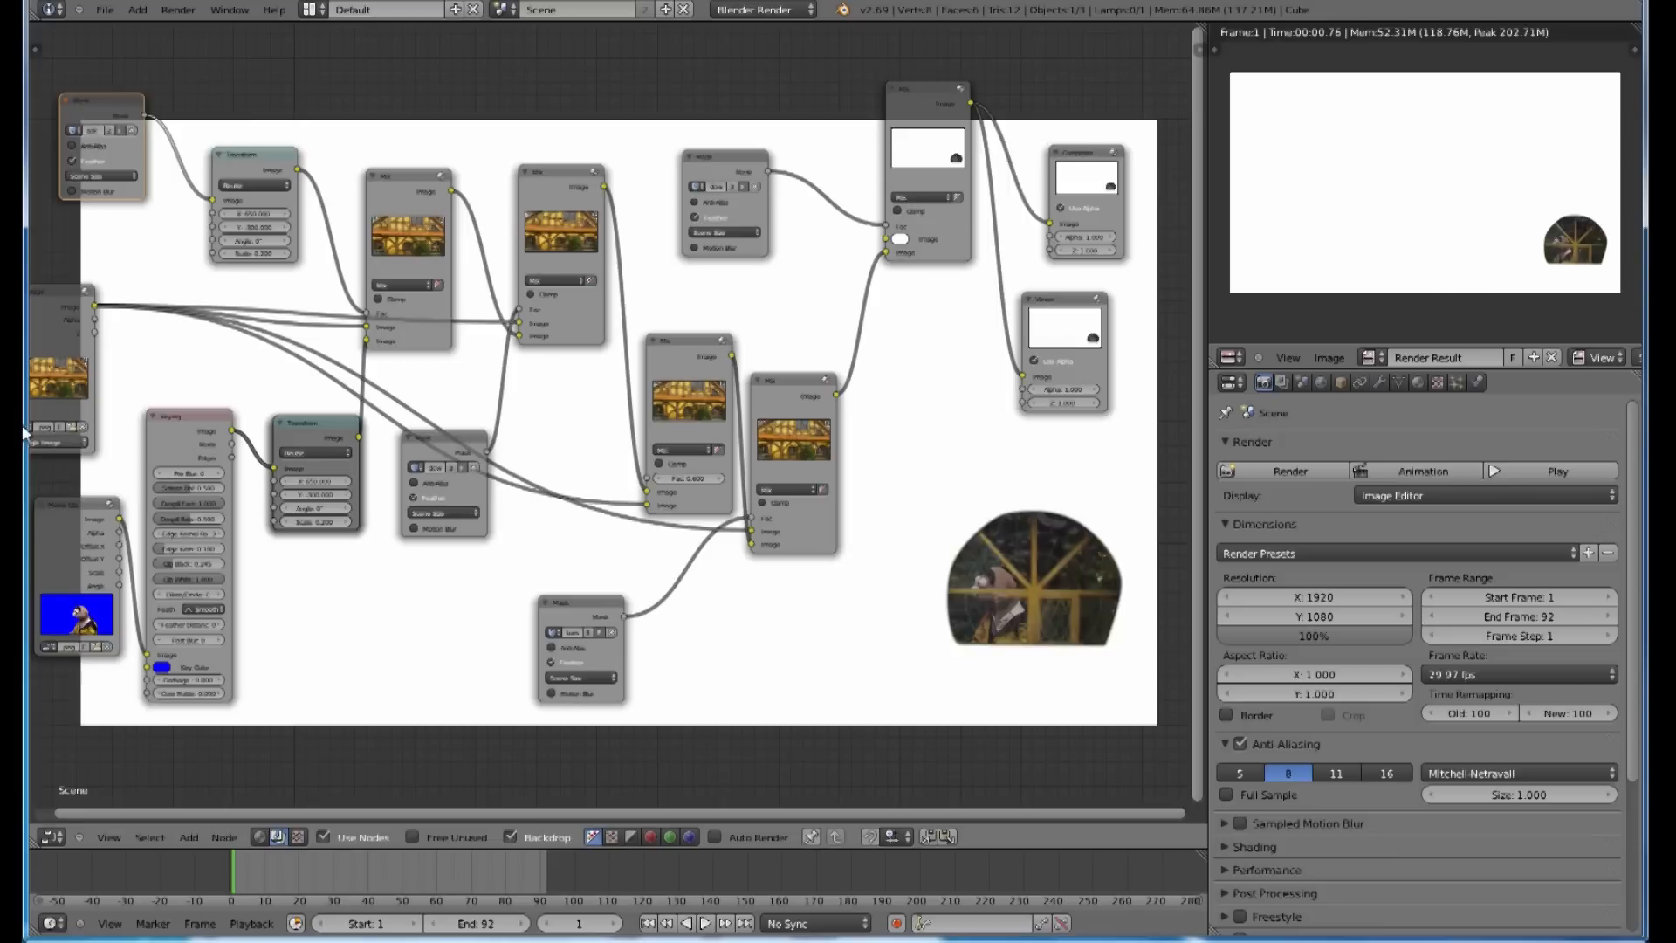
mouse_move(75, 304)
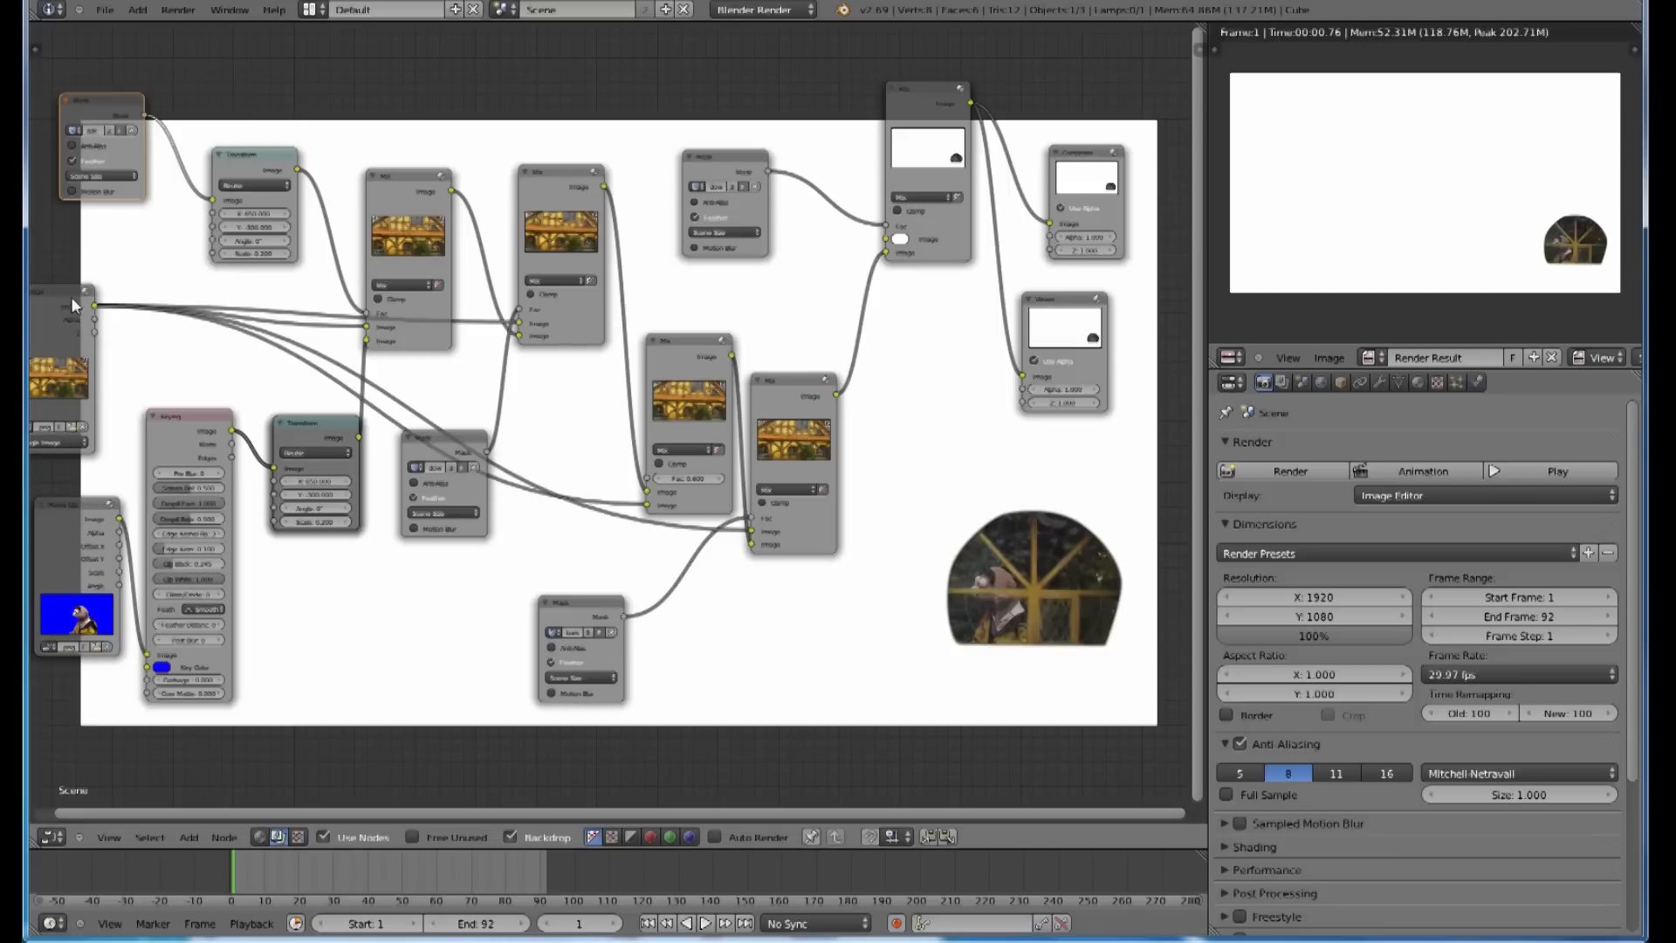
mouse_move(953, 295)
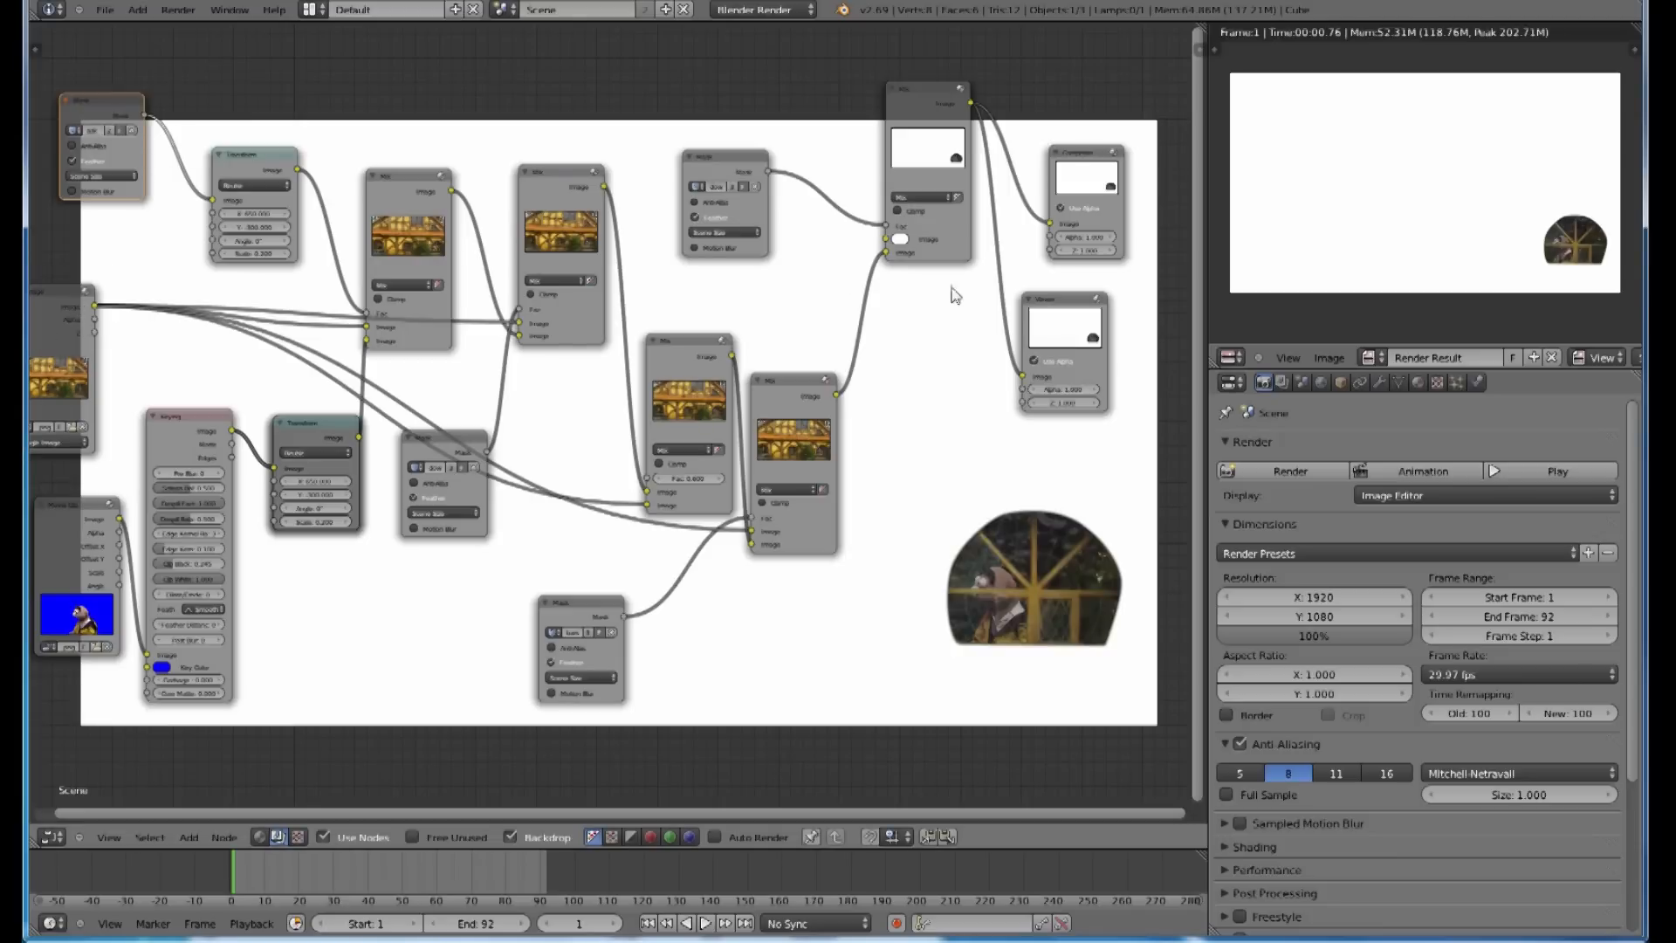
mouse_move(150, 121)
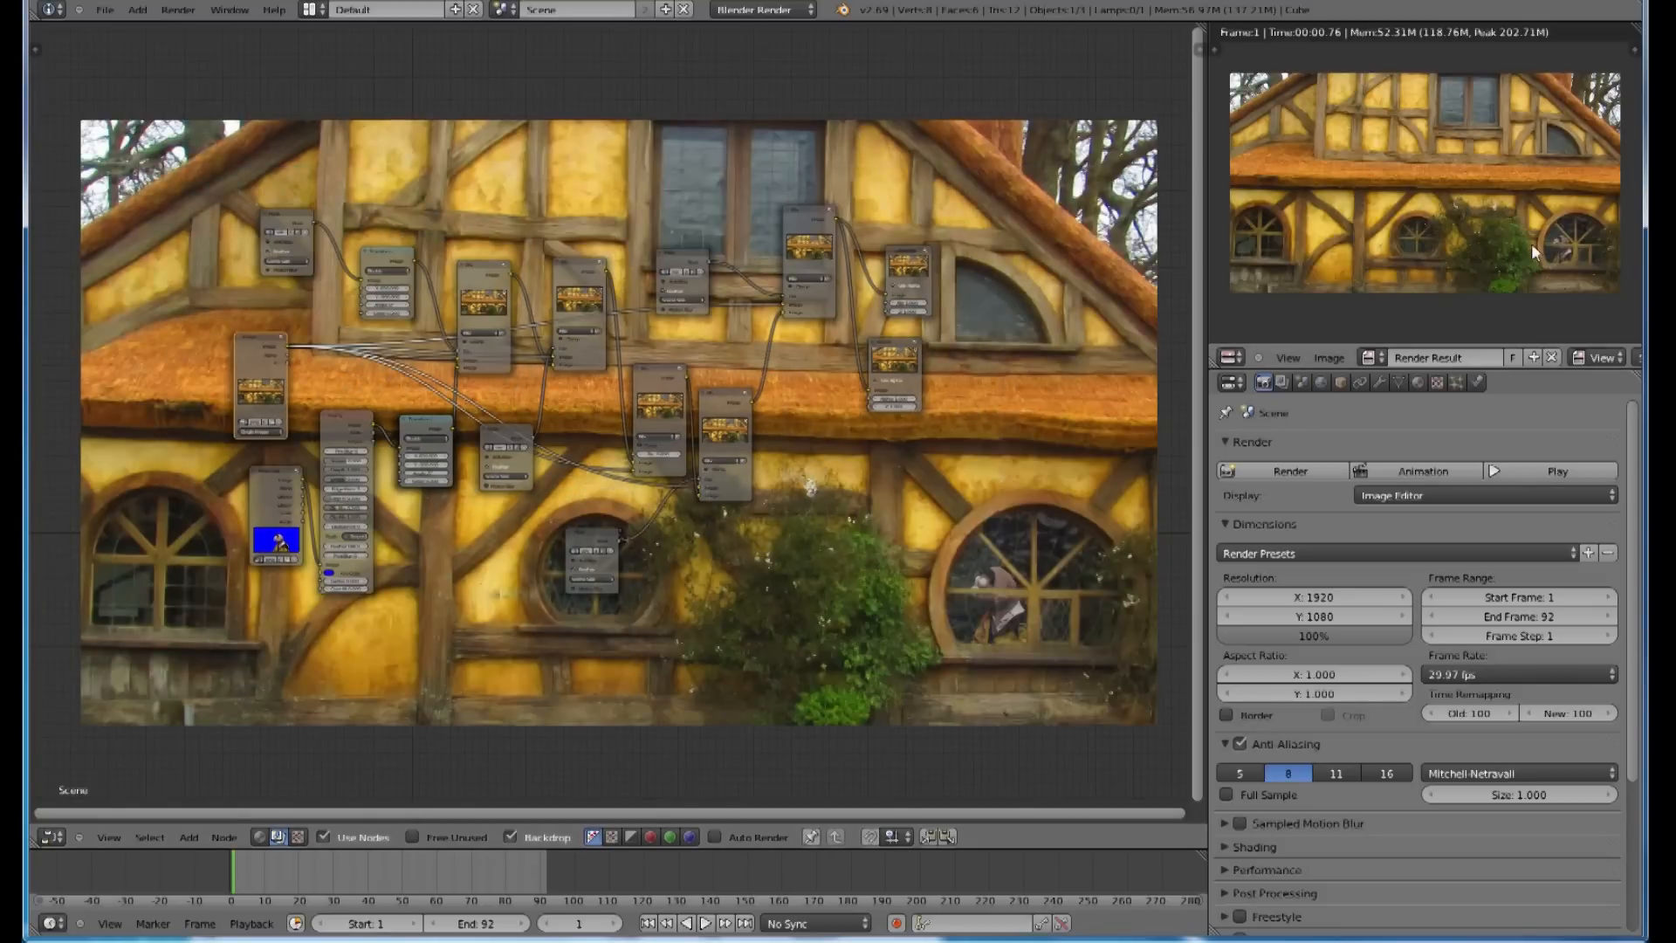
mouse_move(1594, 230)
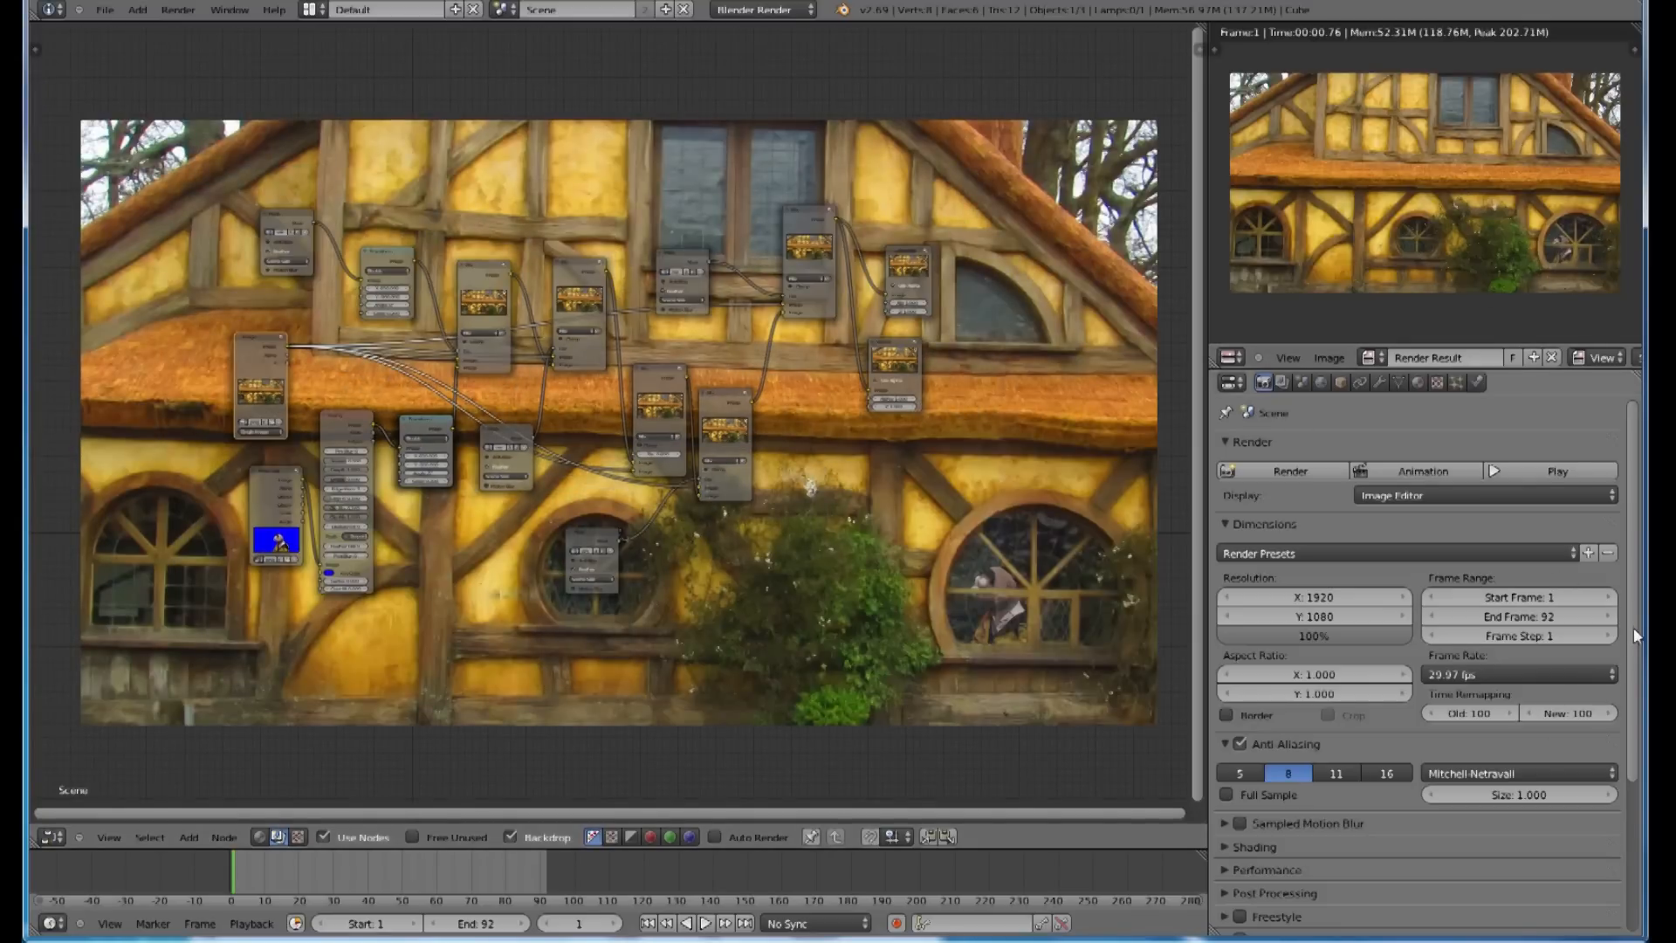
Step: Set the output path to a new folder 5 under G:\blender and render the animation
scroll("down", 3)
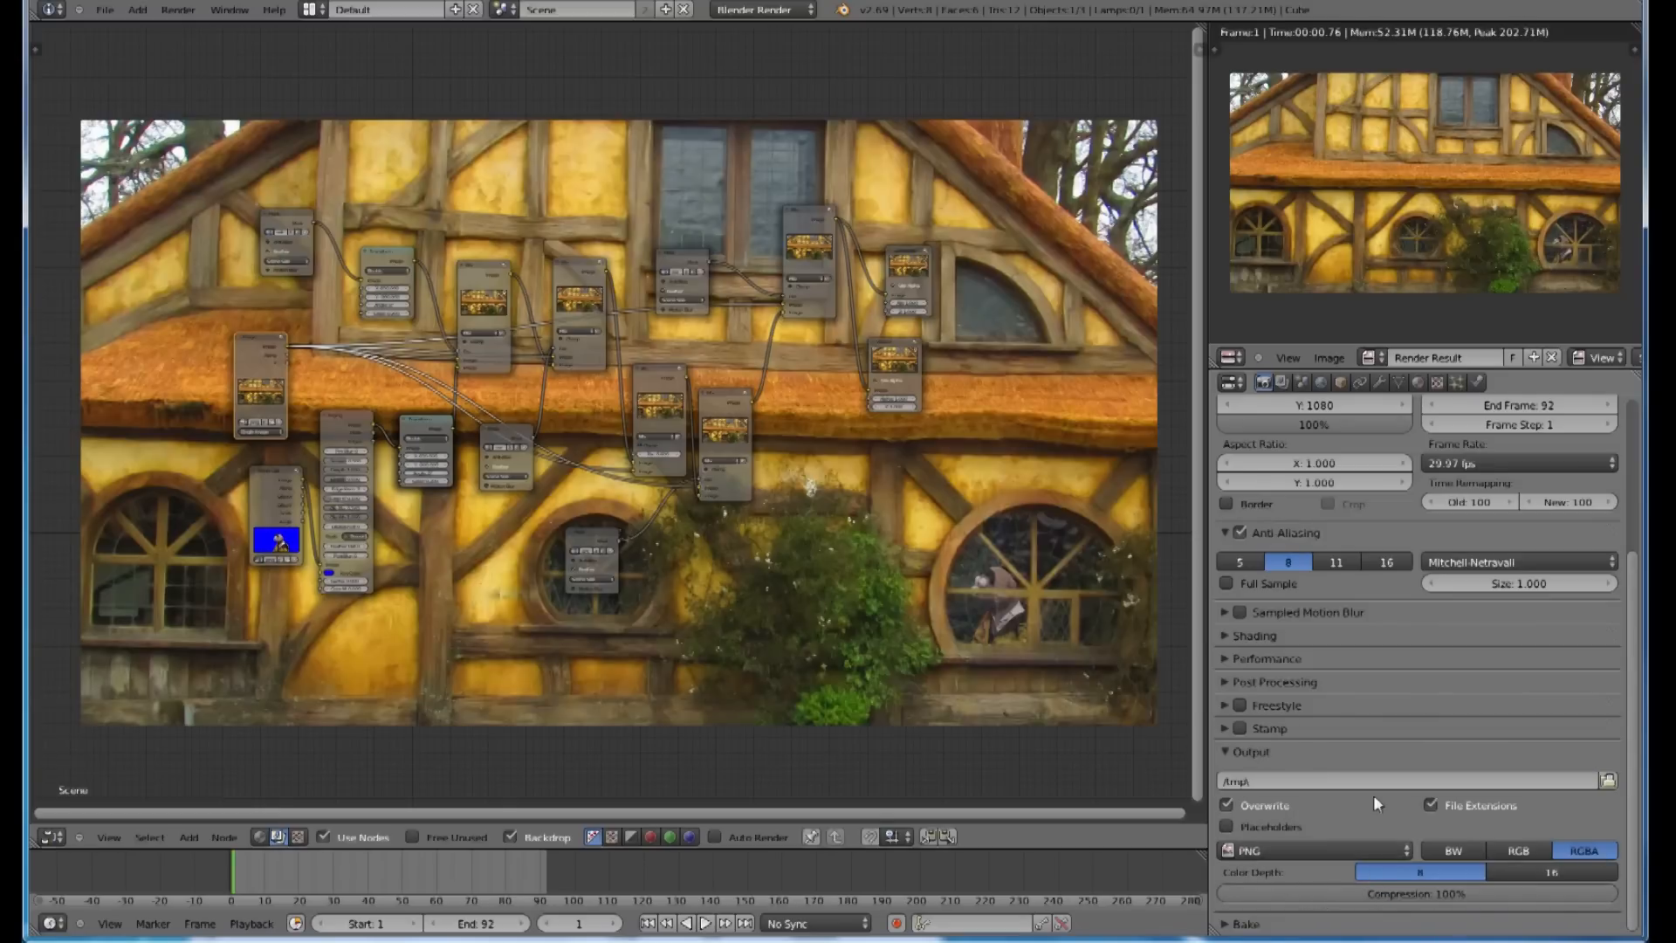
left_click(1609, 780)
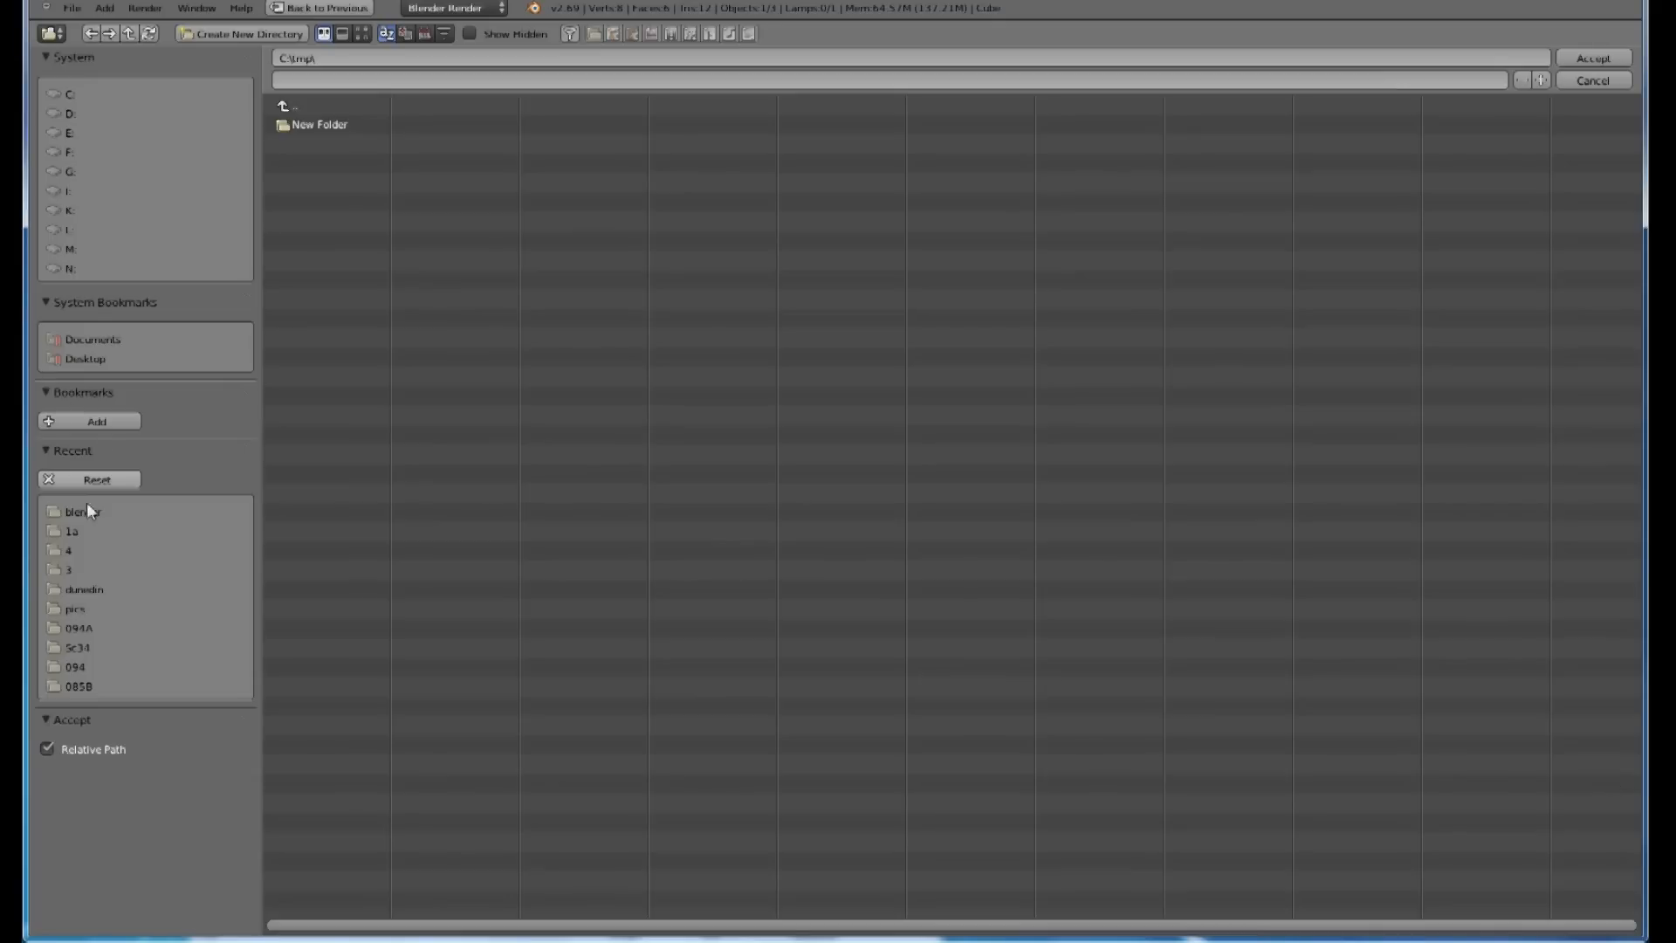
left_click(75, 511)
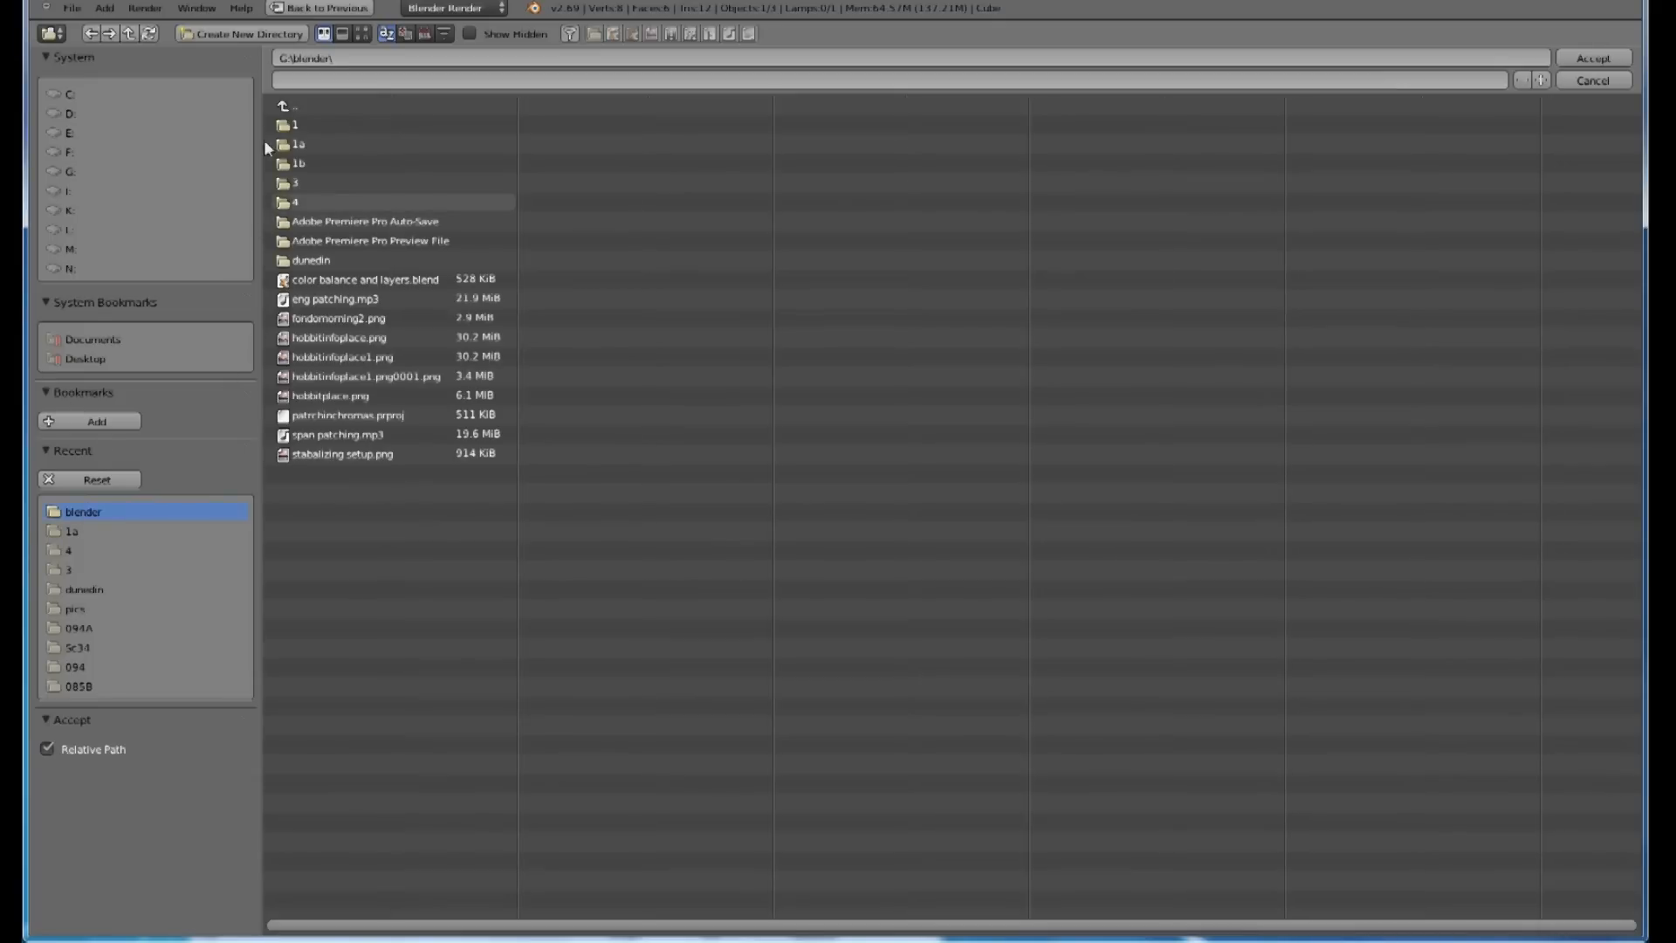
left_click(241, 33)
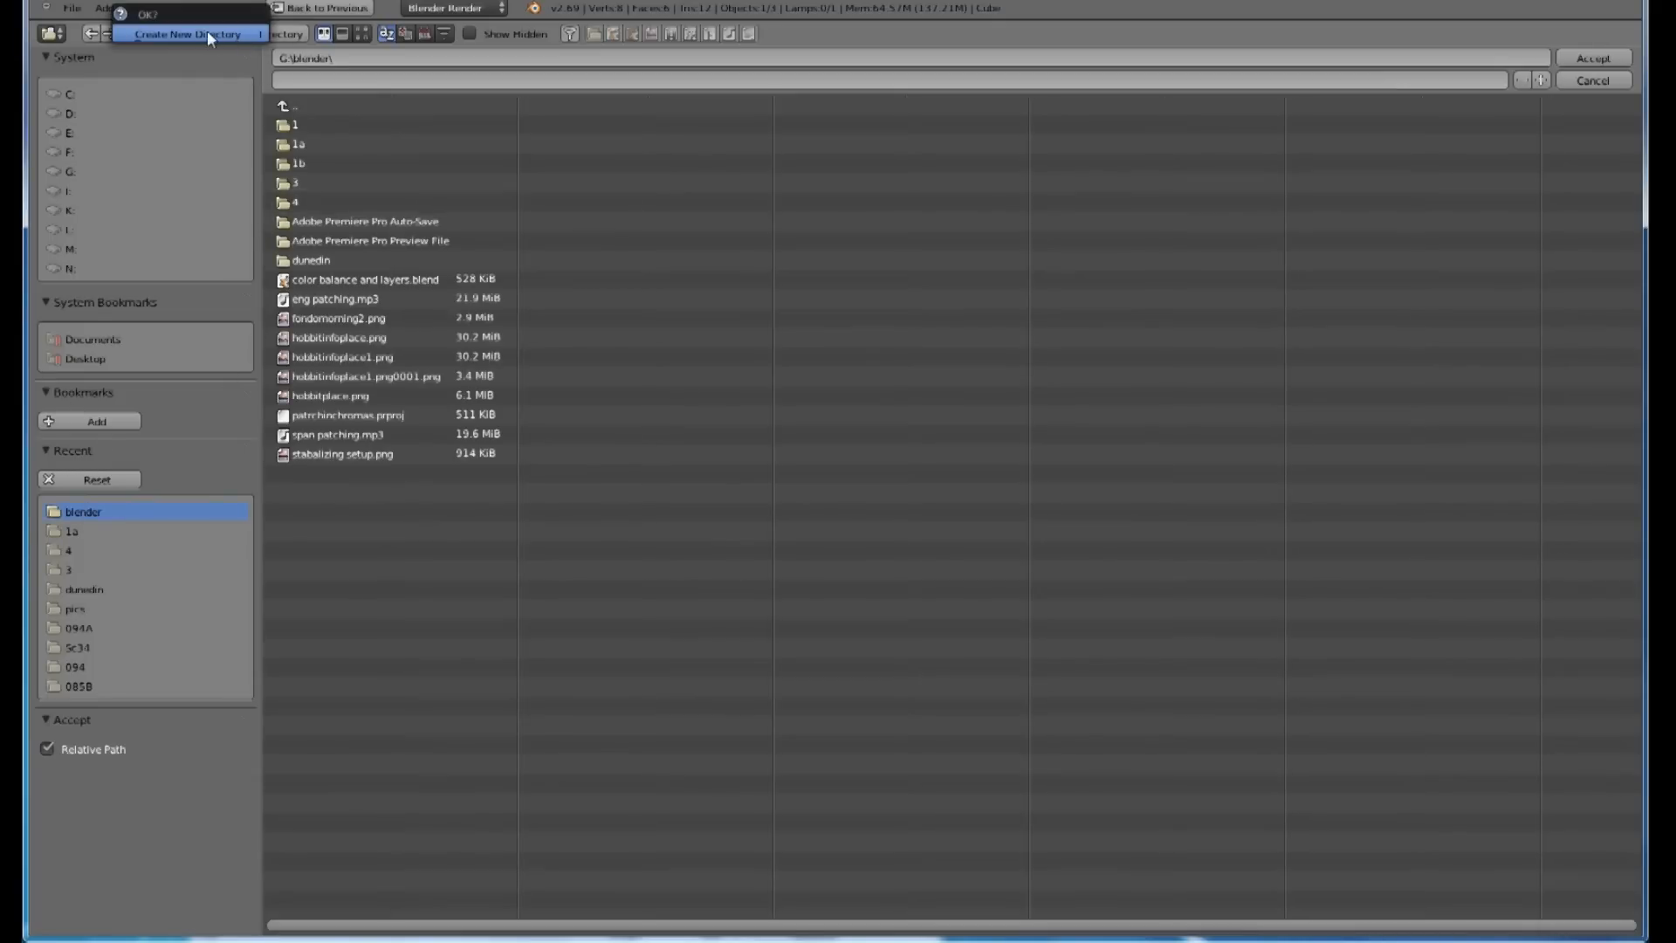
left_click(190, 34)
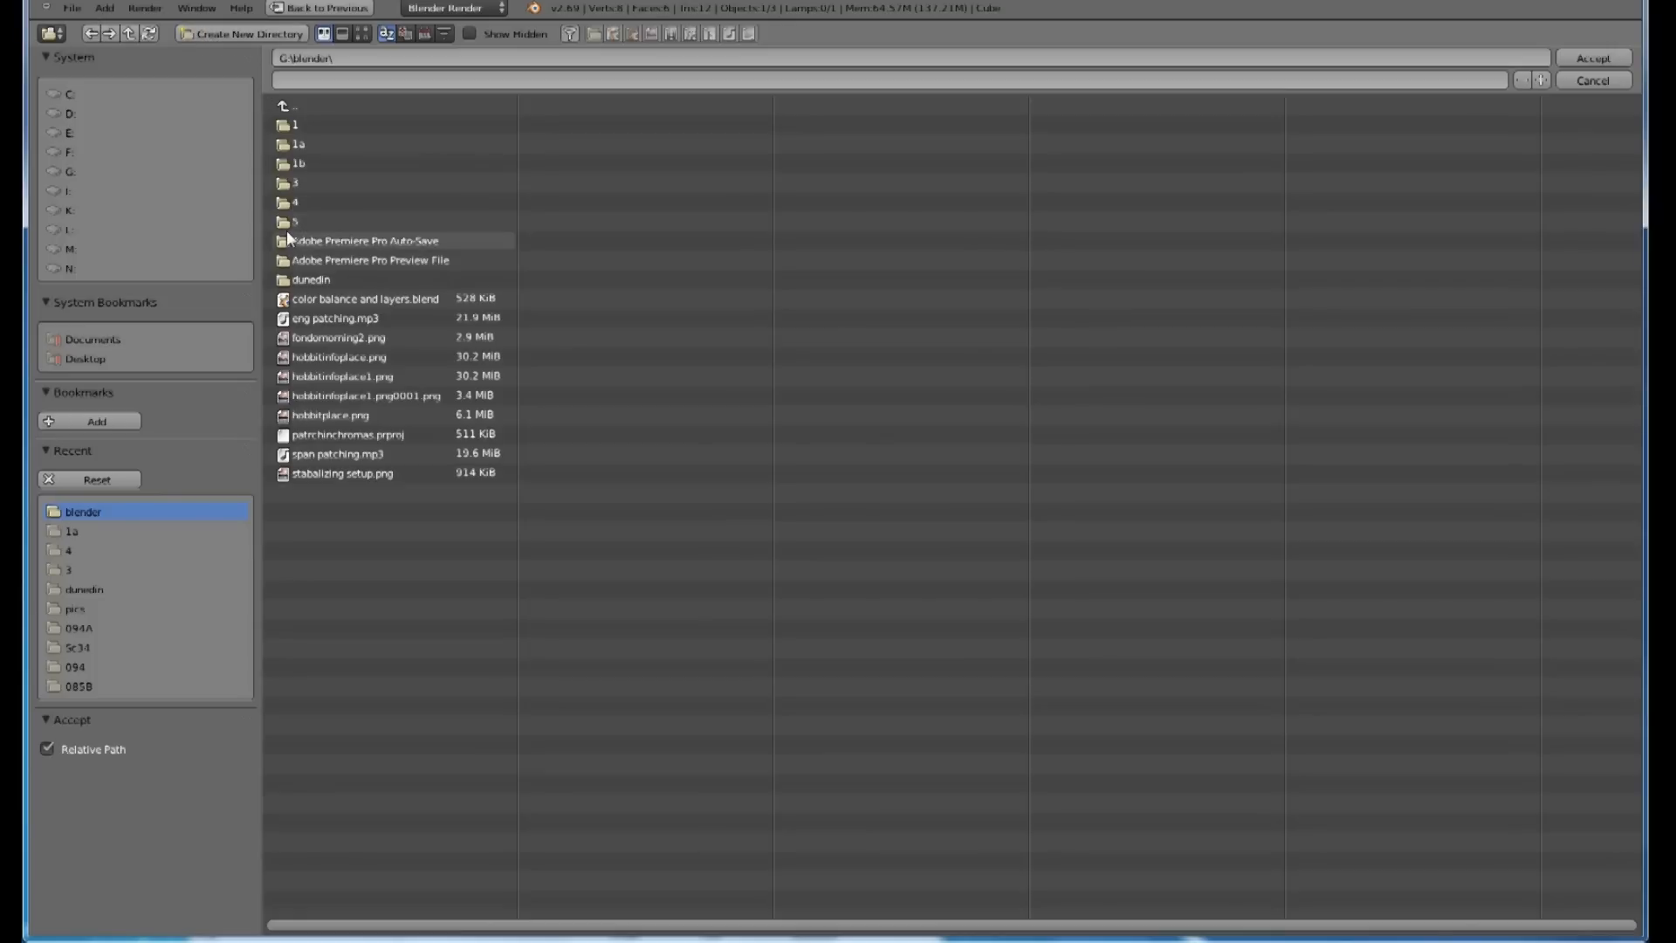
double_click(295, 221)
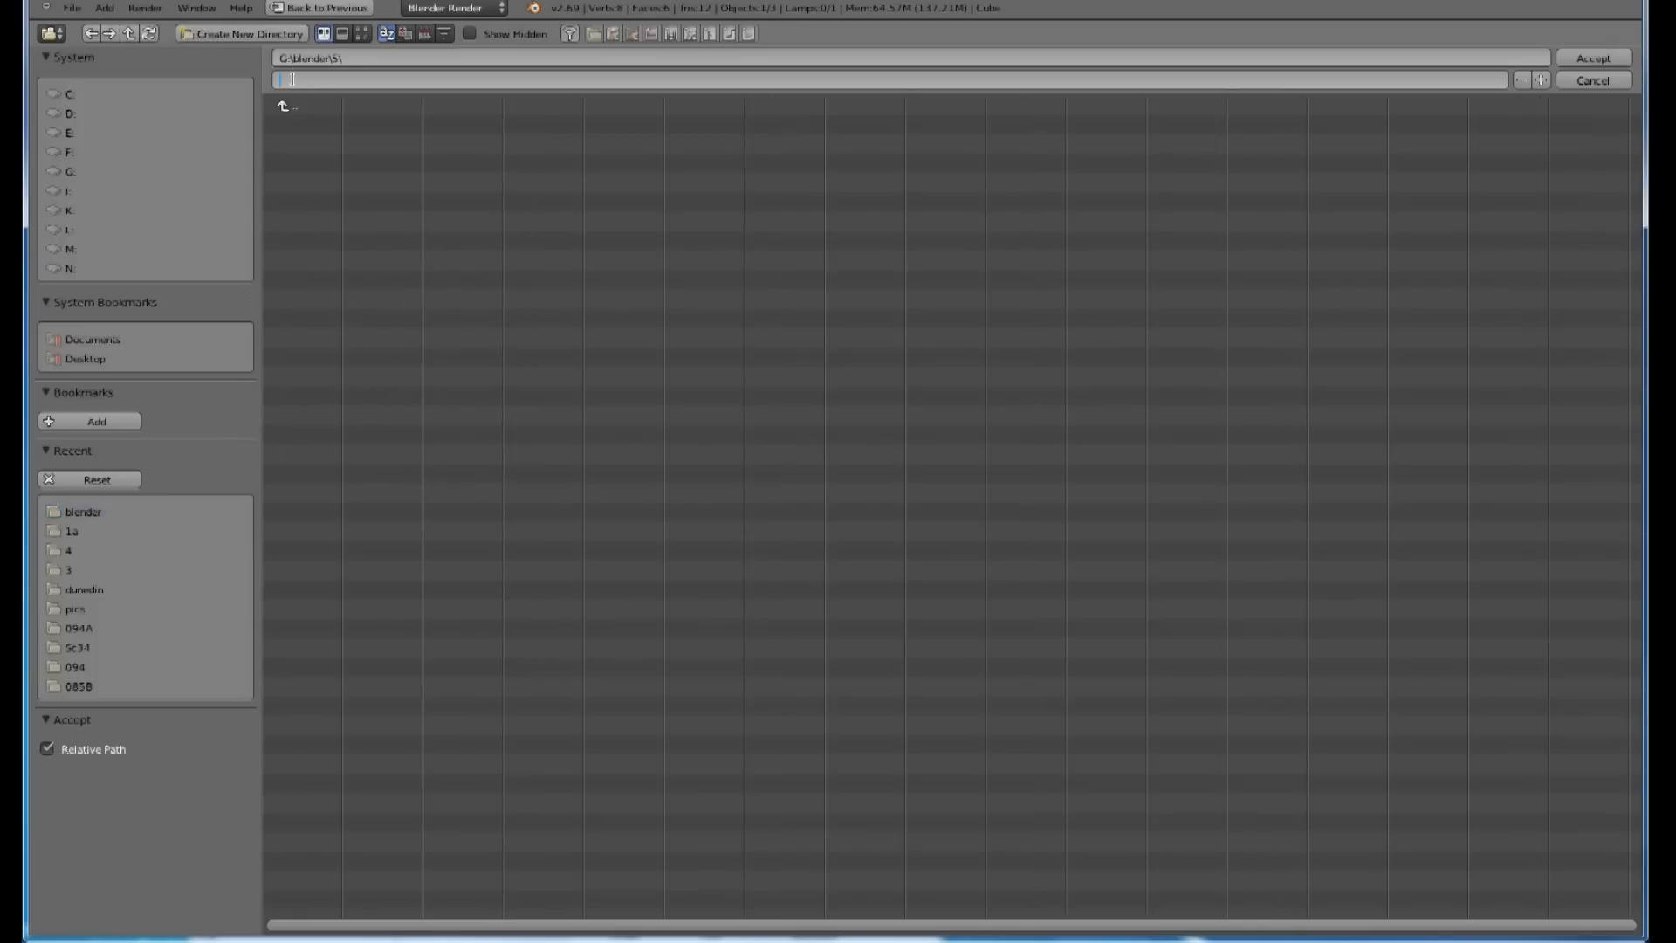
type("5")
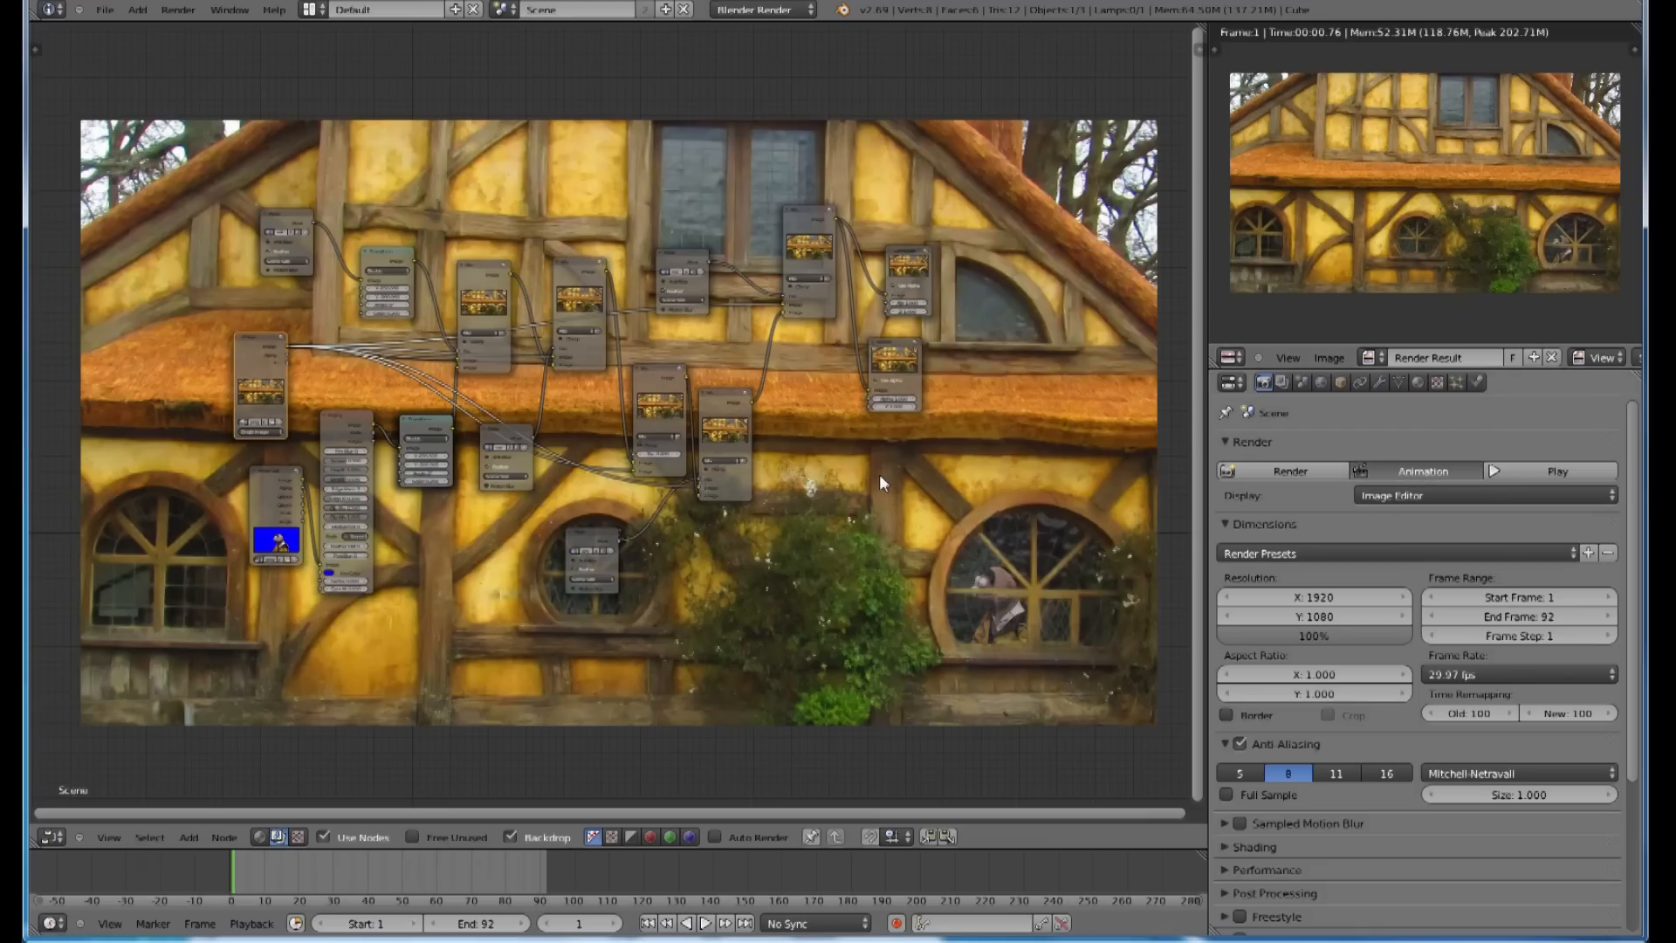
left_click(1288, 471)
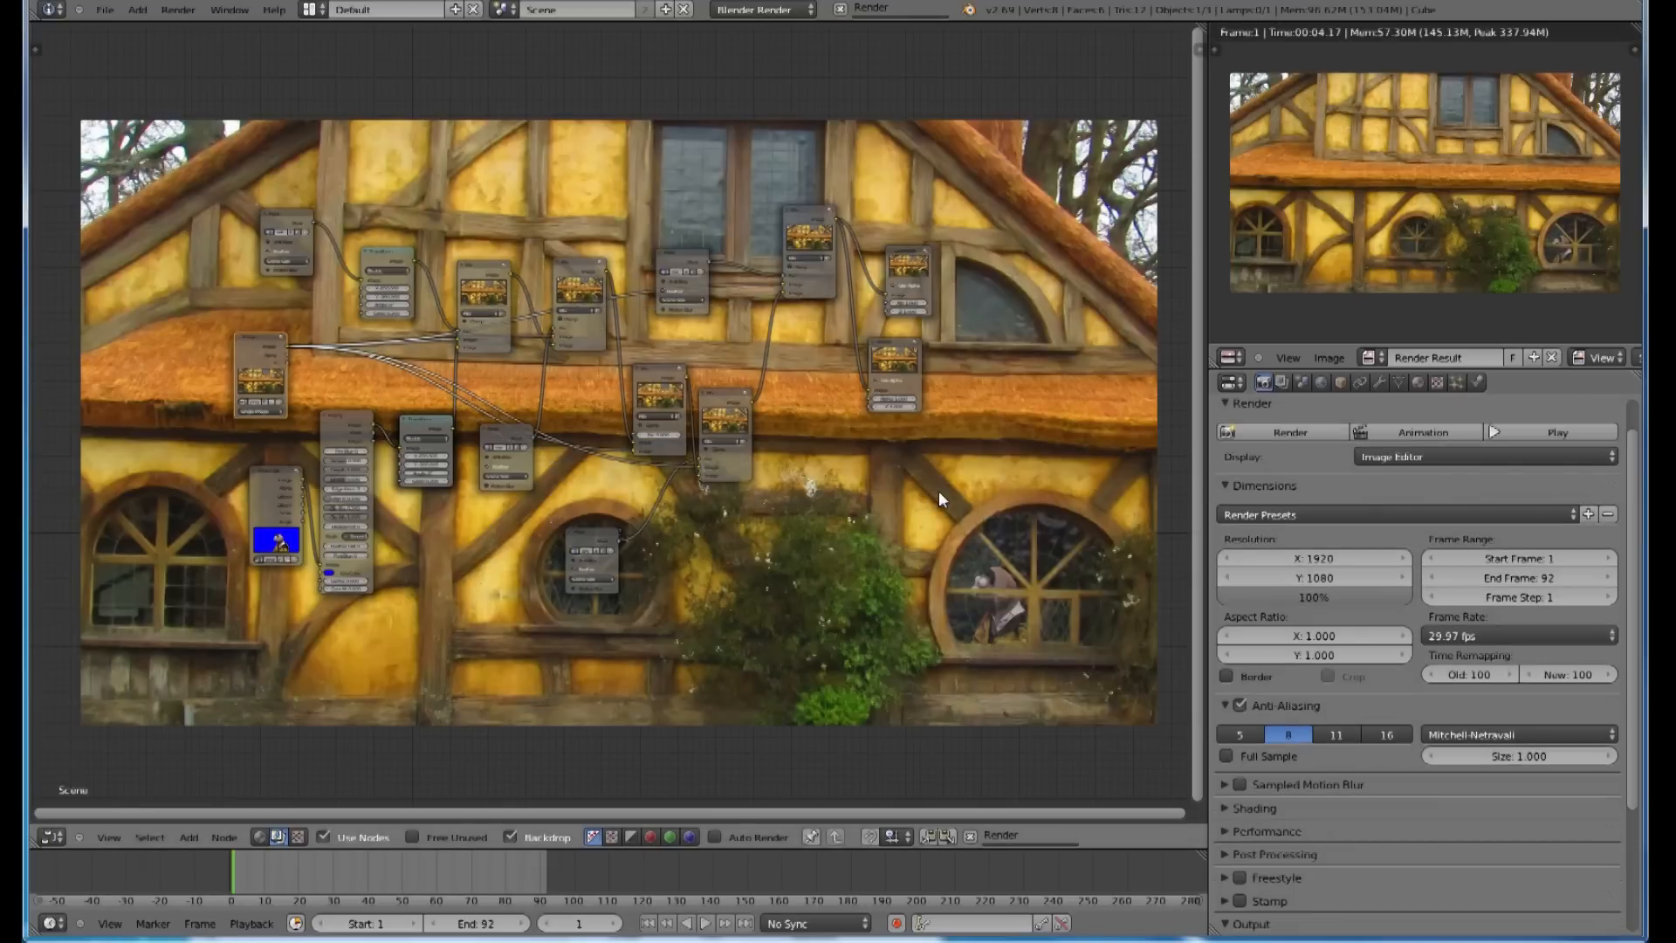